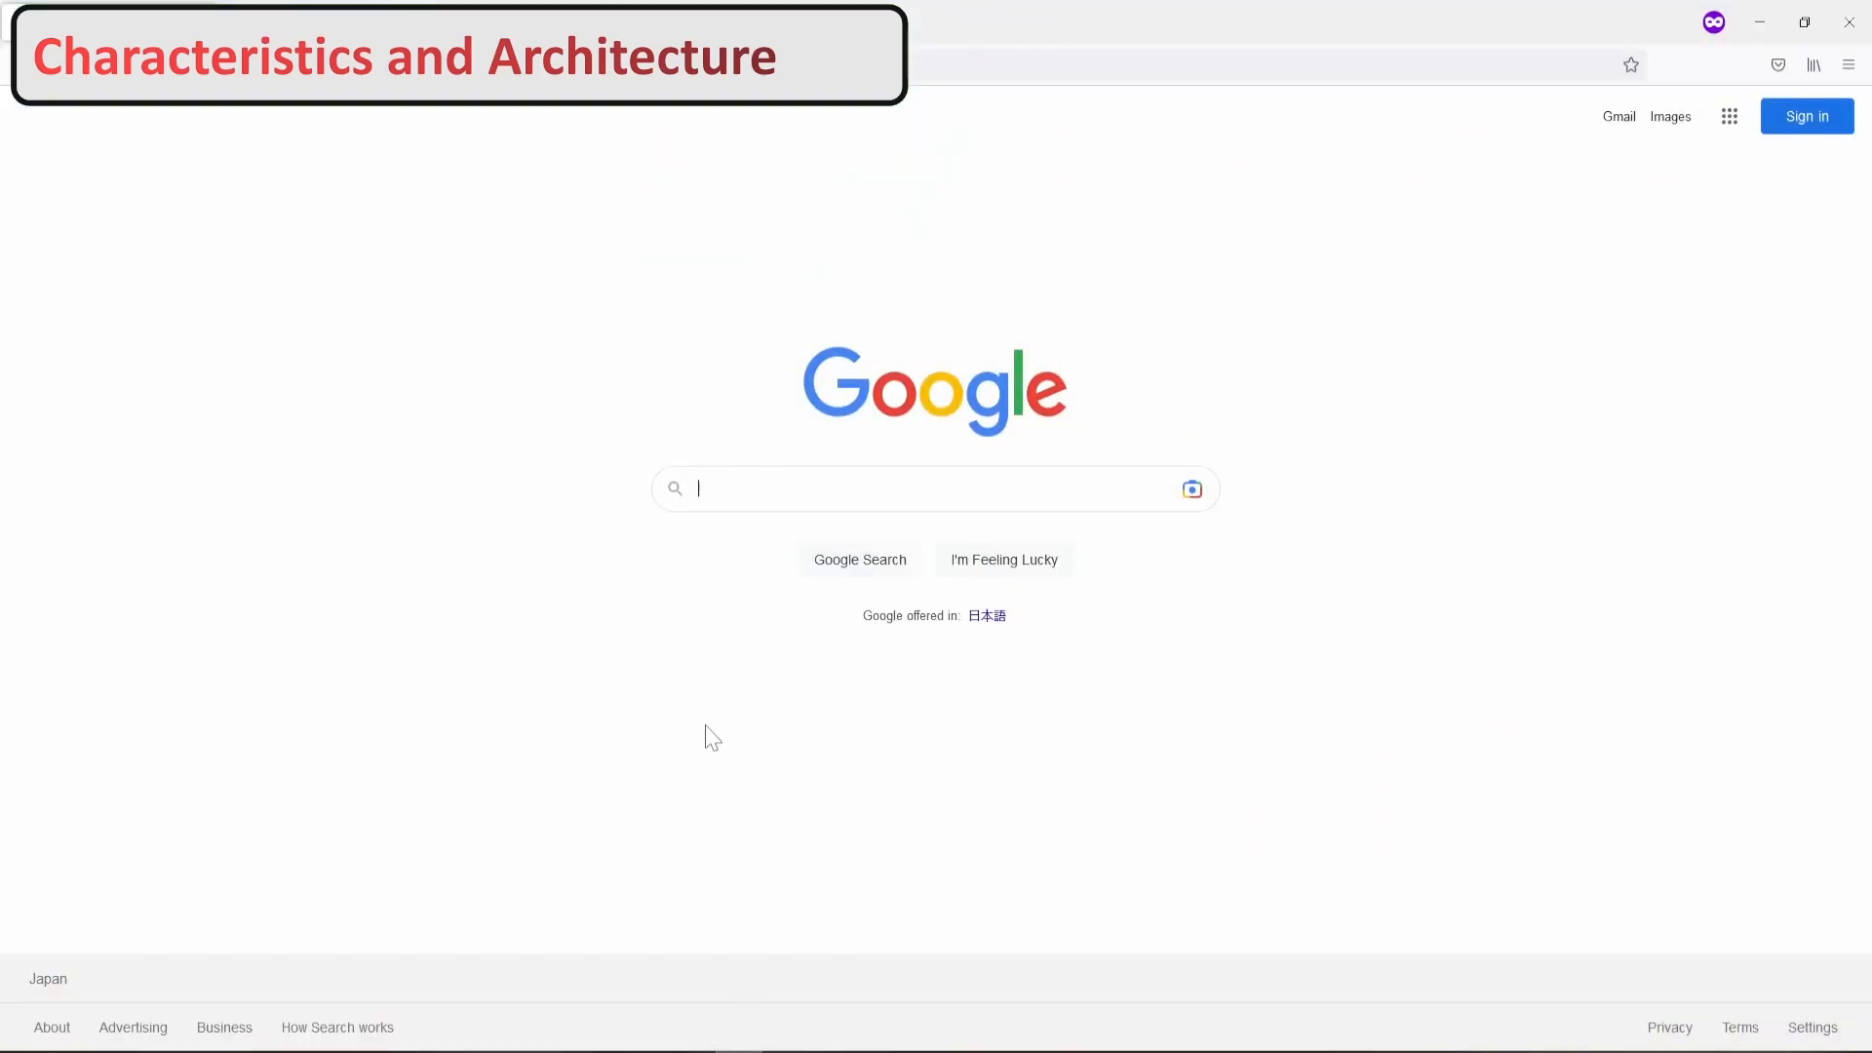
- Search Google for 'stm32f446zet6 datasheet pdf'
type("s")
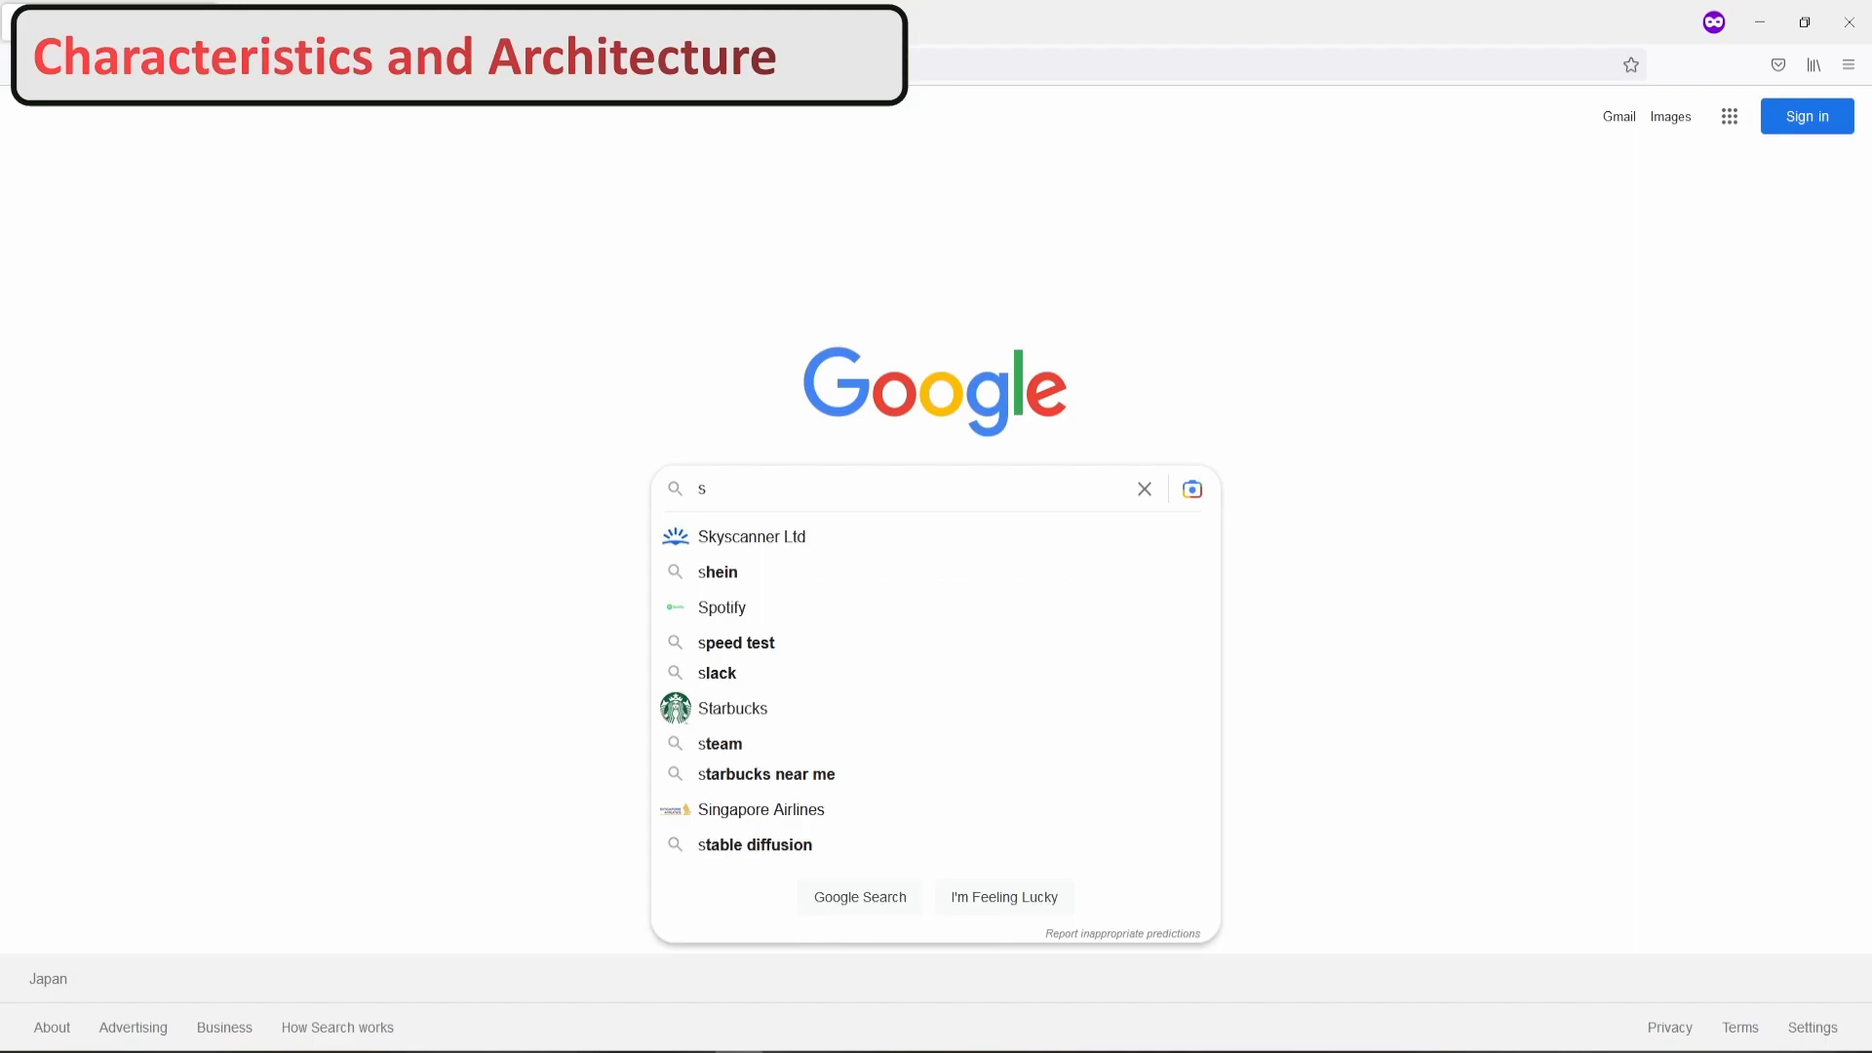
type("tm32")
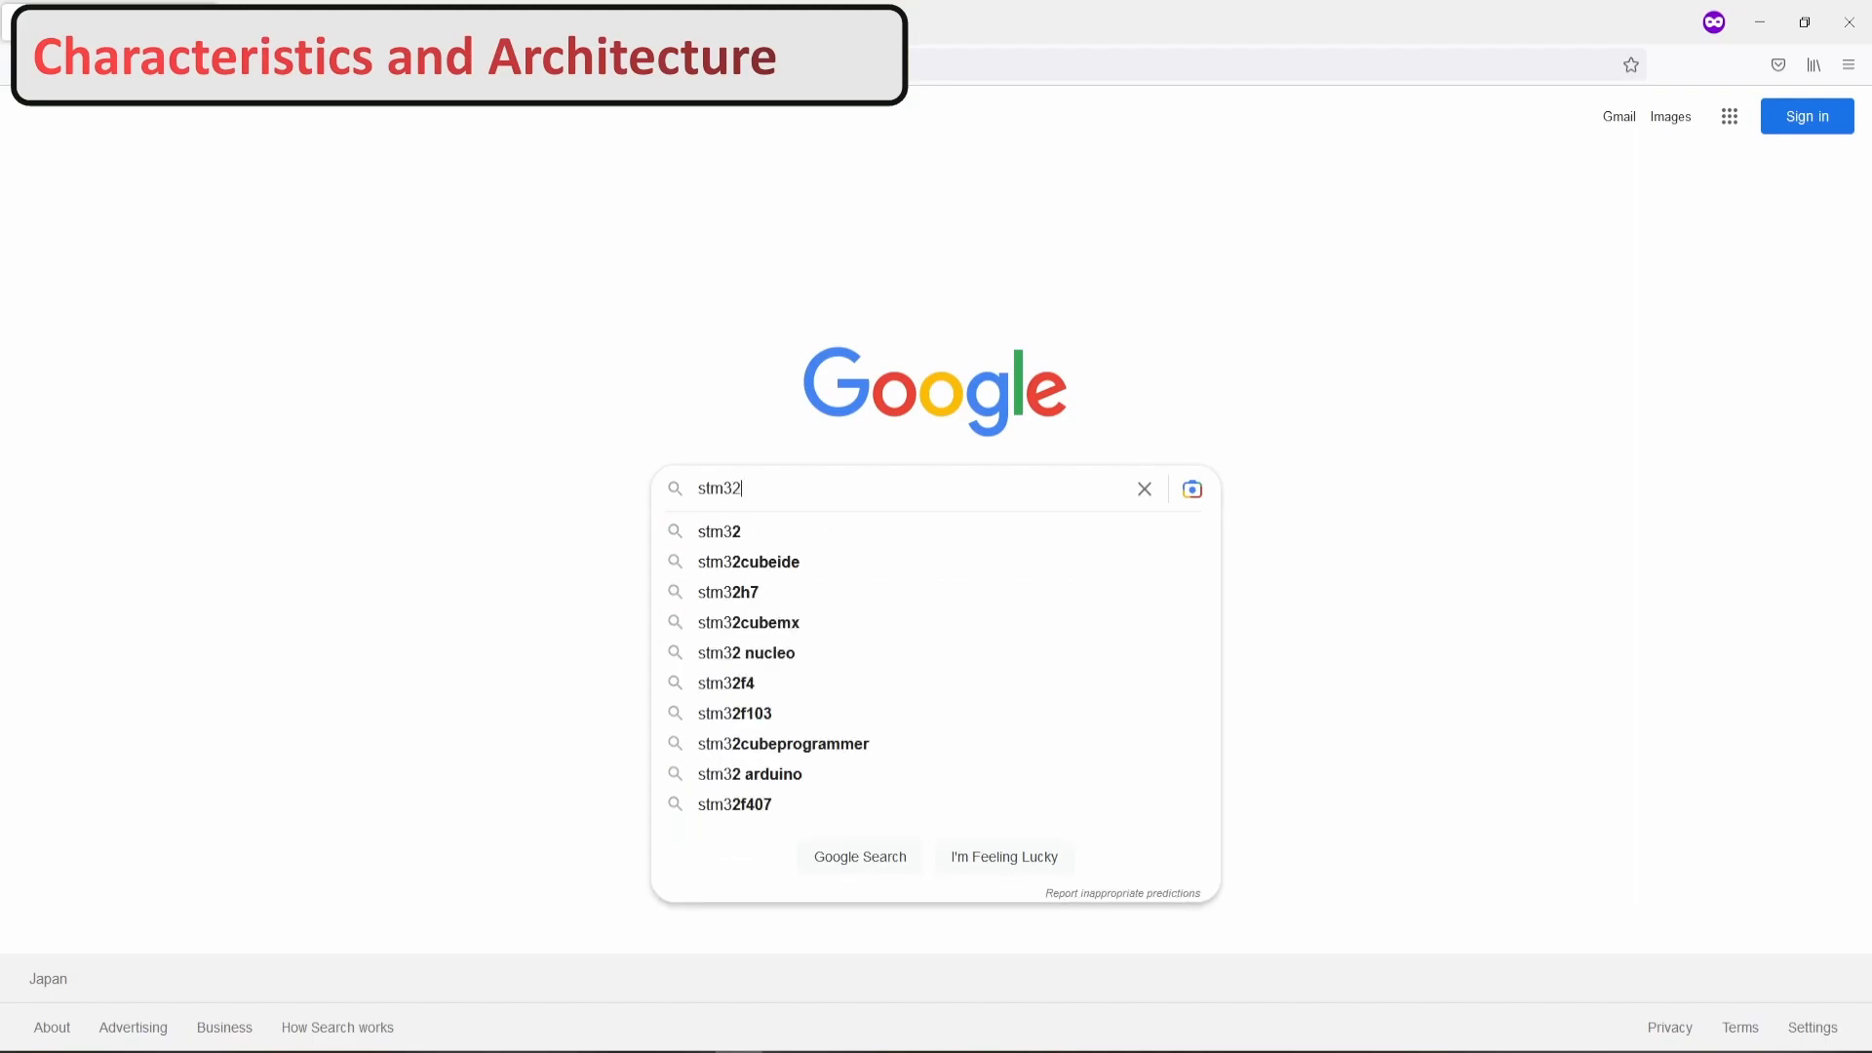
type("f")
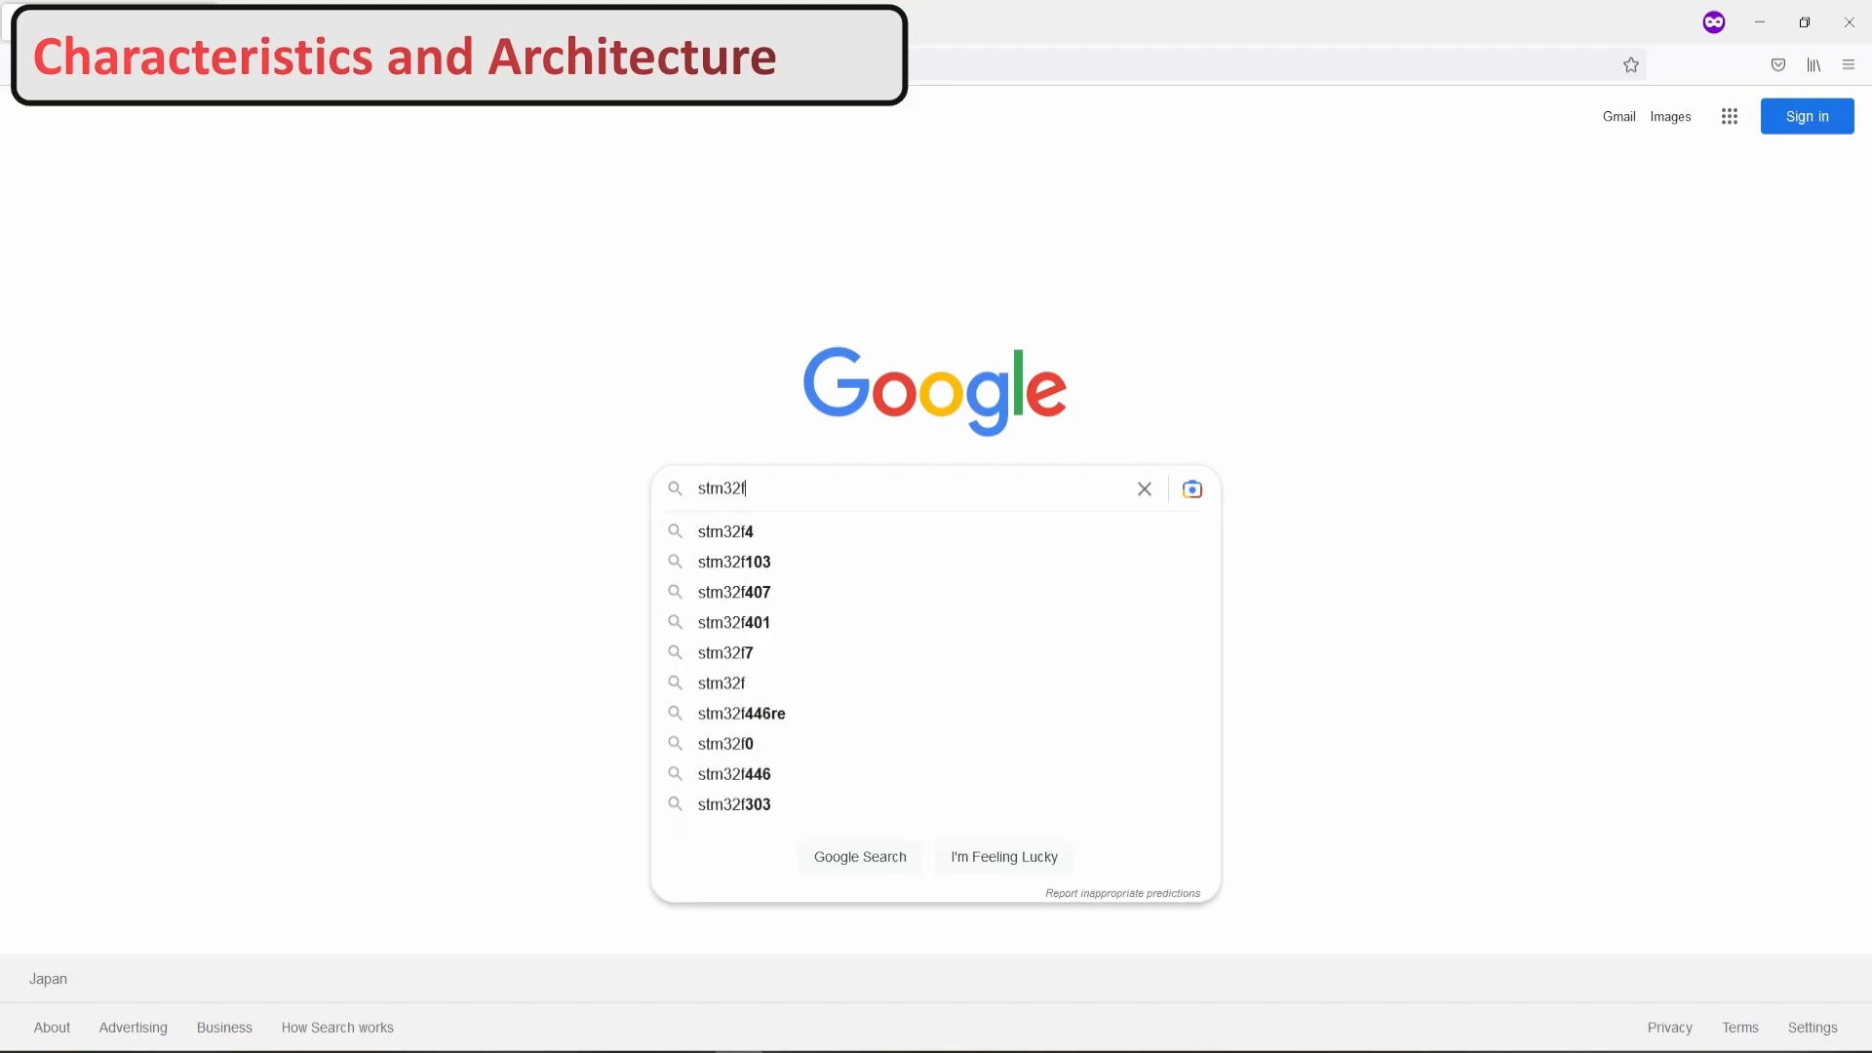
type("f446ZE")
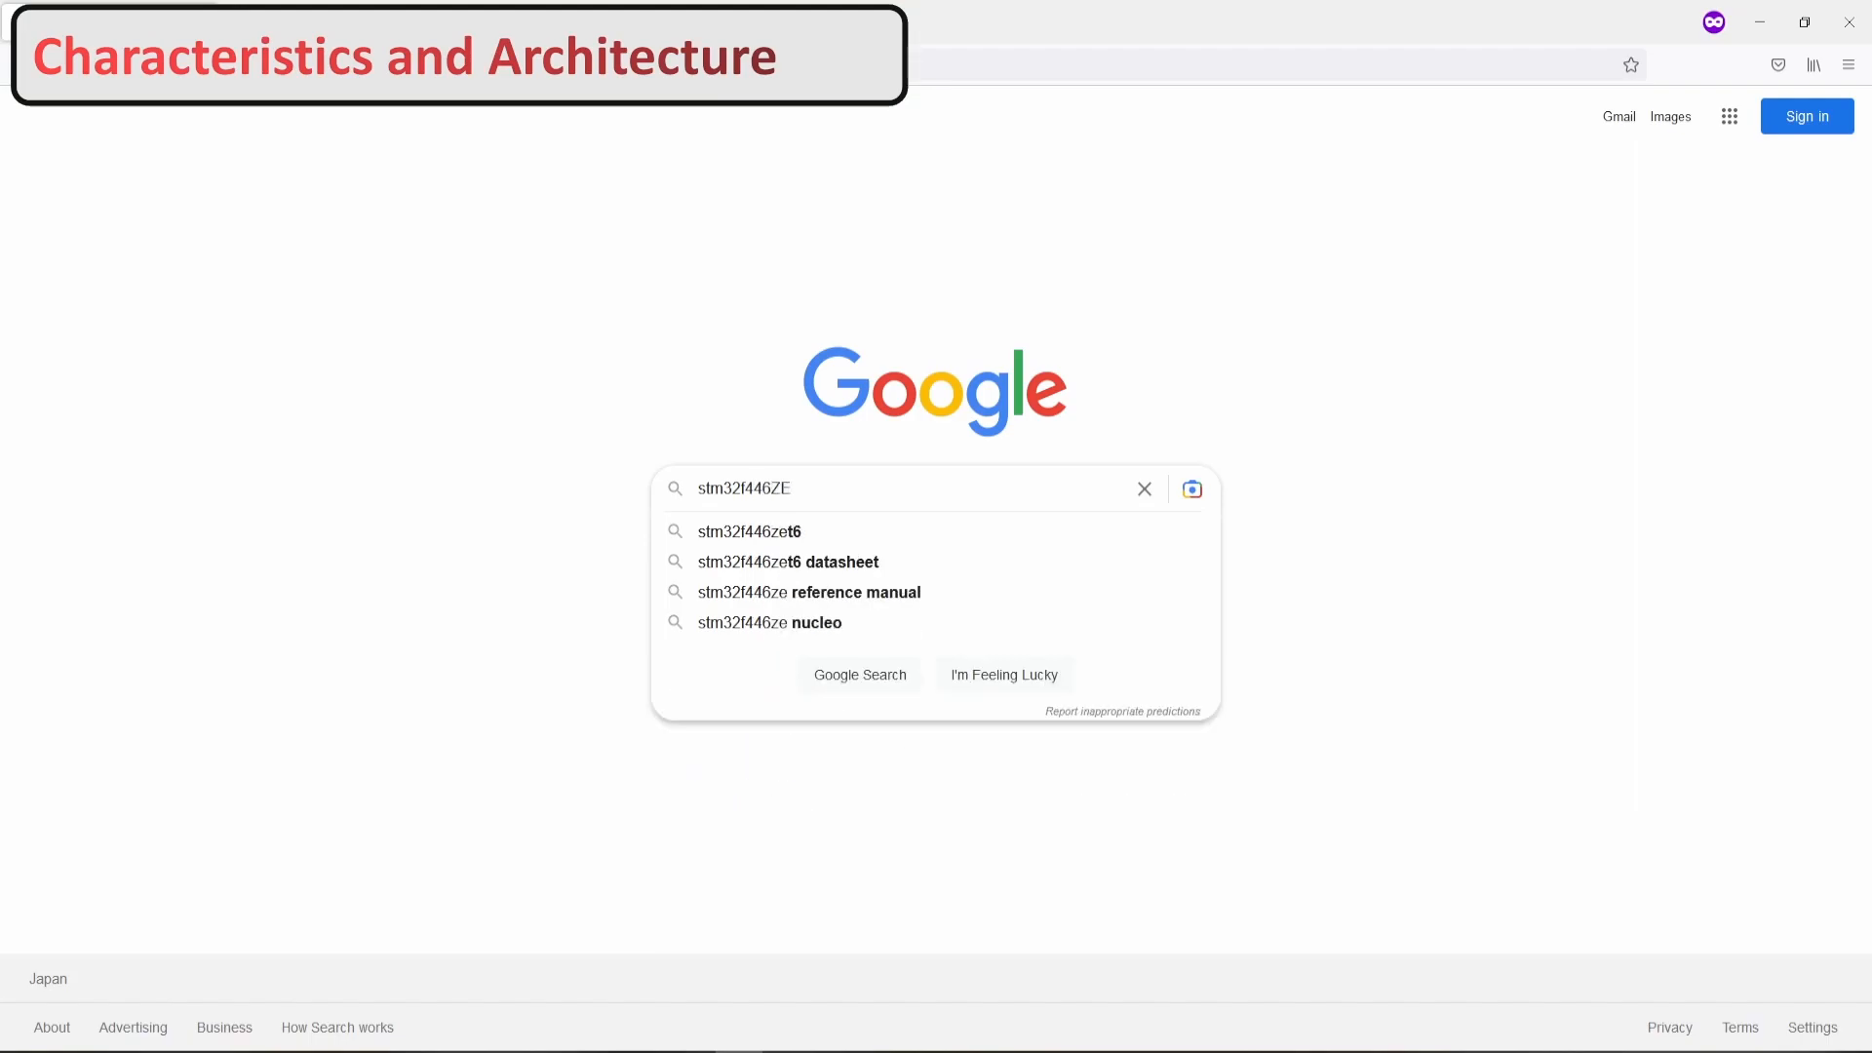
type("stm32f446zet6 datasheet p")
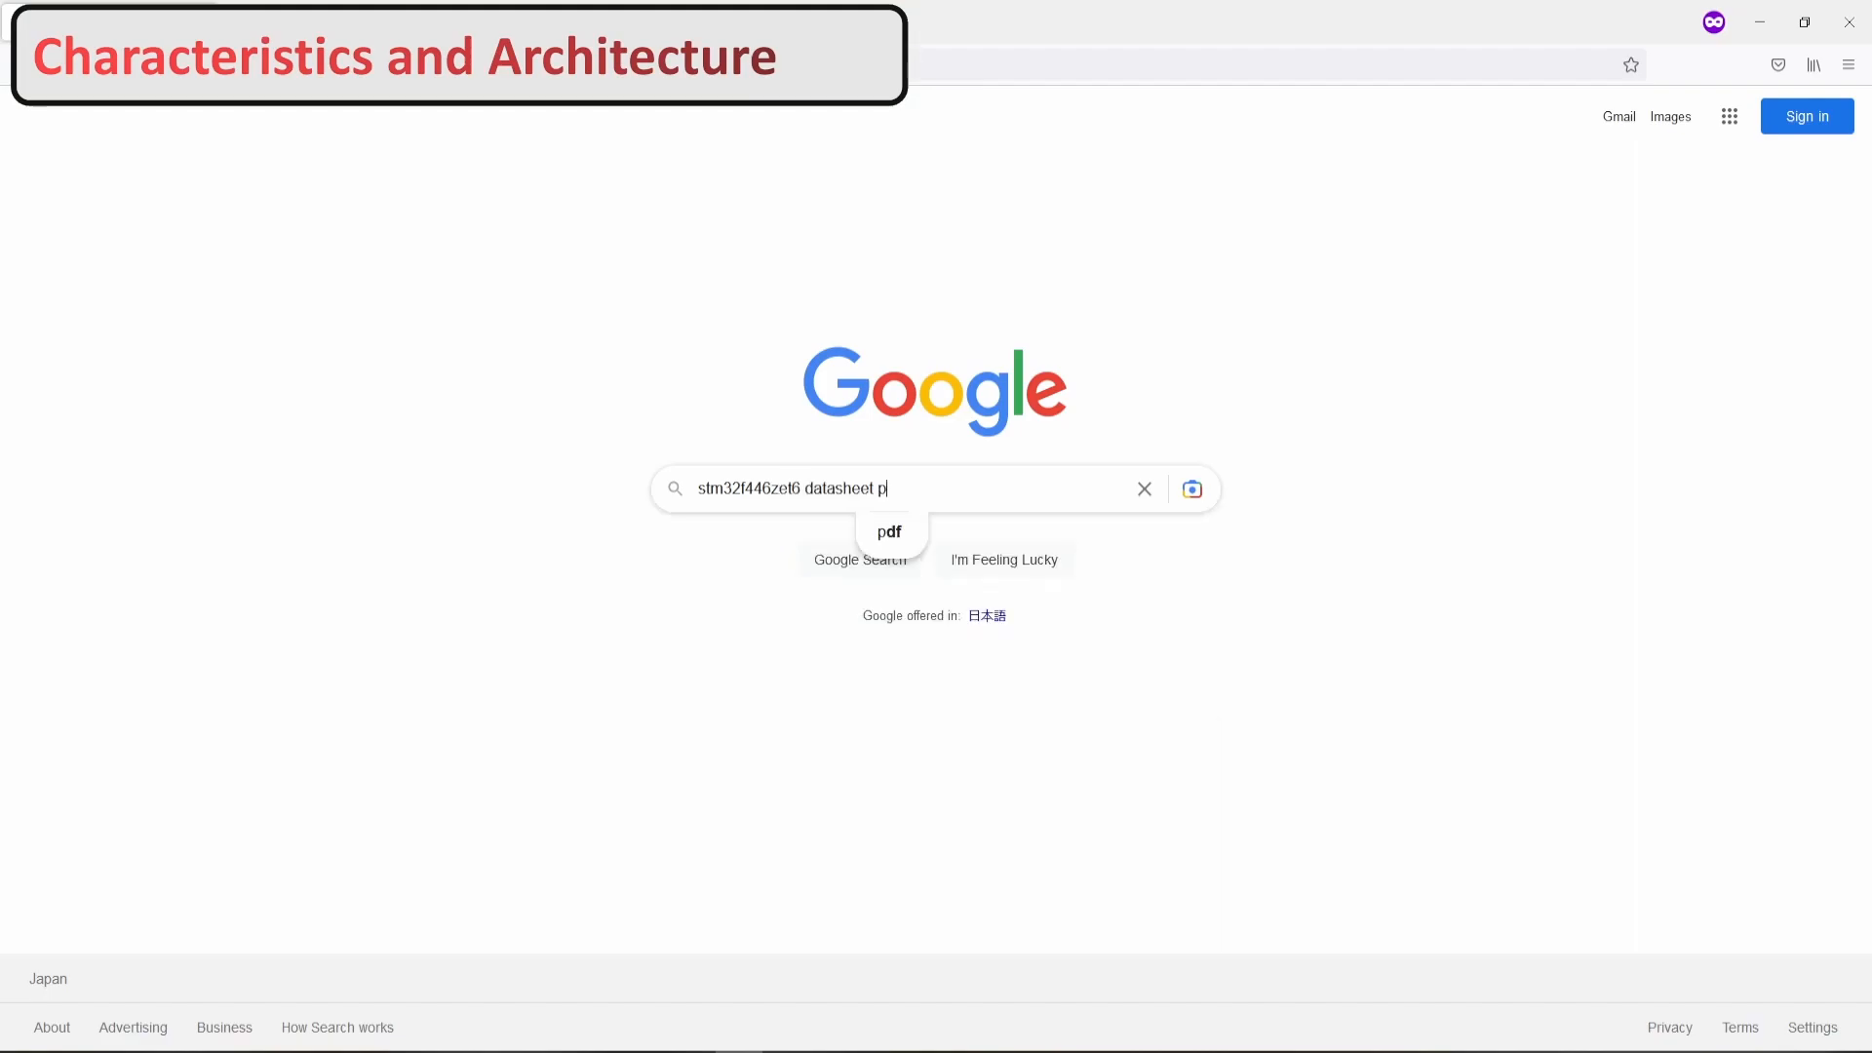
key("Enter")
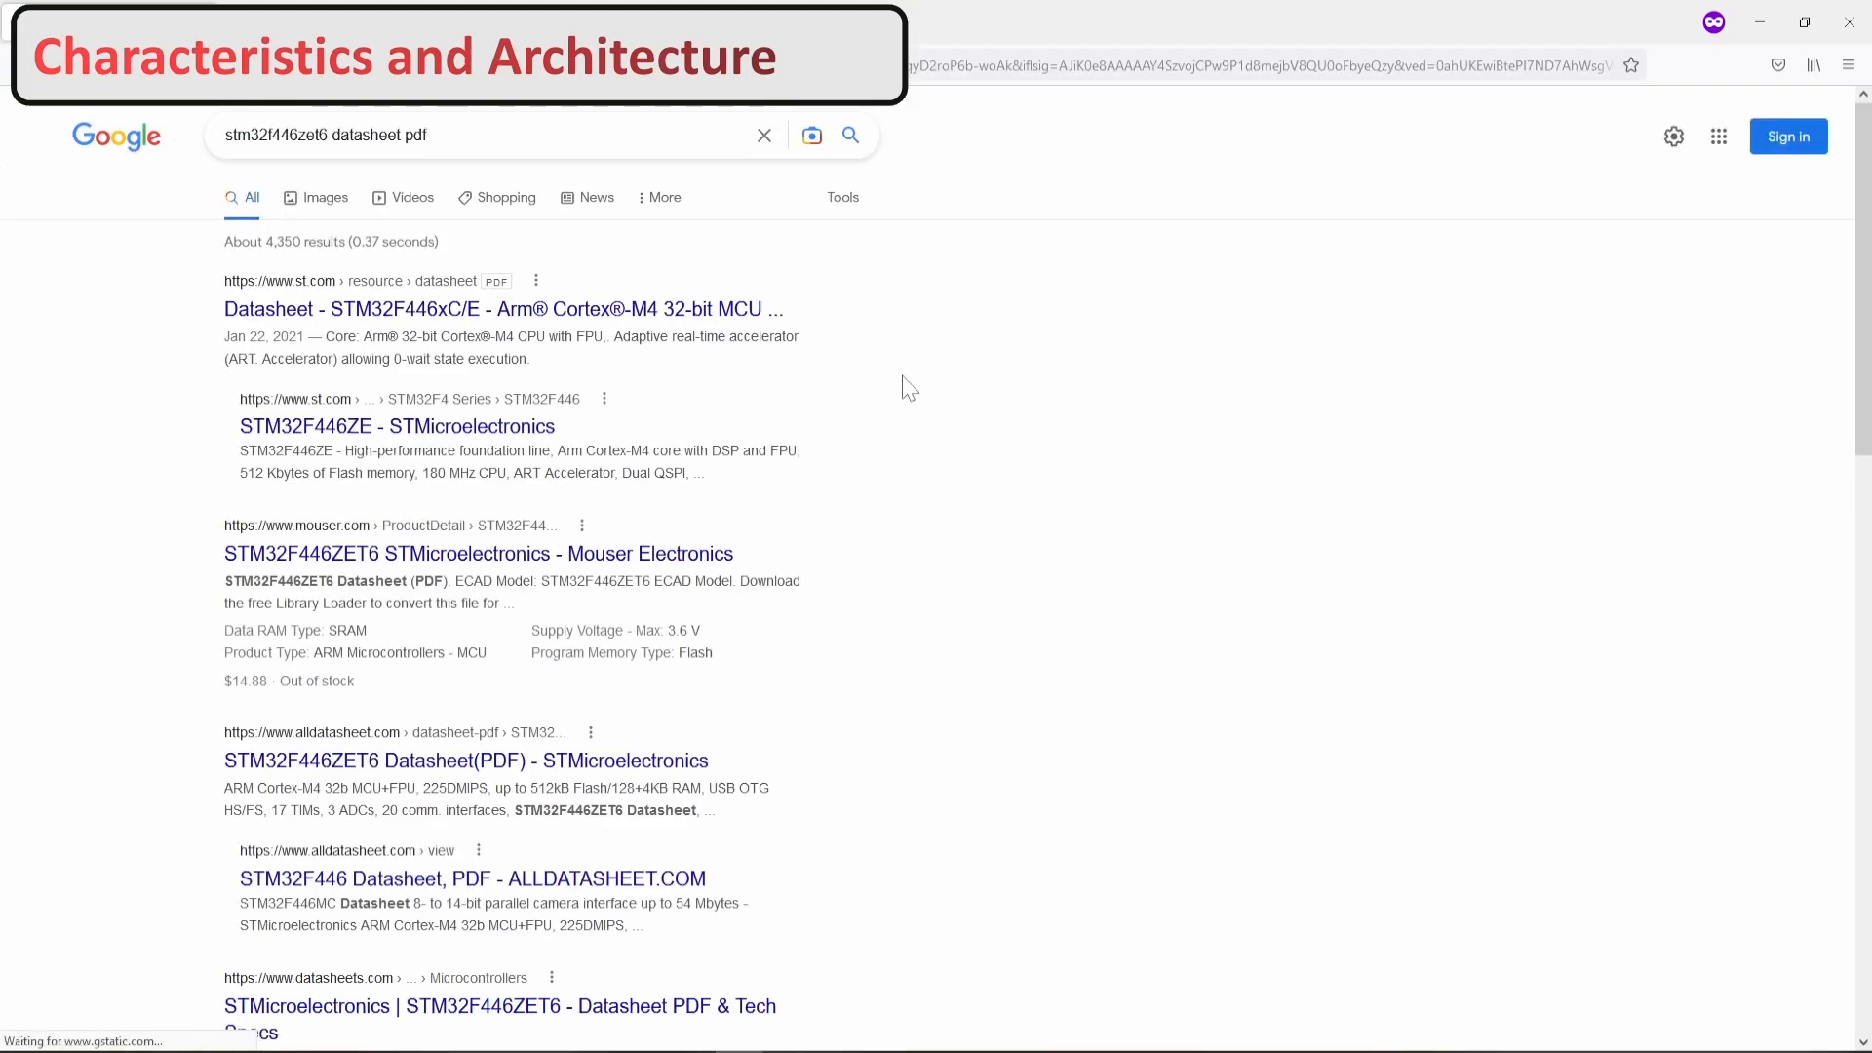
mouse_move(535, 532)
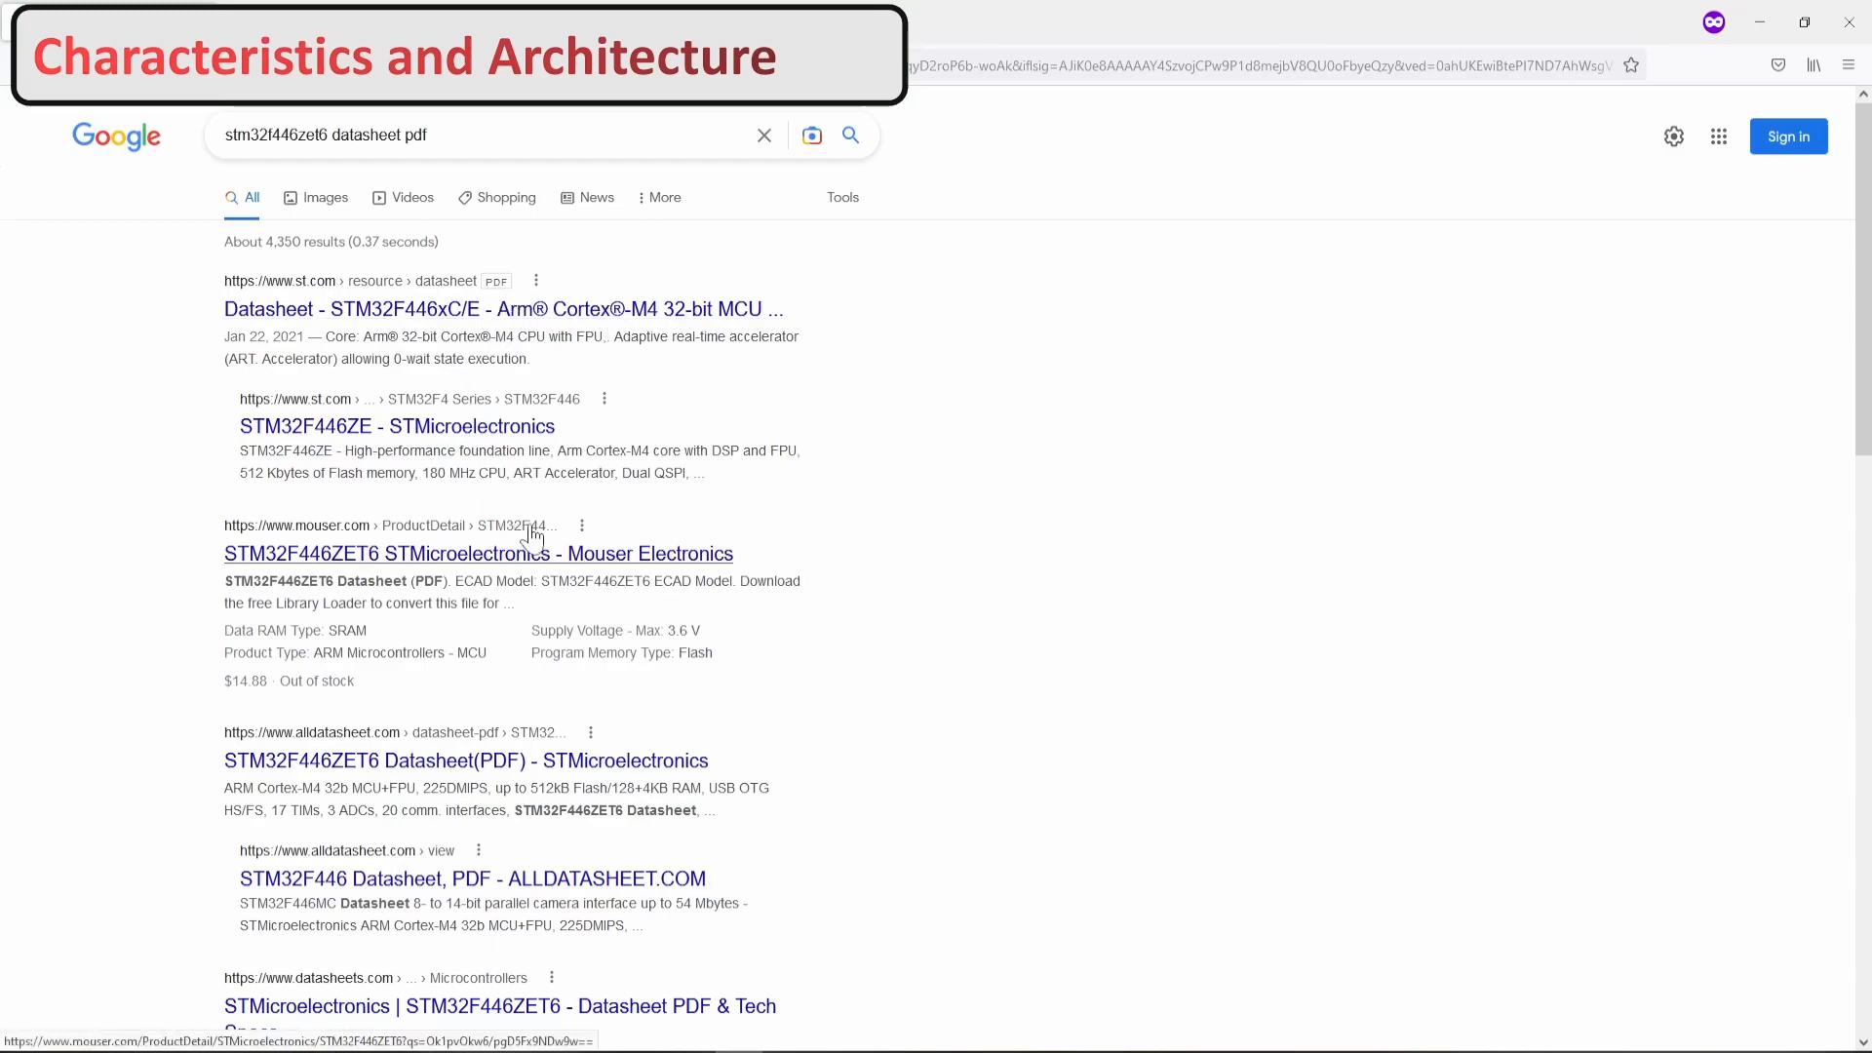
mouse_move(393, 314)
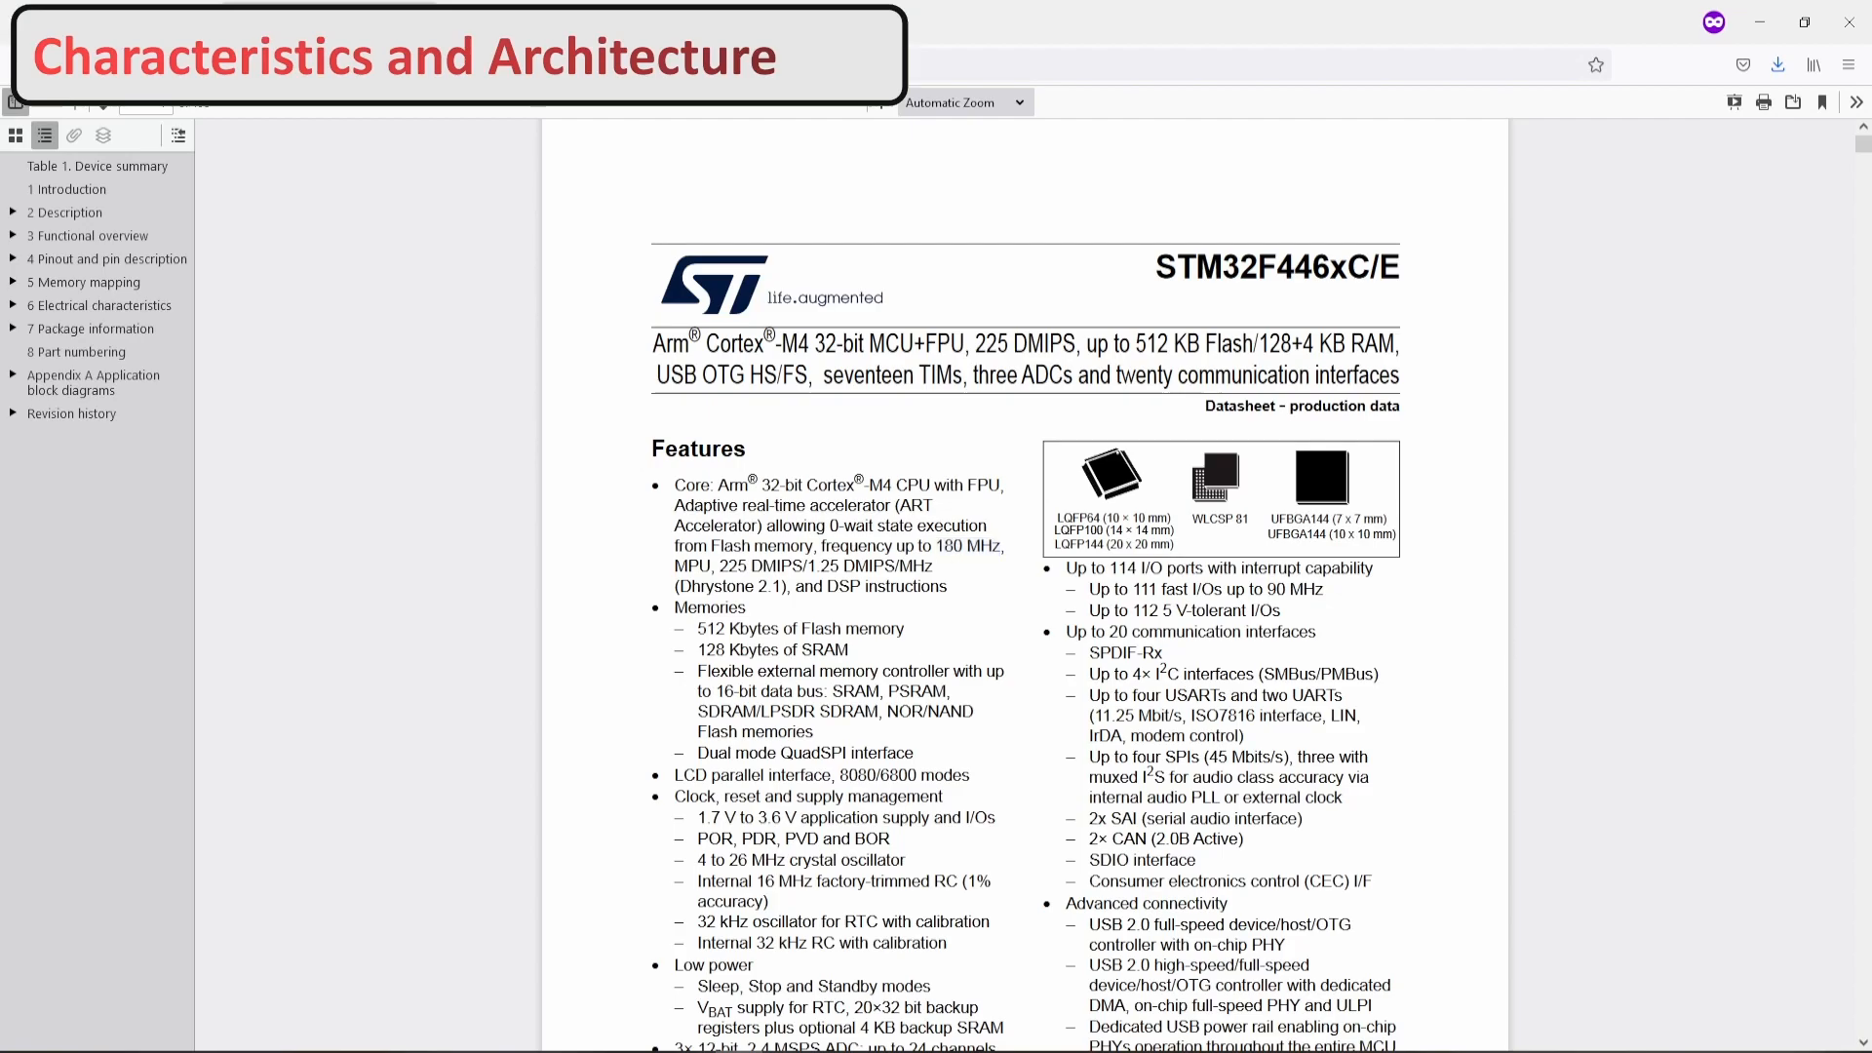
double_click(821, 343)
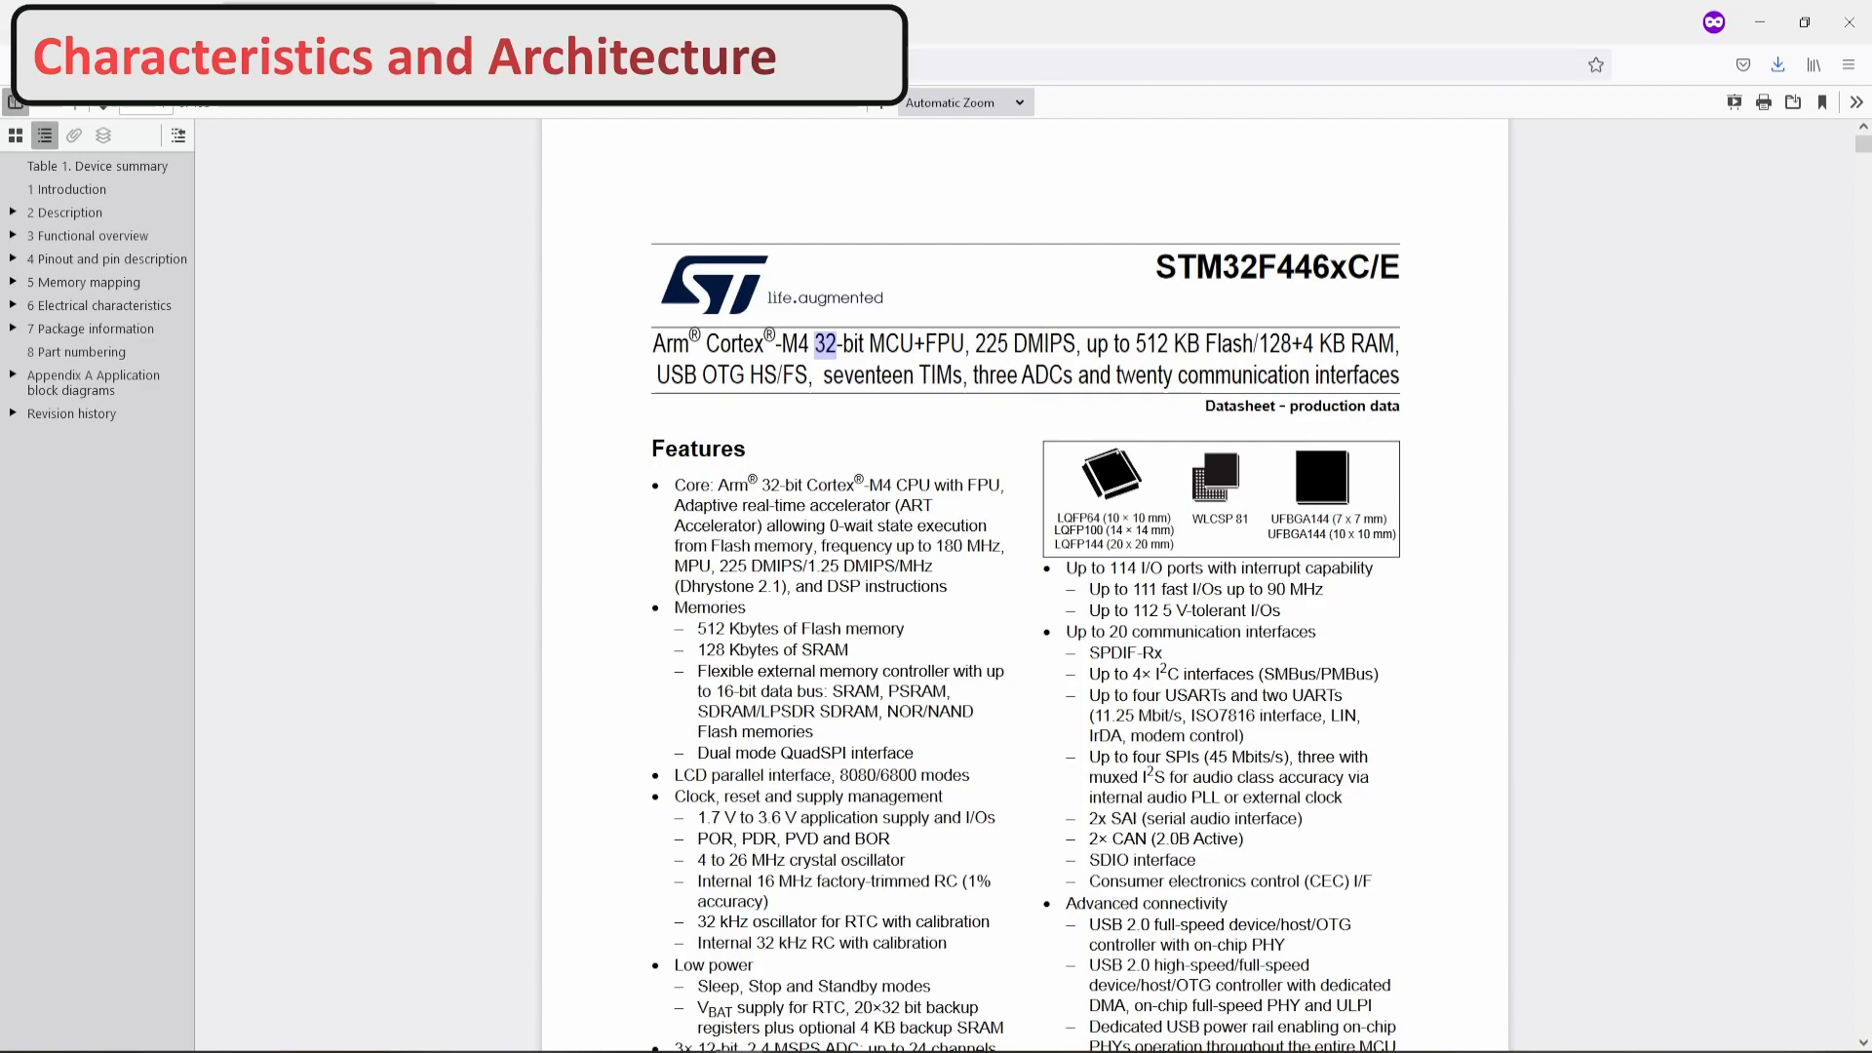
double_click(944, 347)
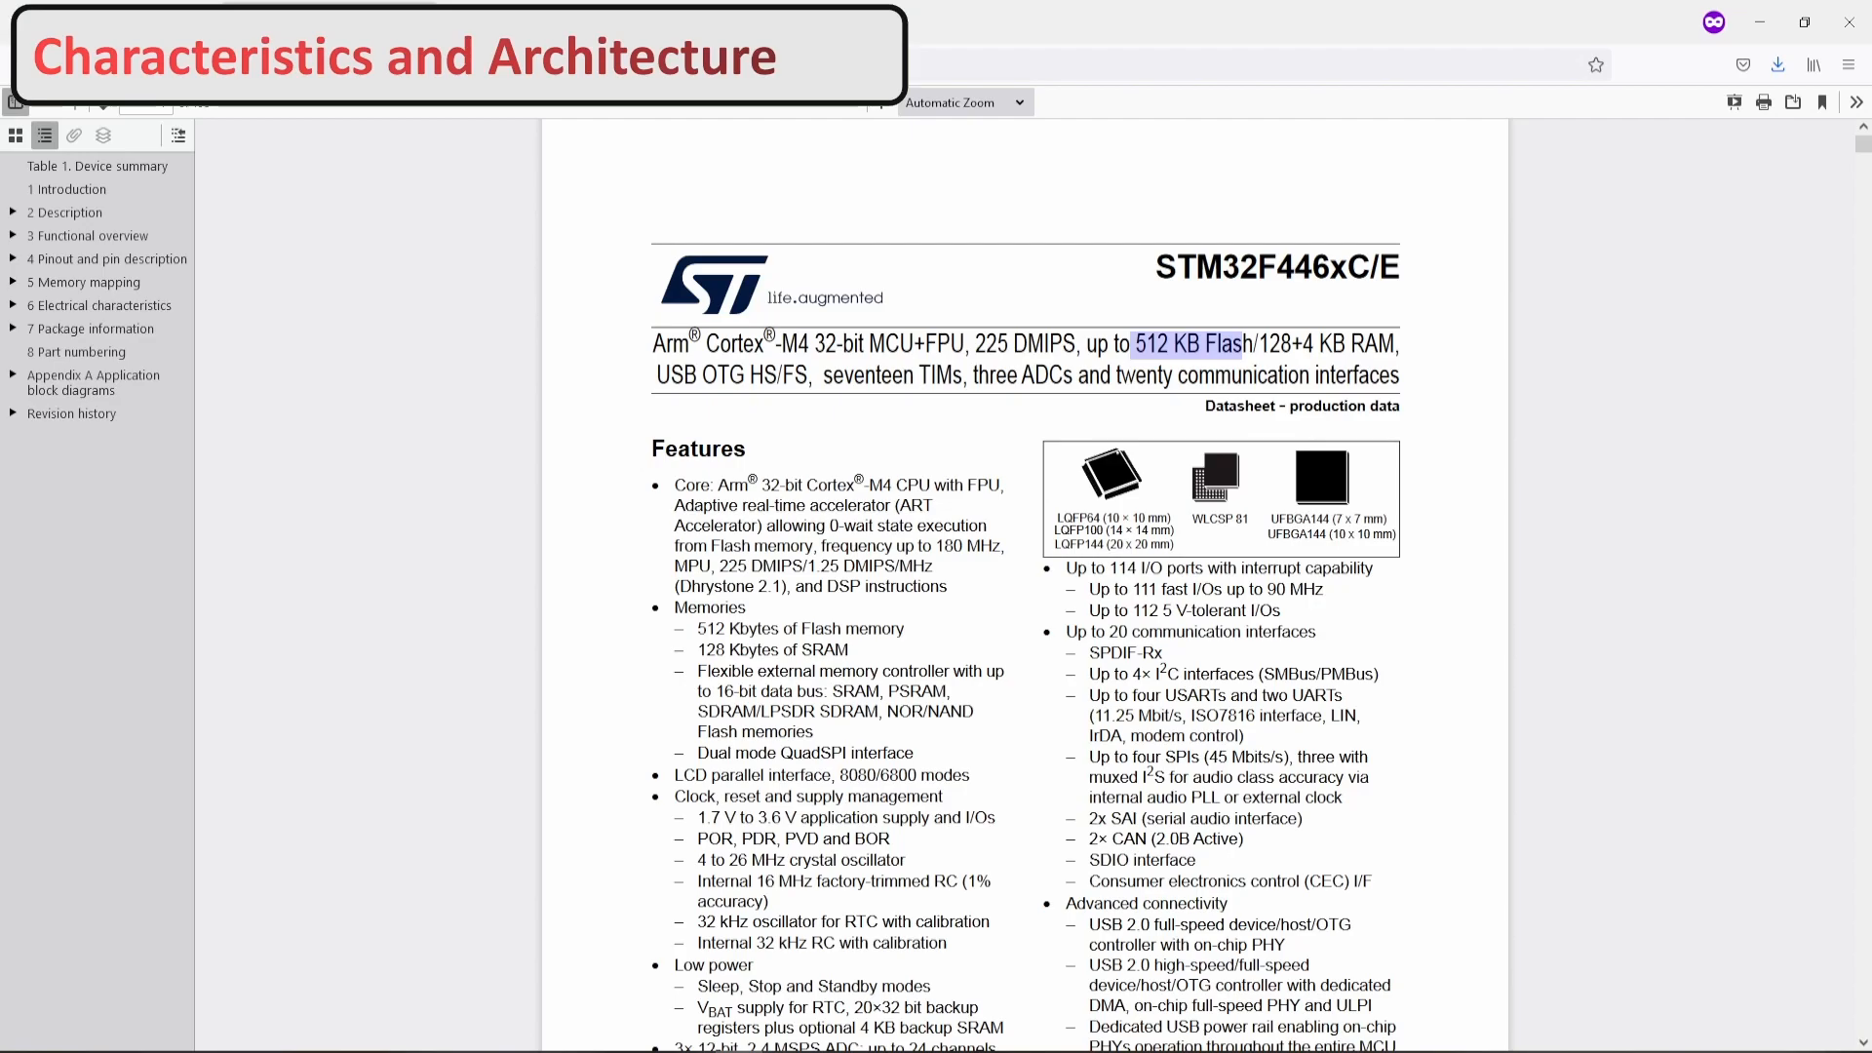
left_click(1256, 343)
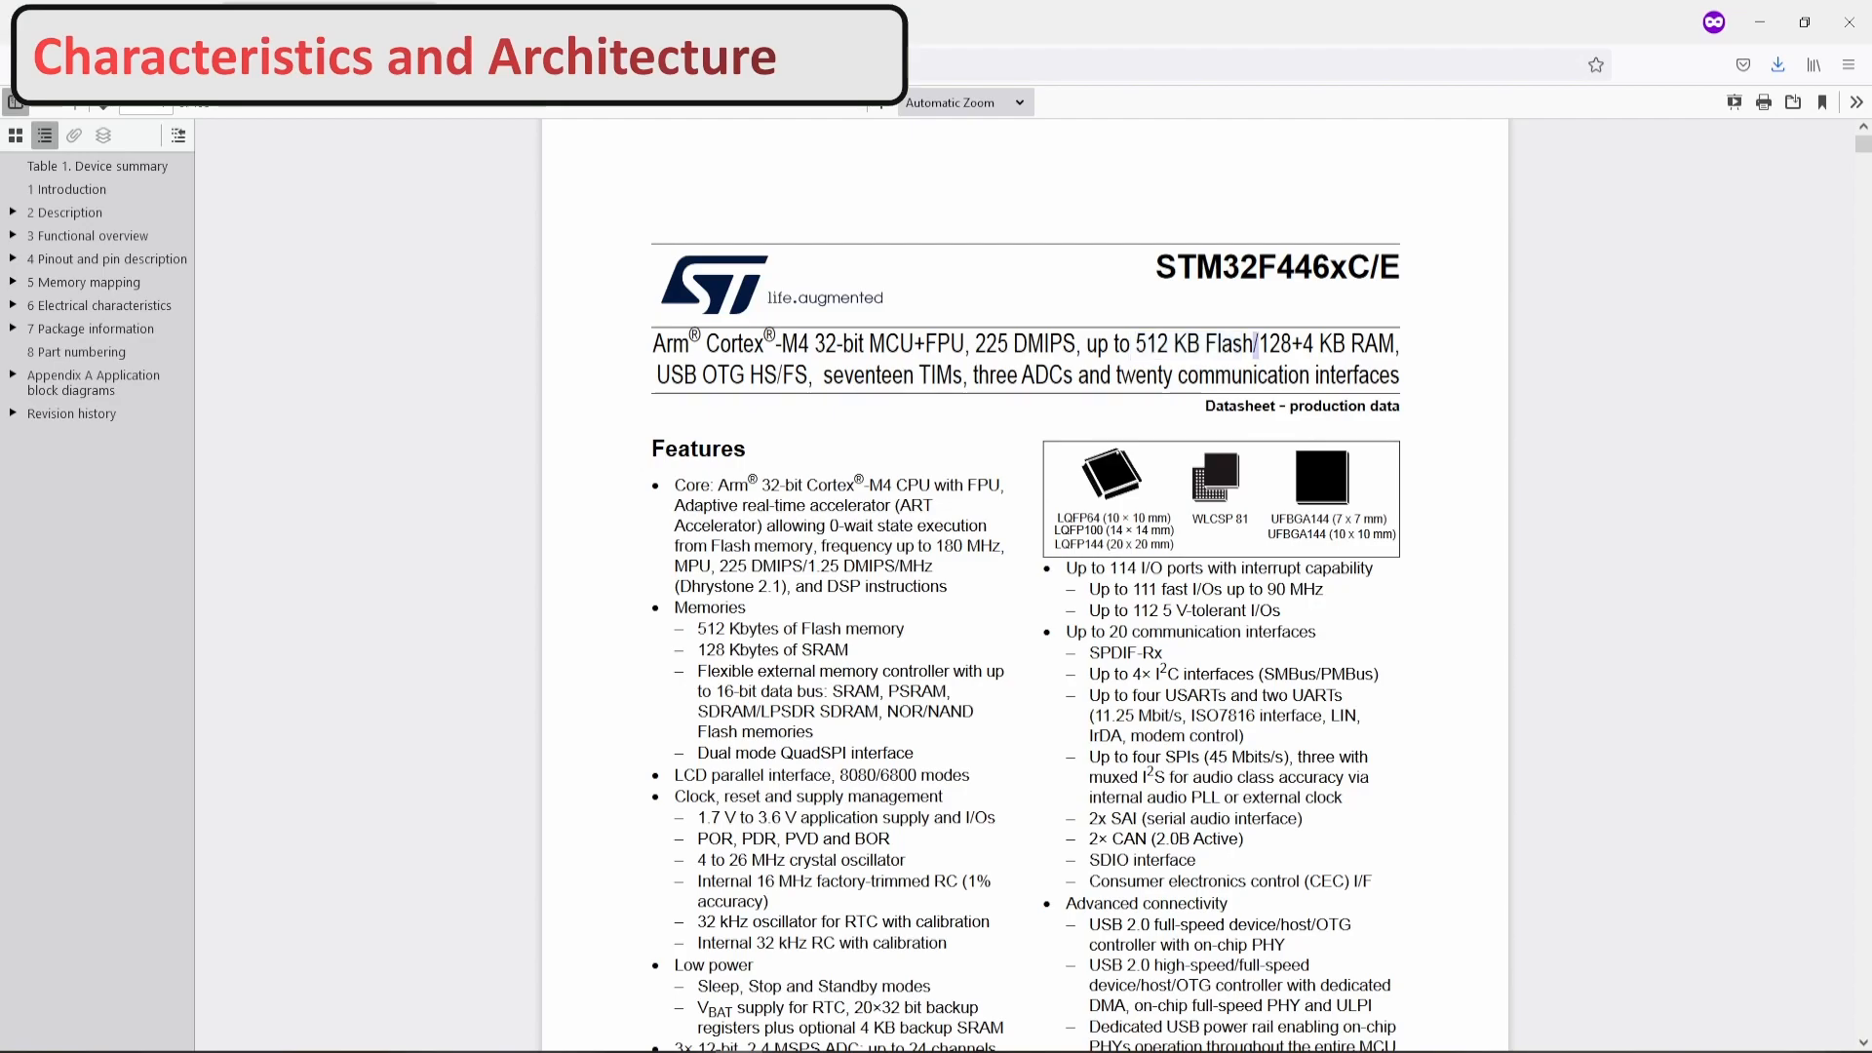
double_click(1283, 343)
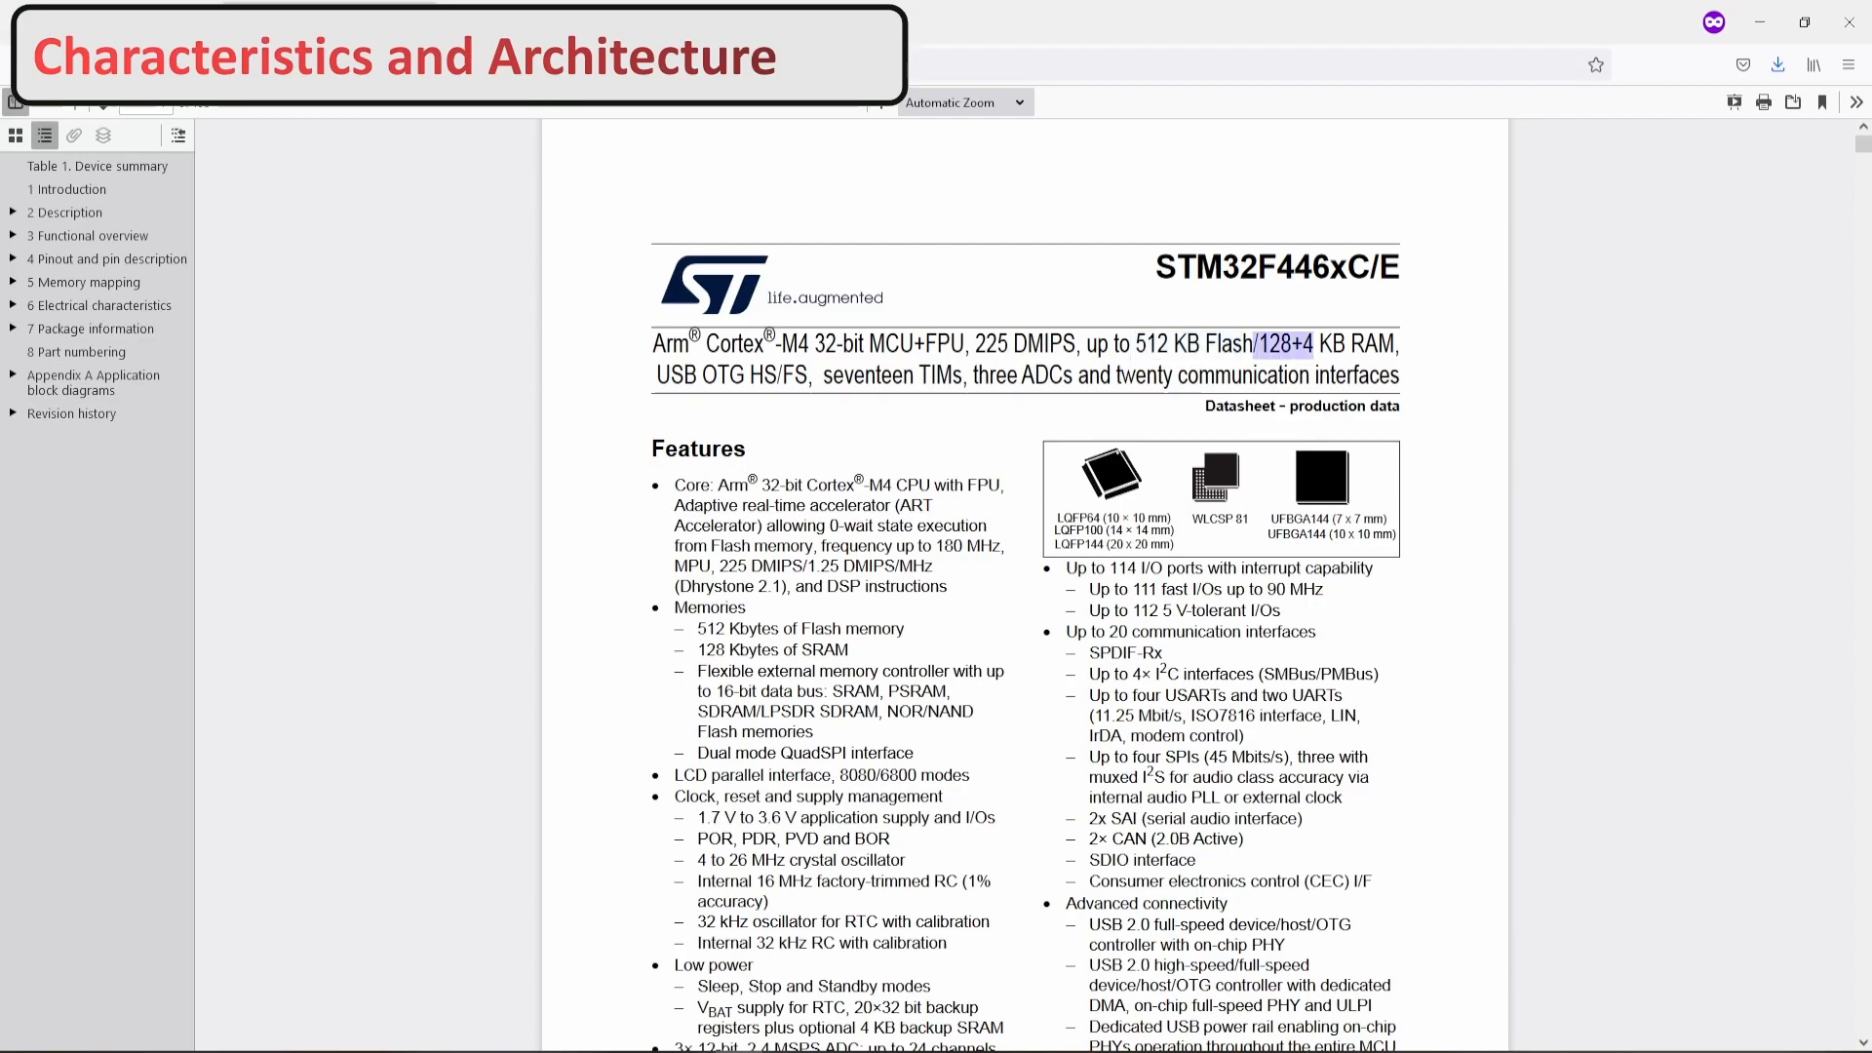
left_click_drag(1254, 343, 1396, 344)
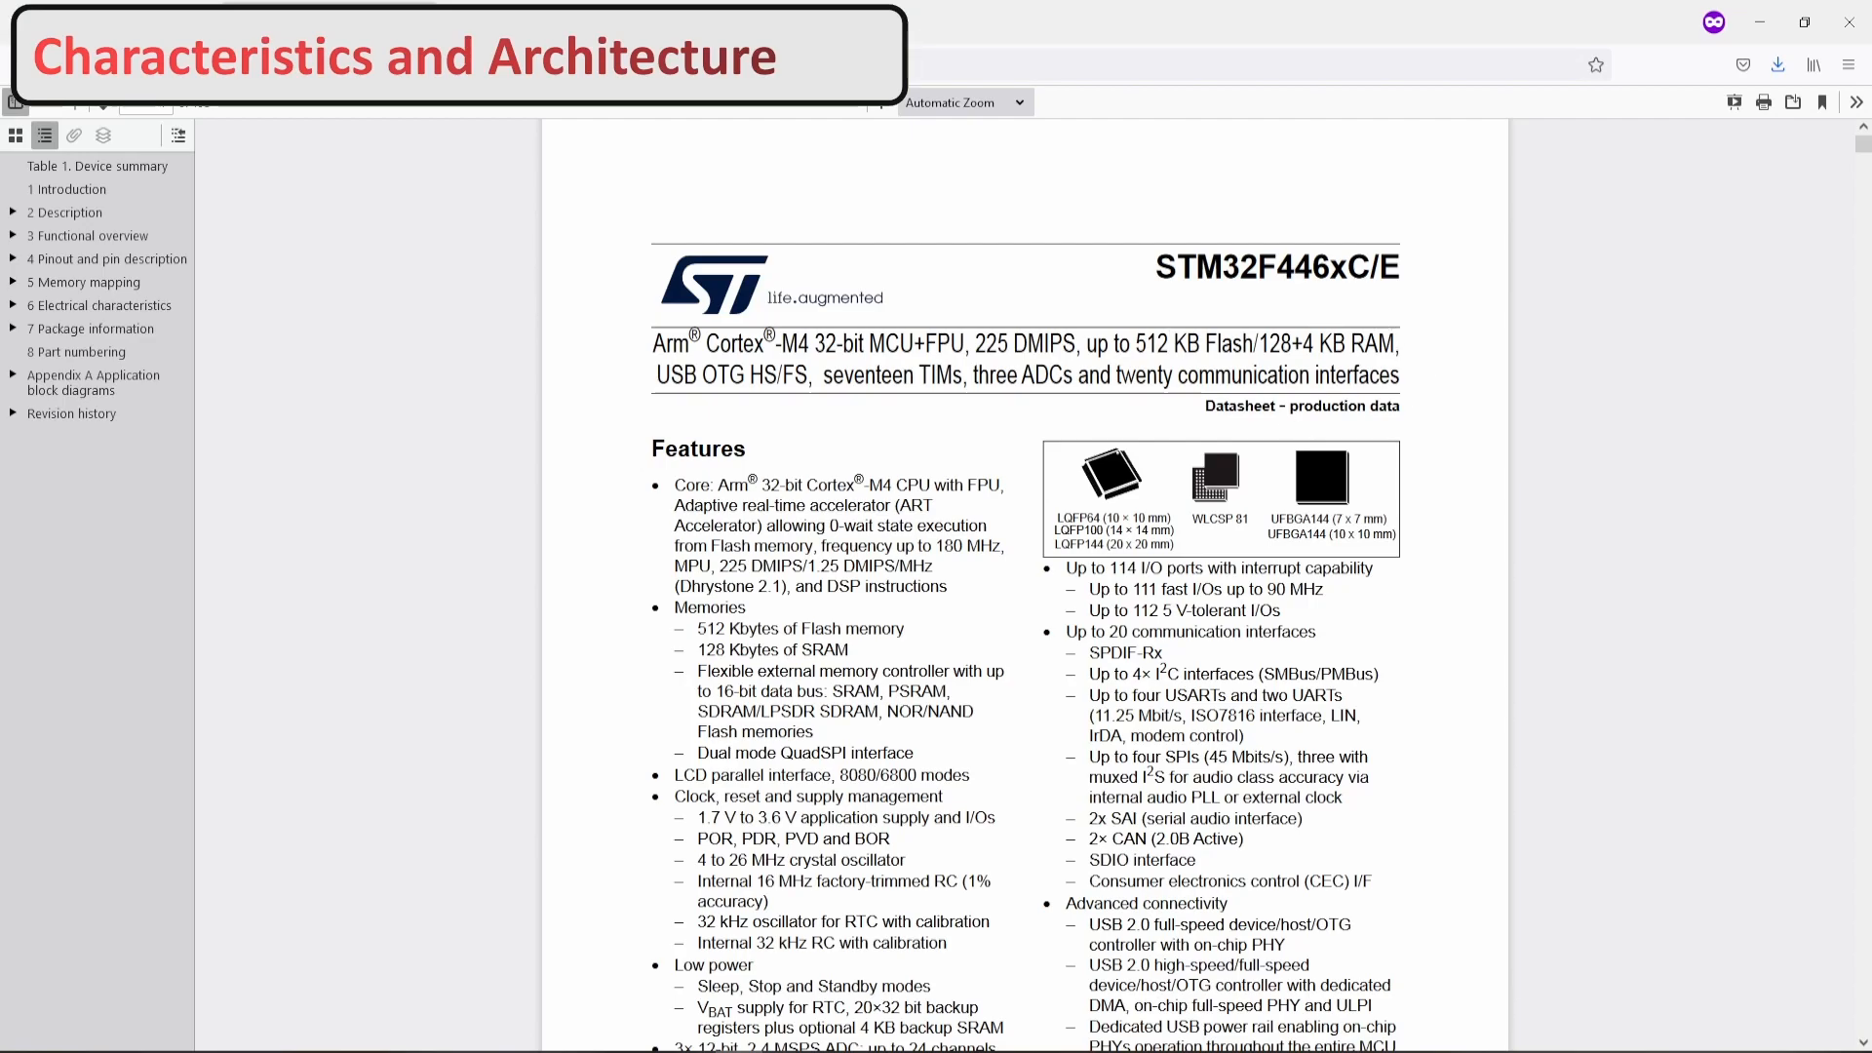
scroll("down", 3)
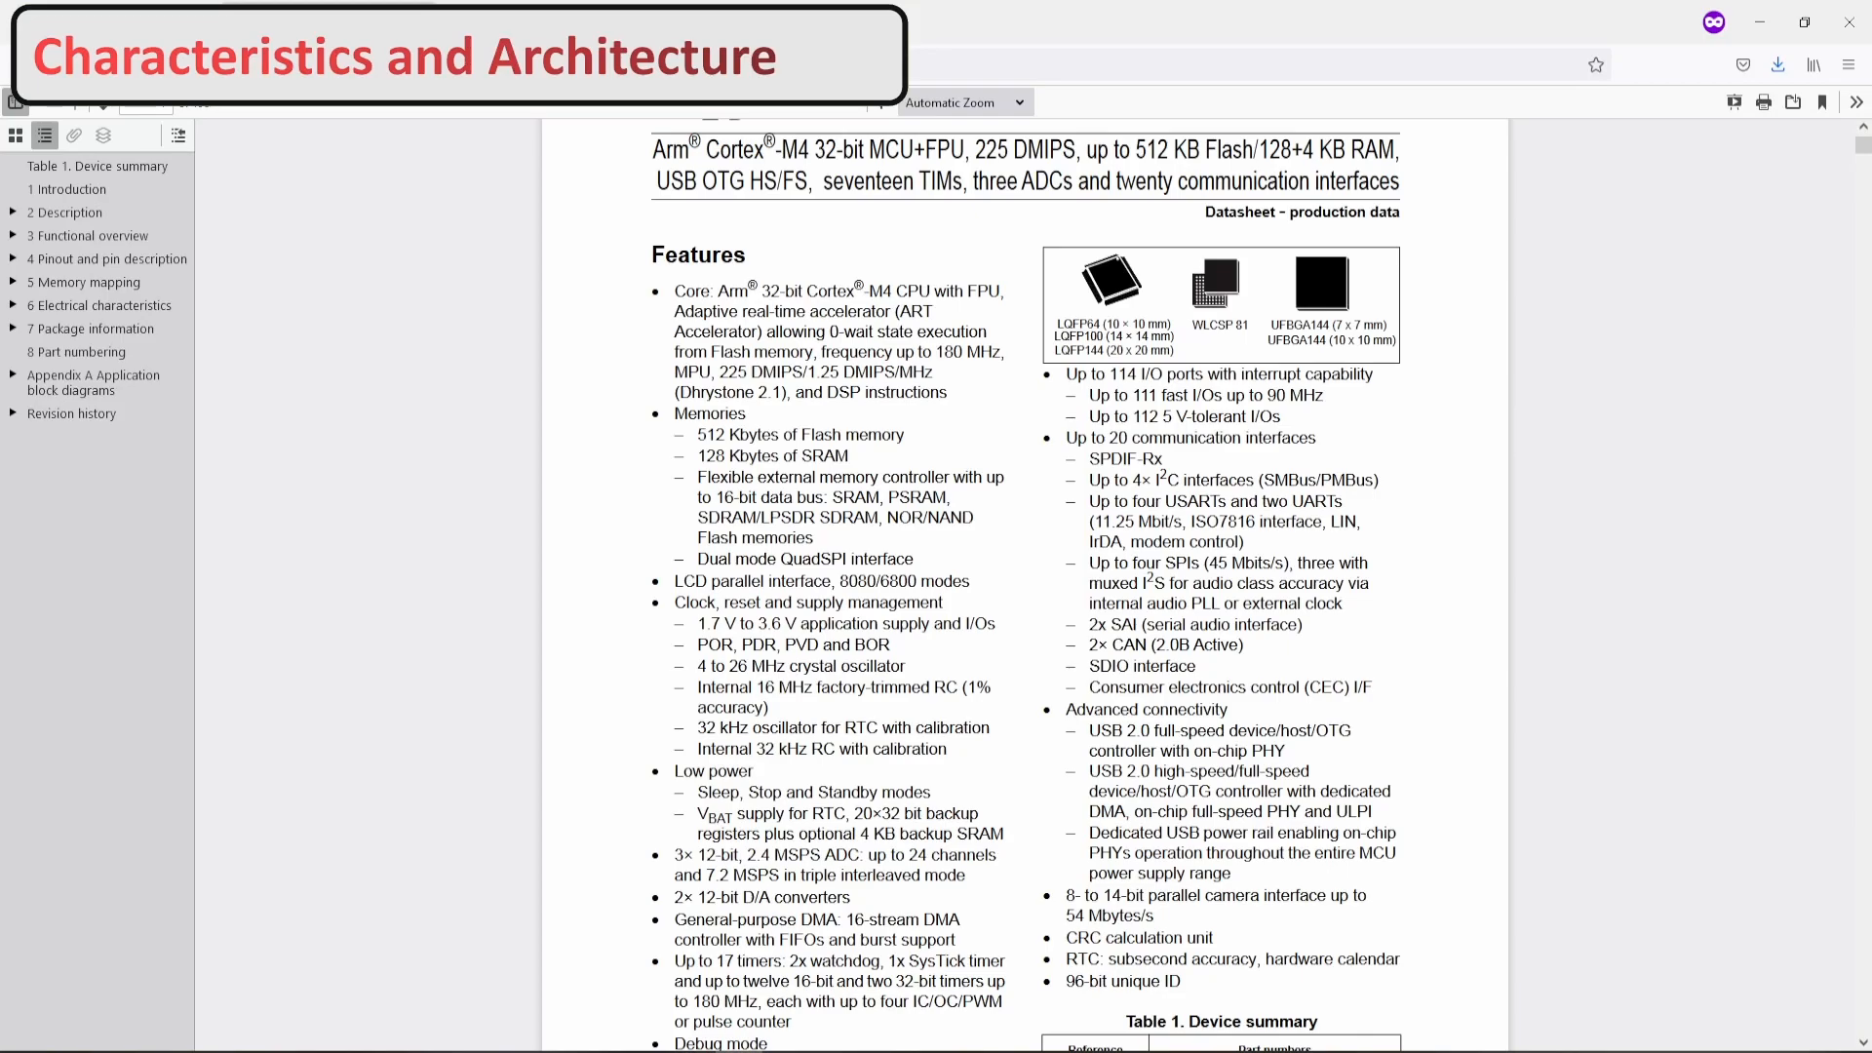
double_click(967, 353)
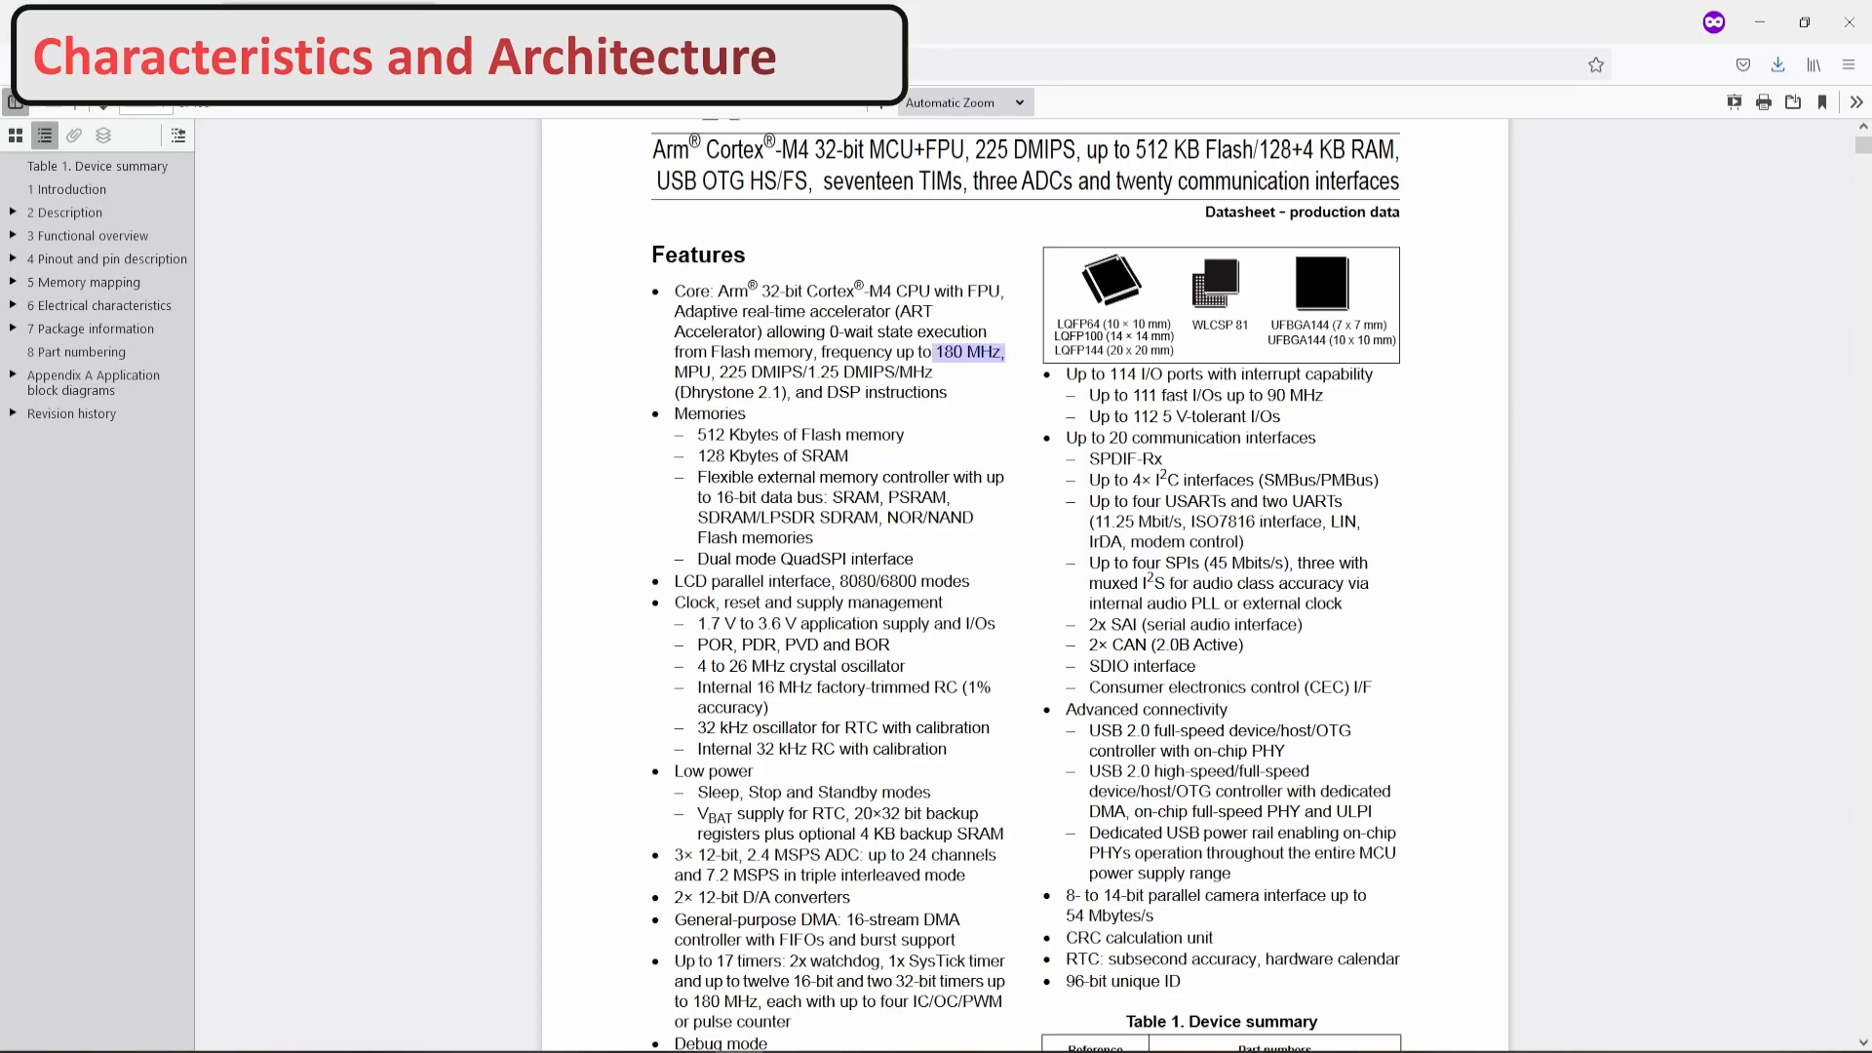
mouse_move(1005, 359)
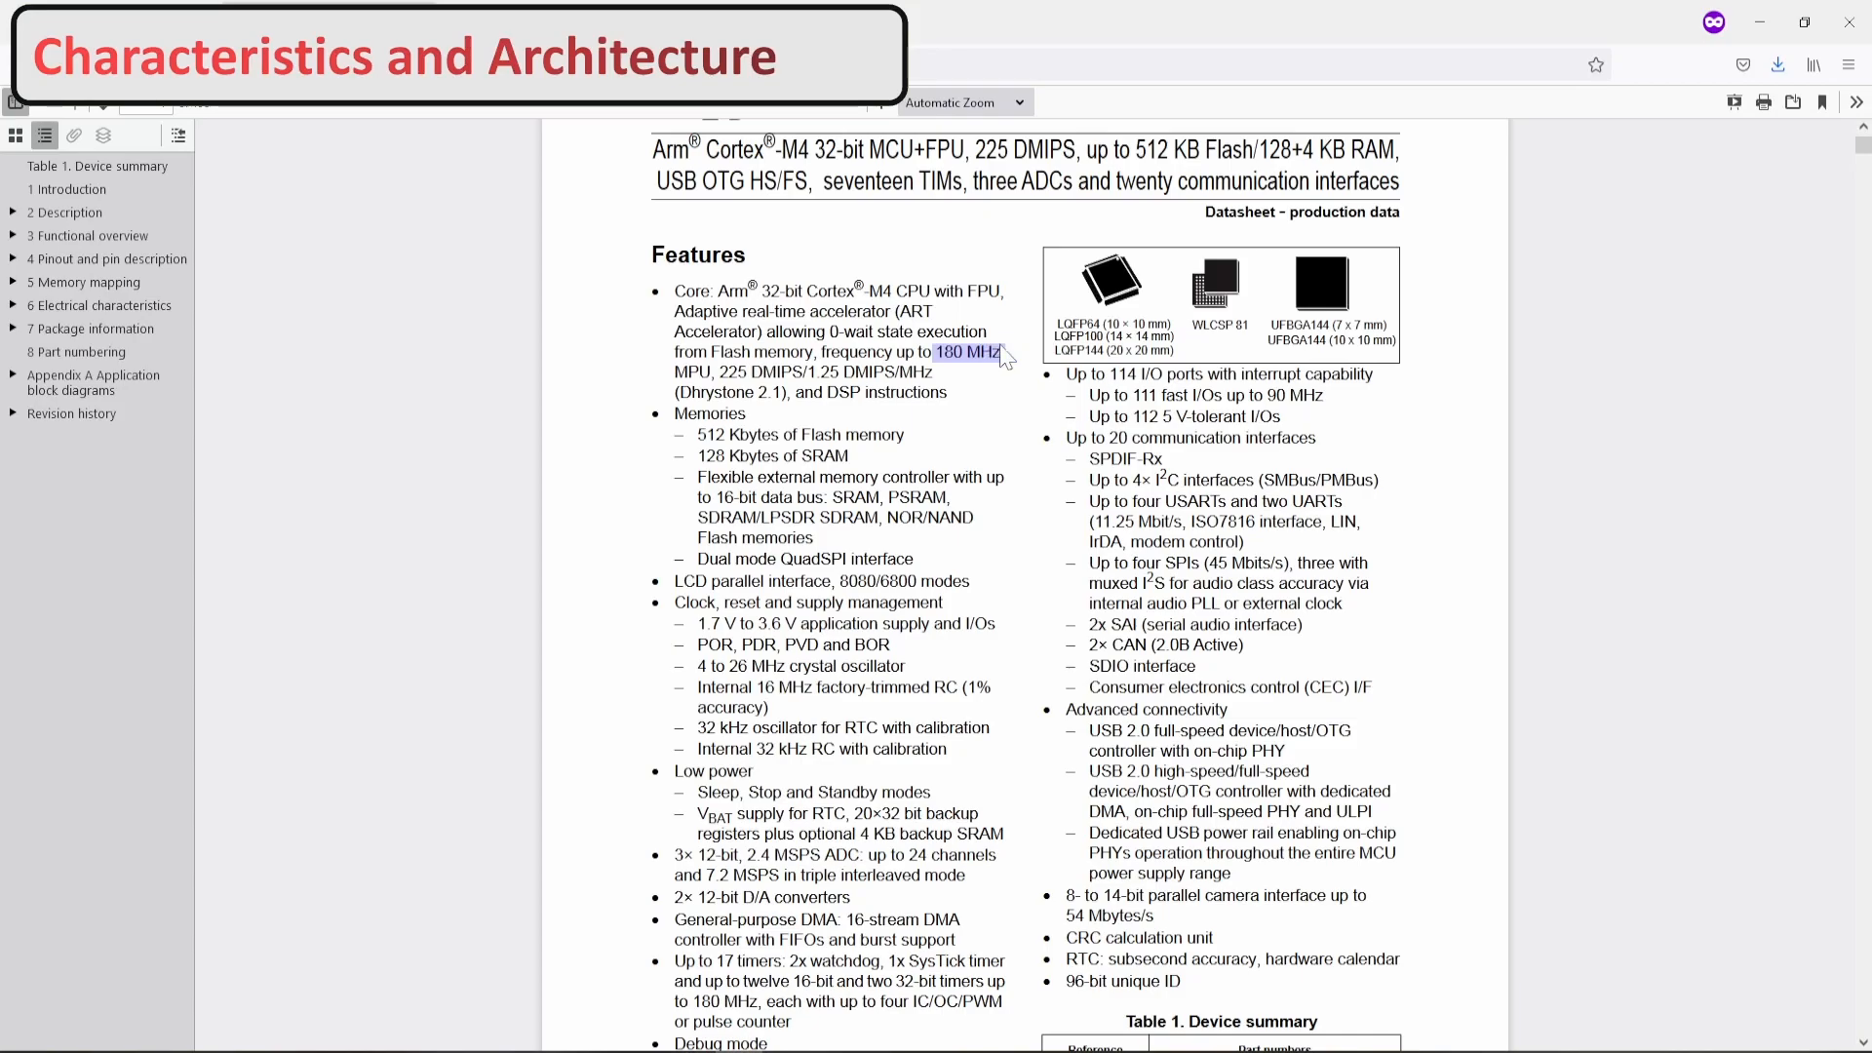
scroll("down", 3)
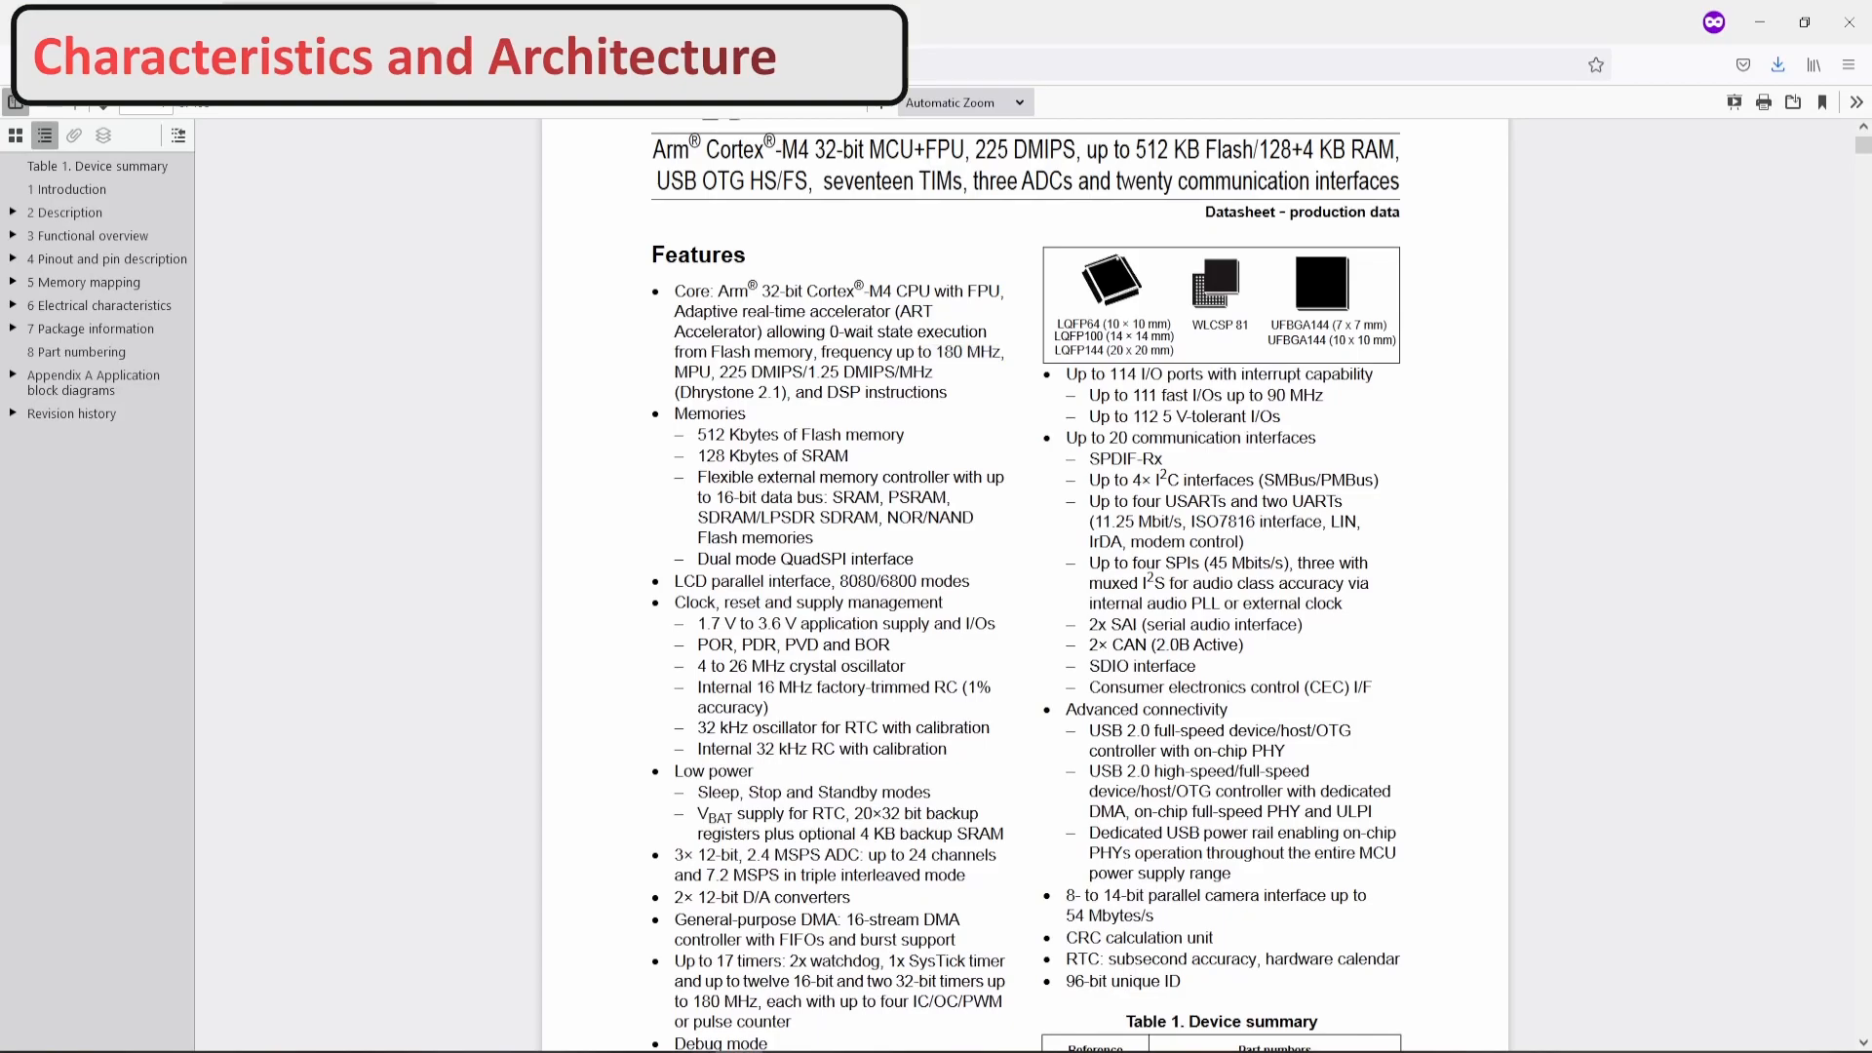
double_click(1190, 436)
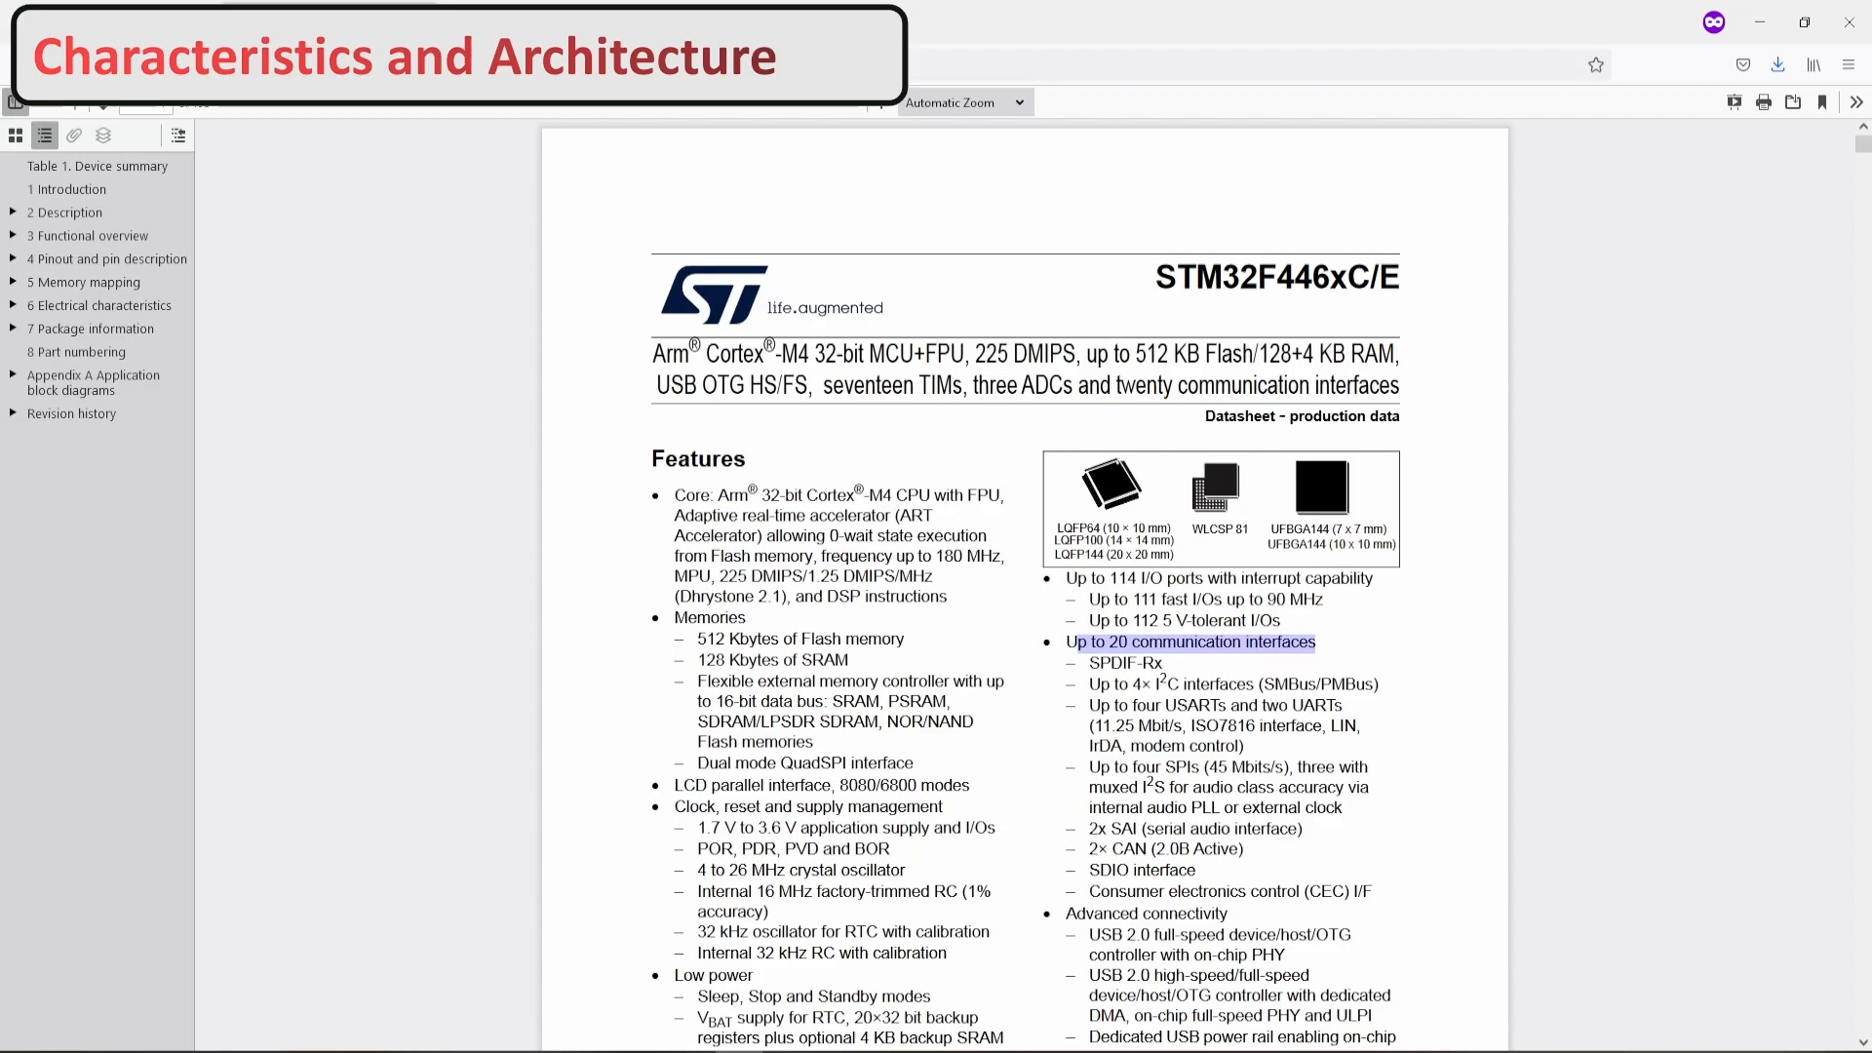
scroll("down", 3)
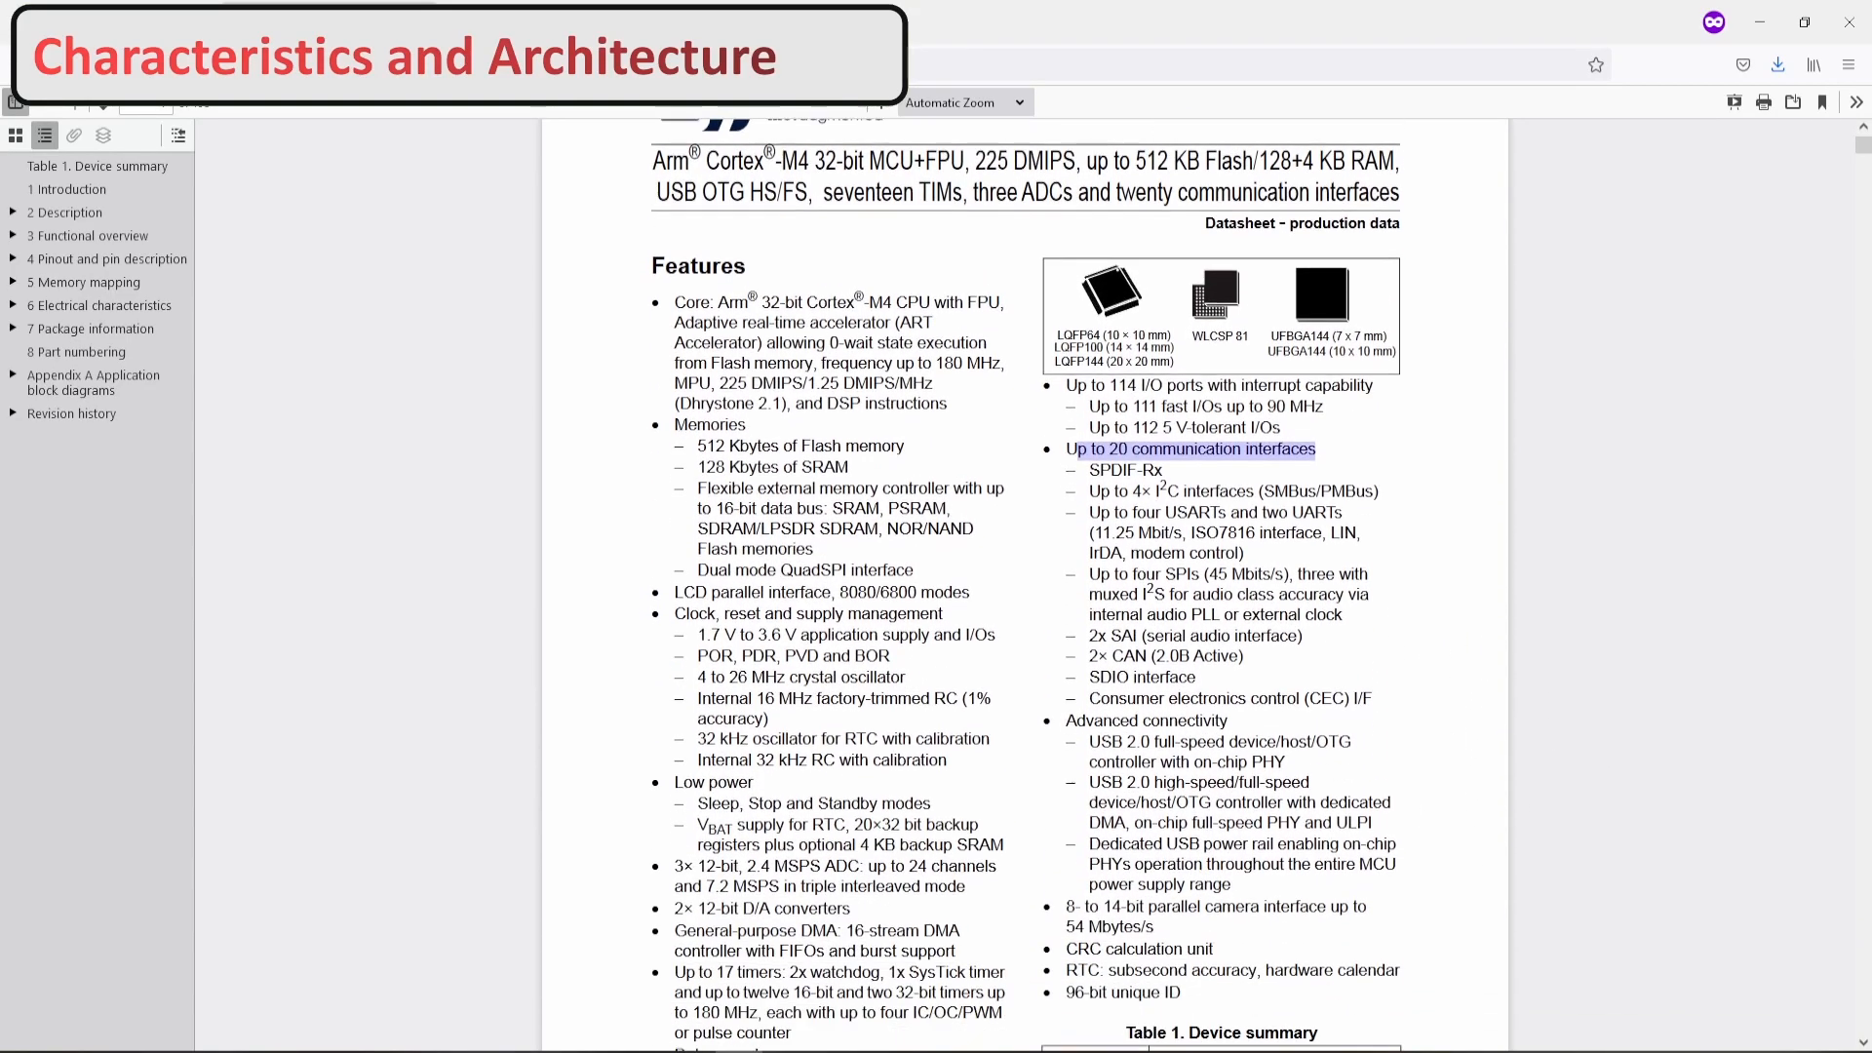
scroll("down", 3)
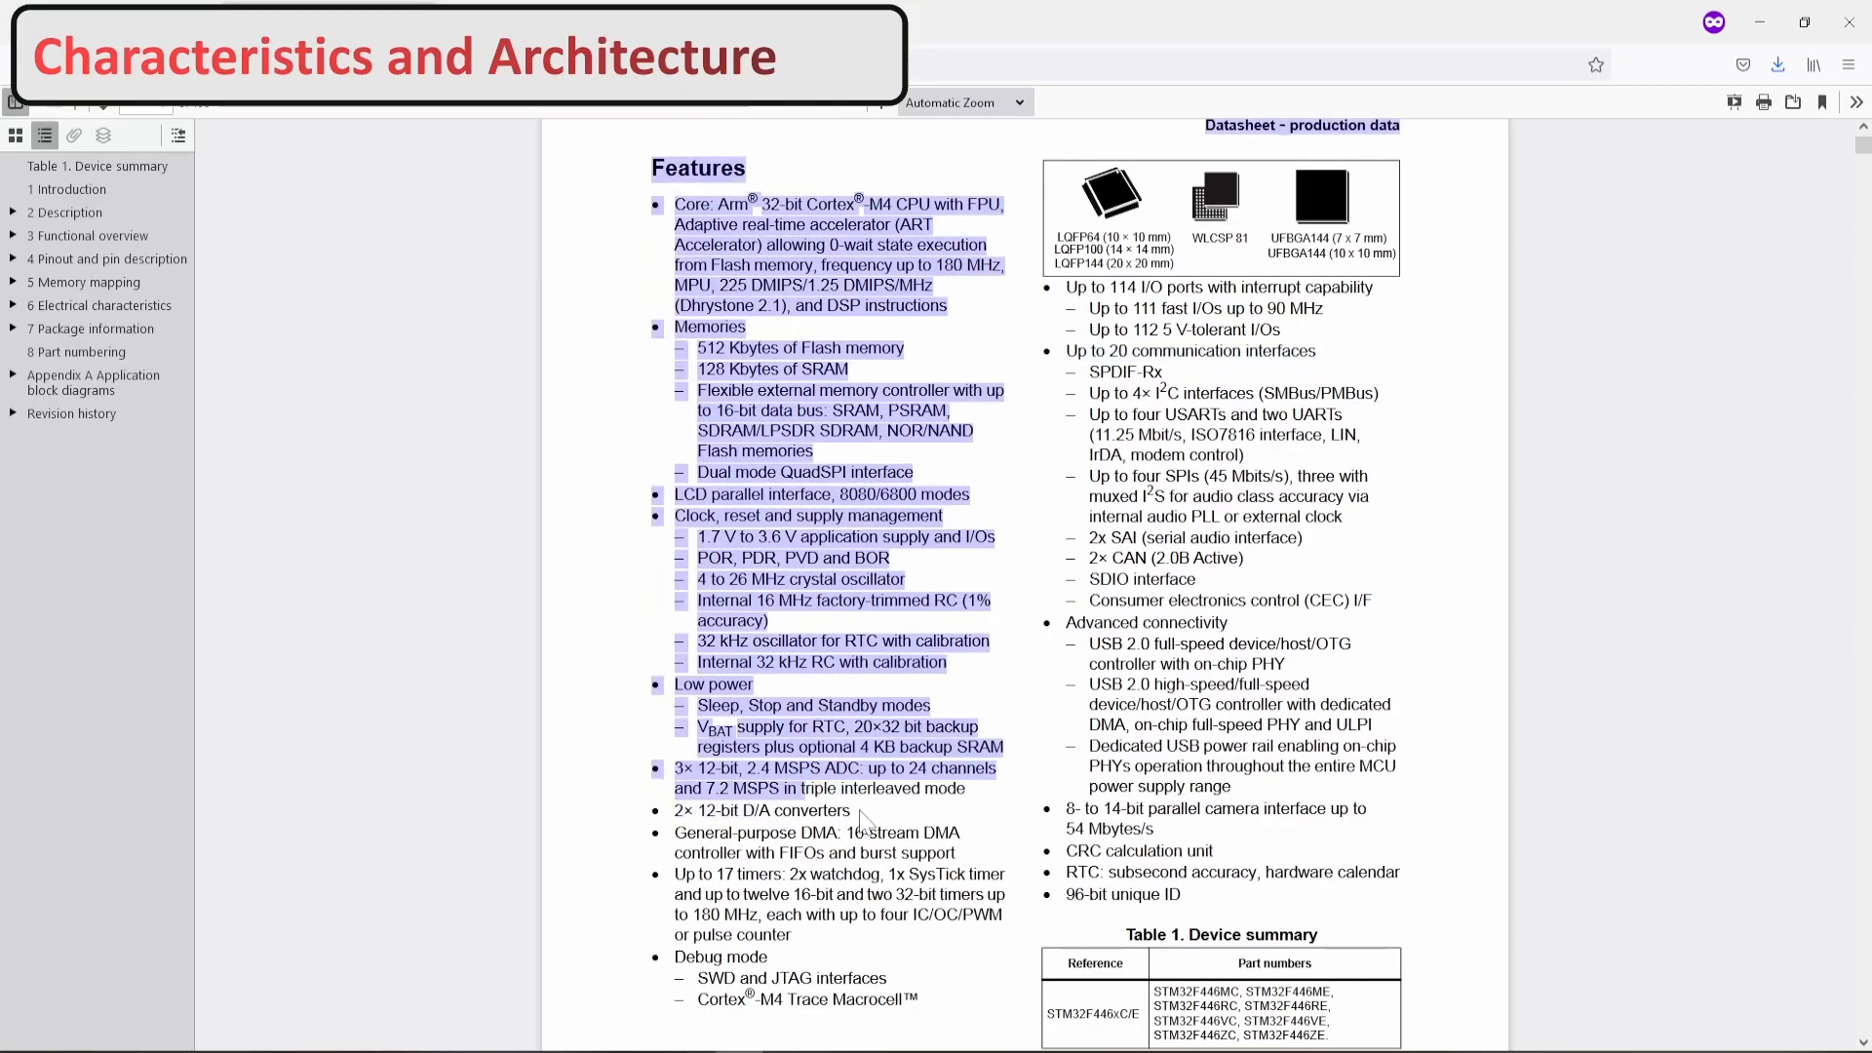
left_click(862, 821)
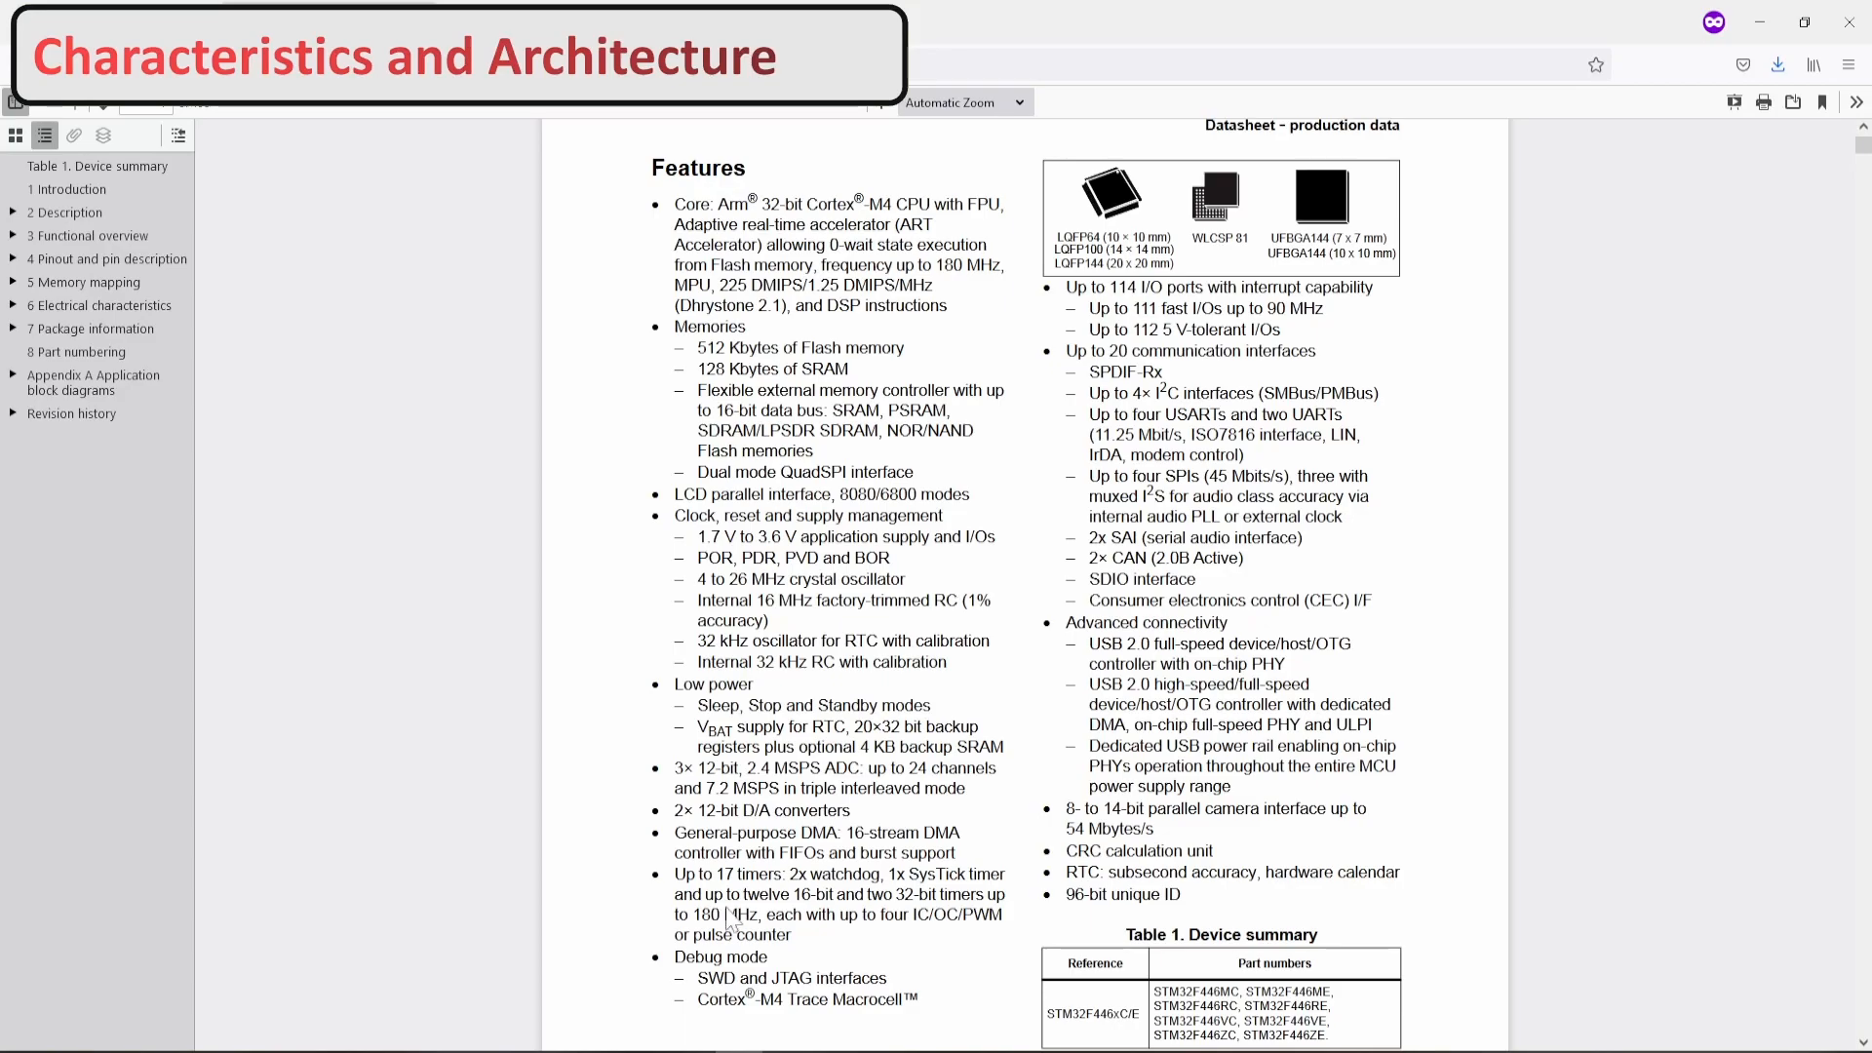
double_click(817, 833)
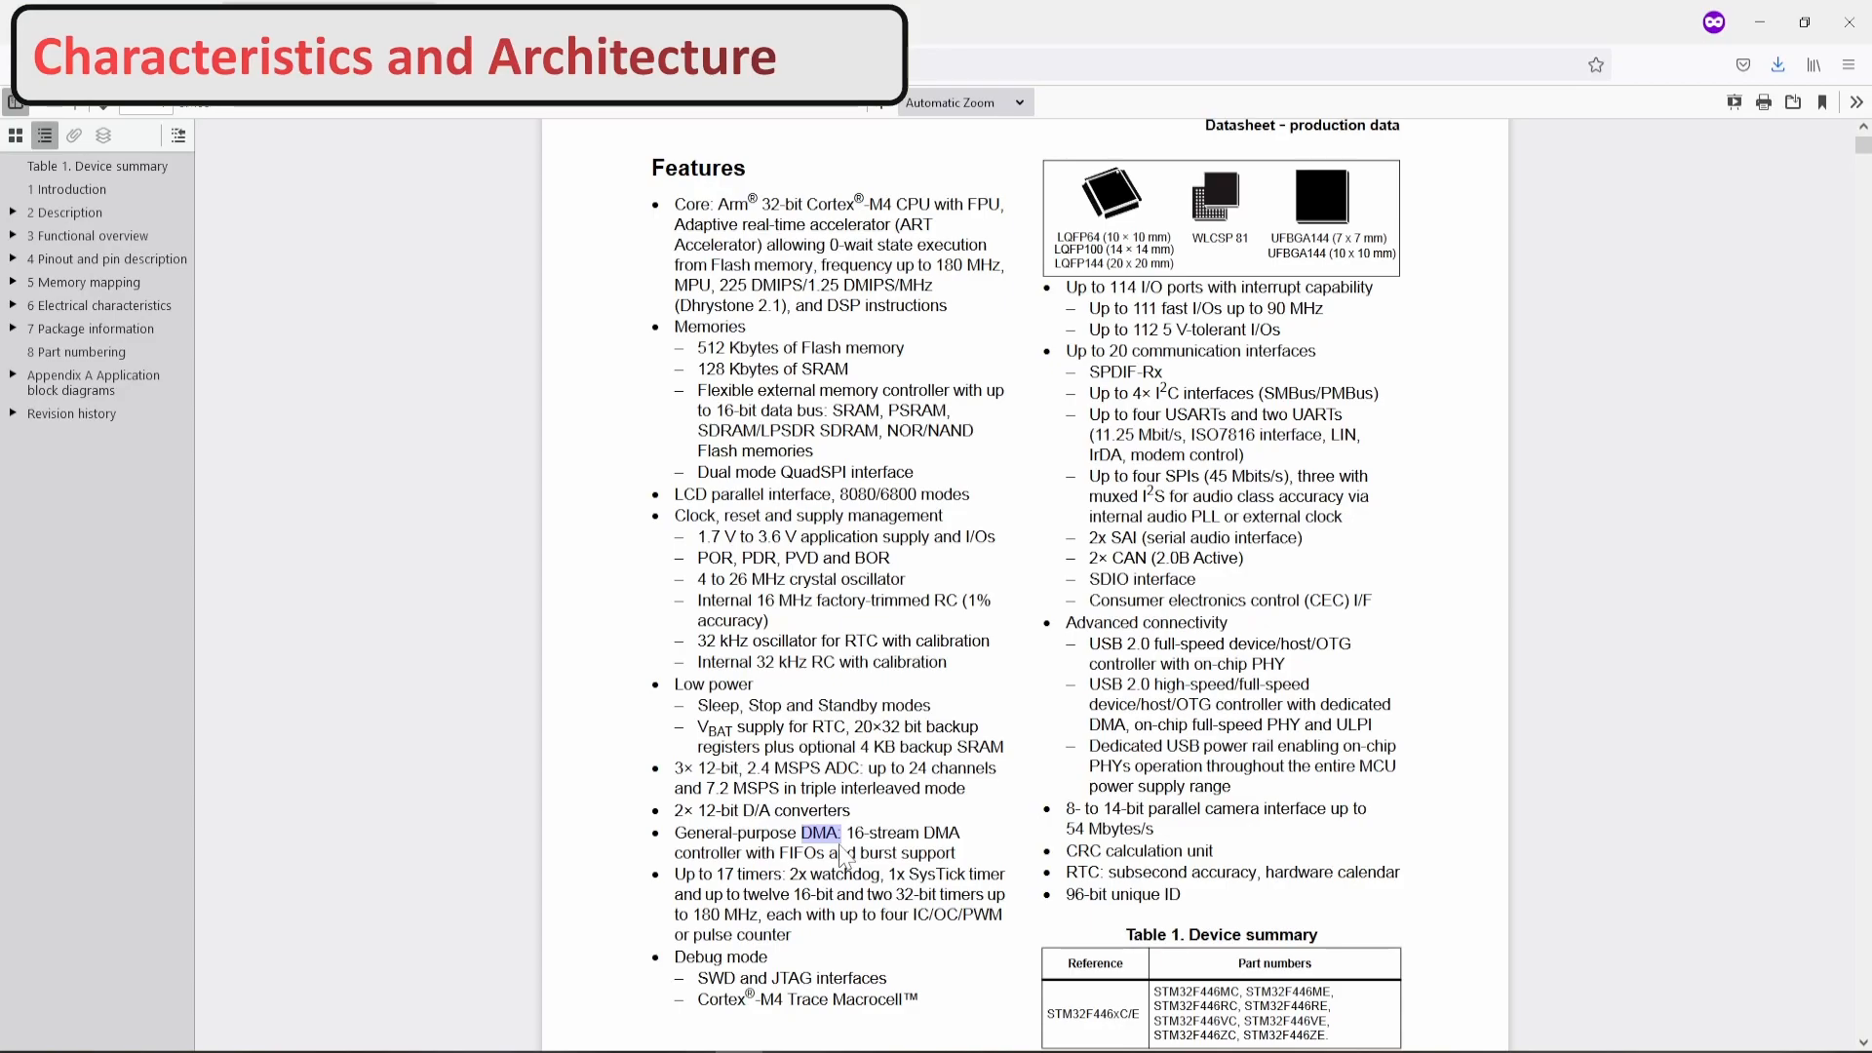
mouse_move(839, 845)
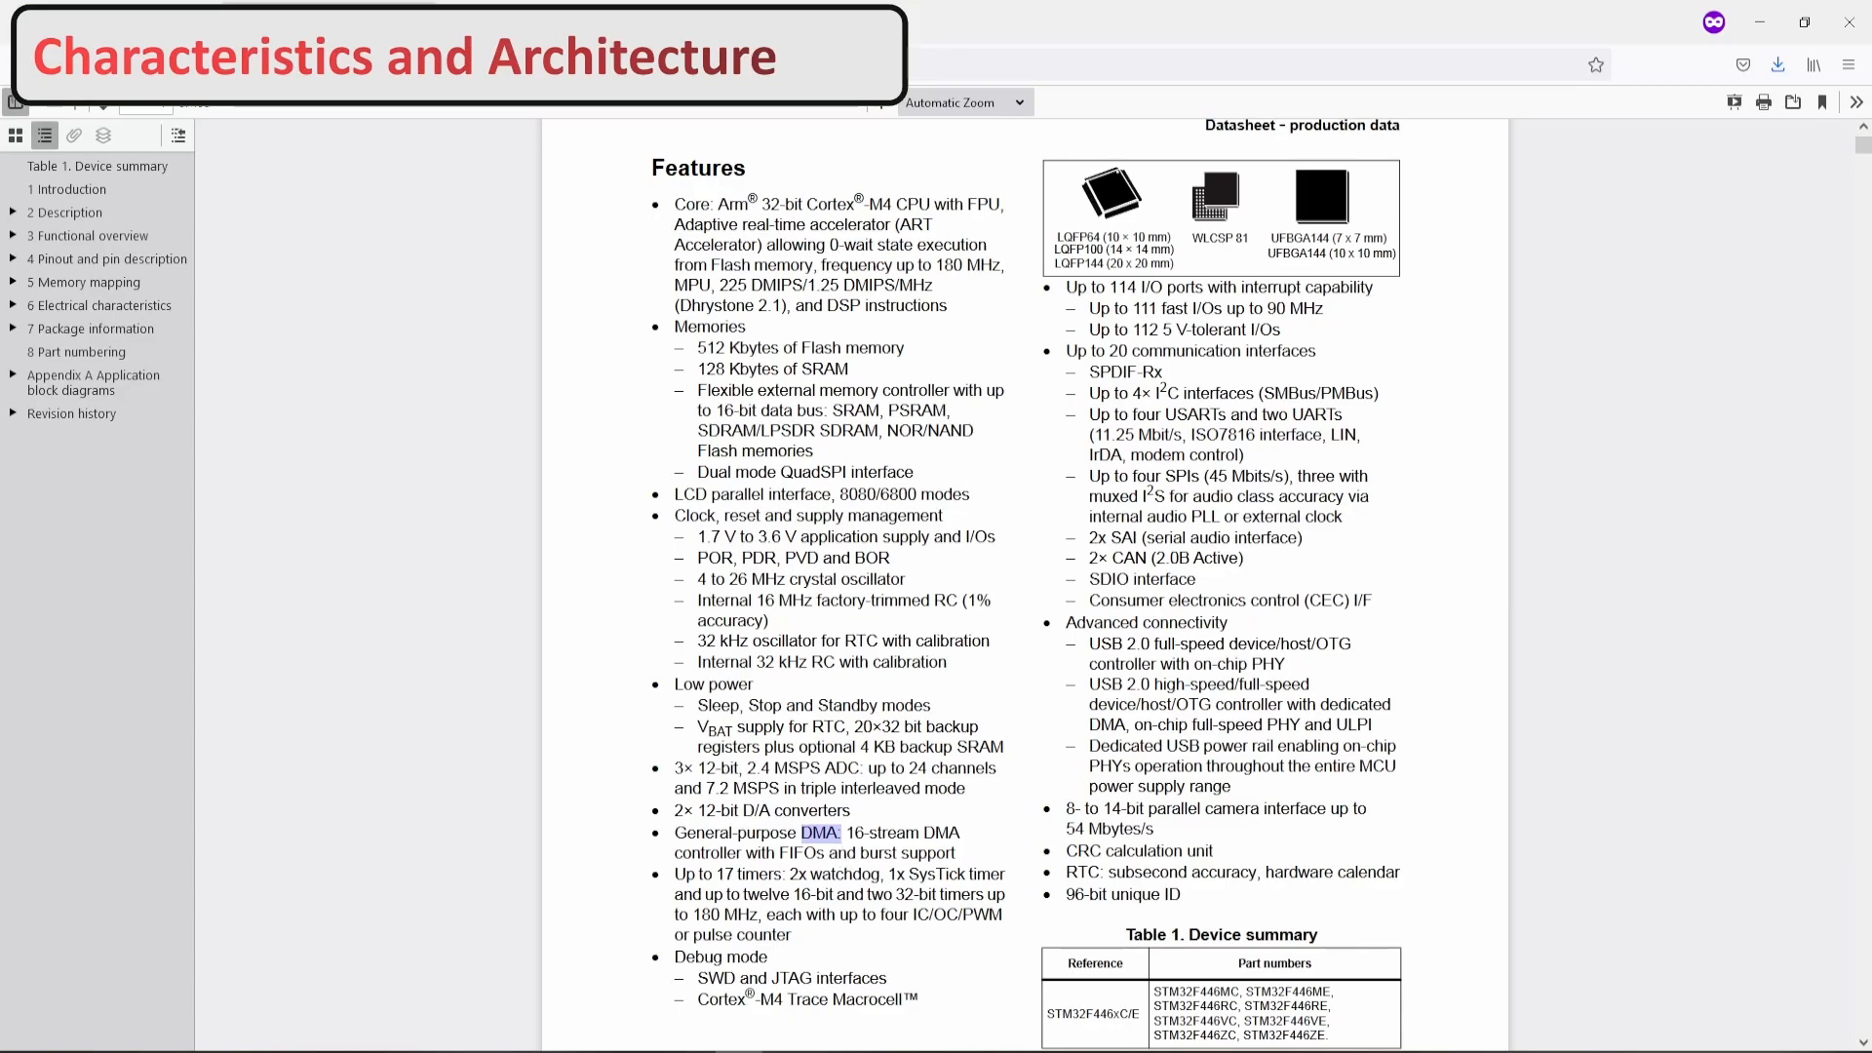
scroll("down", 3)
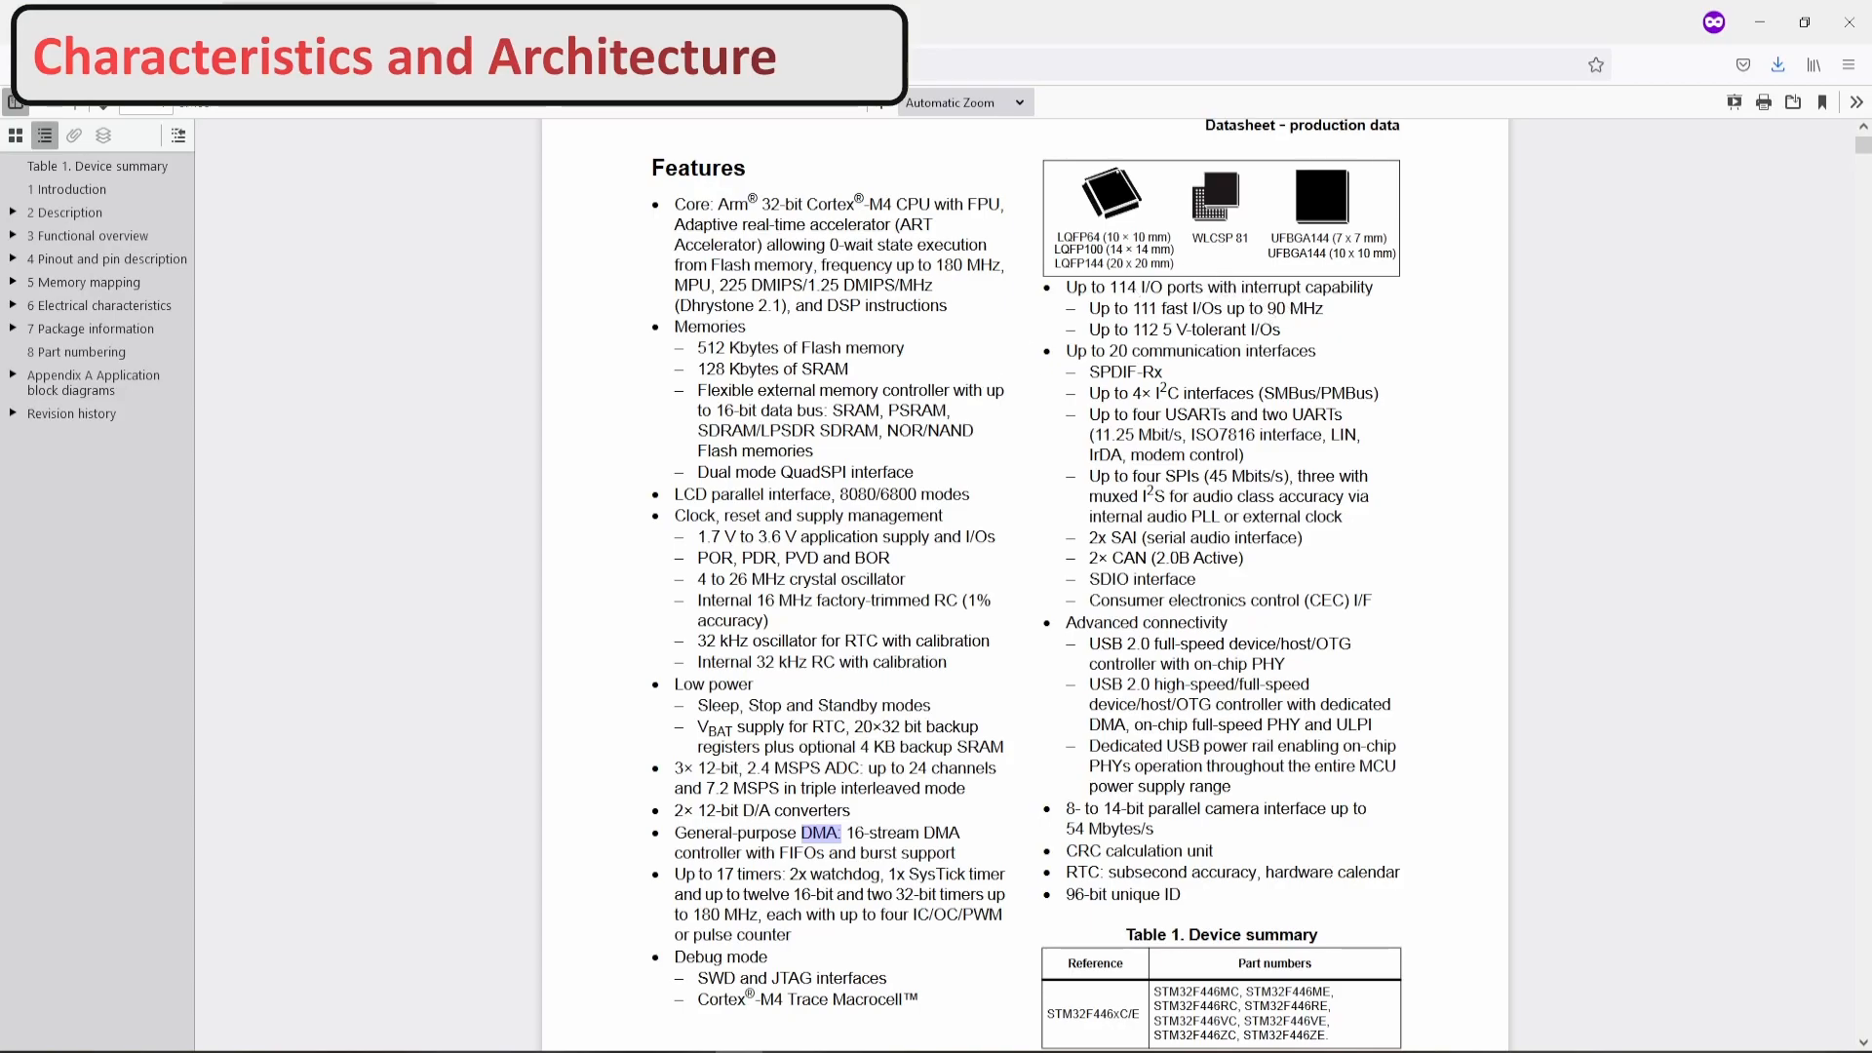
scroll("down", 3)
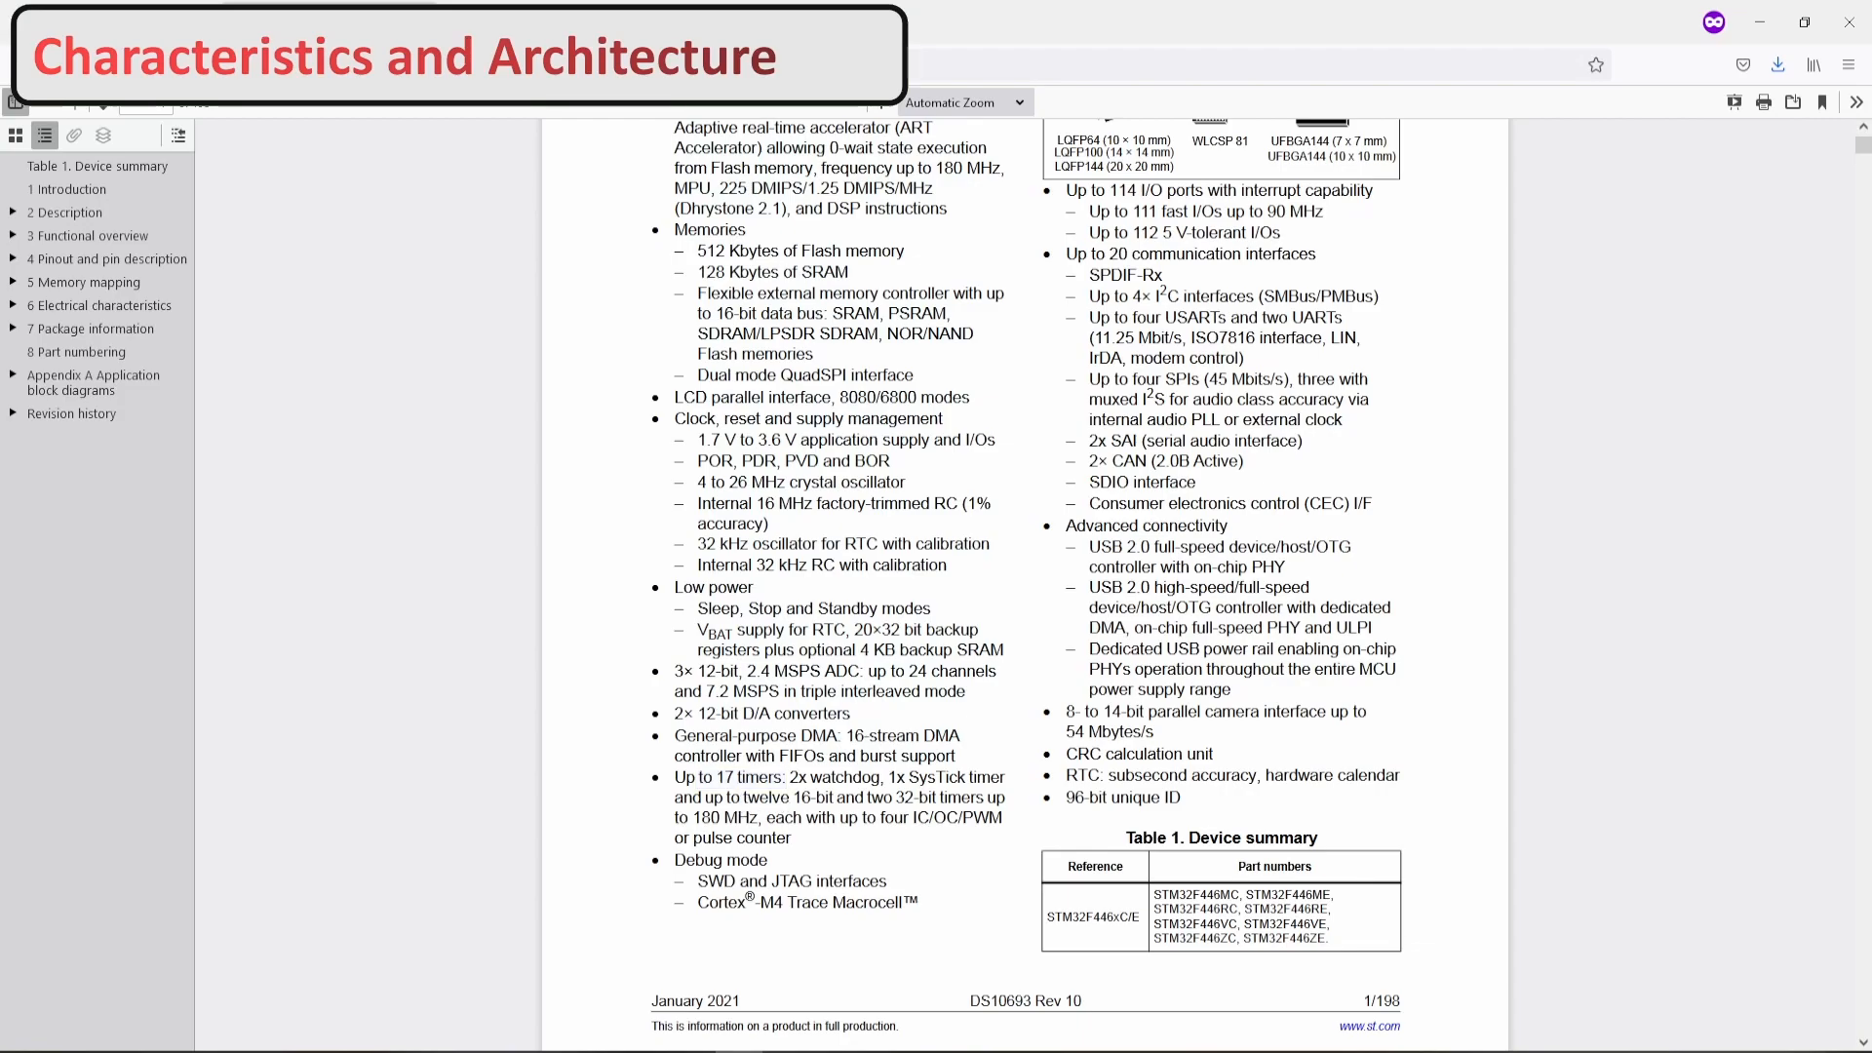
double_click(745, 776)
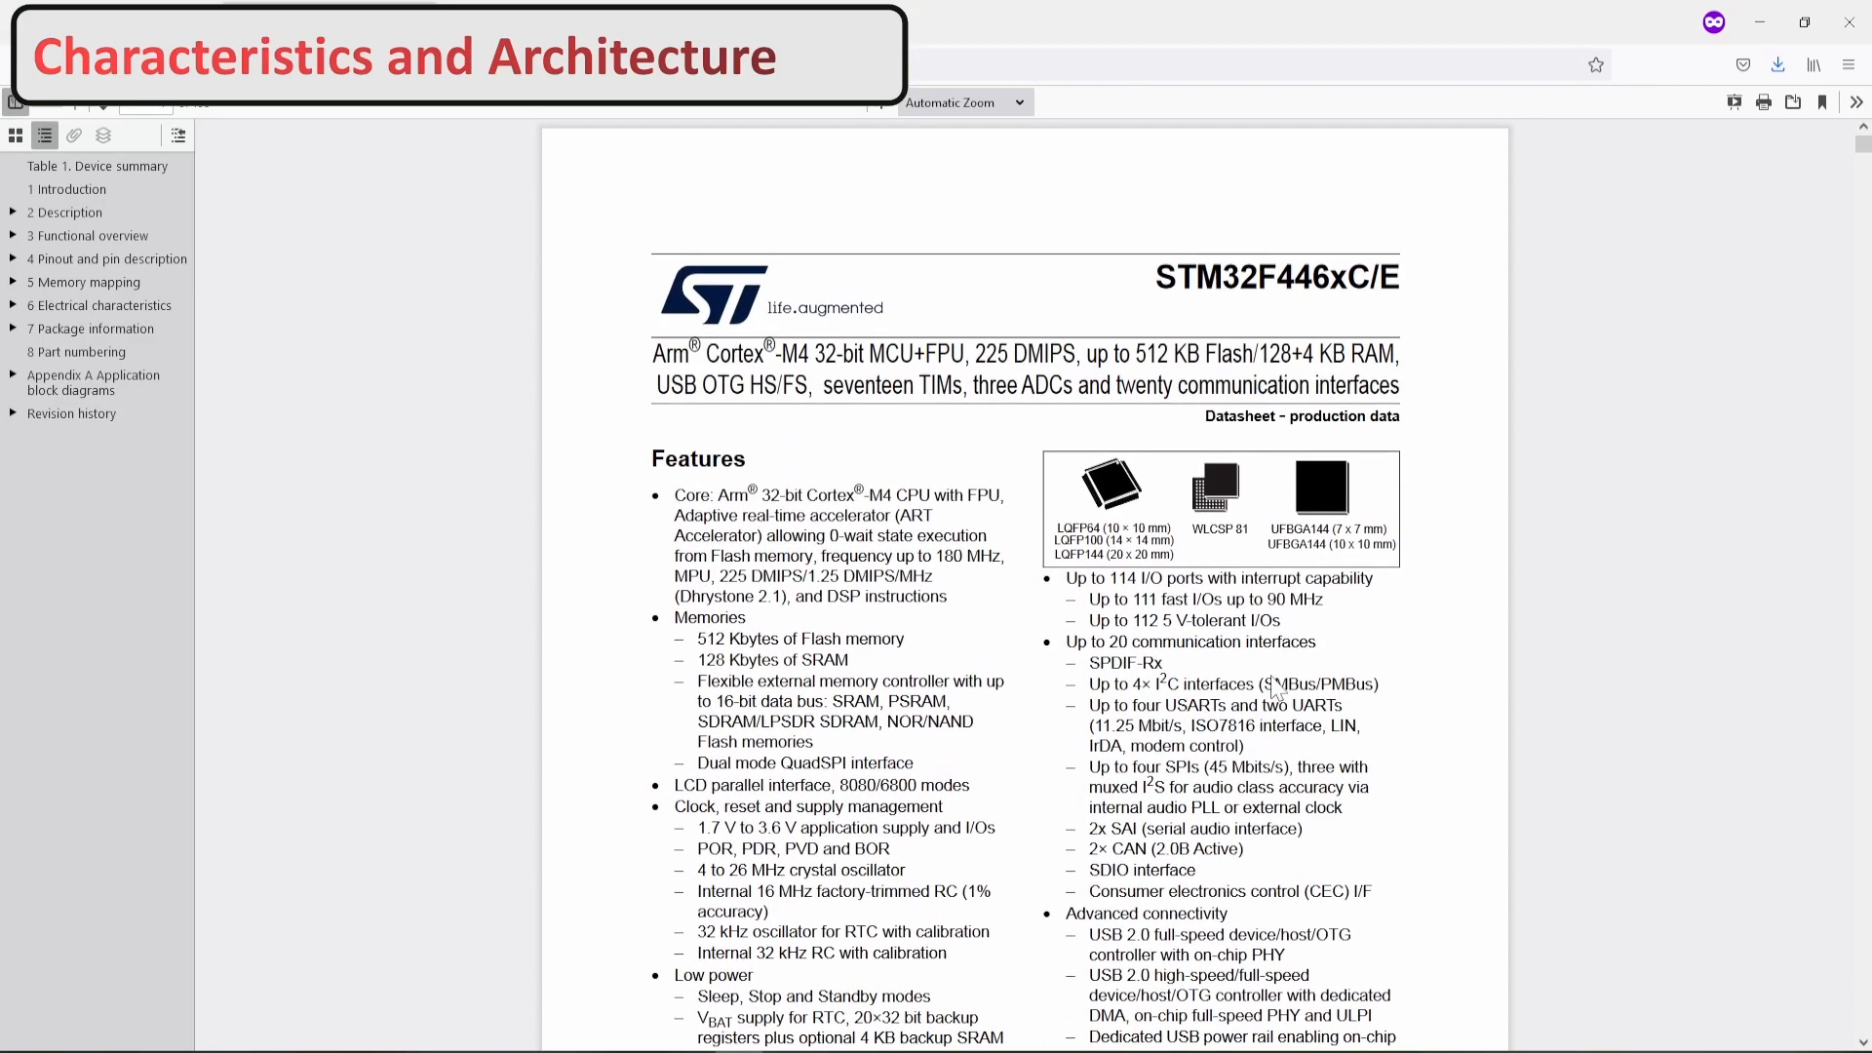
- Jump to the Description section and scroll to the bottom of the device summary table
scroll("down", 3)
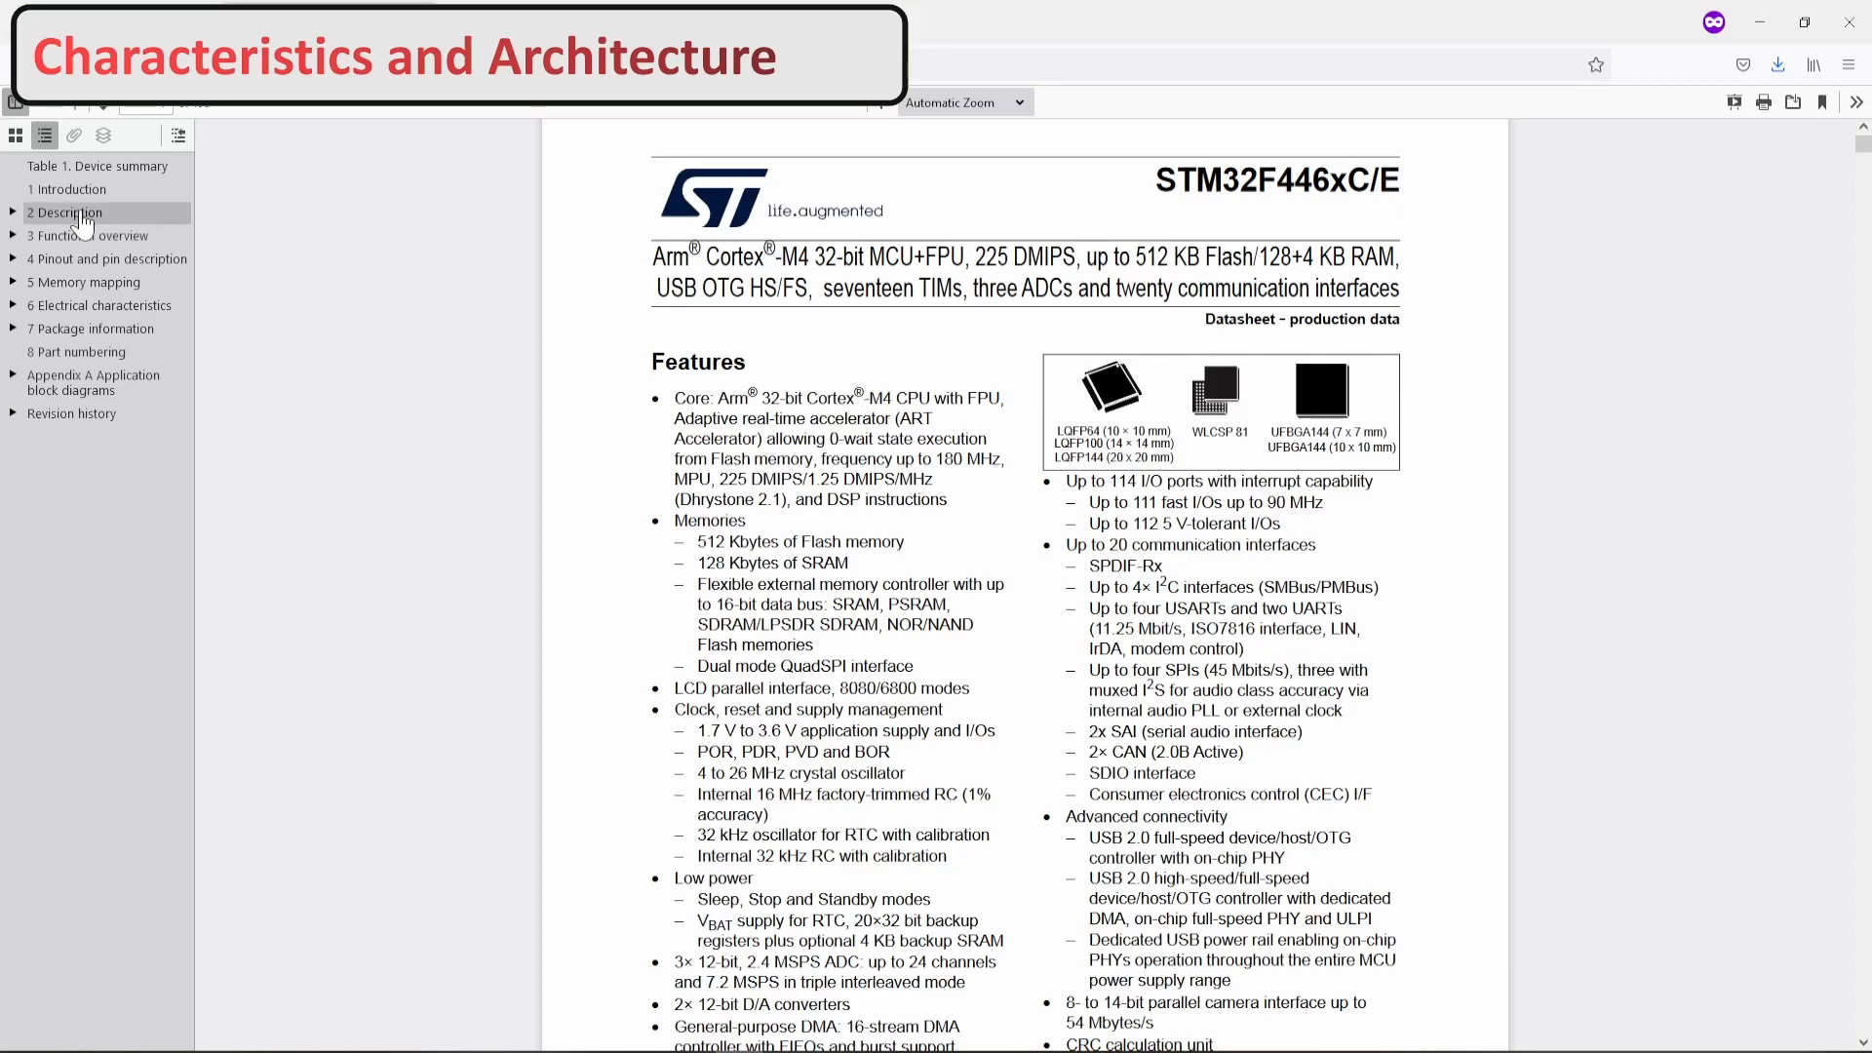
left_click(64, 213)
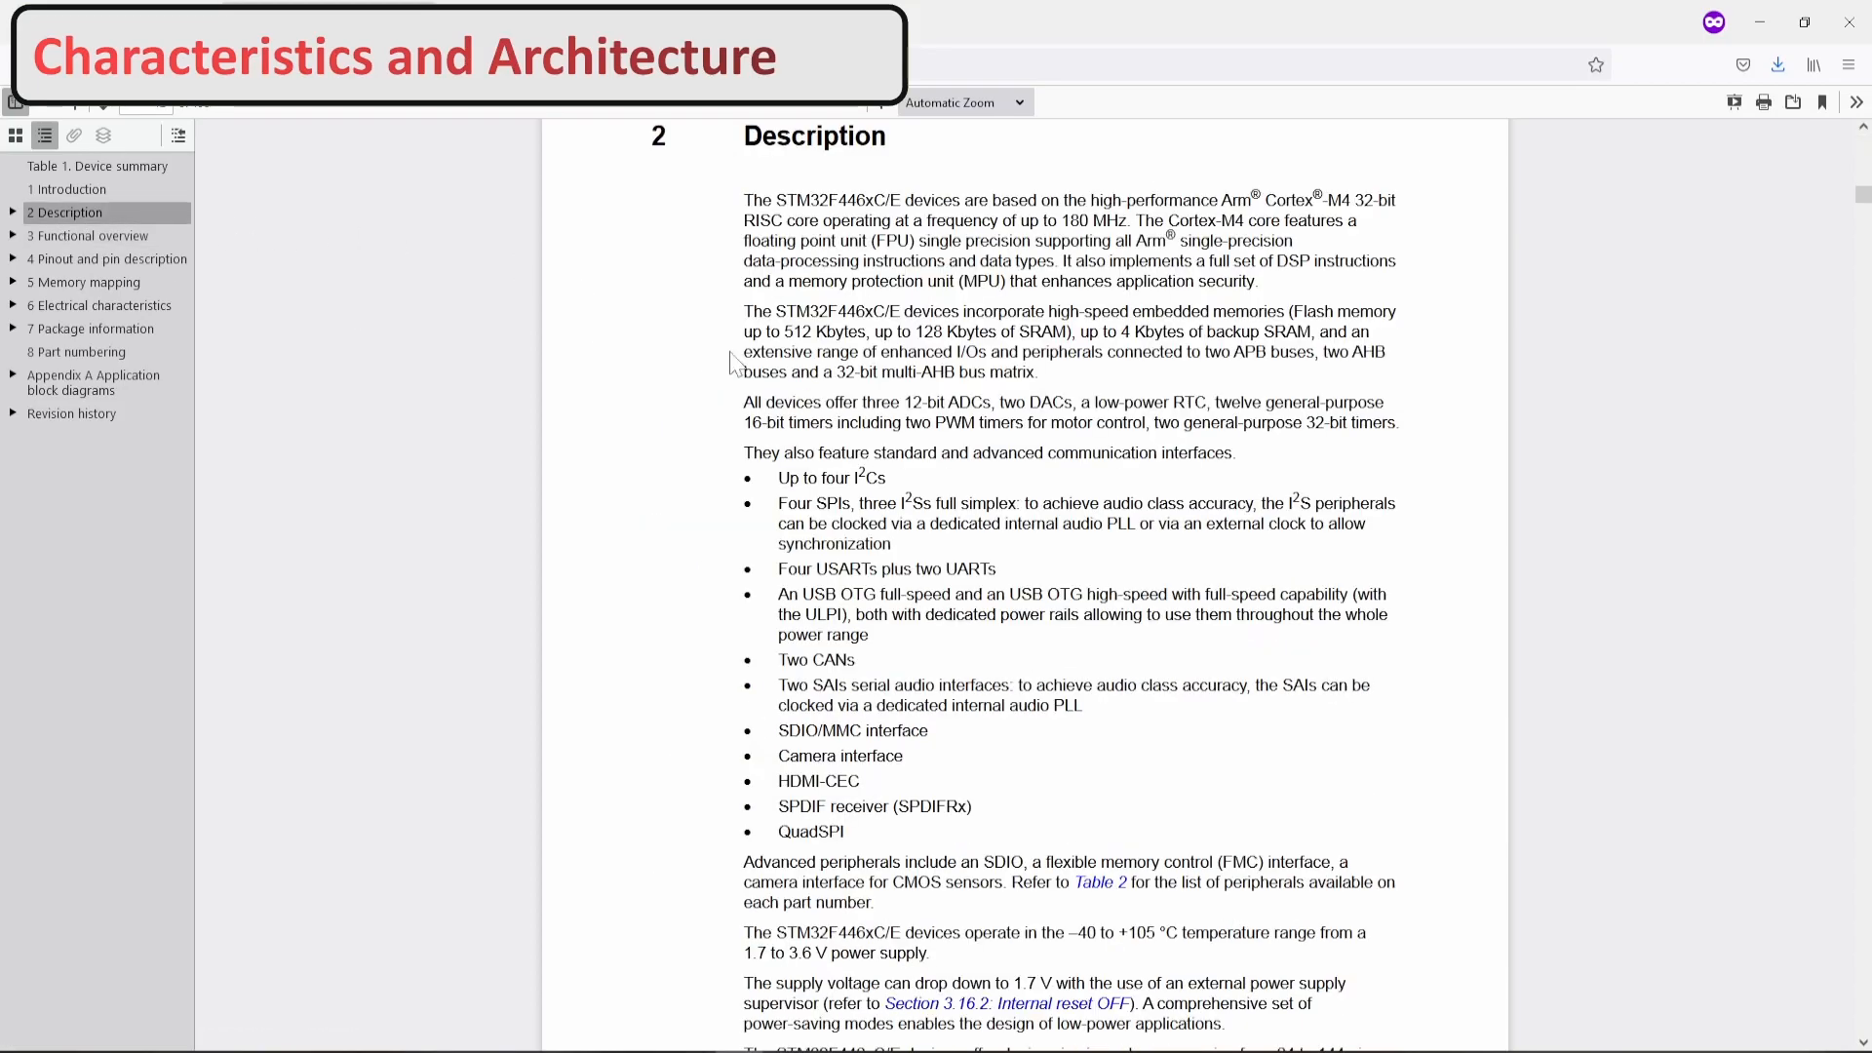
scroll("down", 3)
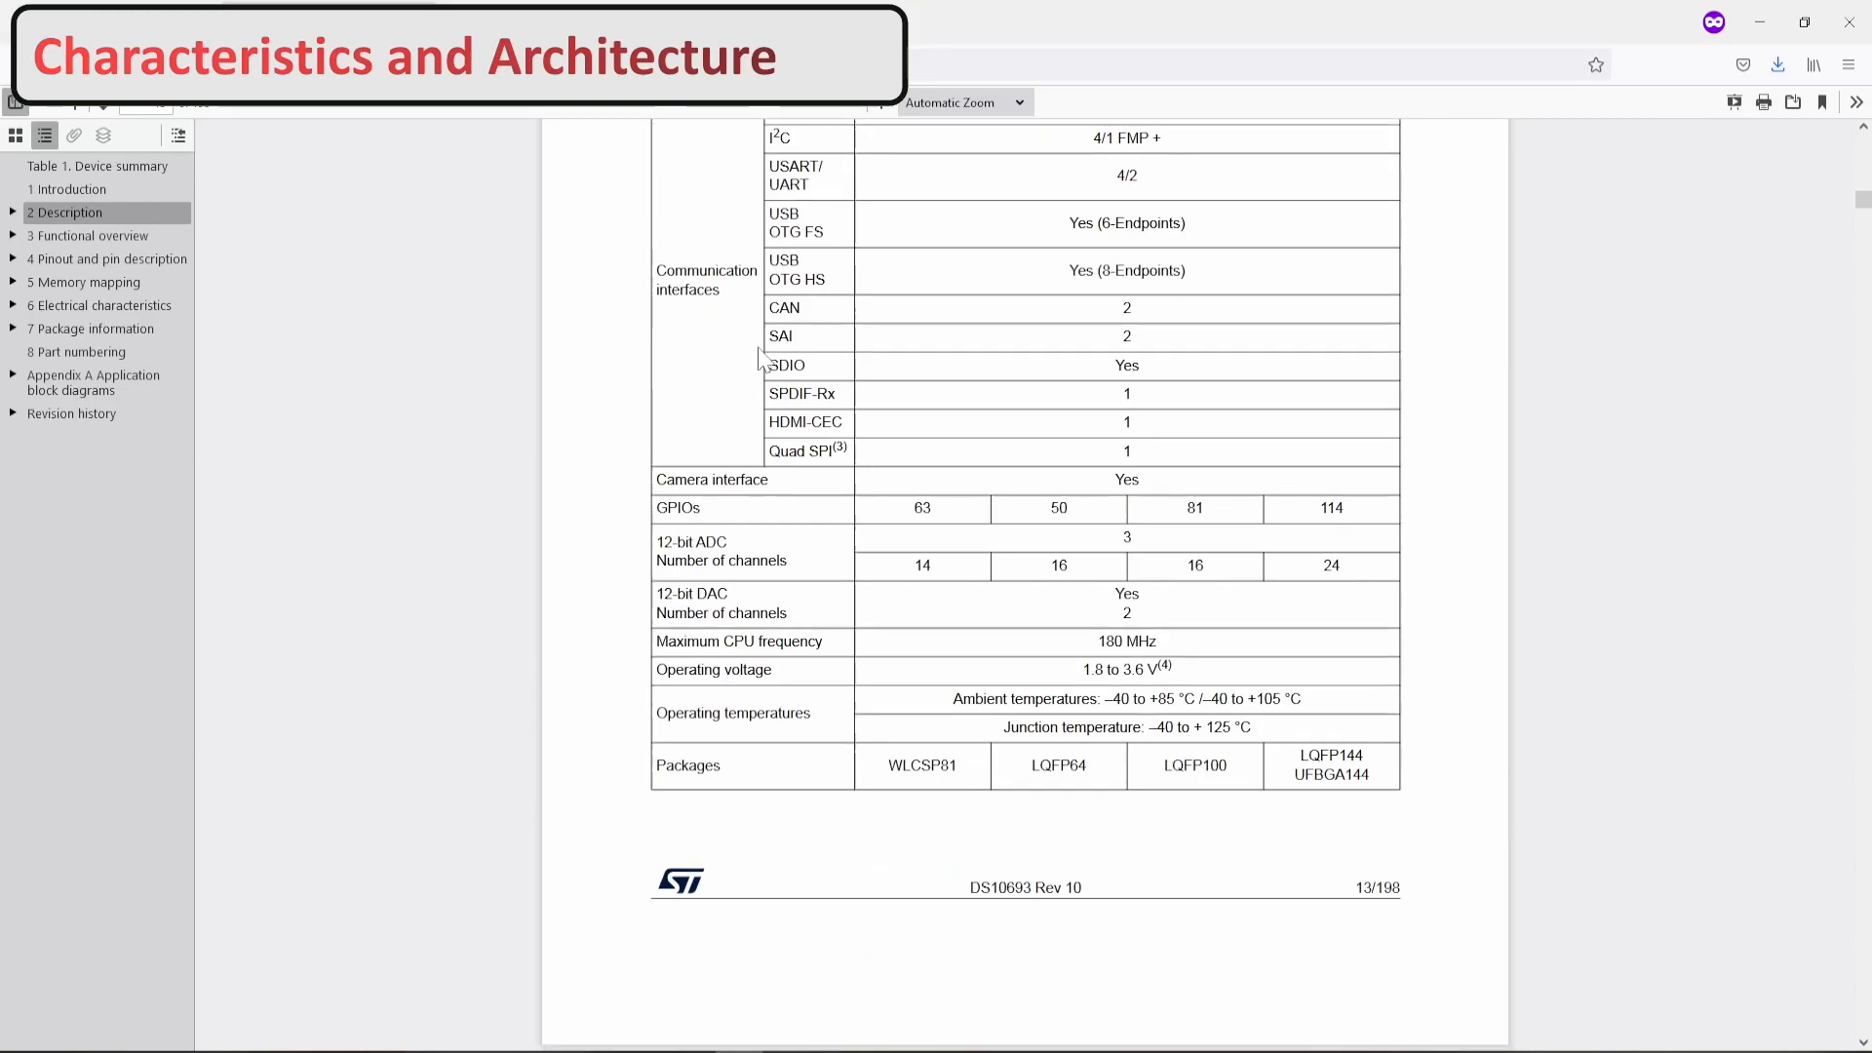
- Scroll down so the Figure 3 STM32F446xC/E block diagram heading sits at the top
scroll("down", 3)
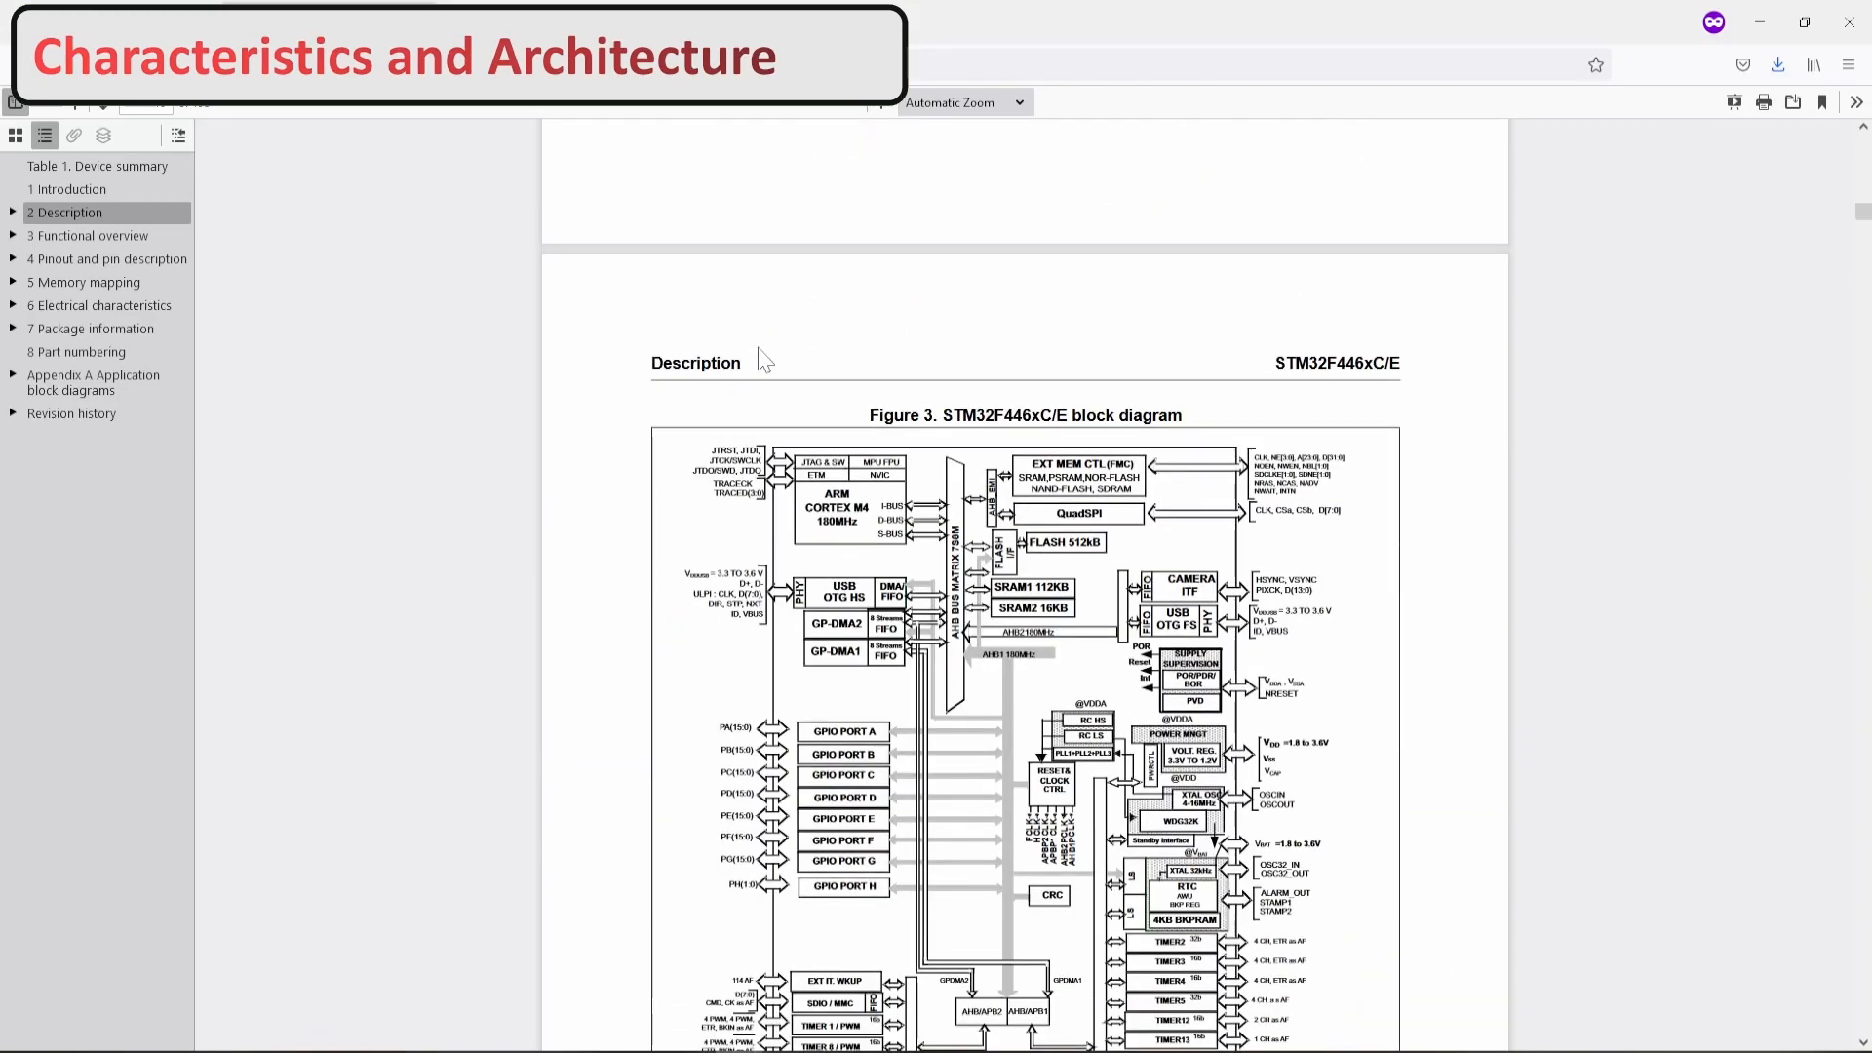
scroll("down", 3)
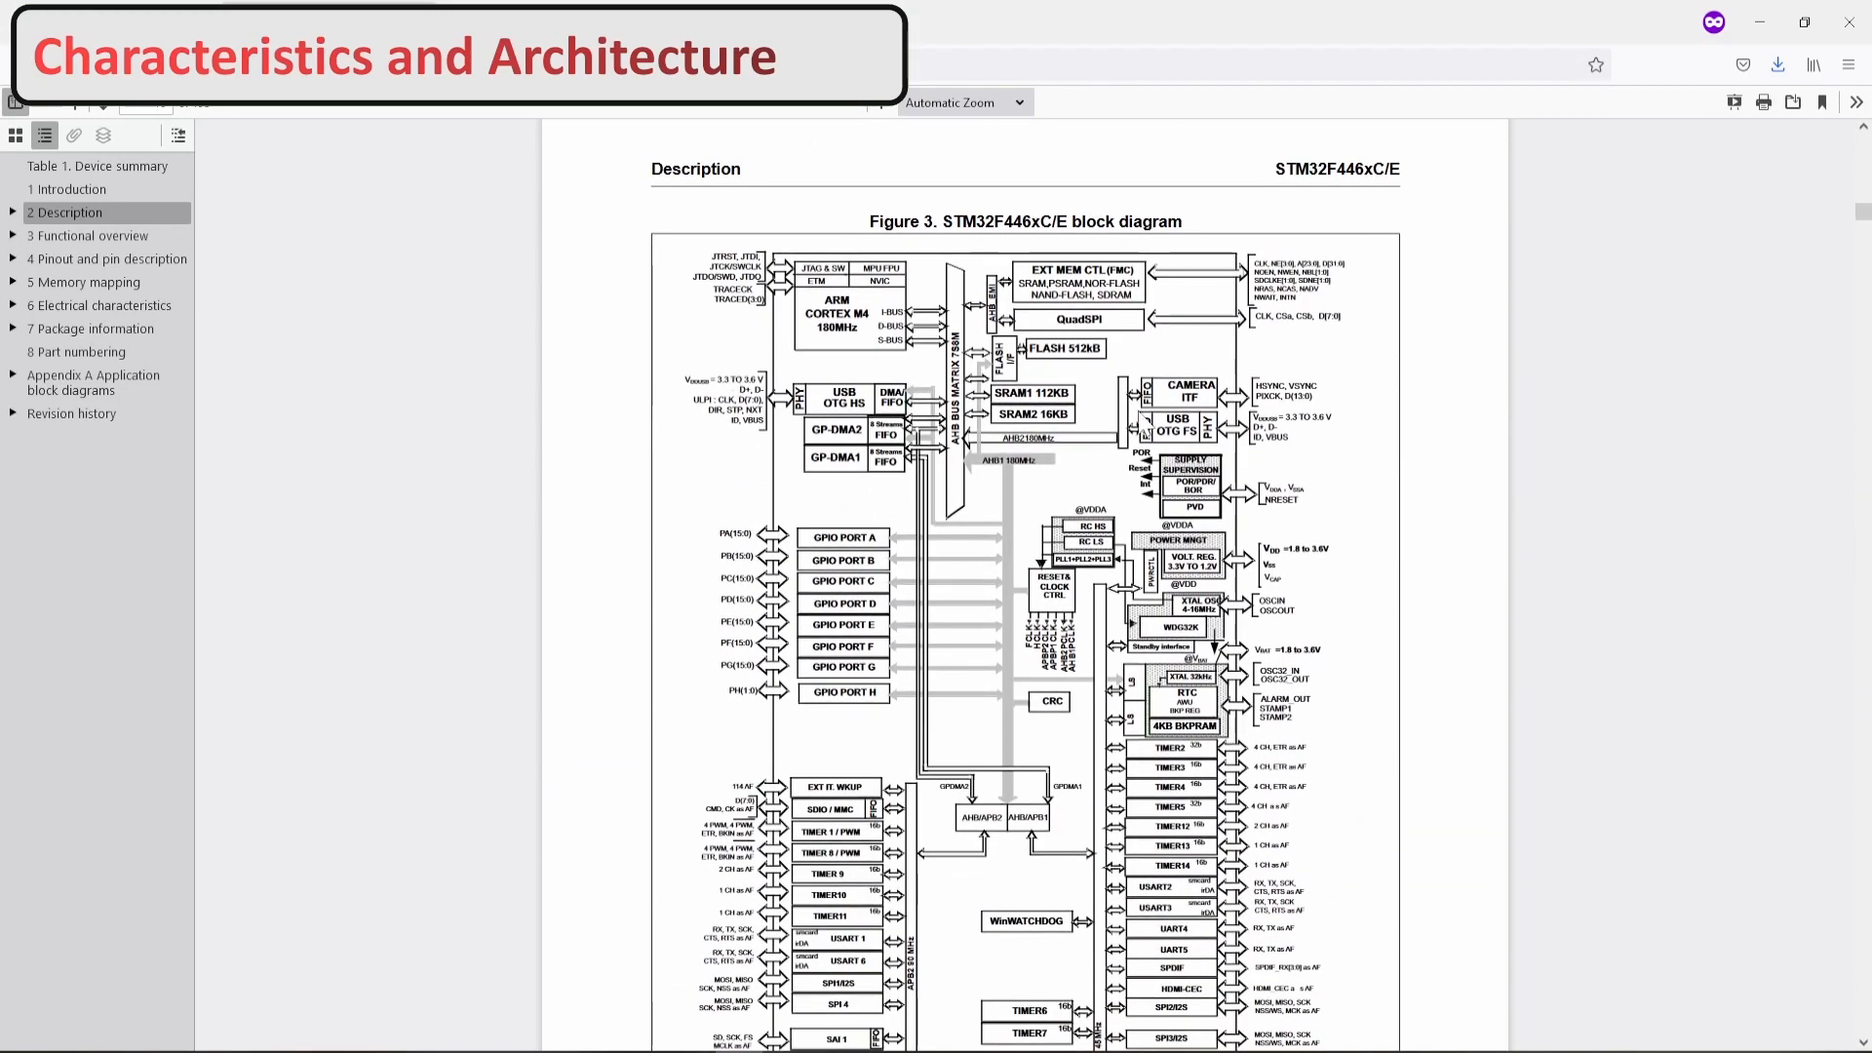
mouse_move(1404, 724)
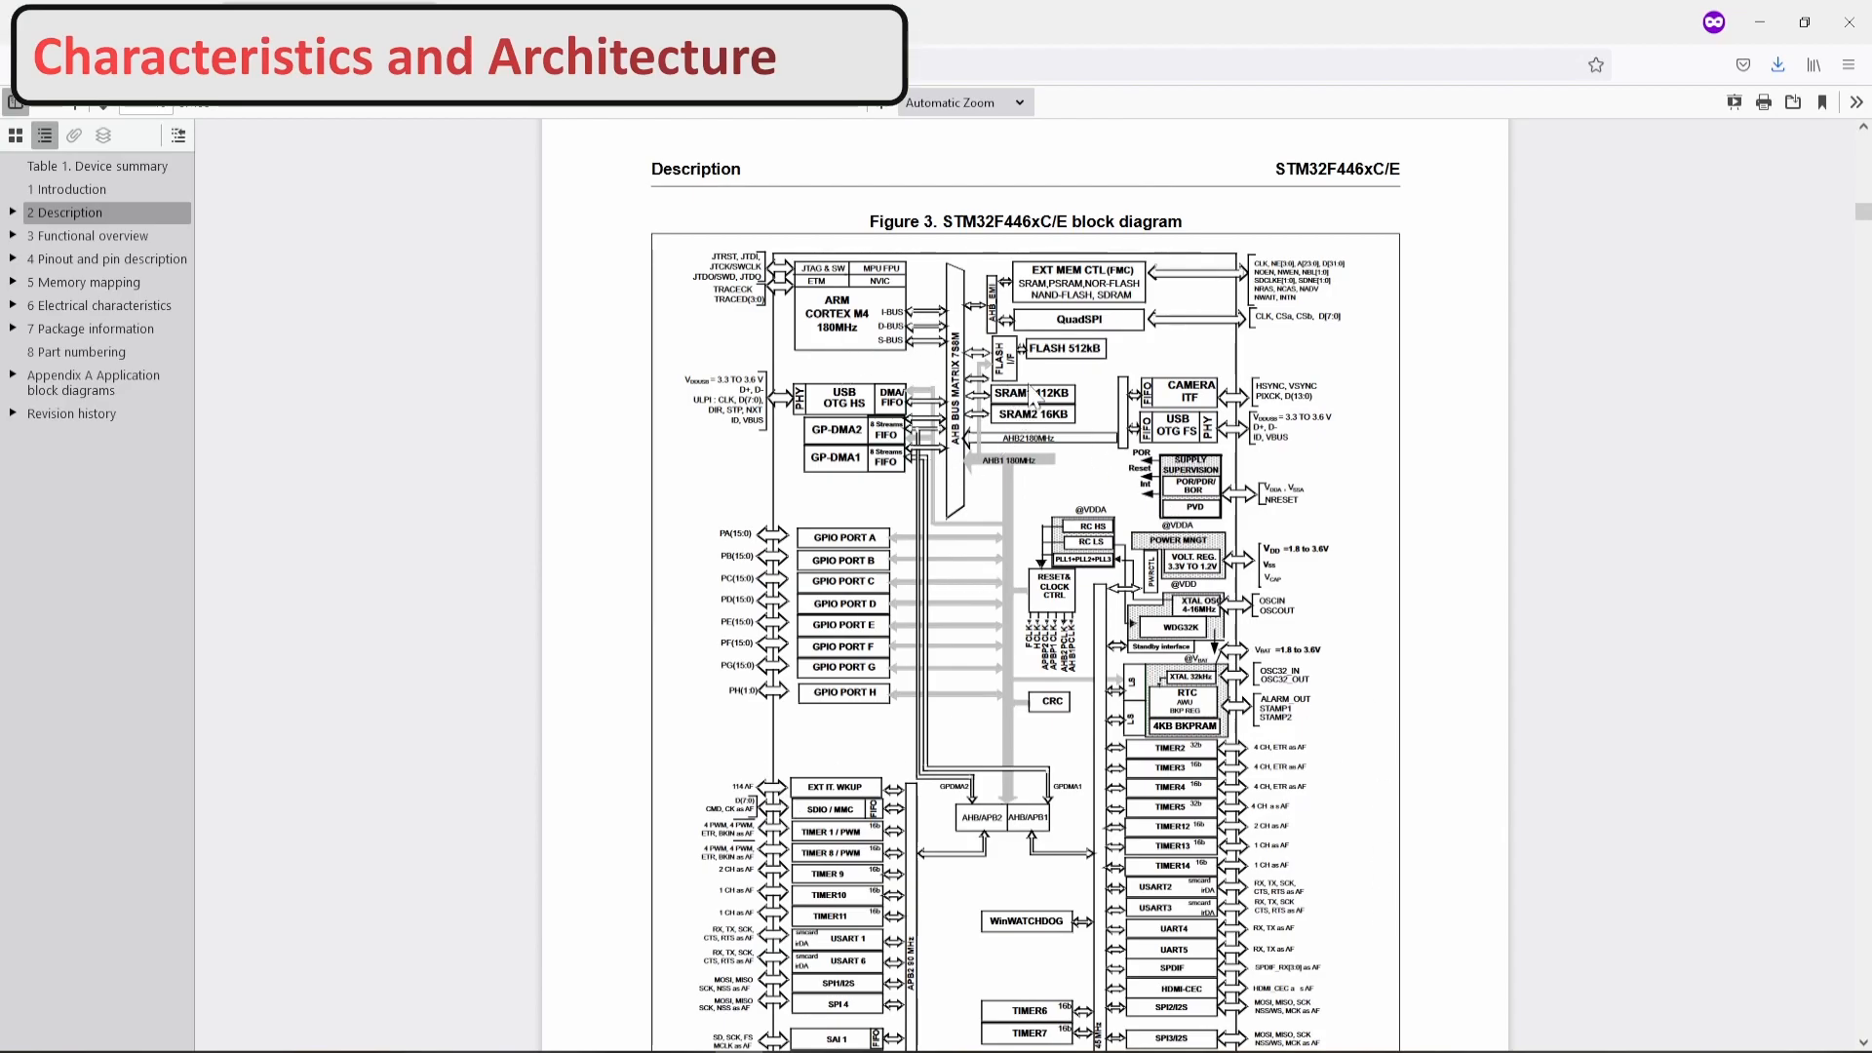
mouse_move(895, 302)
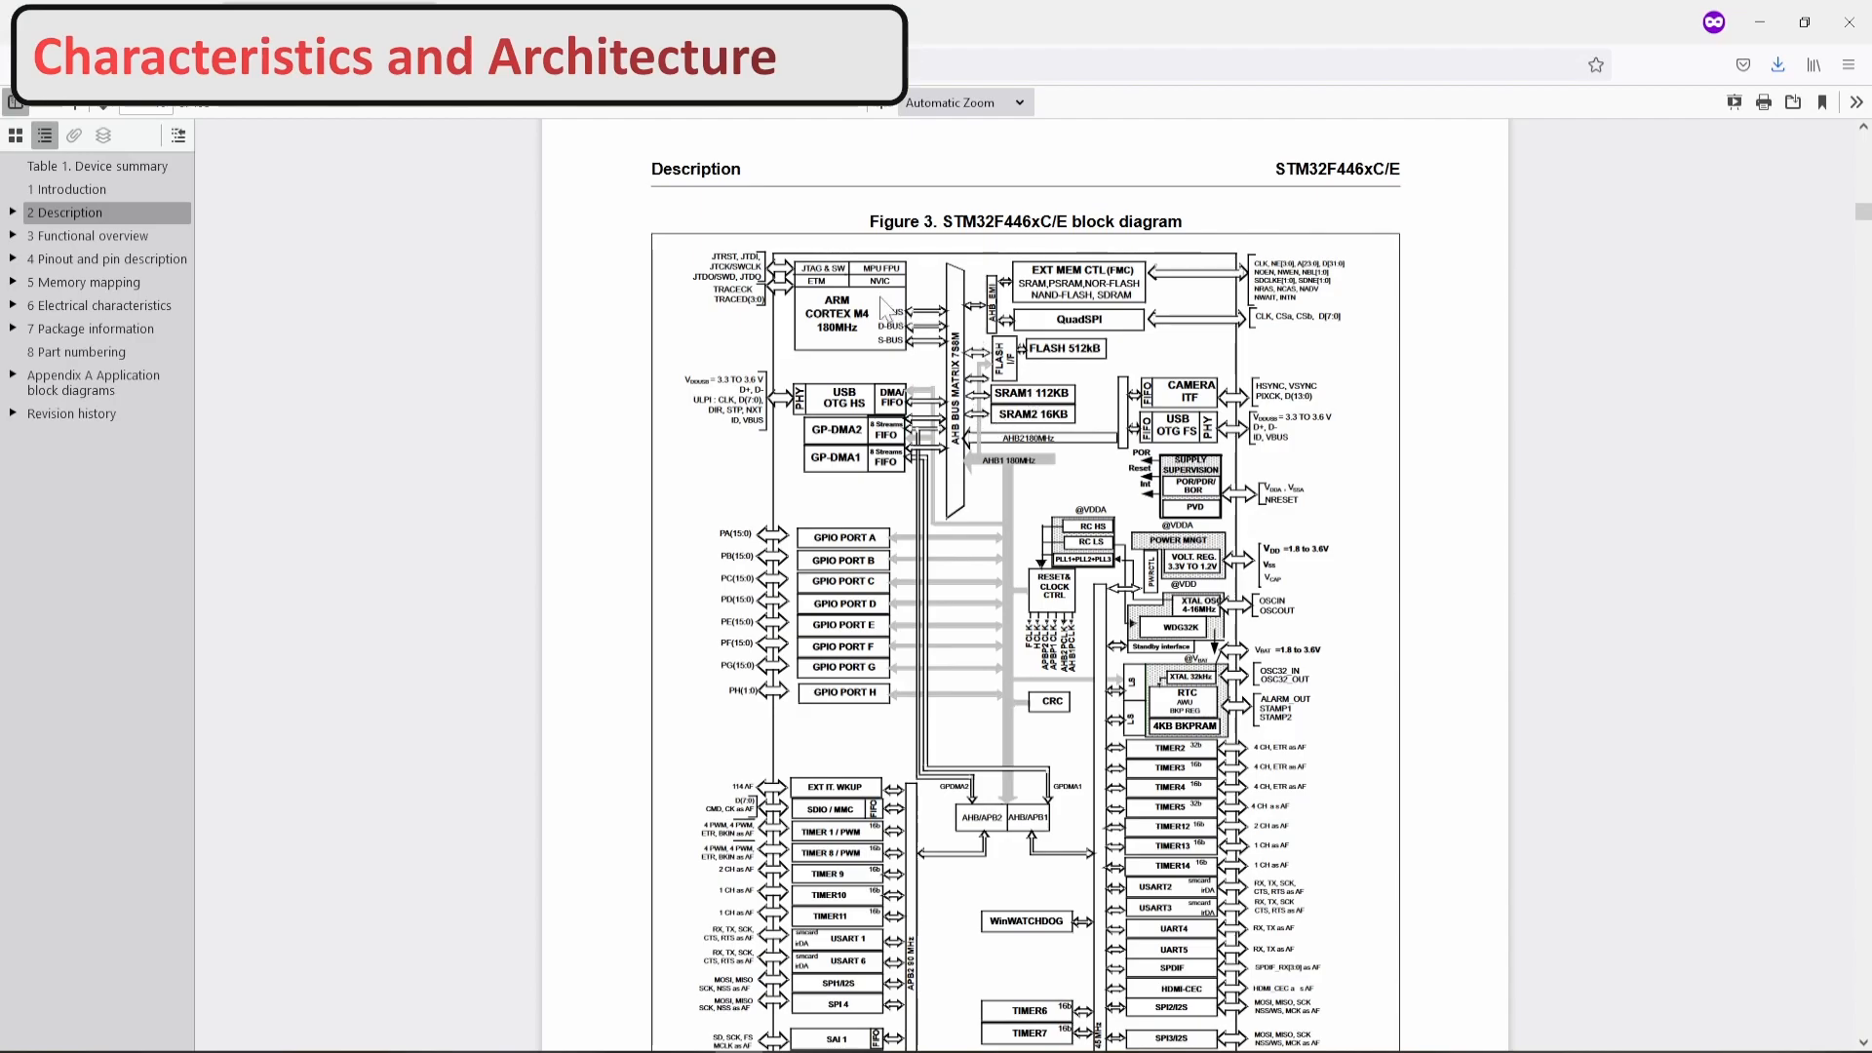
mouse_move(986, 176)
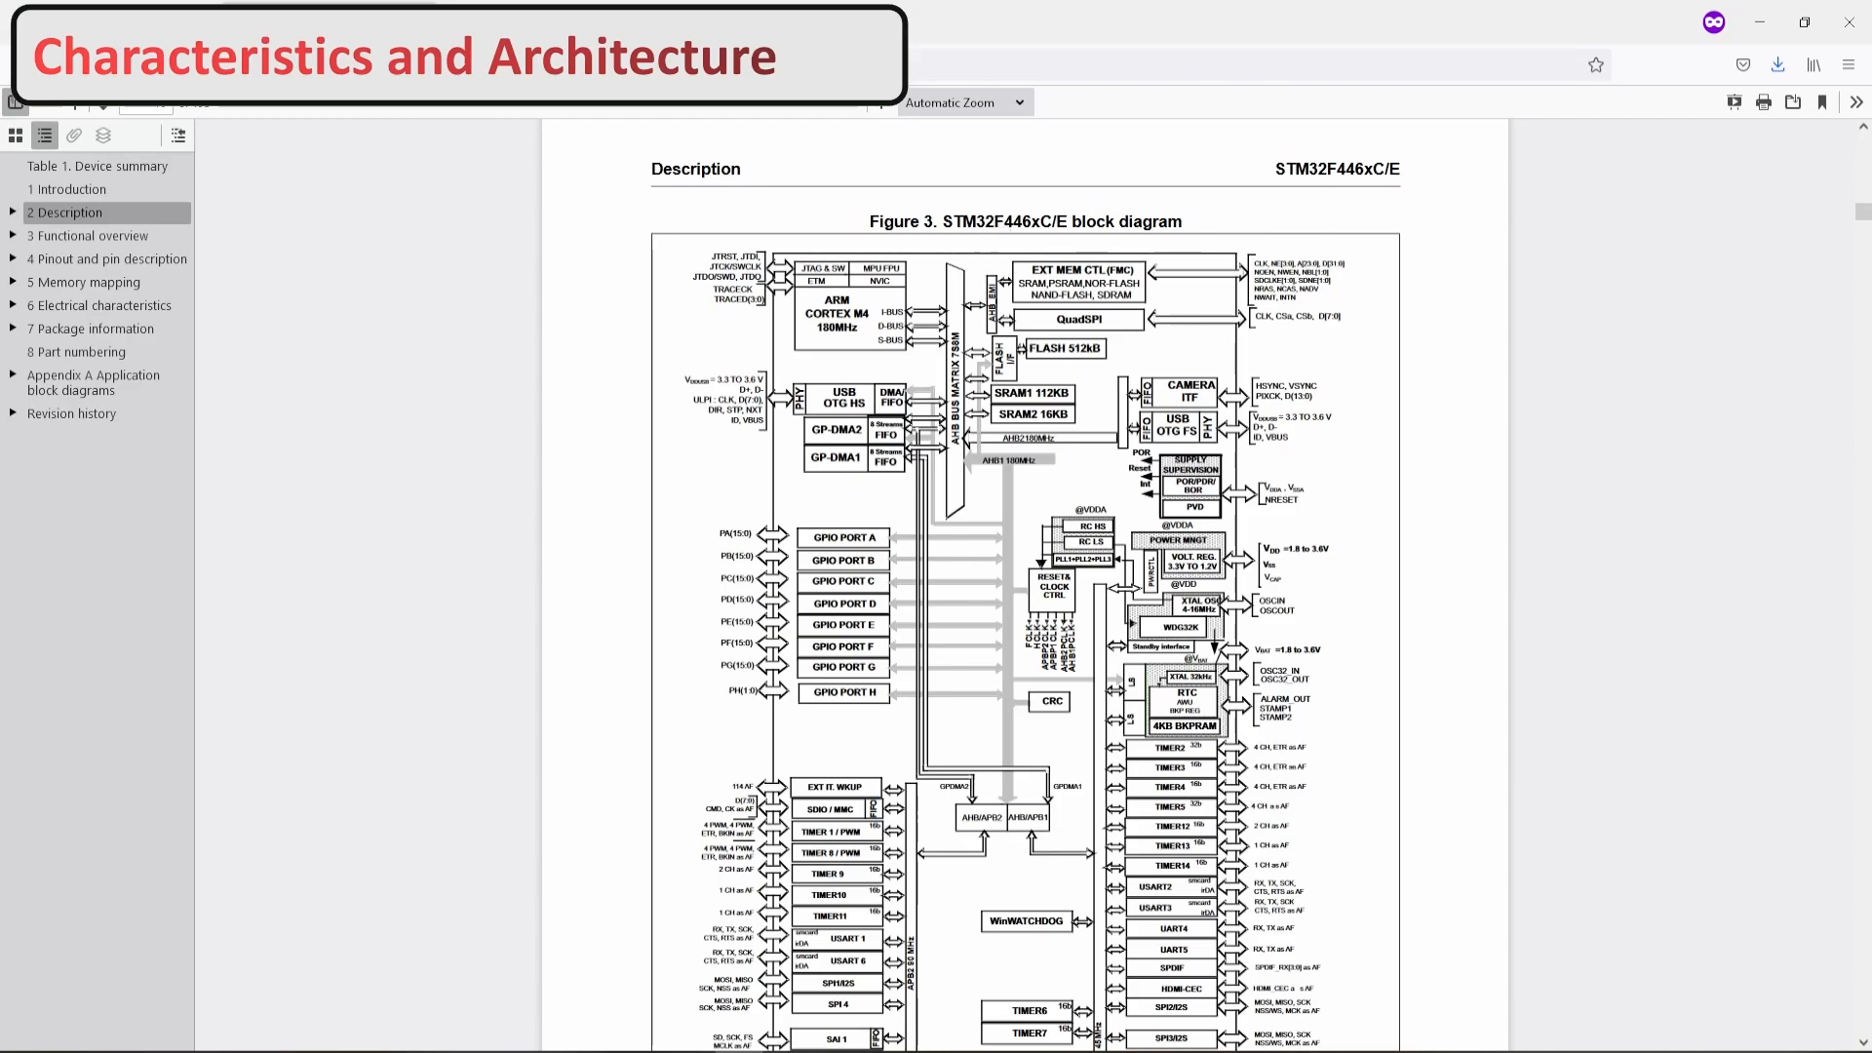
- Zoom the PDF to 220% so the block diagram's core and bus labels are readable
left_click(1018, 101)
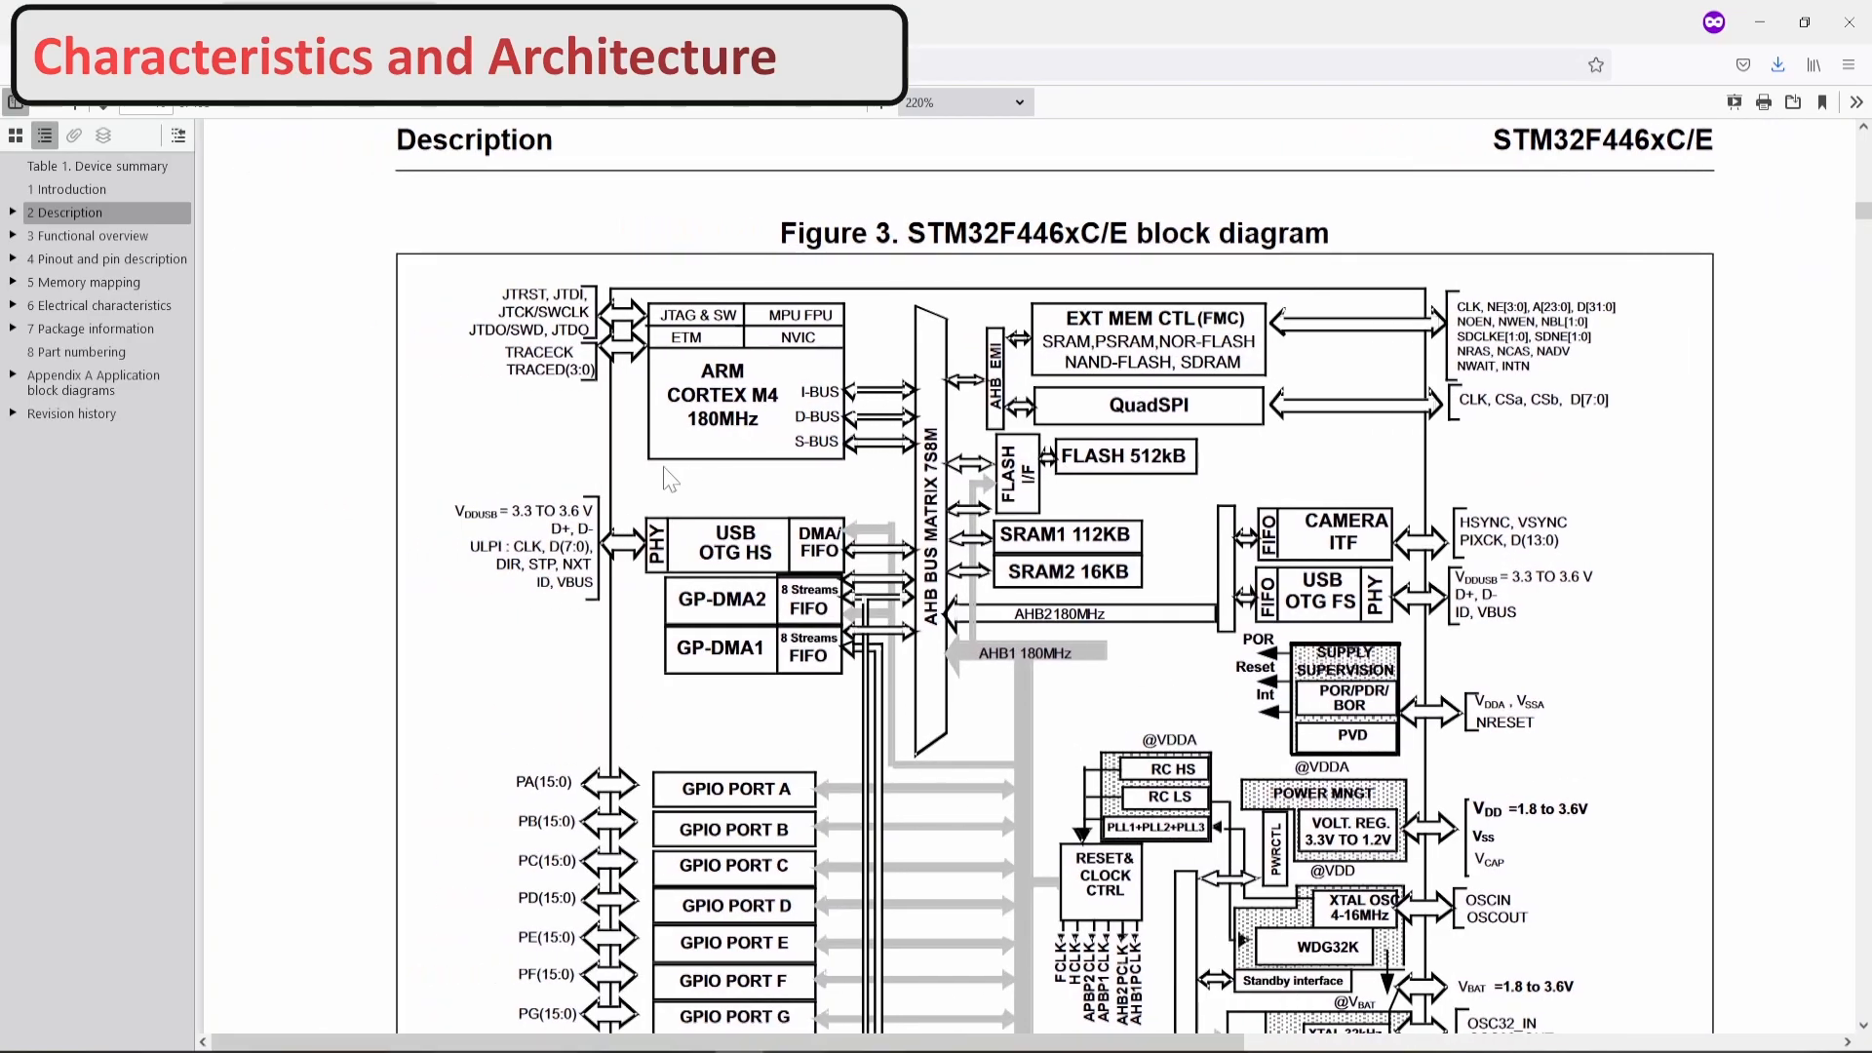
mouse_move(761, 328)
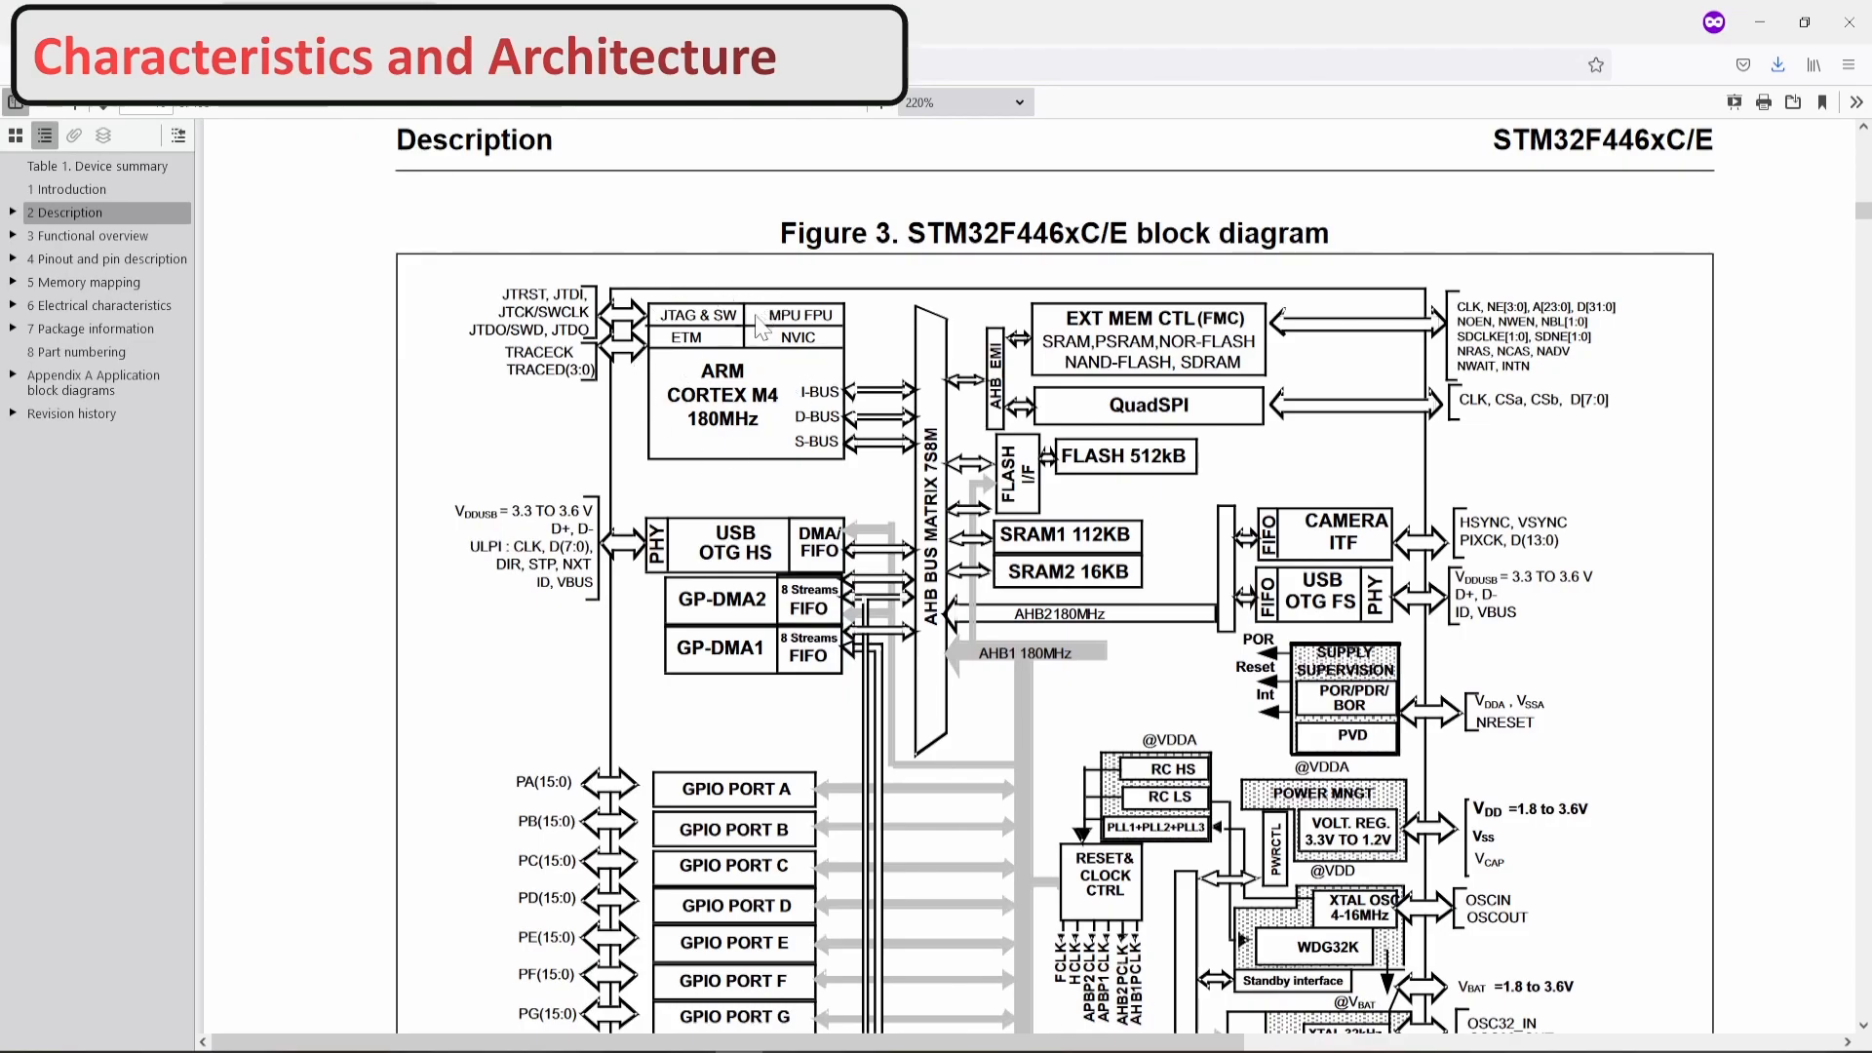
mouse_move(804, 363)
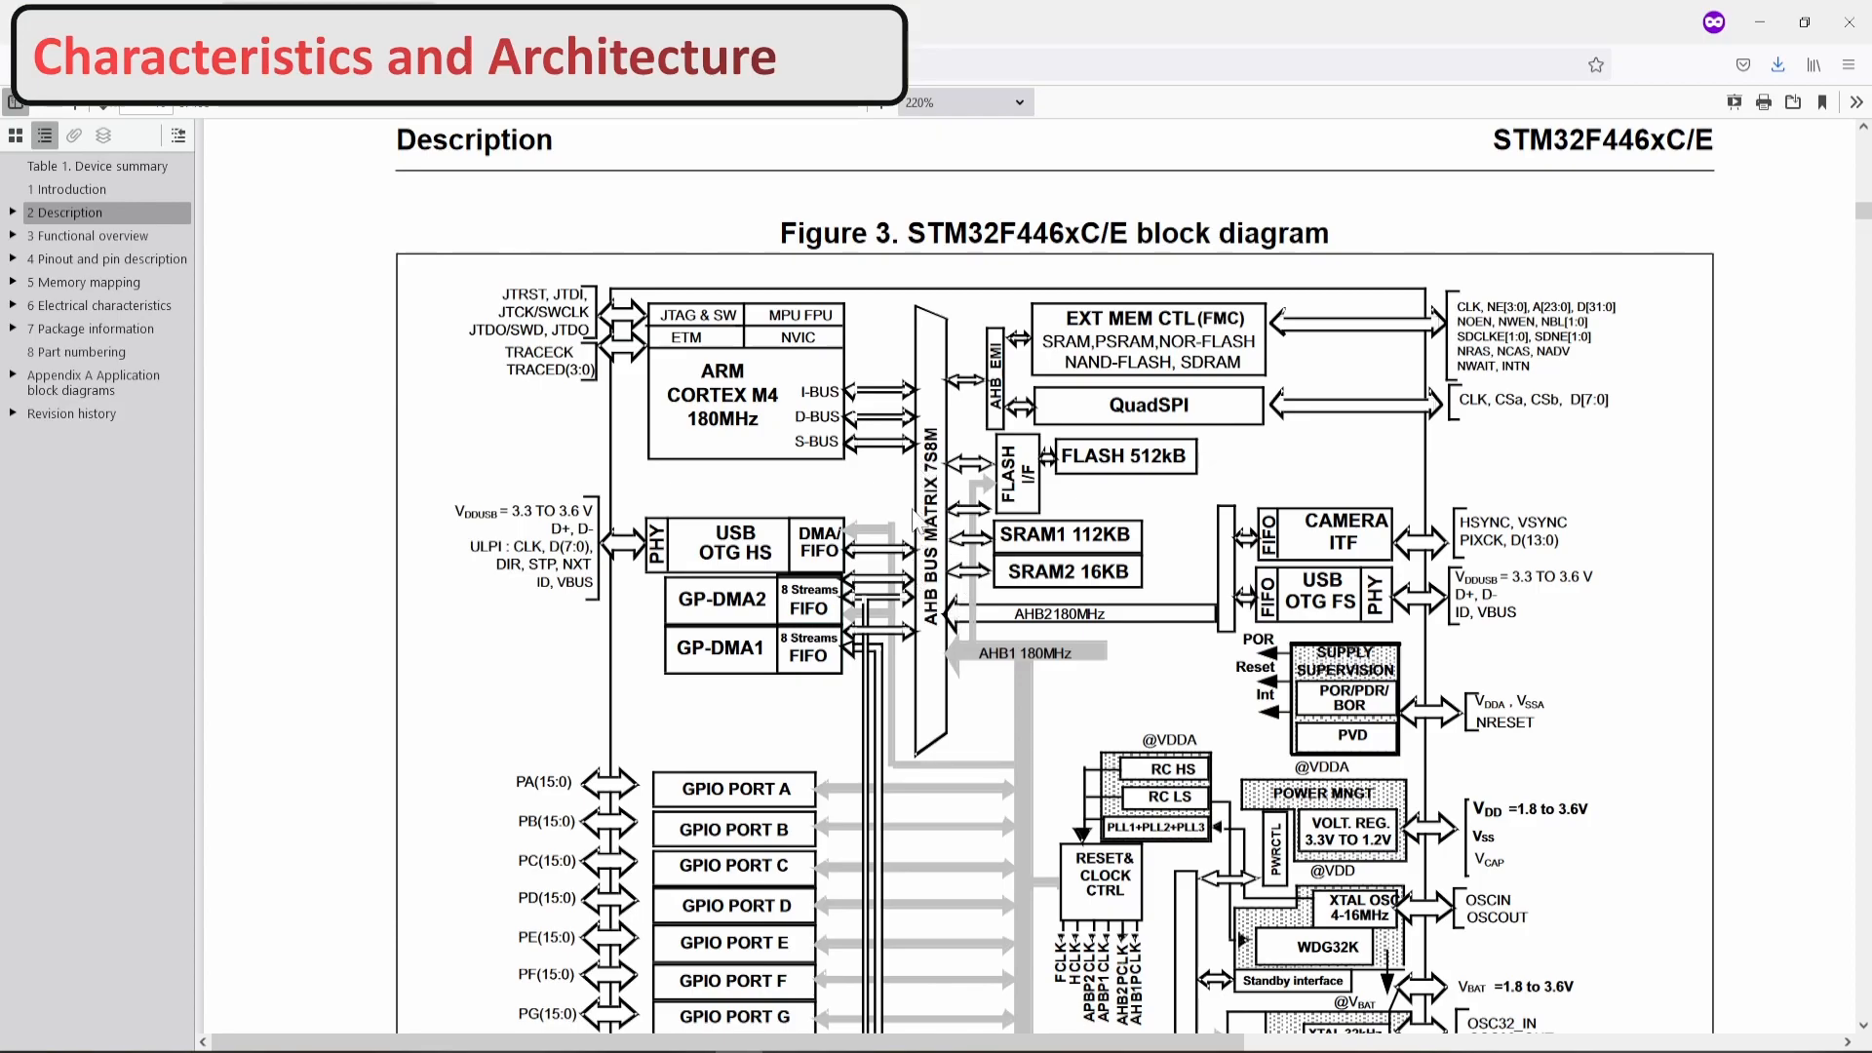
mouse_move(932, 397)
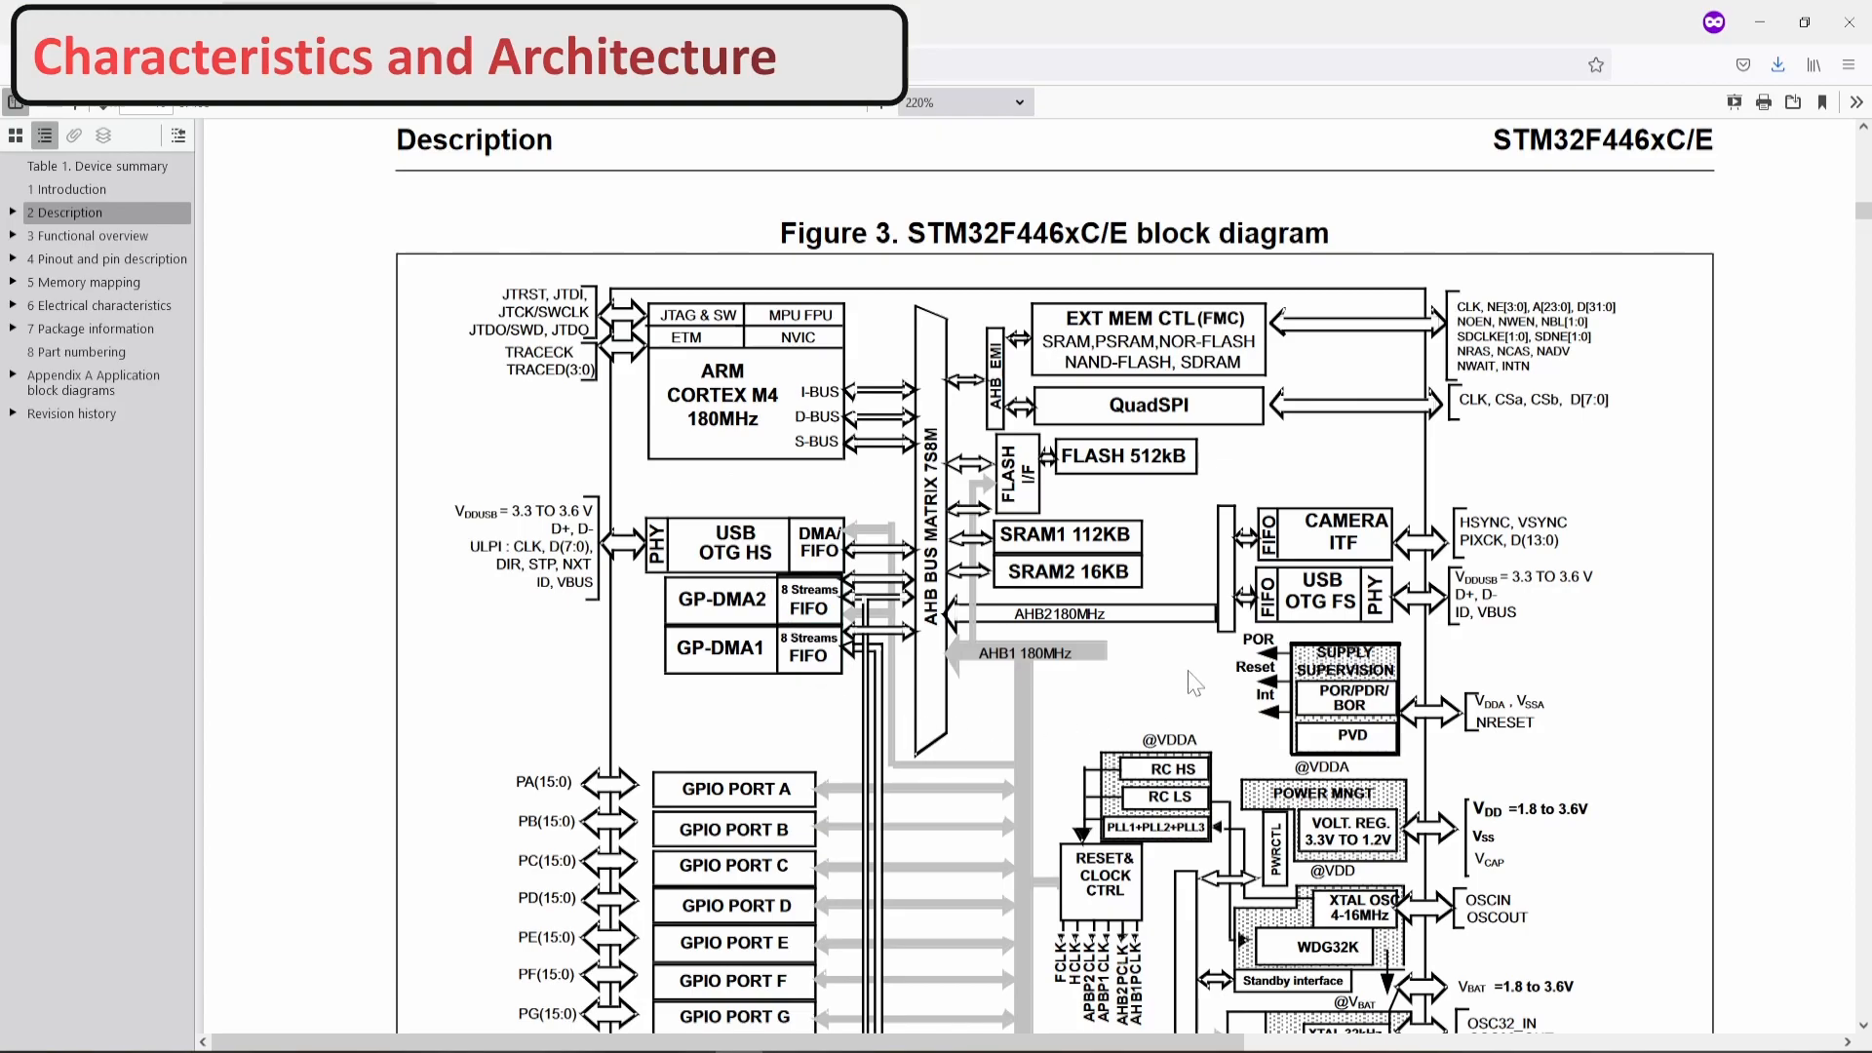
mouse_move(873, 398)
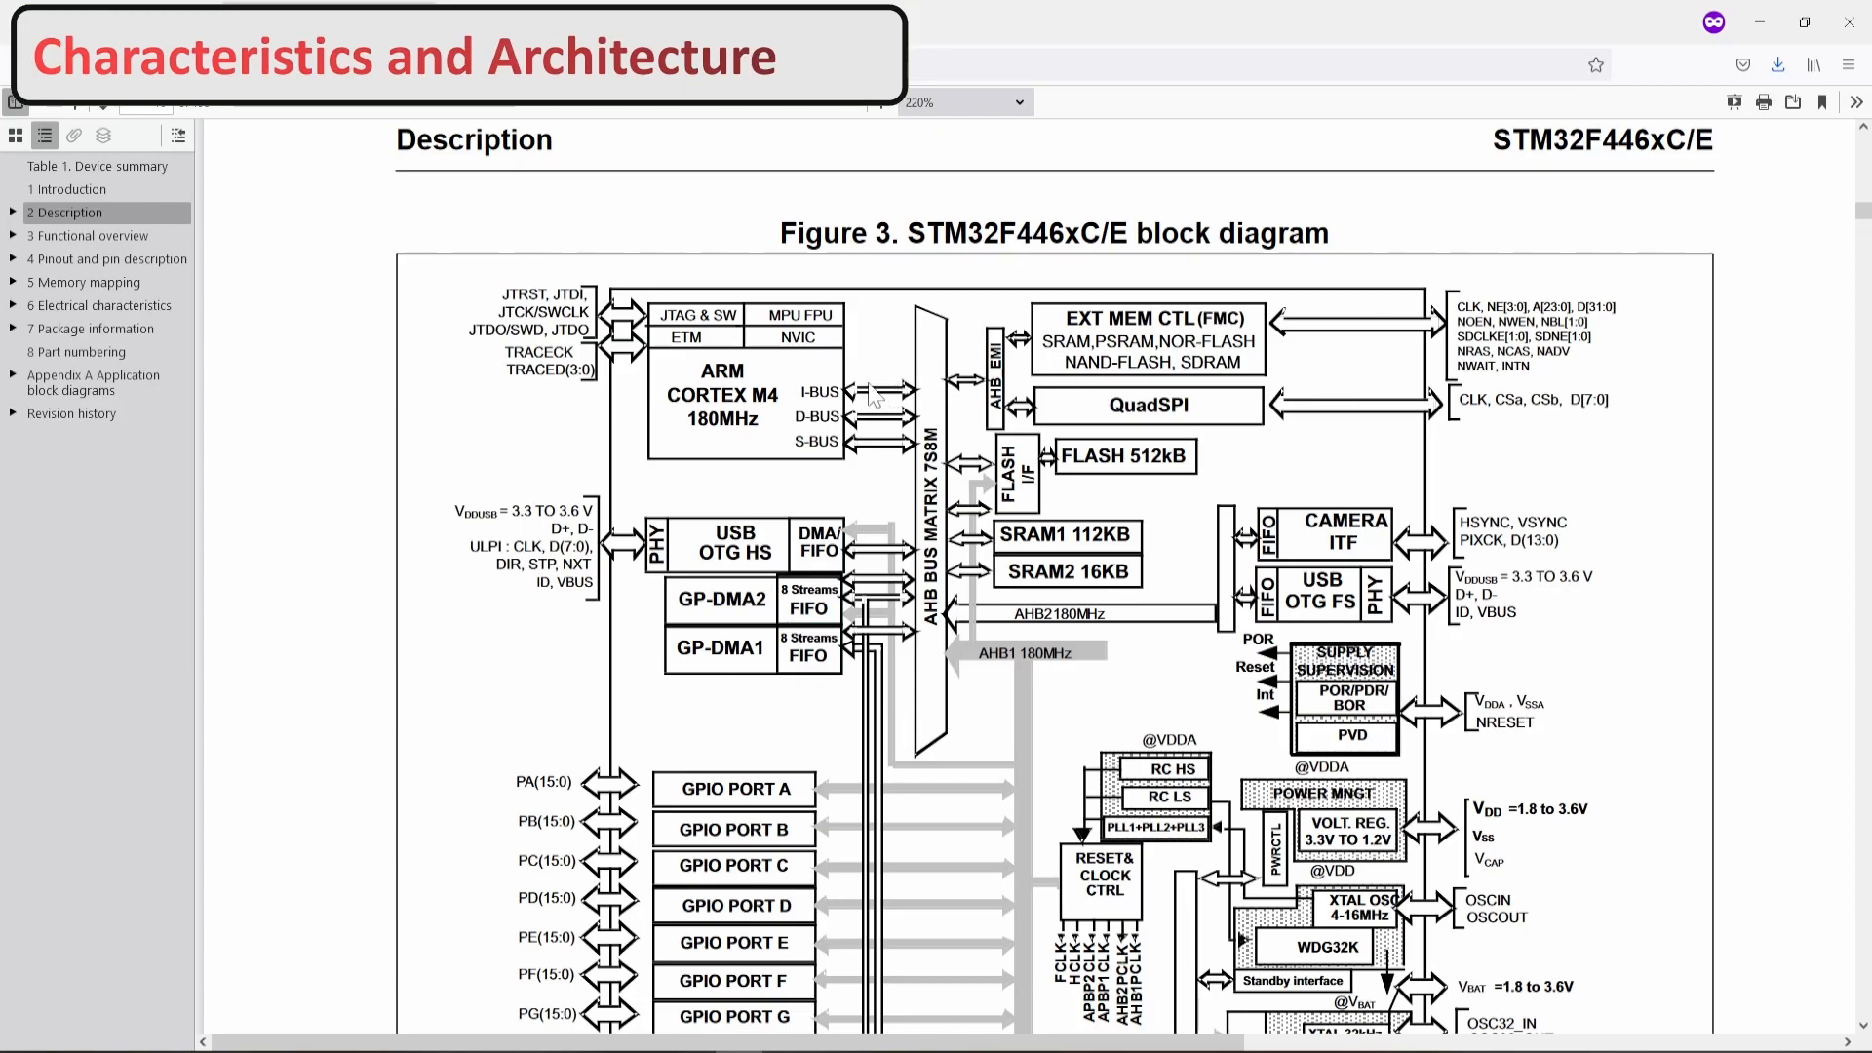
mouse_move(864, 511)
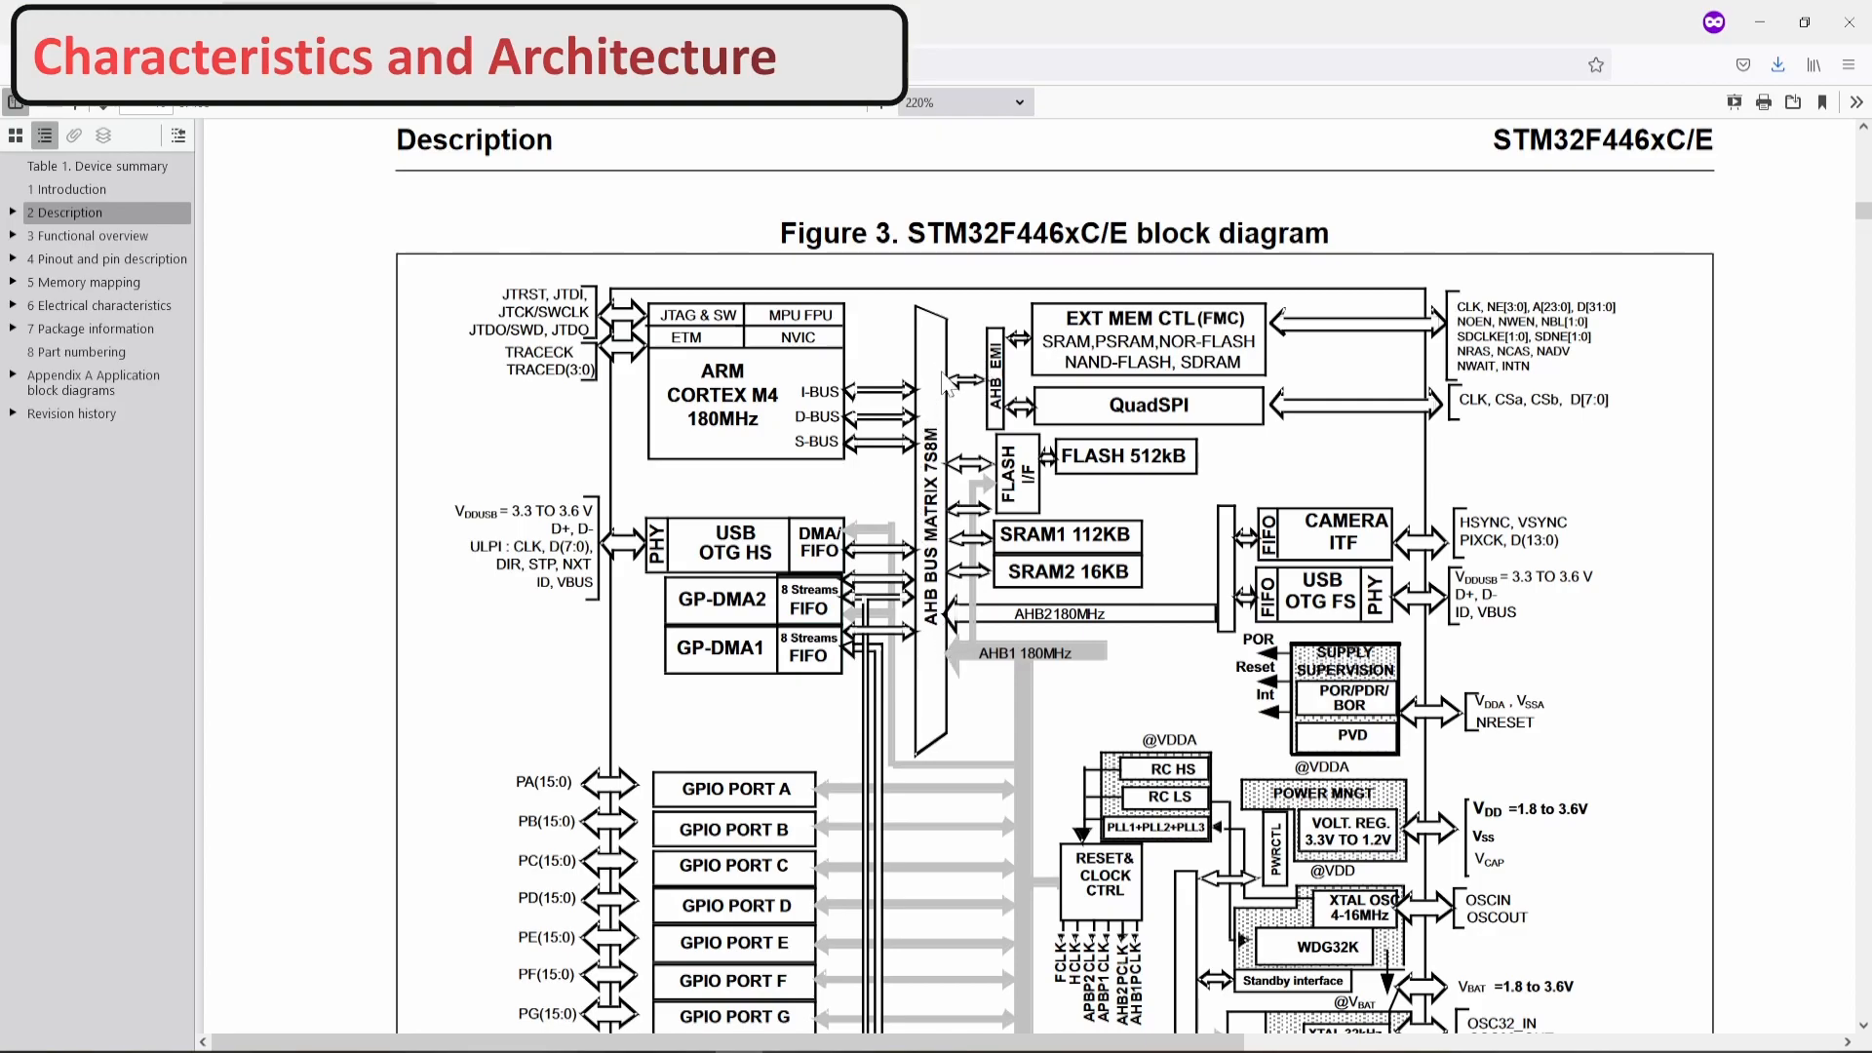
mouse_move(942, 414)
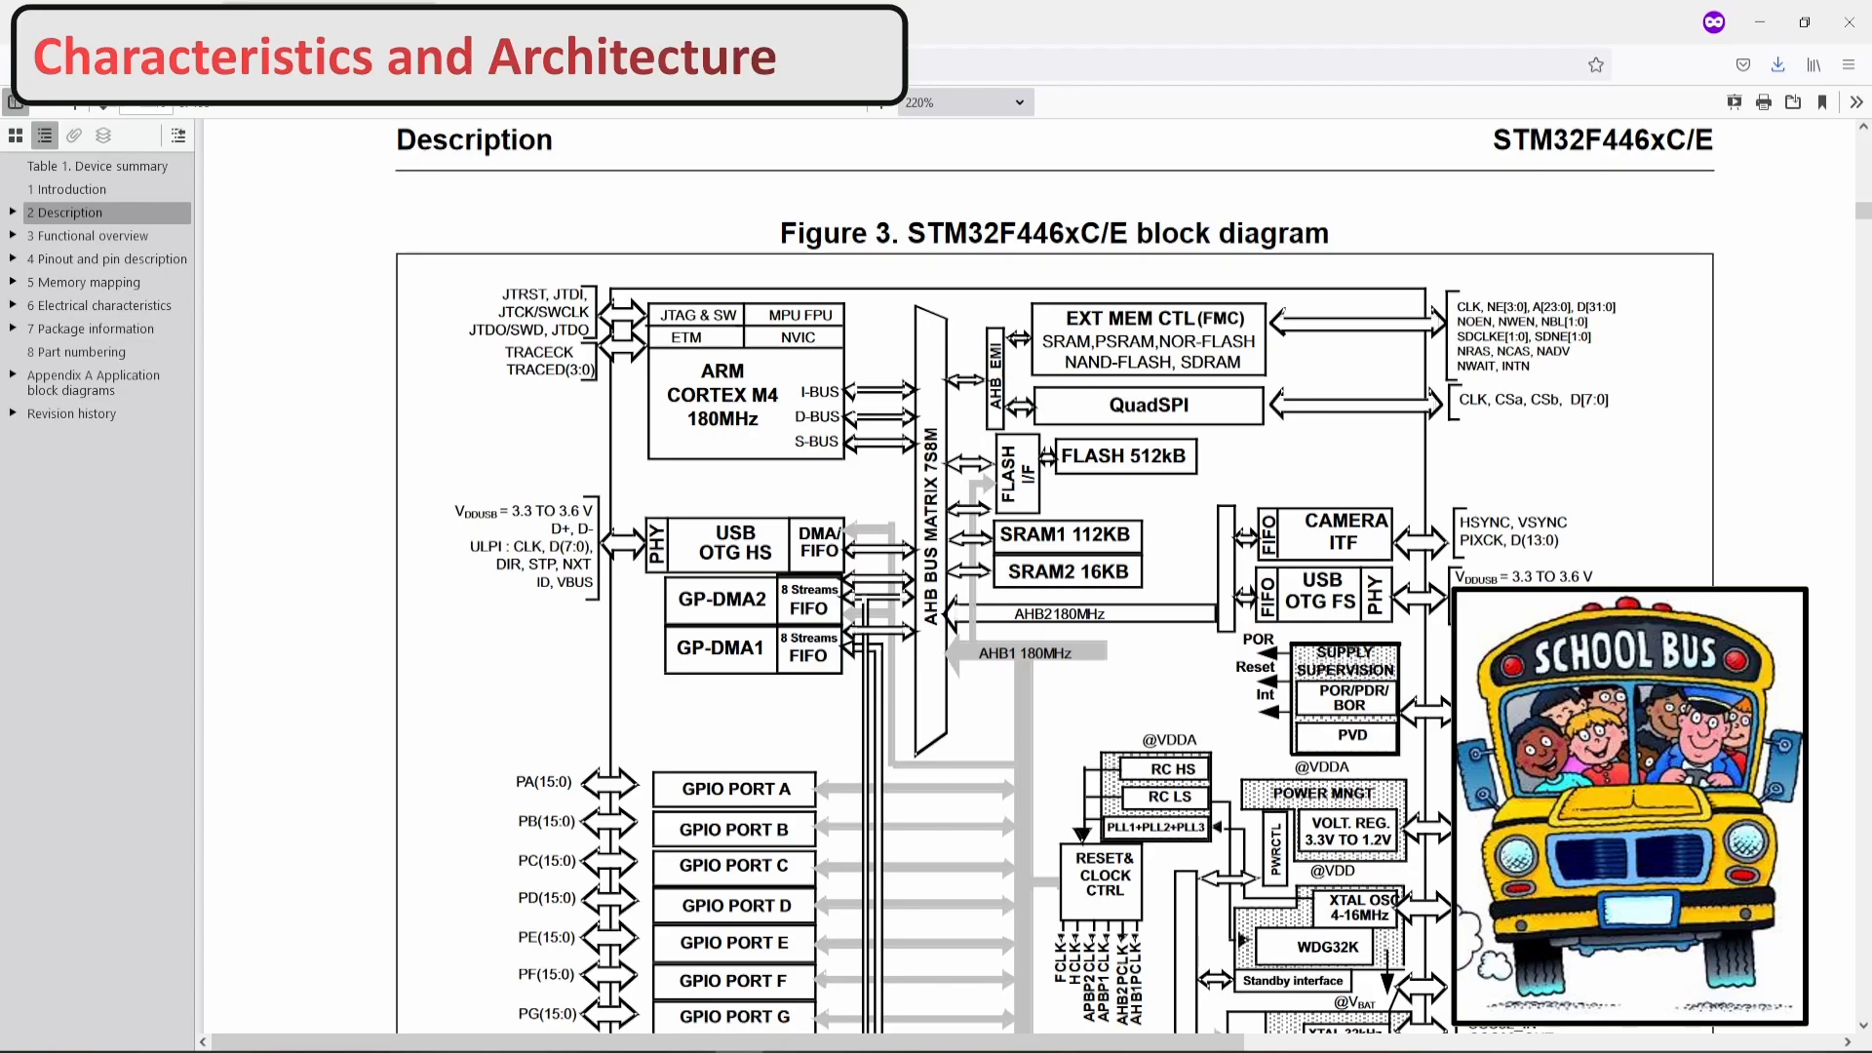
mouse_move(1564, 482)
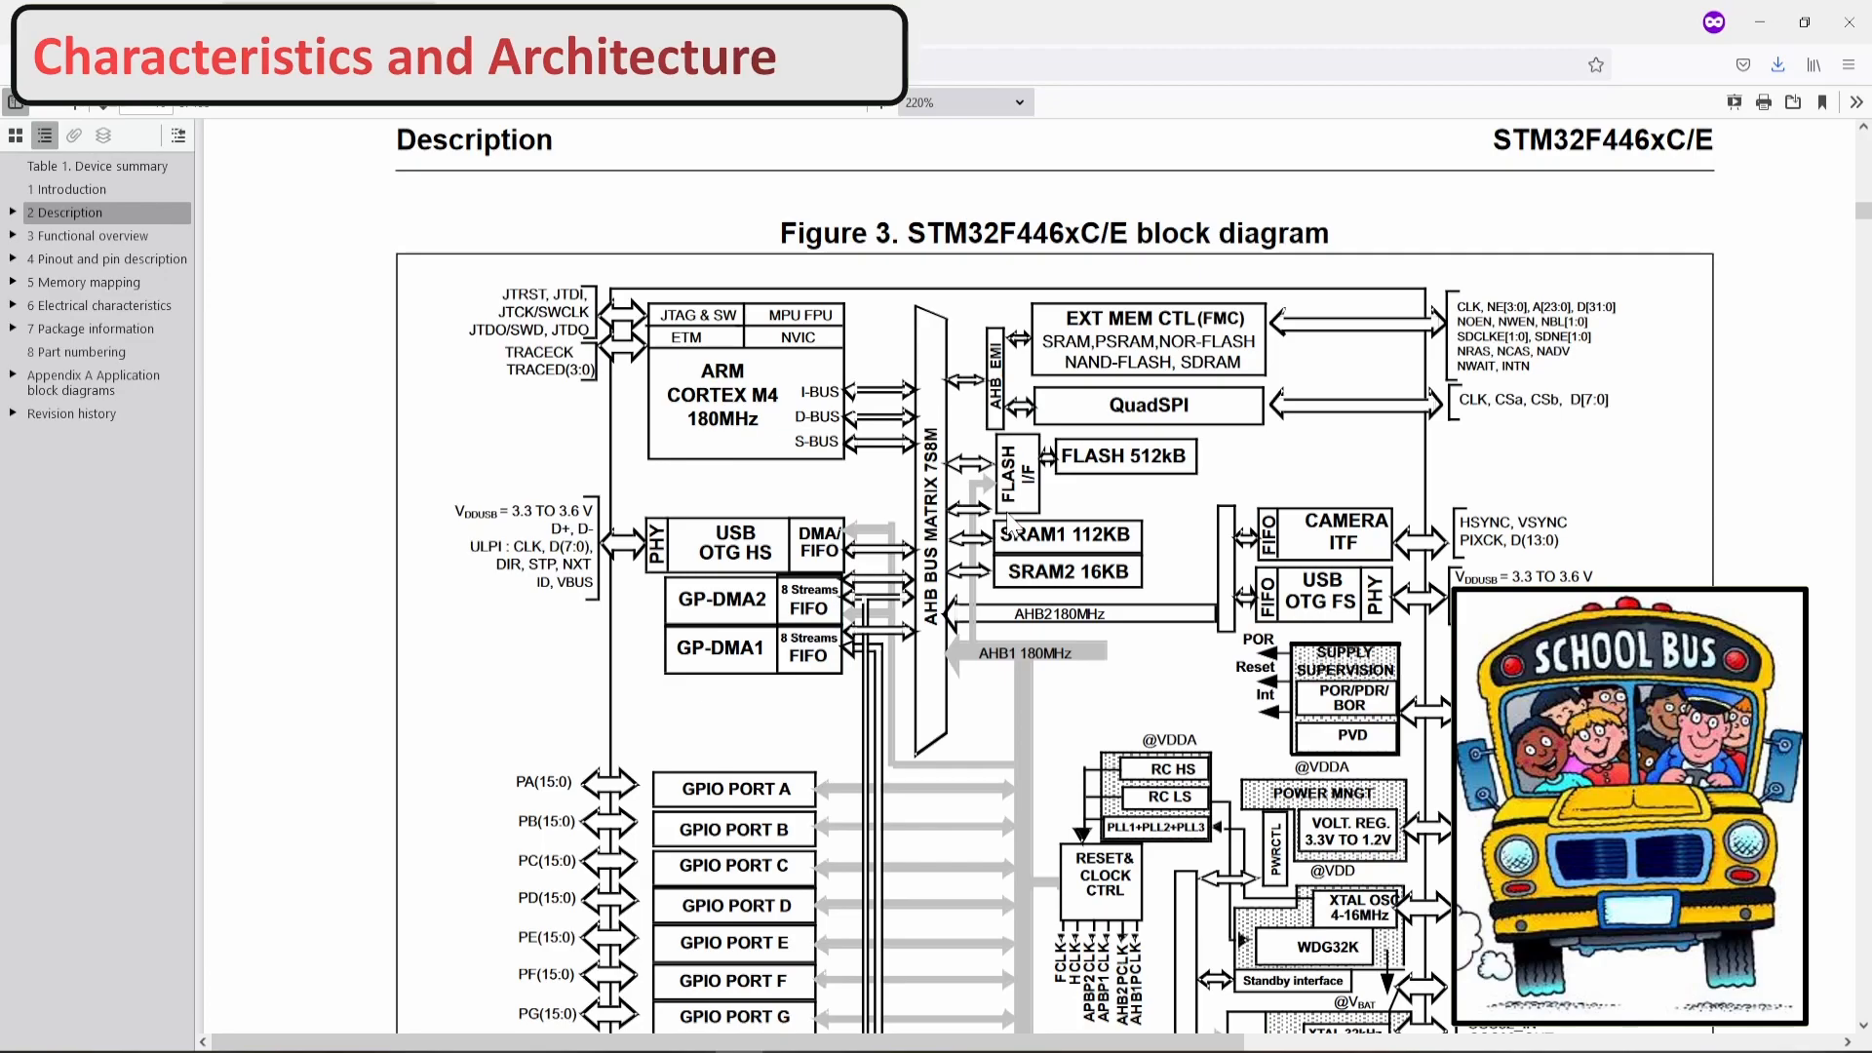
mouse_move(1158, 517)
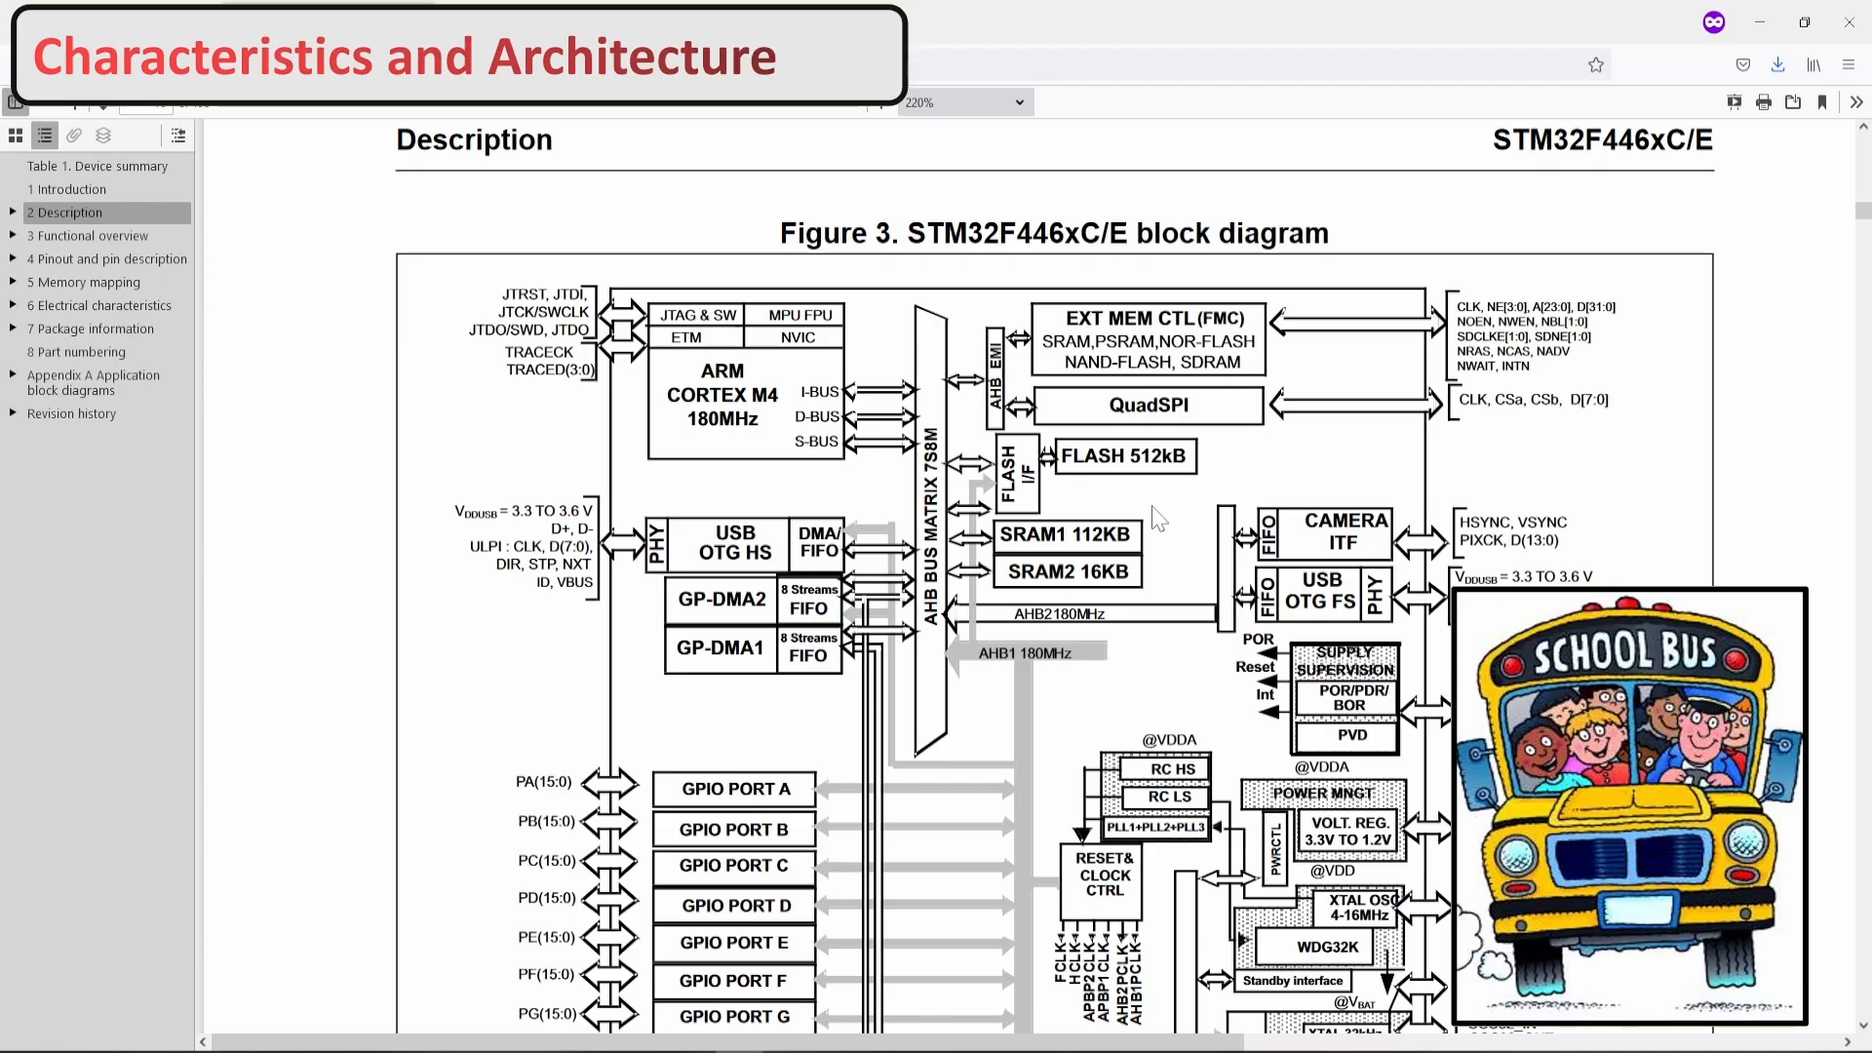
mouse_move(1037, 743)
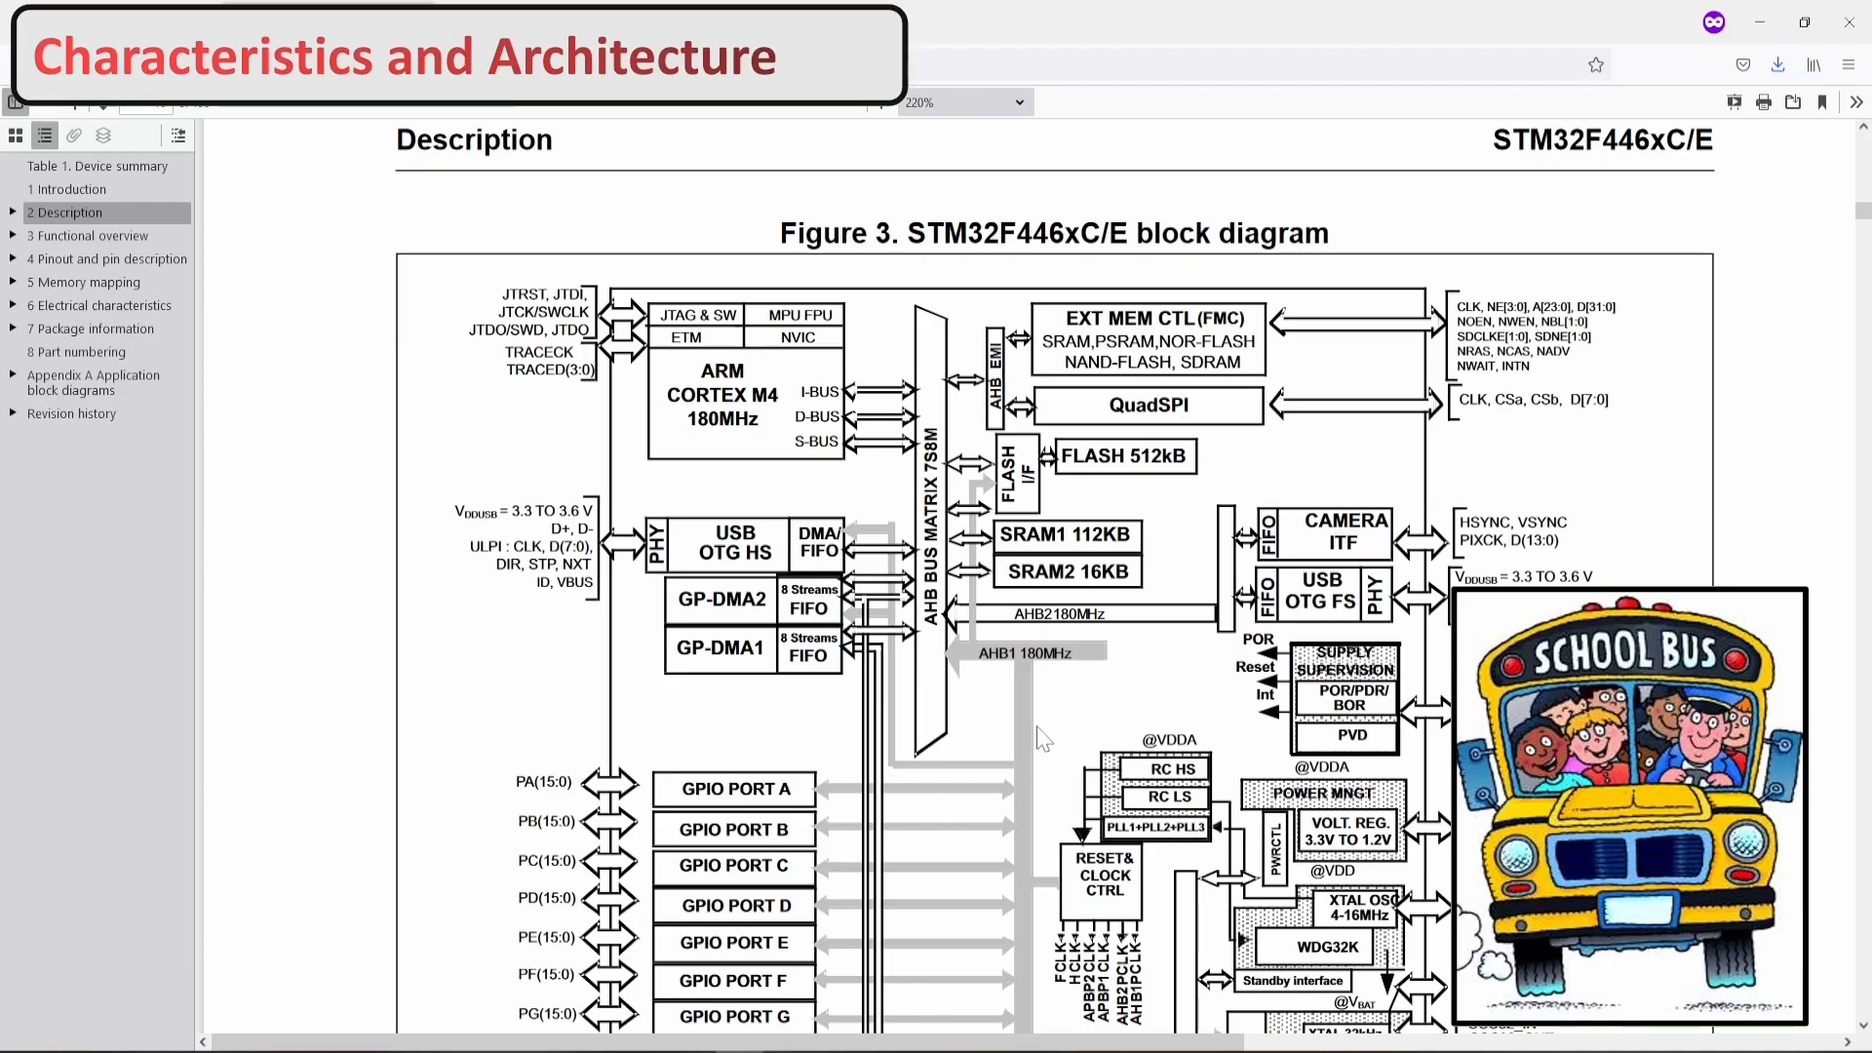
mouse_move(963, 702)
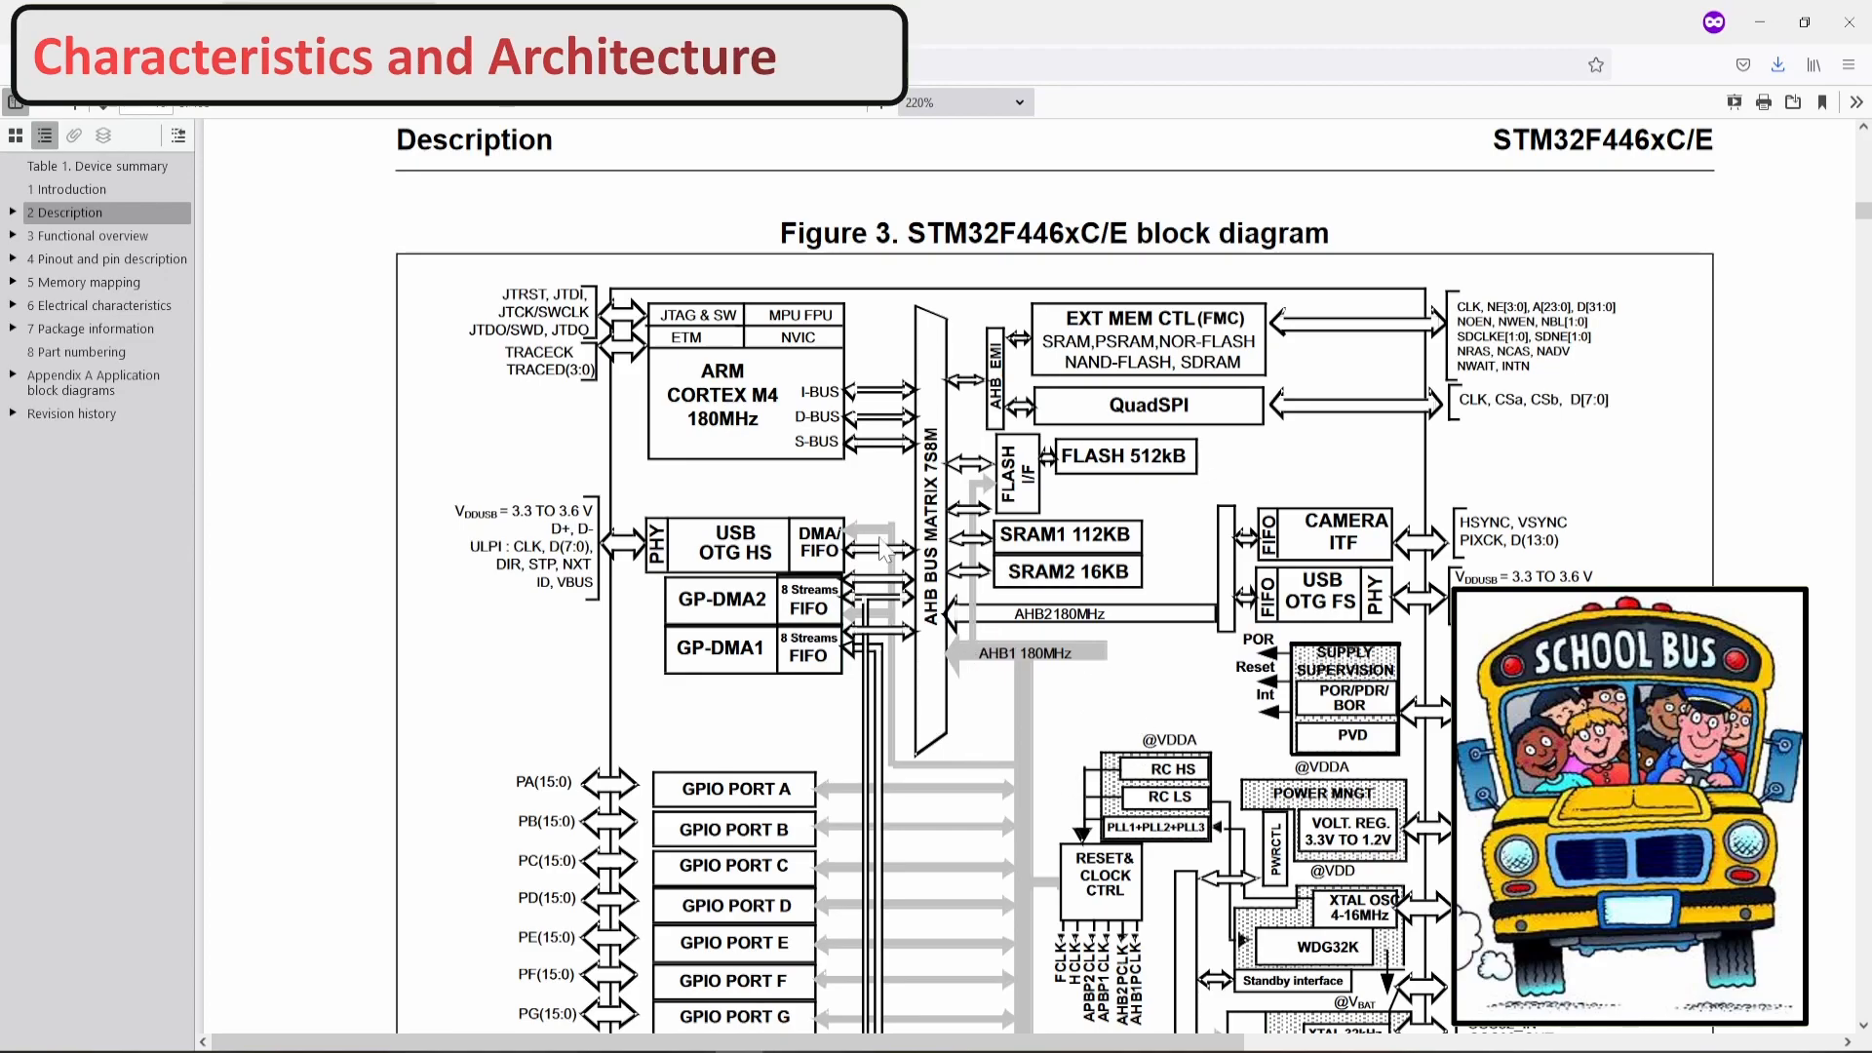
mouse_move(768, 398)
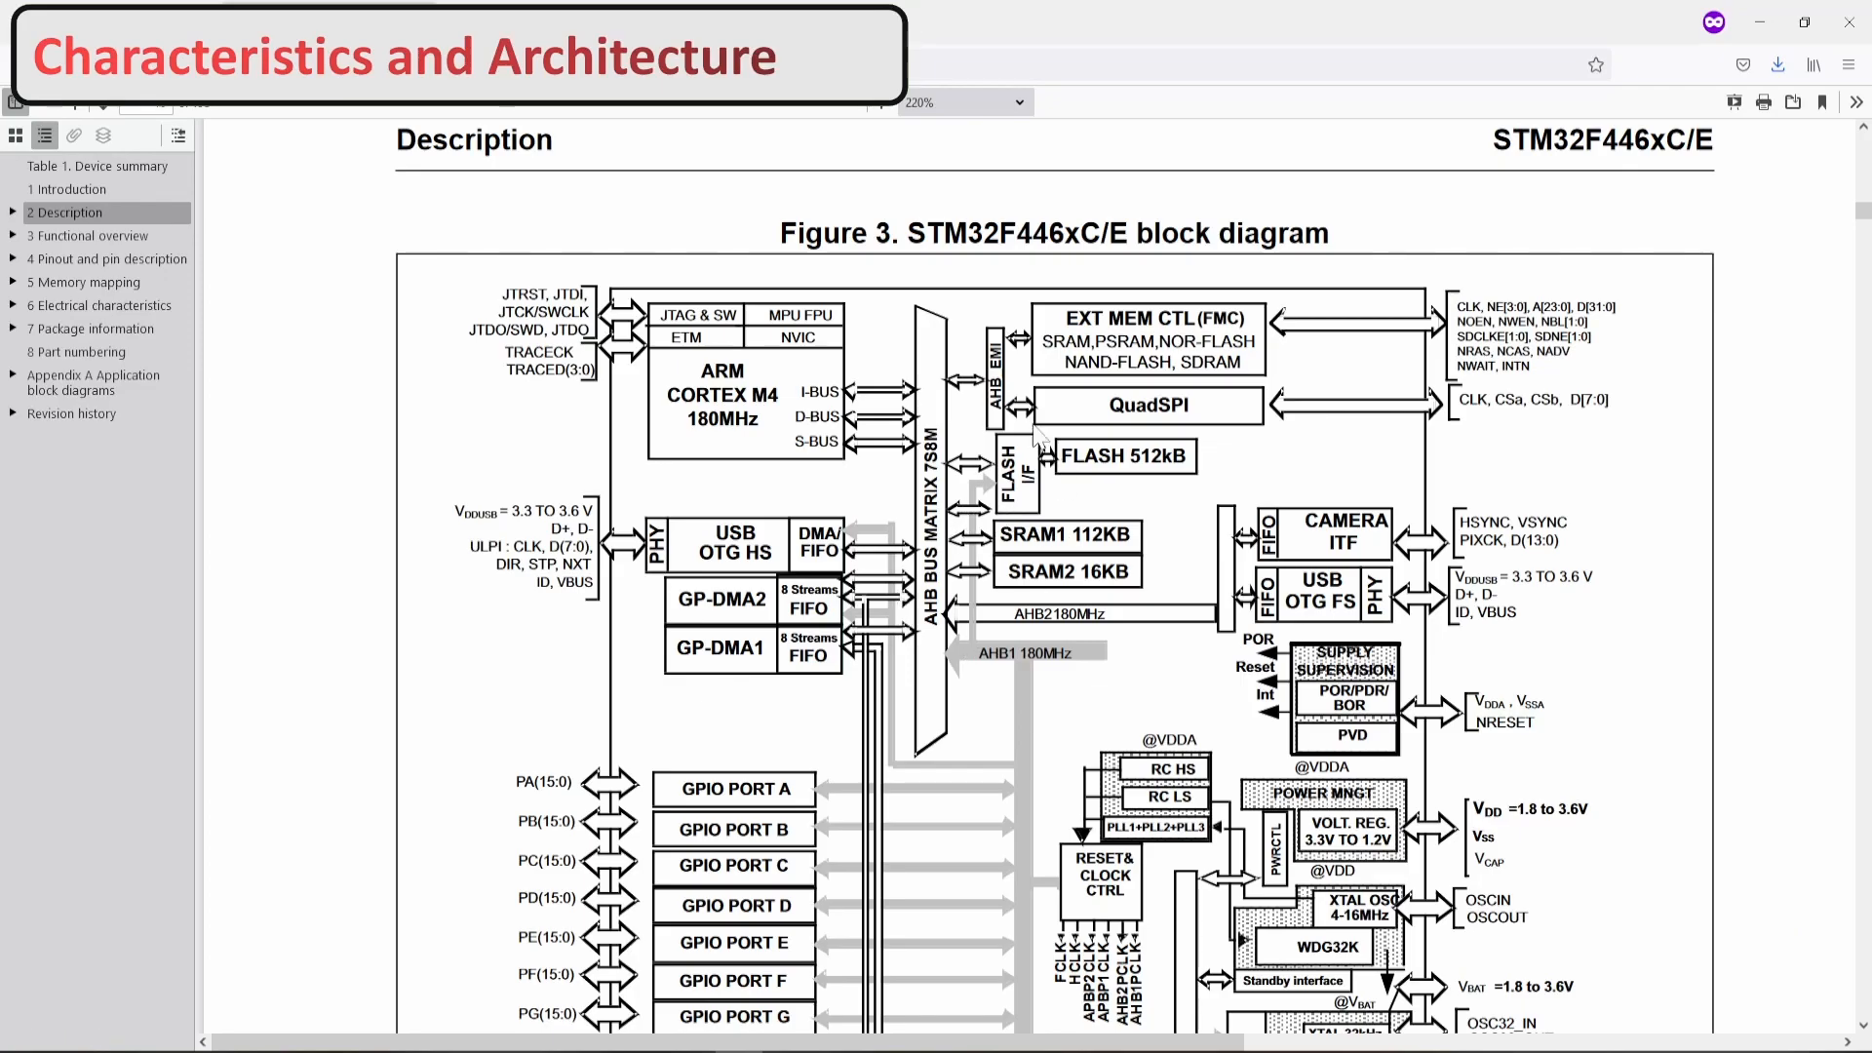
- Scroll to the diagram's lower part with the AHB1 180 MHz bus and GPIO ports A–H, highlighting the AHB1 label
scroll("down", 3)
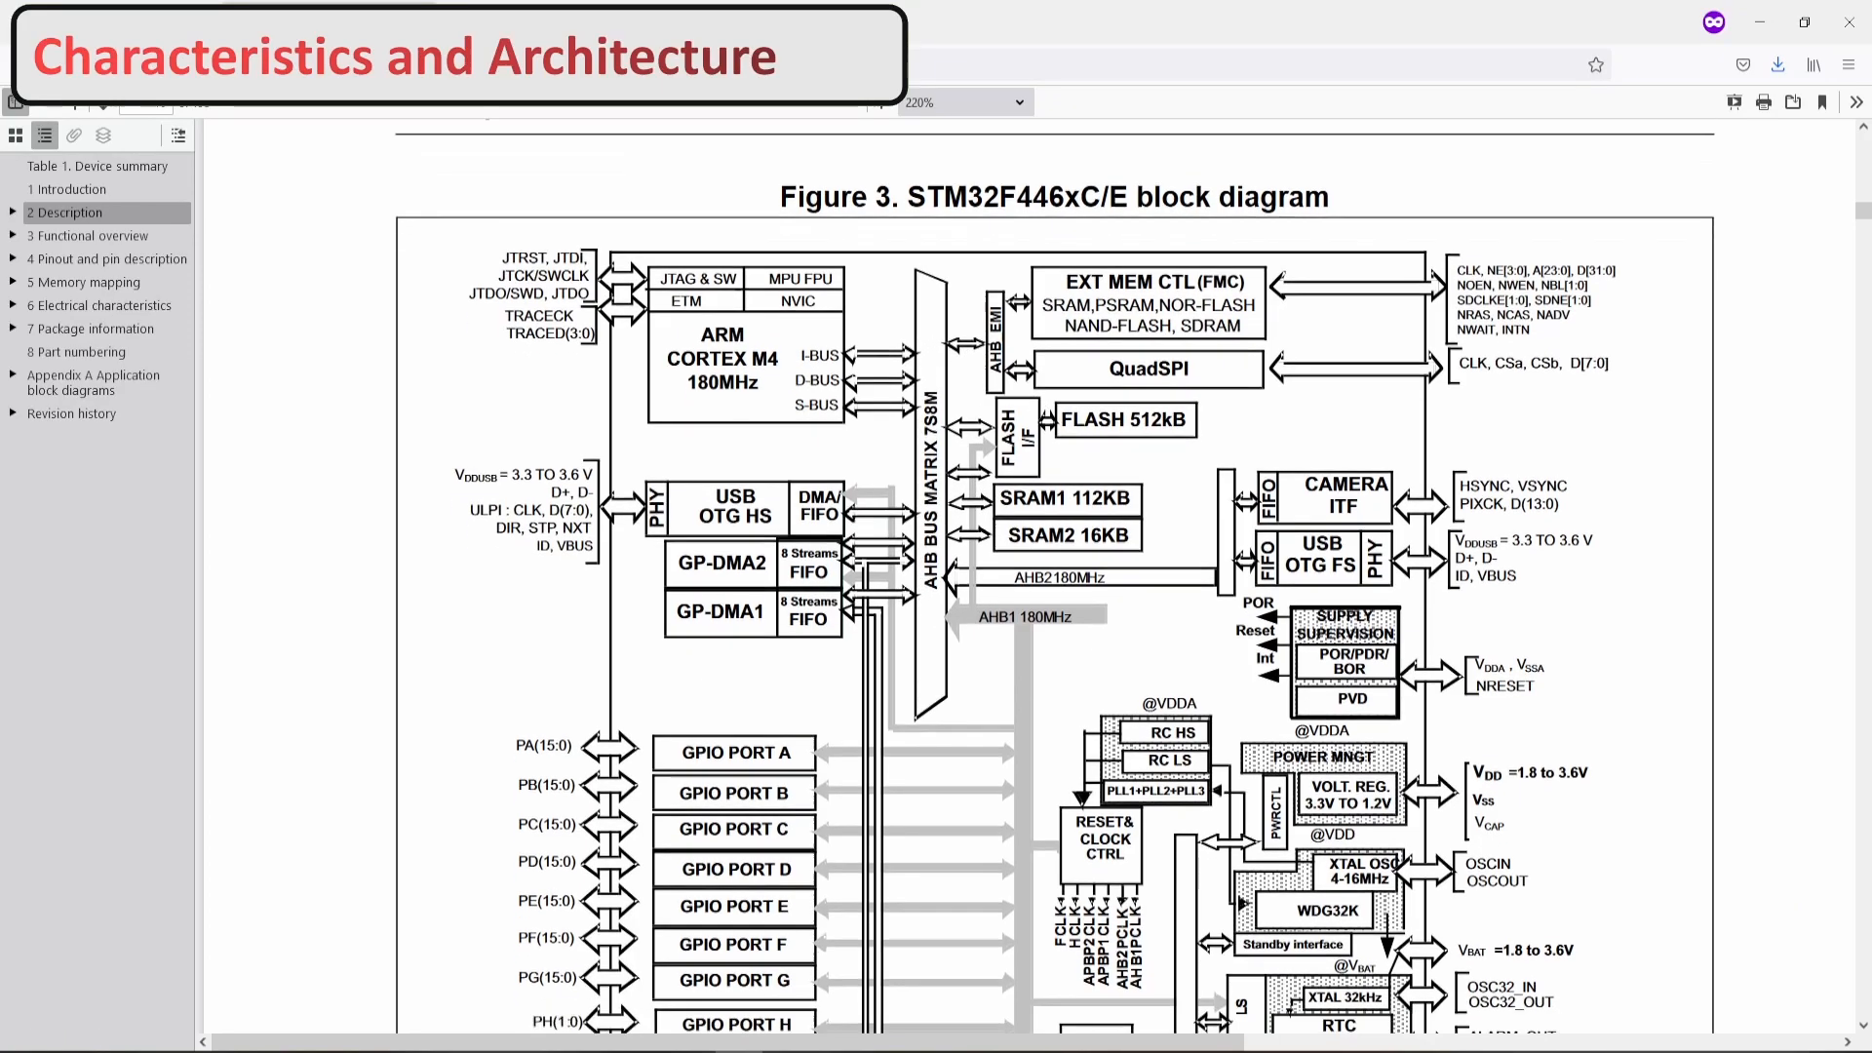
scroll("down", 3)
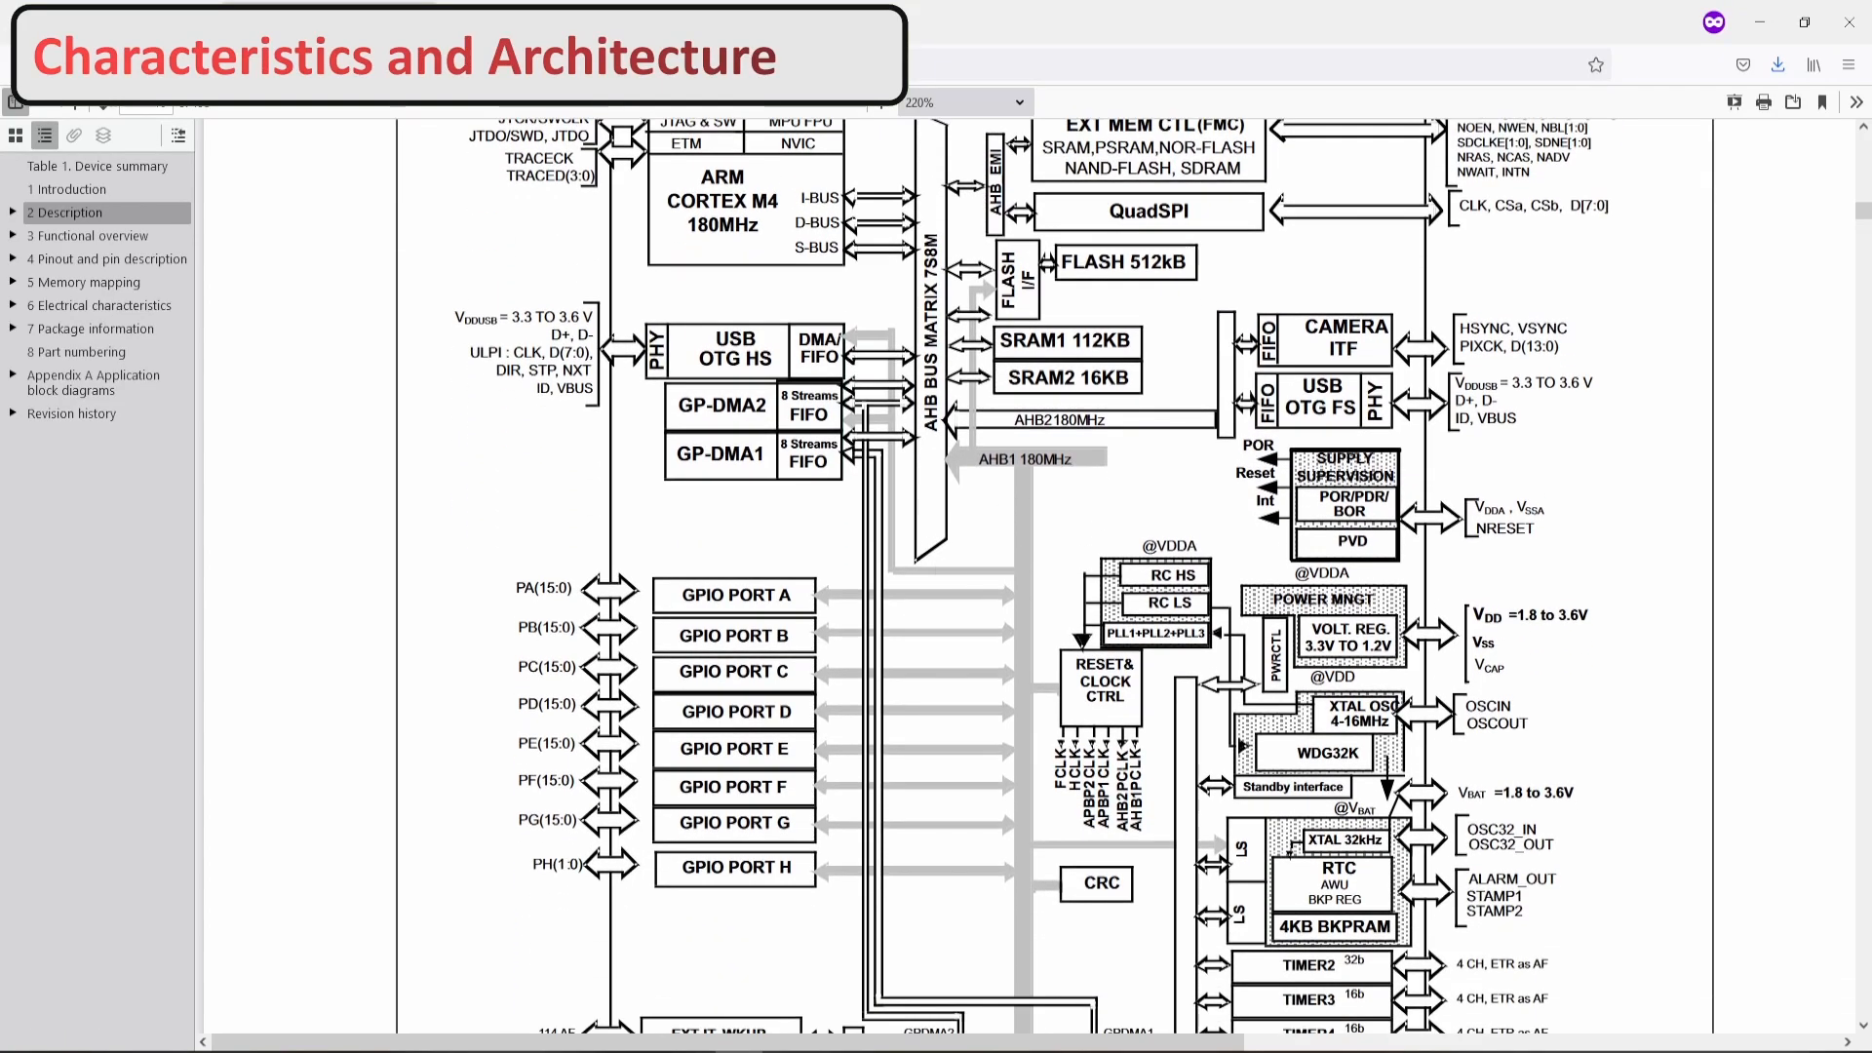
double_click(1046, 462)
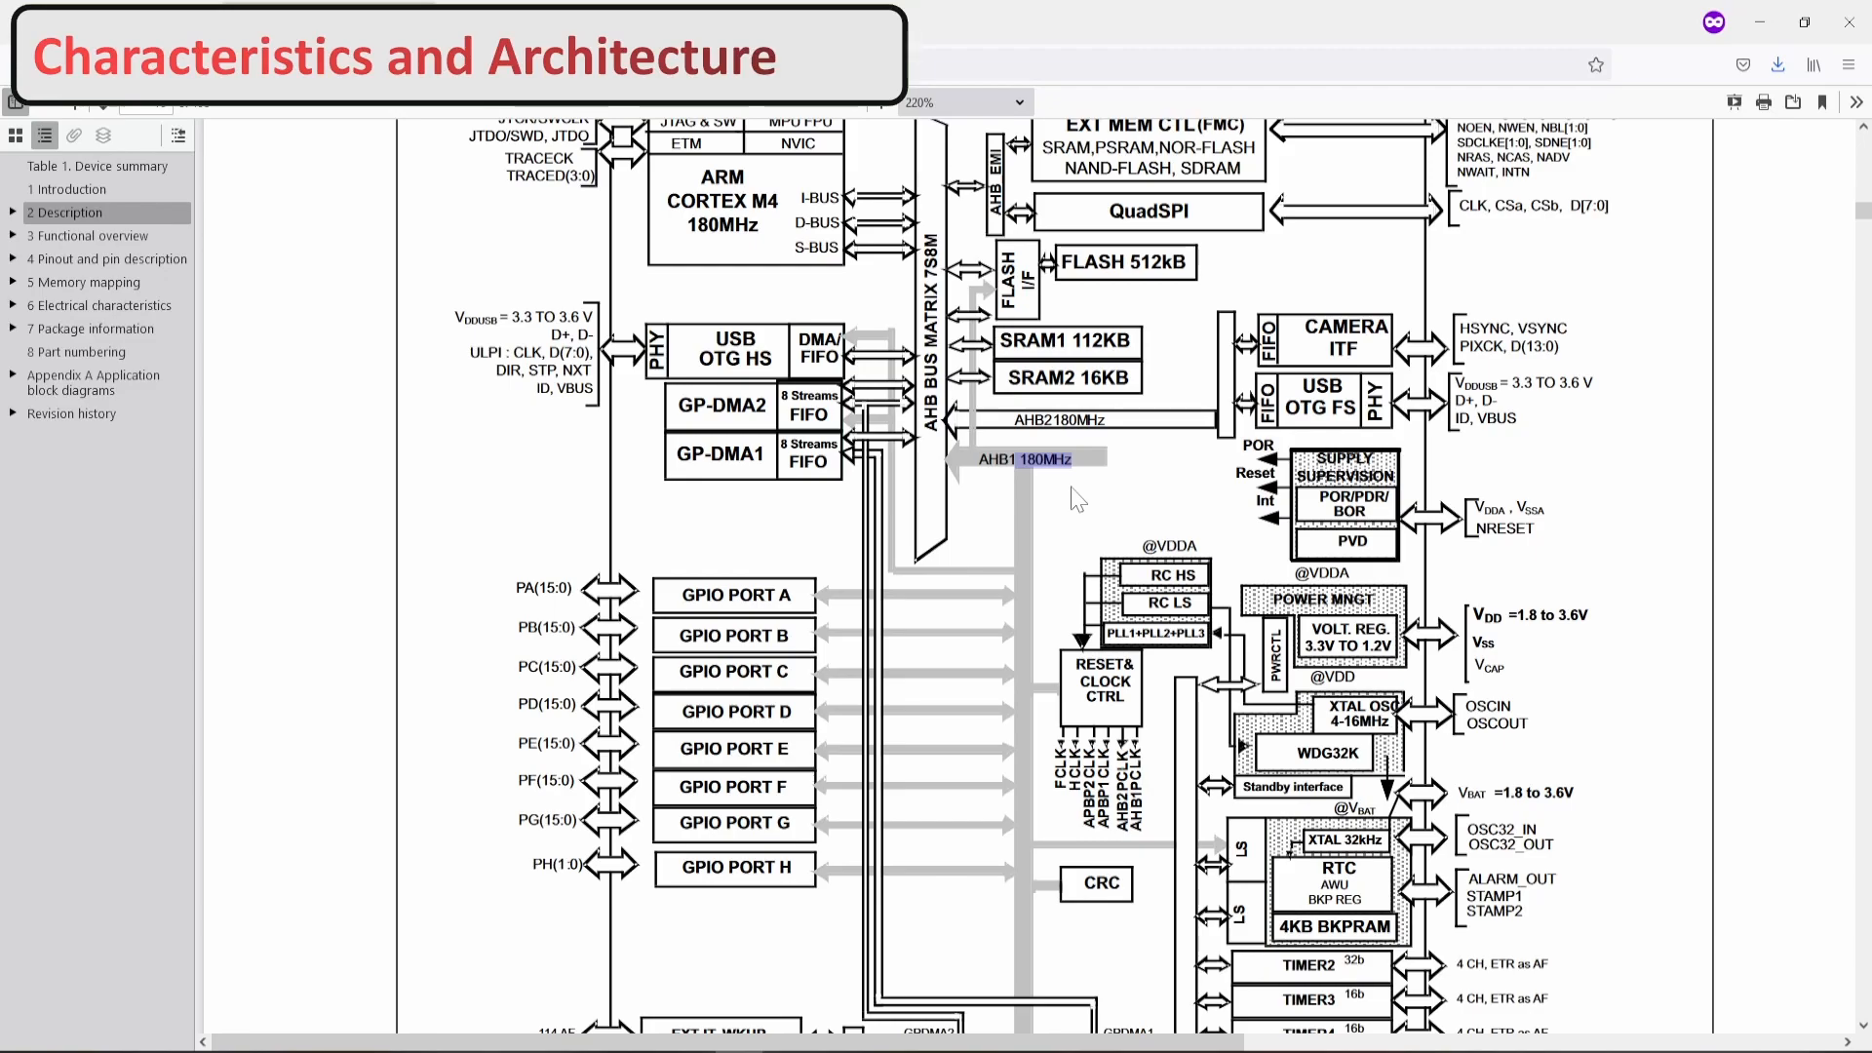
mouse_move(967, 471)
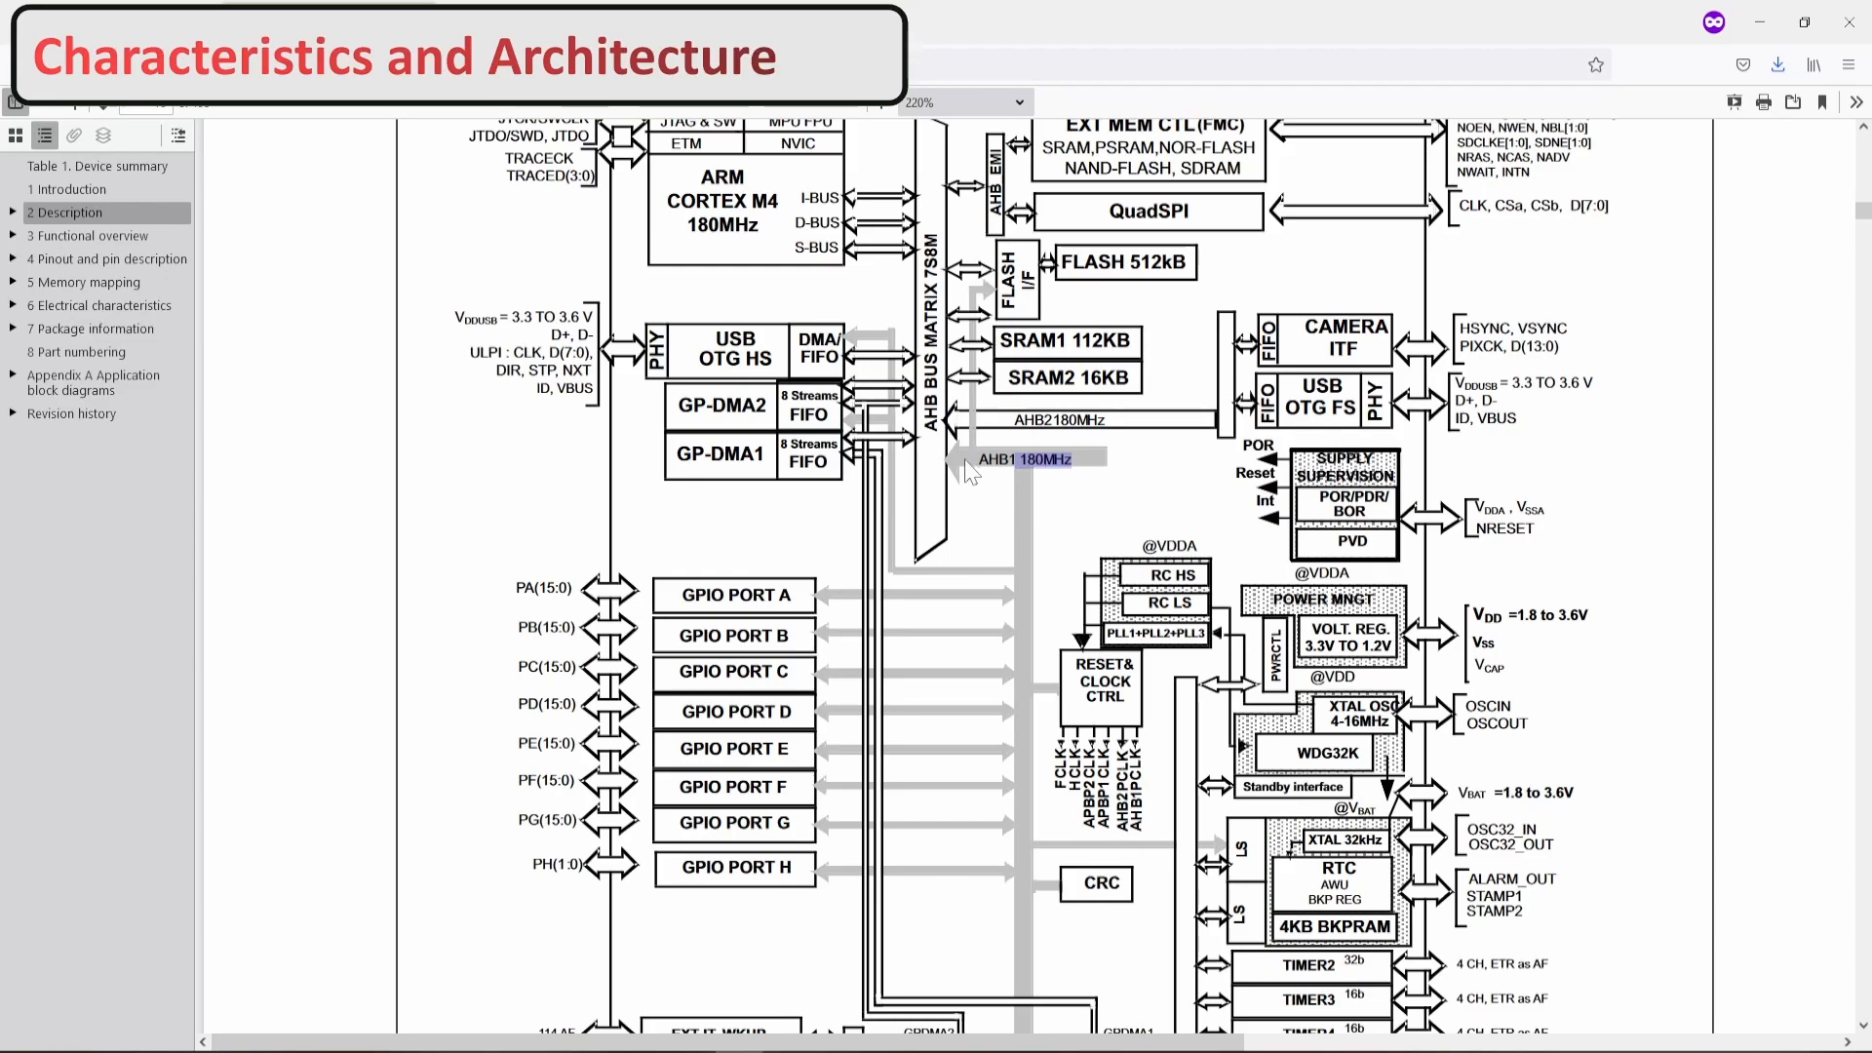
mouse_move(967, 472)
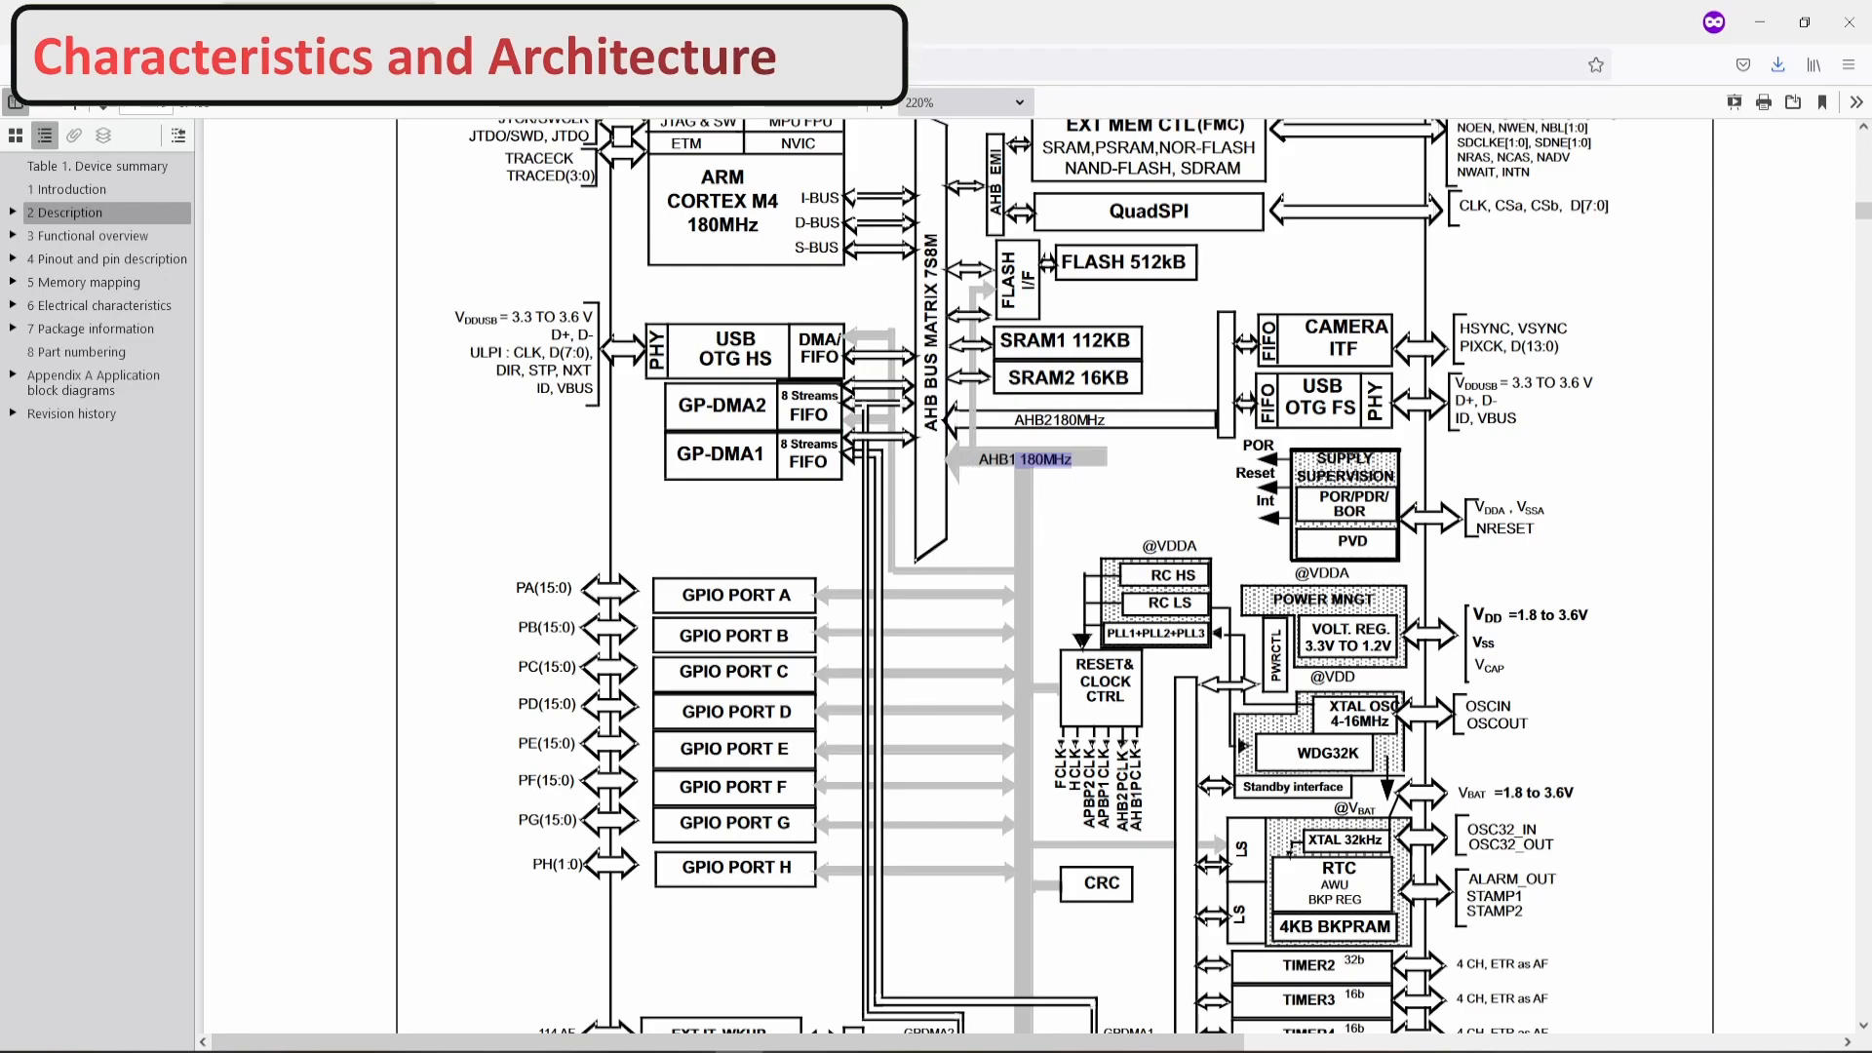
mouse_move(1051, 515)
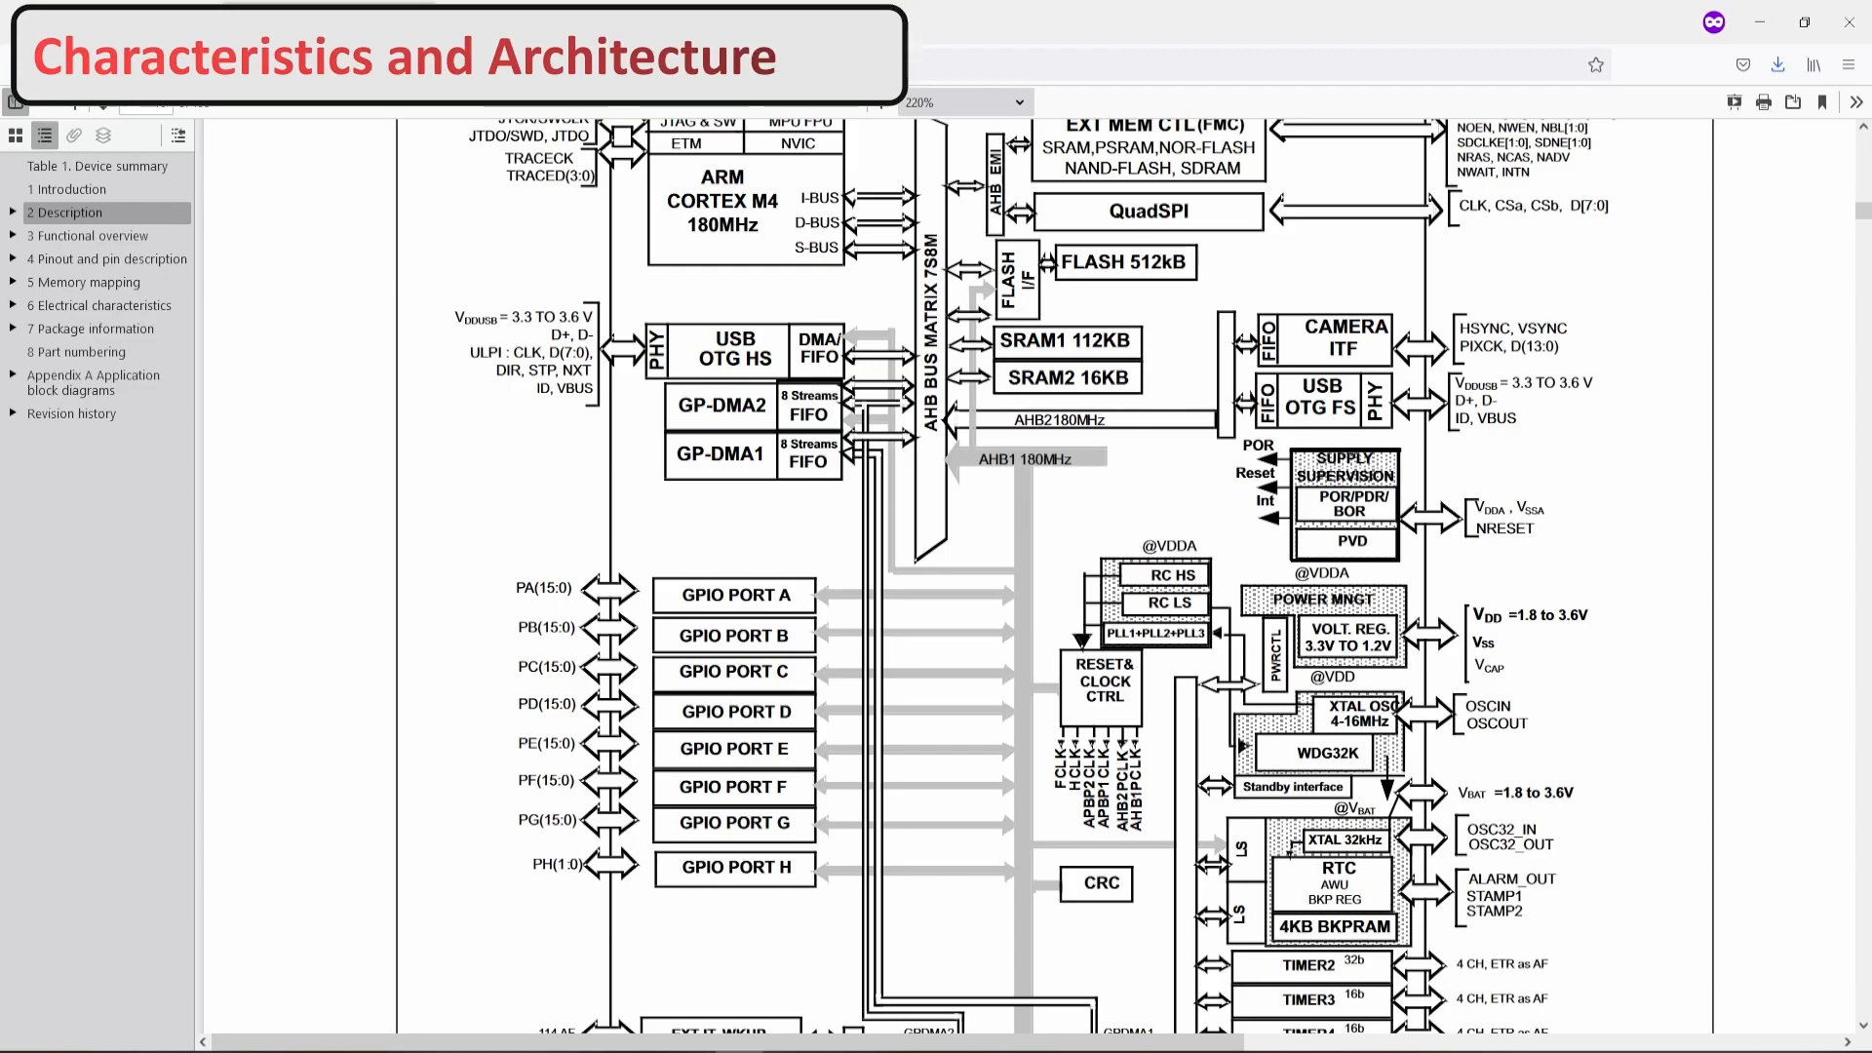
scroll("down", 3)
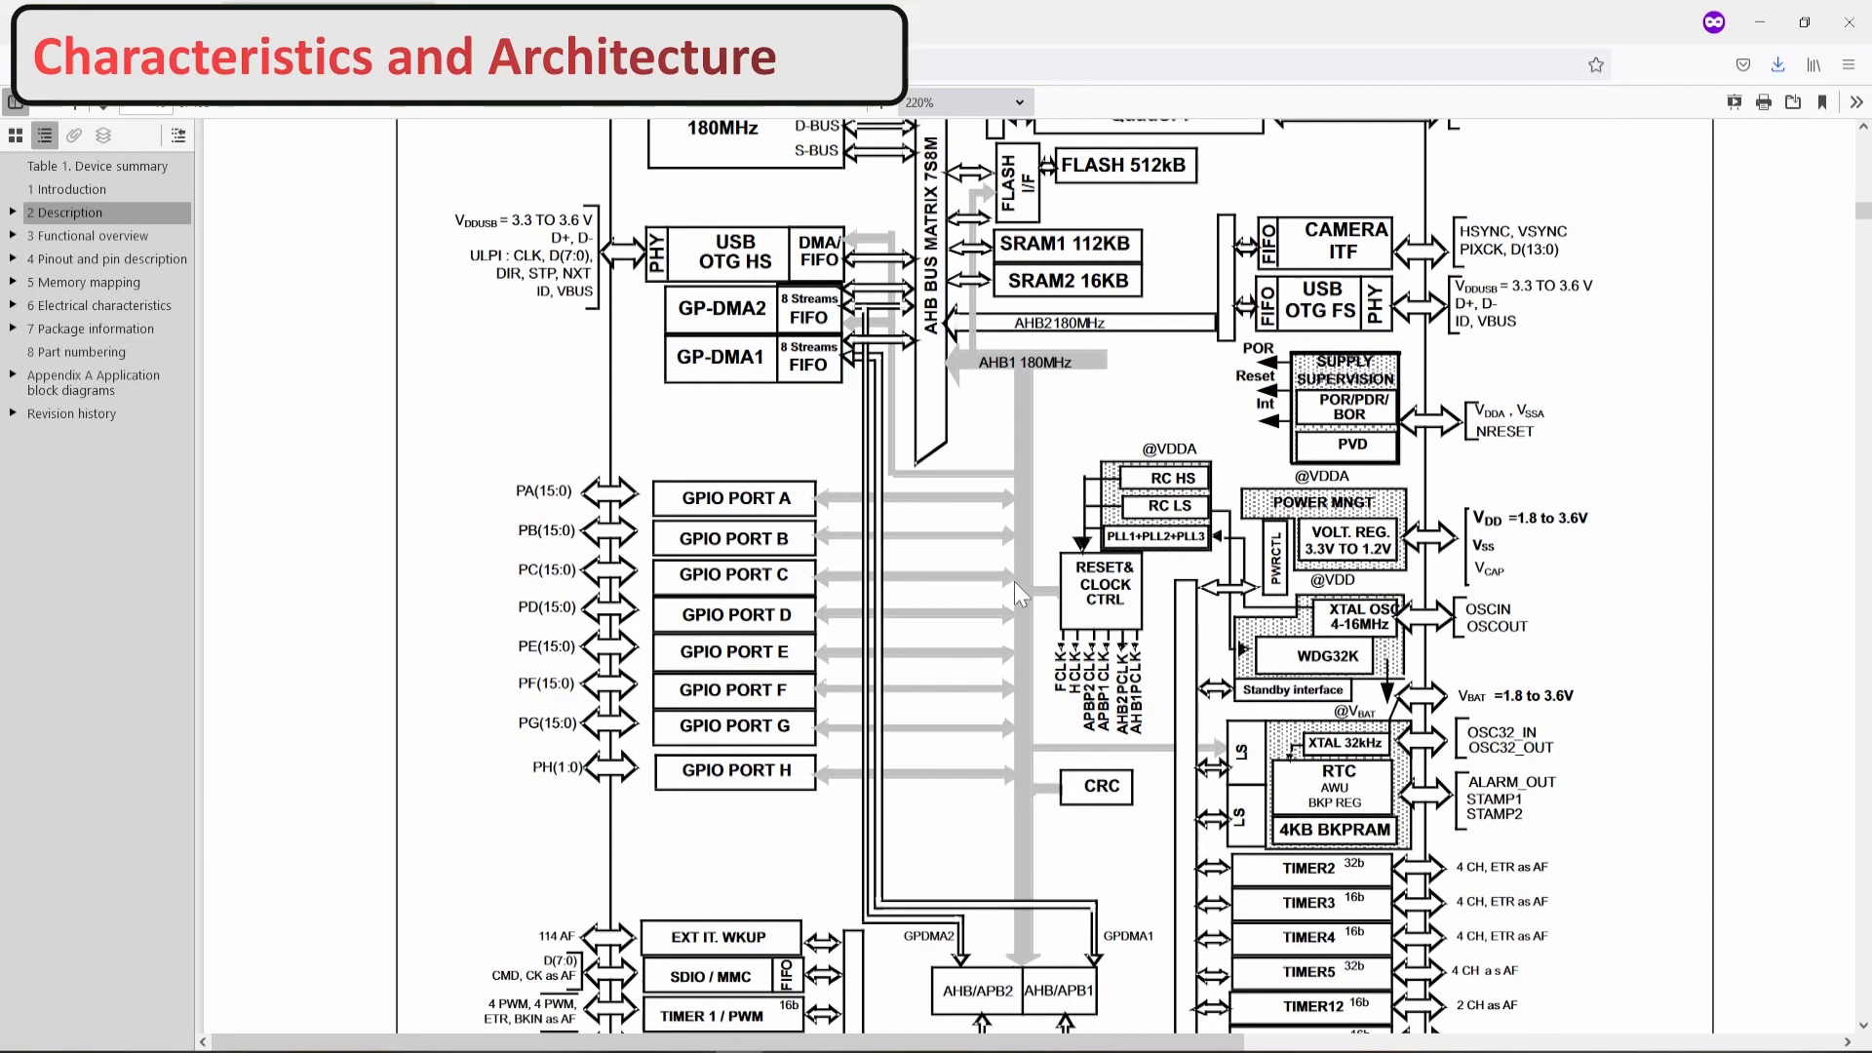
mouse_move(892, 534)
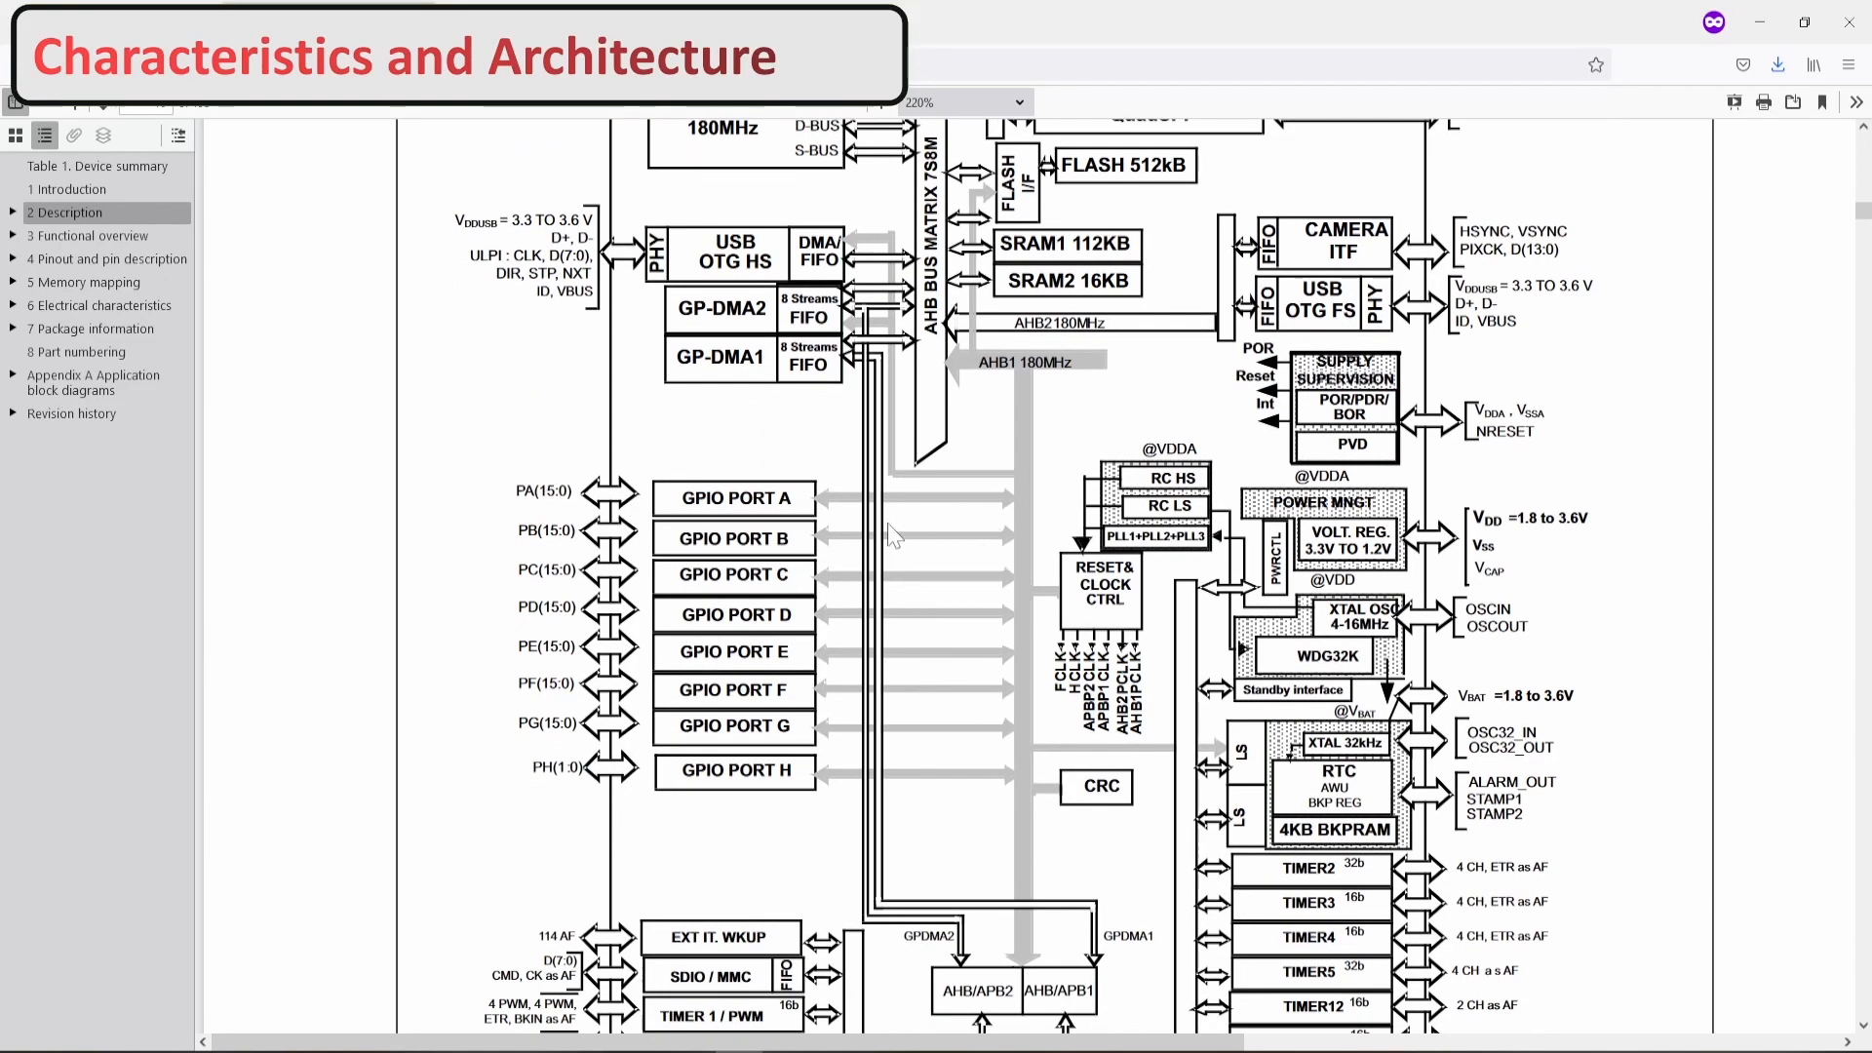
mouse_move(804, 595)
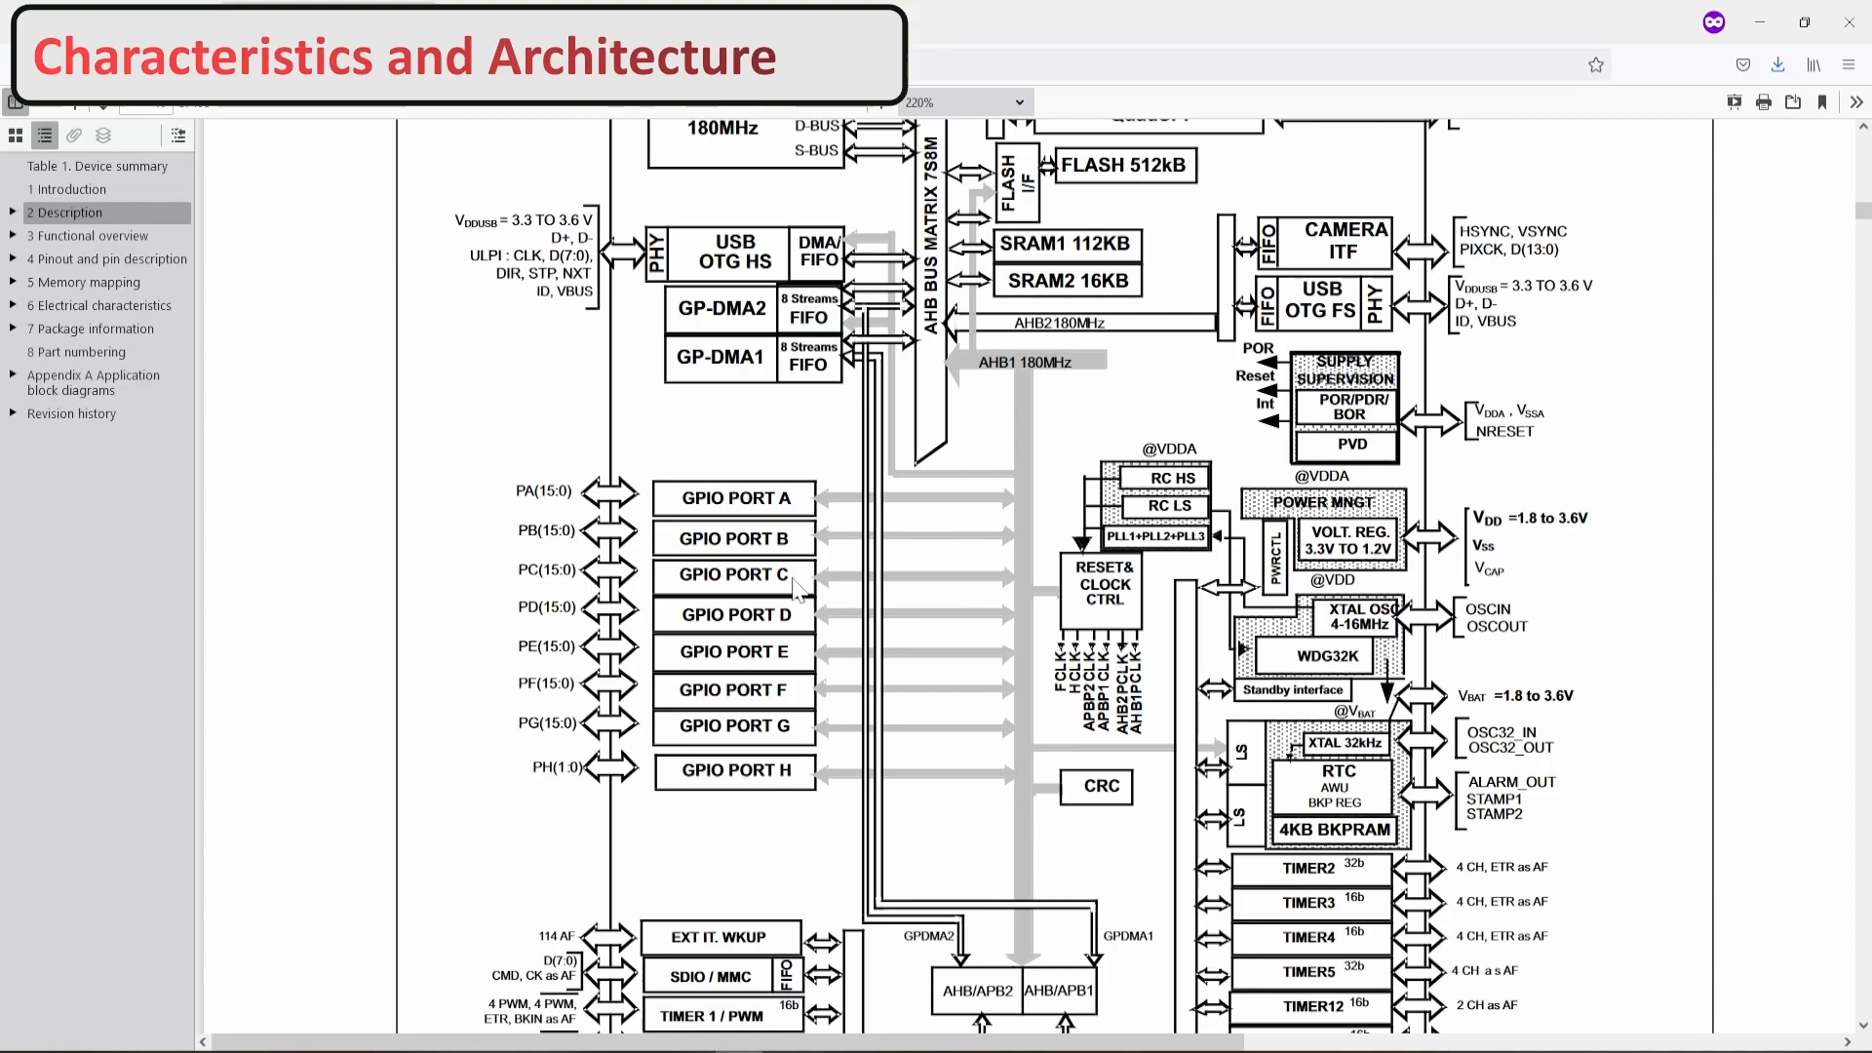
mouse_move(807, 507)
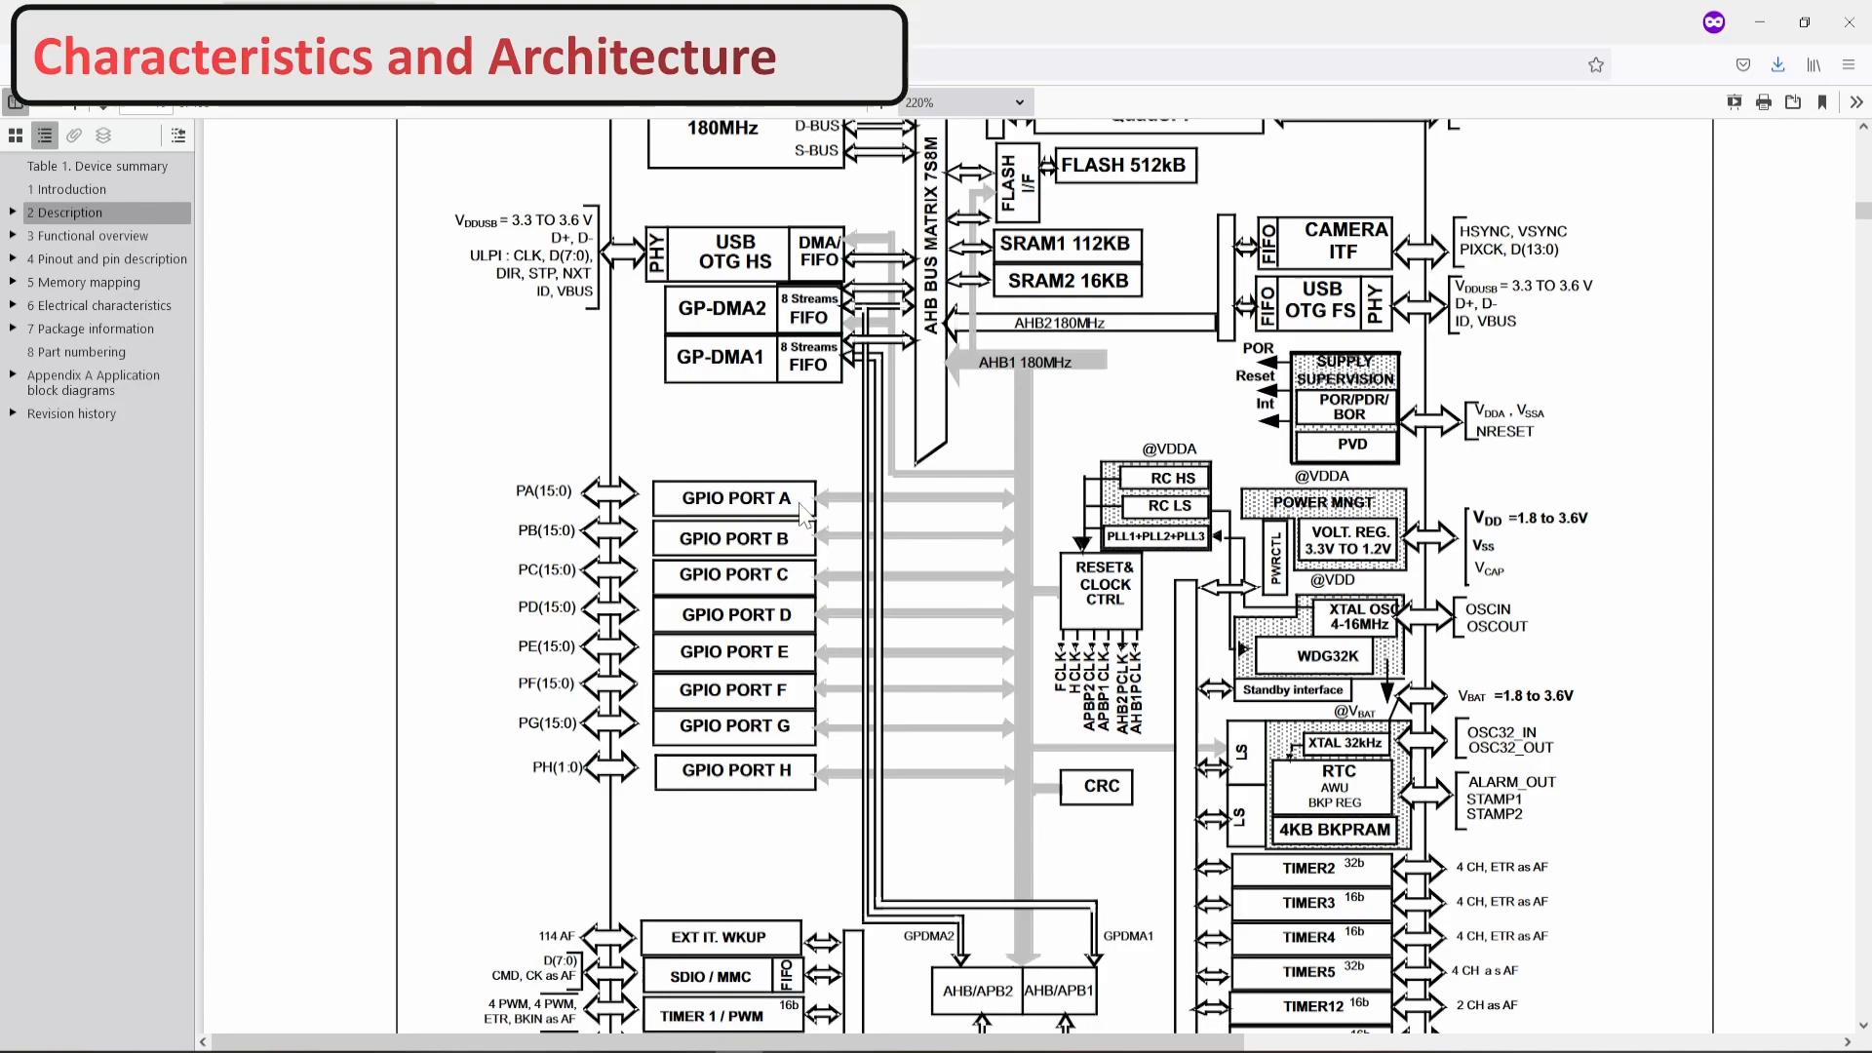
mouse_move(821, 839)
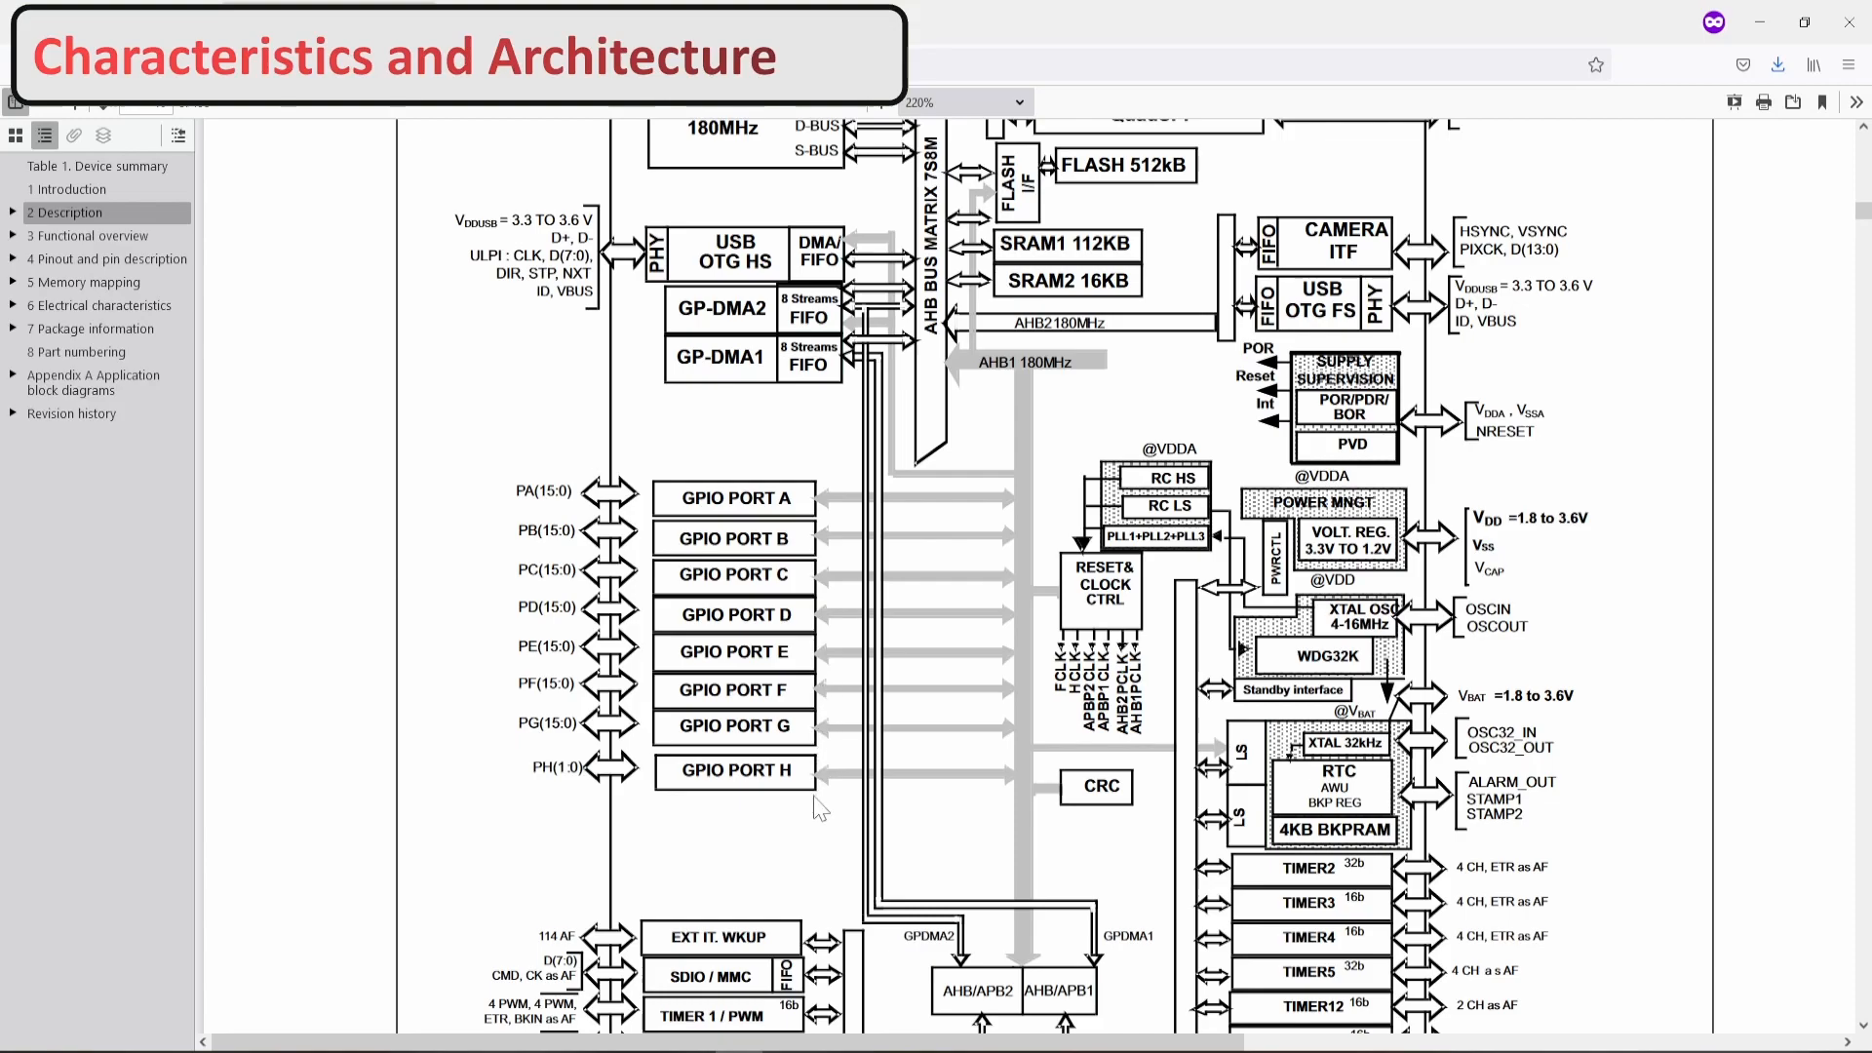
mouse_move(1030, 386)
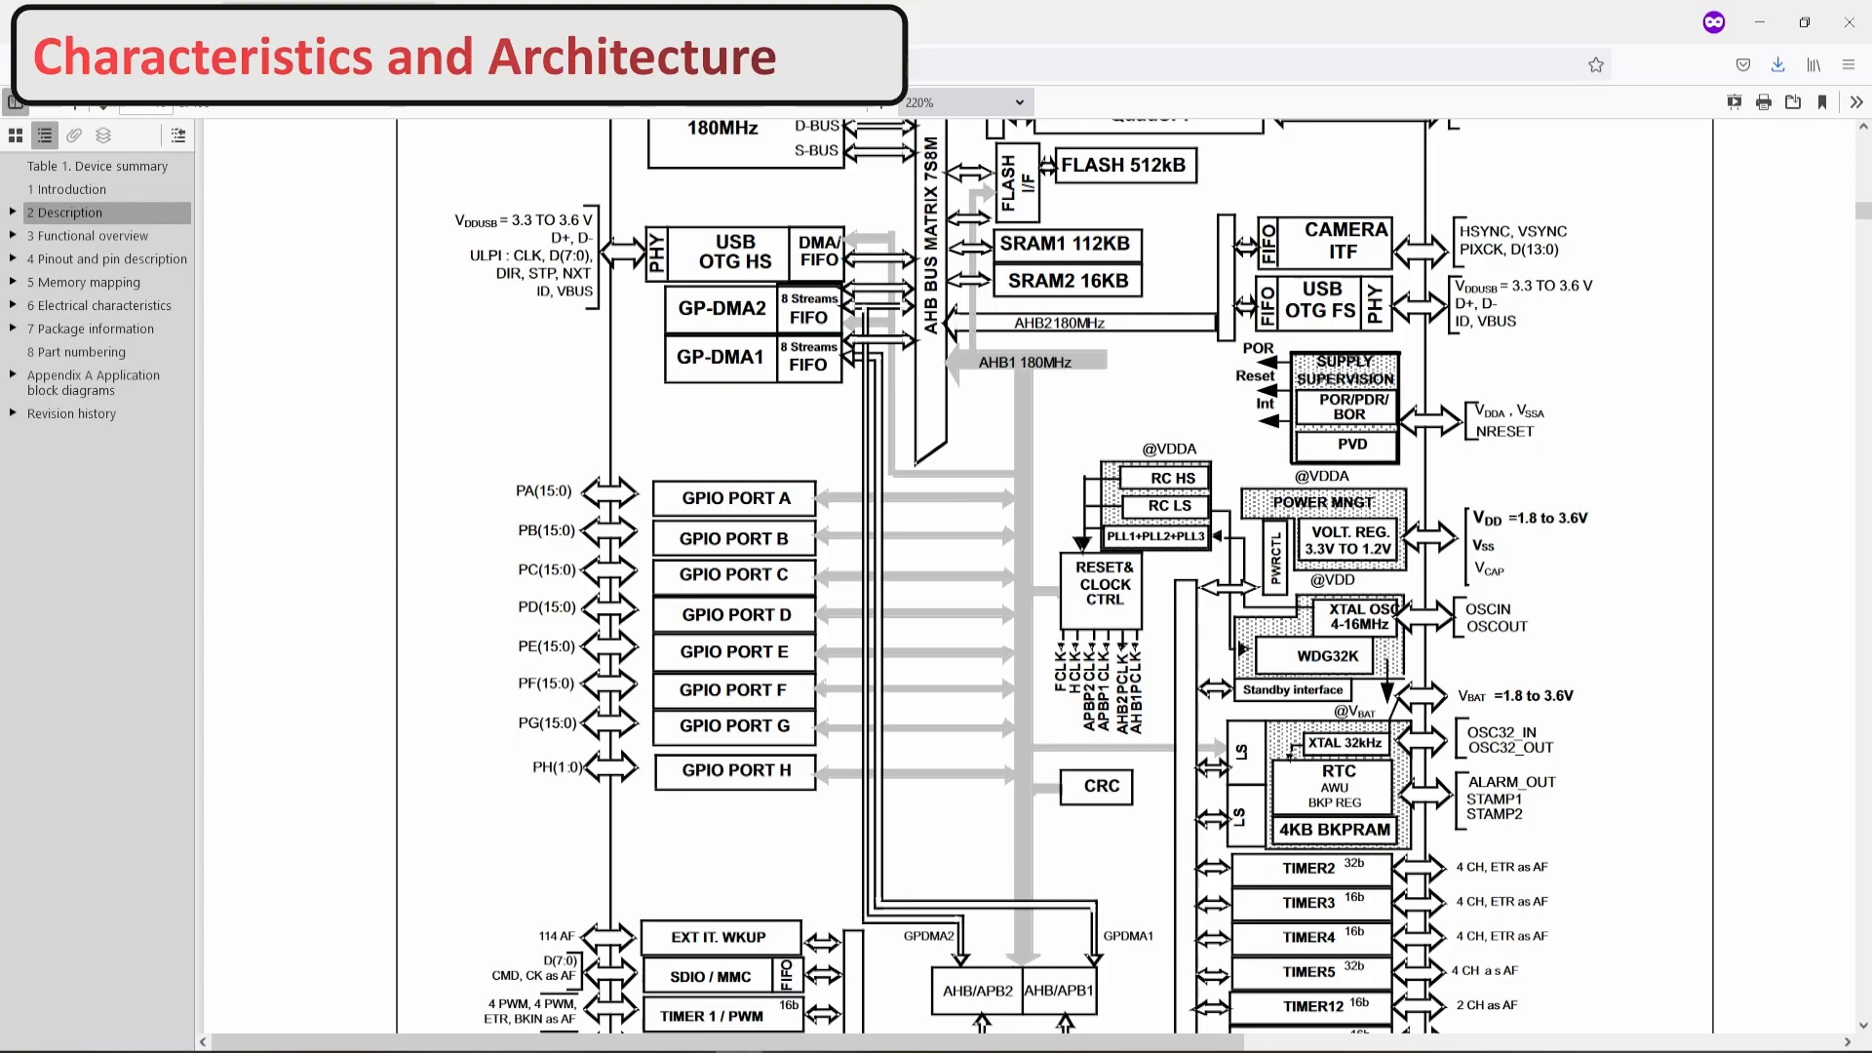
mouse_move(1053, 400)
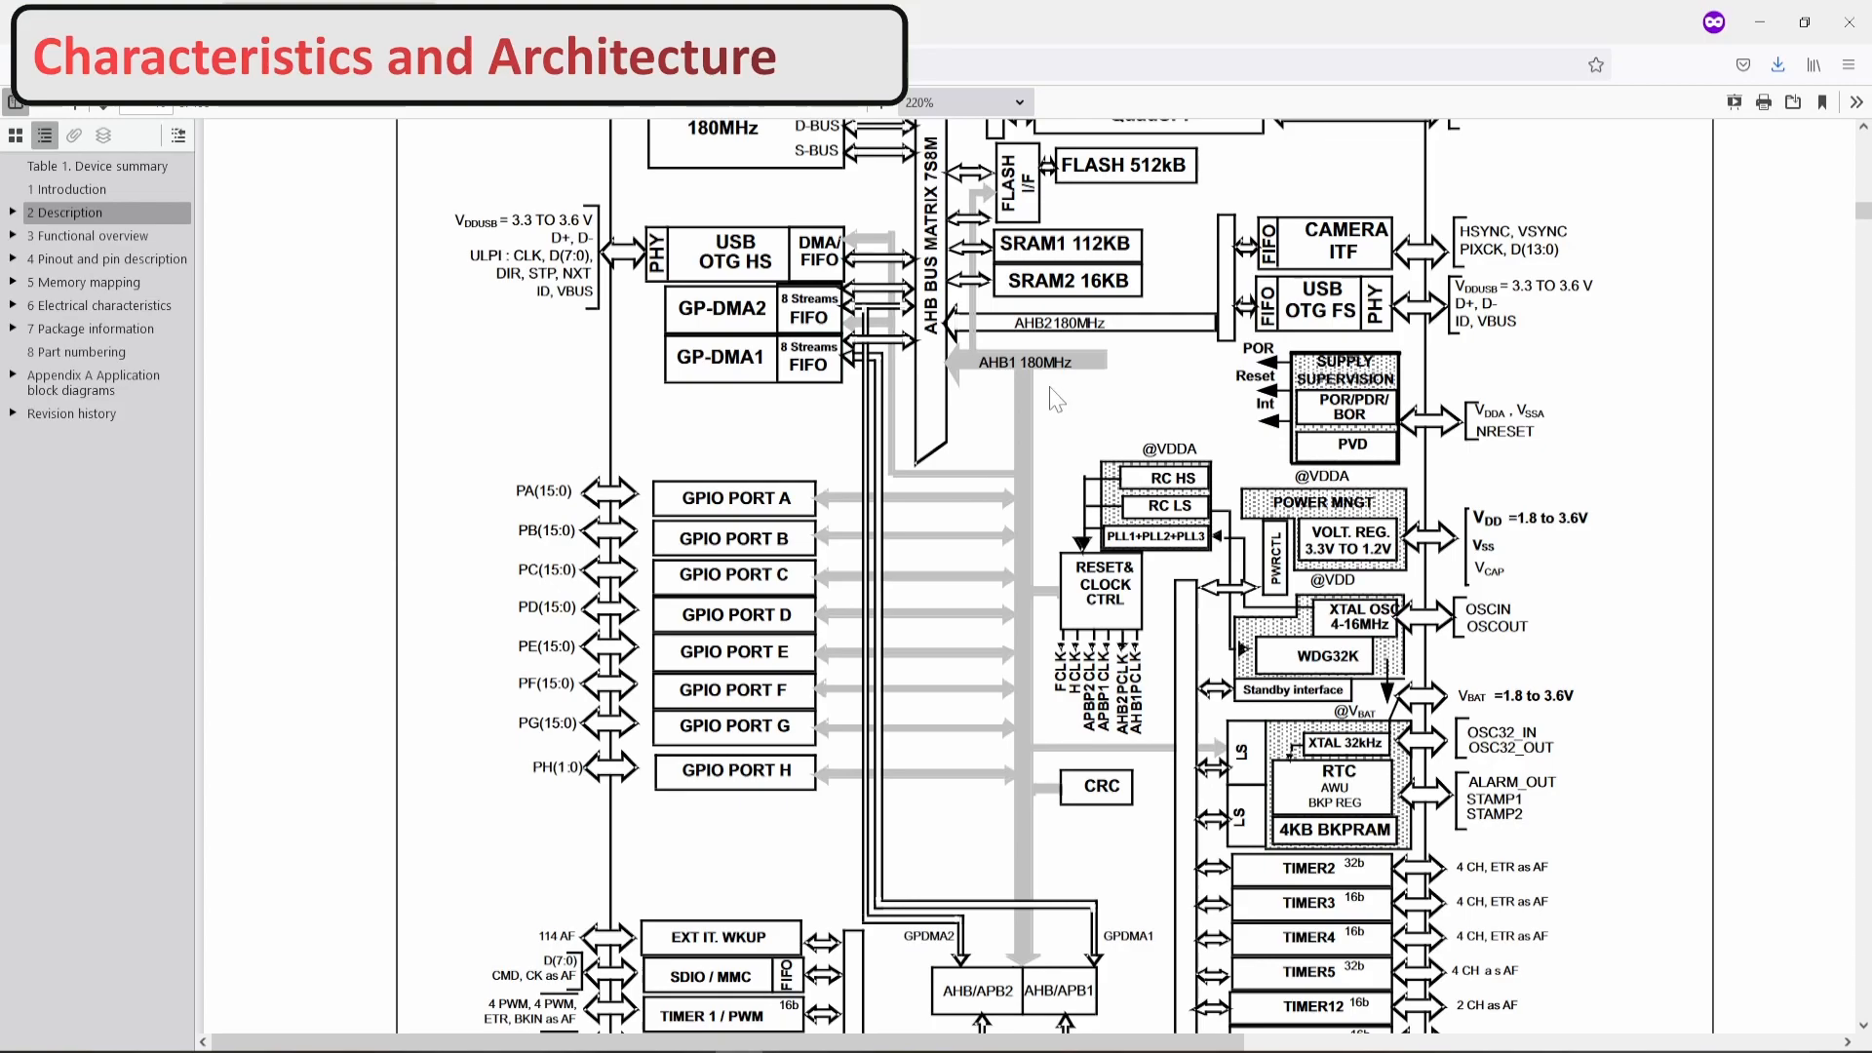
scroll("down", 3)
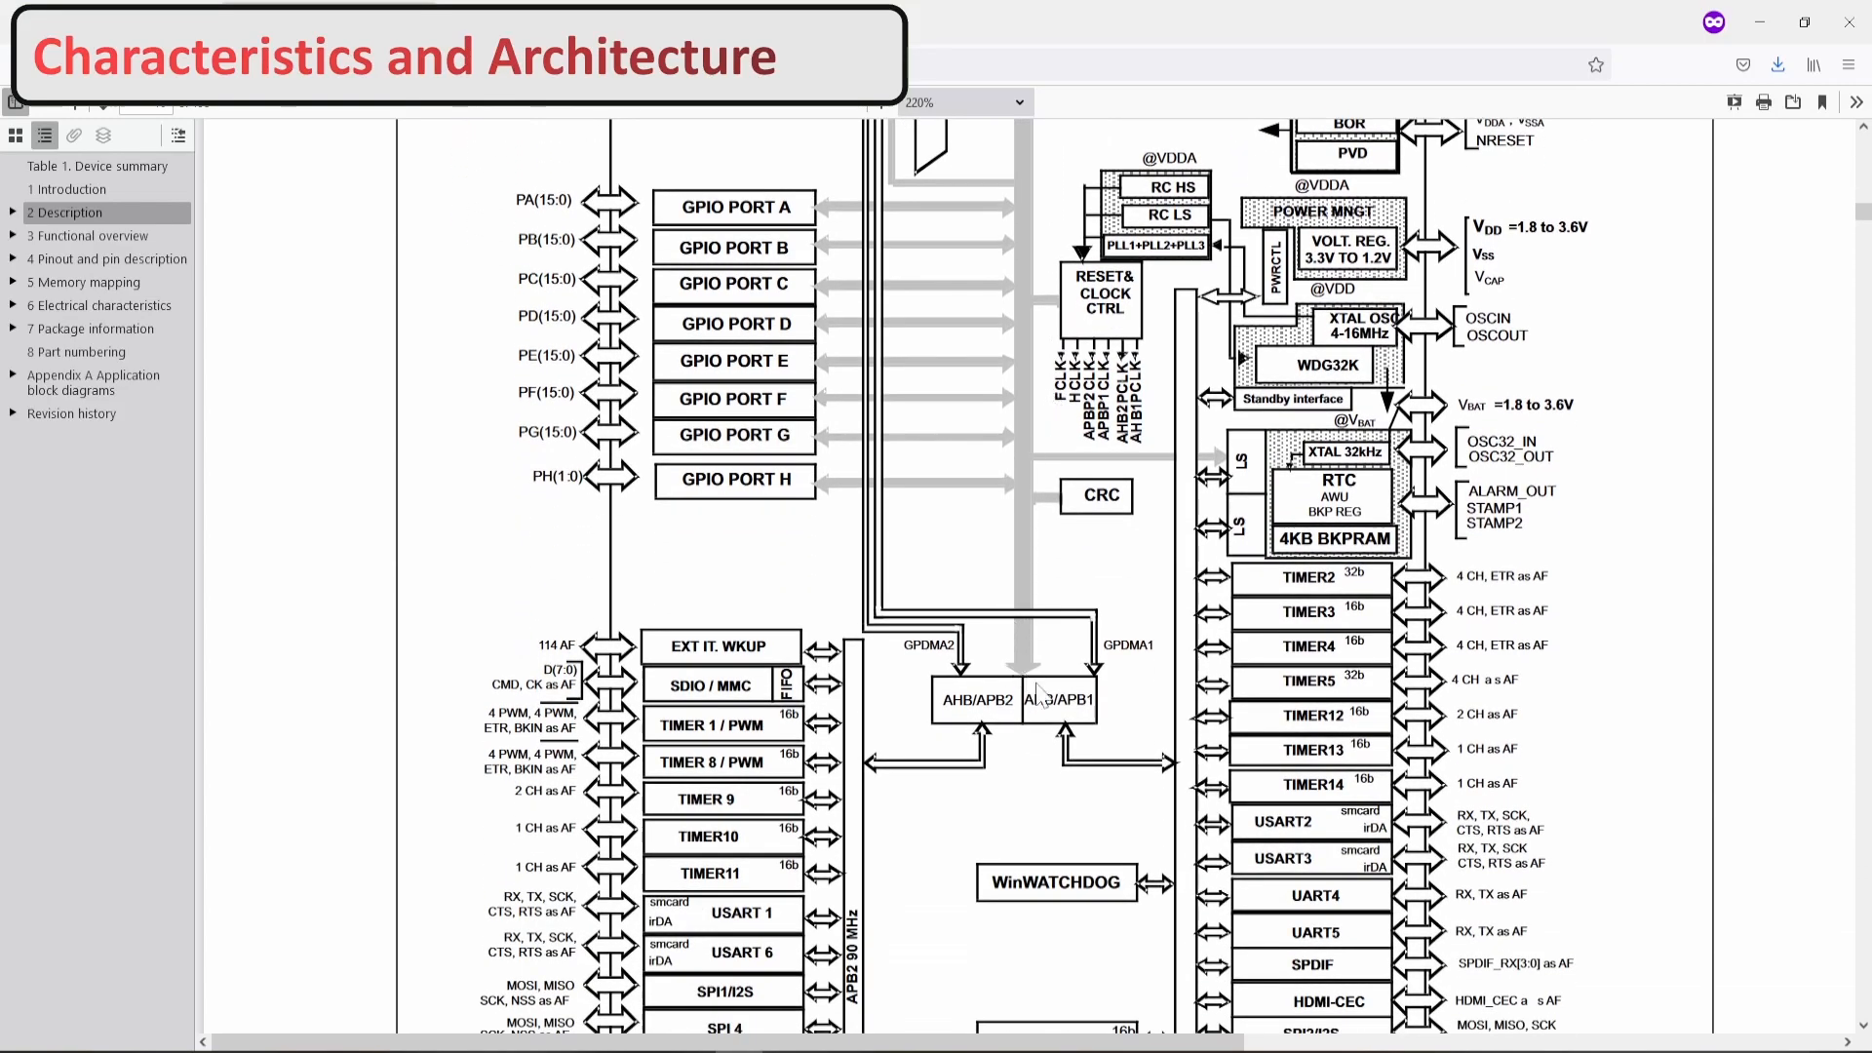
mouse_move(1110, 704)
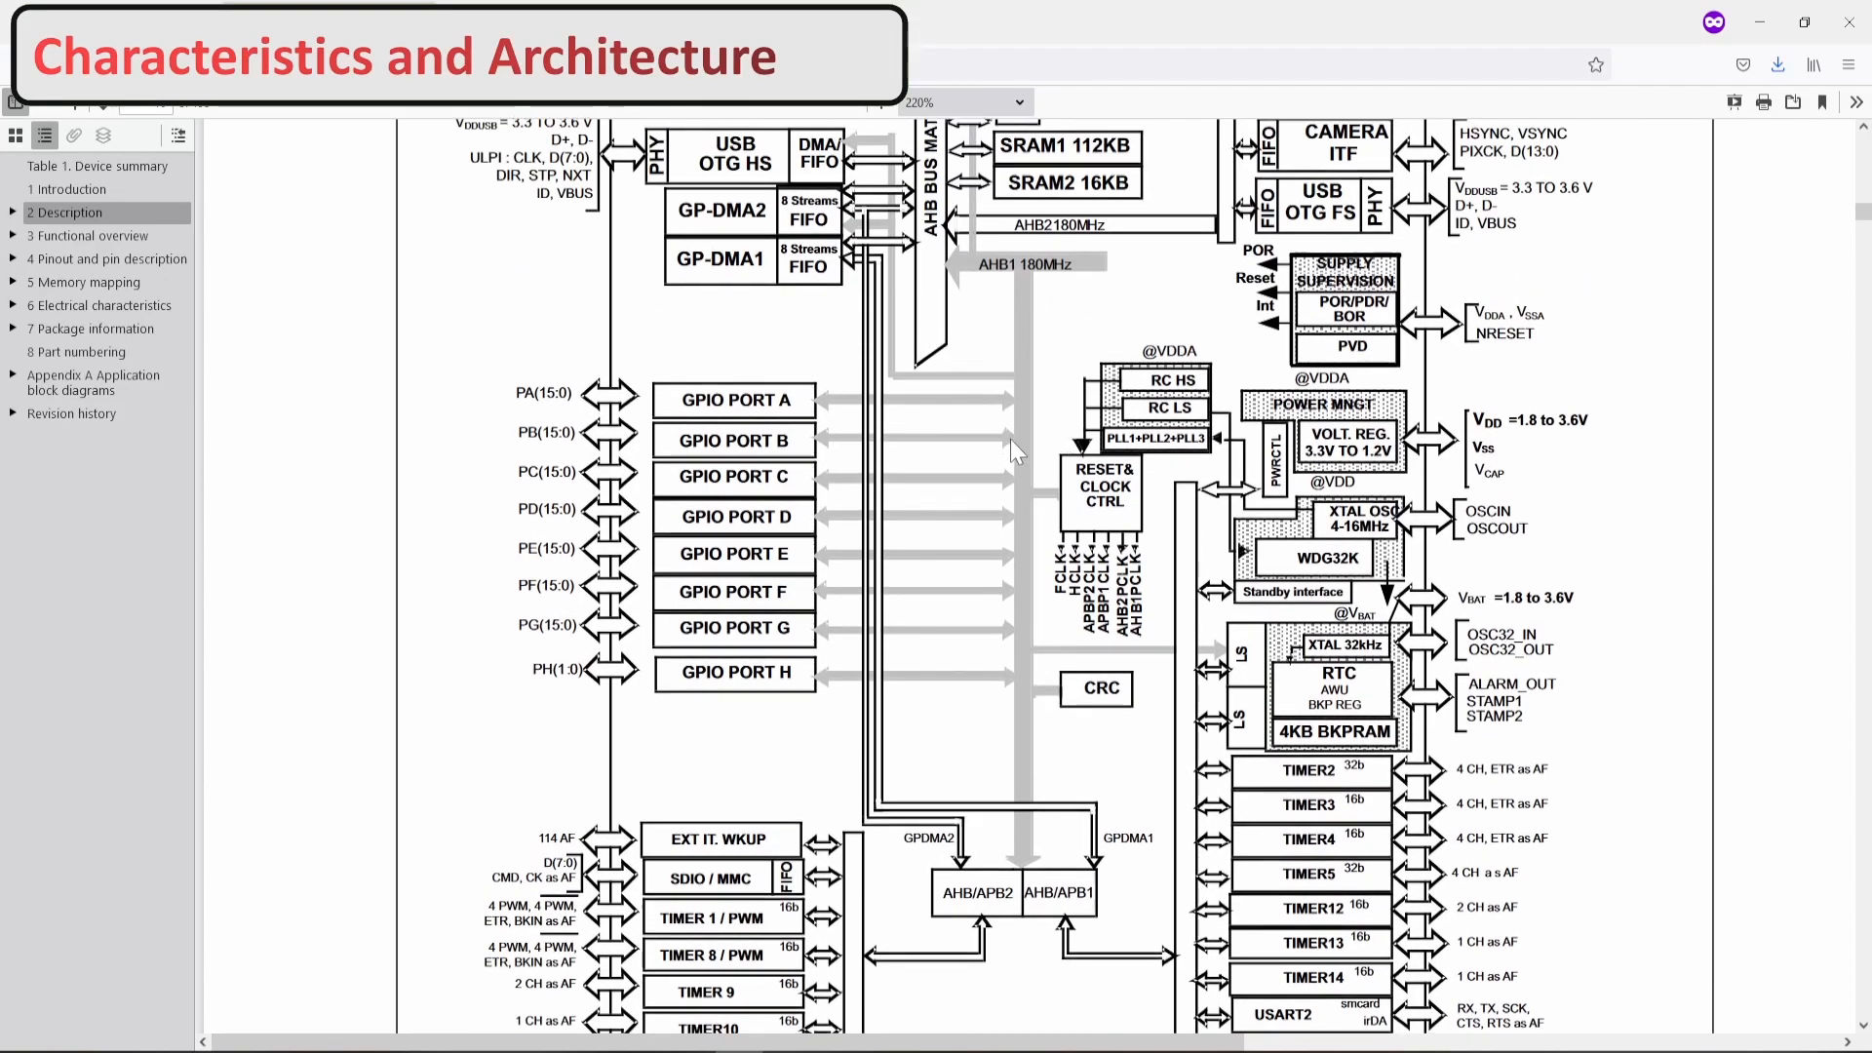
scroll("down", 3)
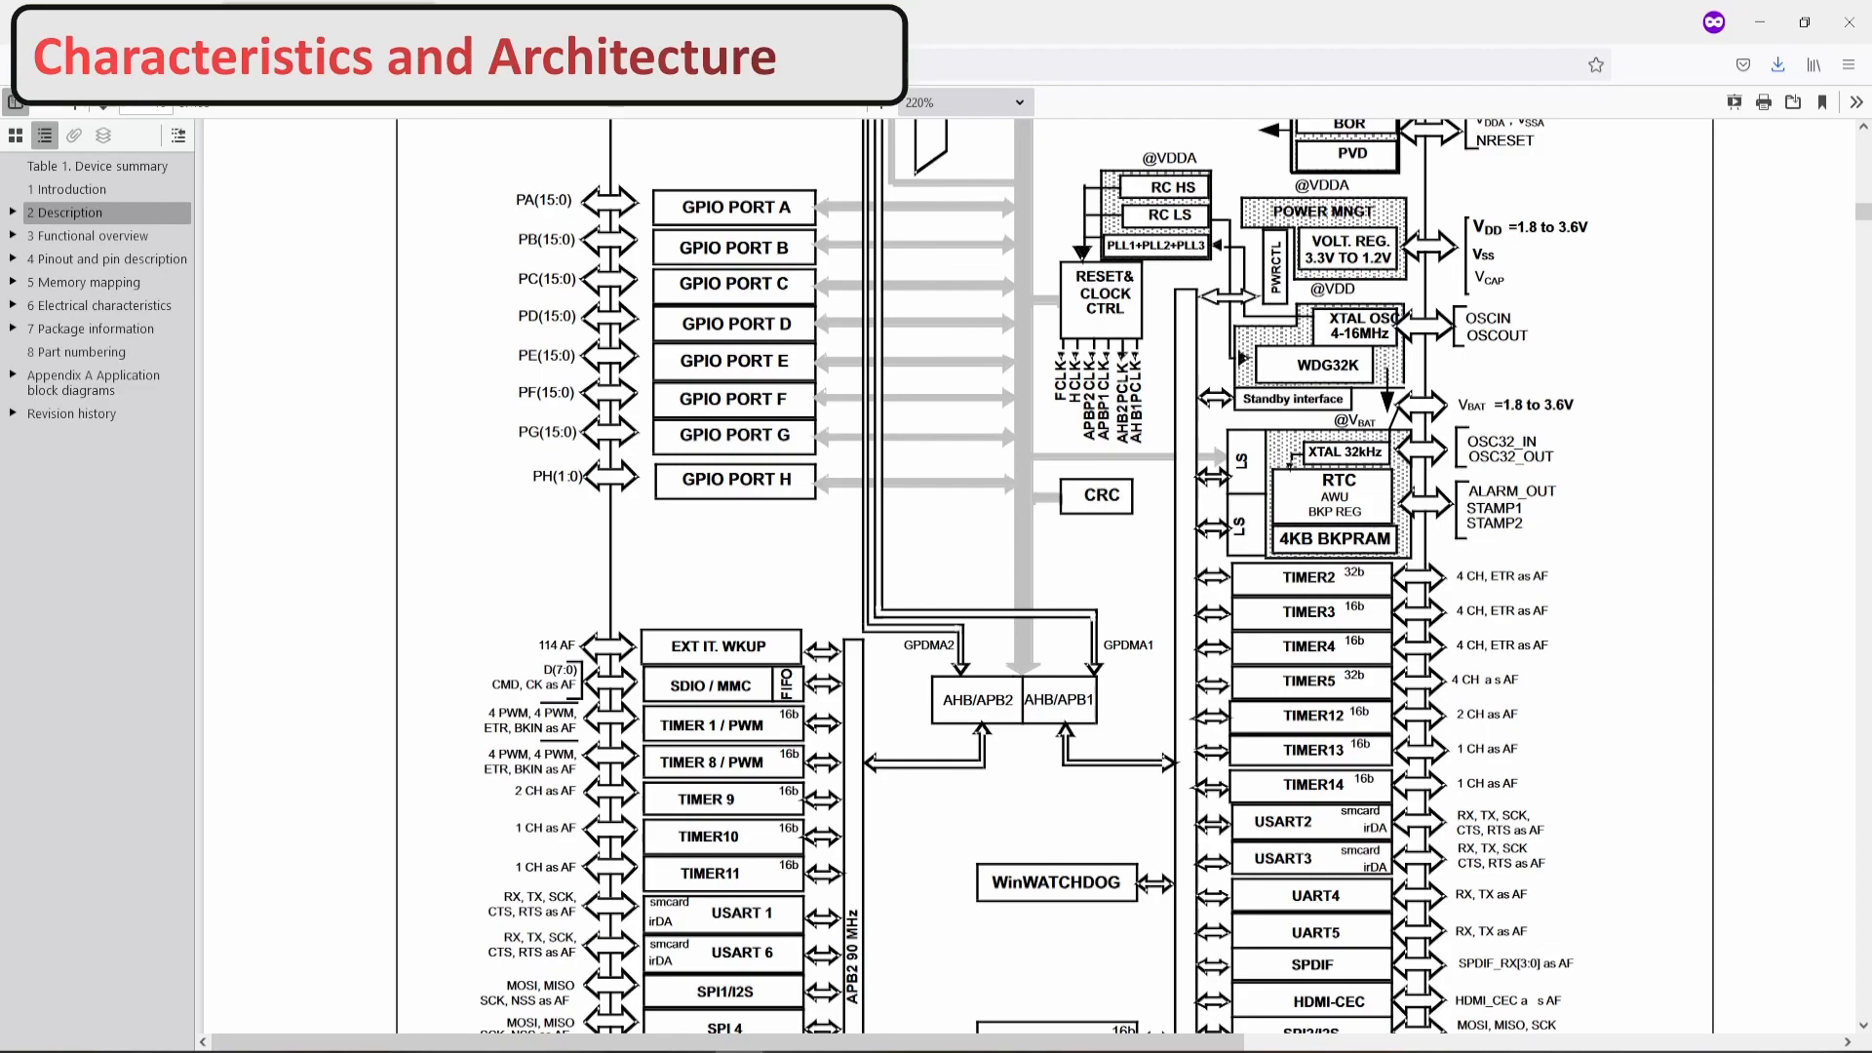
scroll("down", 3)
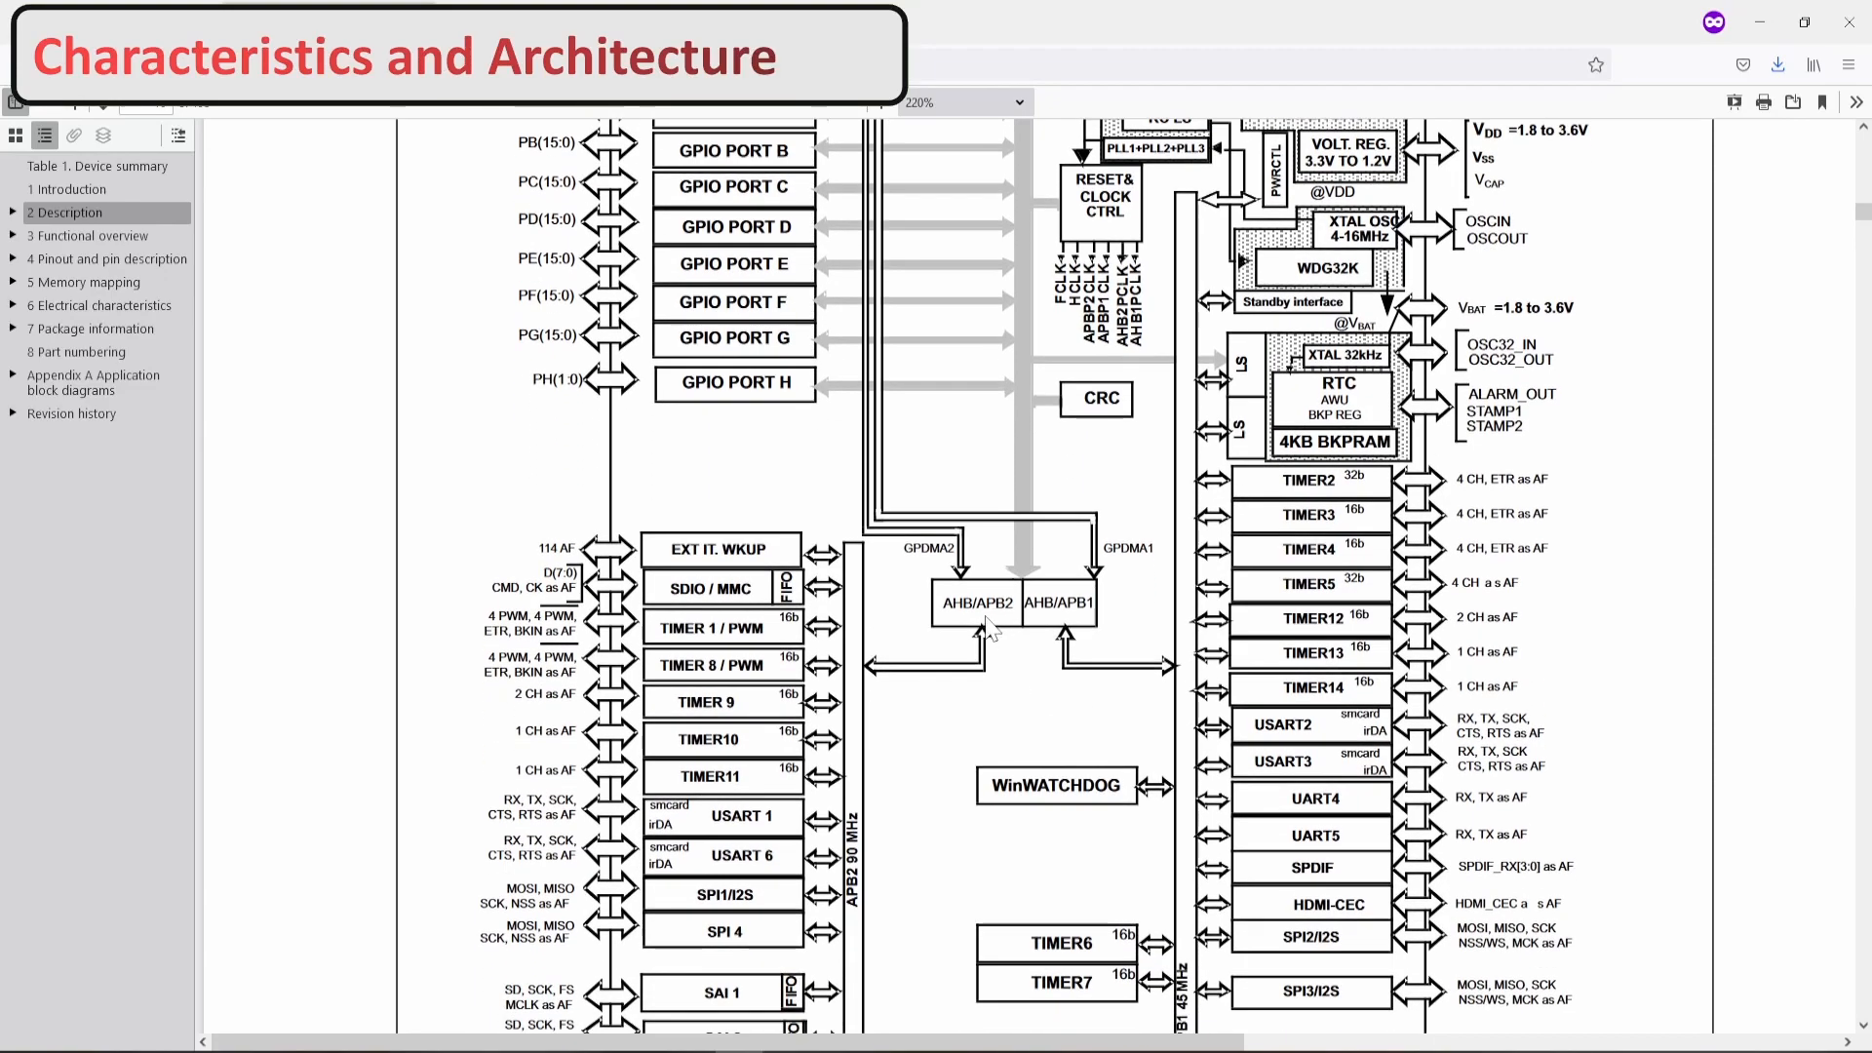
scroll("down", 3)
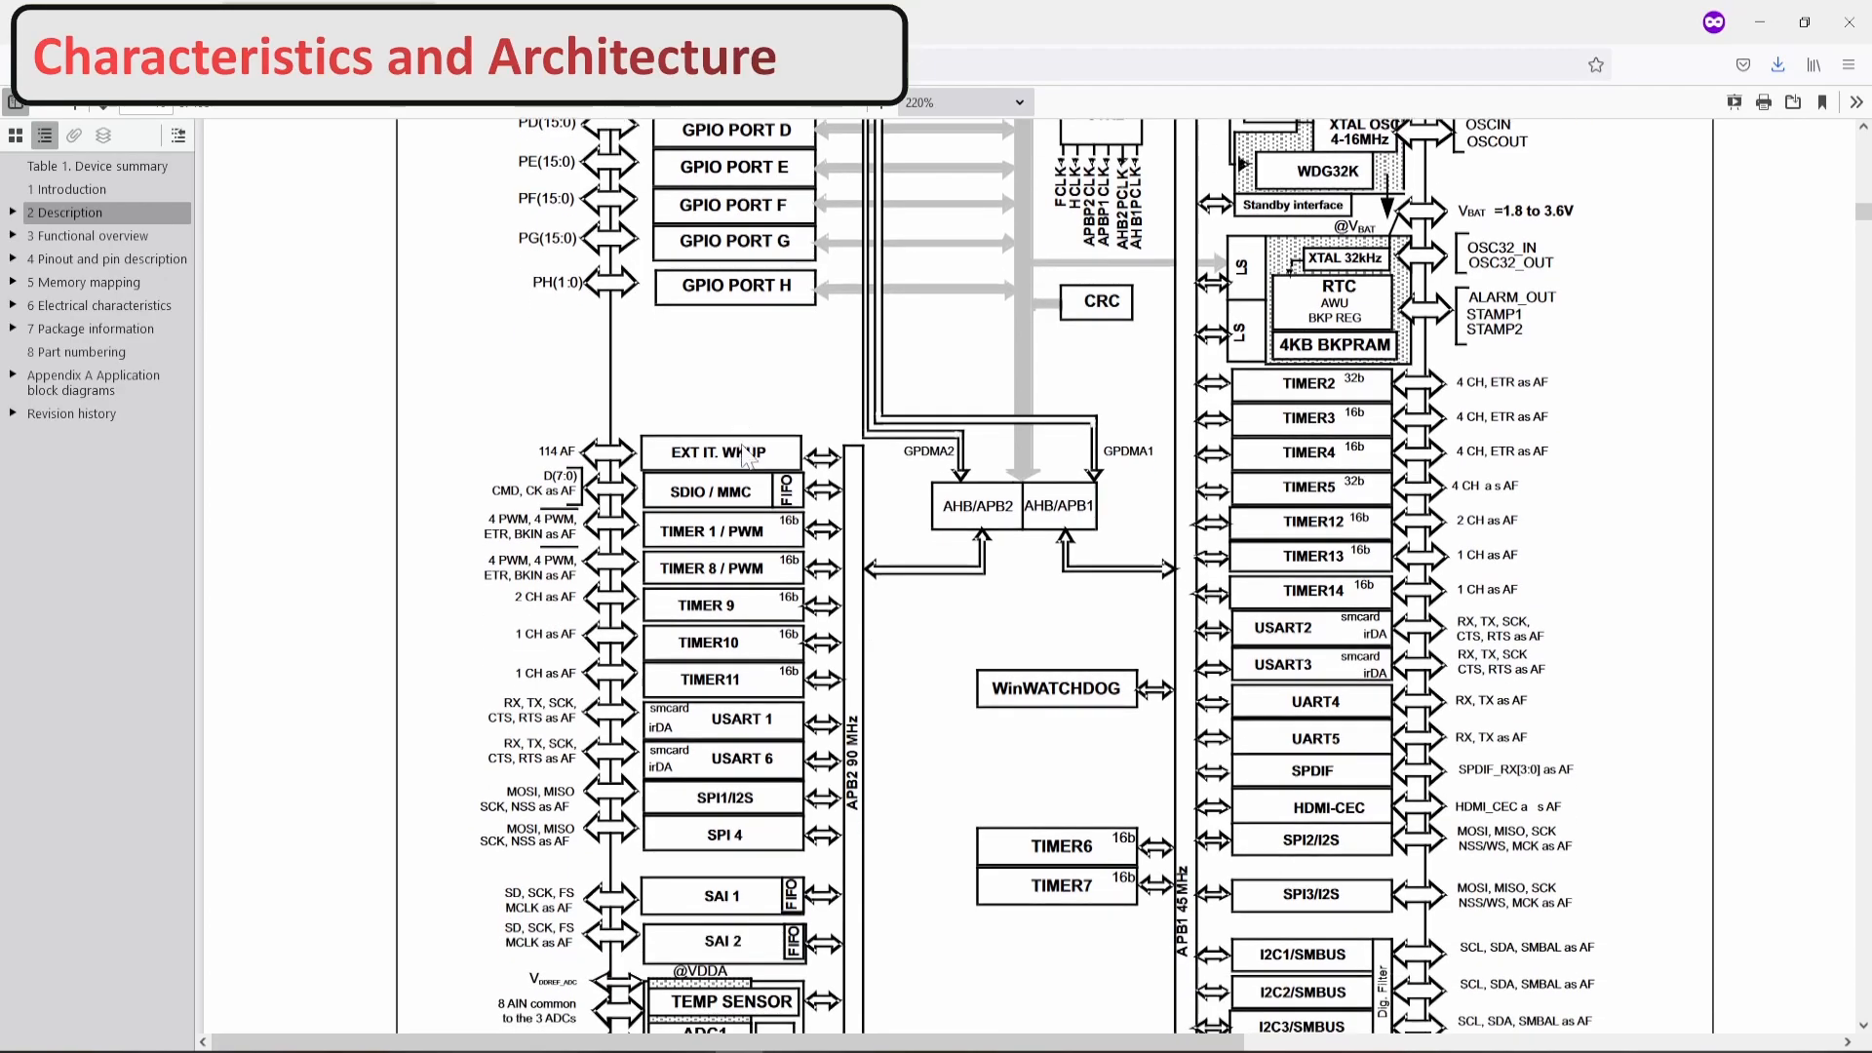
scroll("down", 3)
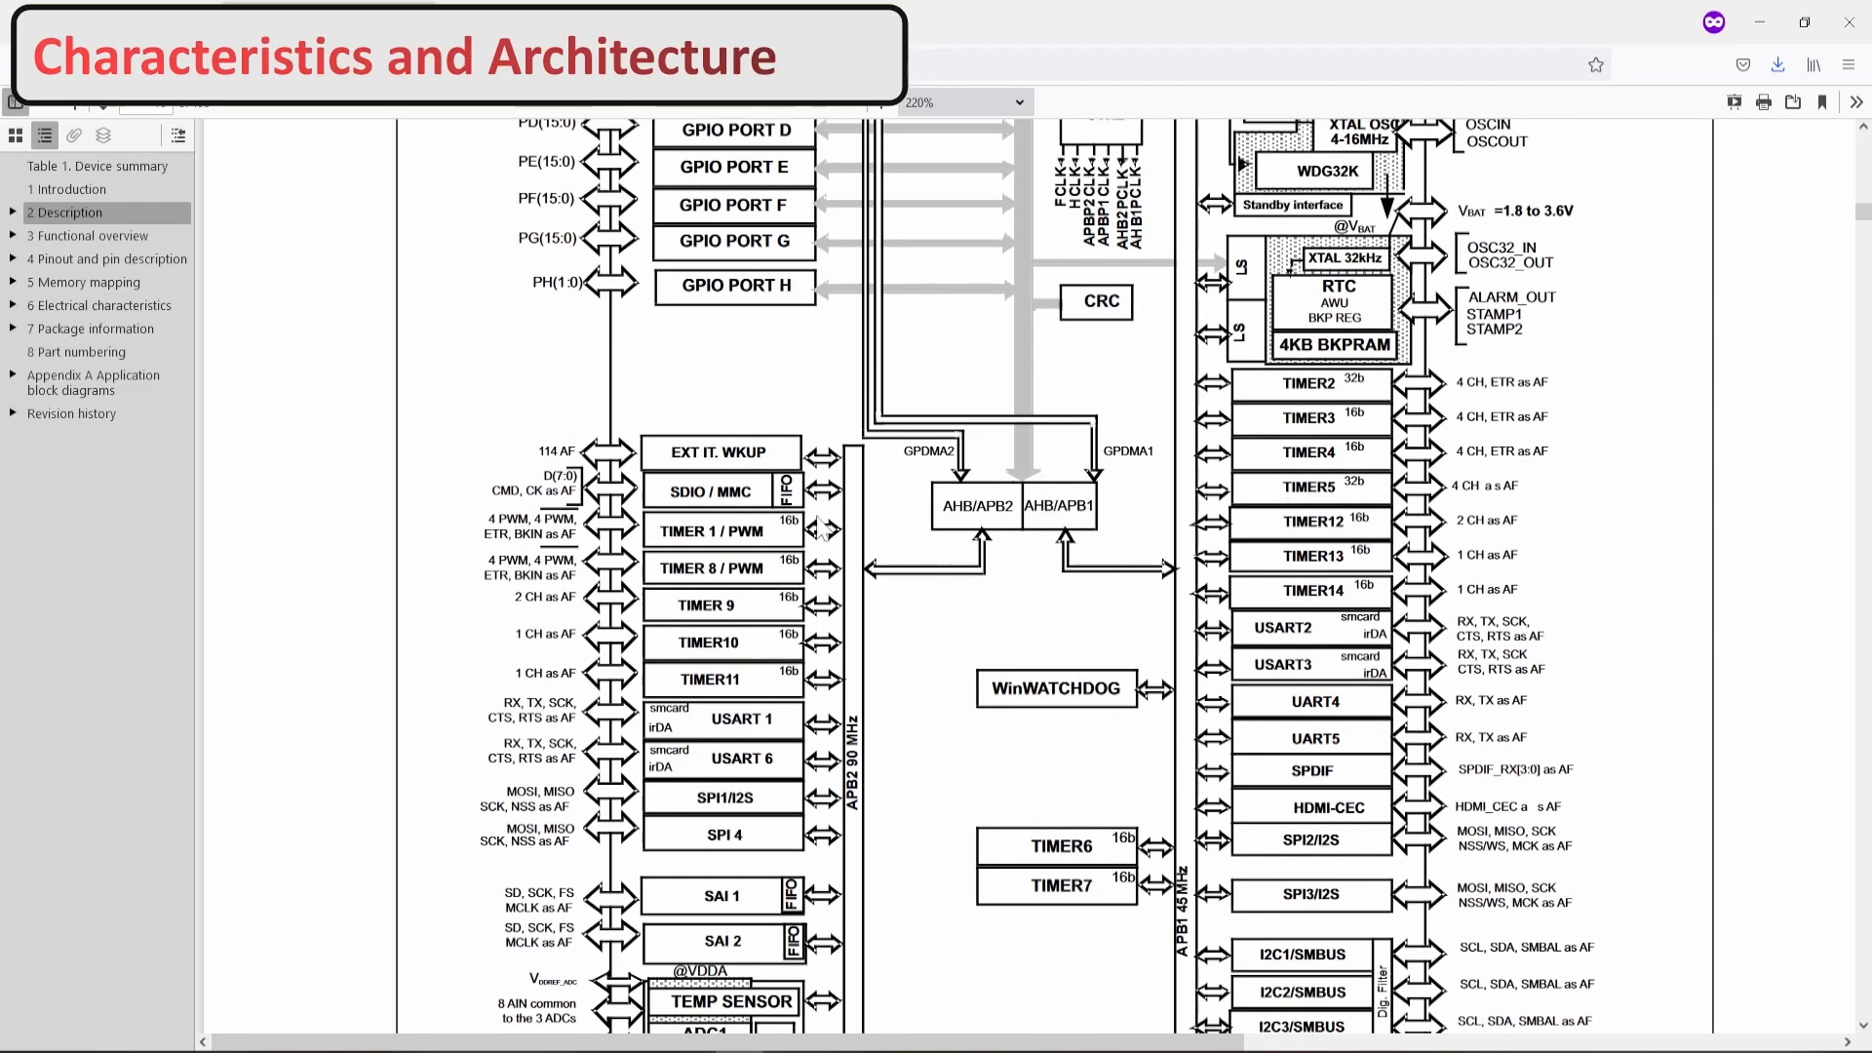
mouse_move(867, 593)
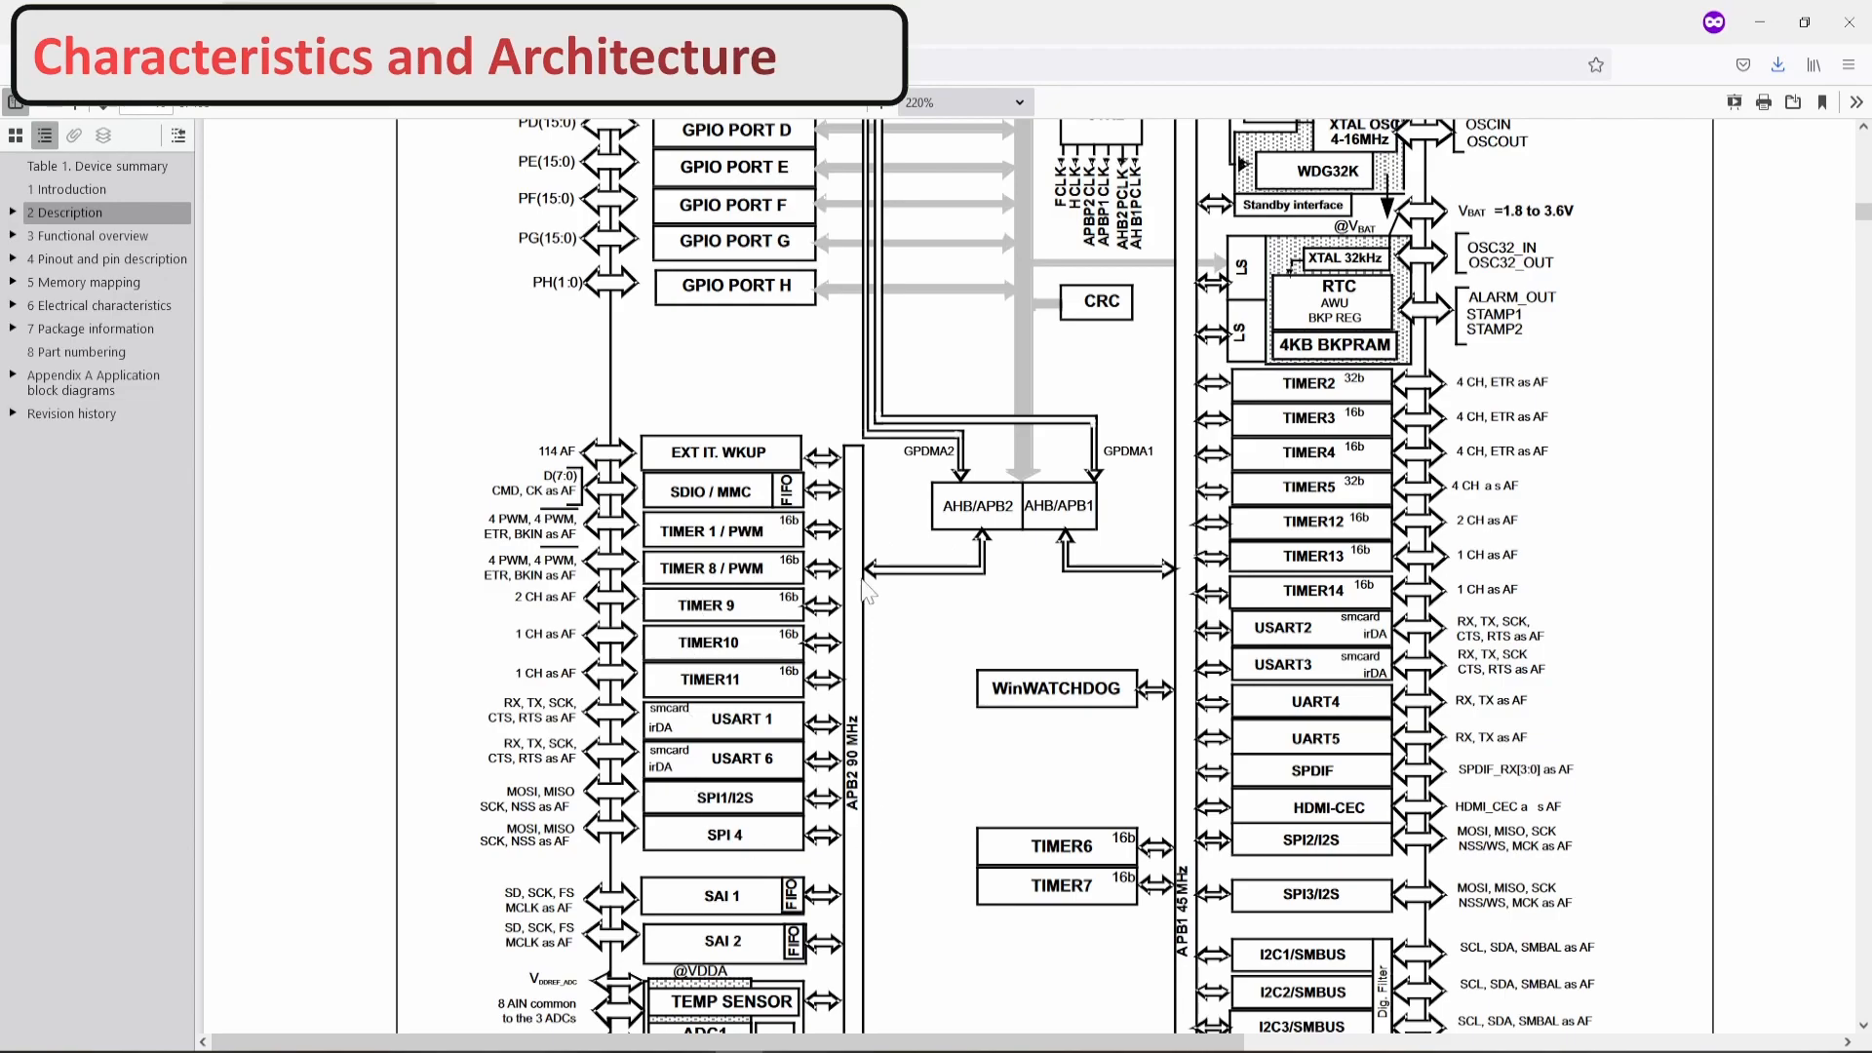
scroll("down", 3)
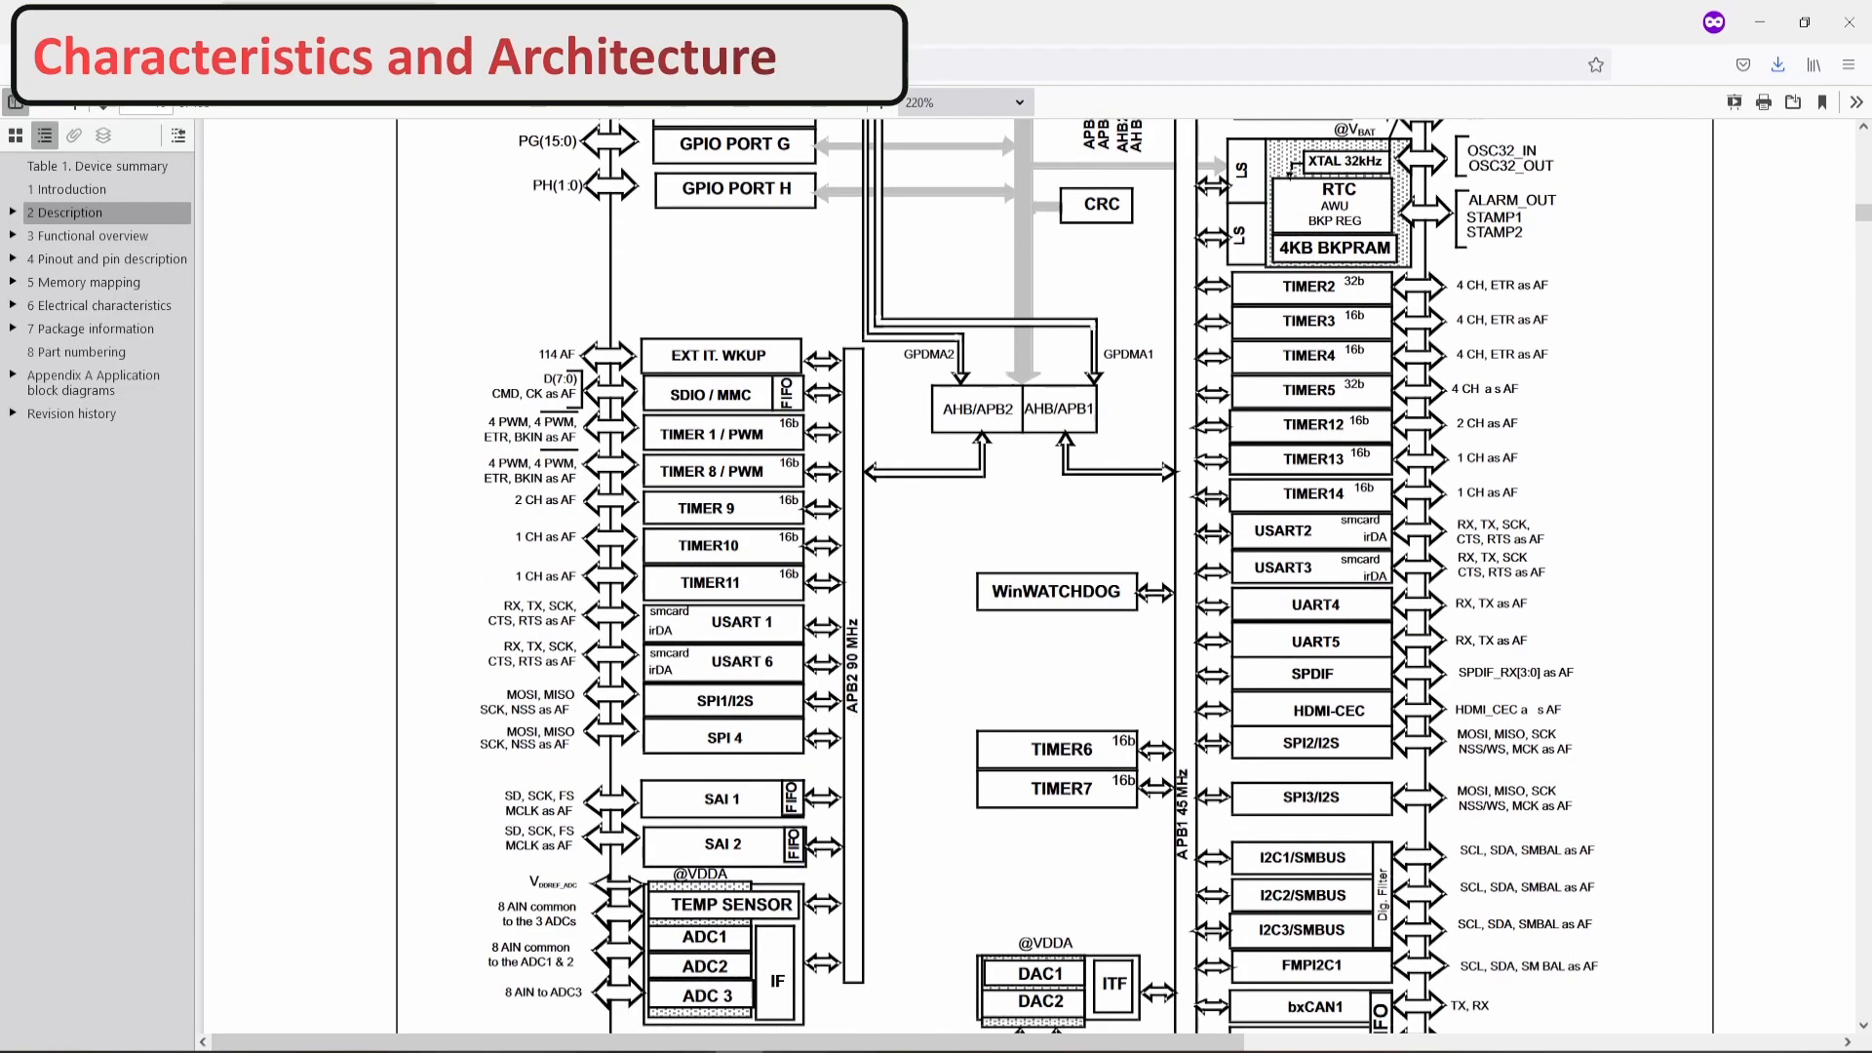
mouse_move(872, 645)
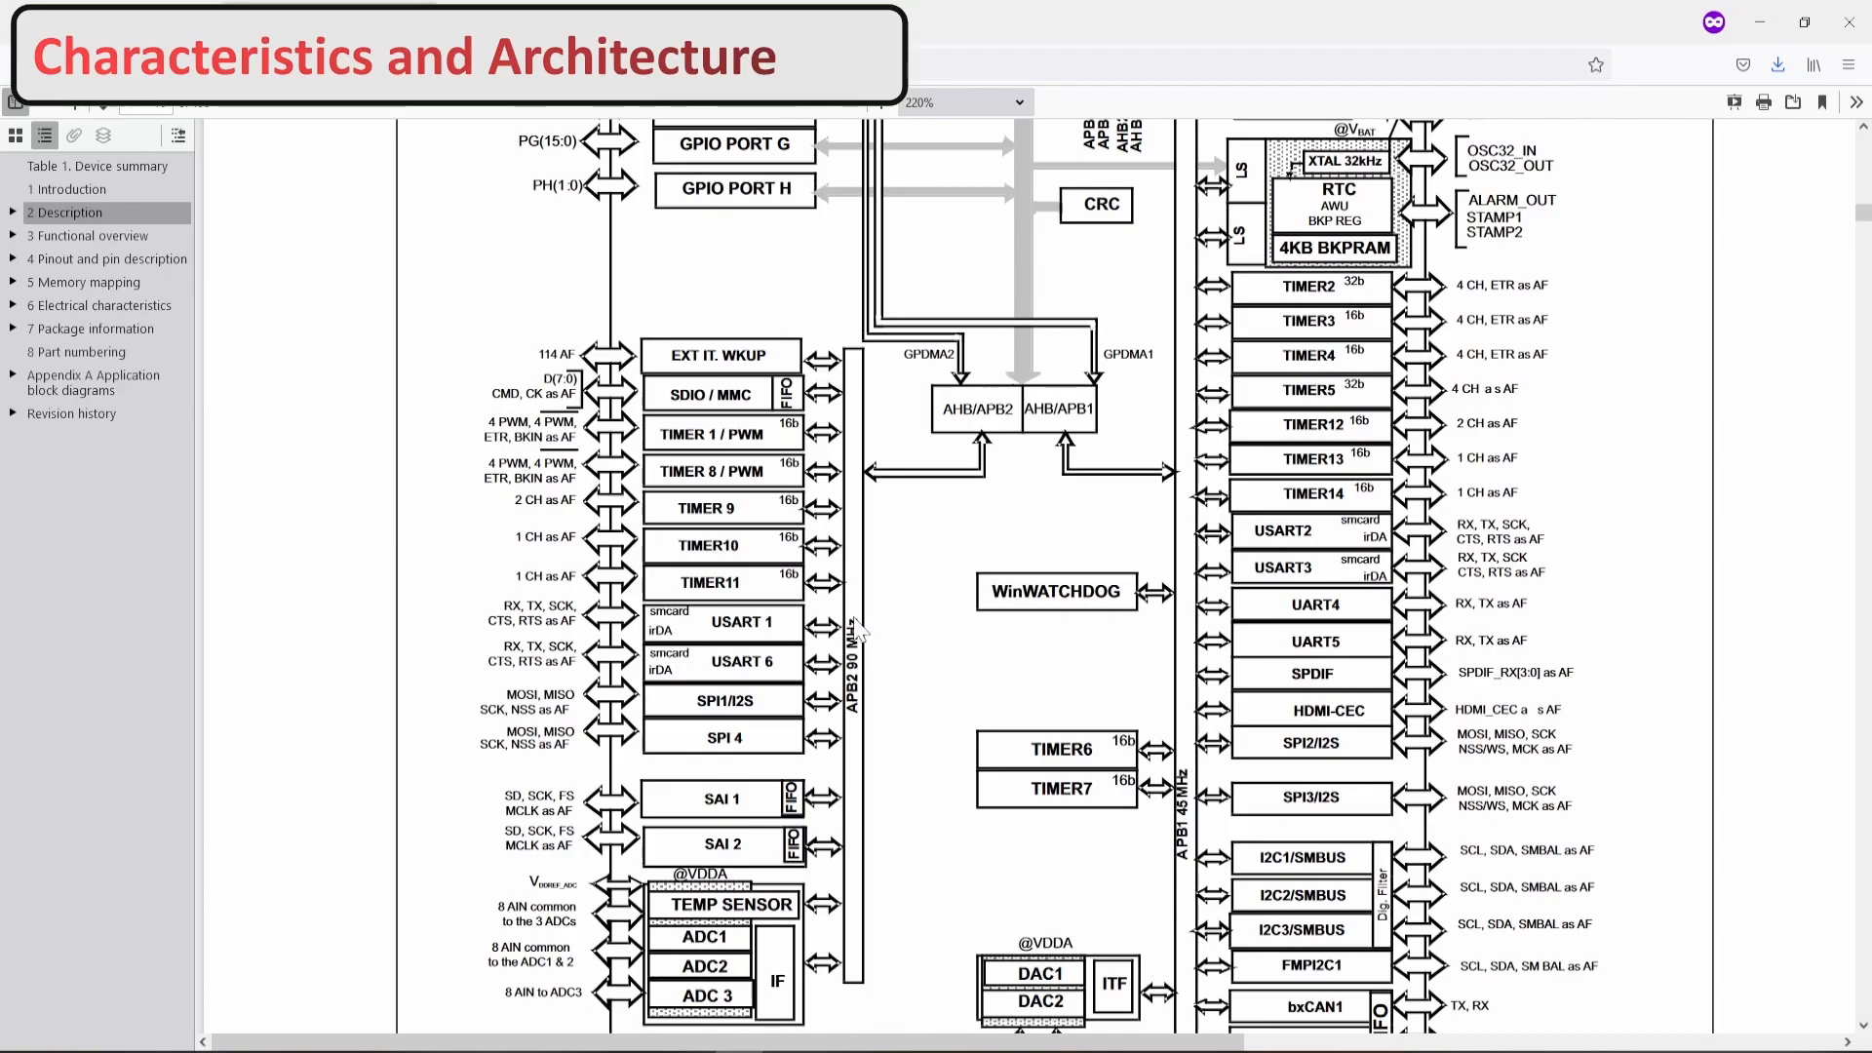
scroll("down", 3)
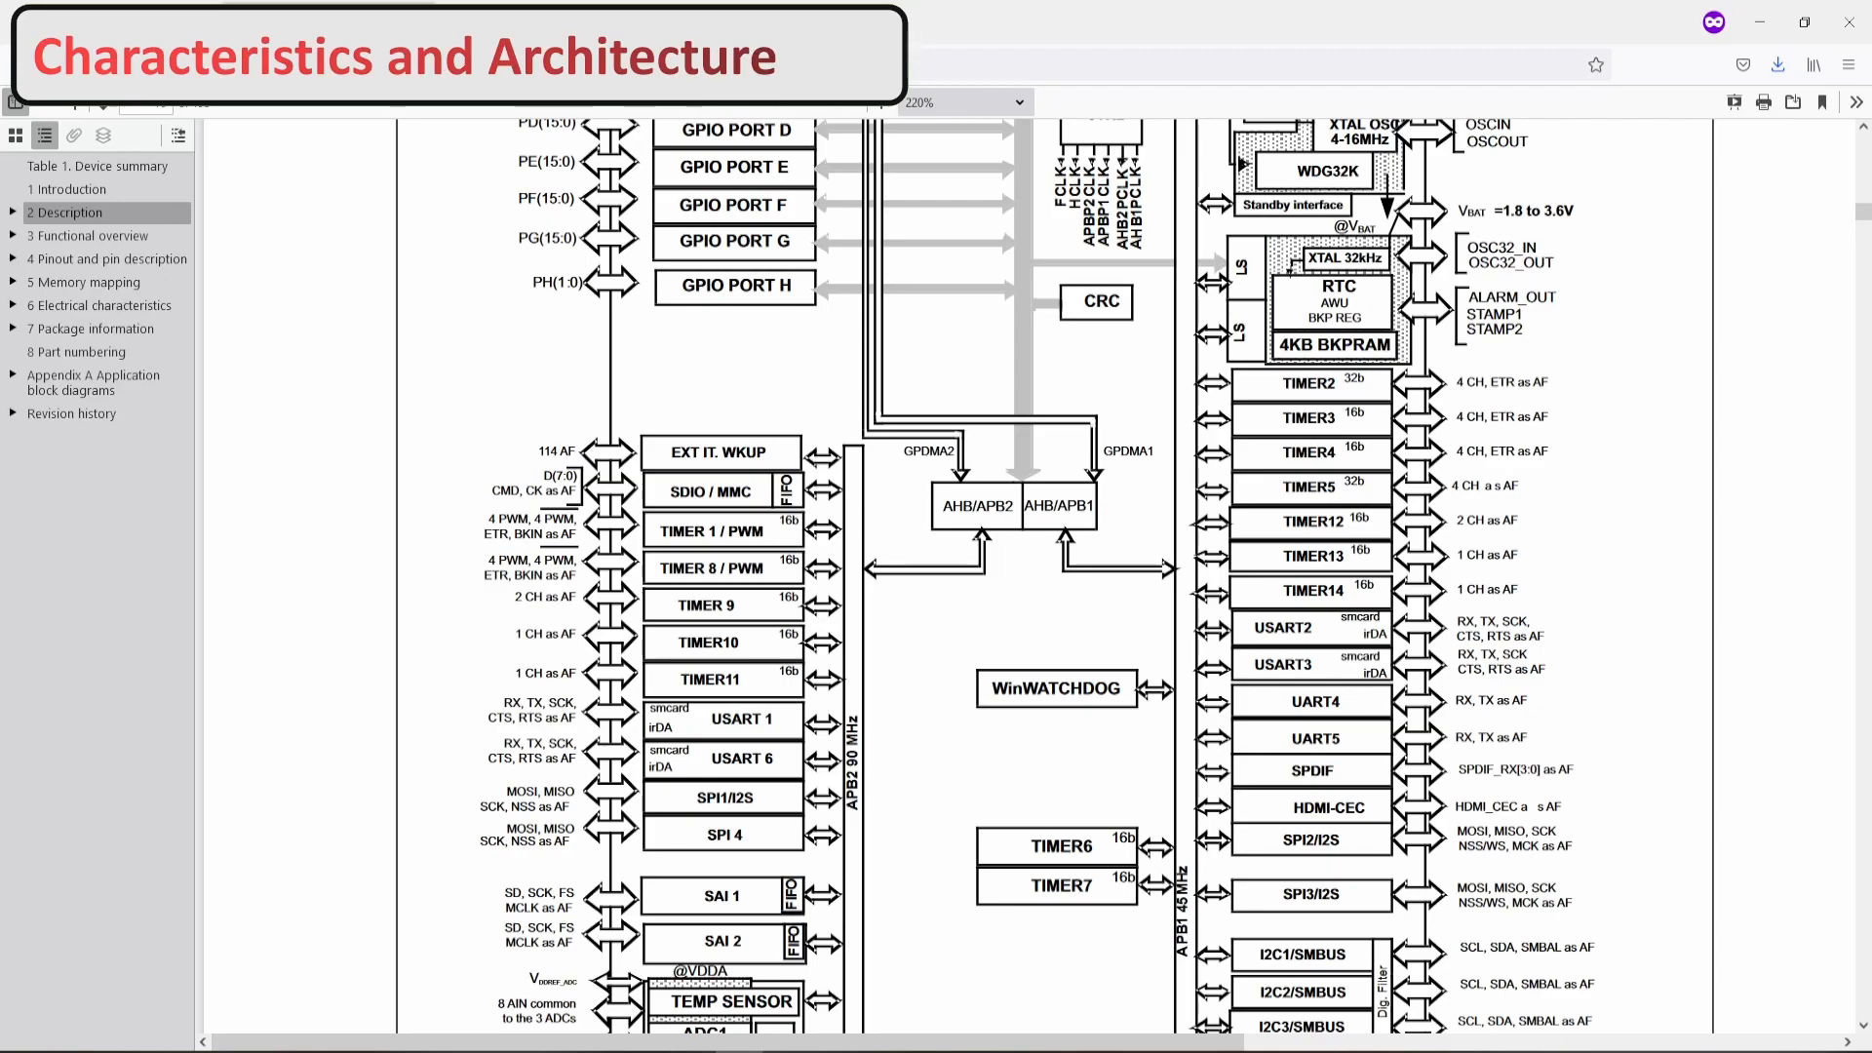
mouse_move(1433, 585)
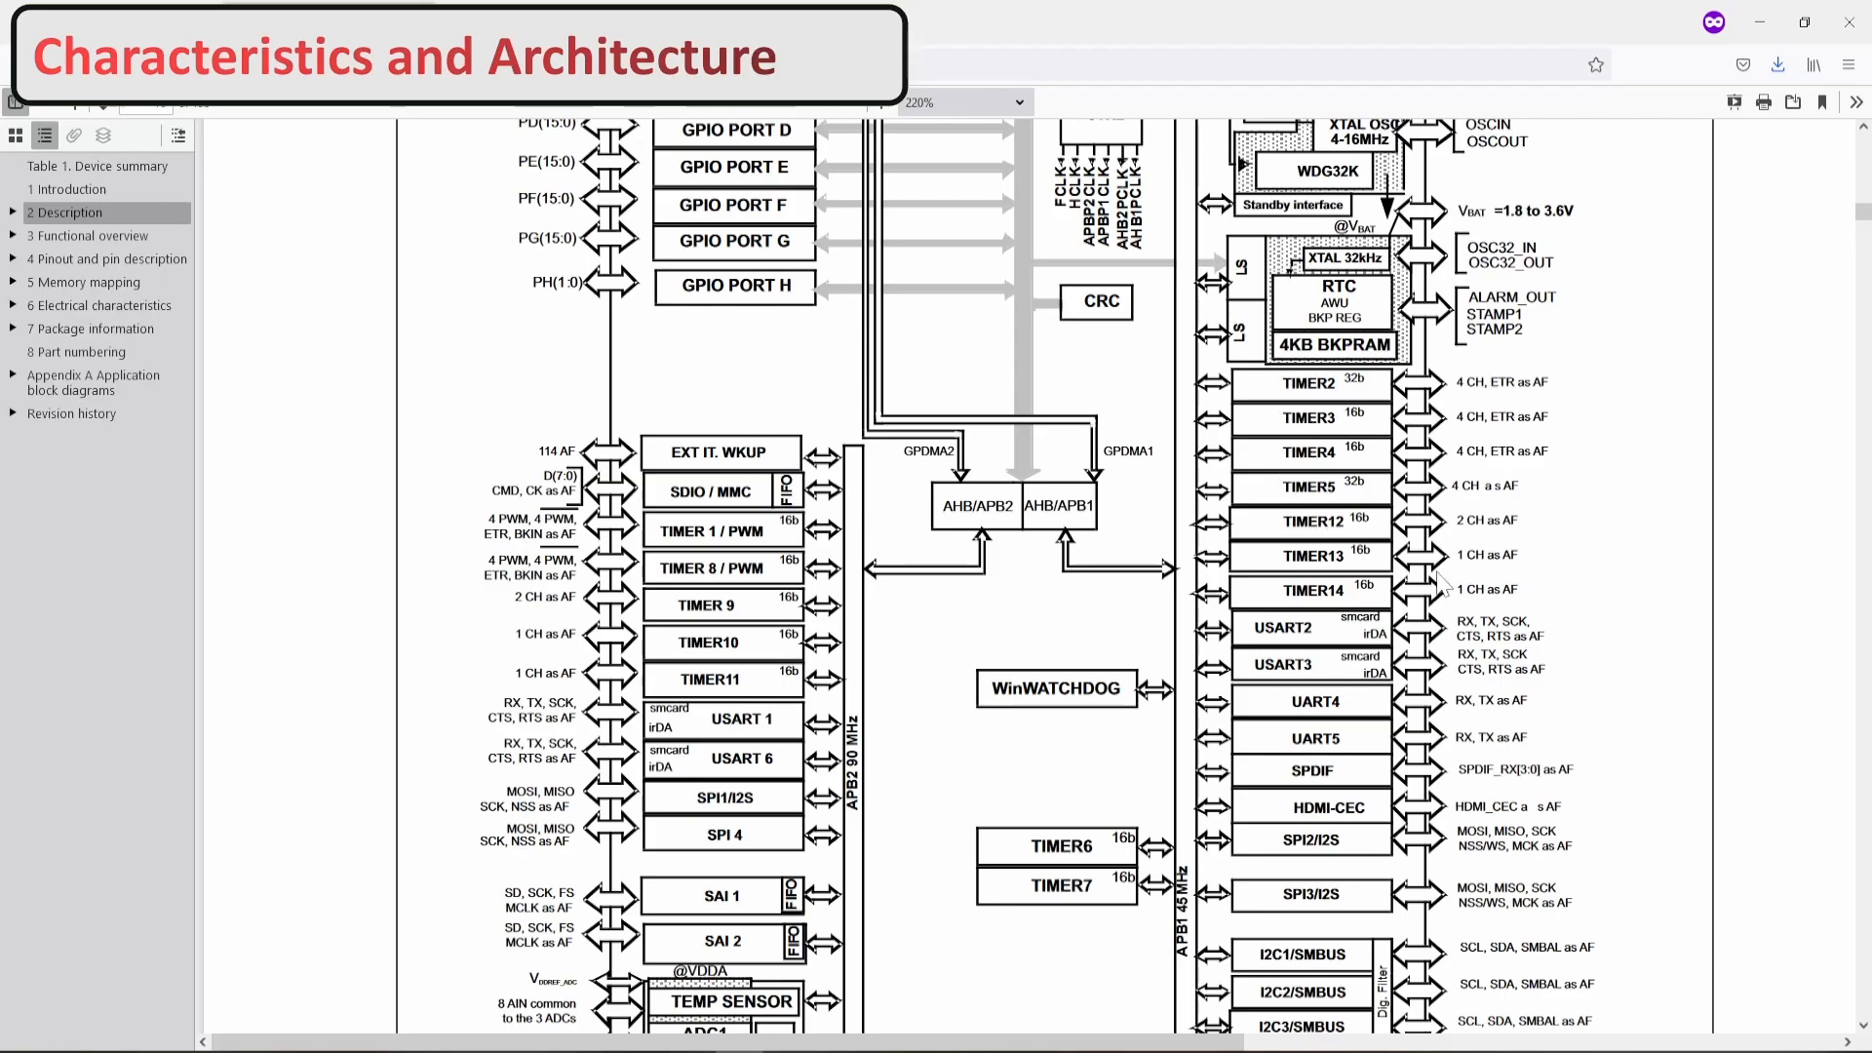
mouse_move(1389, 568)
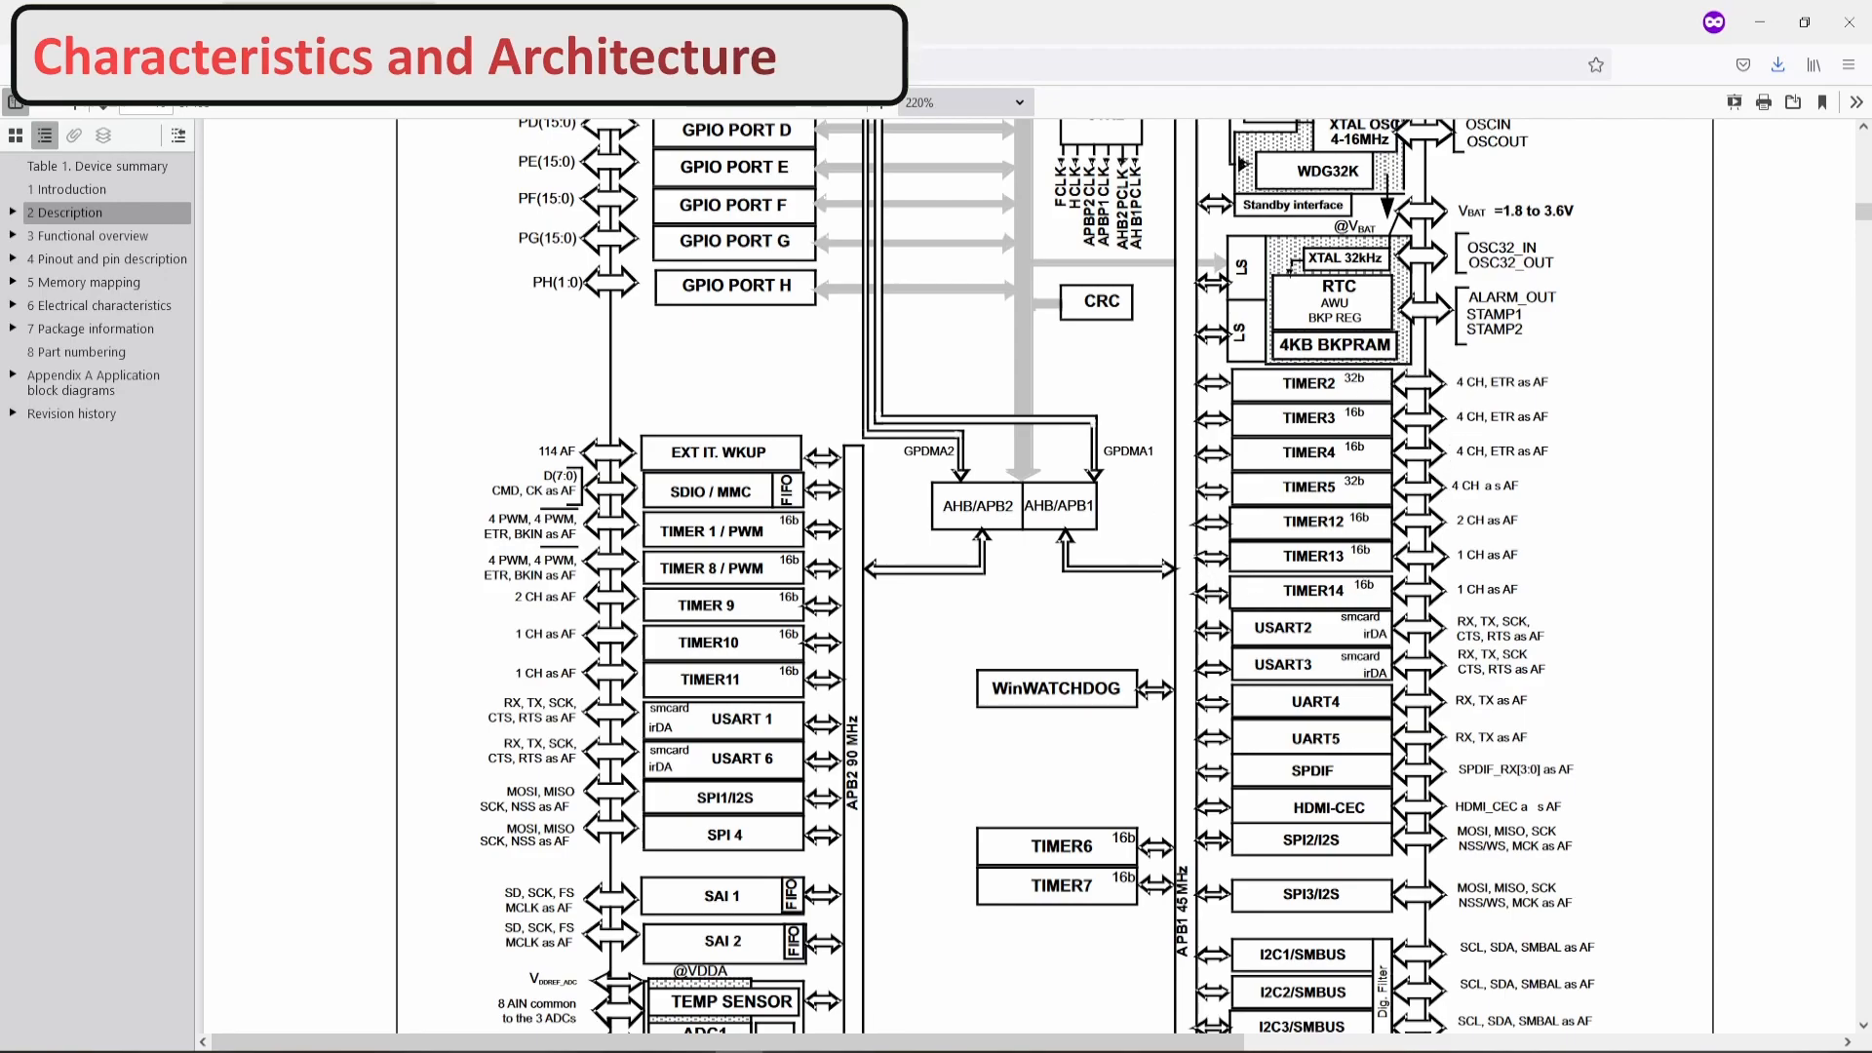
mouse_move(1248, 858)
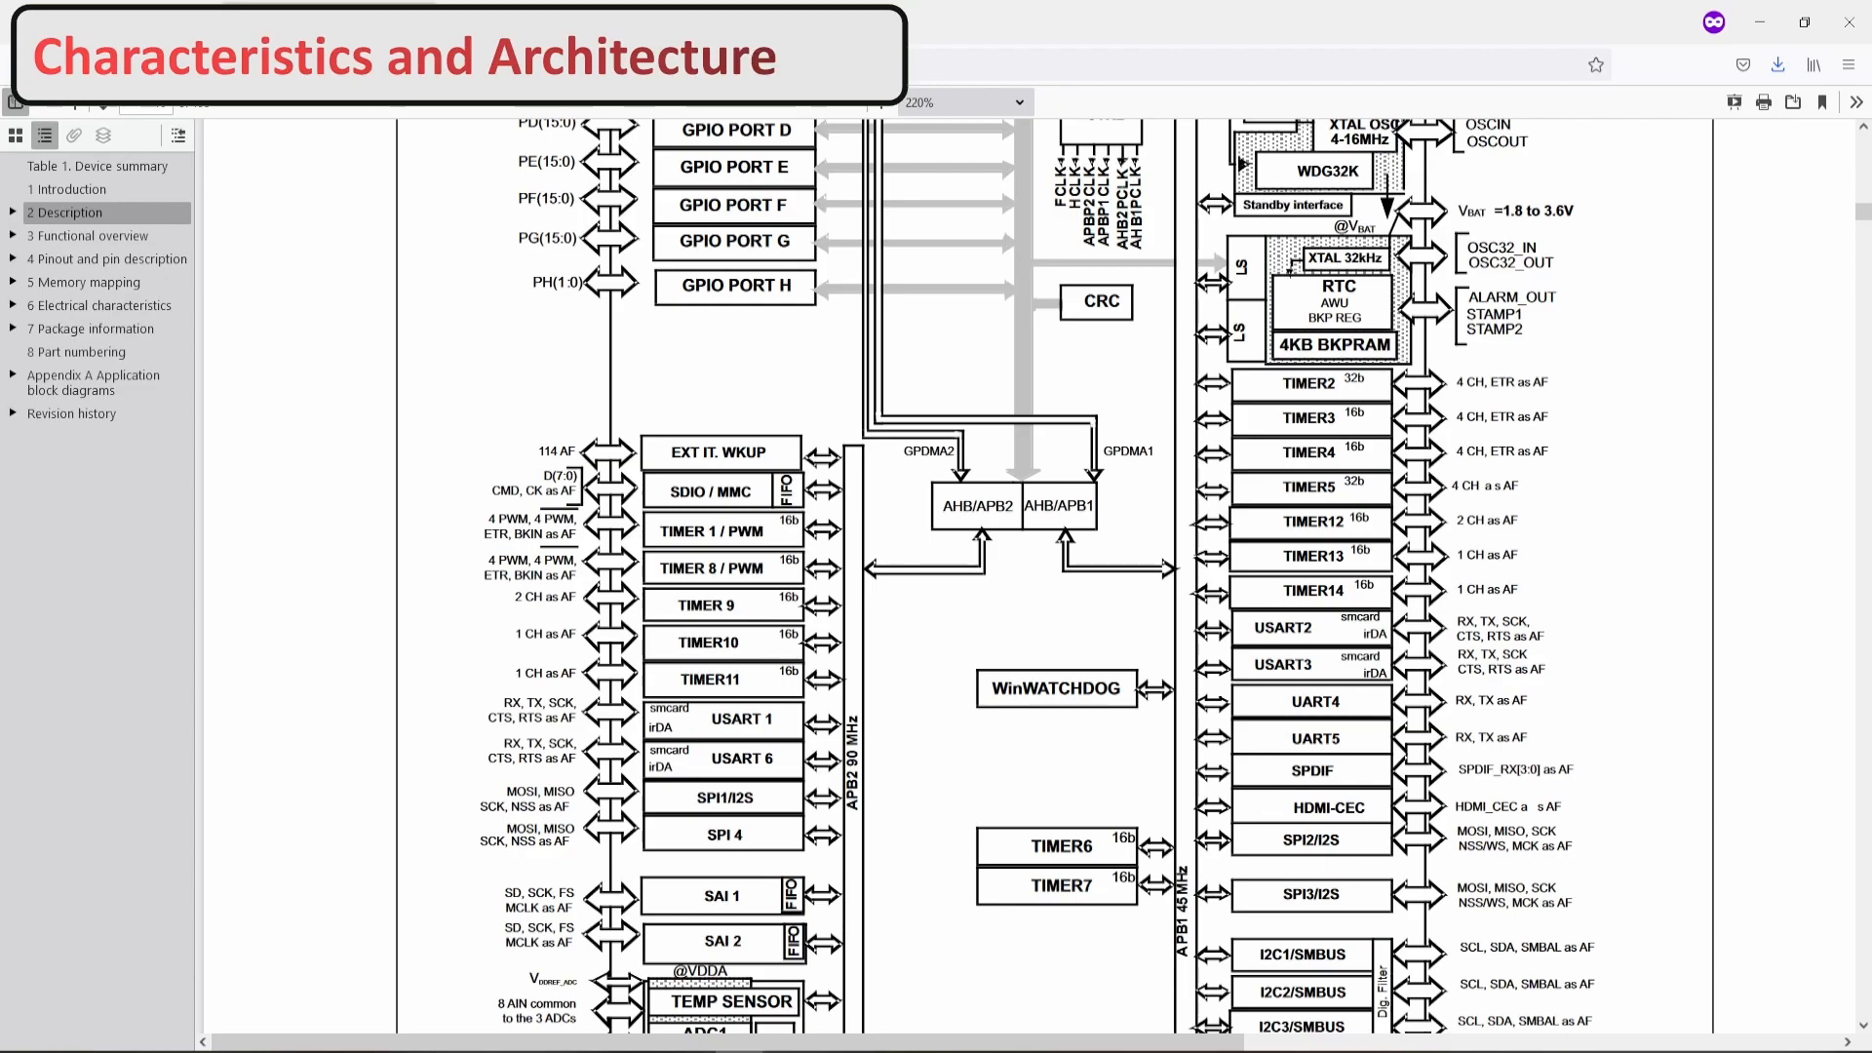
mouse_move(873, 726)
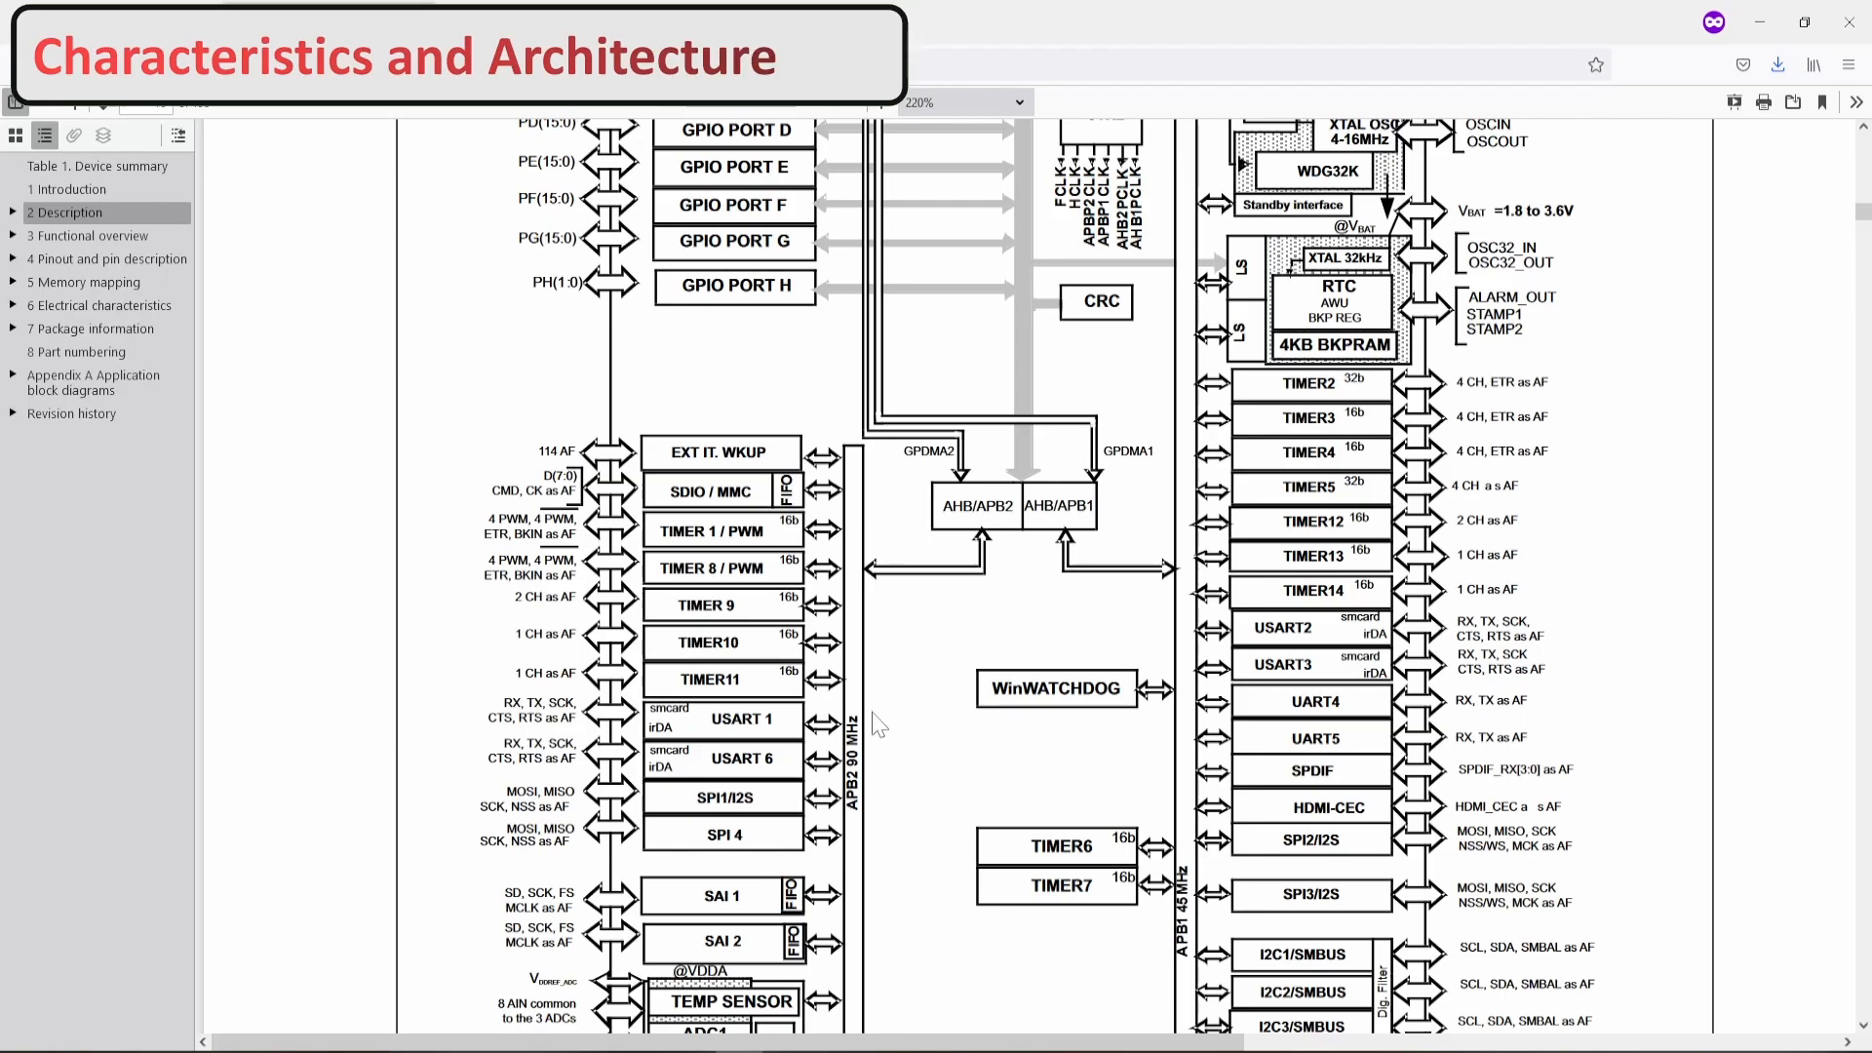
mouse_move(880, 782)
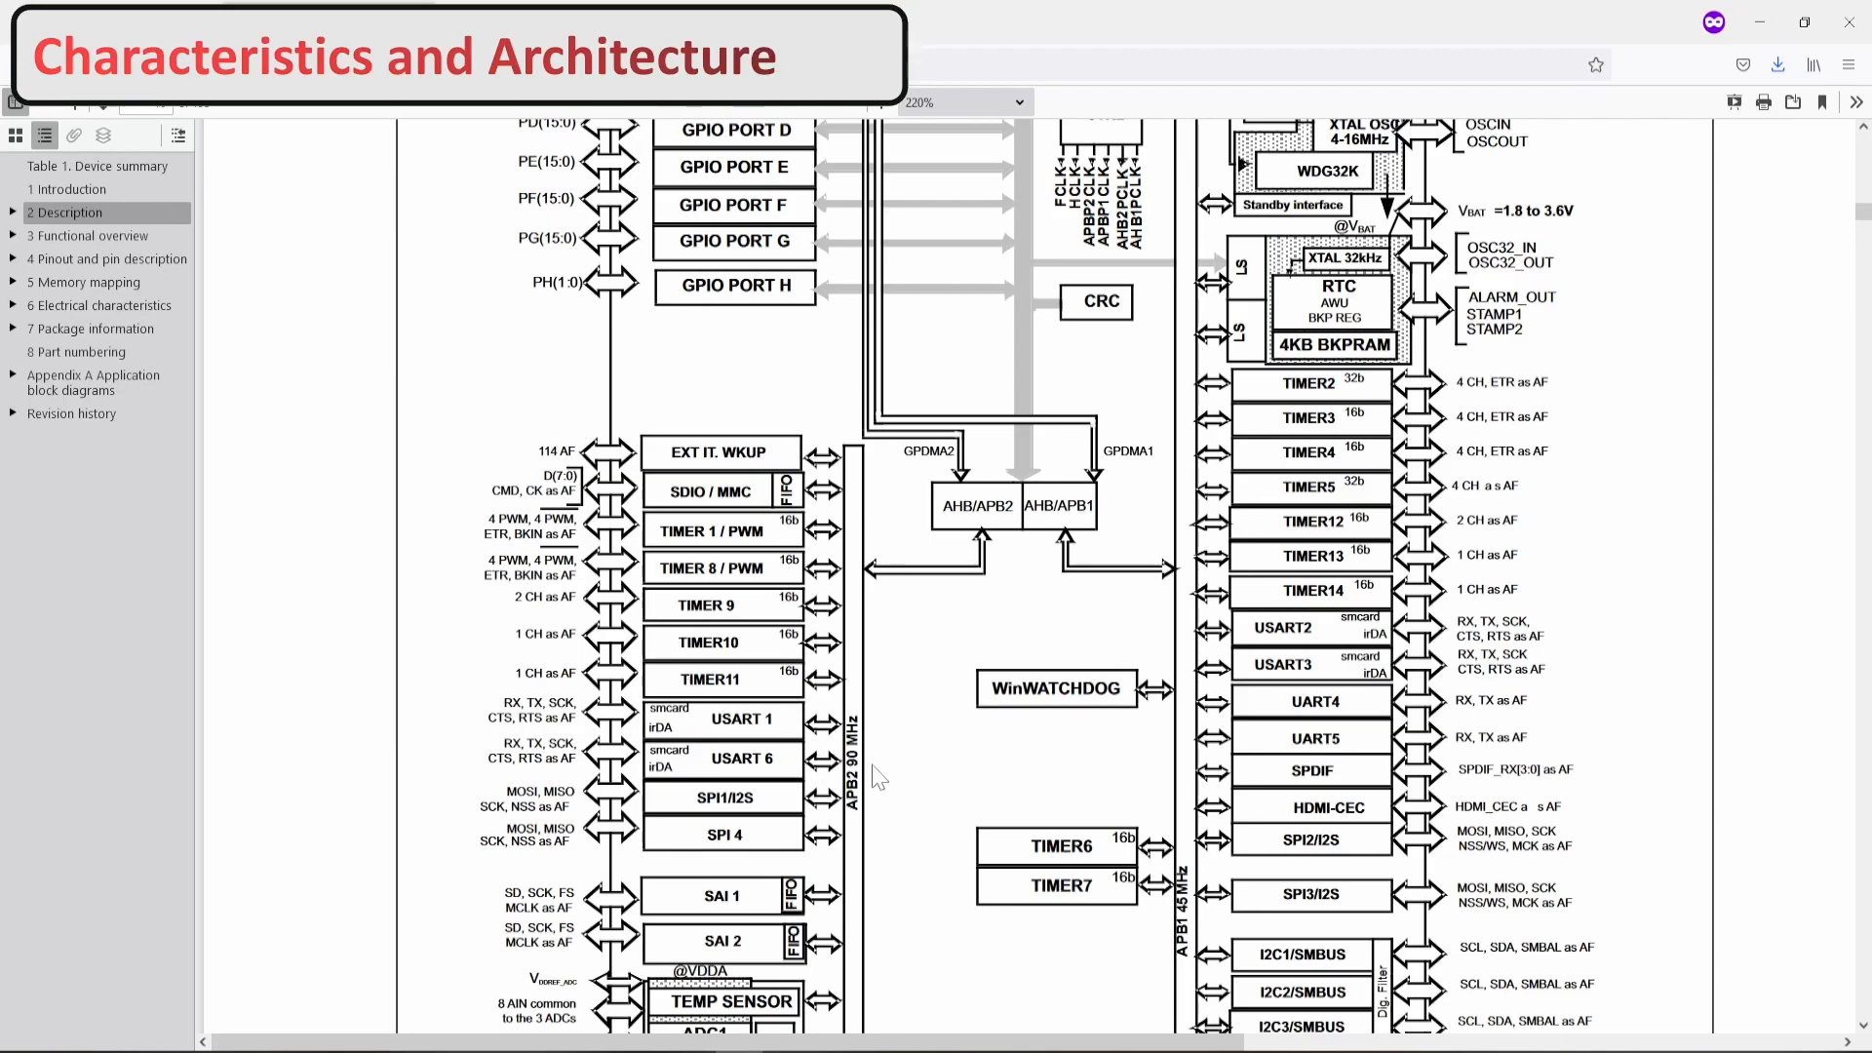
scroll("down", 3)
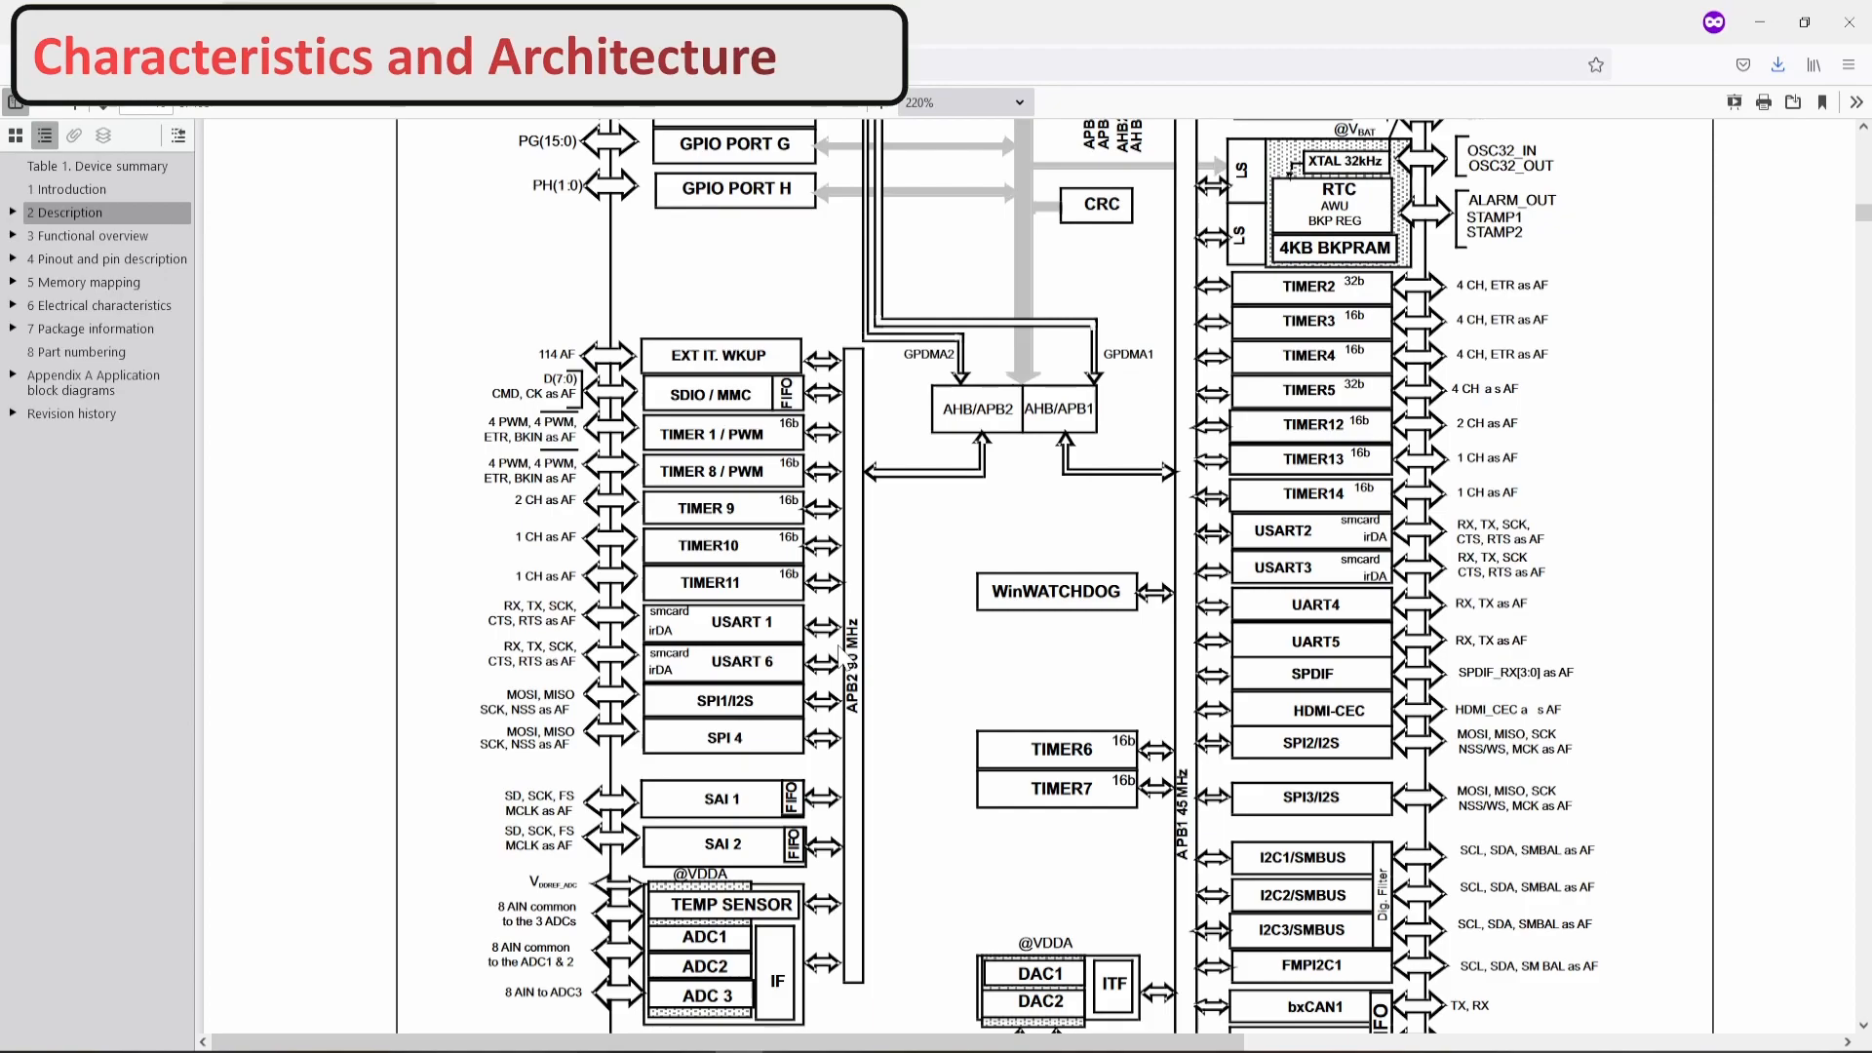
mouse_move(1171, 628)
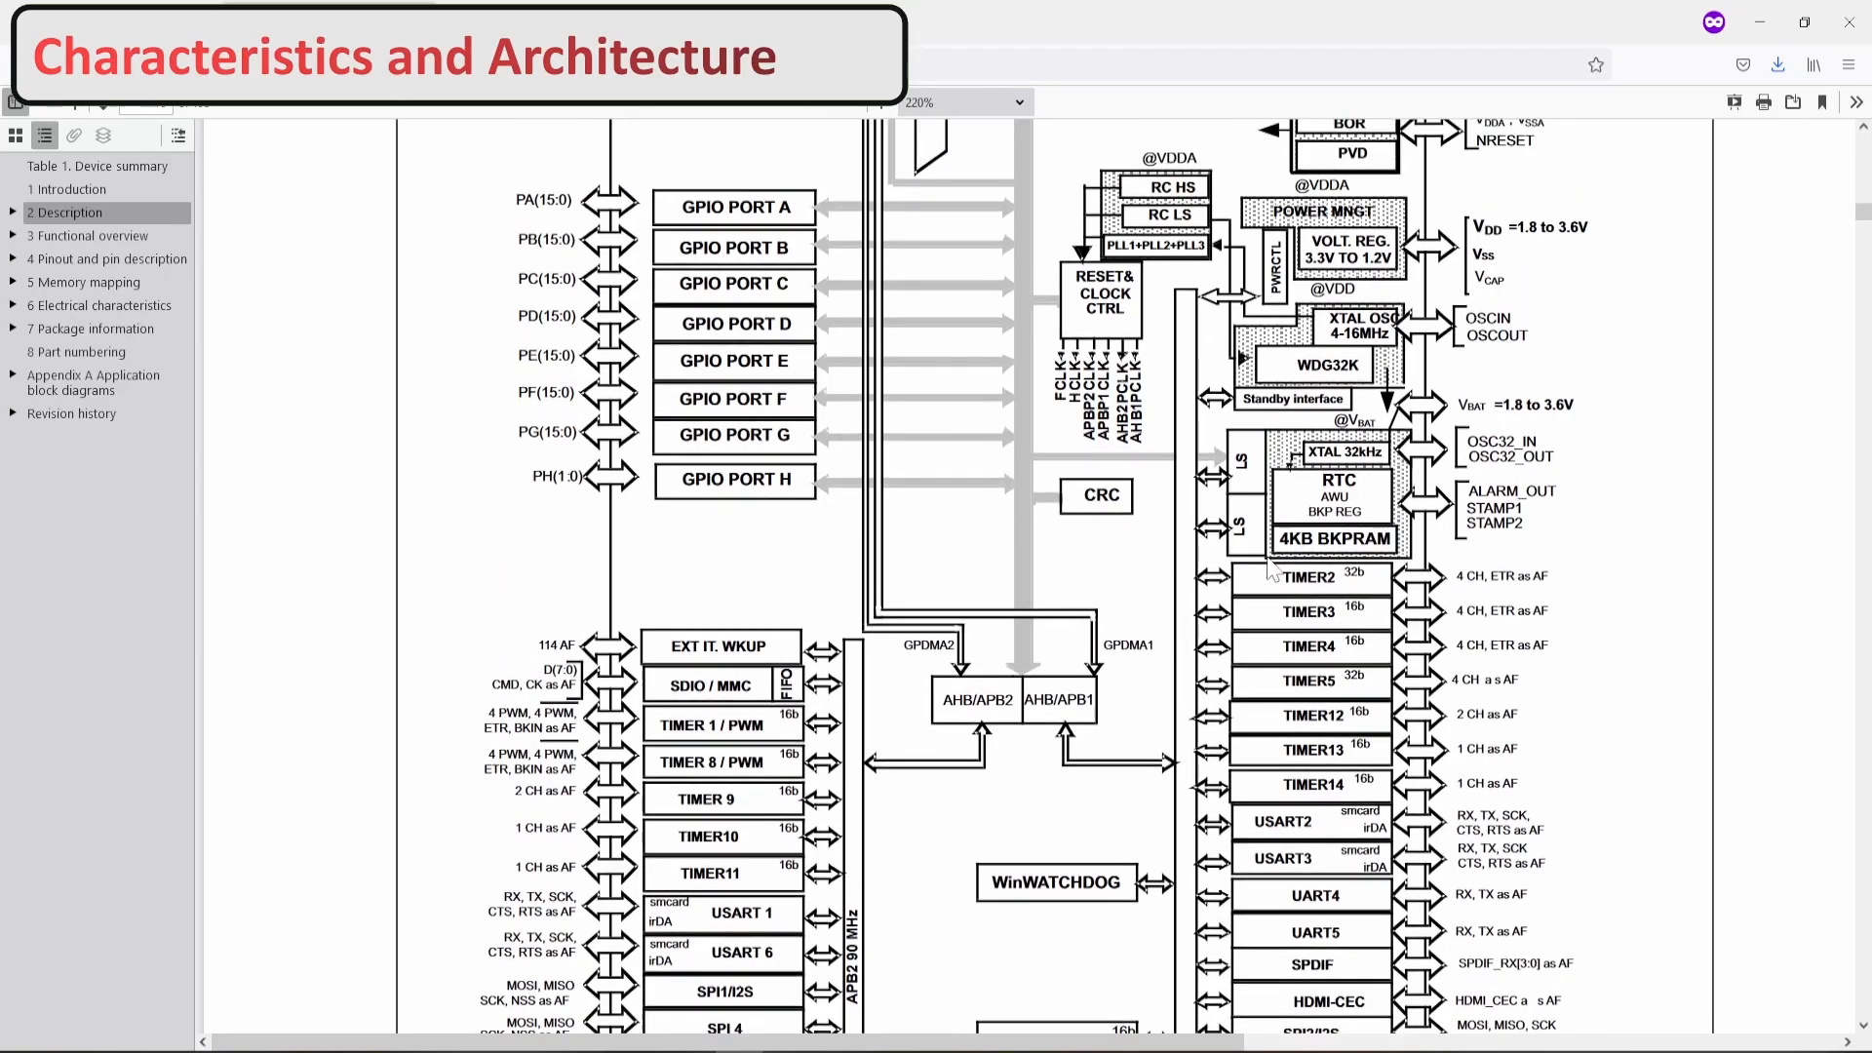
scroll("down", 3)
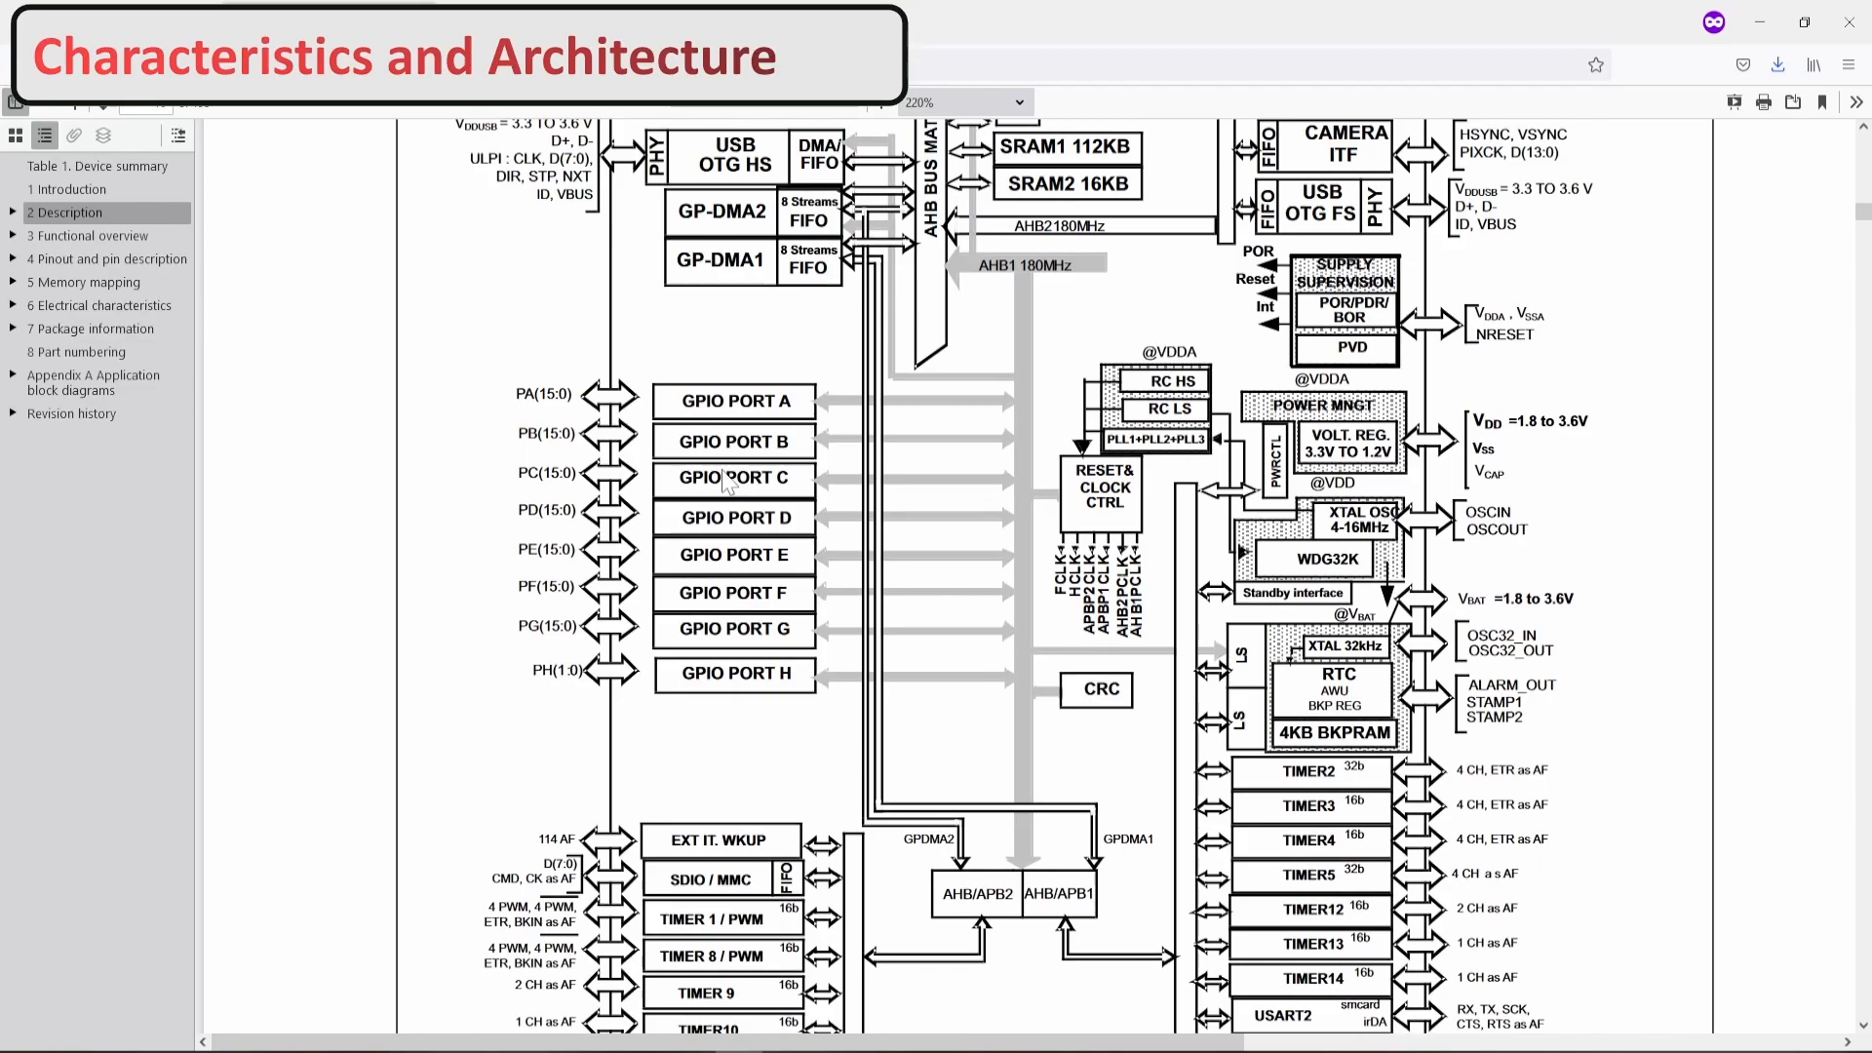
mouse_move(1258, 310)
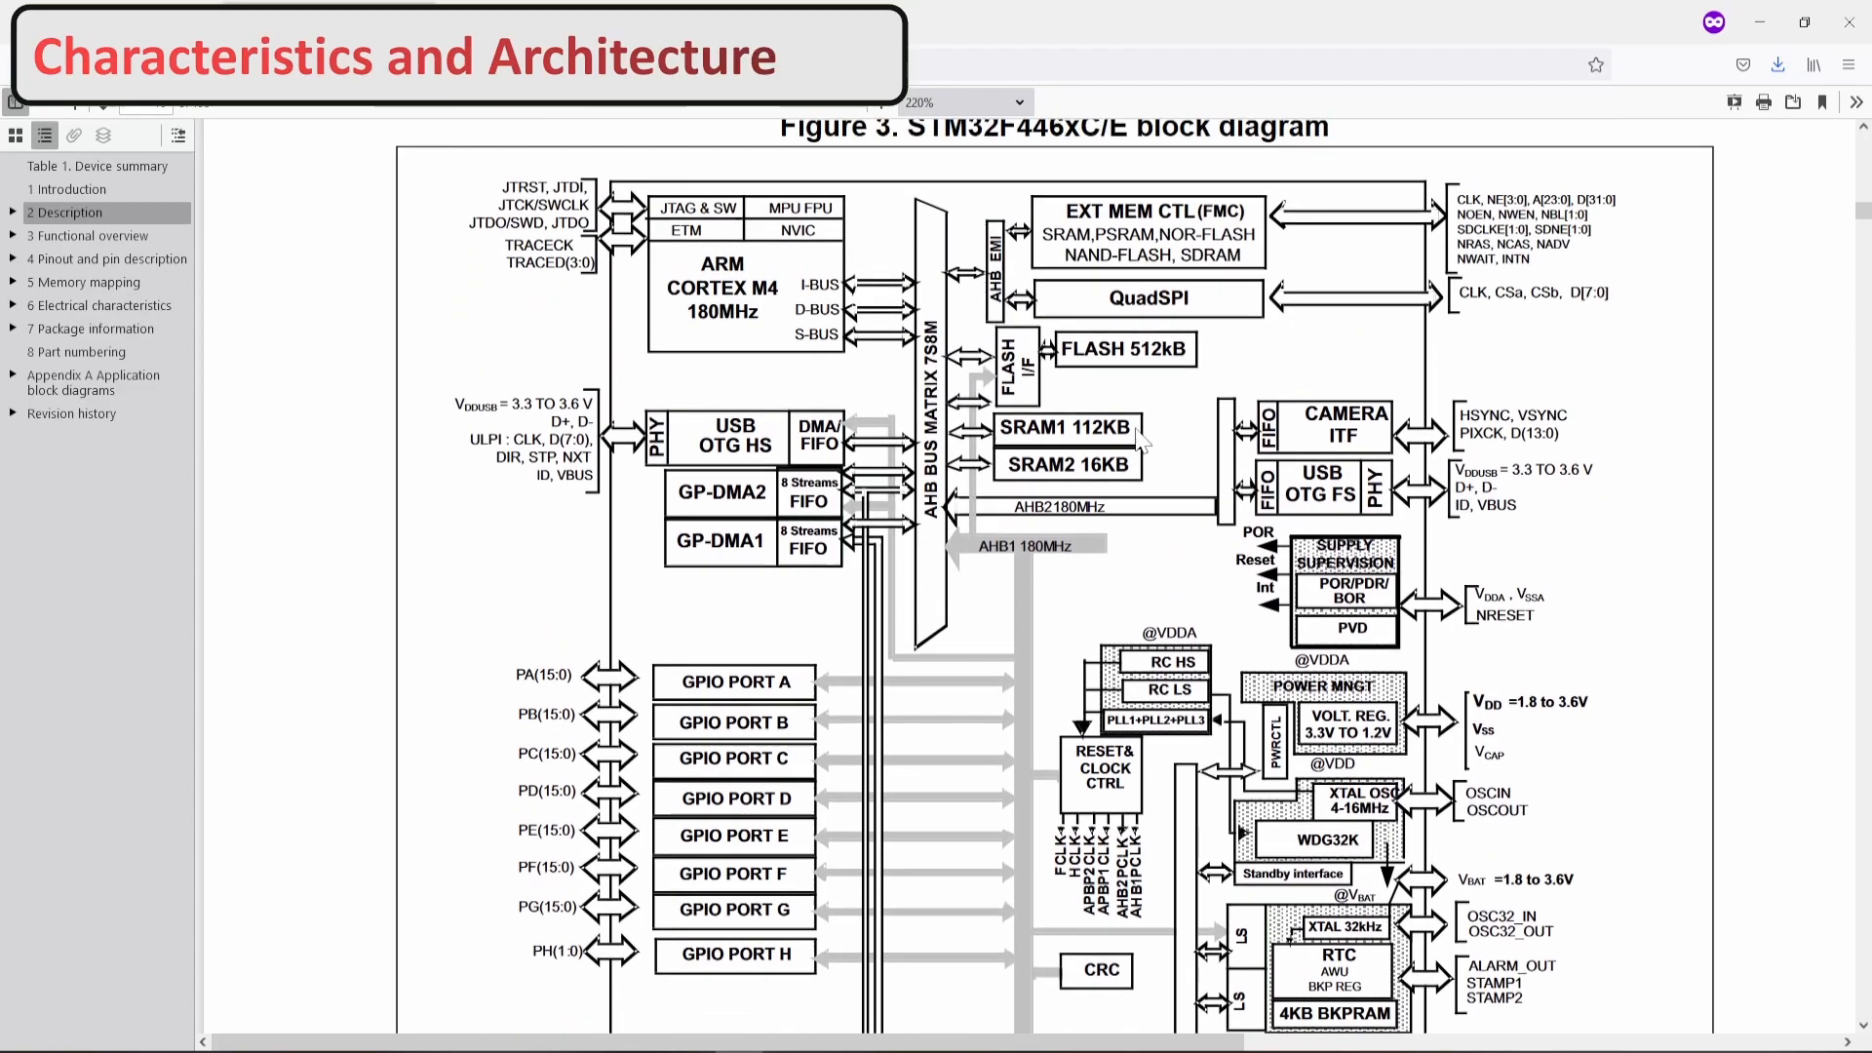
scroll("down", 3)
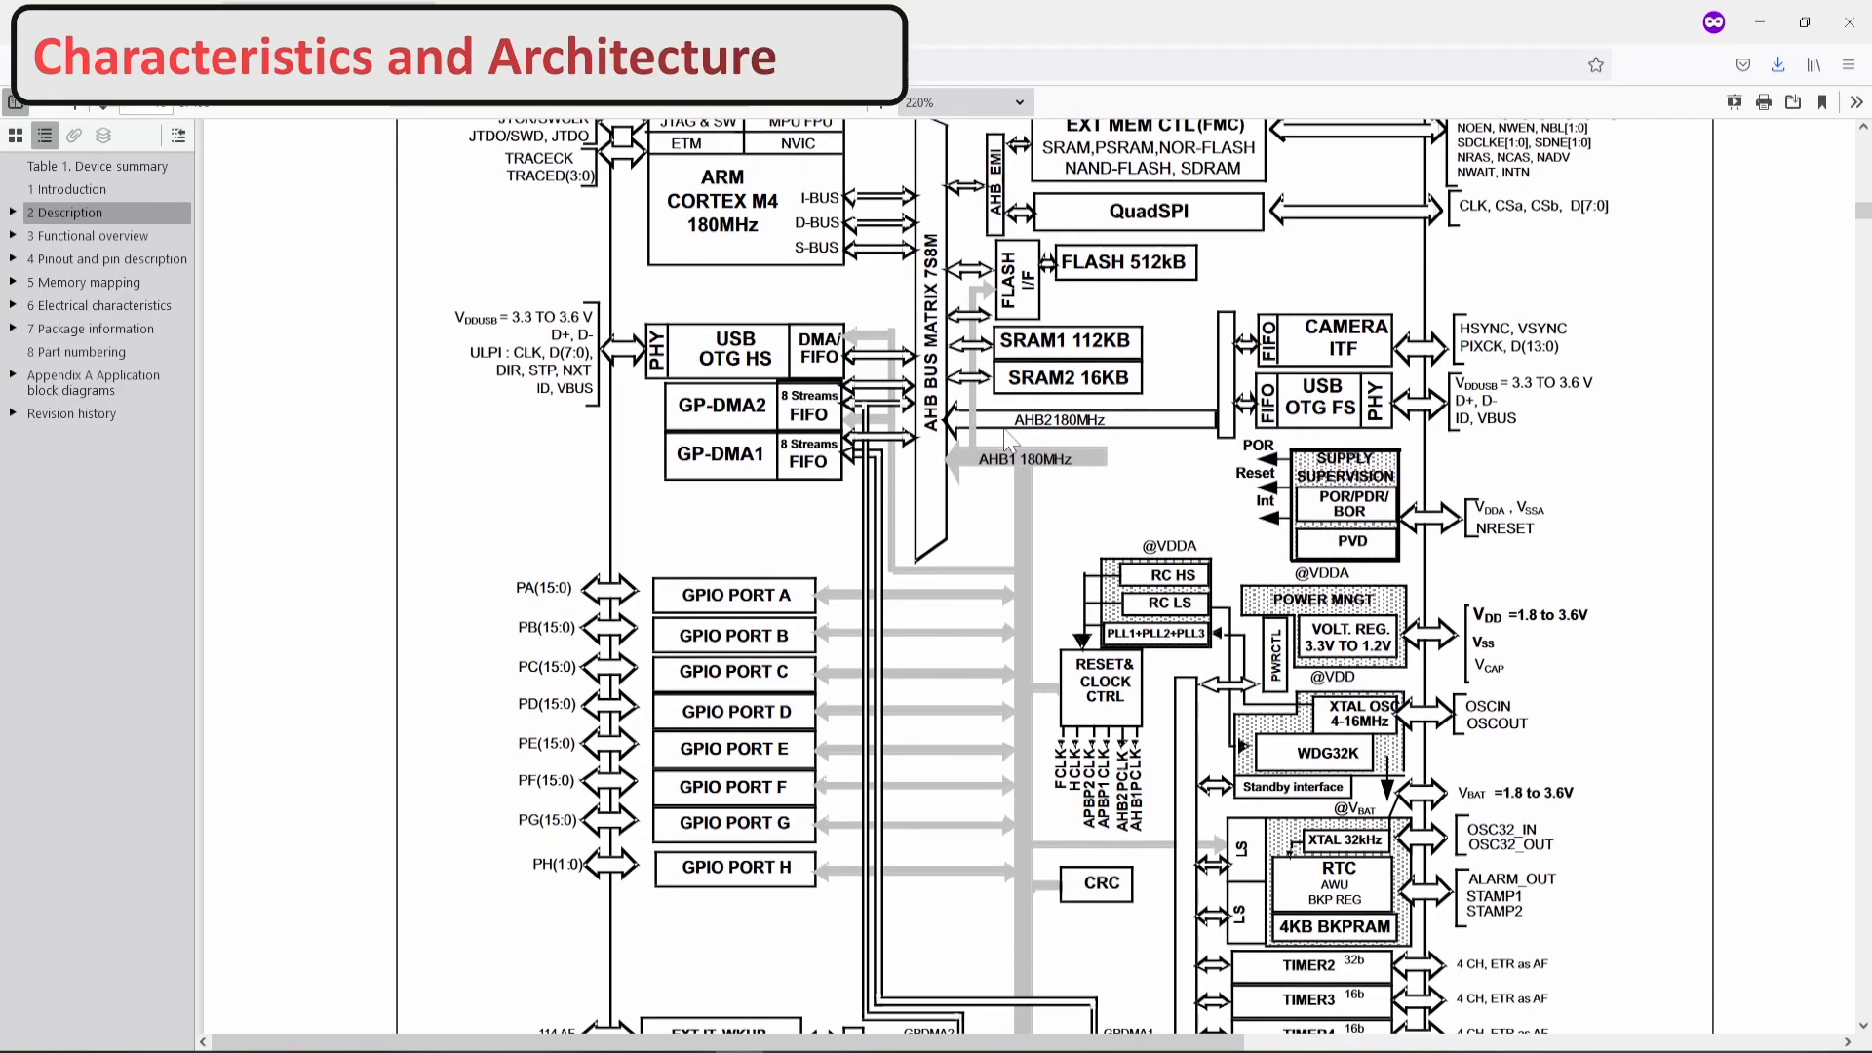
scroll("down", 3)
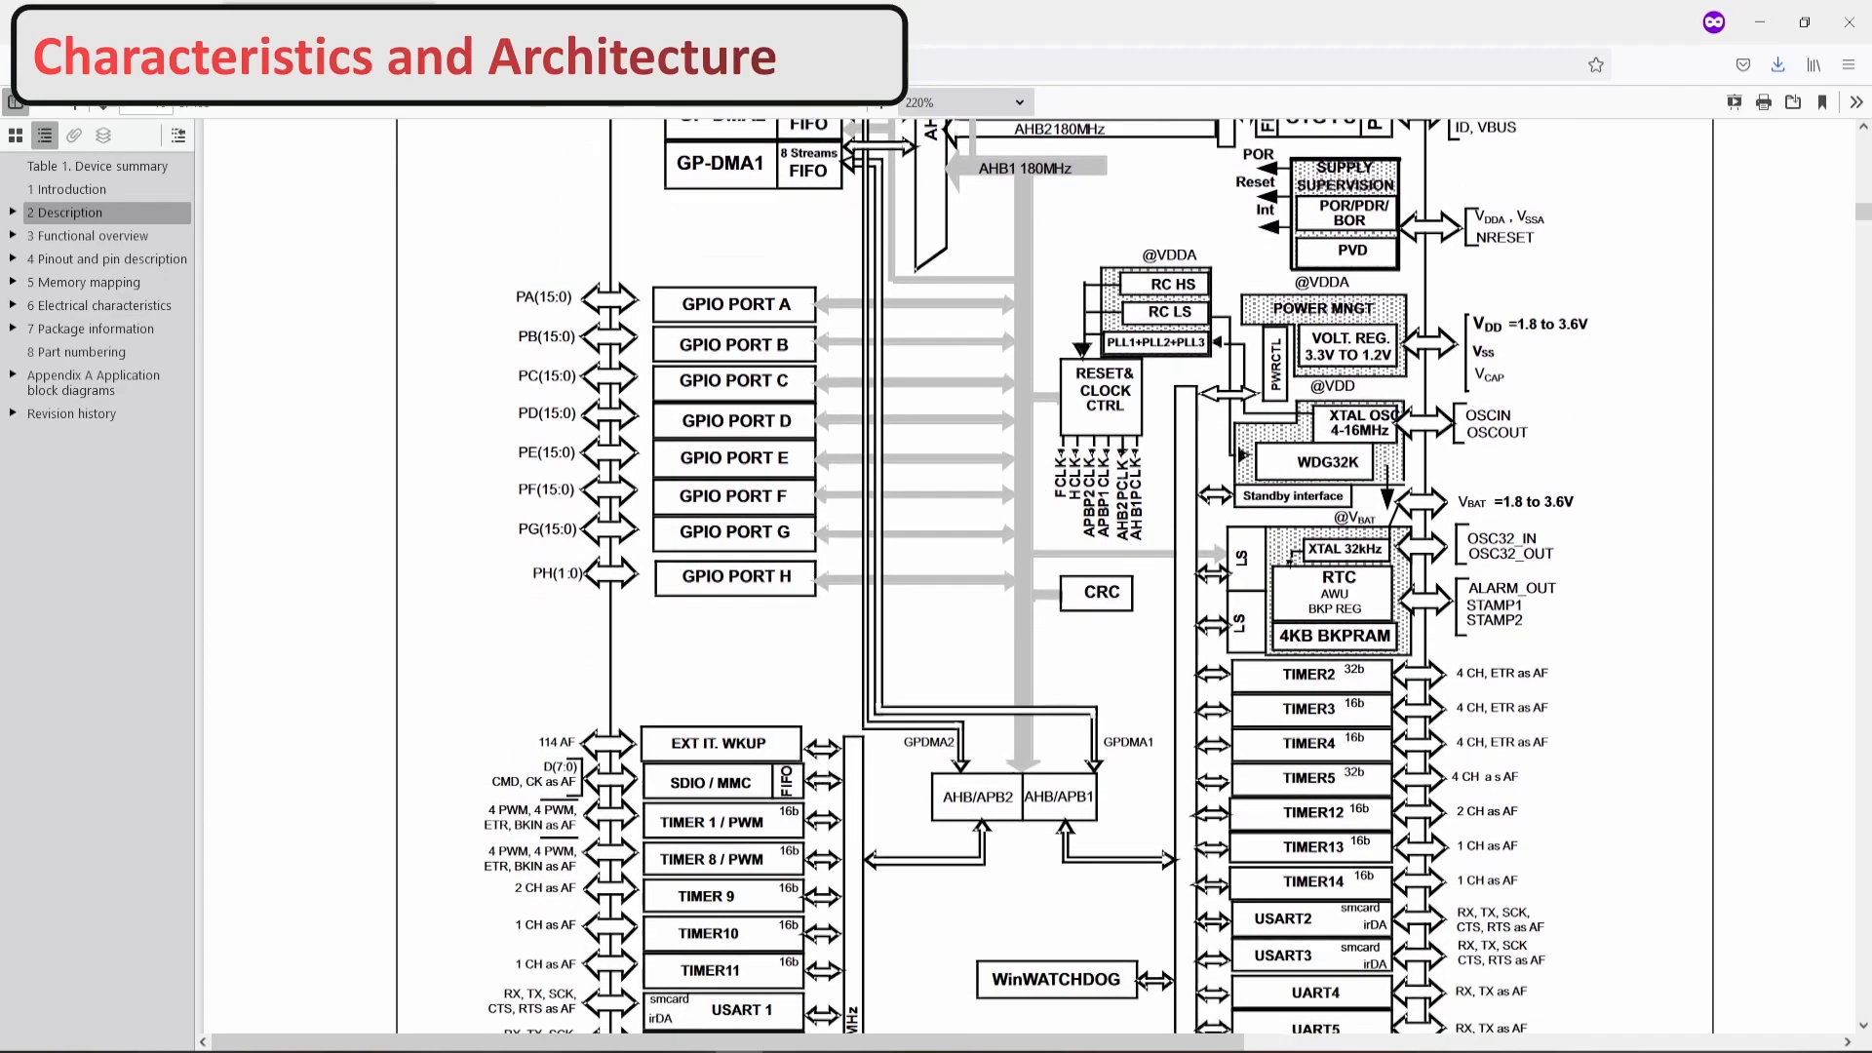
mouse_move(770, 421)
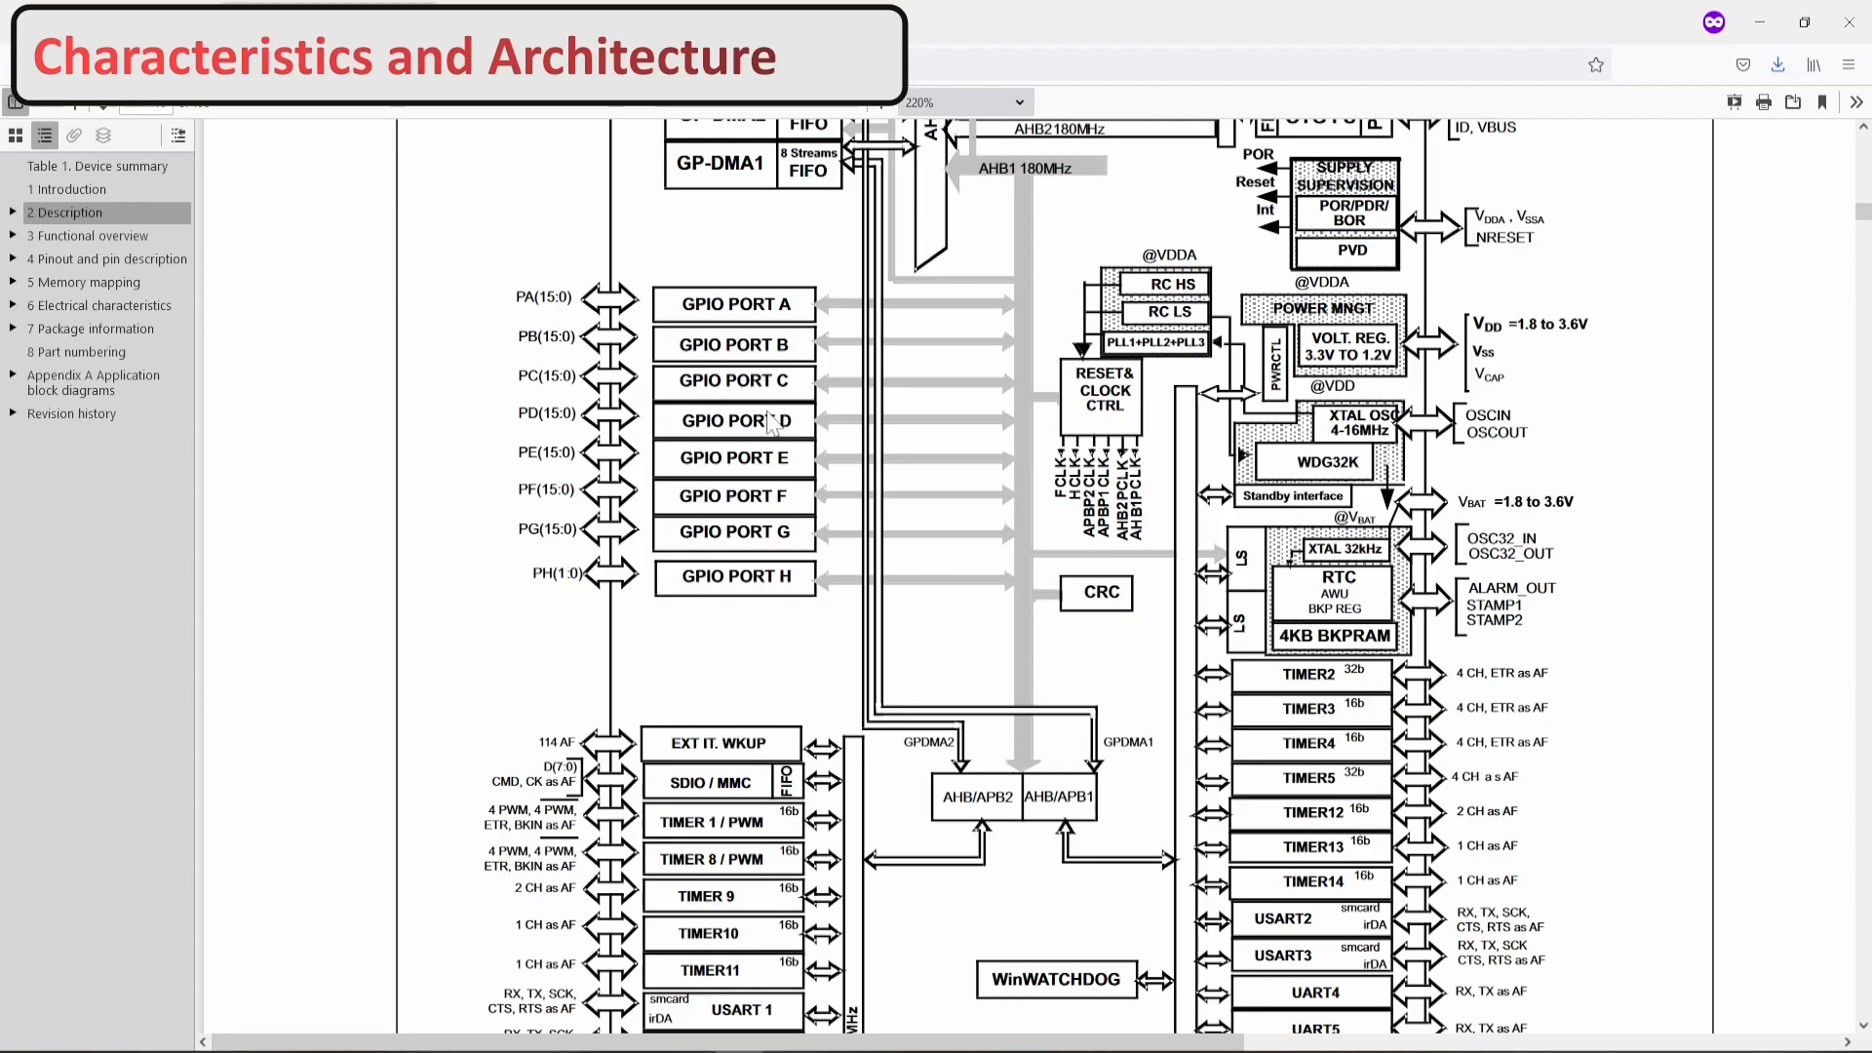
scroll("down", 3)
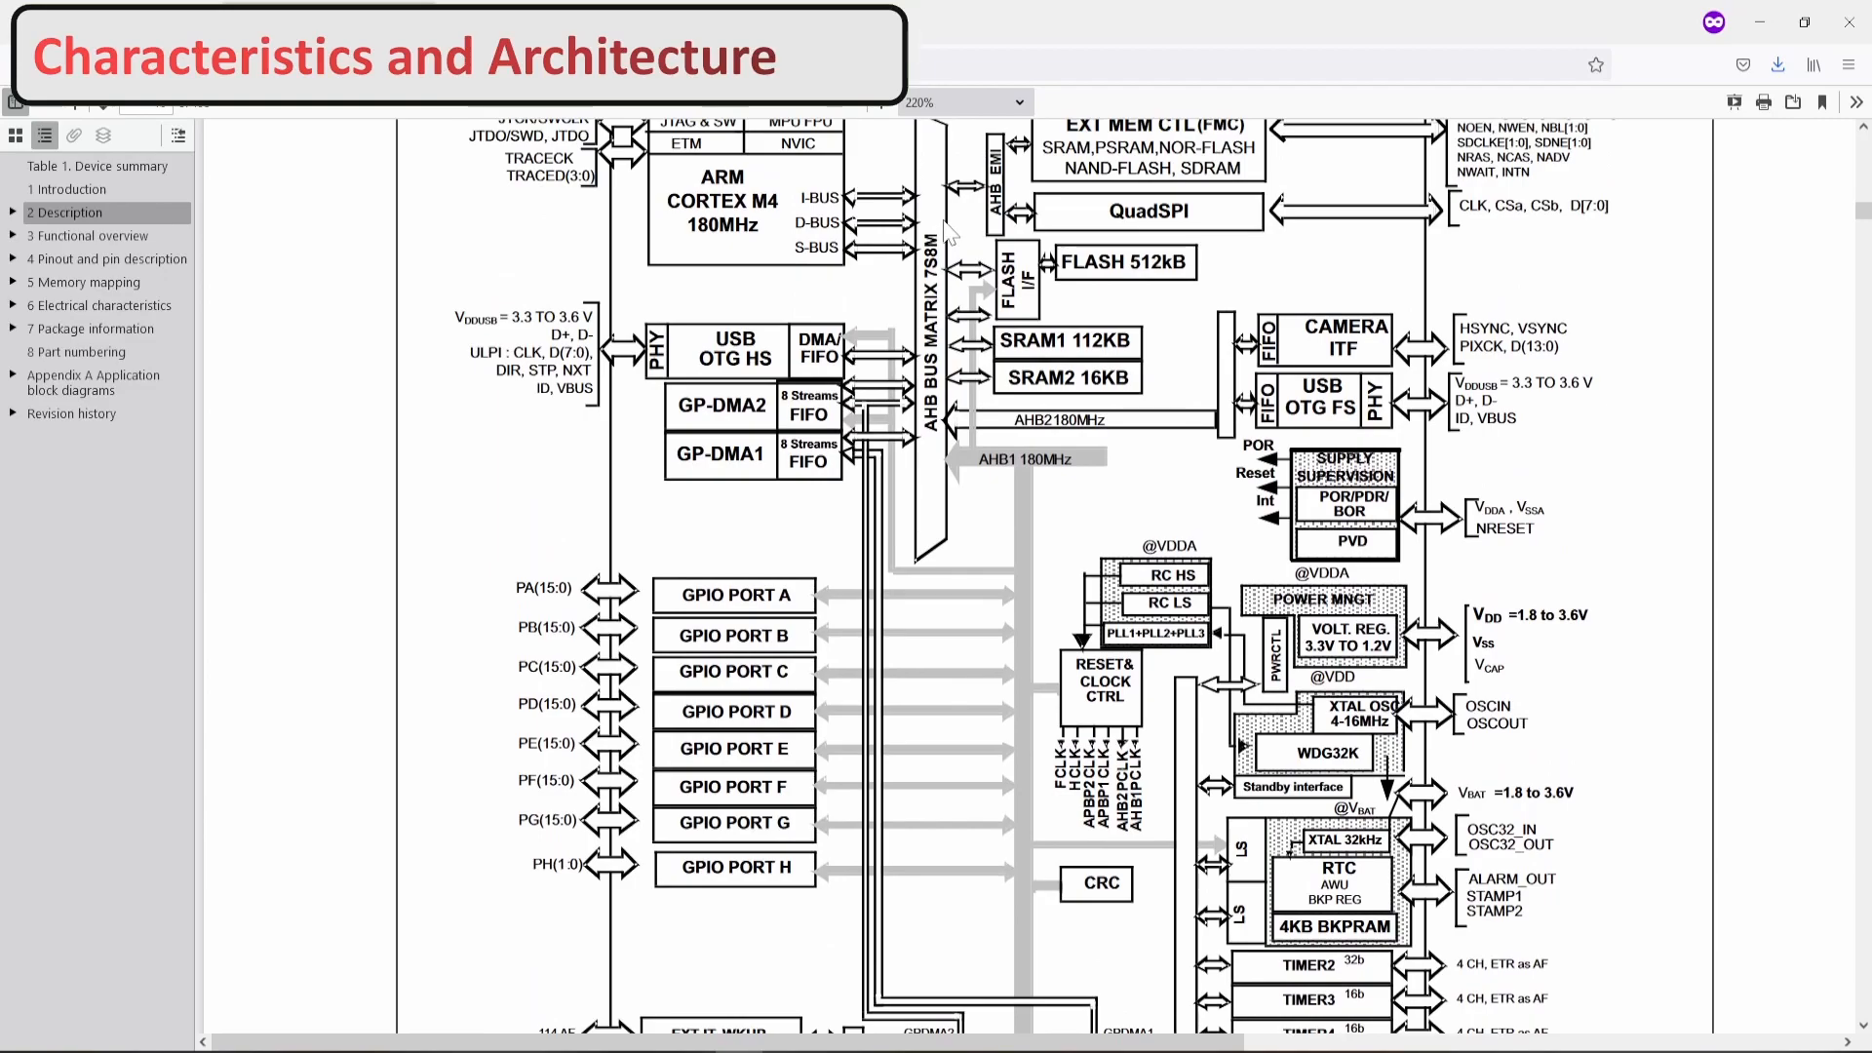
scroll("down", 3)
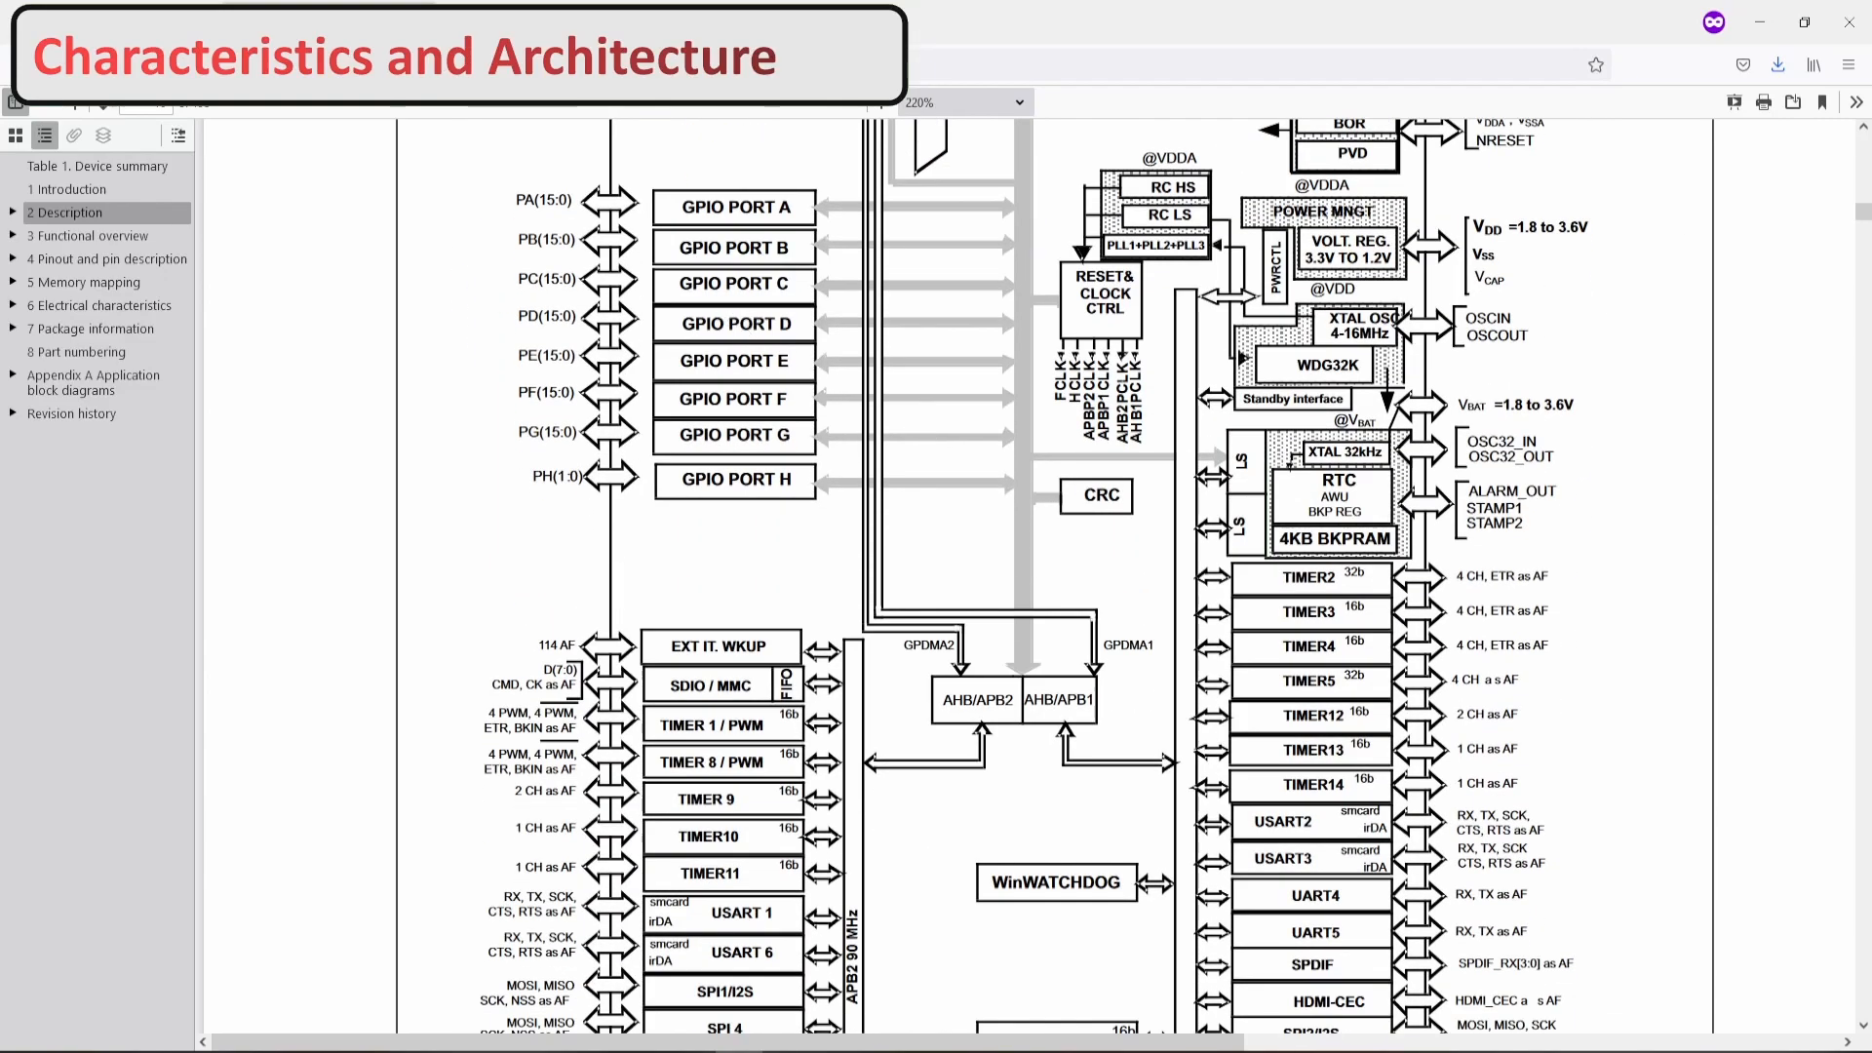
mouse_move(955, 424)
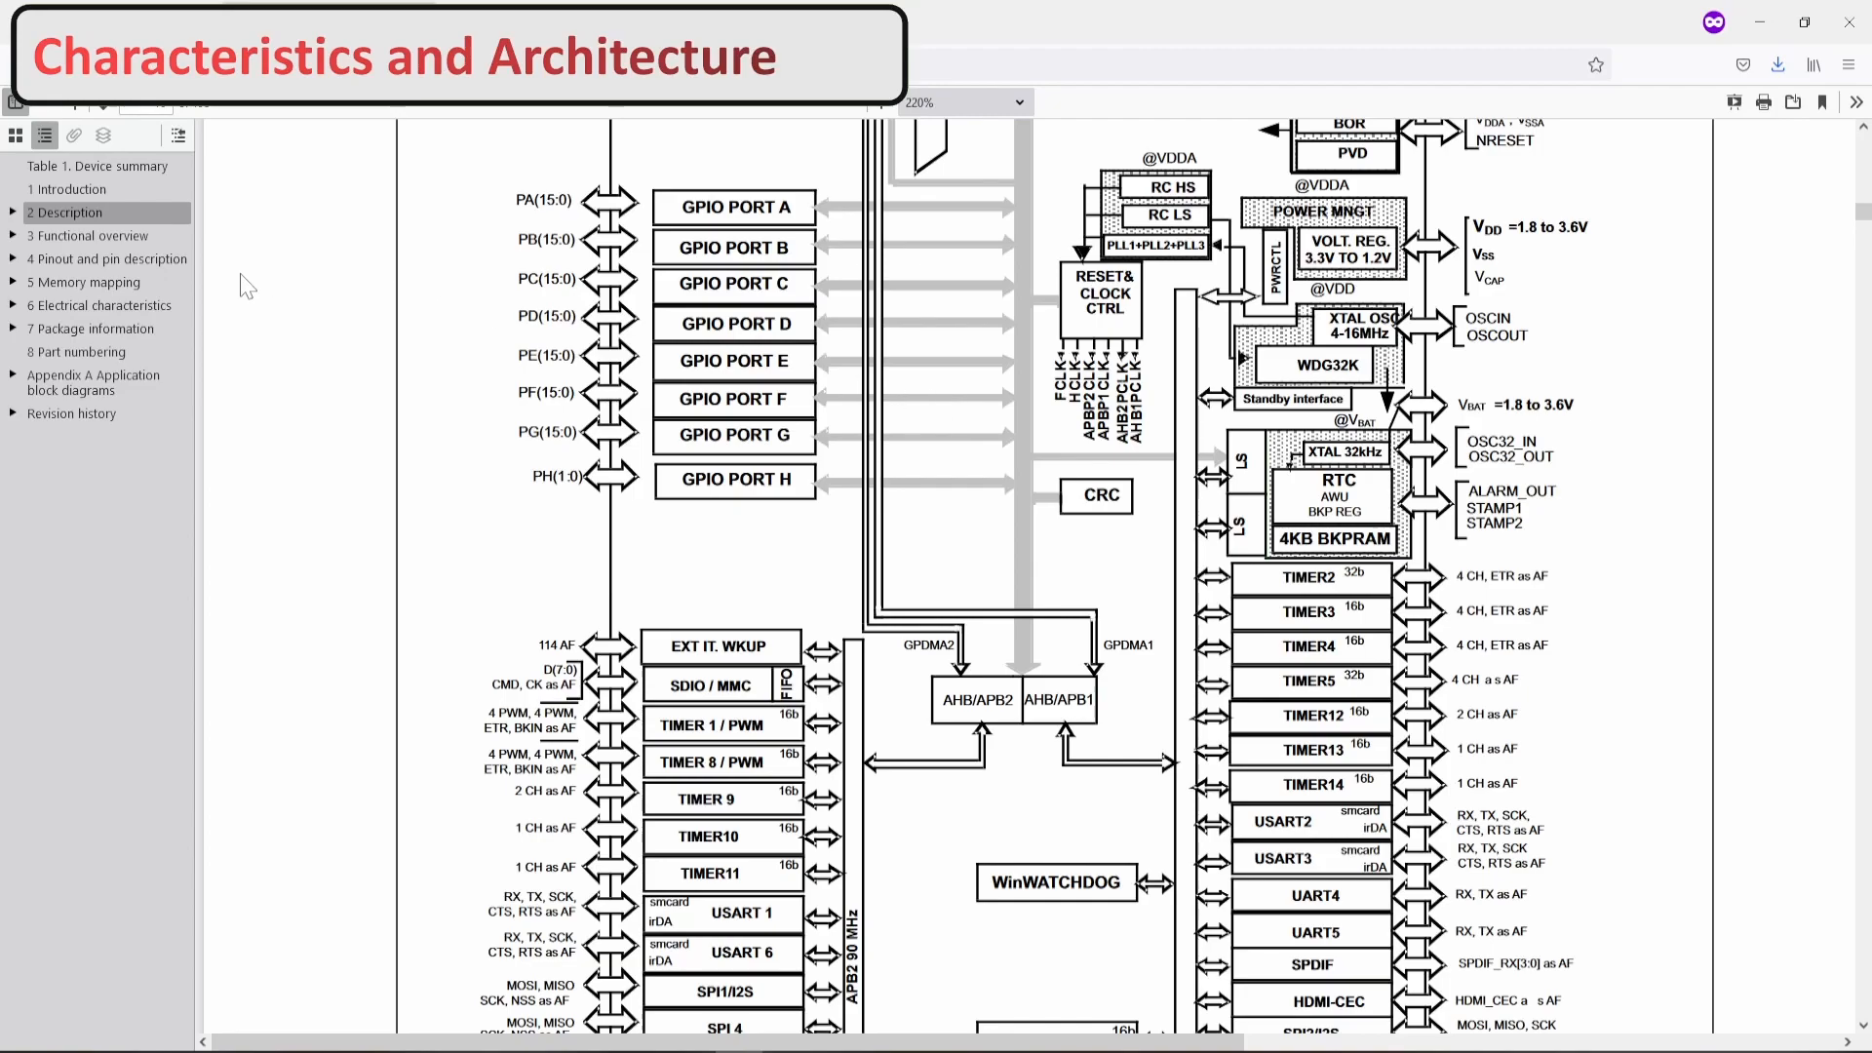
- Jump to section 5 Memory mapping and scroll to the Figure 15 memory map
left_click(88, 281)
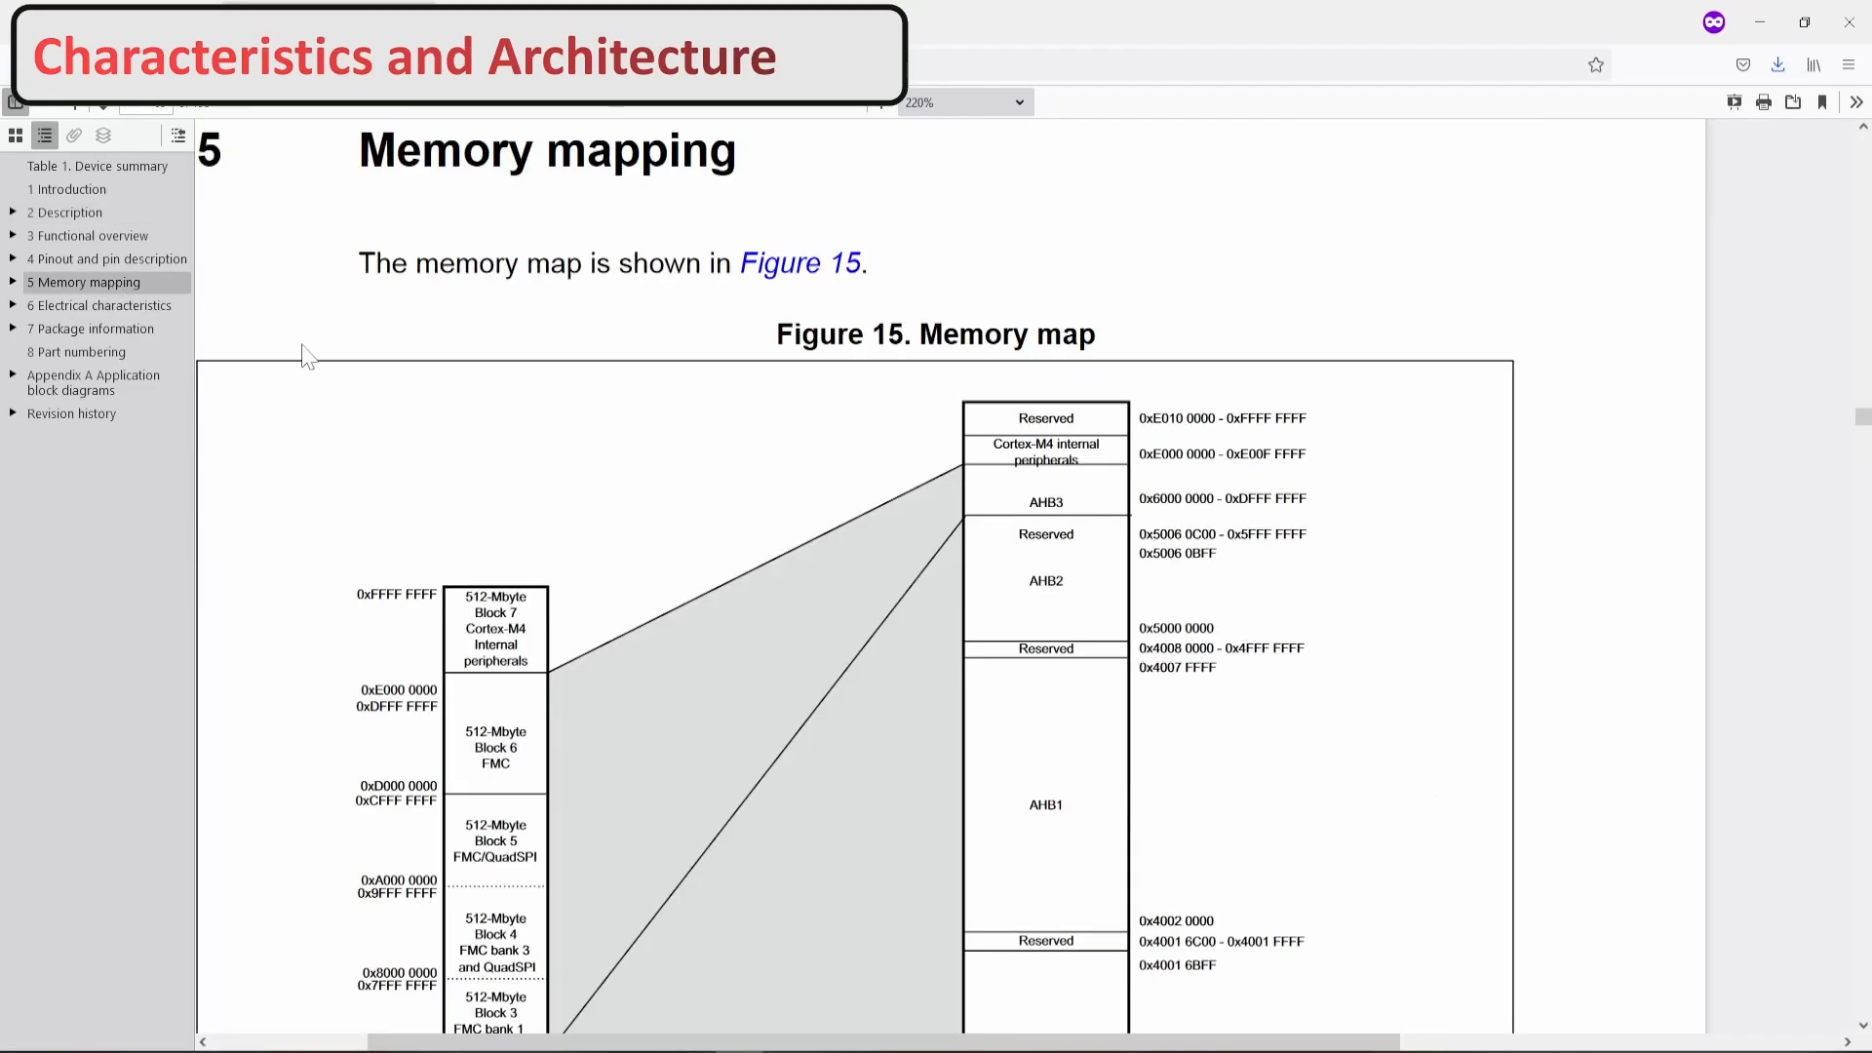
scroll("down", 3)
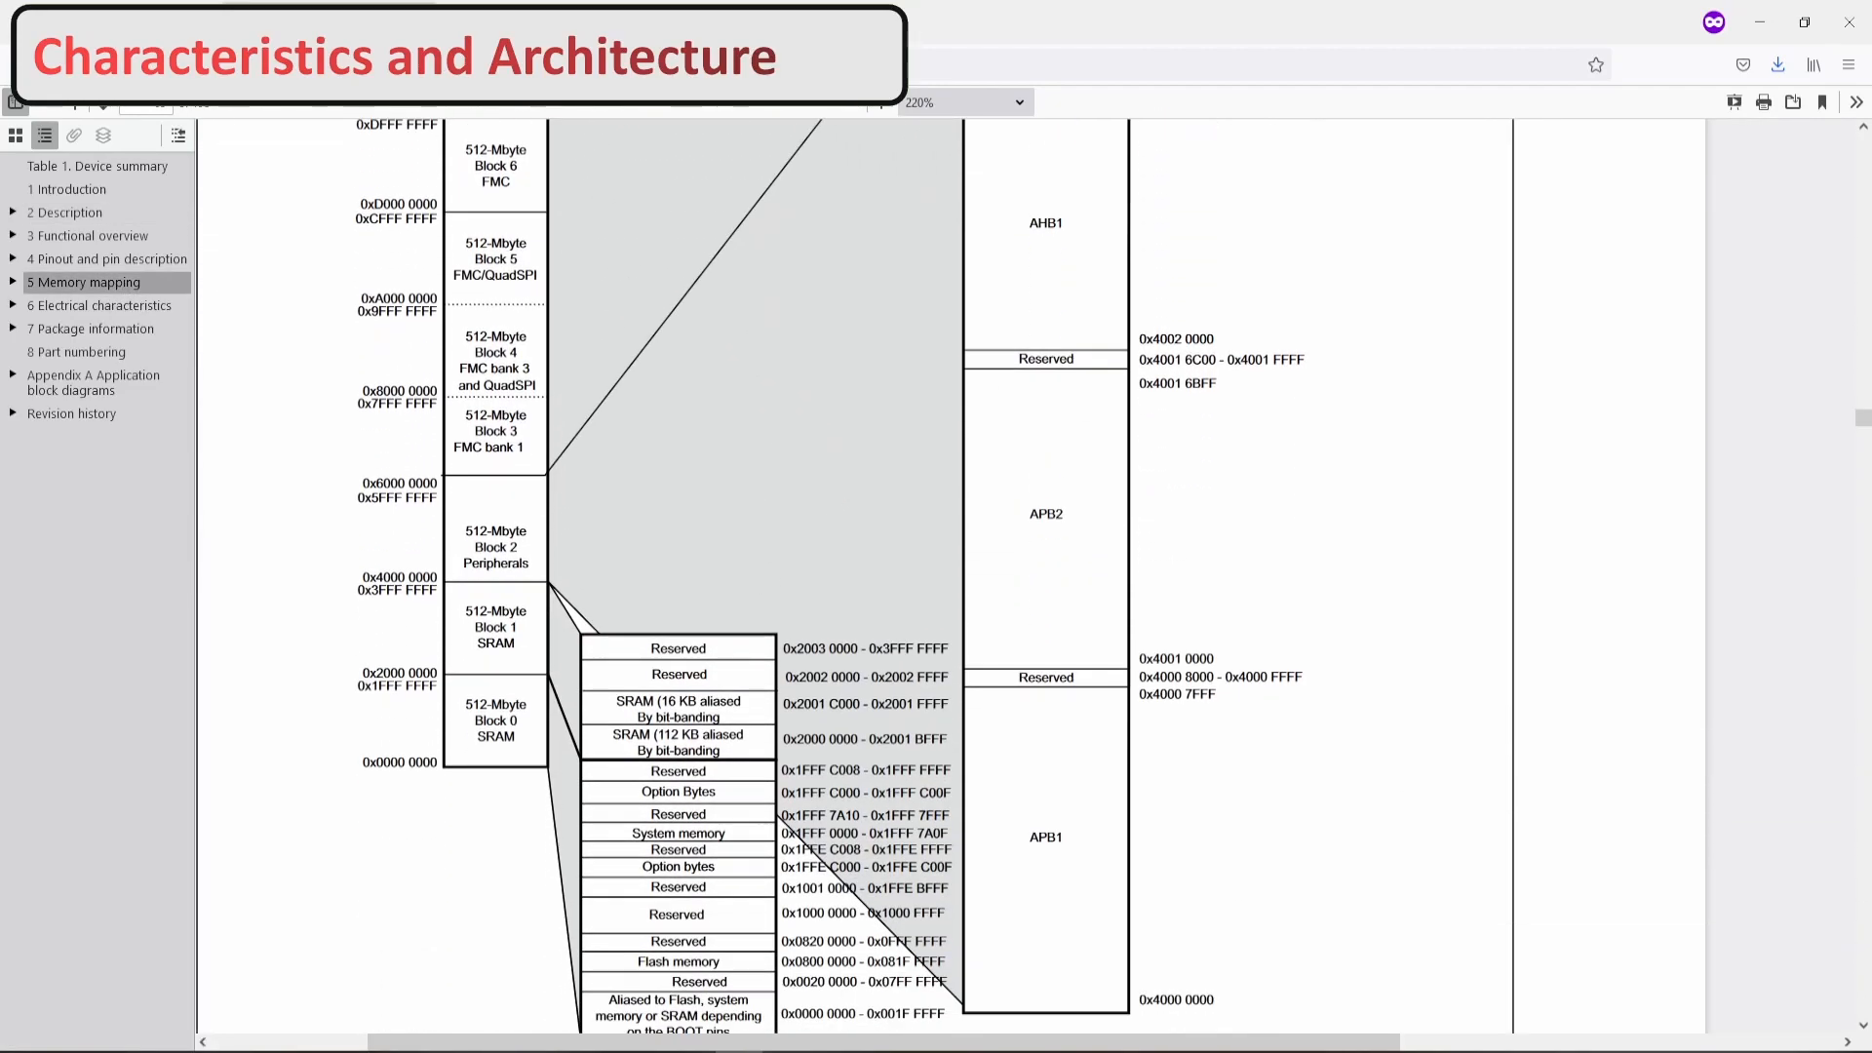
scroll("down", 3)
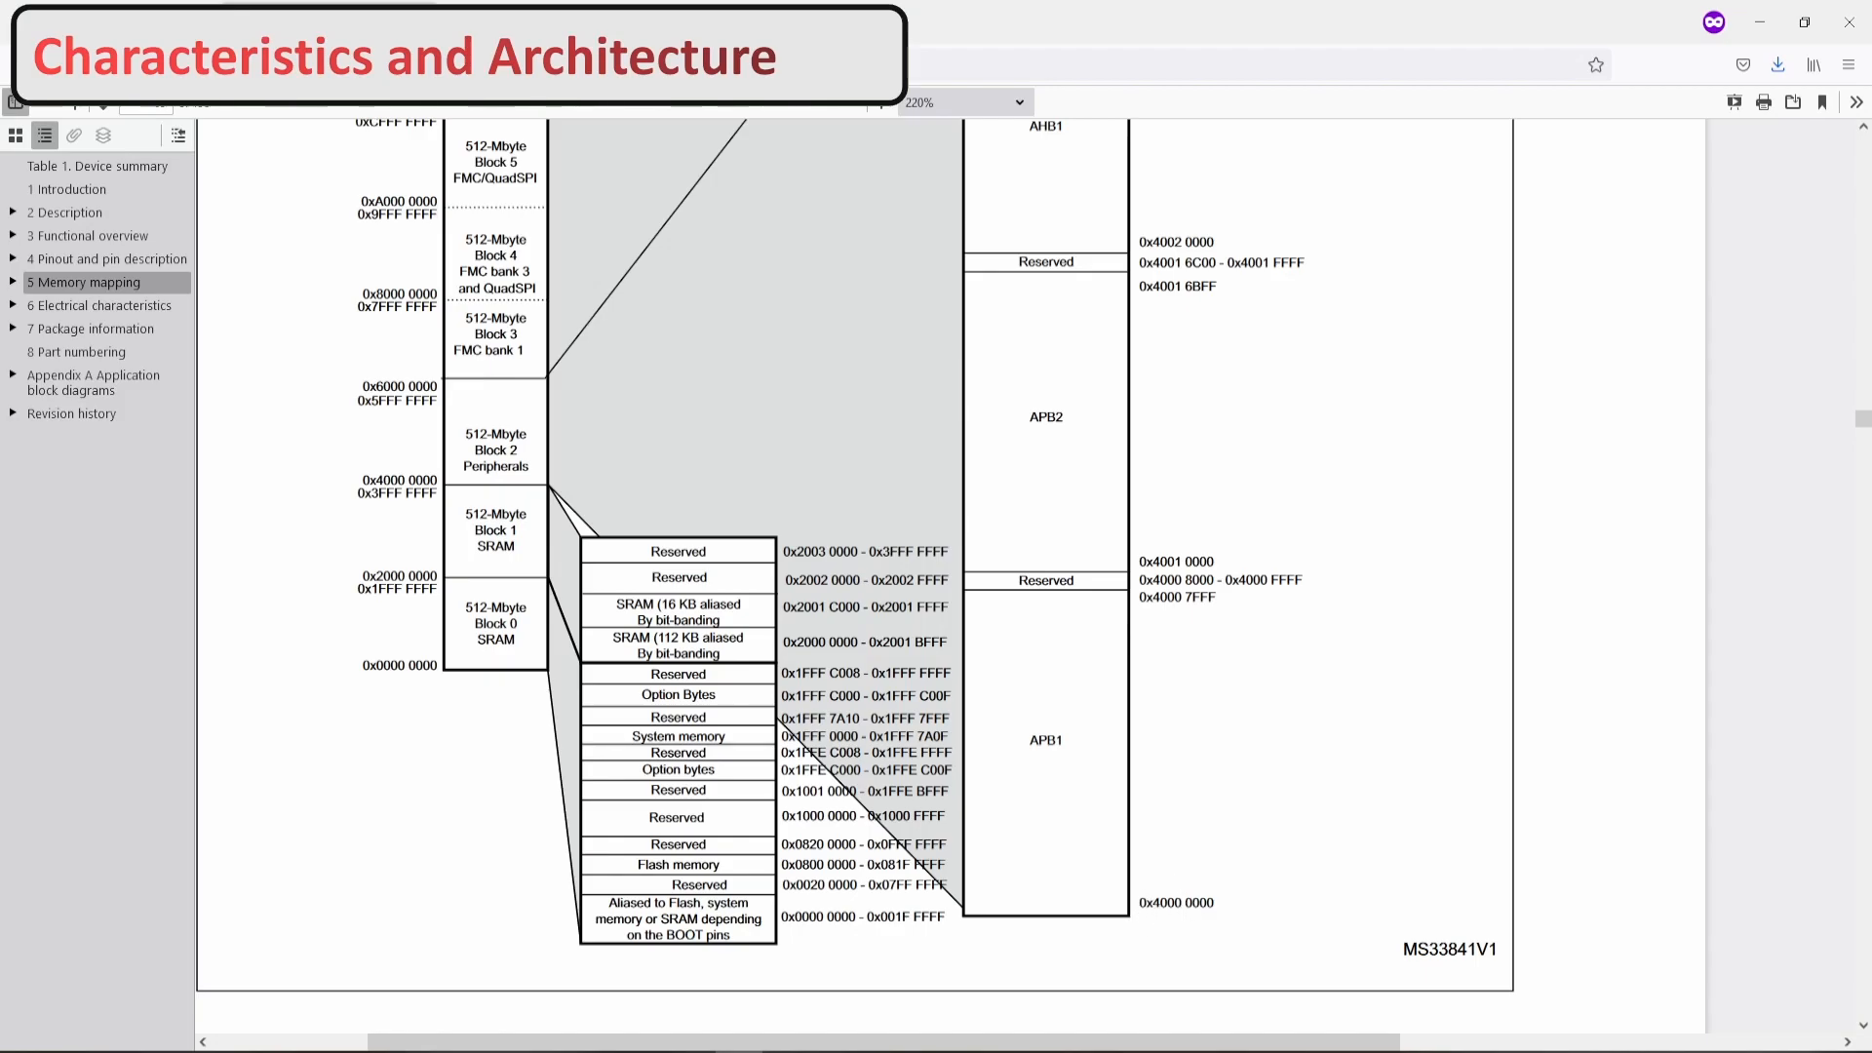
mouse_move(1201, 952)
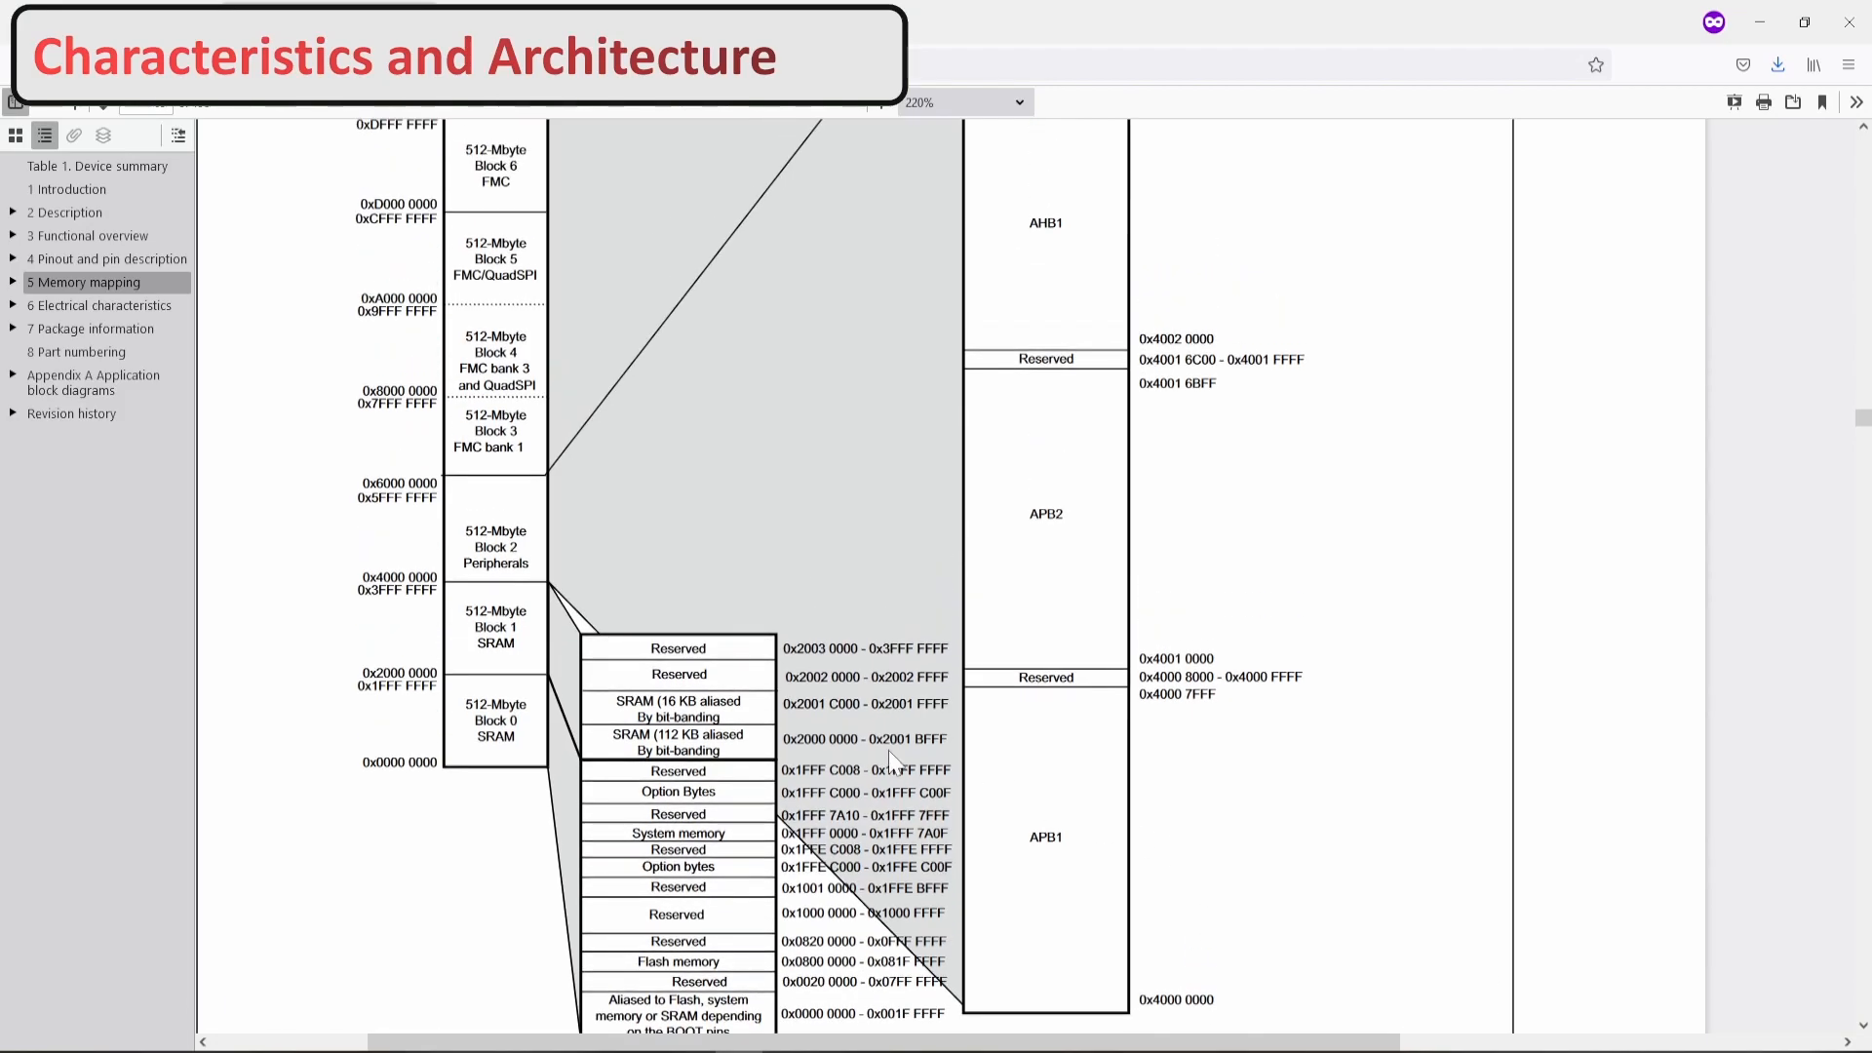
scroll("down", 3)
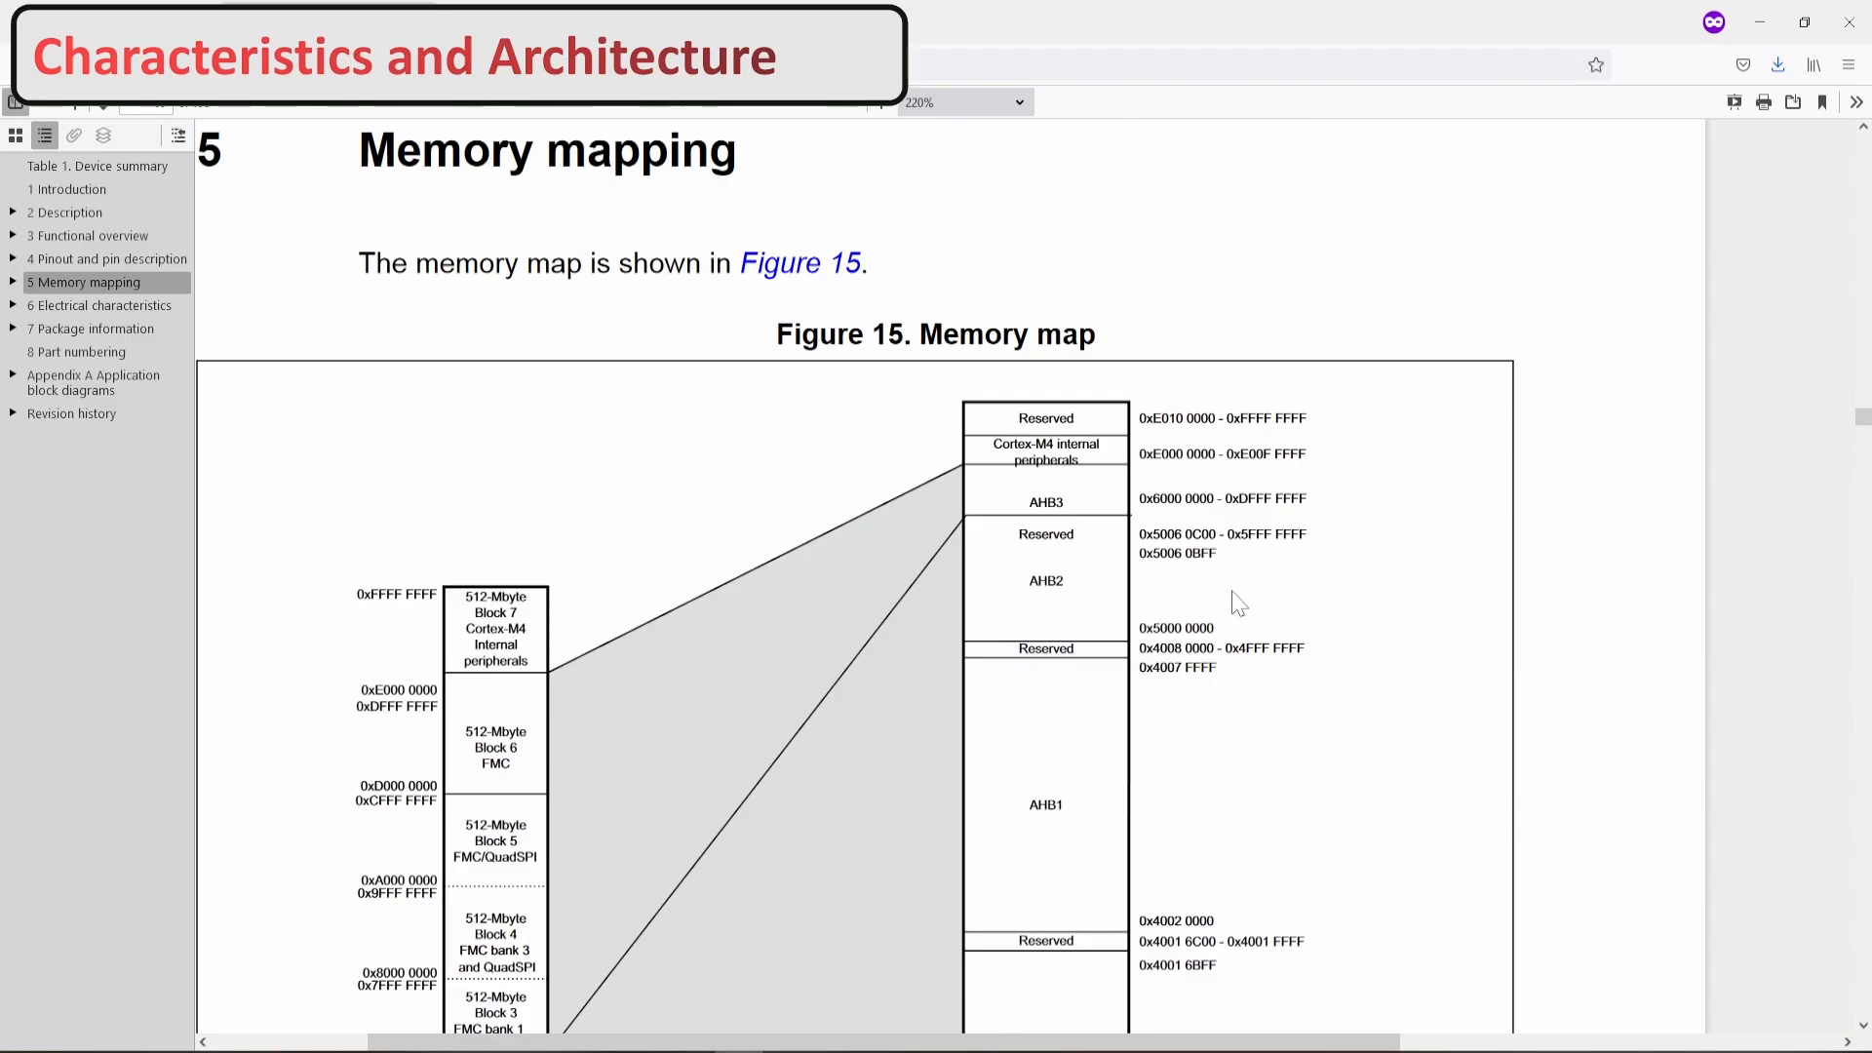
scroll("down", 3)
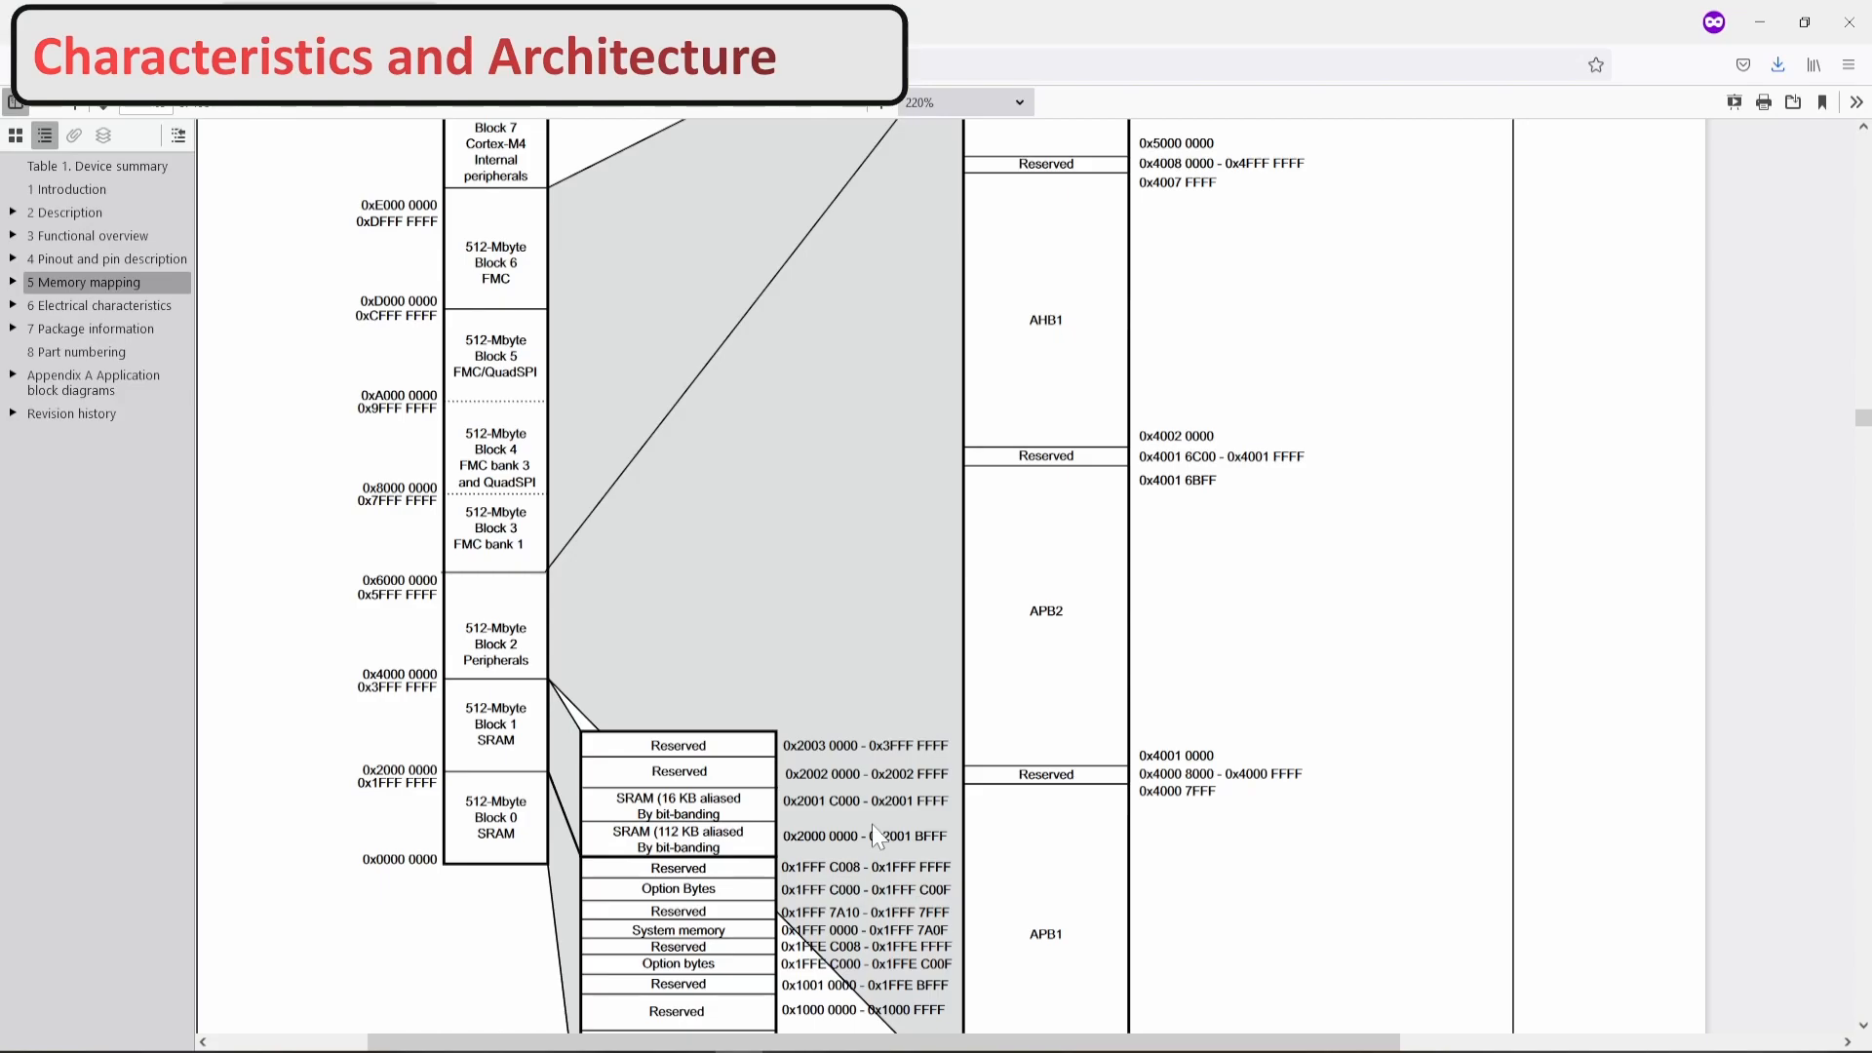
mouse_move(862, 731)
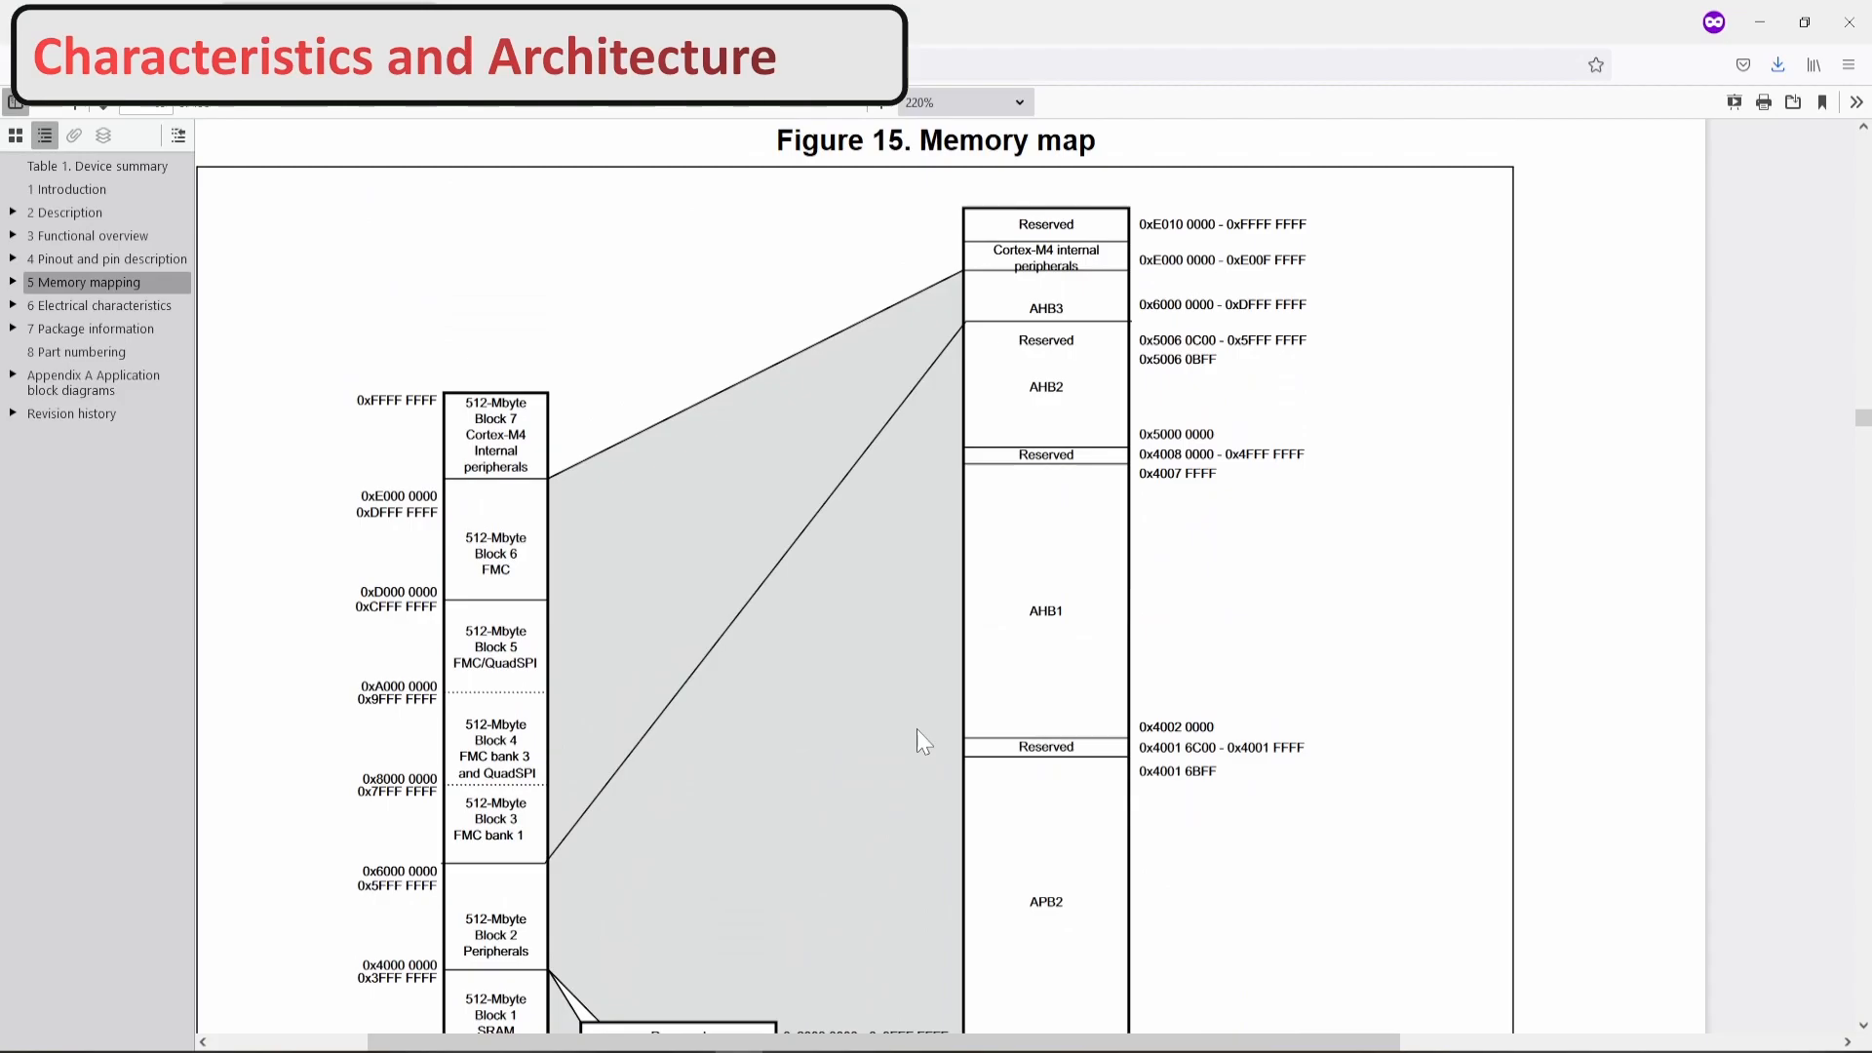
mouse_move(1289, 492)
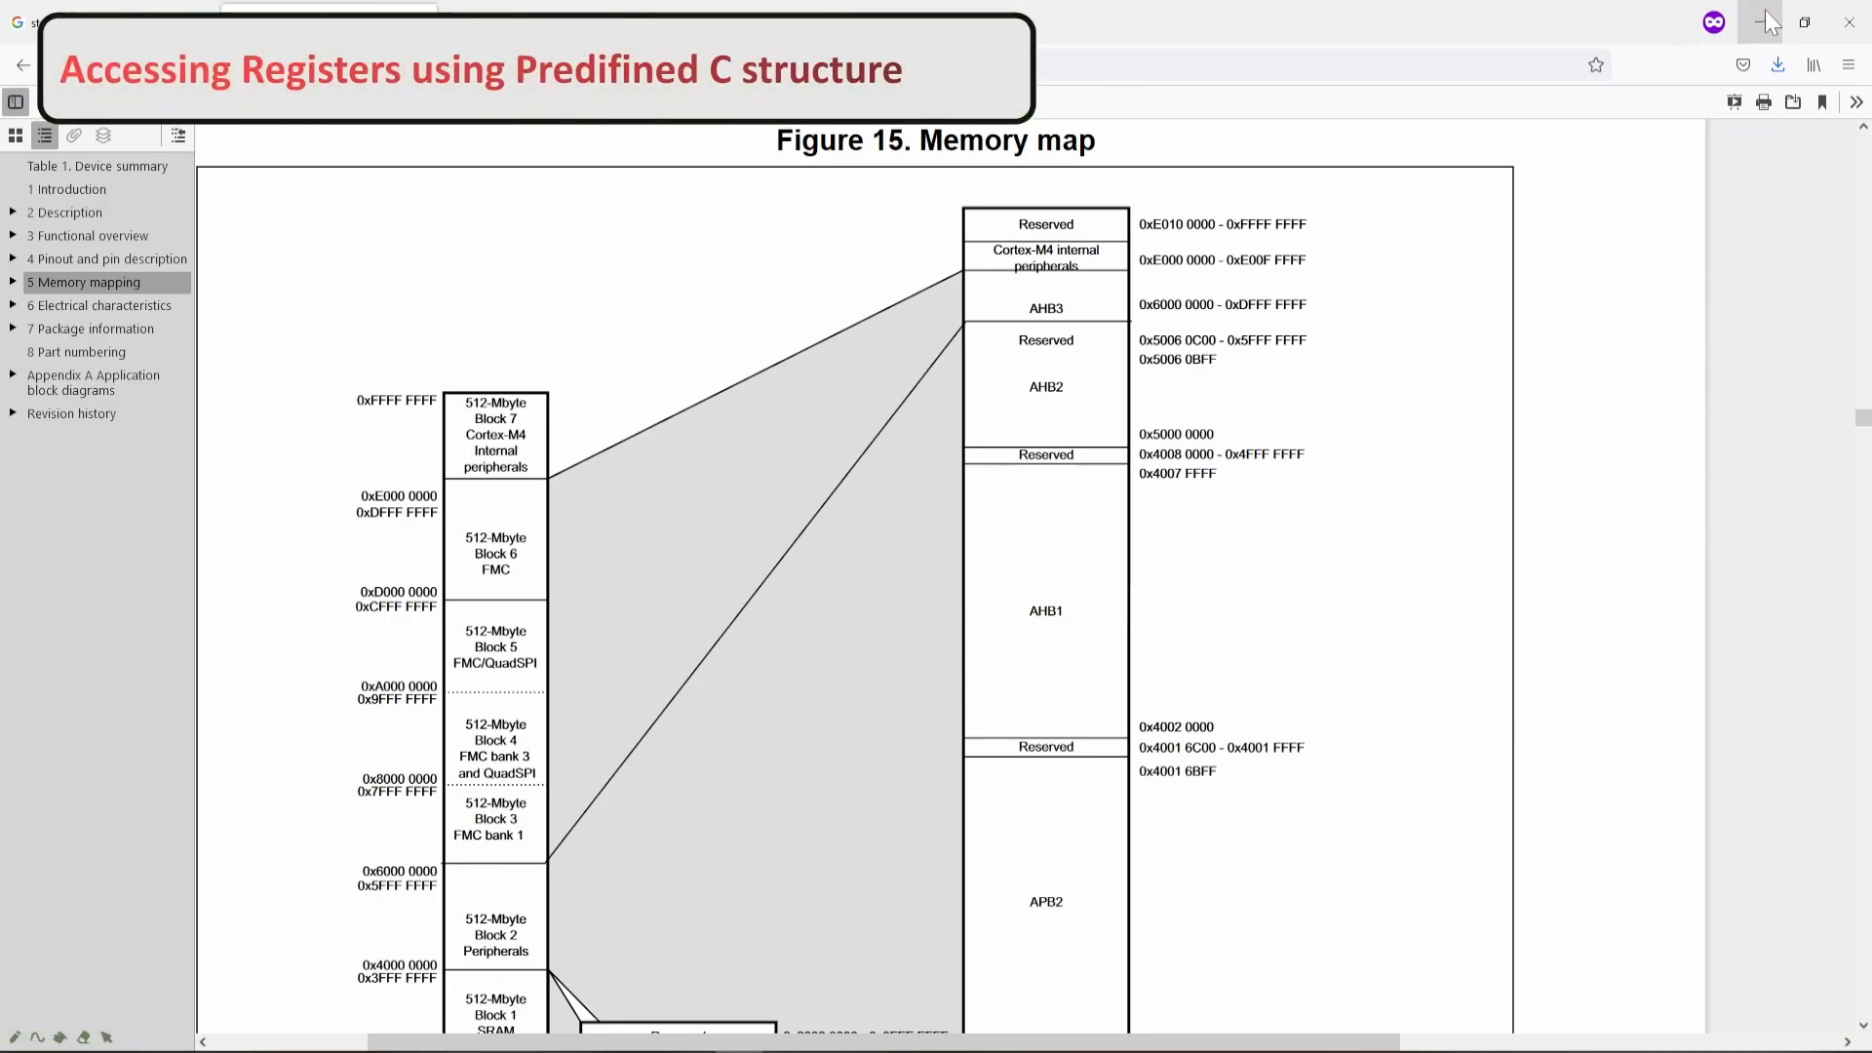
- Create a new µVision project and save it as 'architecture'
scroll("down", 3)
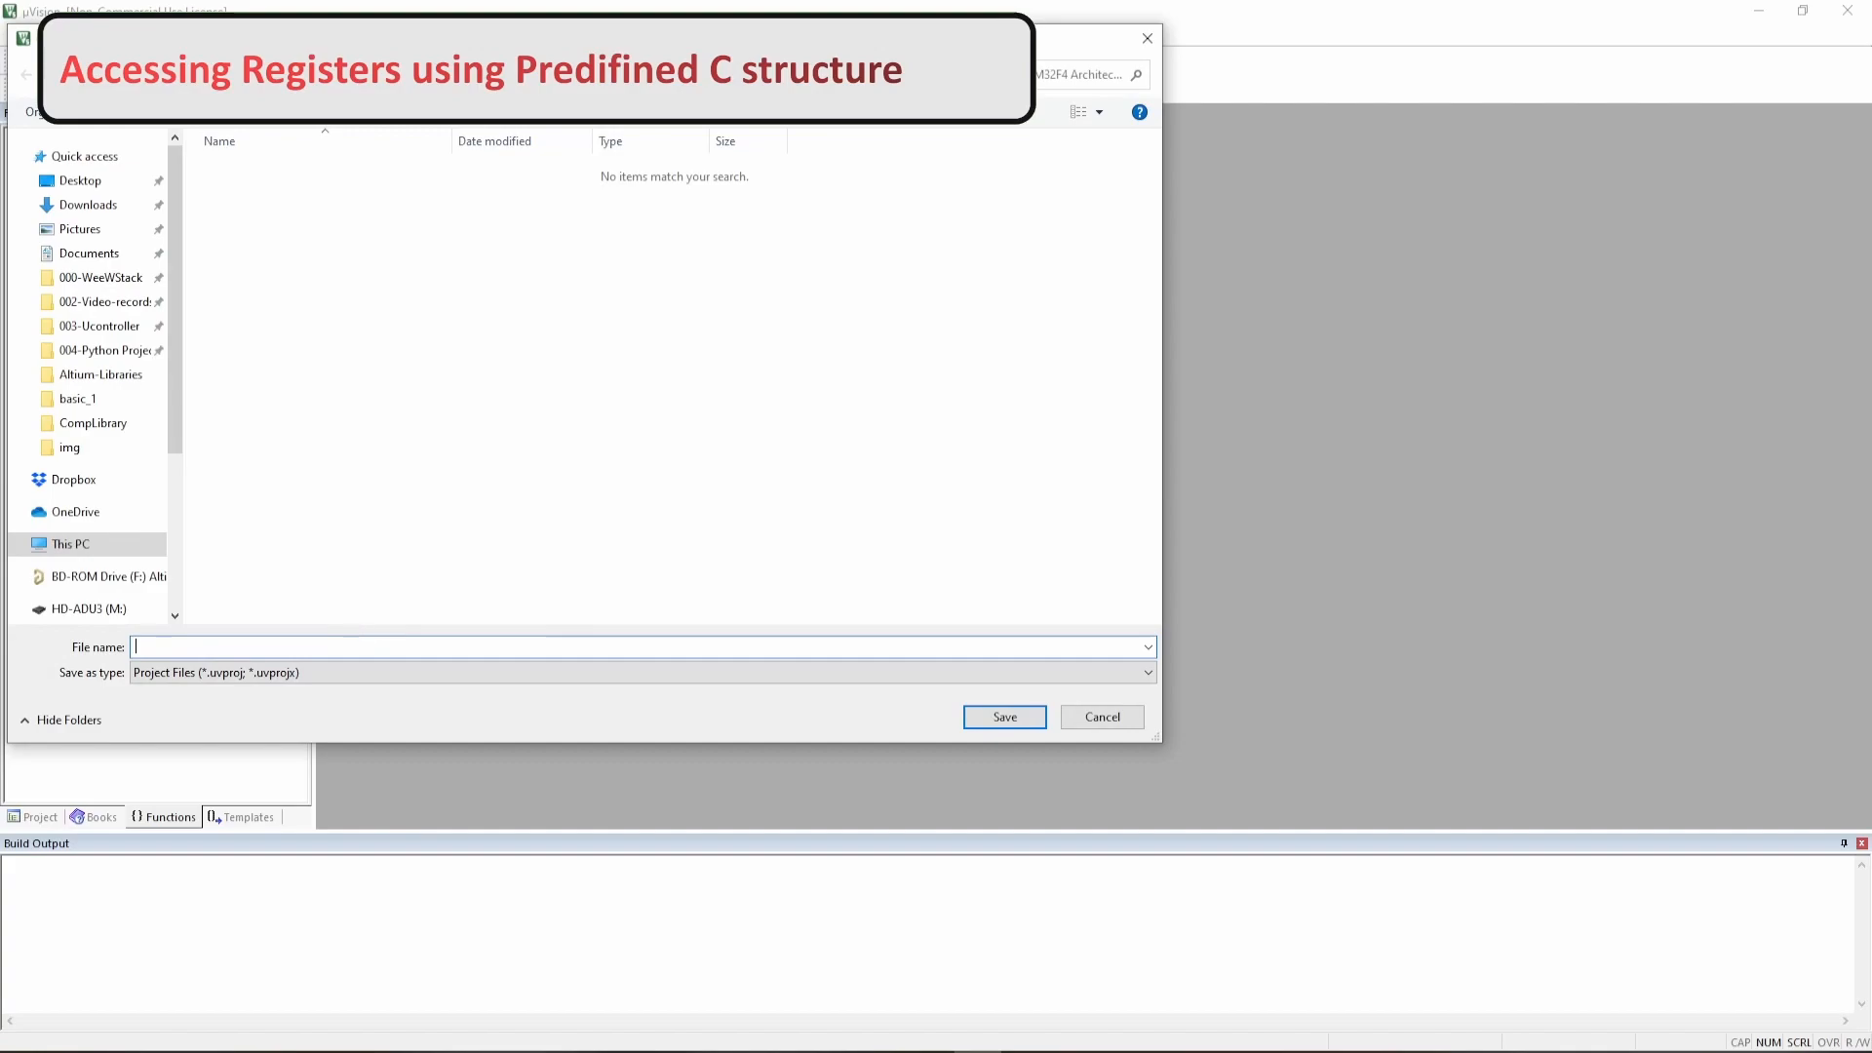
type("archi")
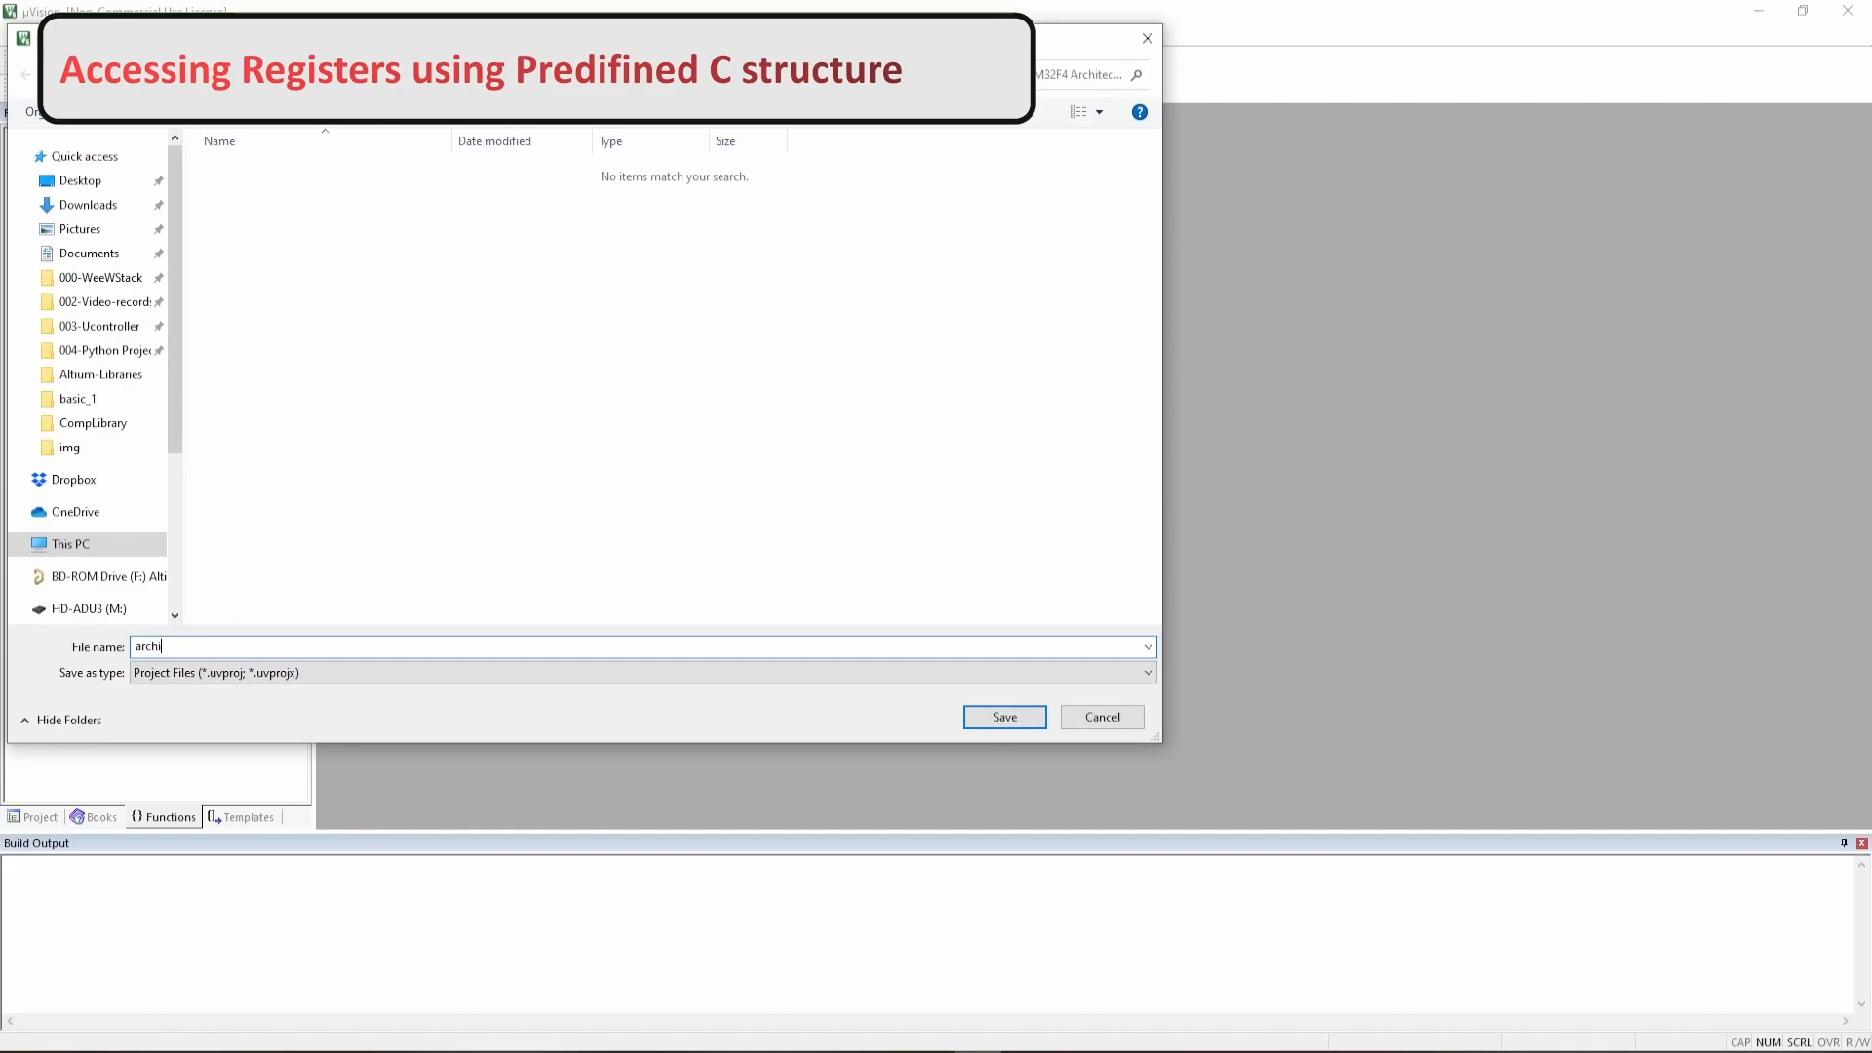
type("tecture")
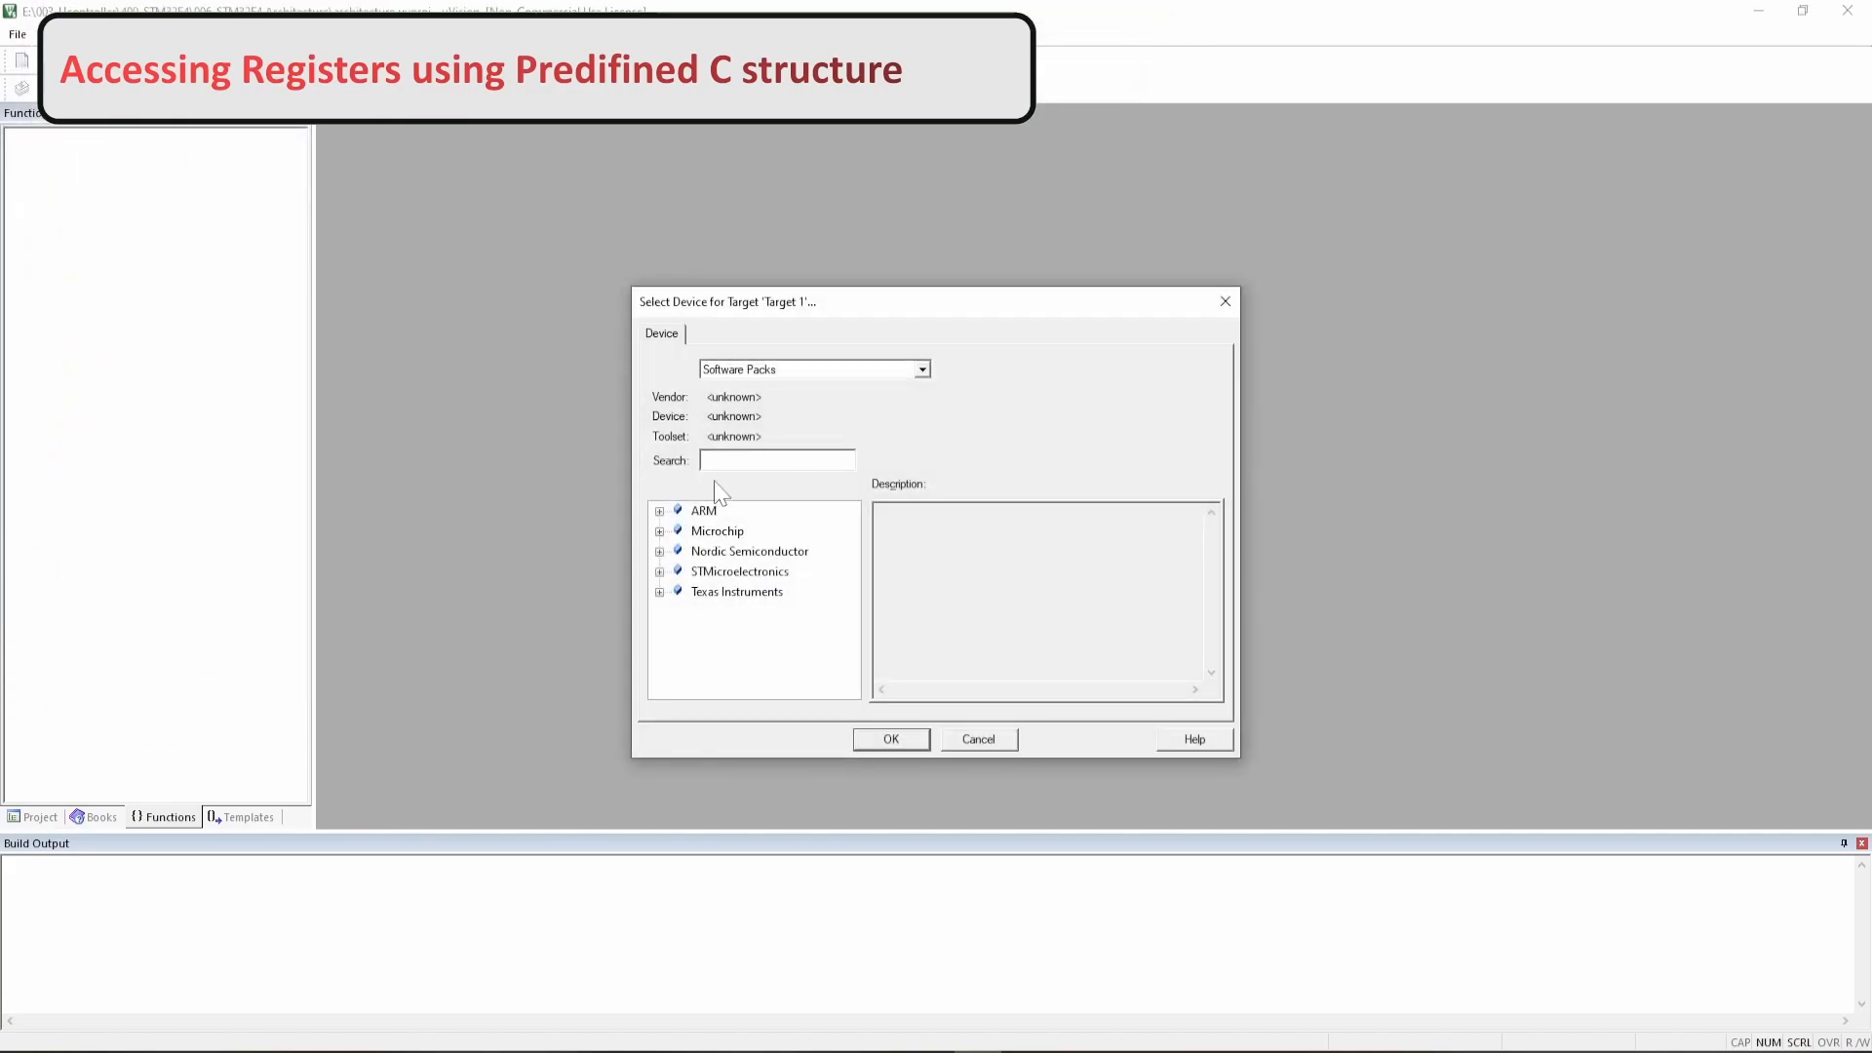
- Search the device list for stm32 and choose STM32F446ZETx as the target device
type("stm32F446Ze")
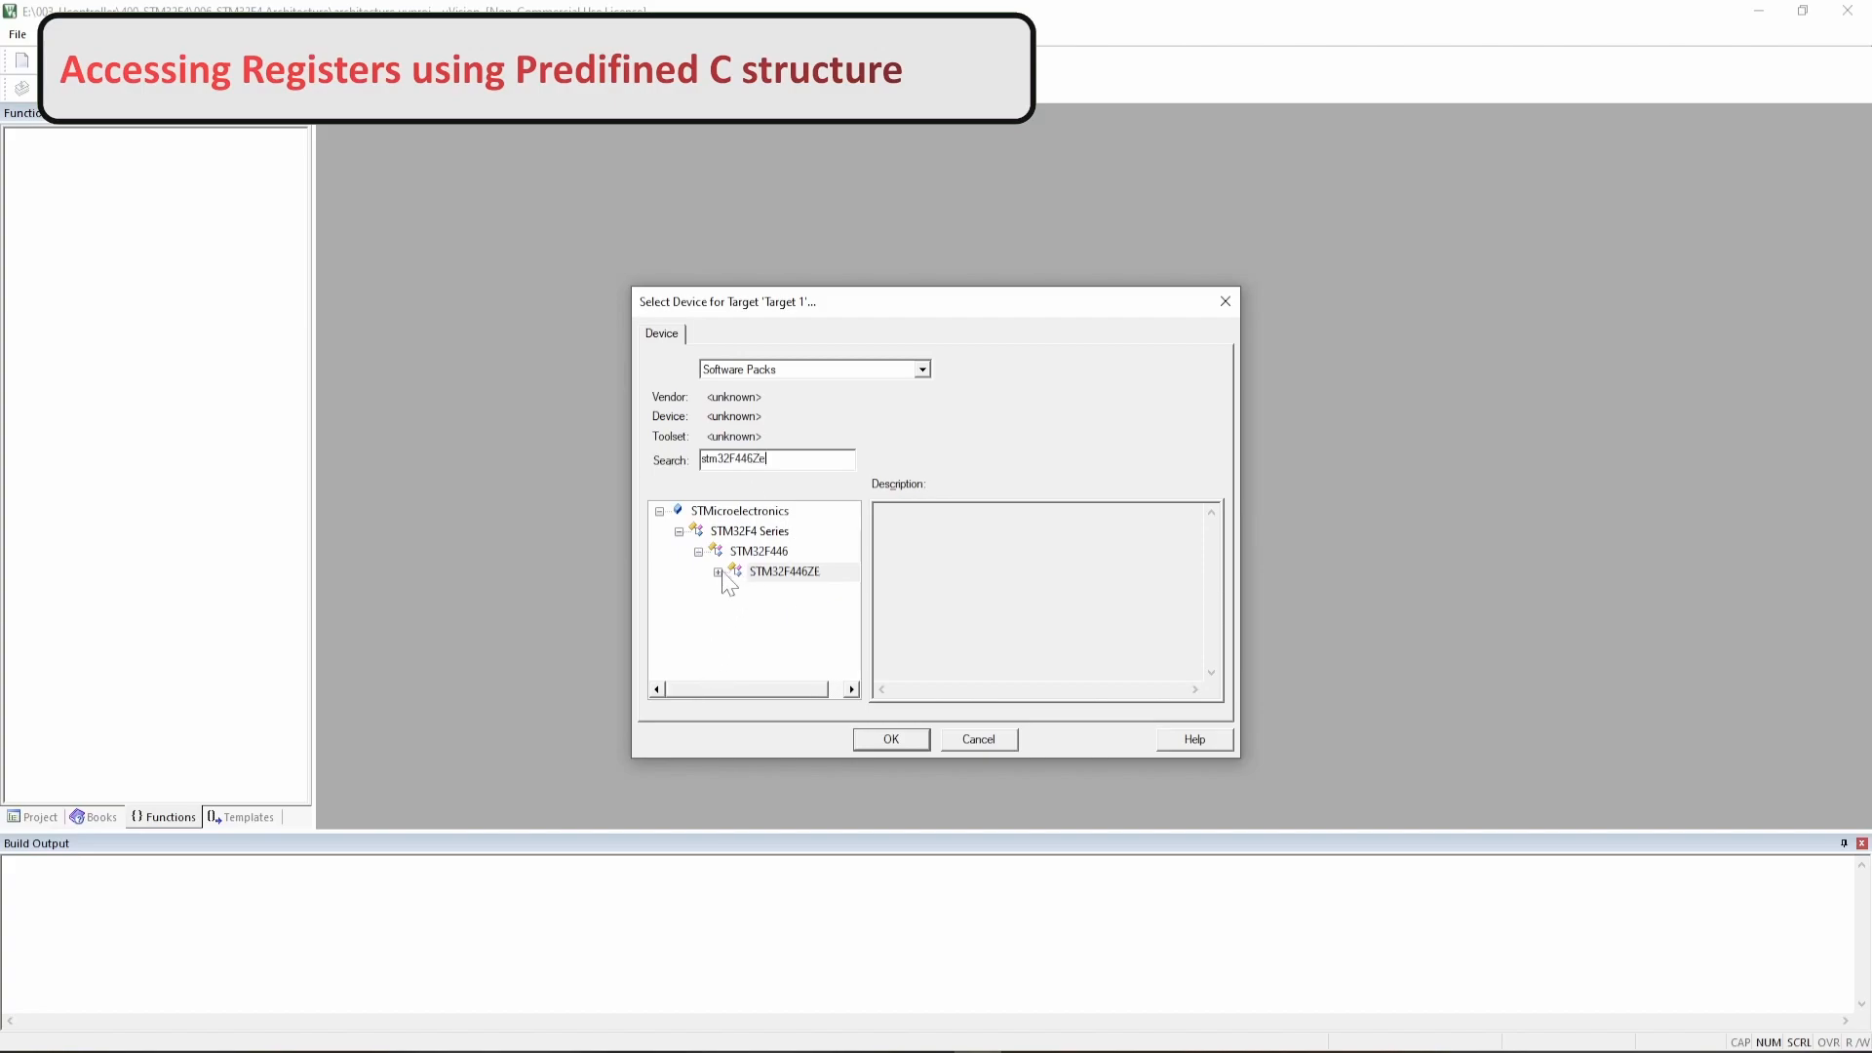
left_click(811, 631)
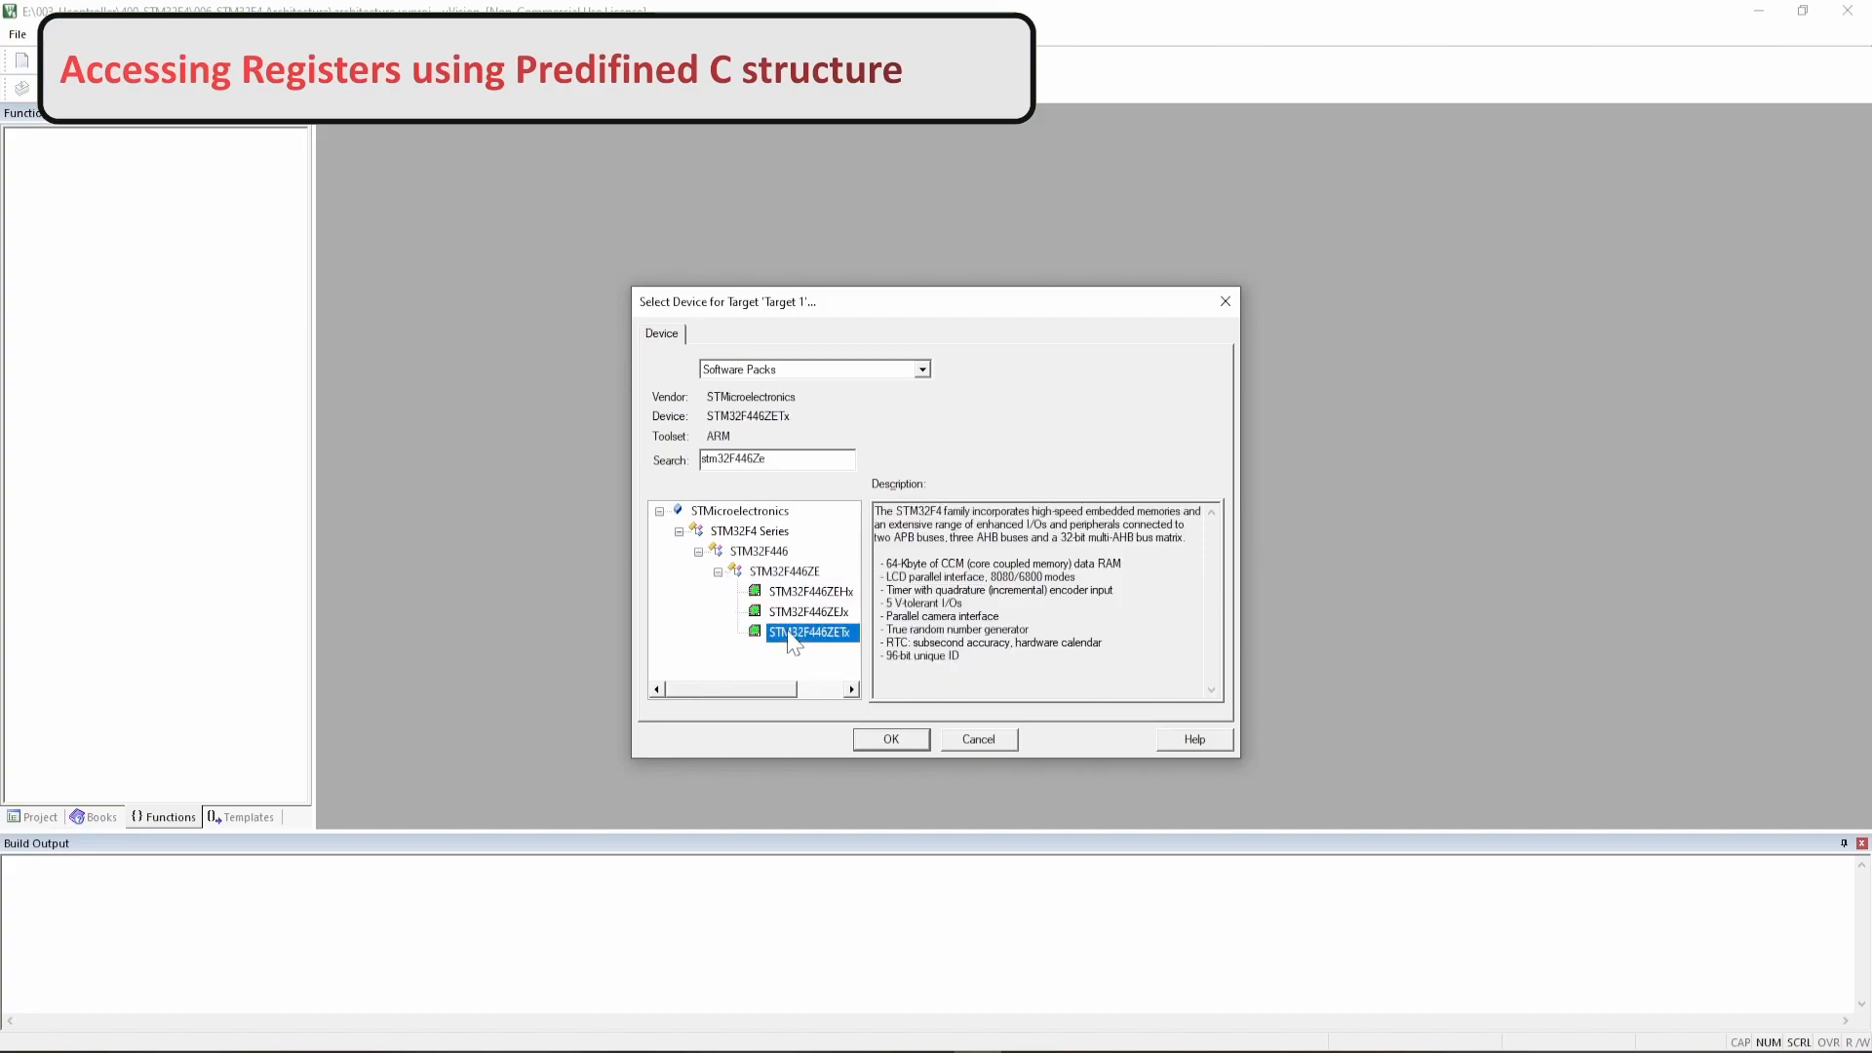
left_click(892, 739)
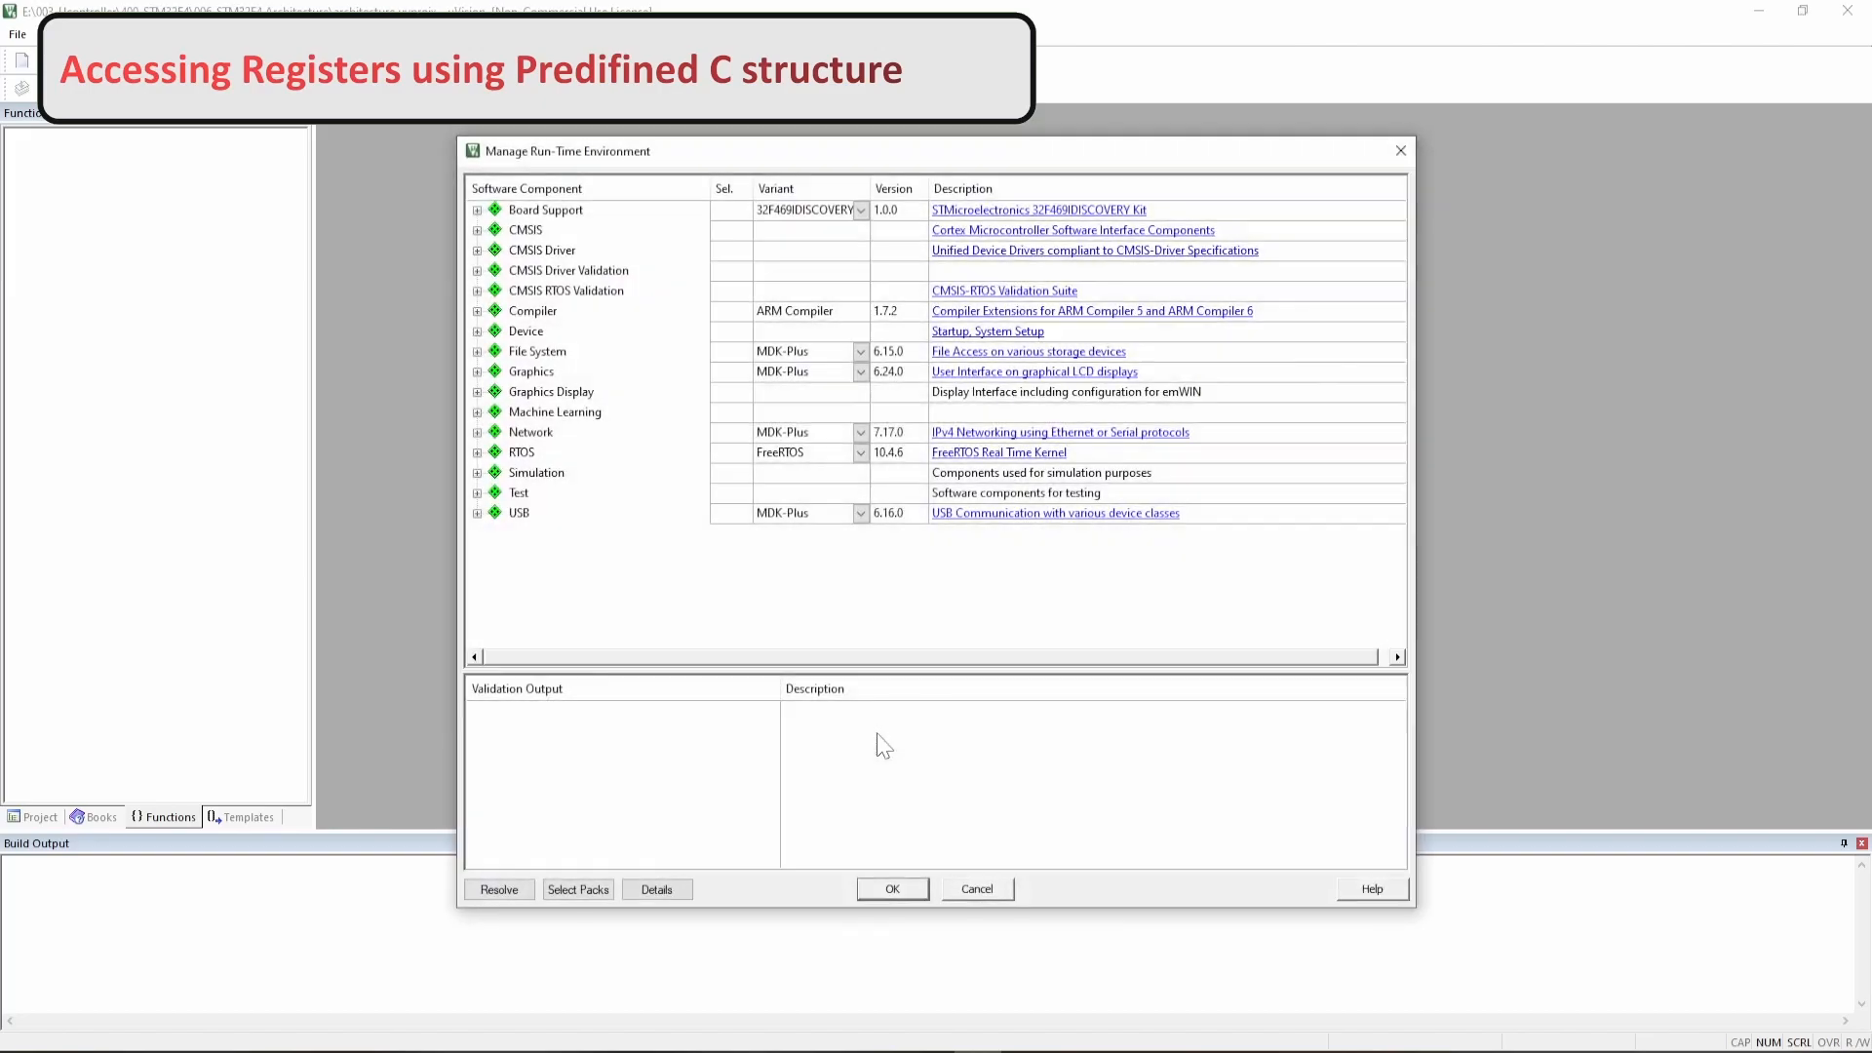
- Enable the CMSIS CORE and Device Startup run-time components
left_click(476, 231)
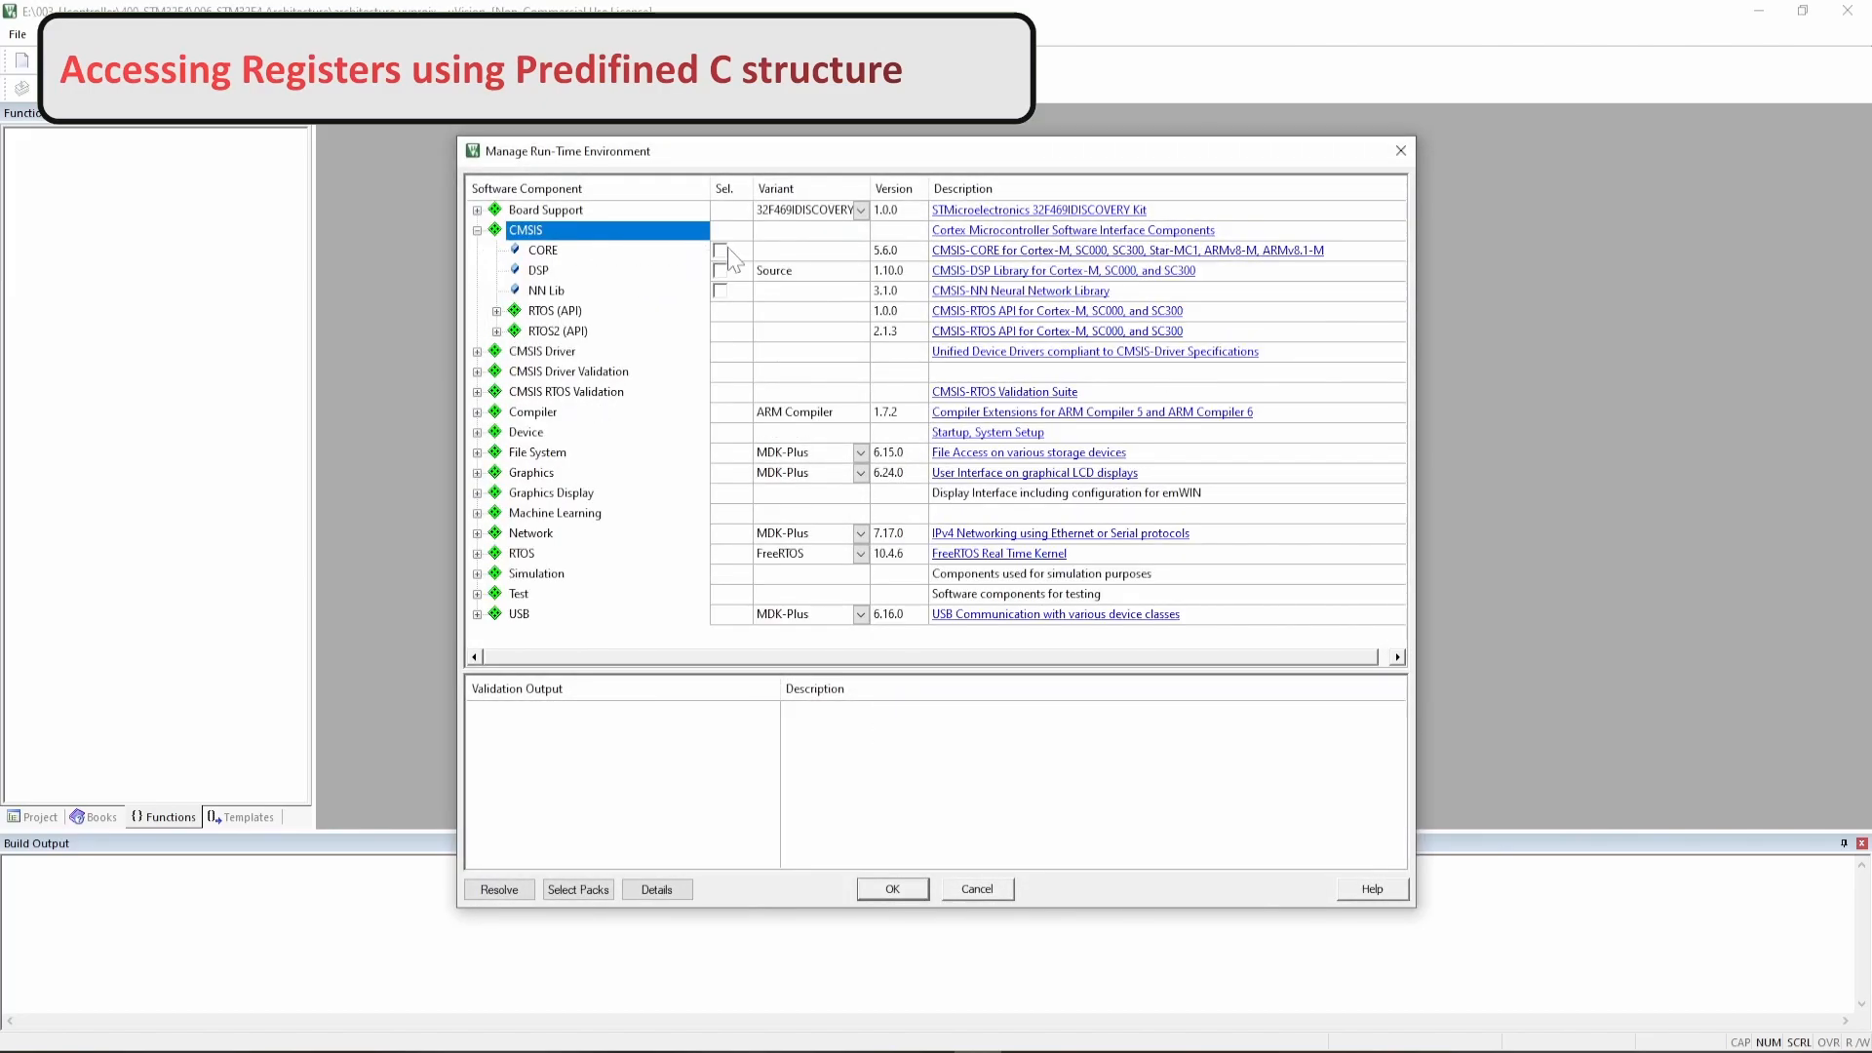
left_click(720, 249)
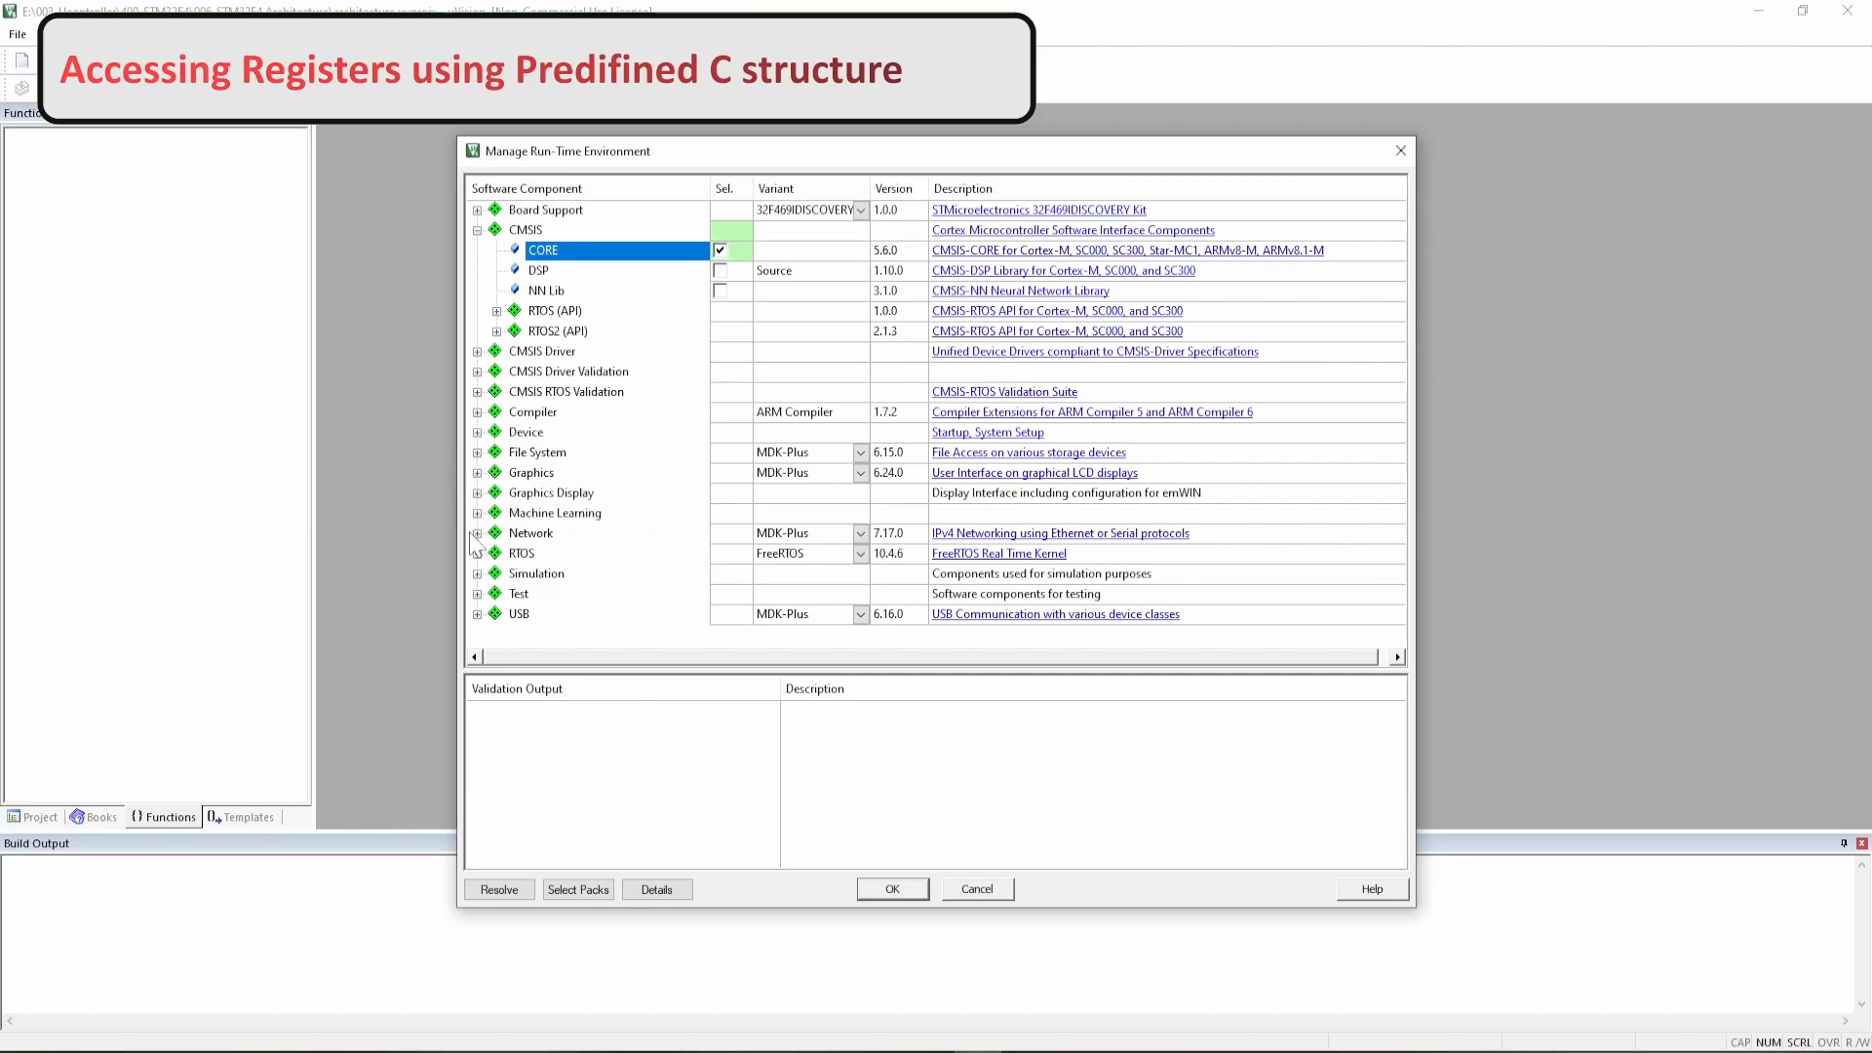
left_click(478, 431)
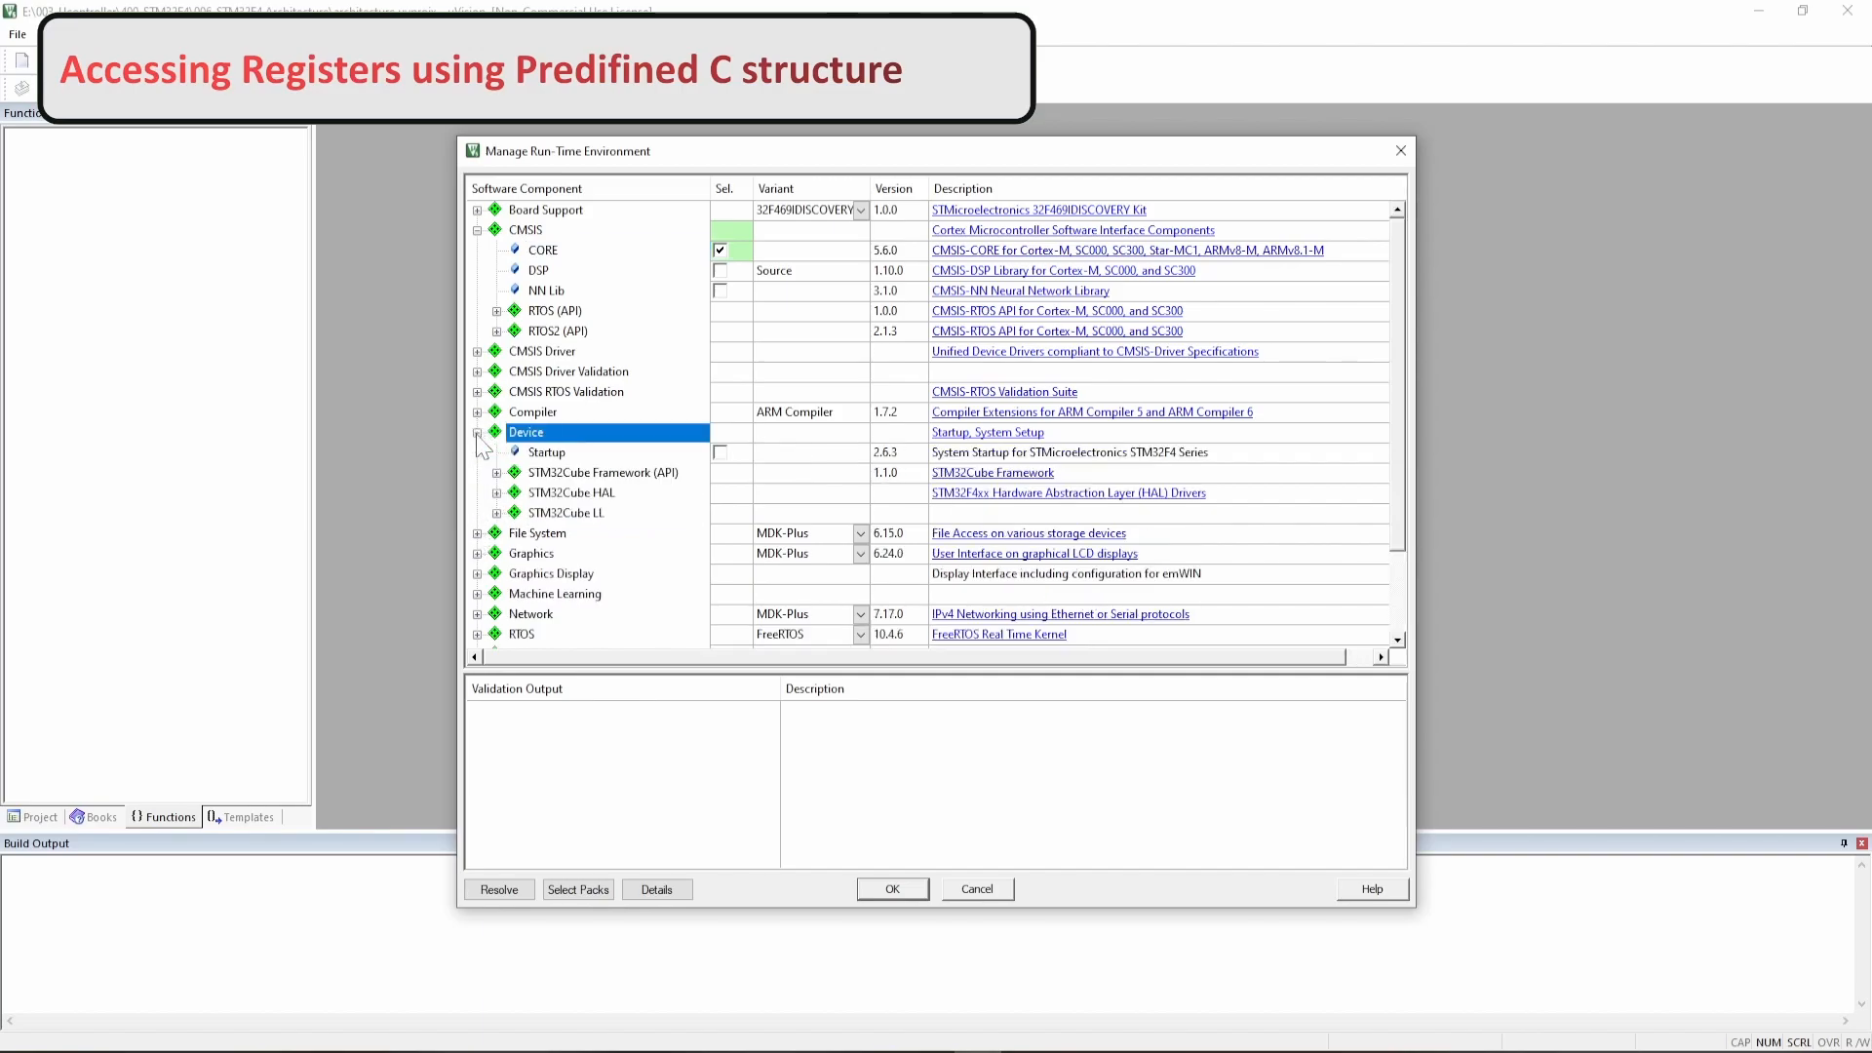
left_click(719, 452)
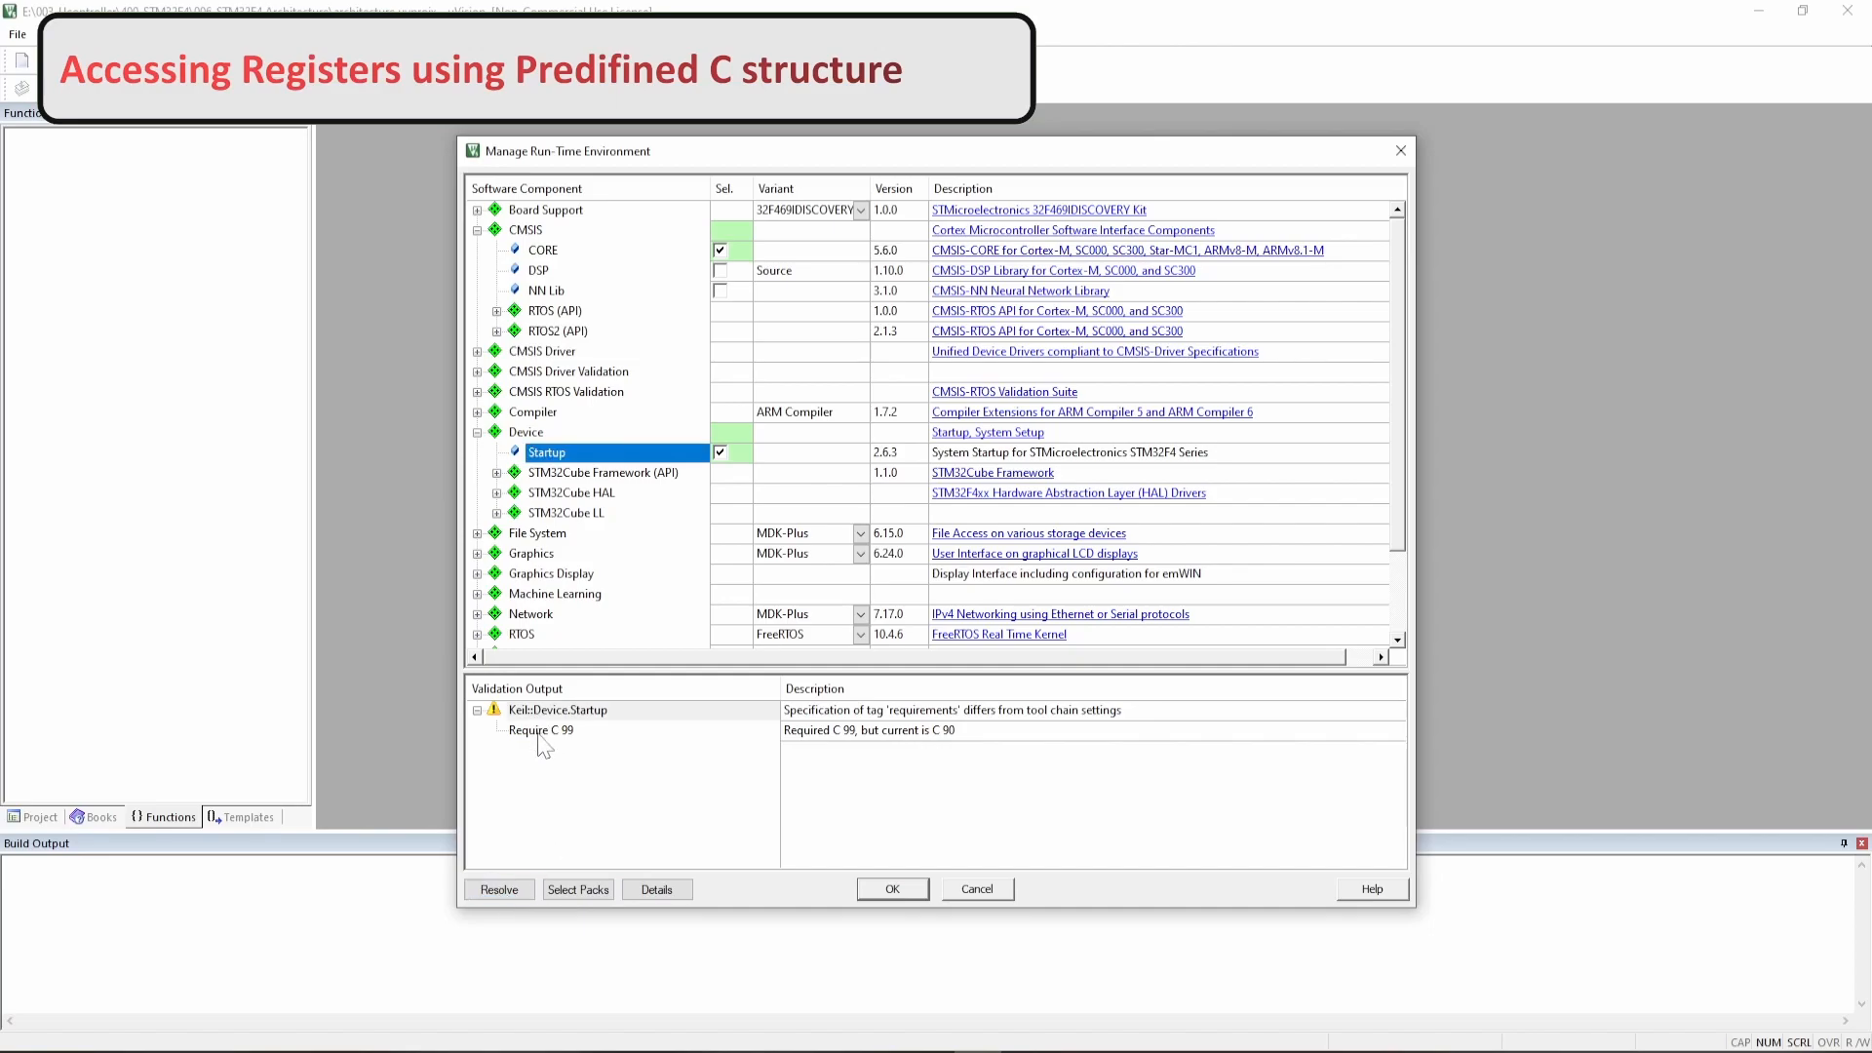
- Accept the run-time components and return to the project file tree
left_click(893, 890)
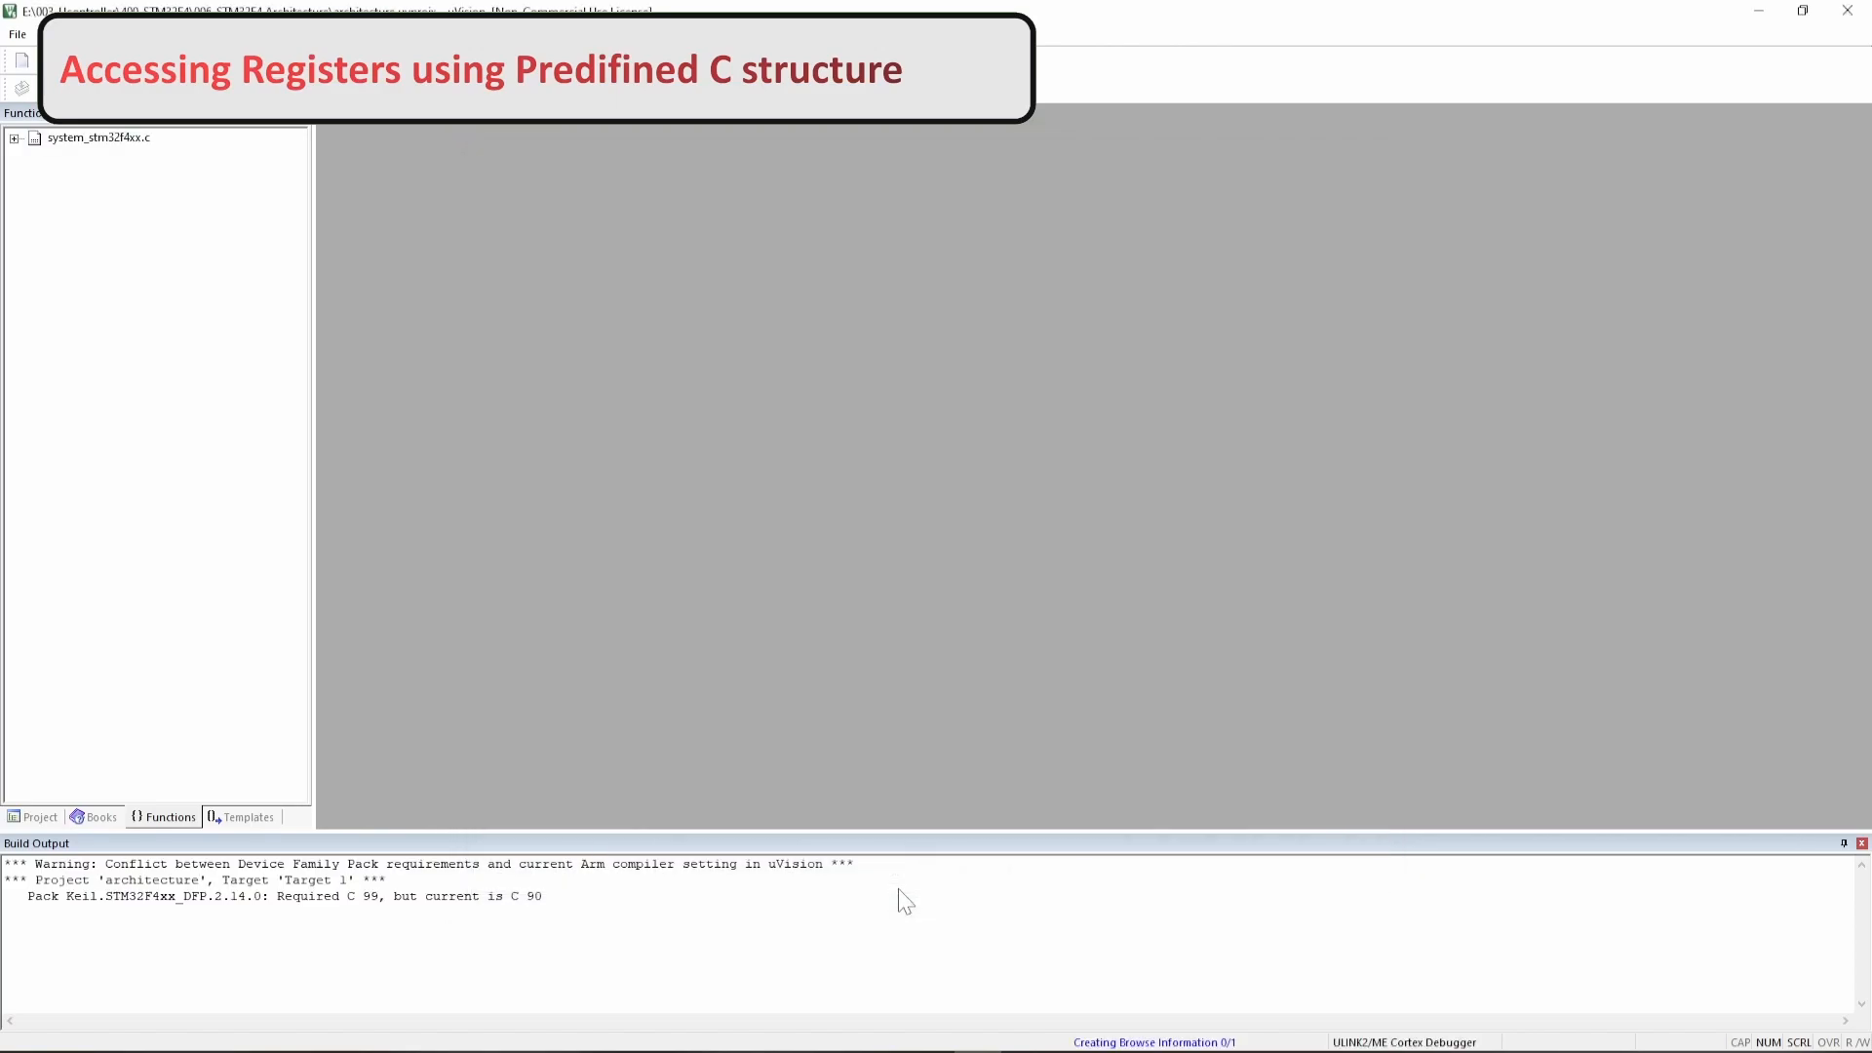
left_click(12, 148)
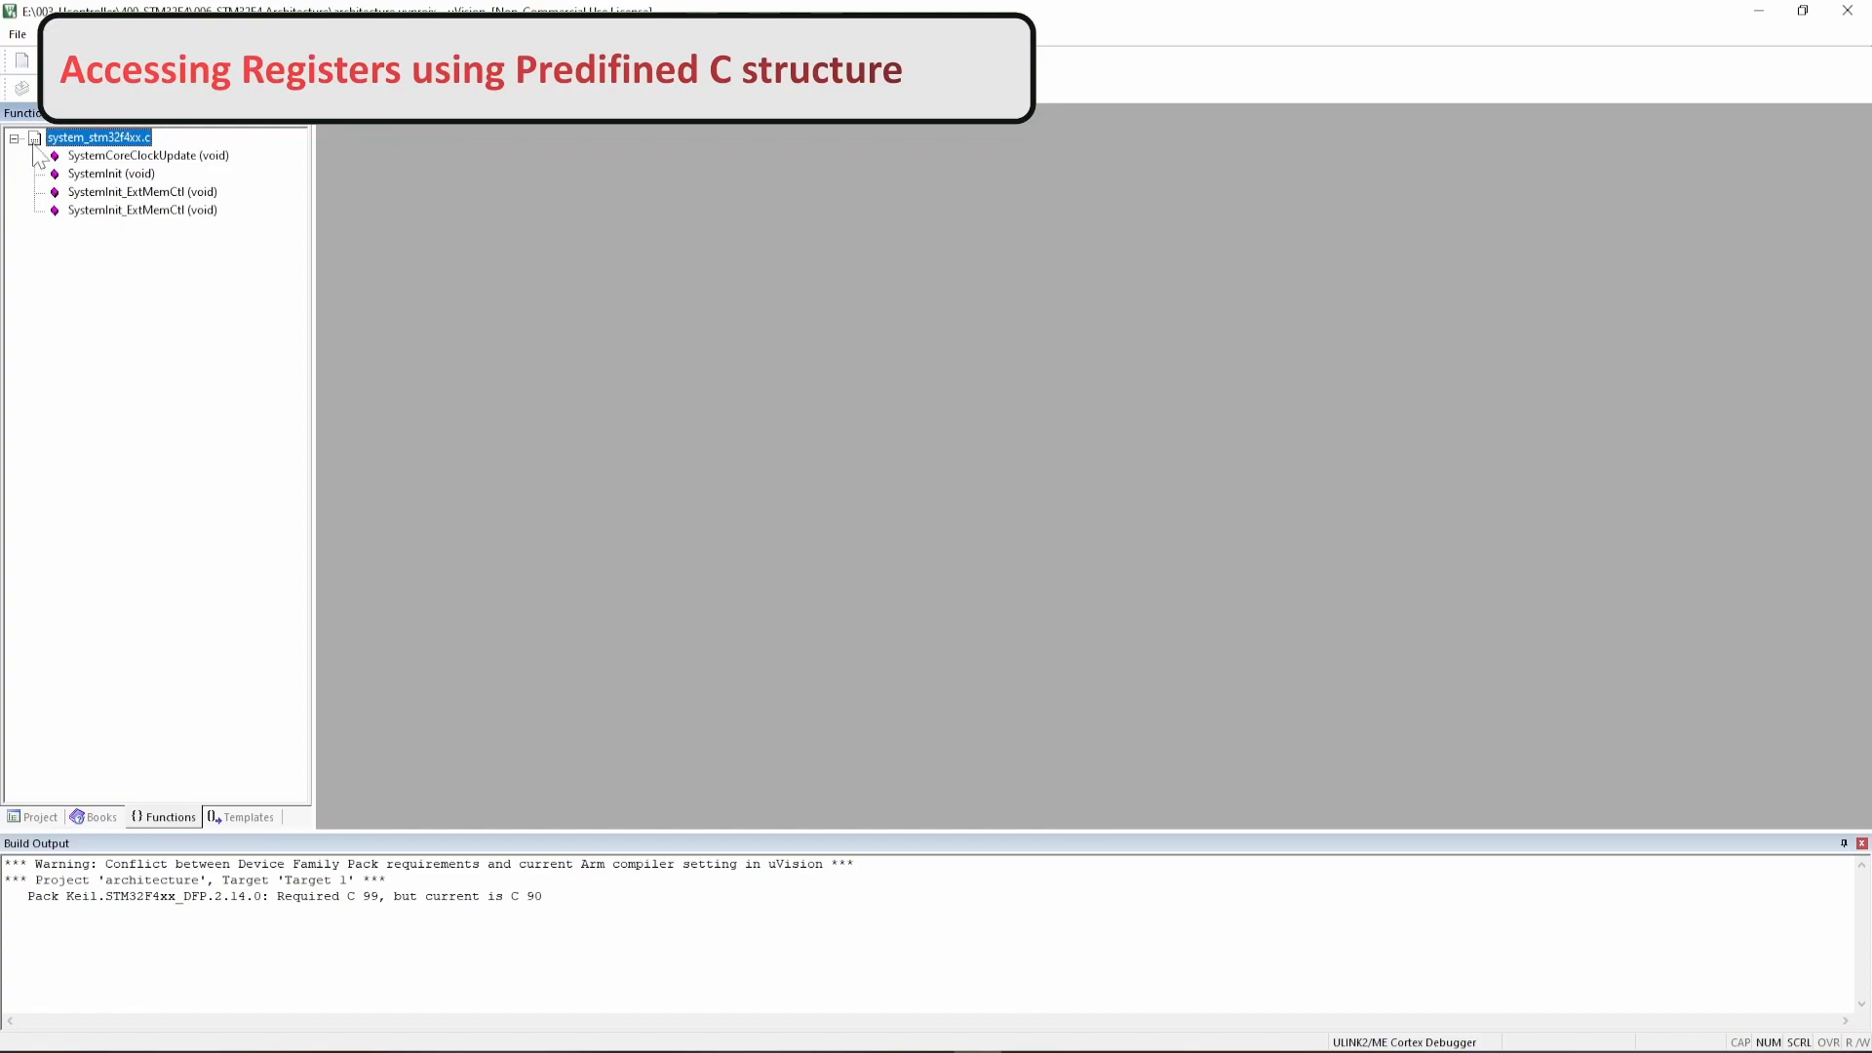
left_click(33, 817)
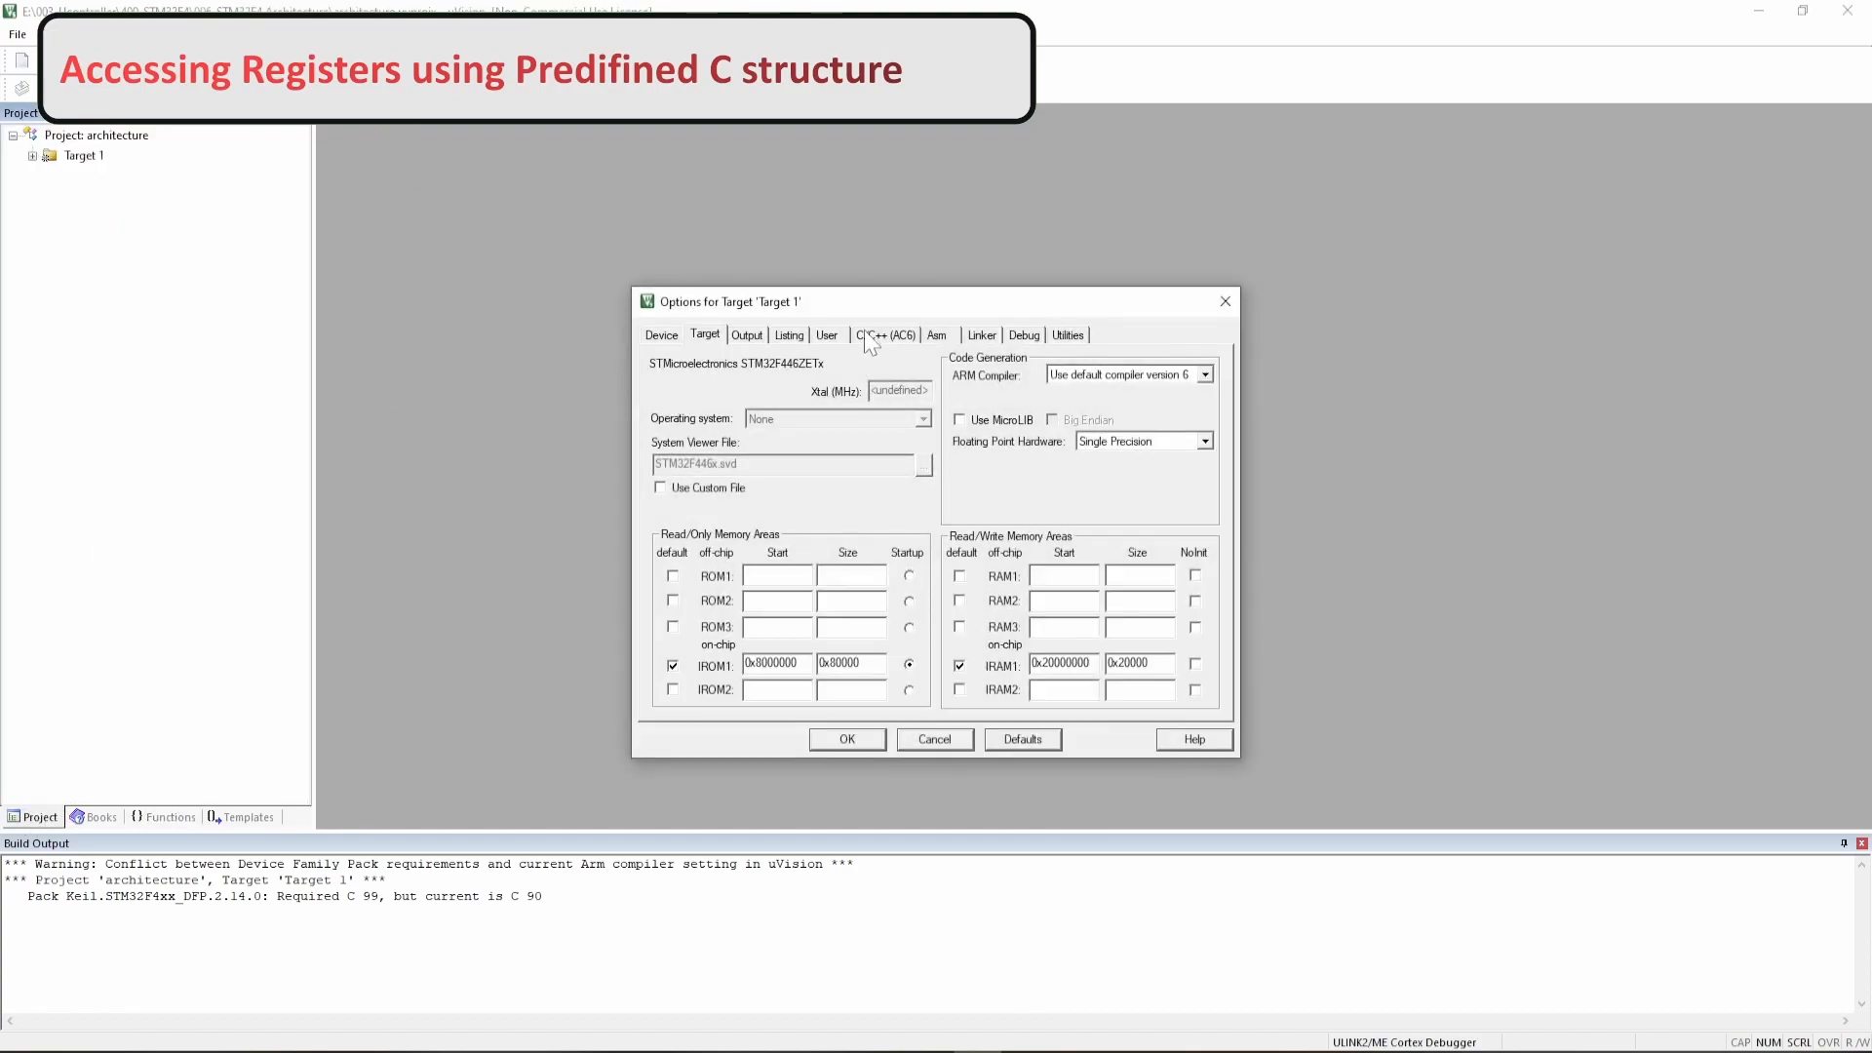
- In Target 1 options keep ARM Compiler version 6 and set the C language standard to c99
left_click(1201, 375)
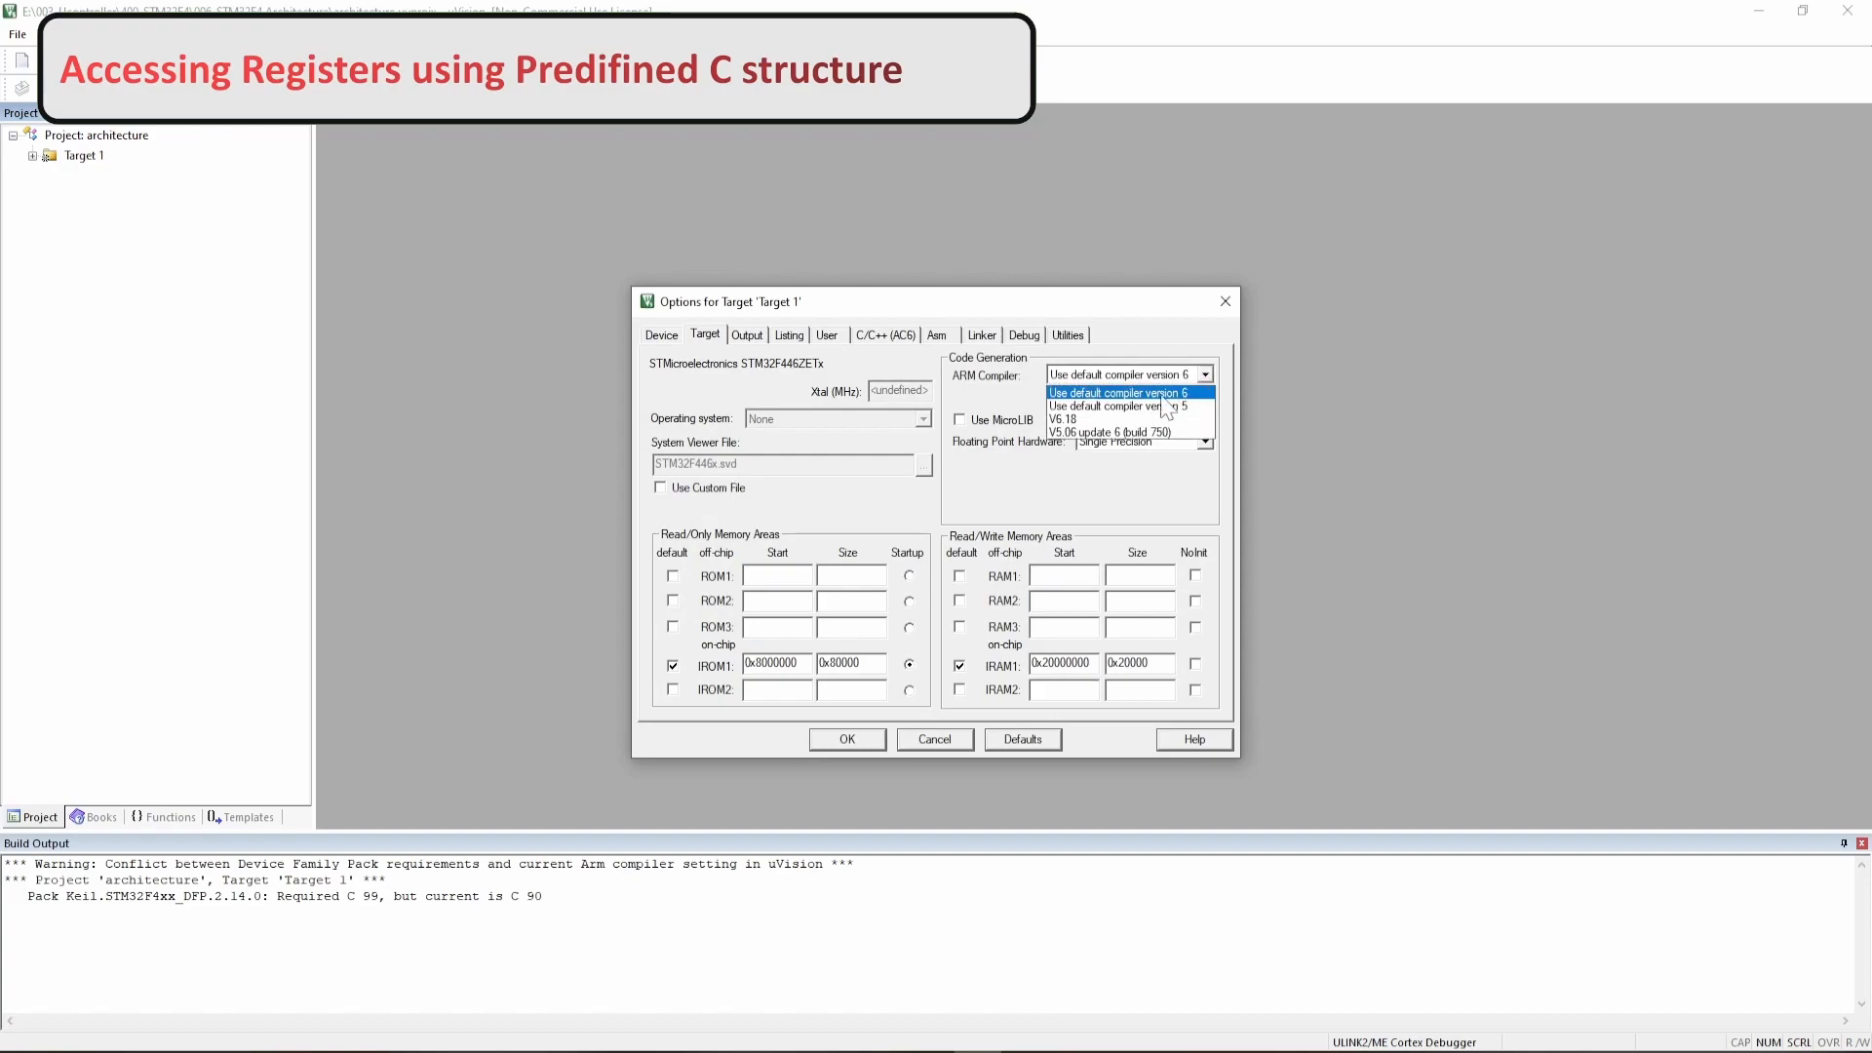
left_click(1119, 406)
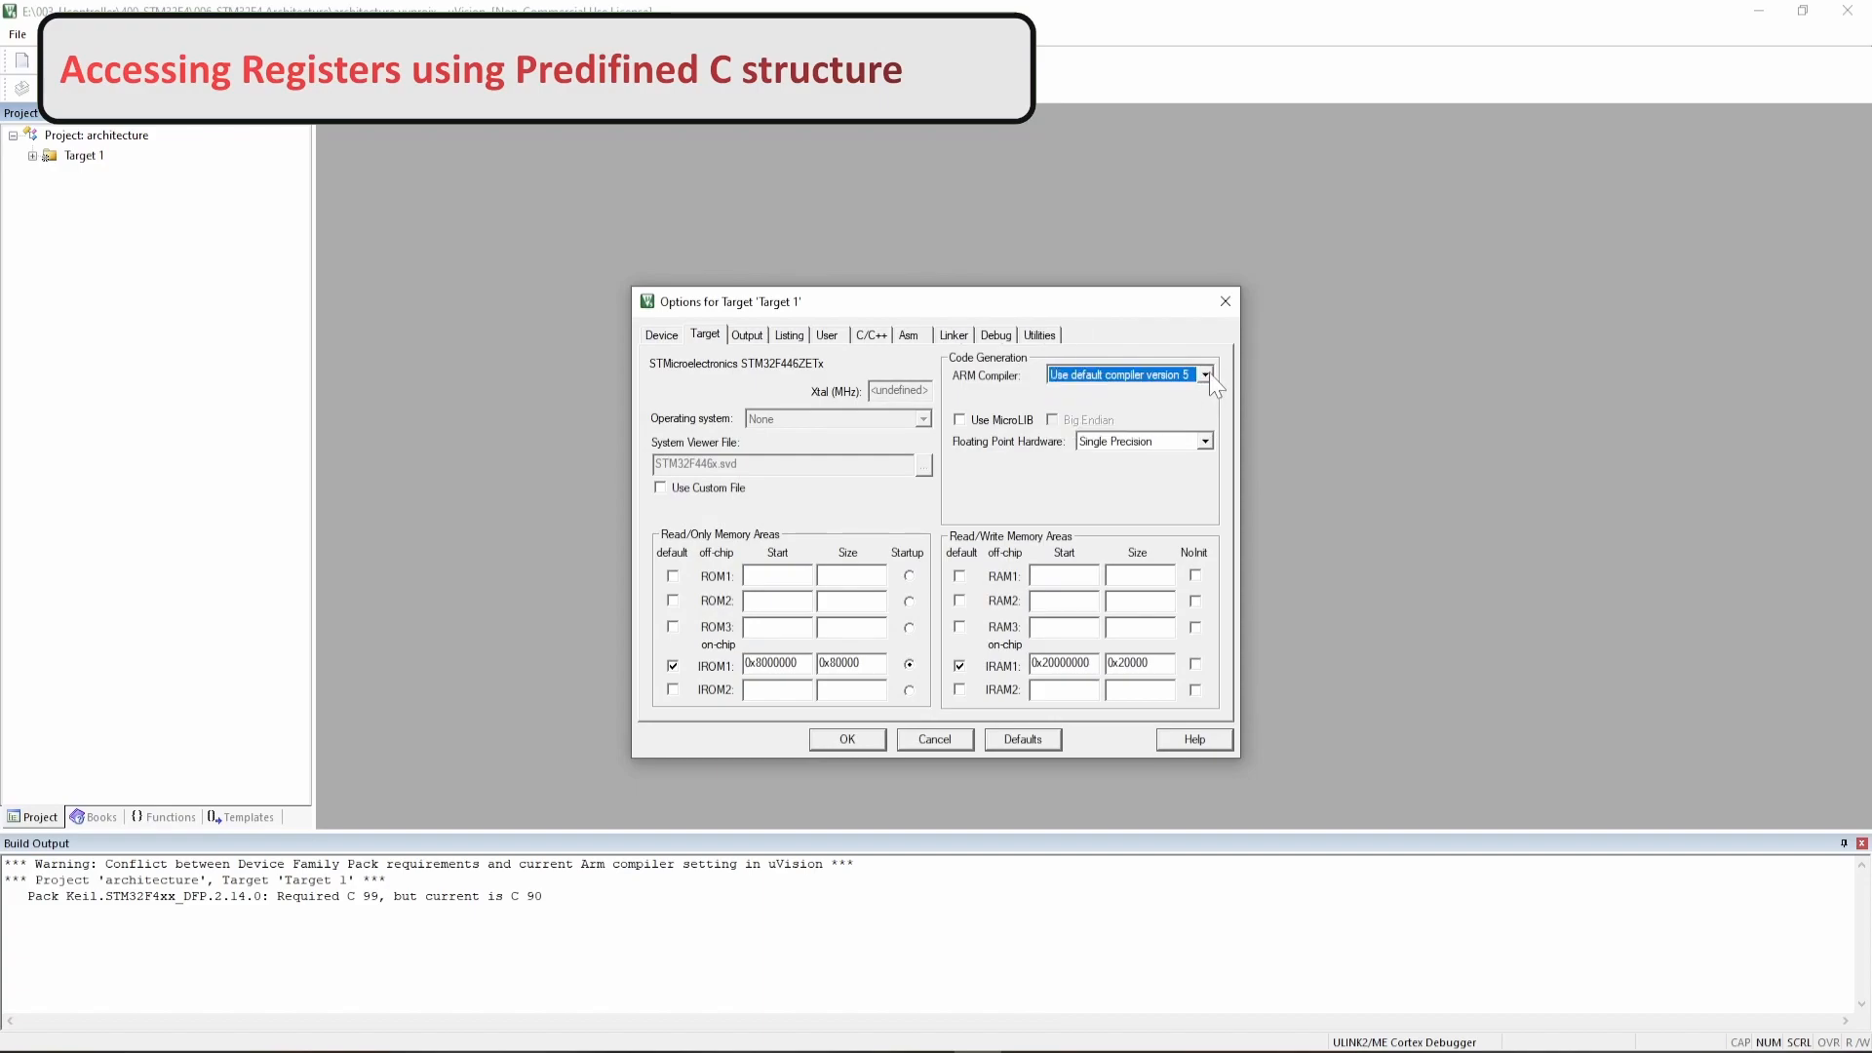
left_click(1205, 374)
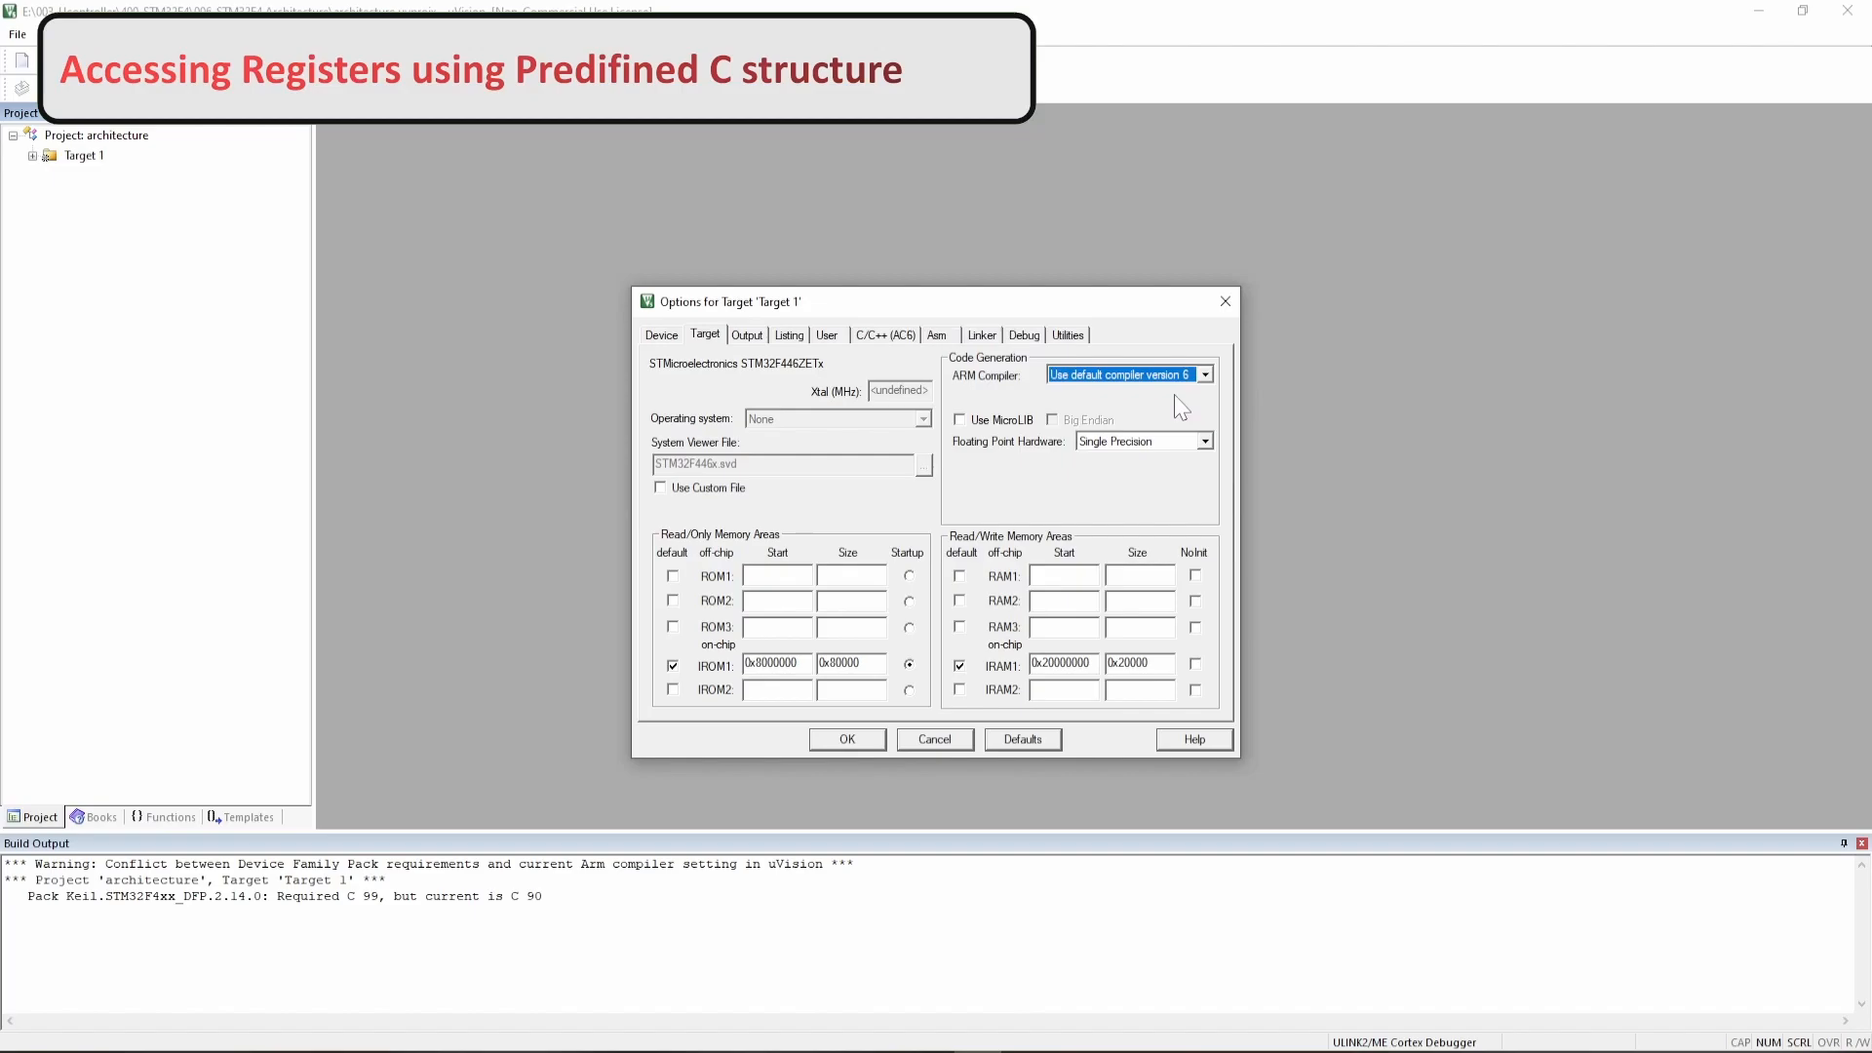
left_click(886, 336)
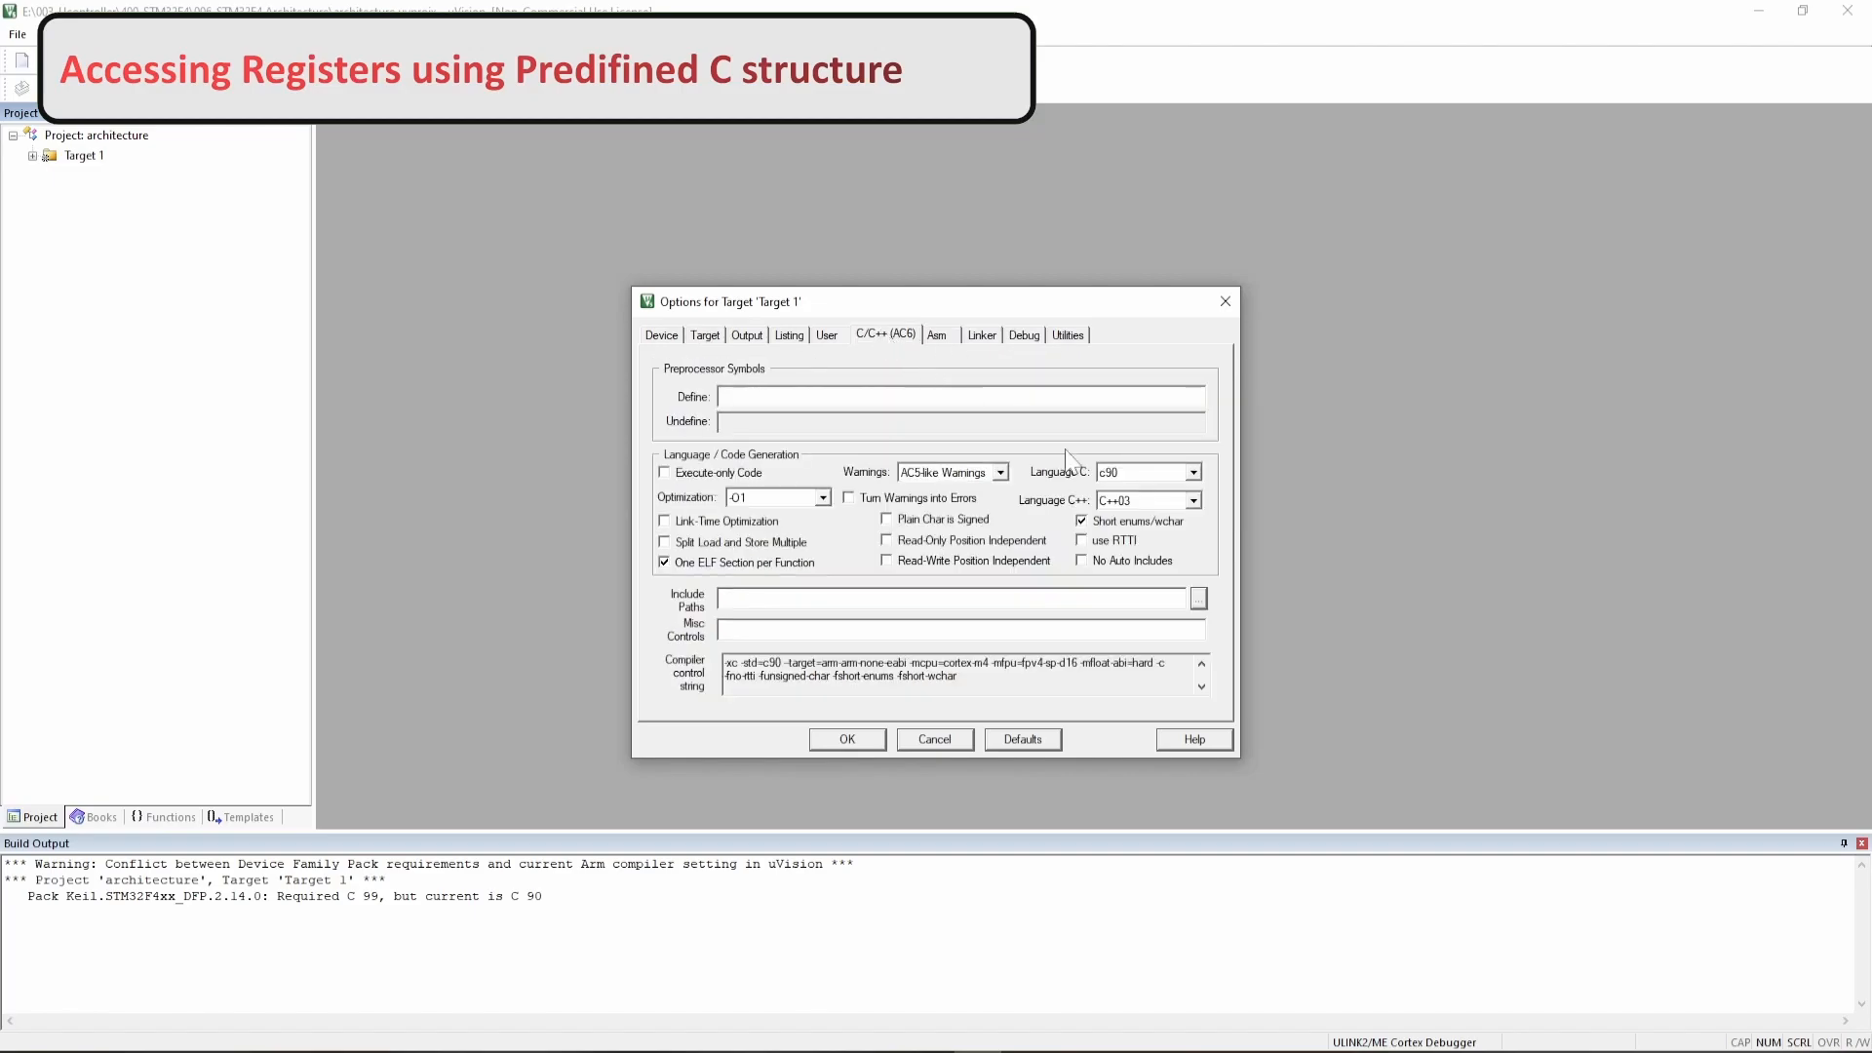
left_click(1194, 472)
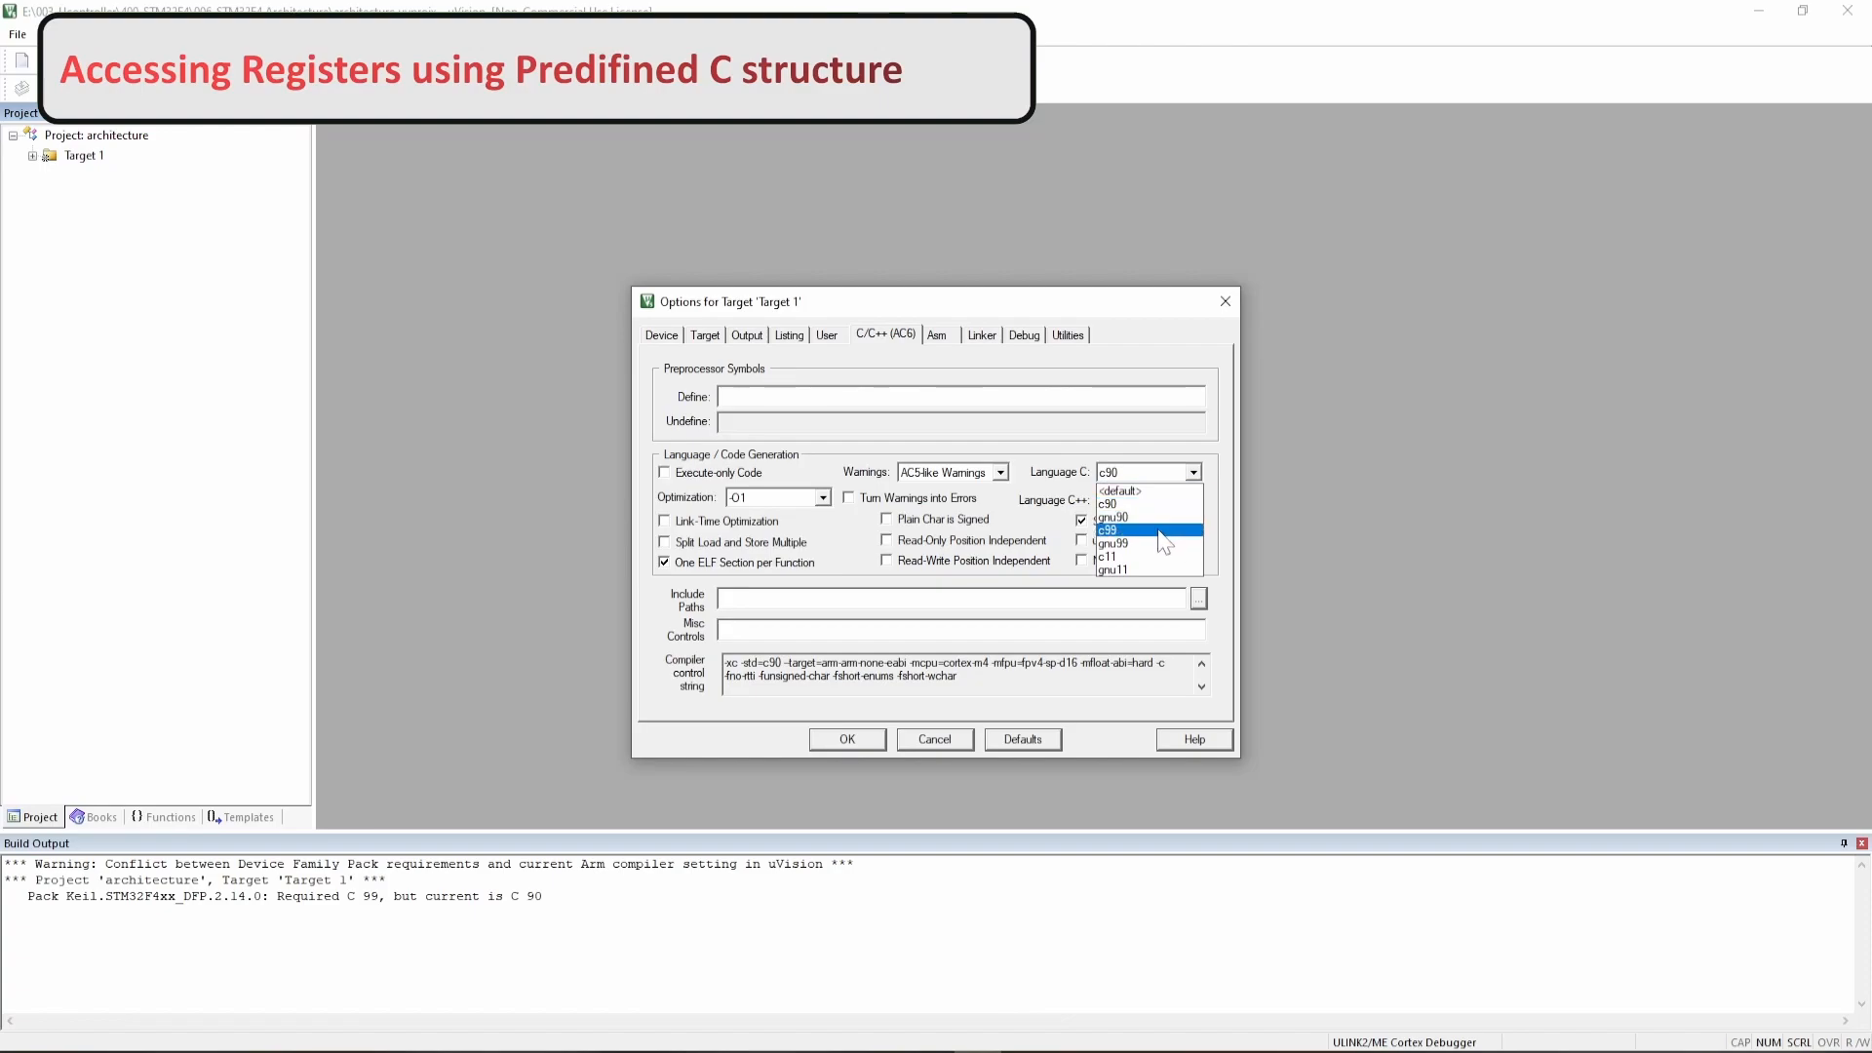
left_click(1142, 503)
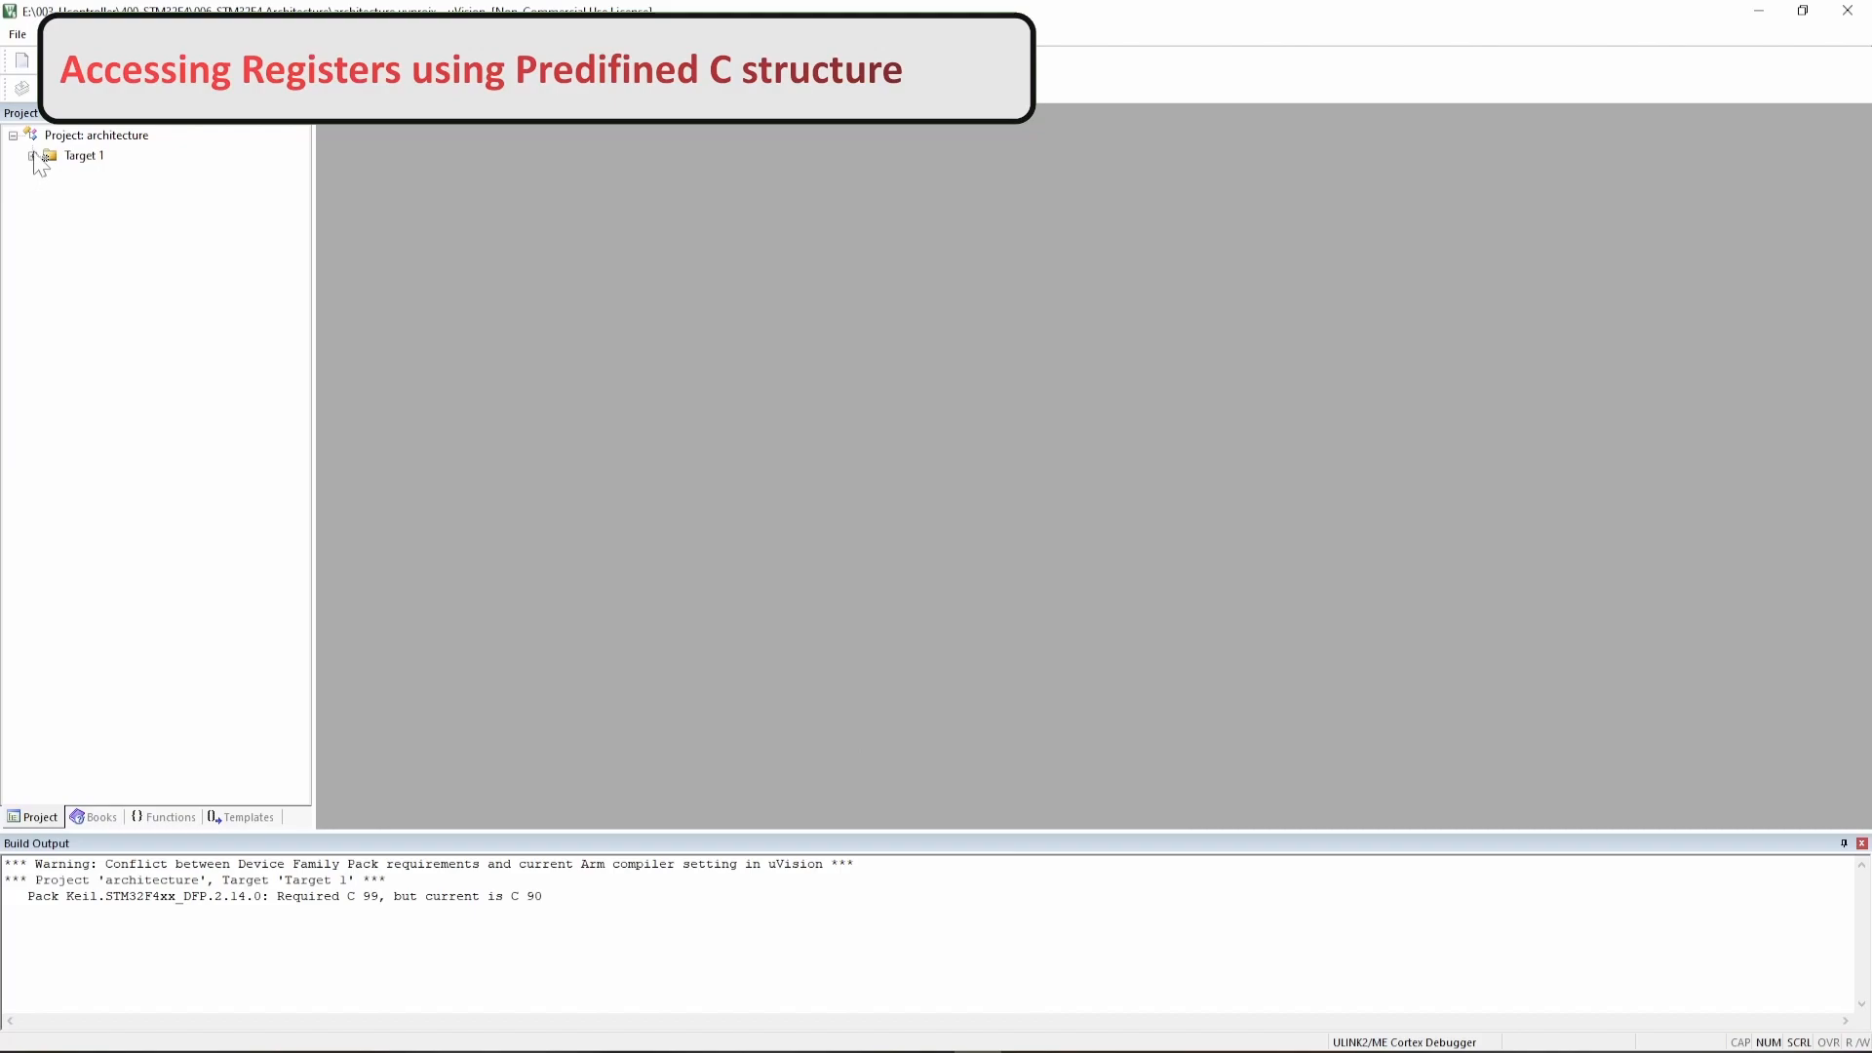
- Rename the project target from Target 1 to STM32F446ZE
left_click(35, 156)
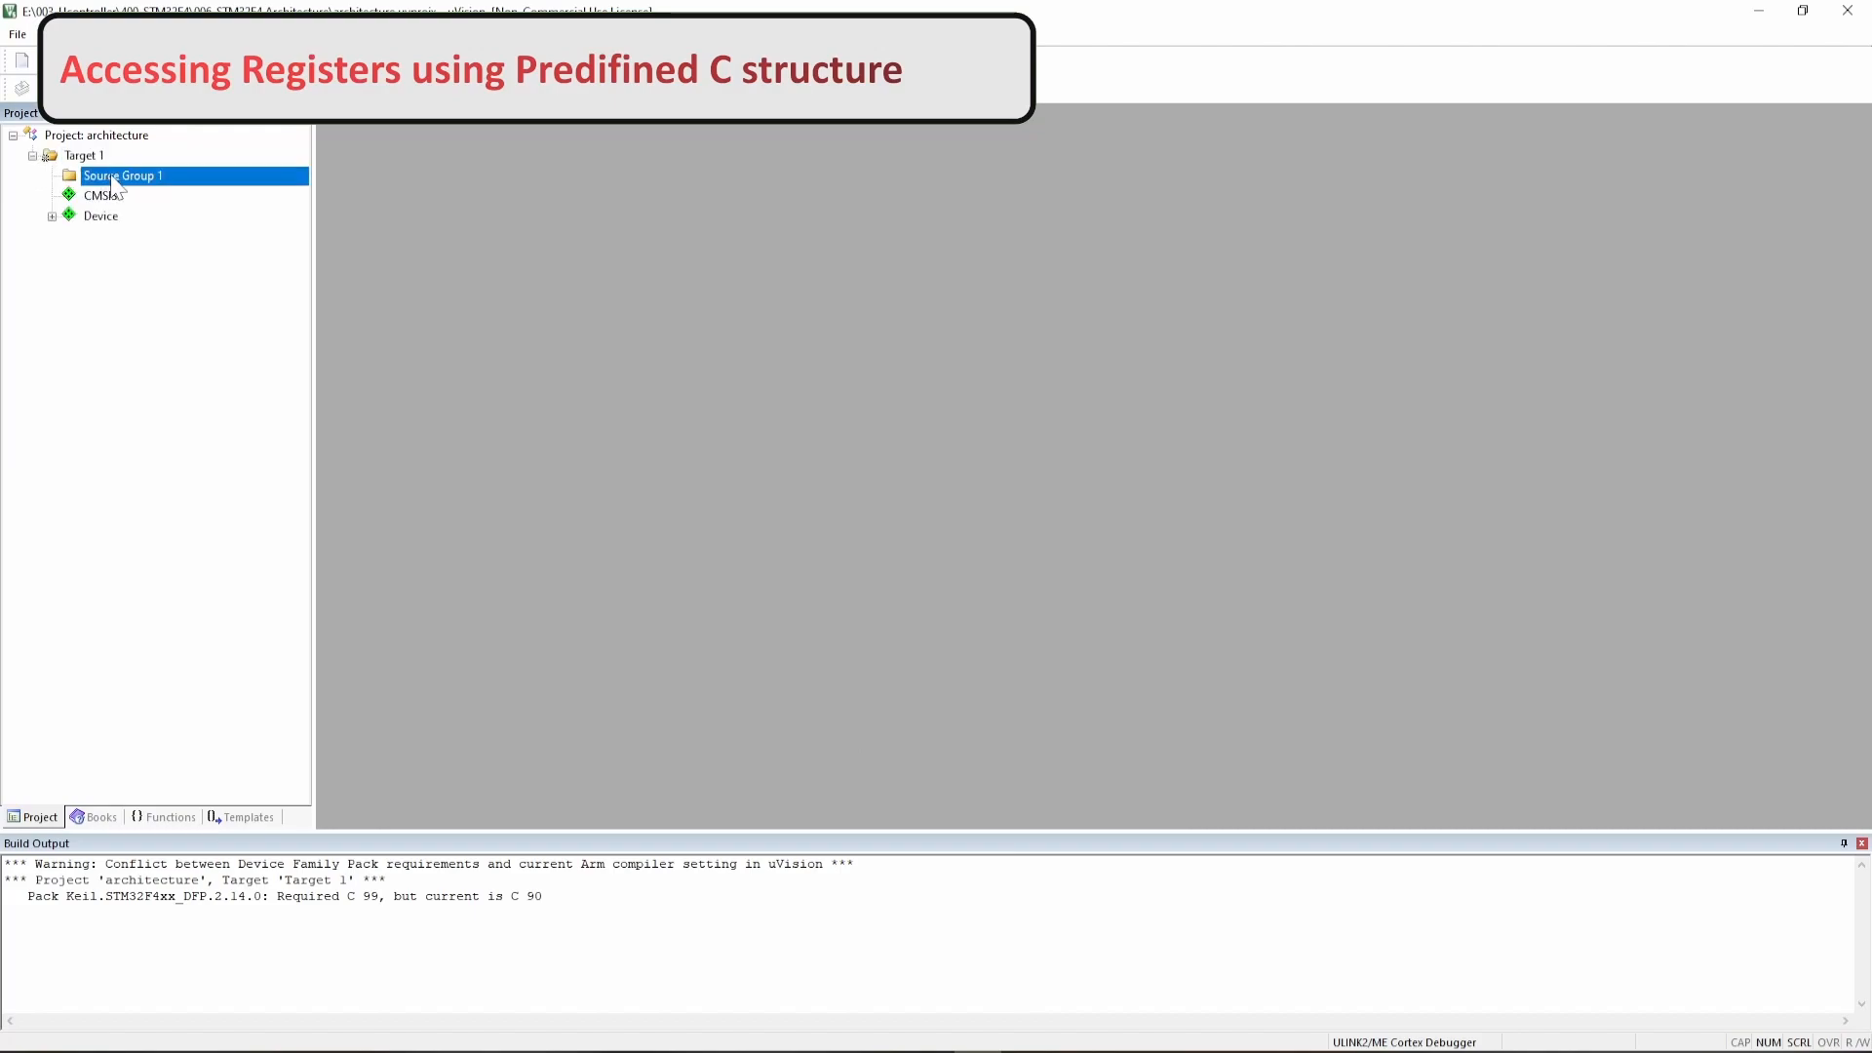
left_click(72, 156)
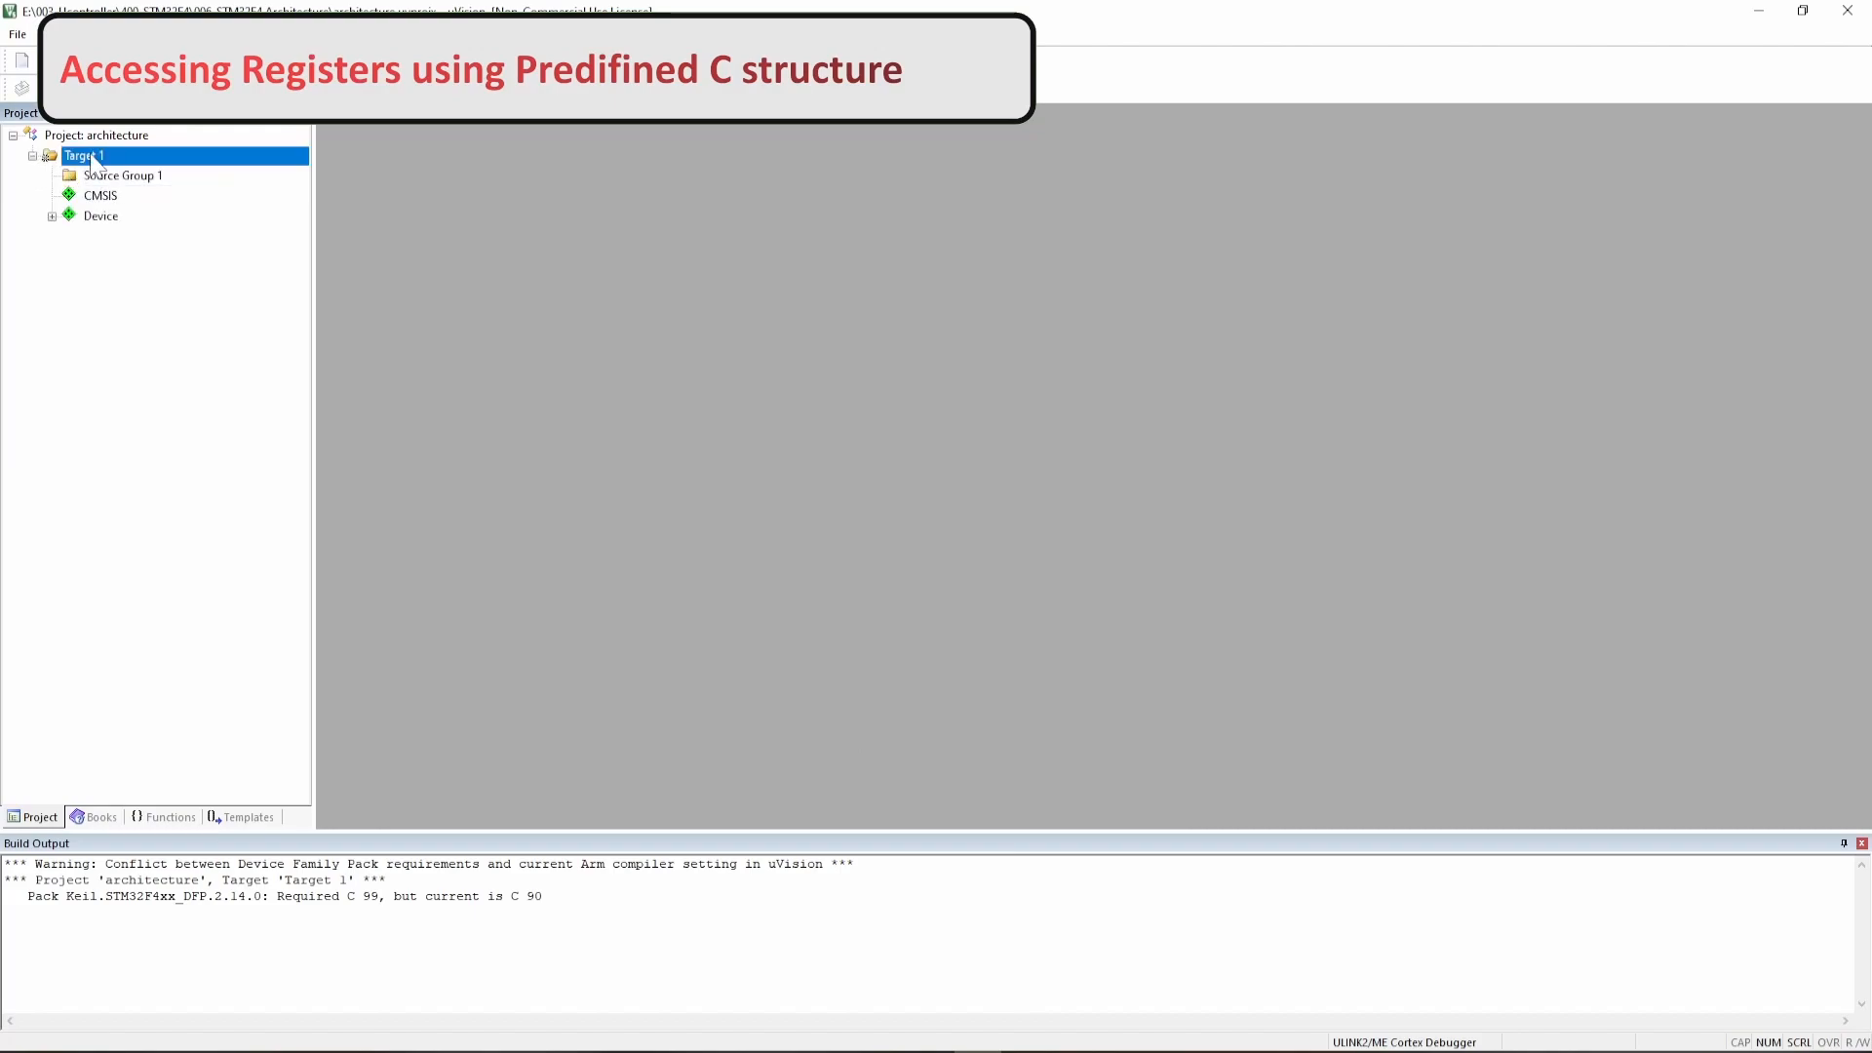
double_click(82, 156)
type("S")
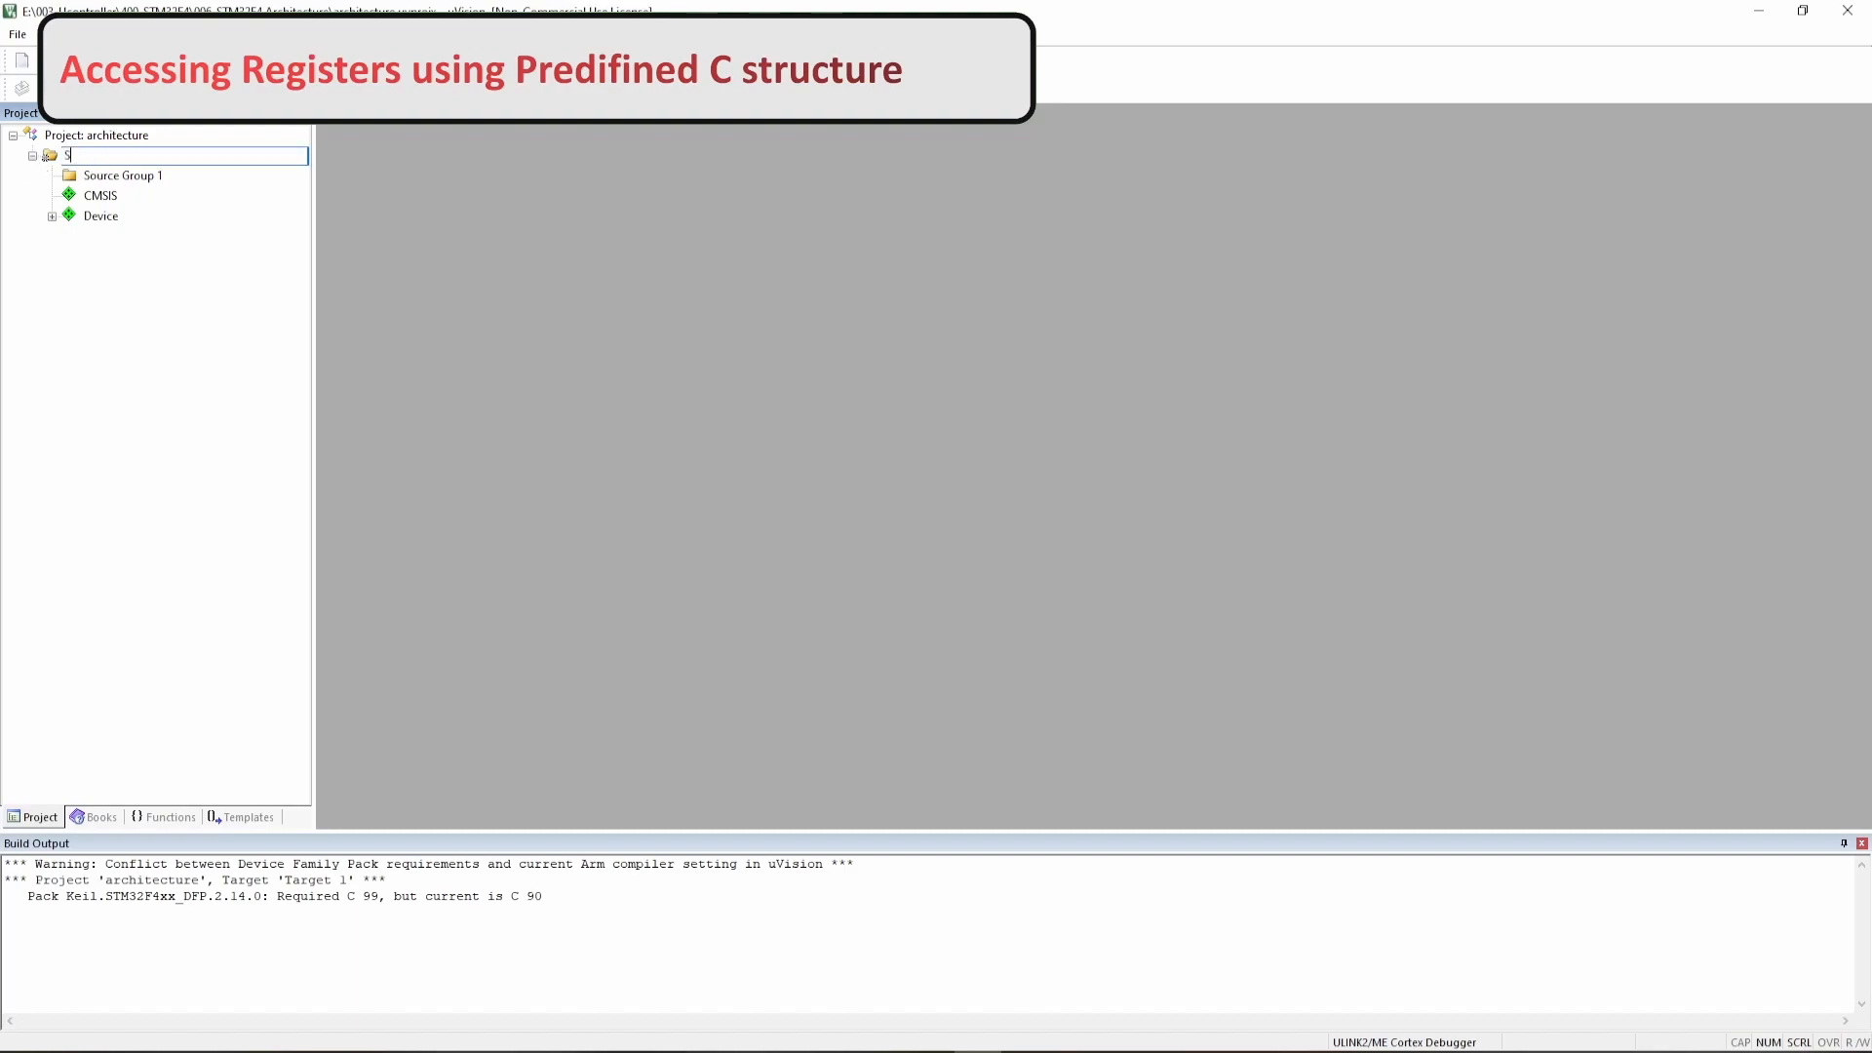
type("TM32")
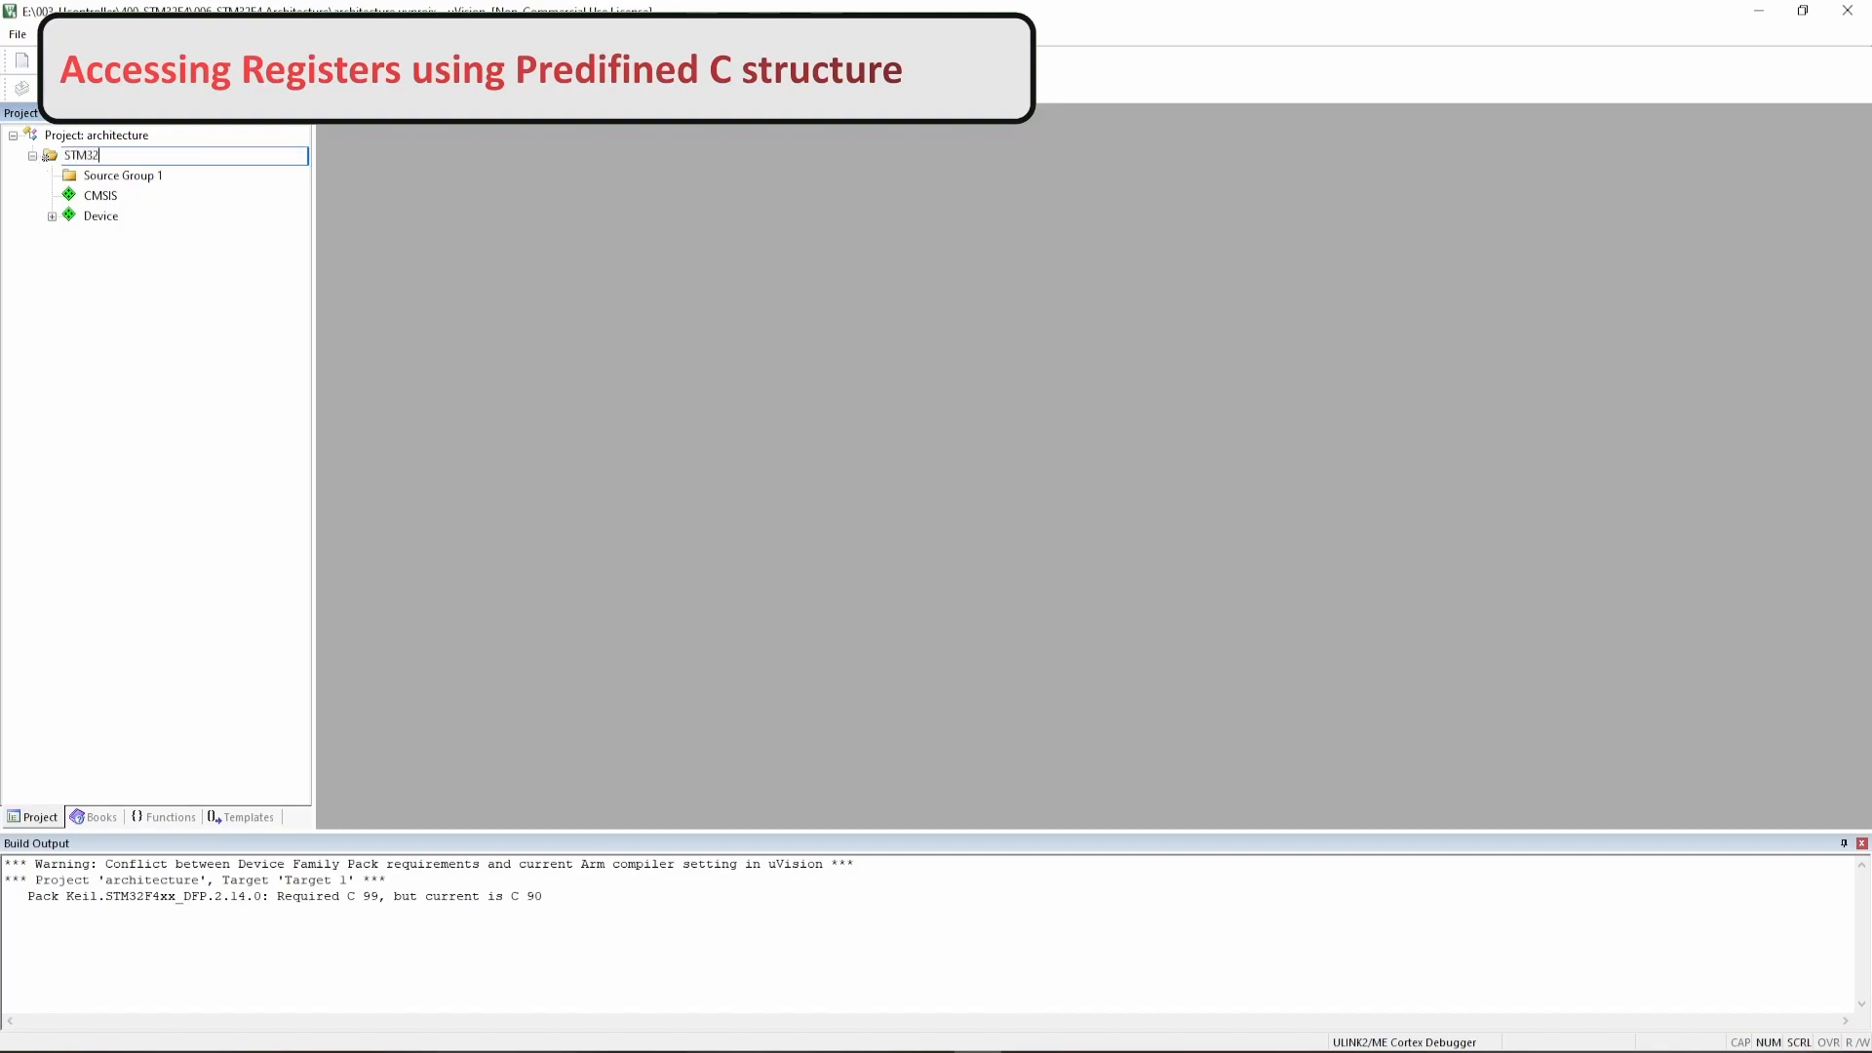
type("F")
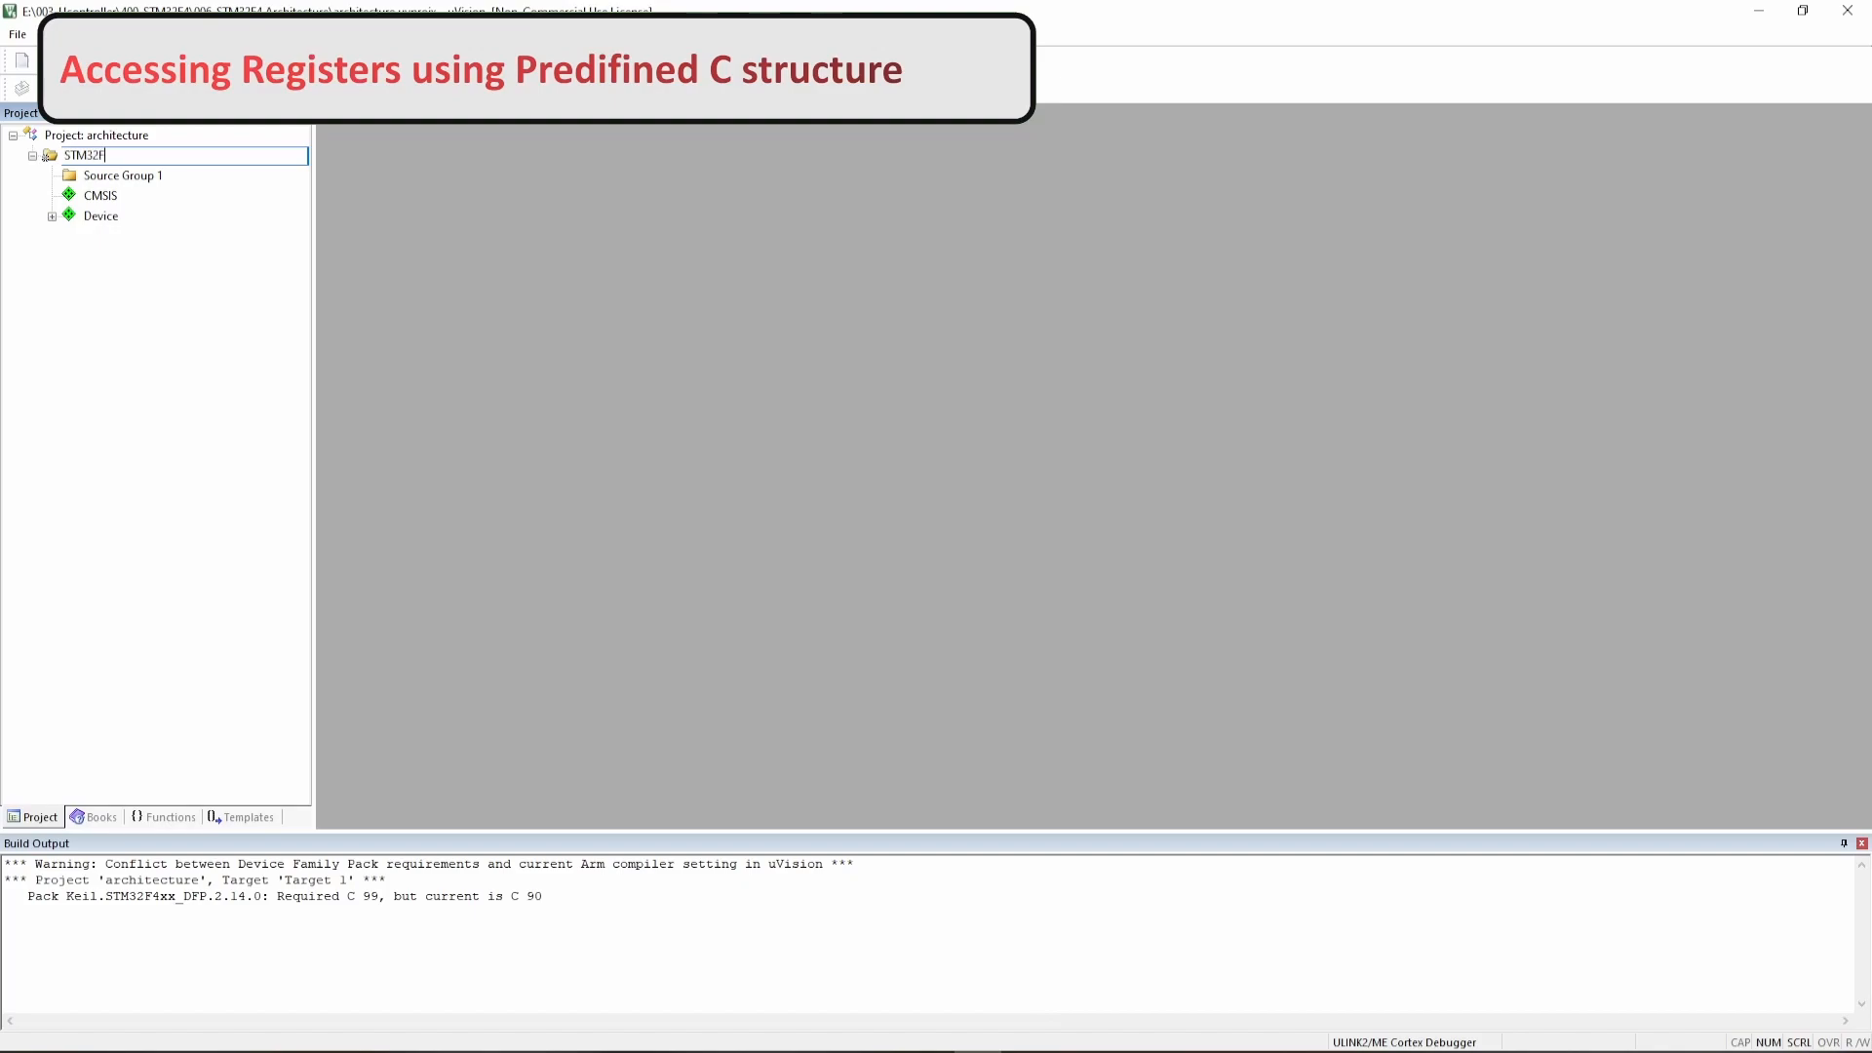
type("446ZE")
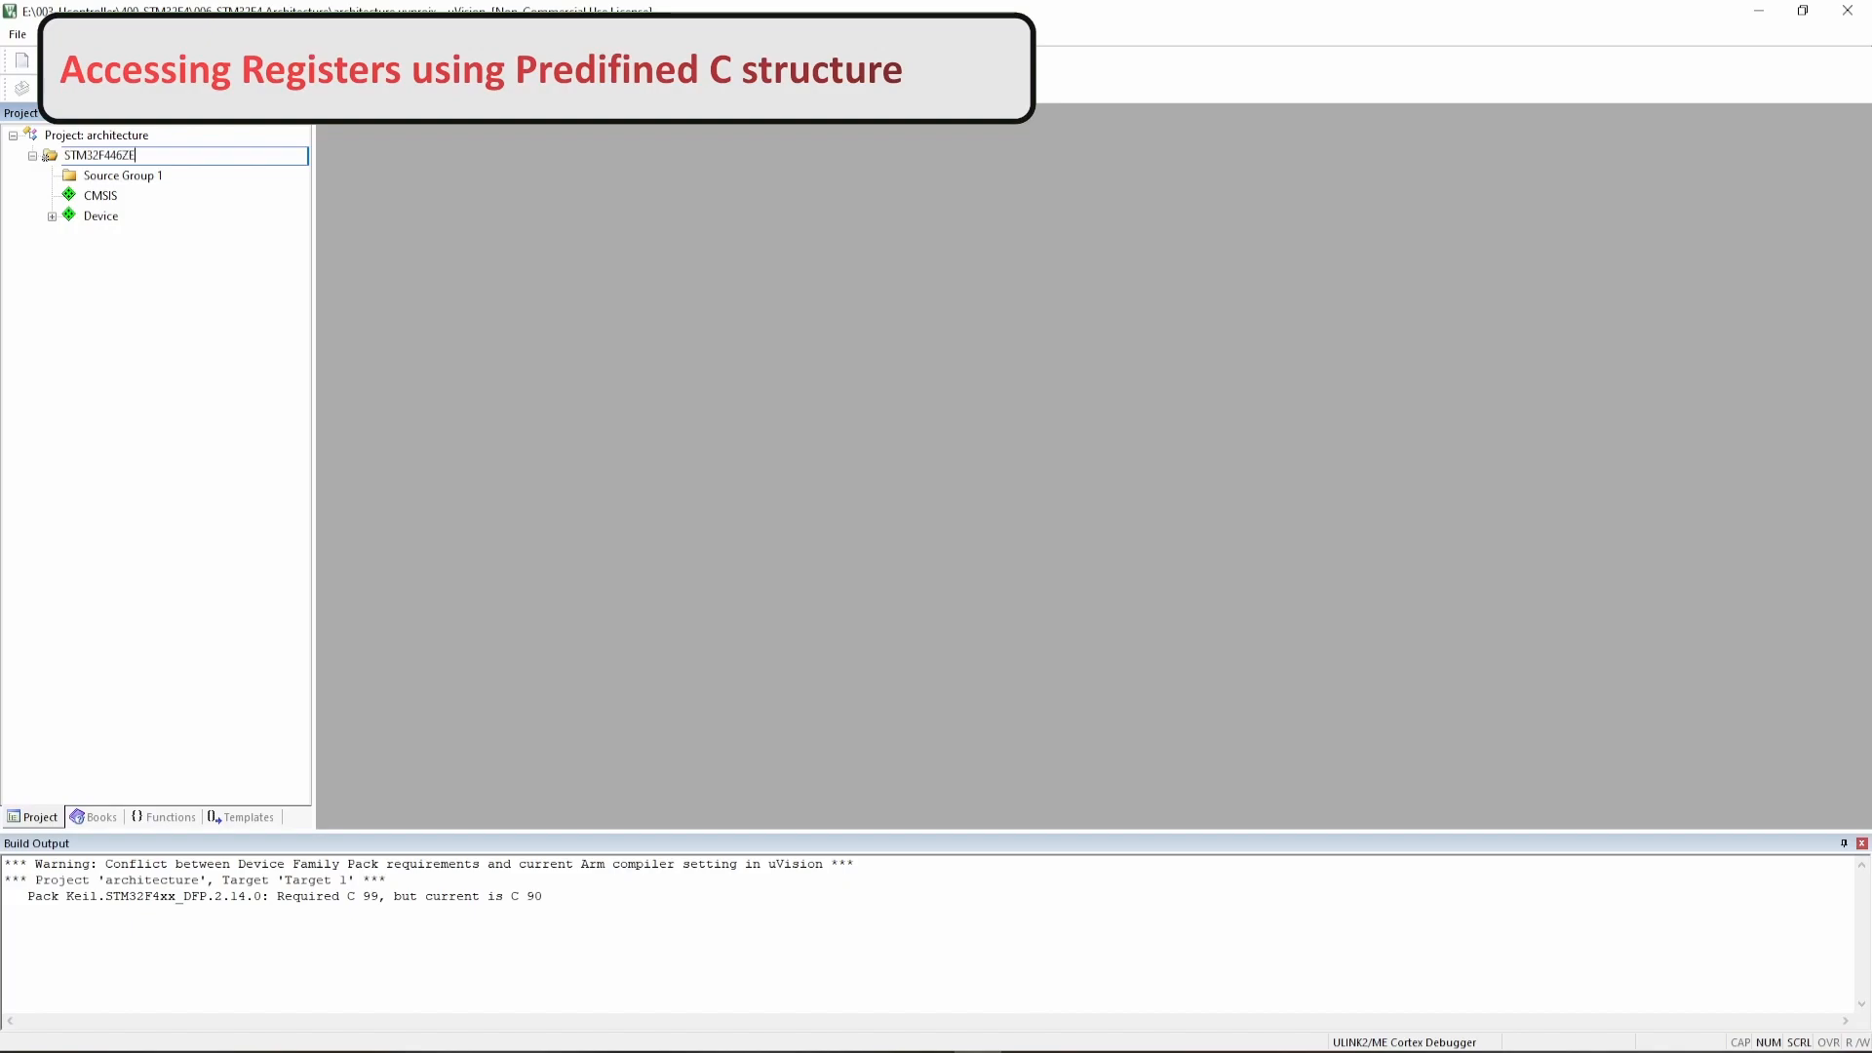
- Rename Source Group 1 to App and select the App group
left_click(123, 175)
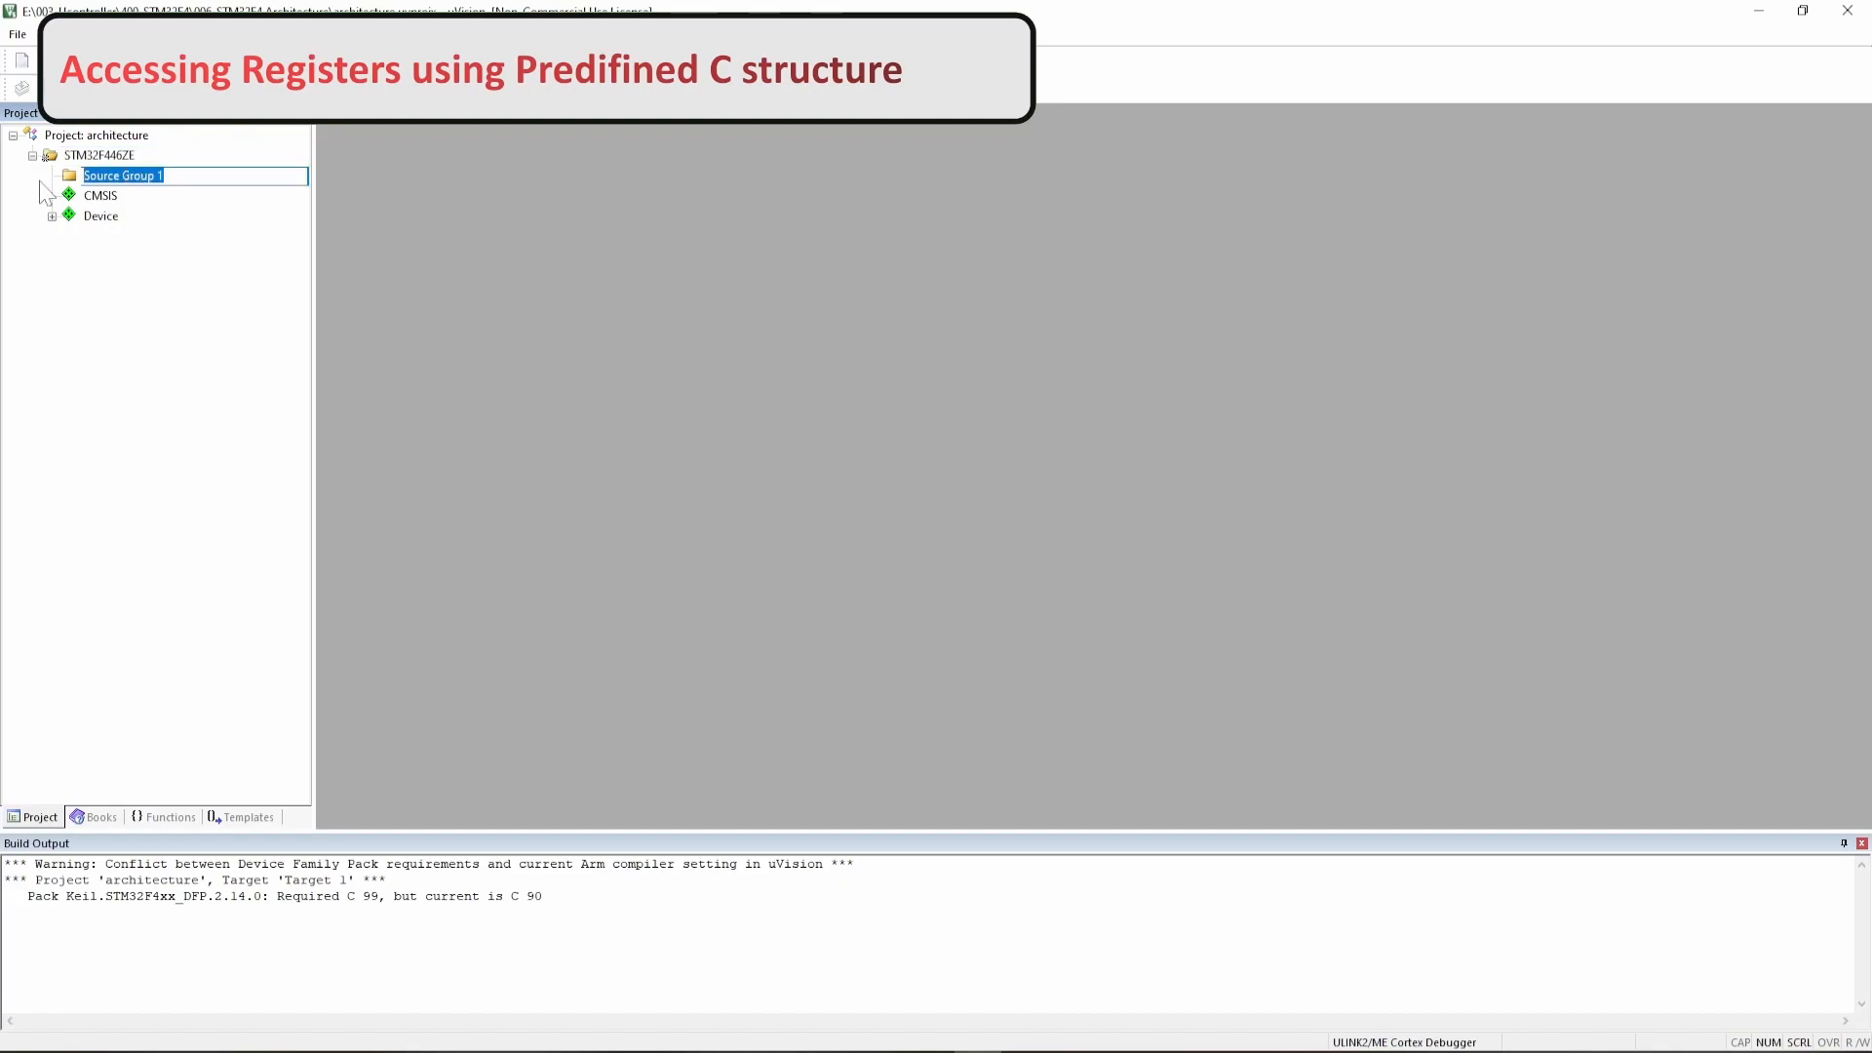
type("App")
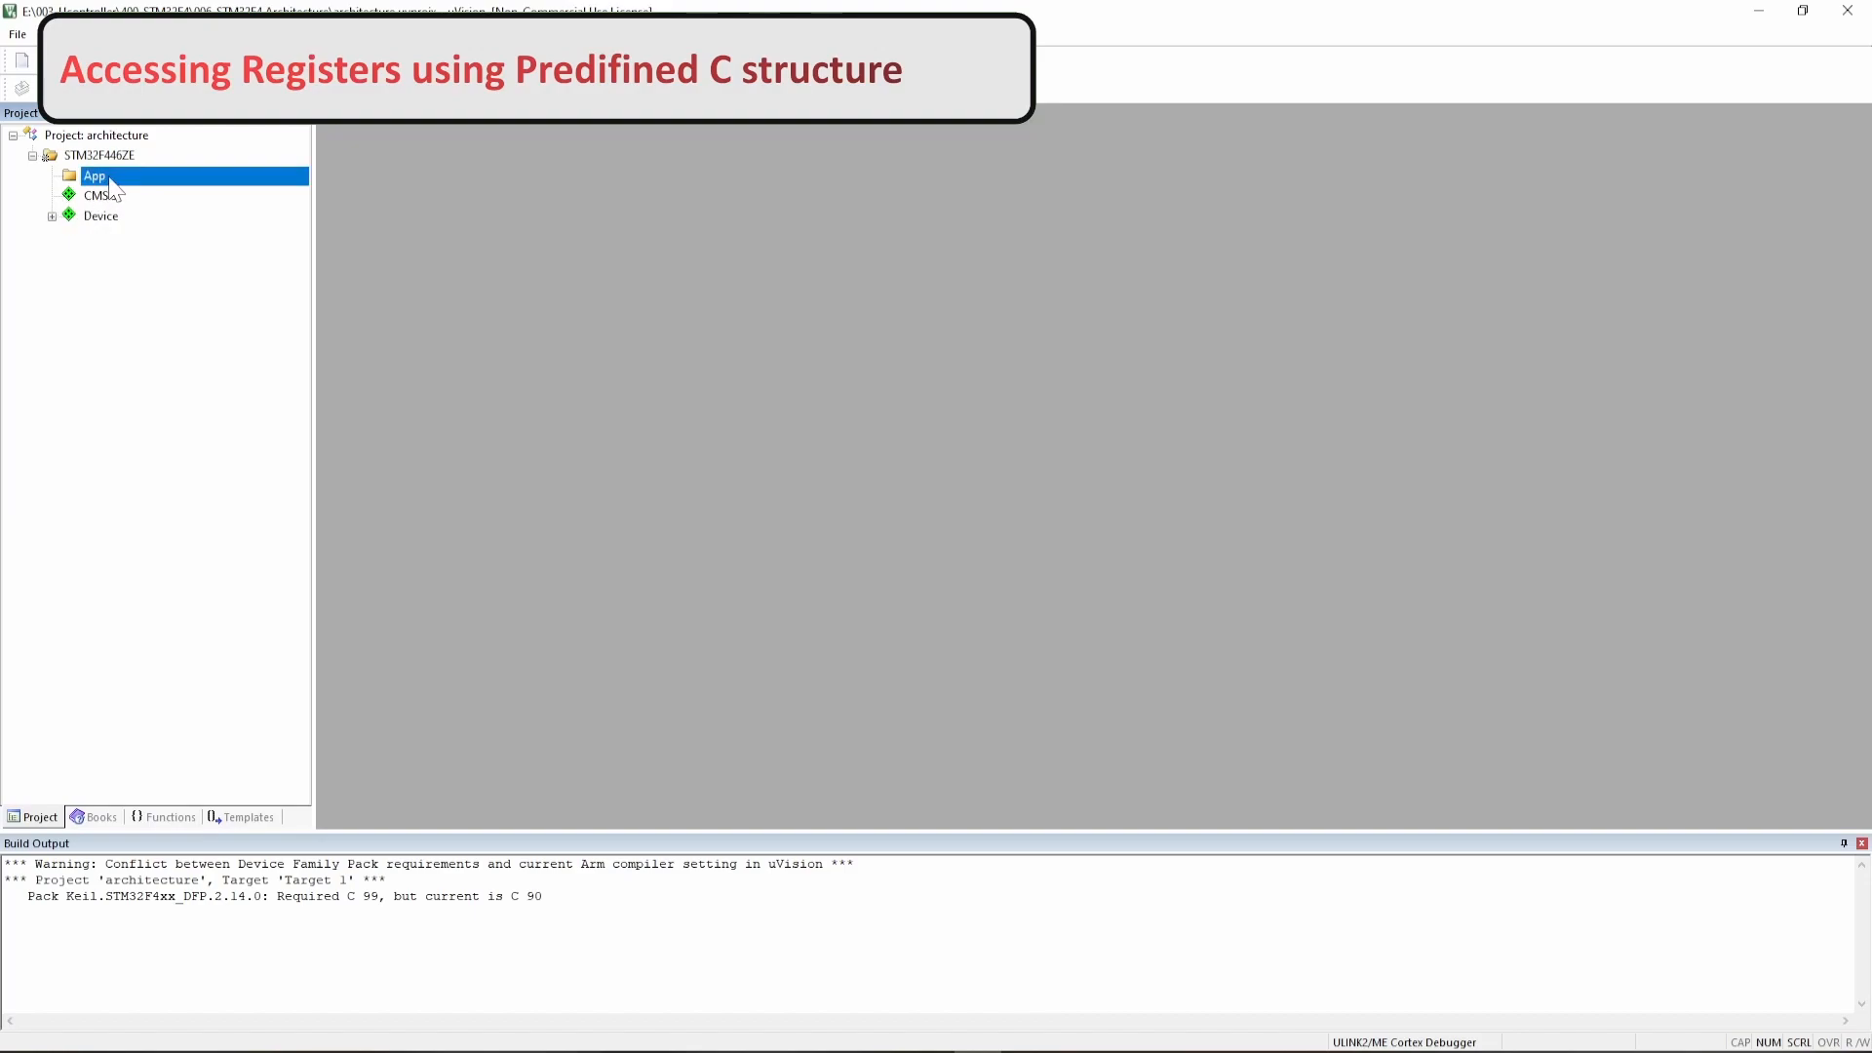
double_click(96, 176)
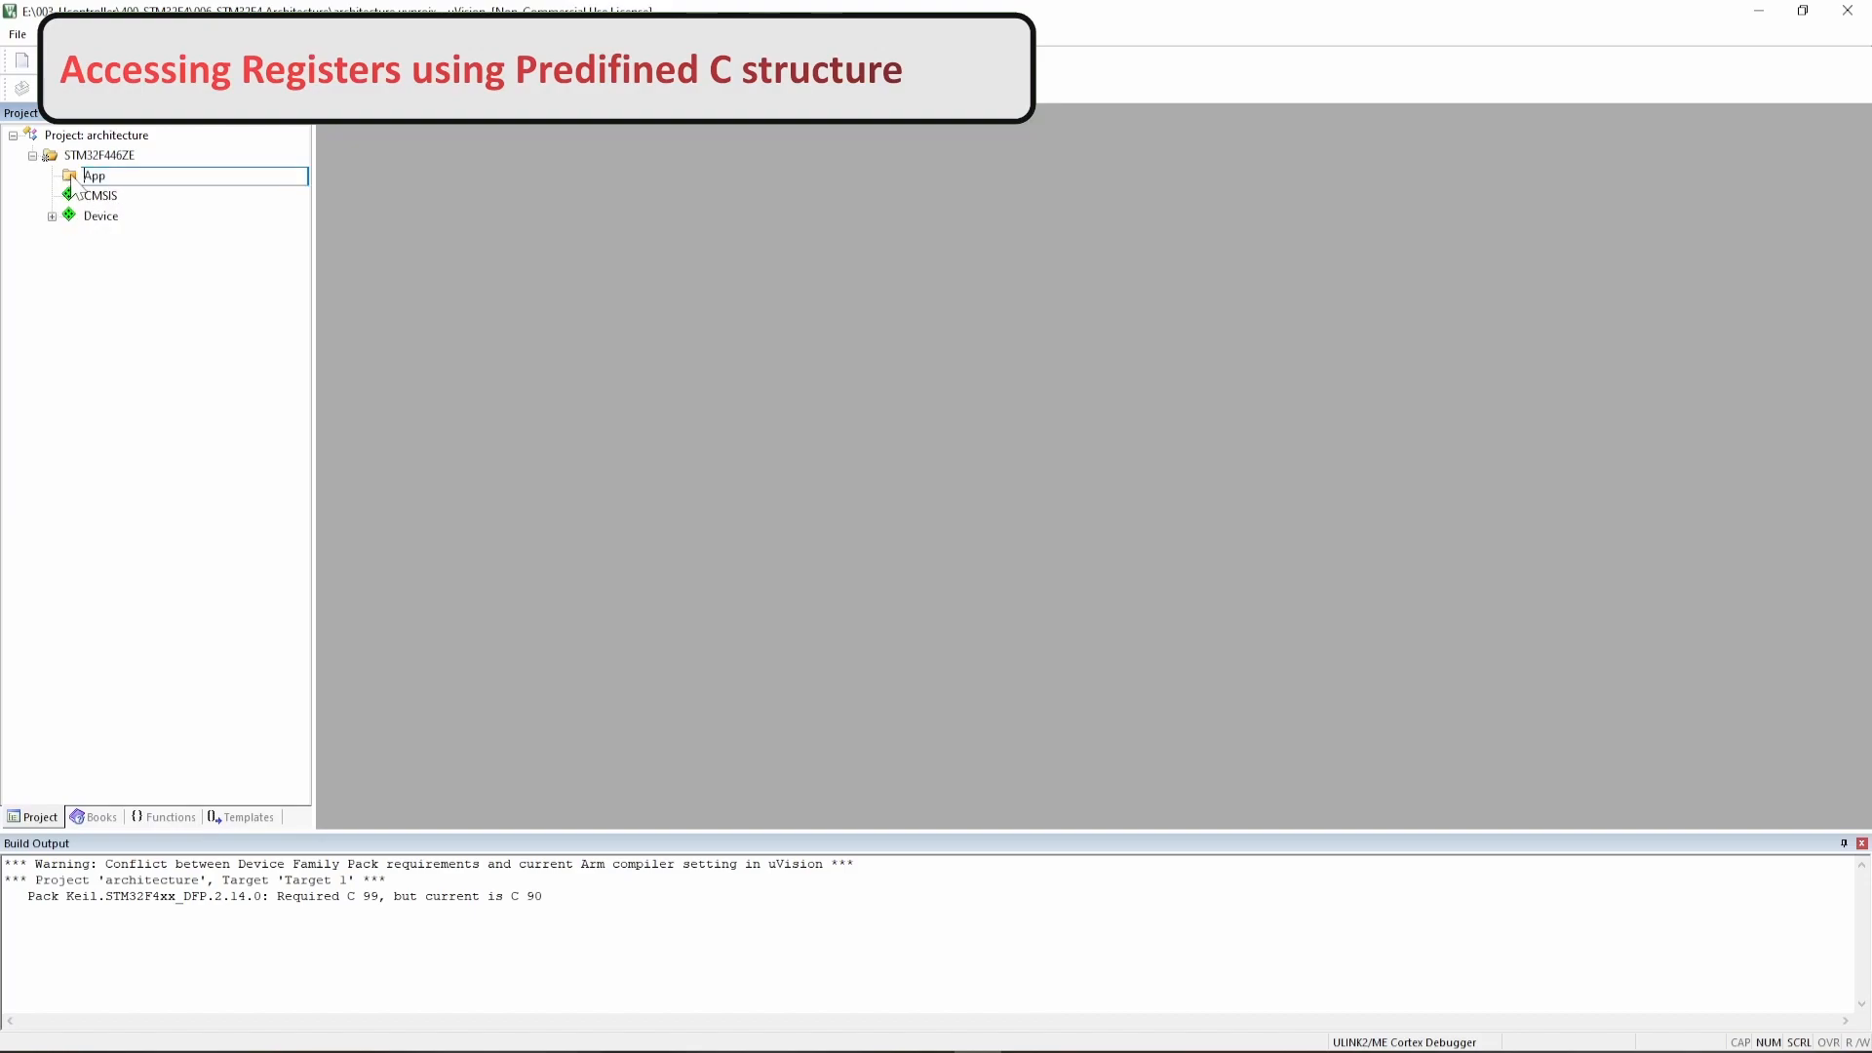
- Add a new C file named main.c to the App group
right_click(91, 175)
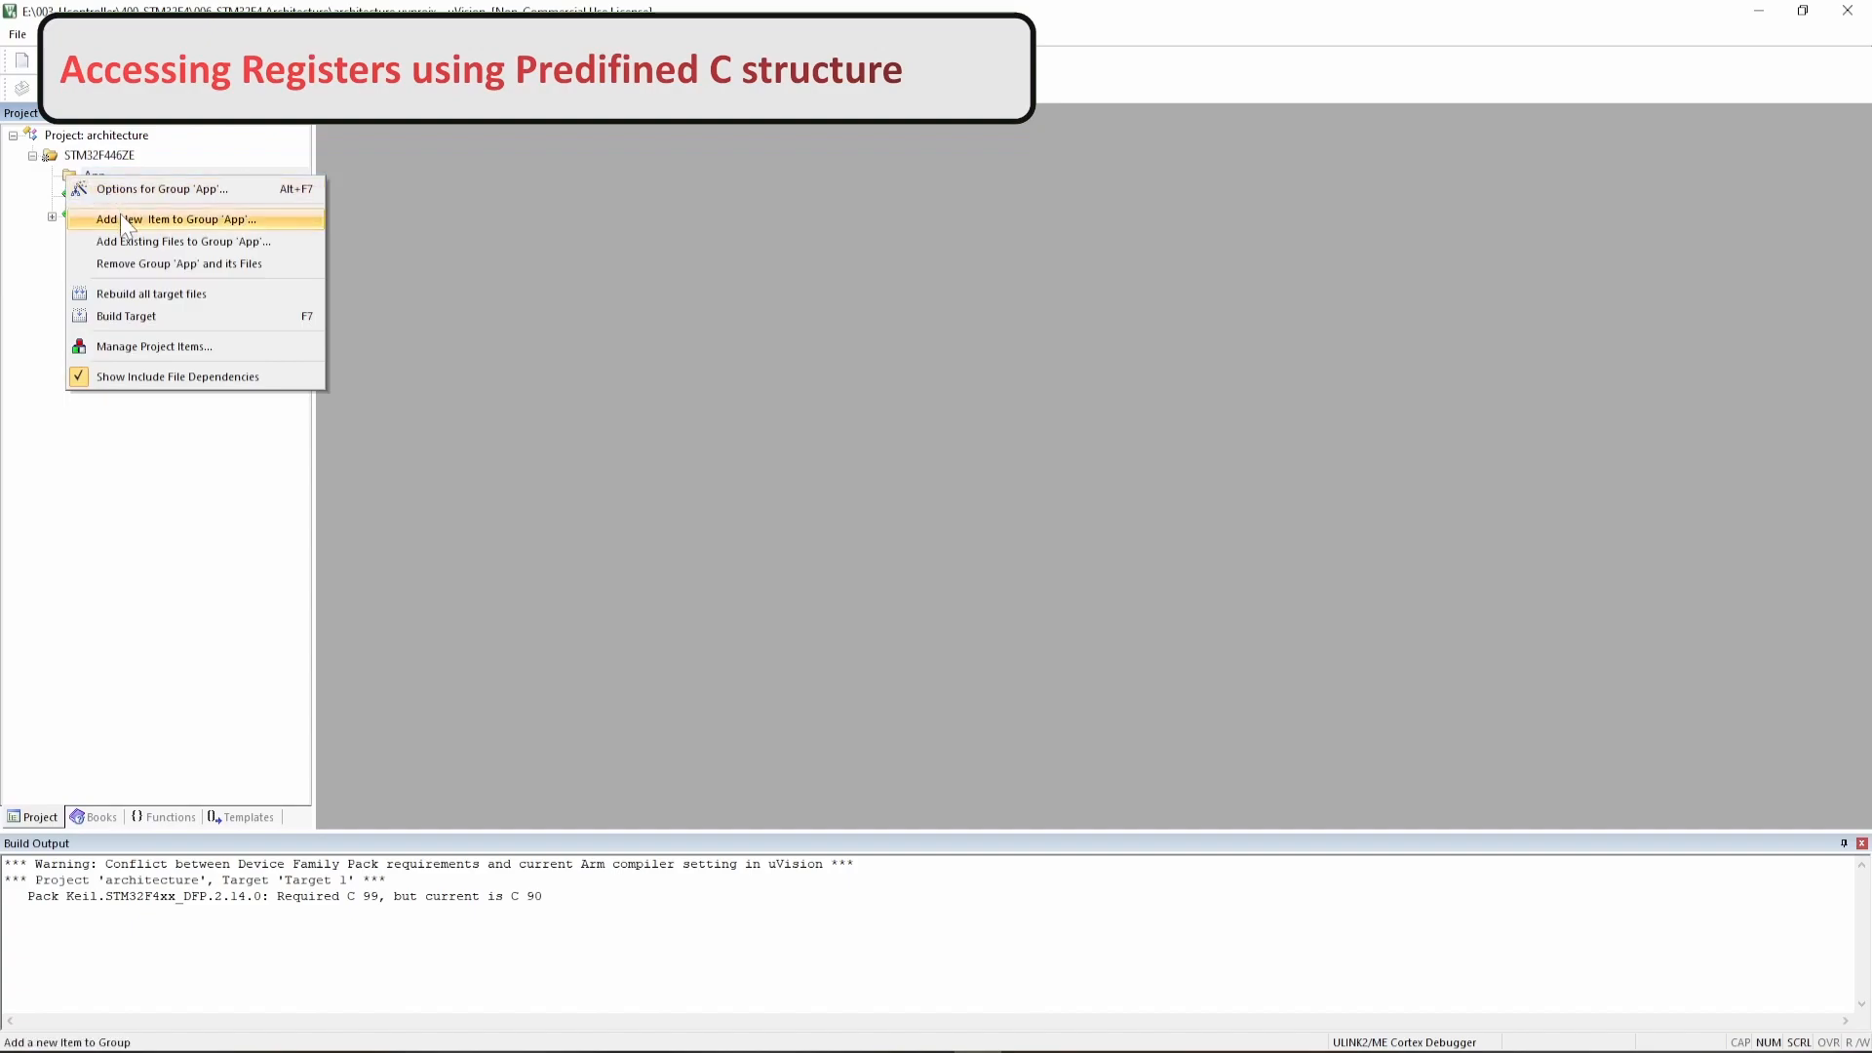
left_click(175, 218)
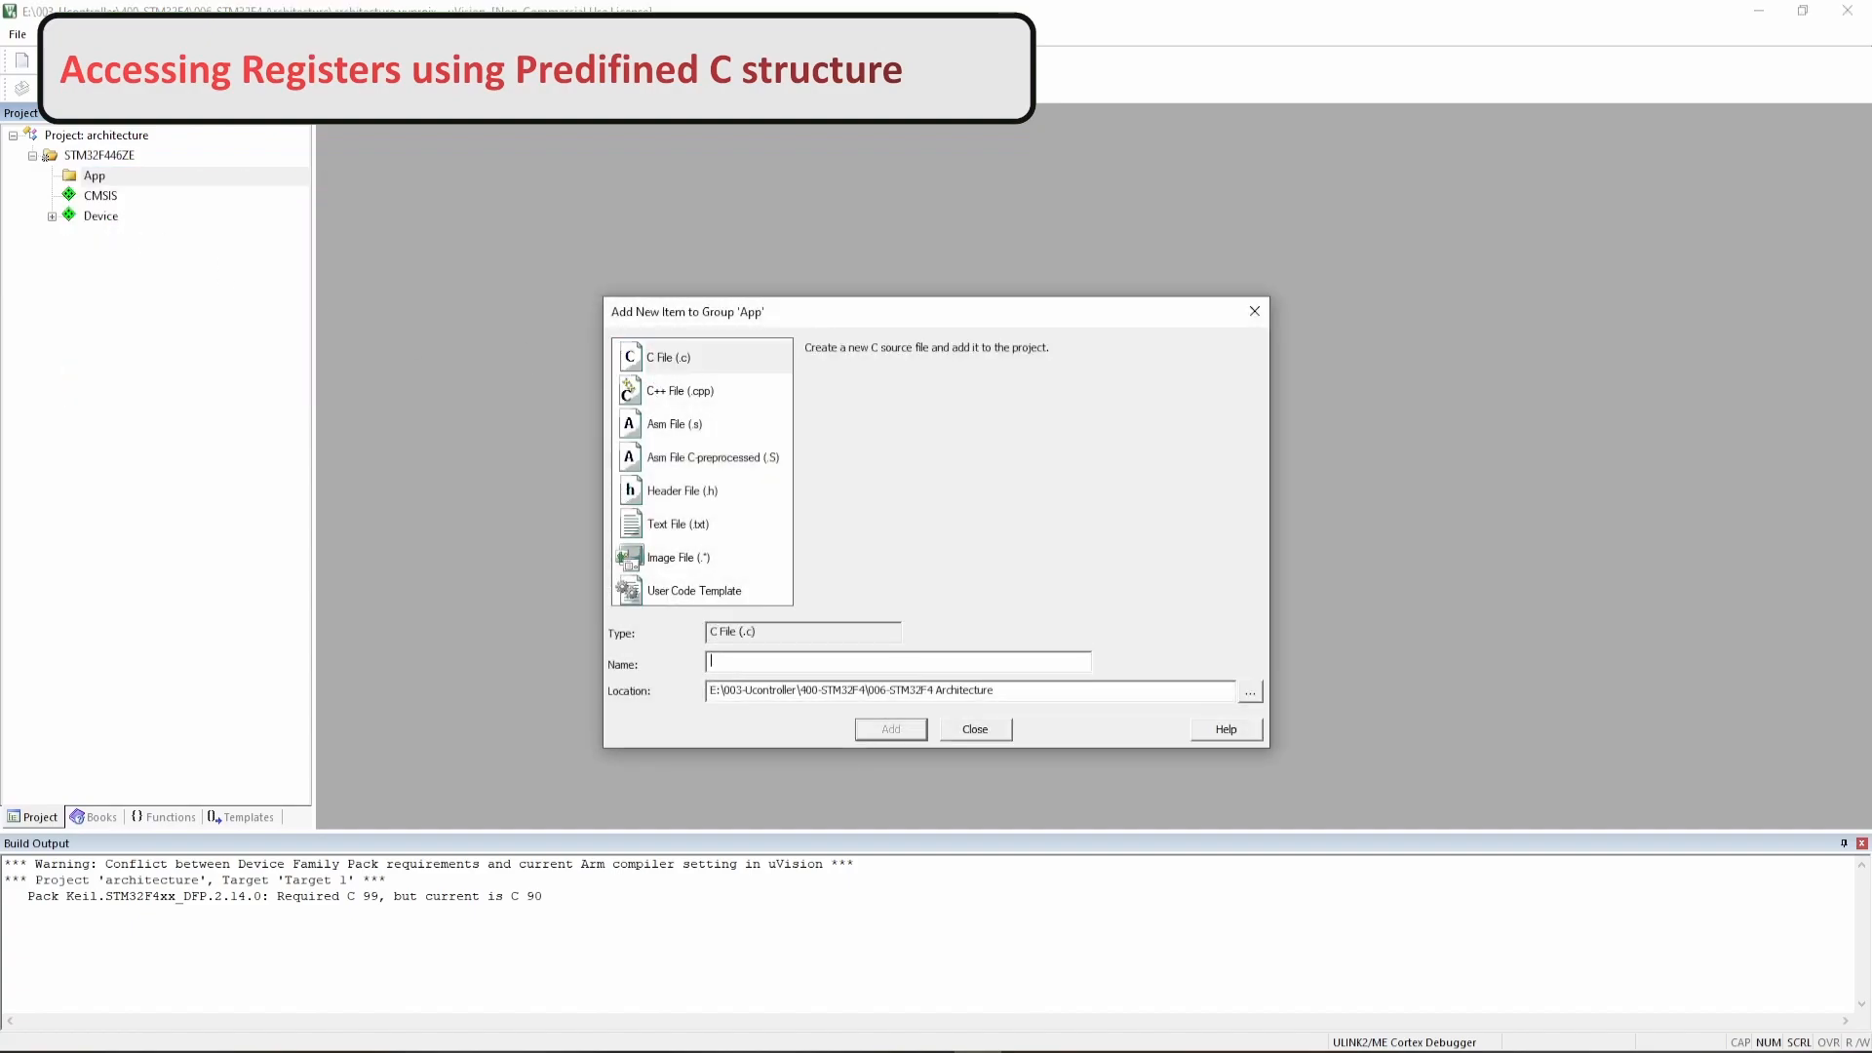
type("main.c")
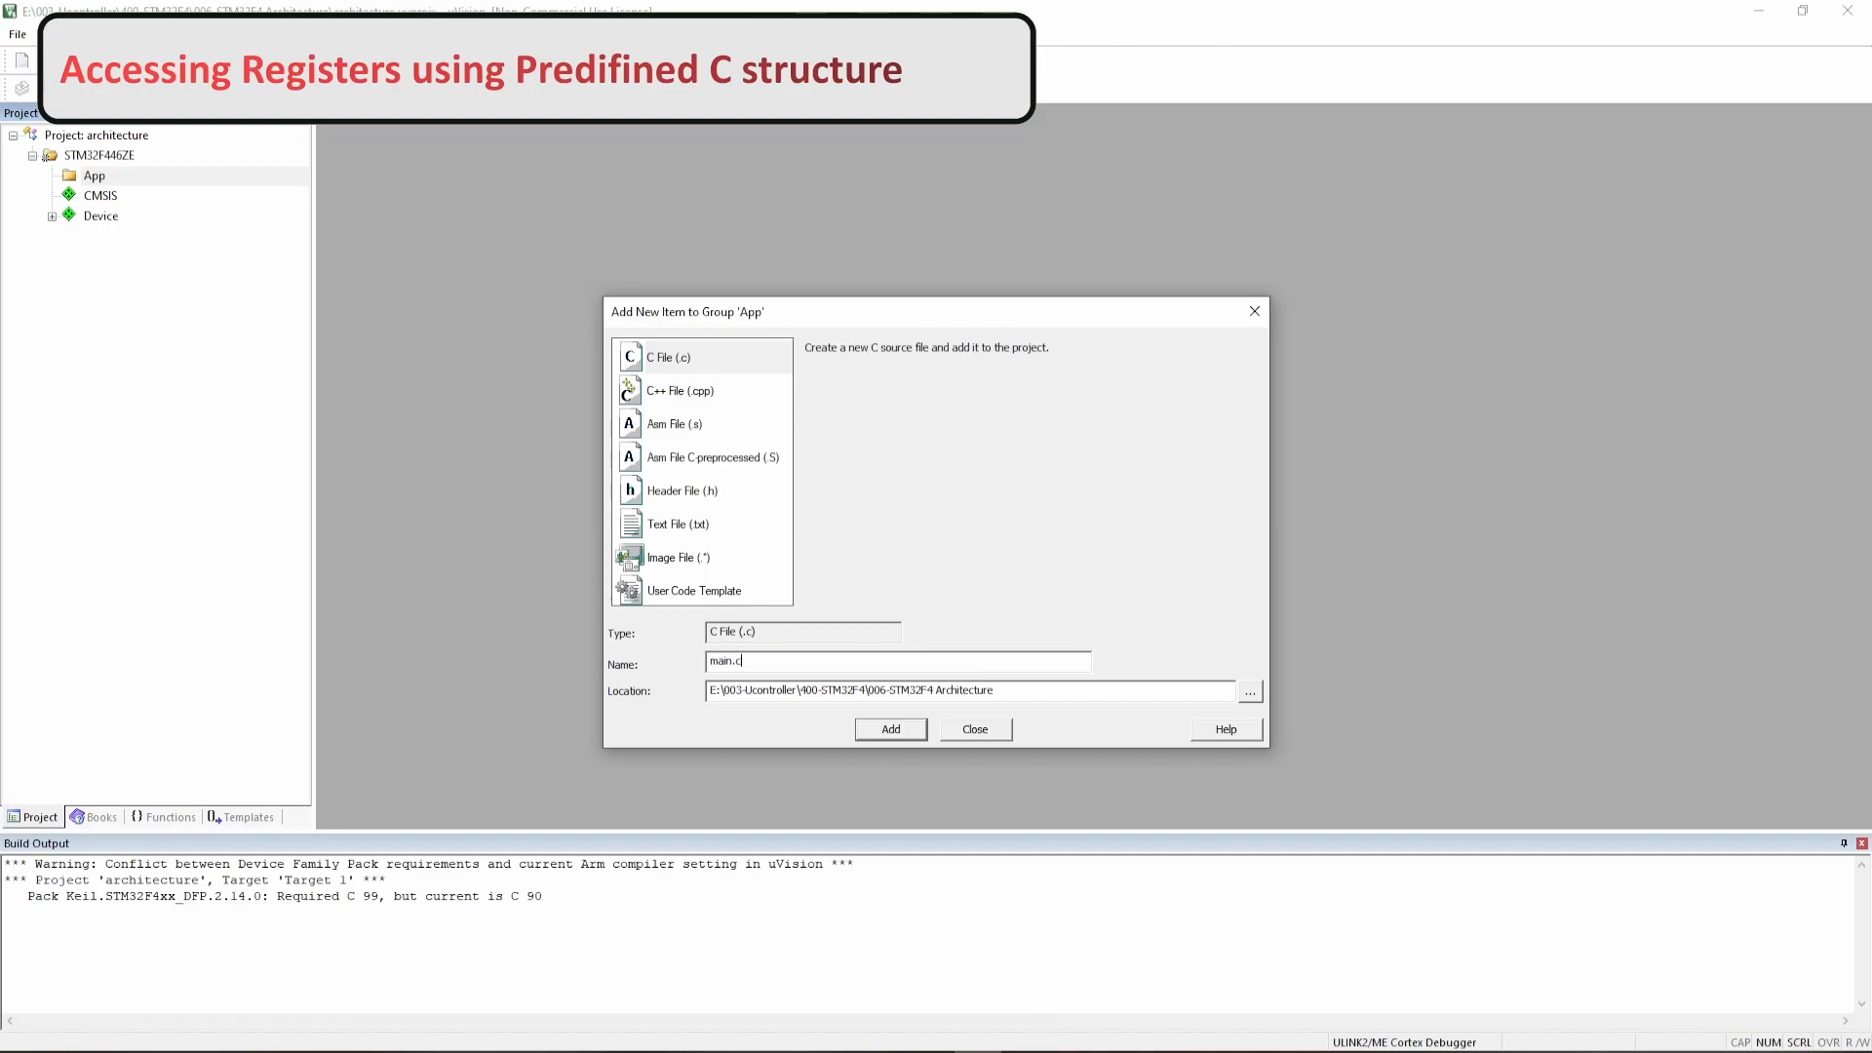
left_click(889, 730)
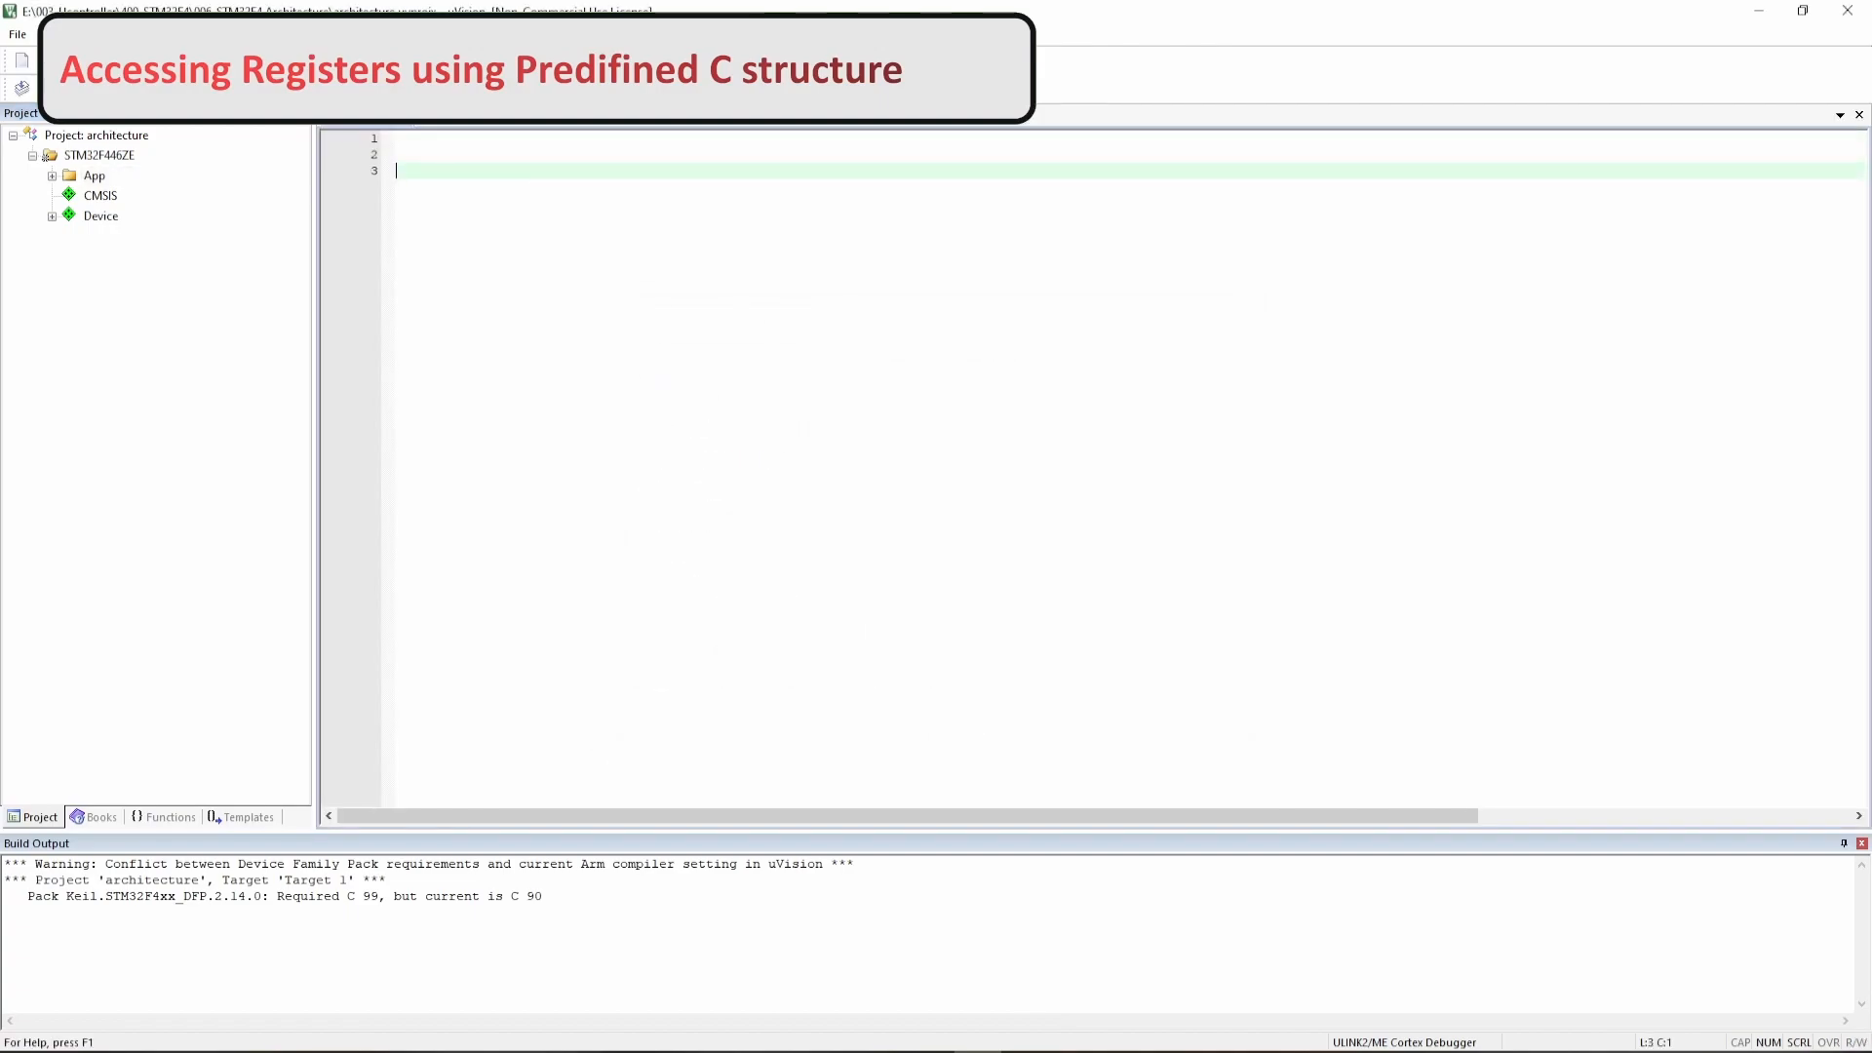
- Write an int main(void) skeleton in main.c that returns 0
key("Enter")
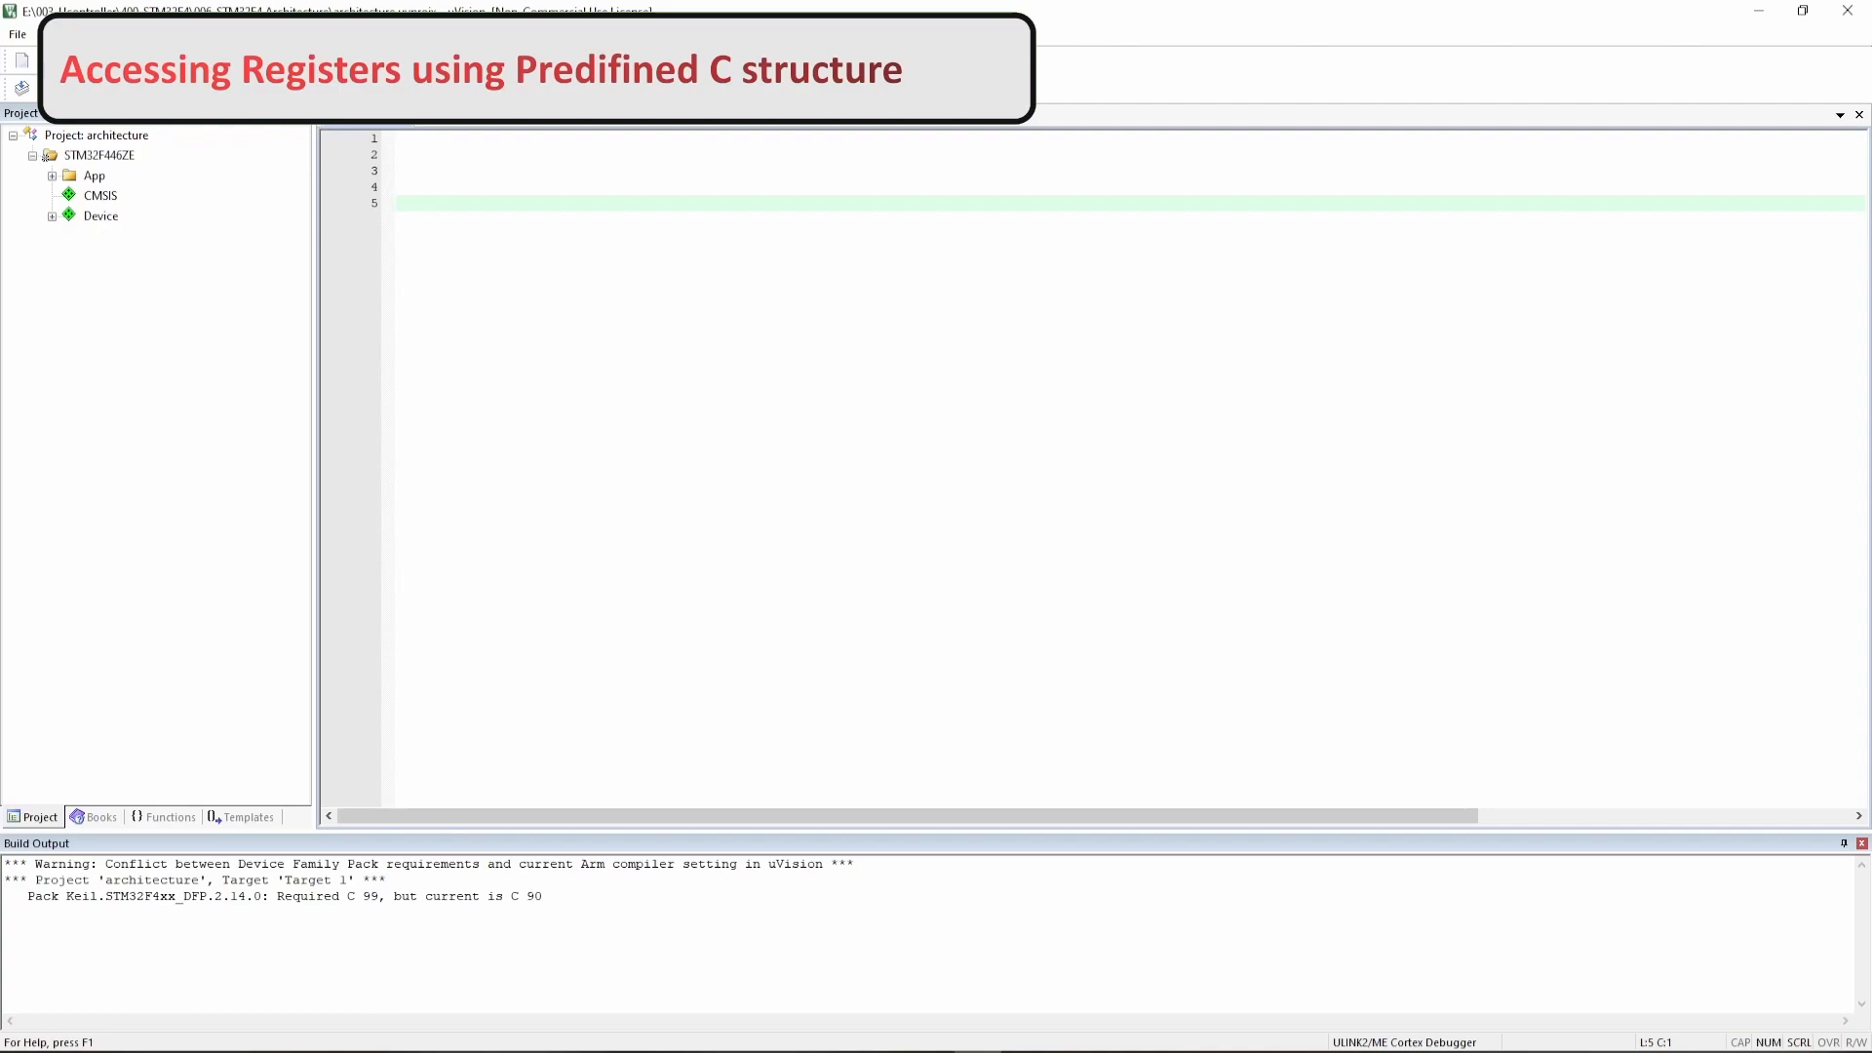
type("int main (")
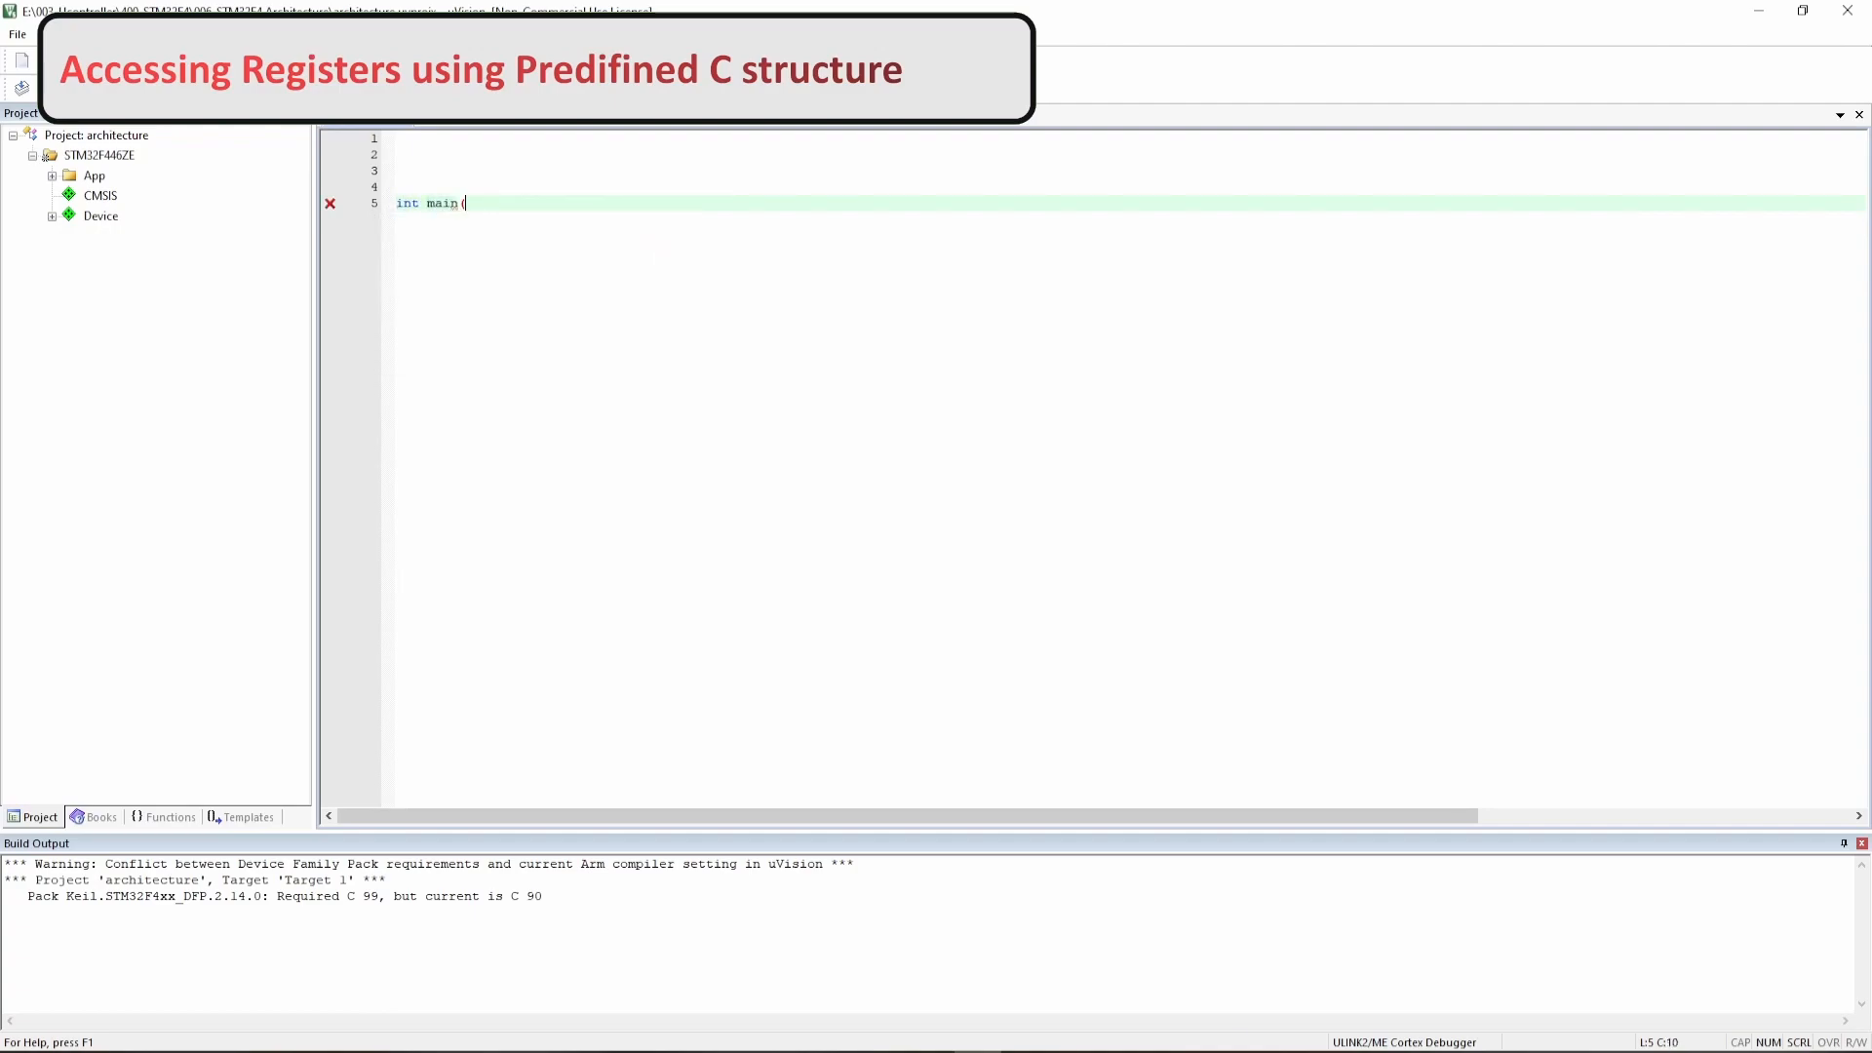
type("void")
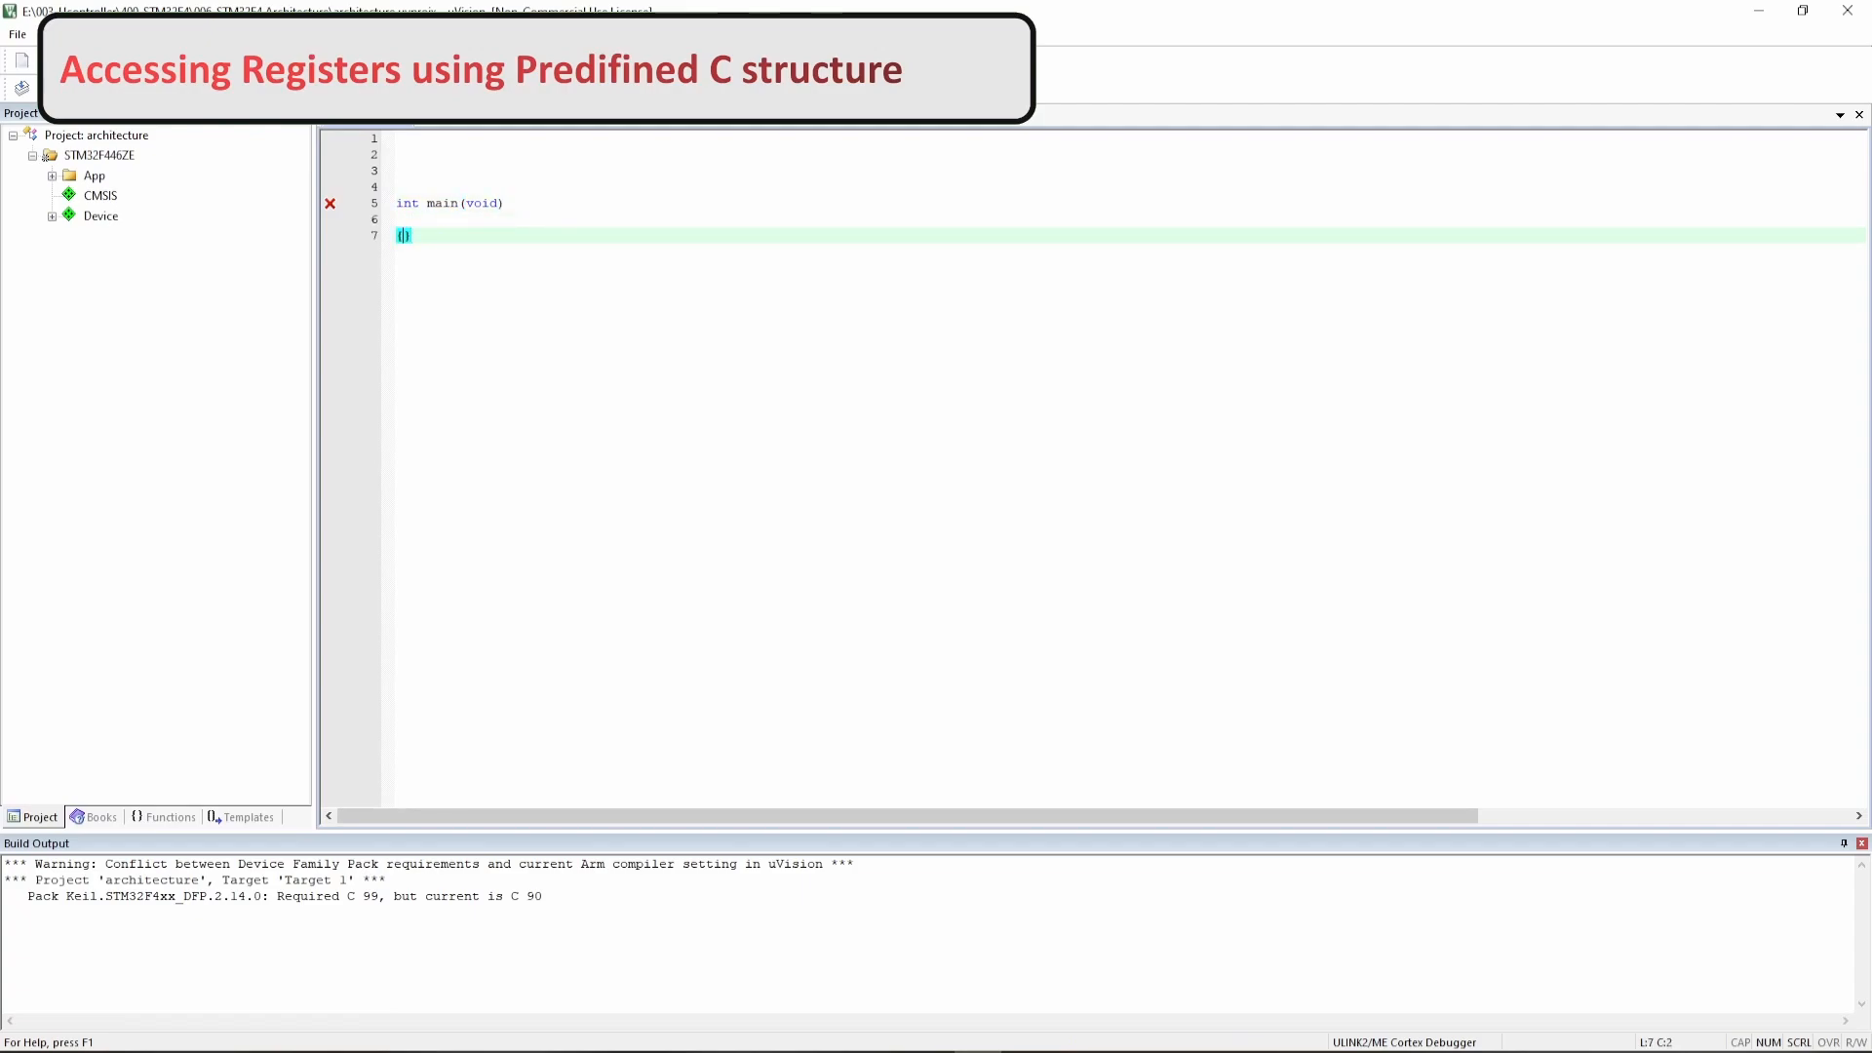
type("{")
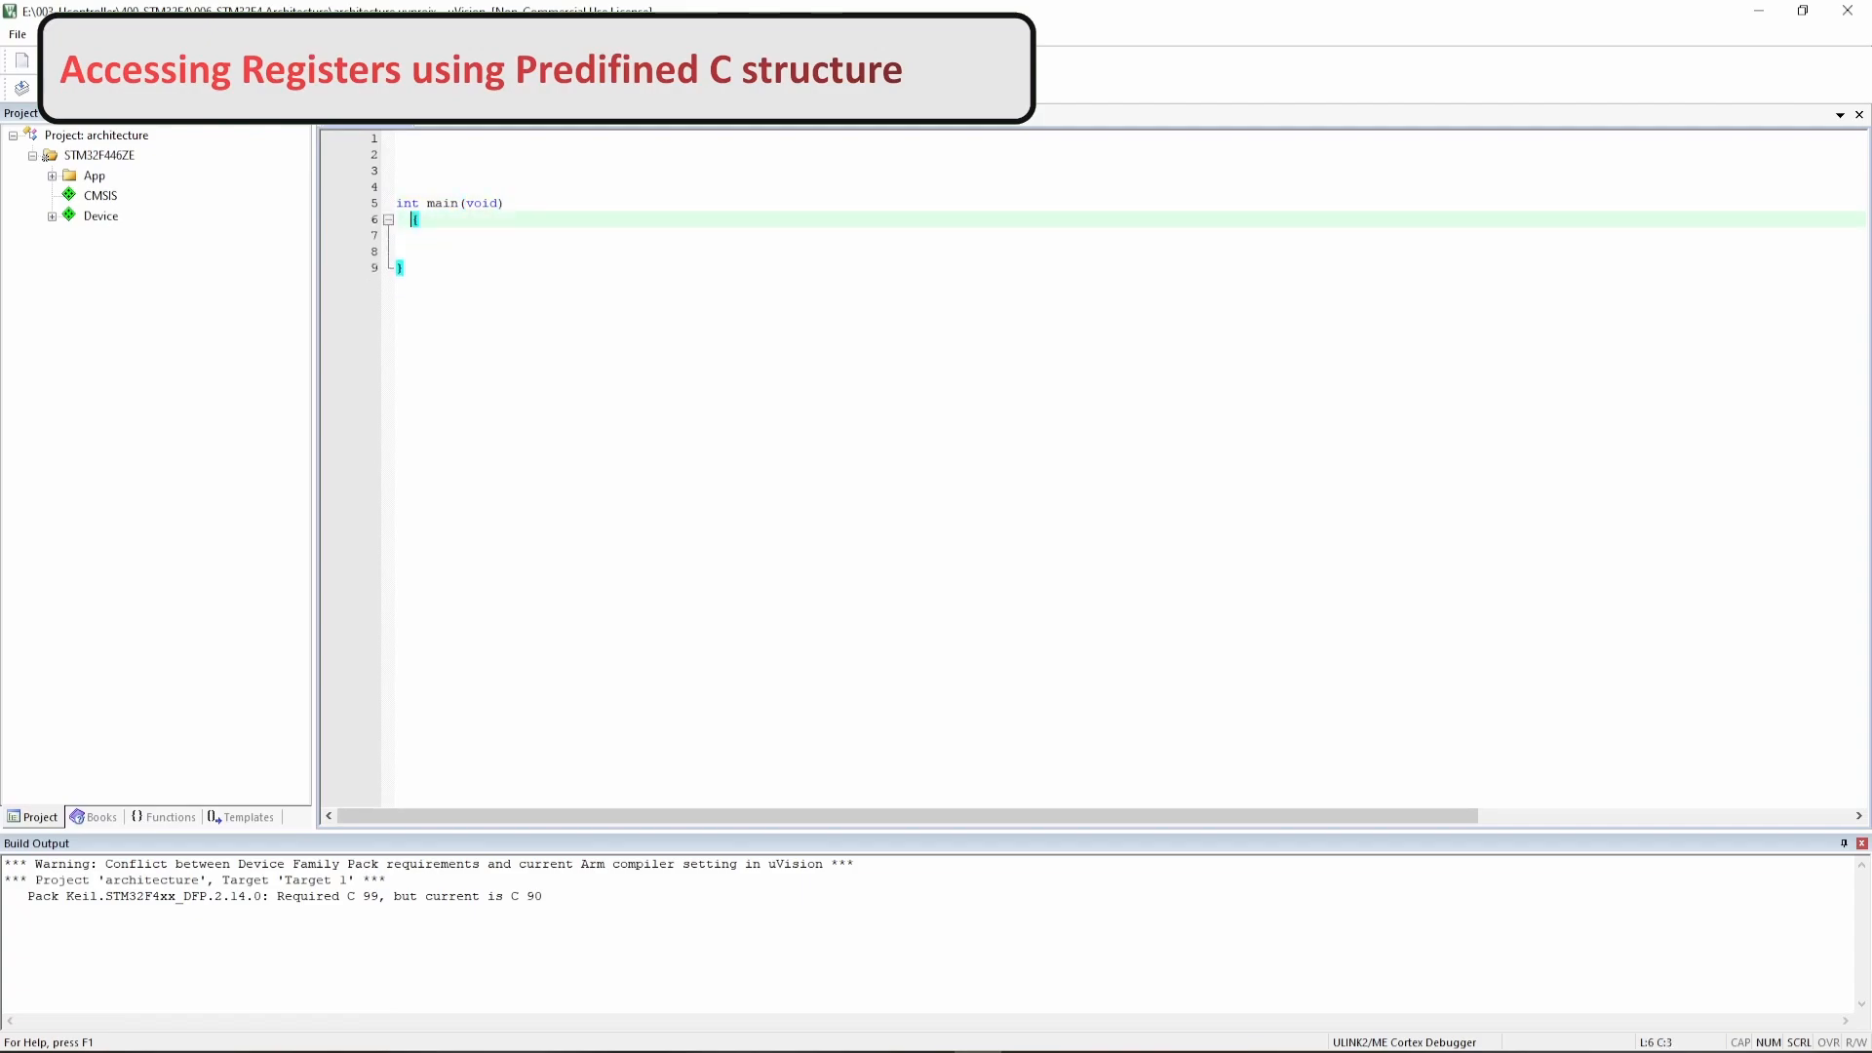
left_click(410, 252)
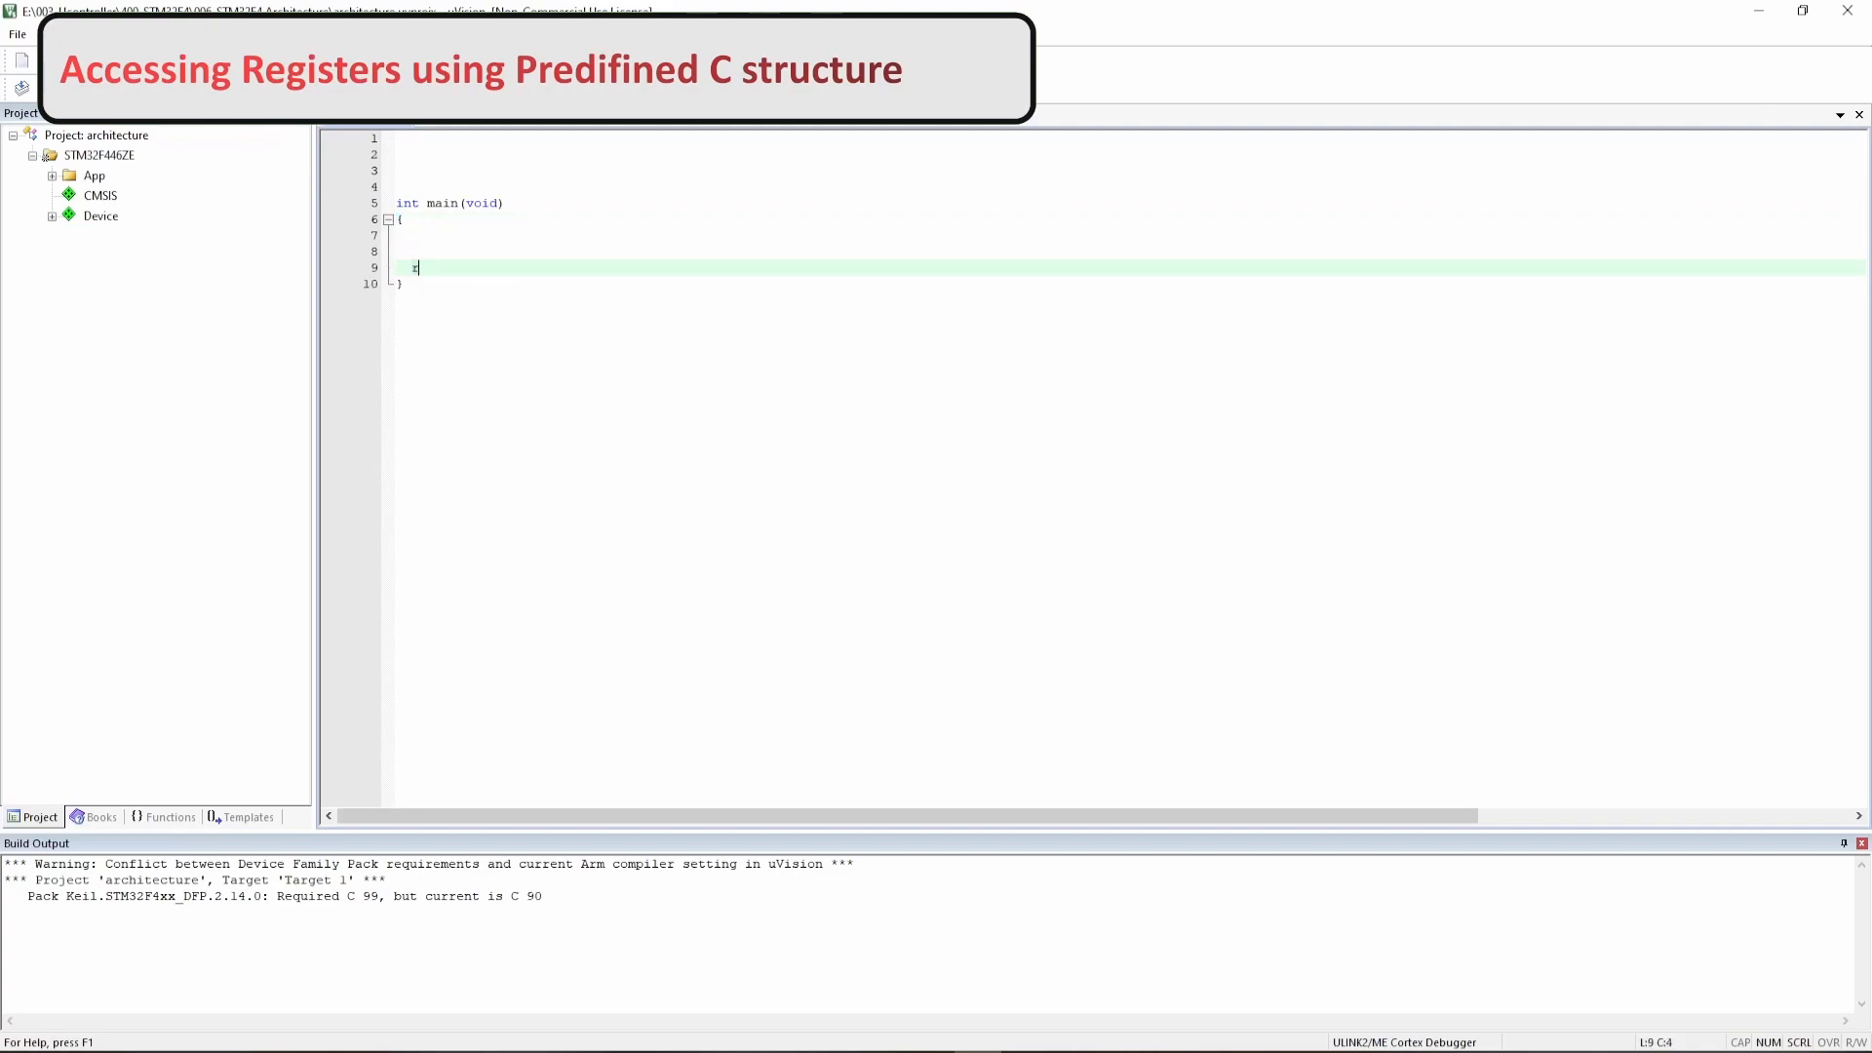
type("return (")
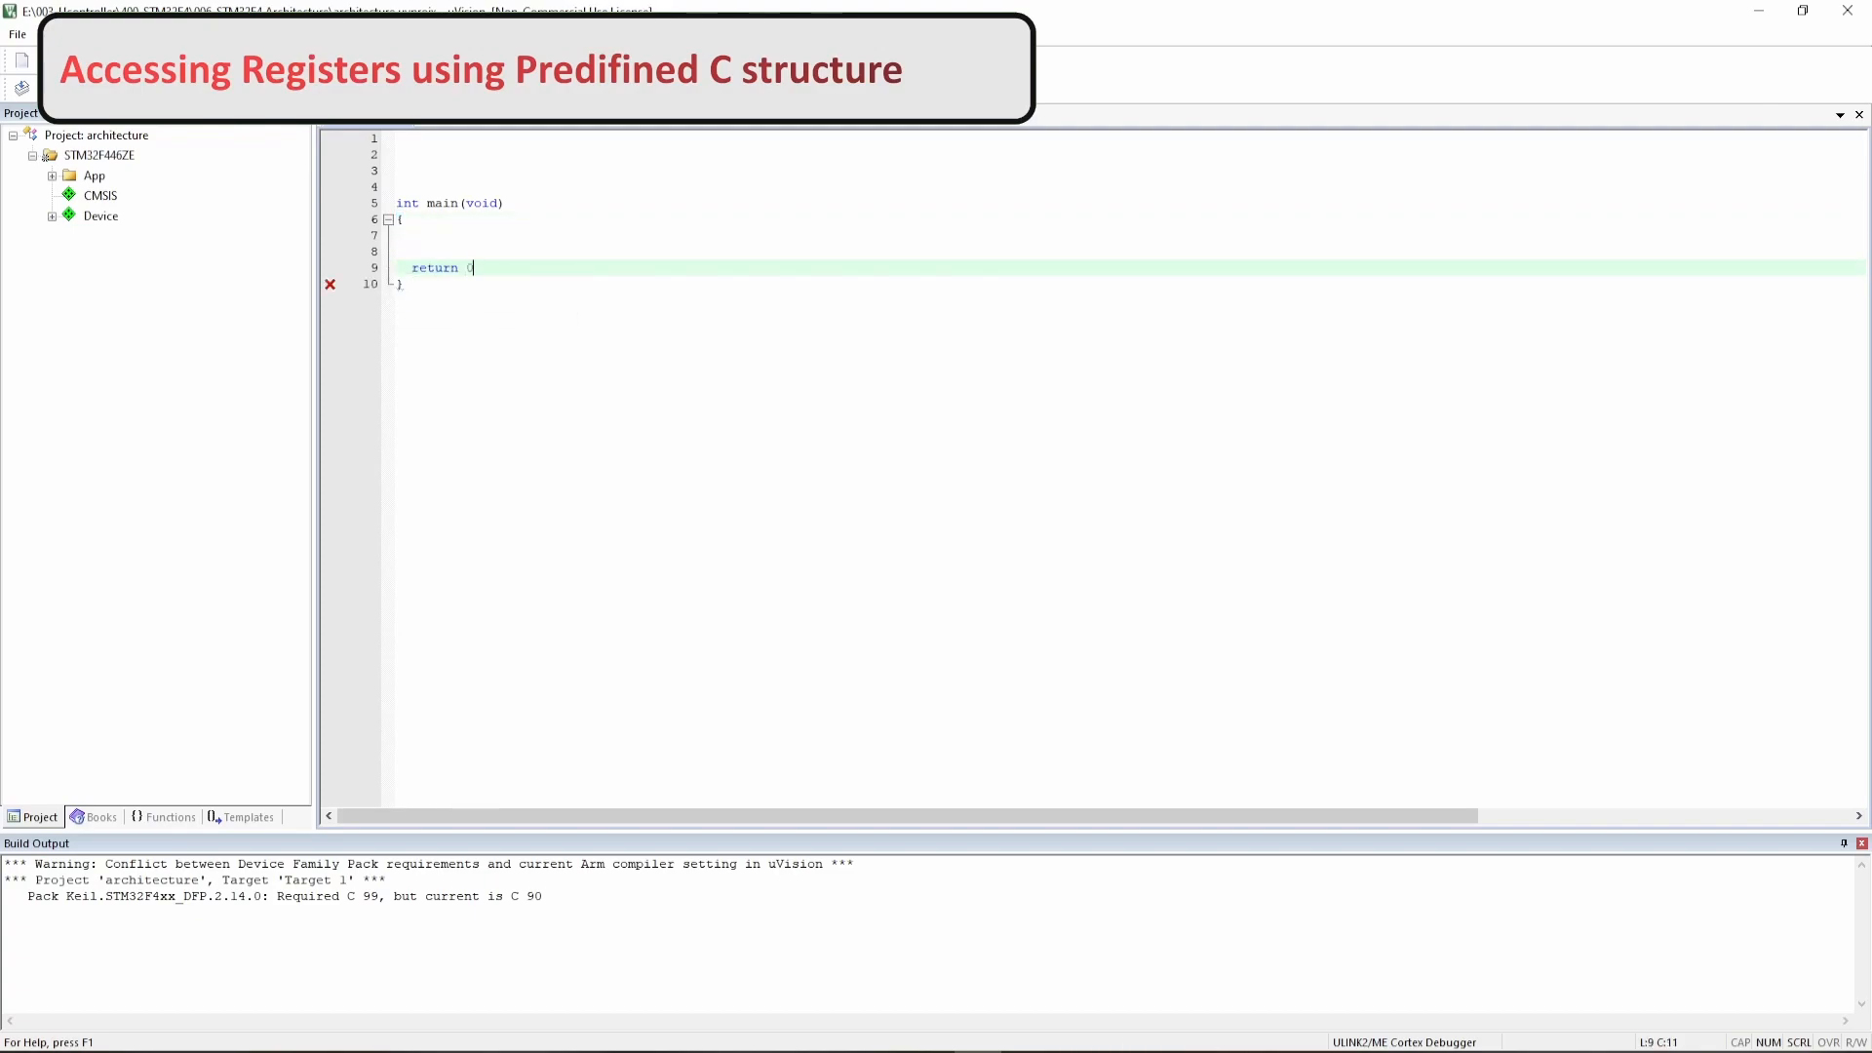
type("0;")
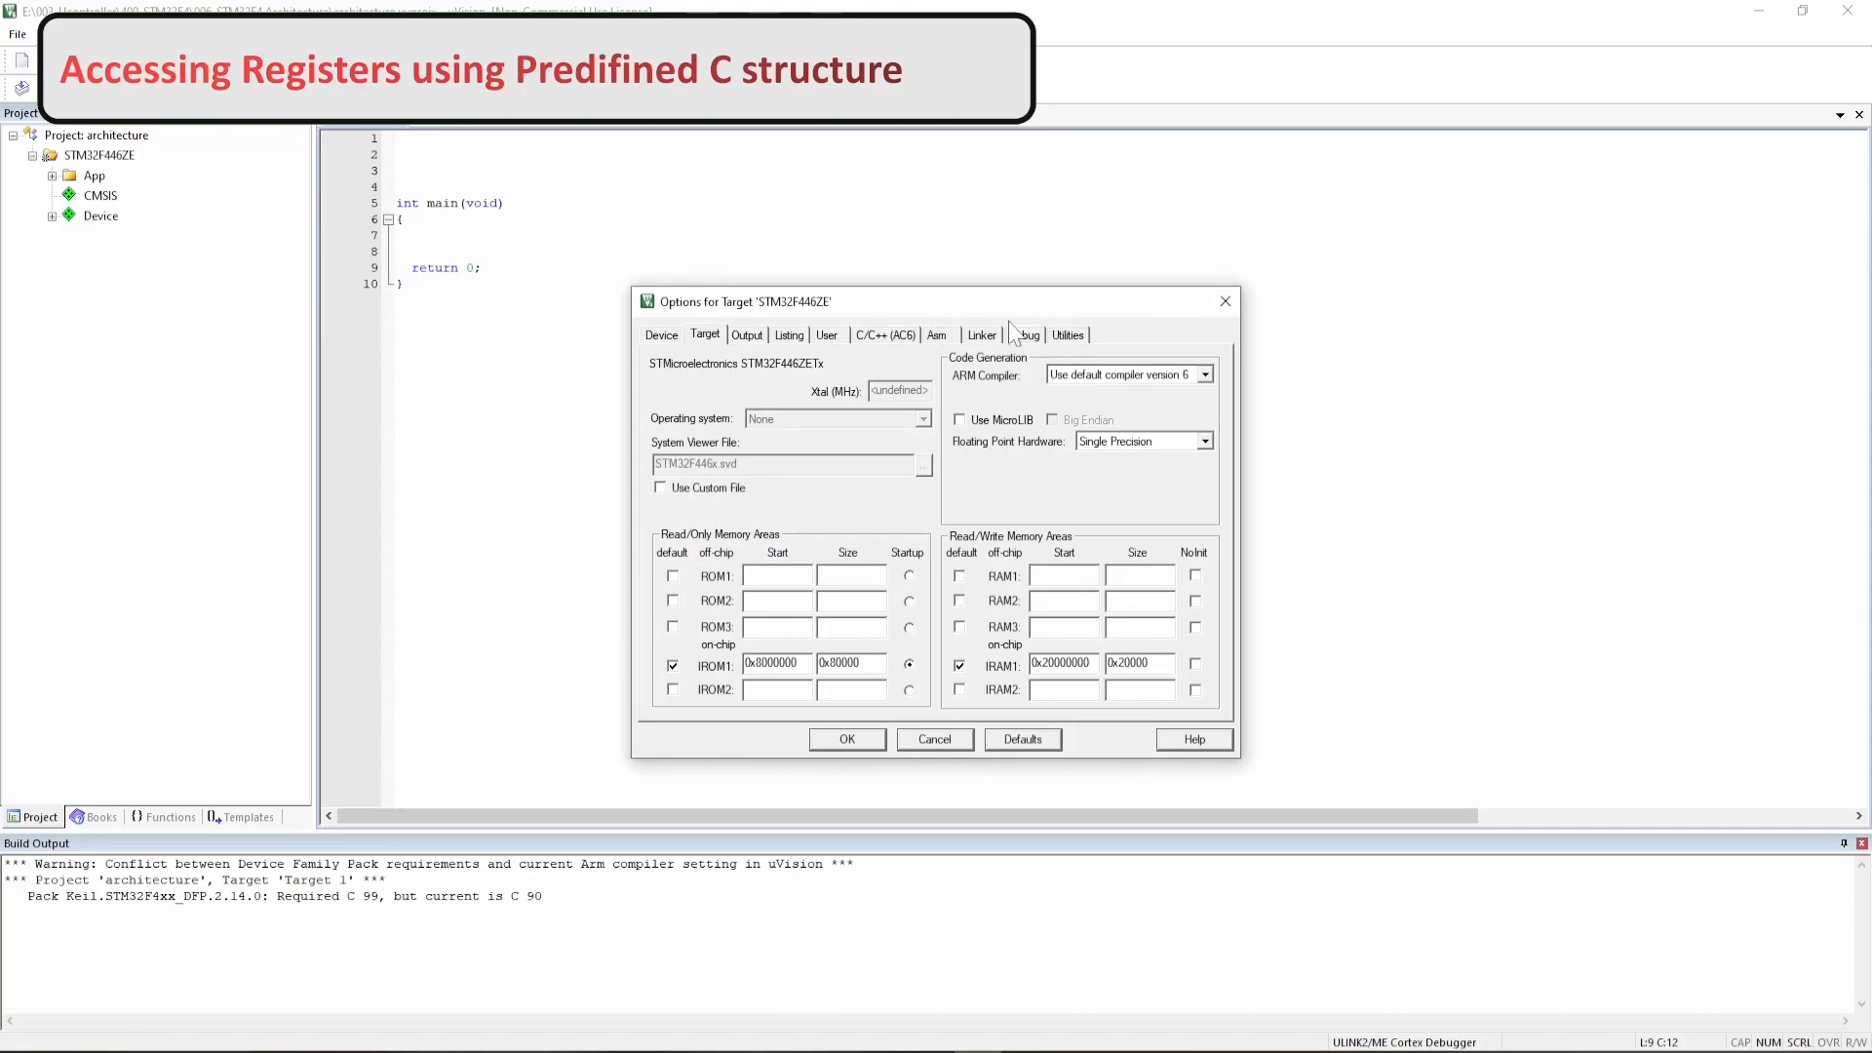
- Confirm the ST-Link Debugger driver settings in the target's Debug options and accept them
left_click(1027, 333)
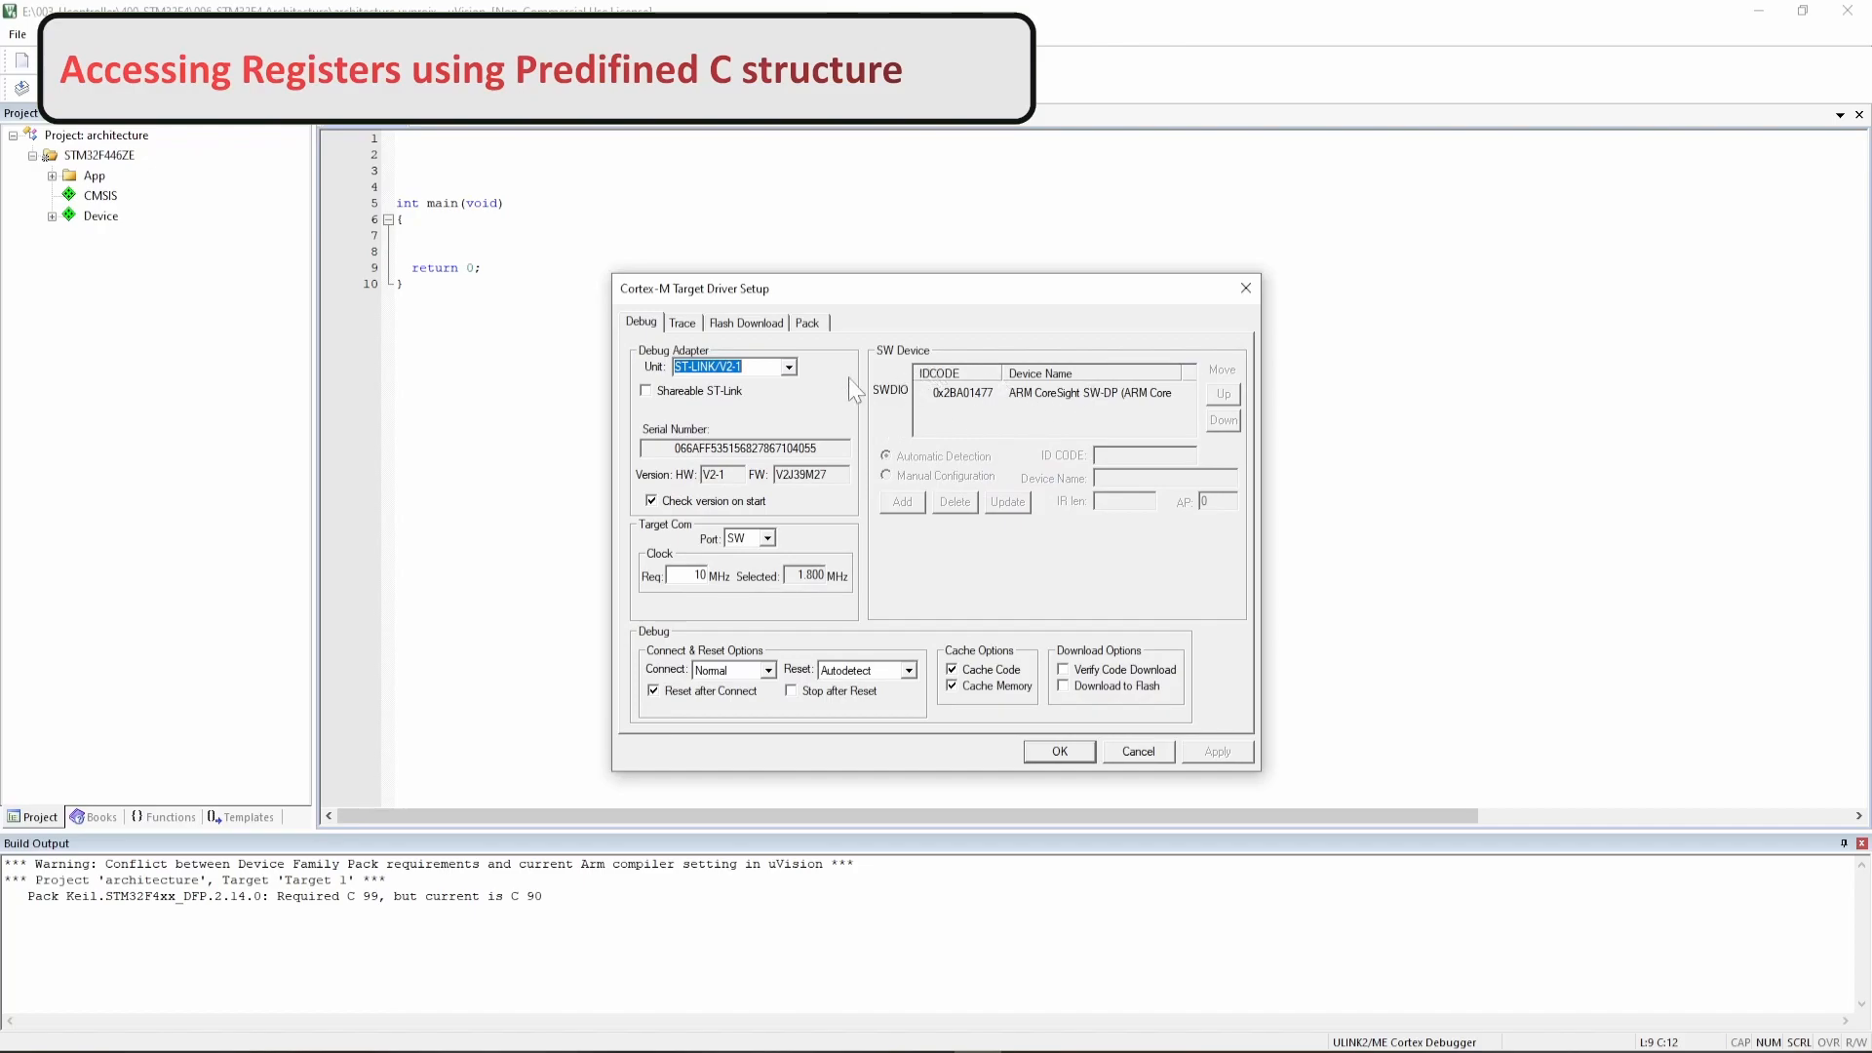
mouse_move(1068, 759)
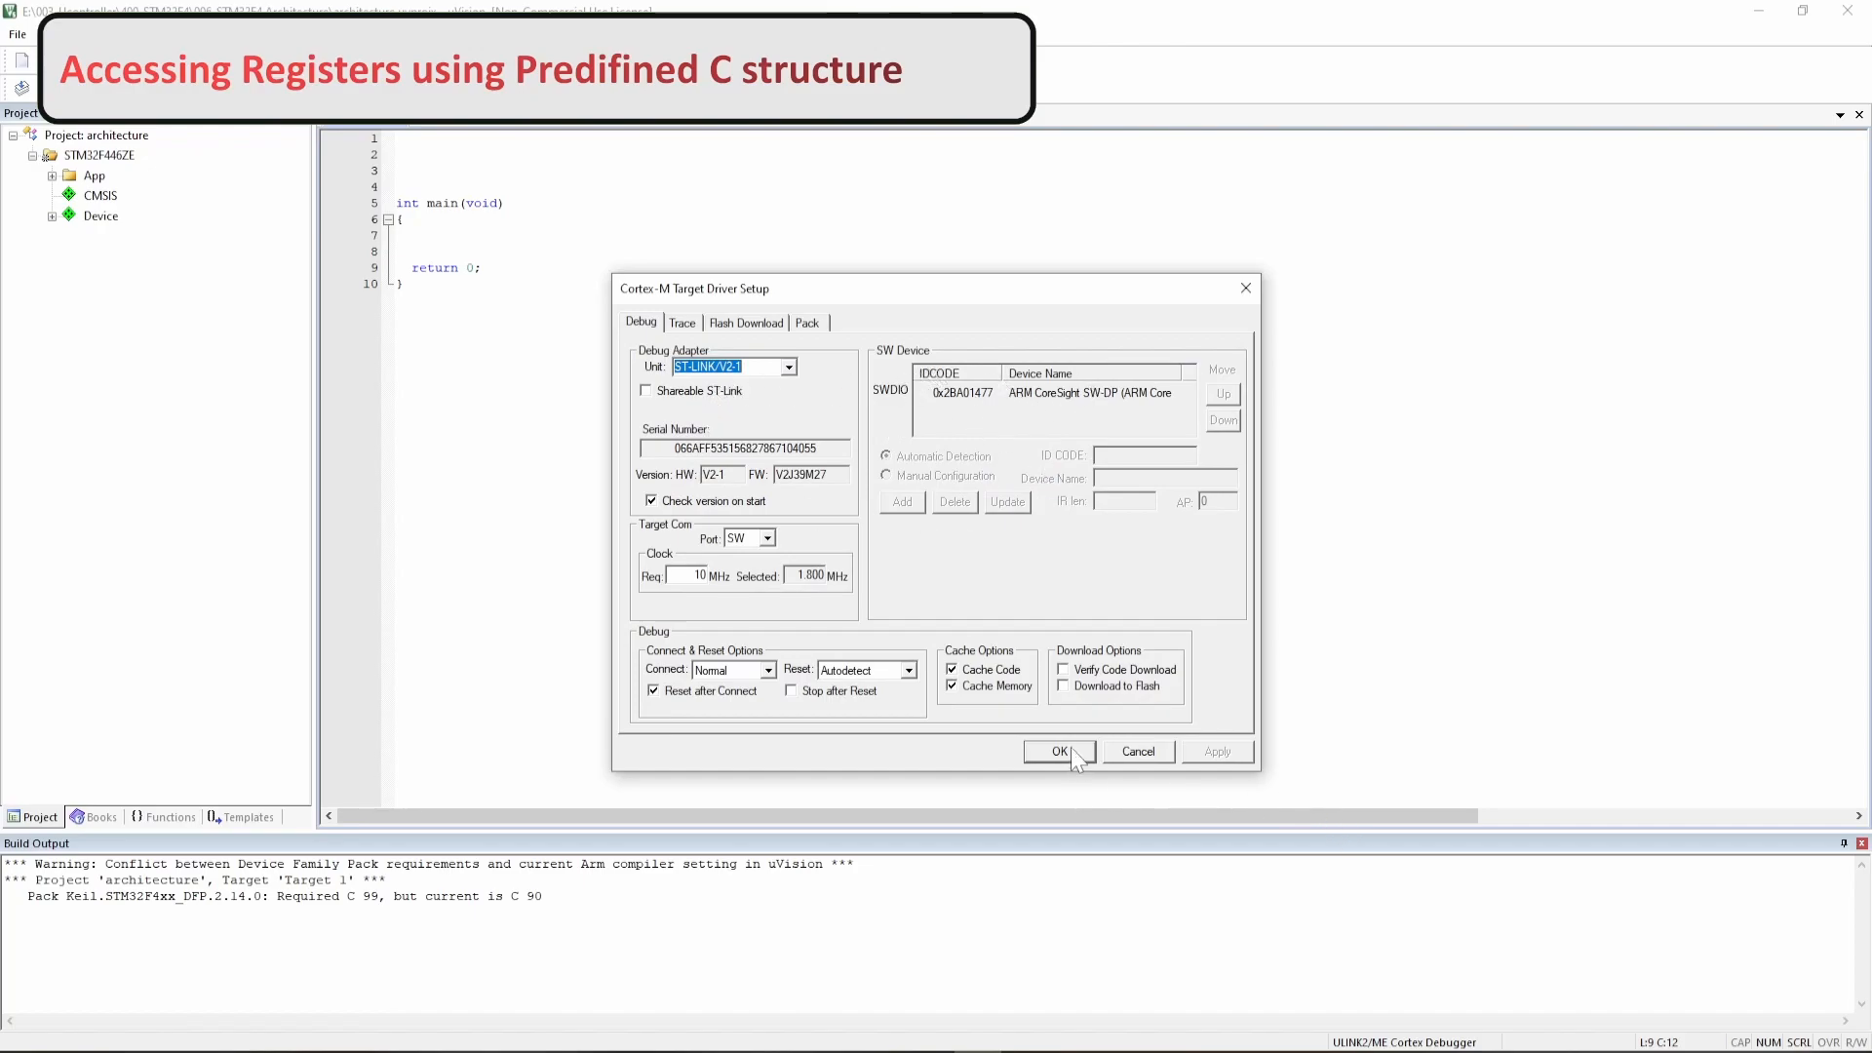
left_click(1059, 751)
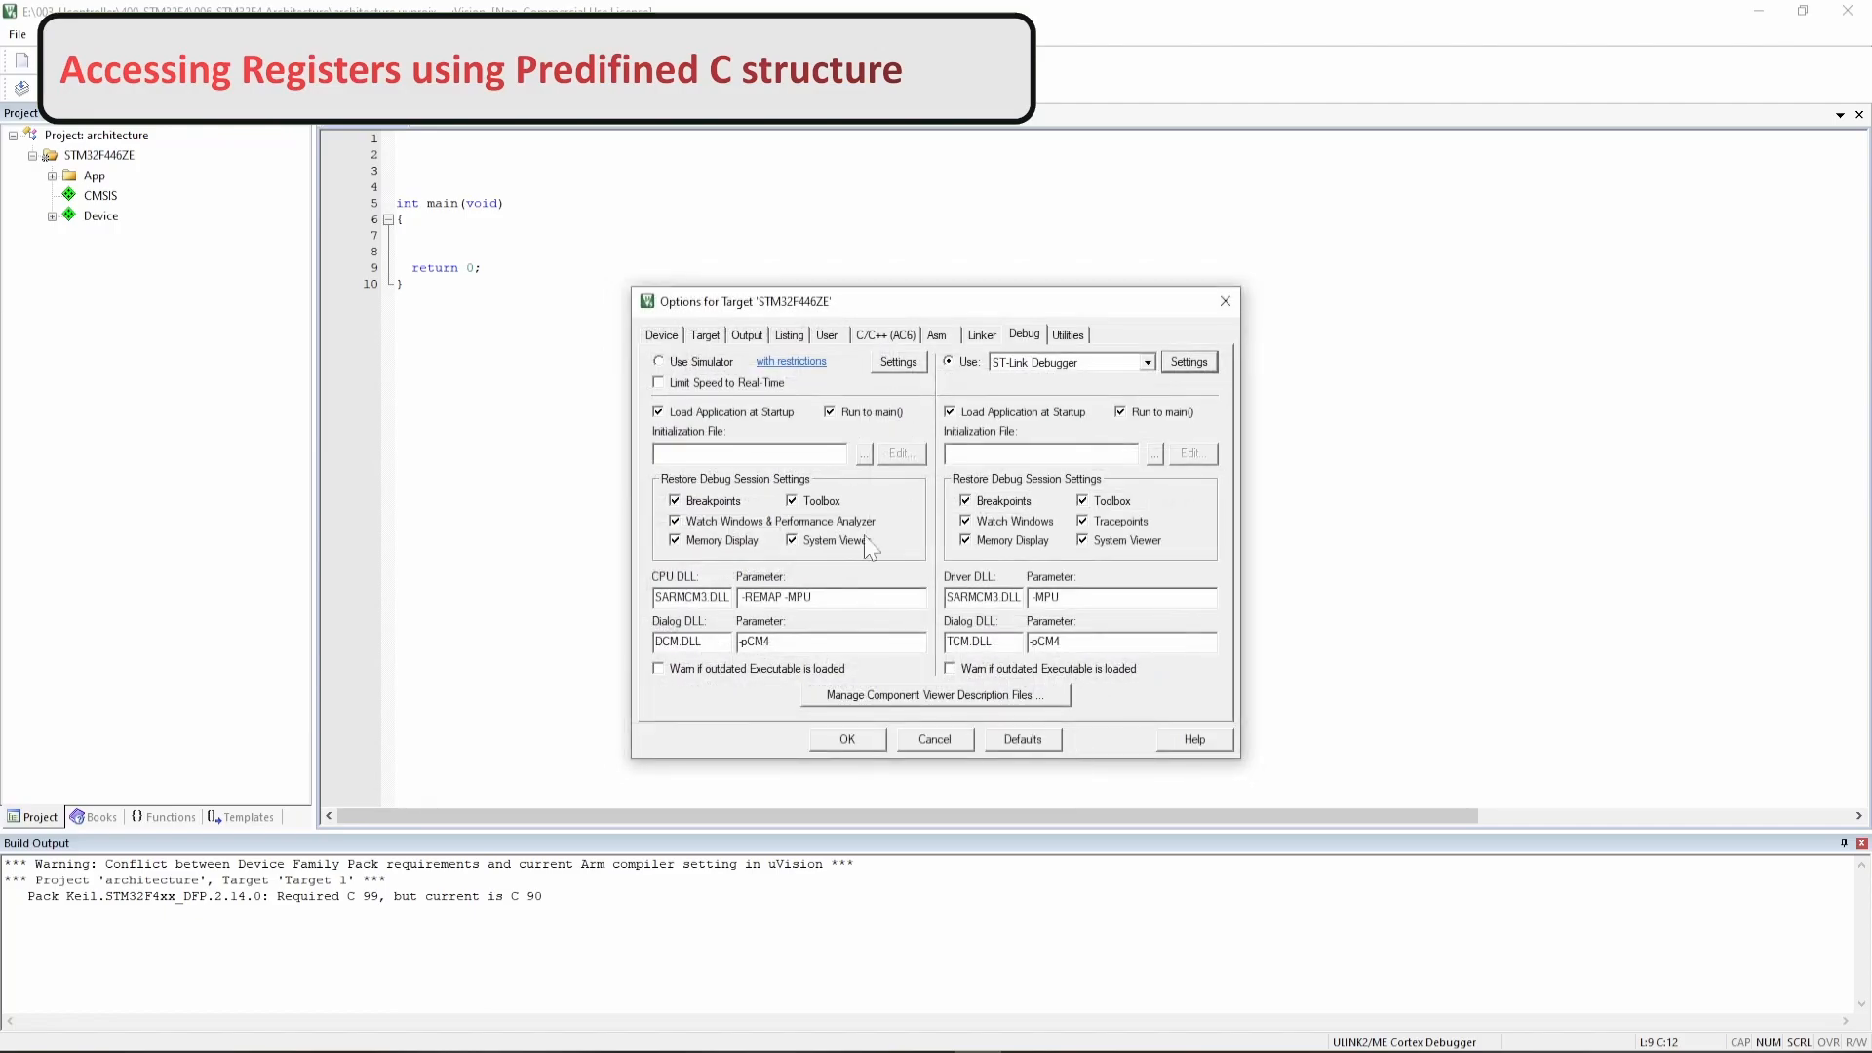
left_click(846, 739)
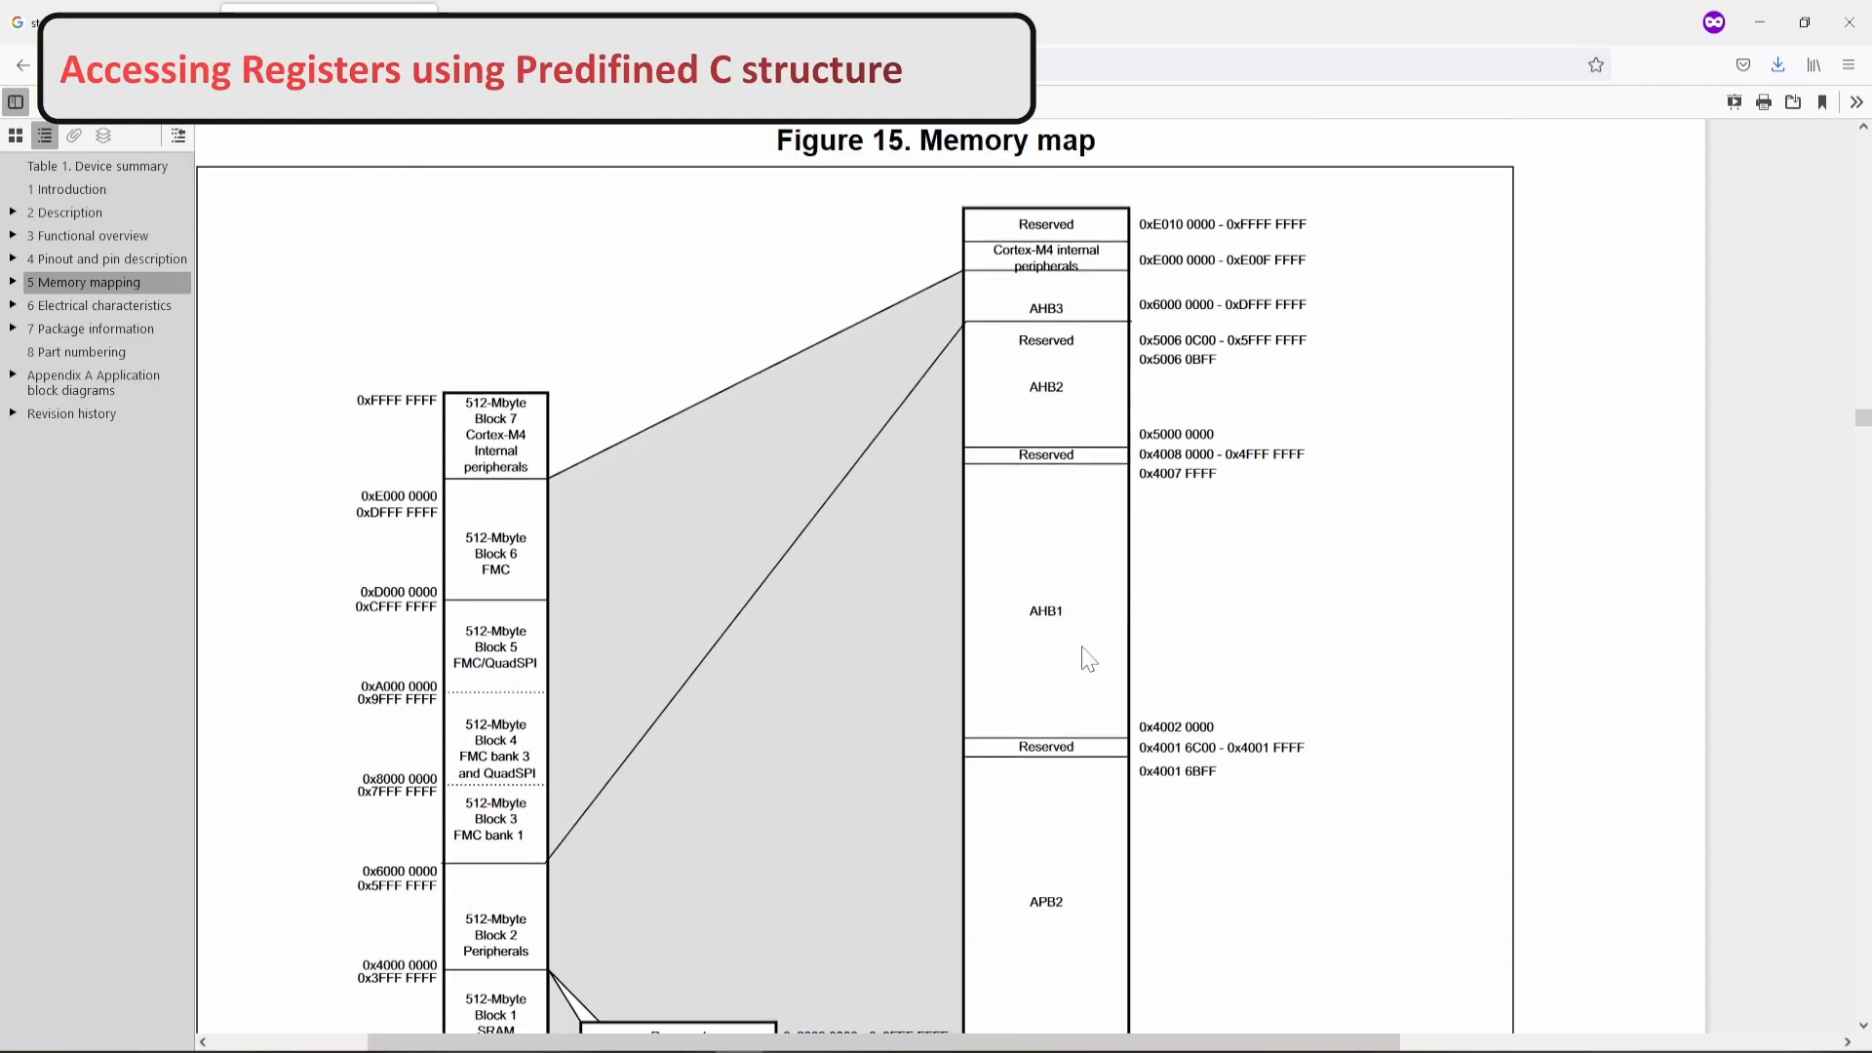
- Search Google for the STM32F446ZET6 reference manual and open ST's RM0390 result
scroll("down", 3)
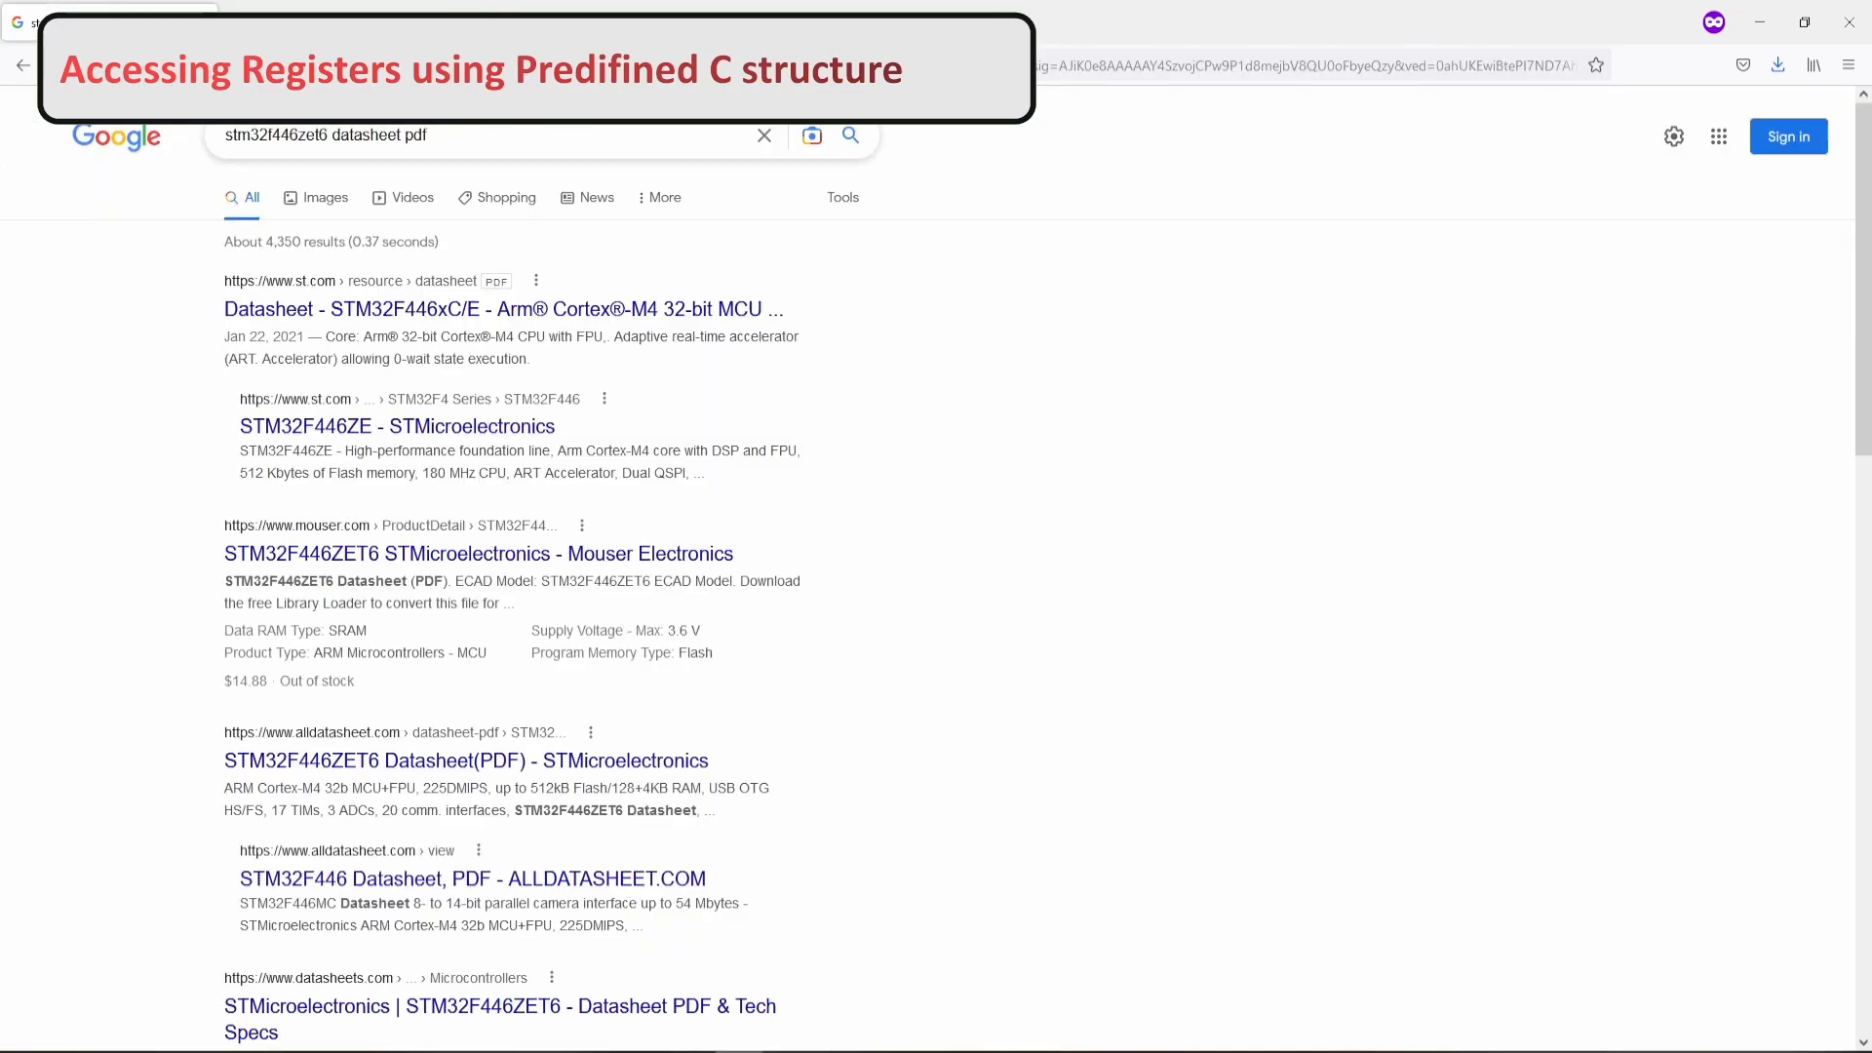
double_click(367, 134)
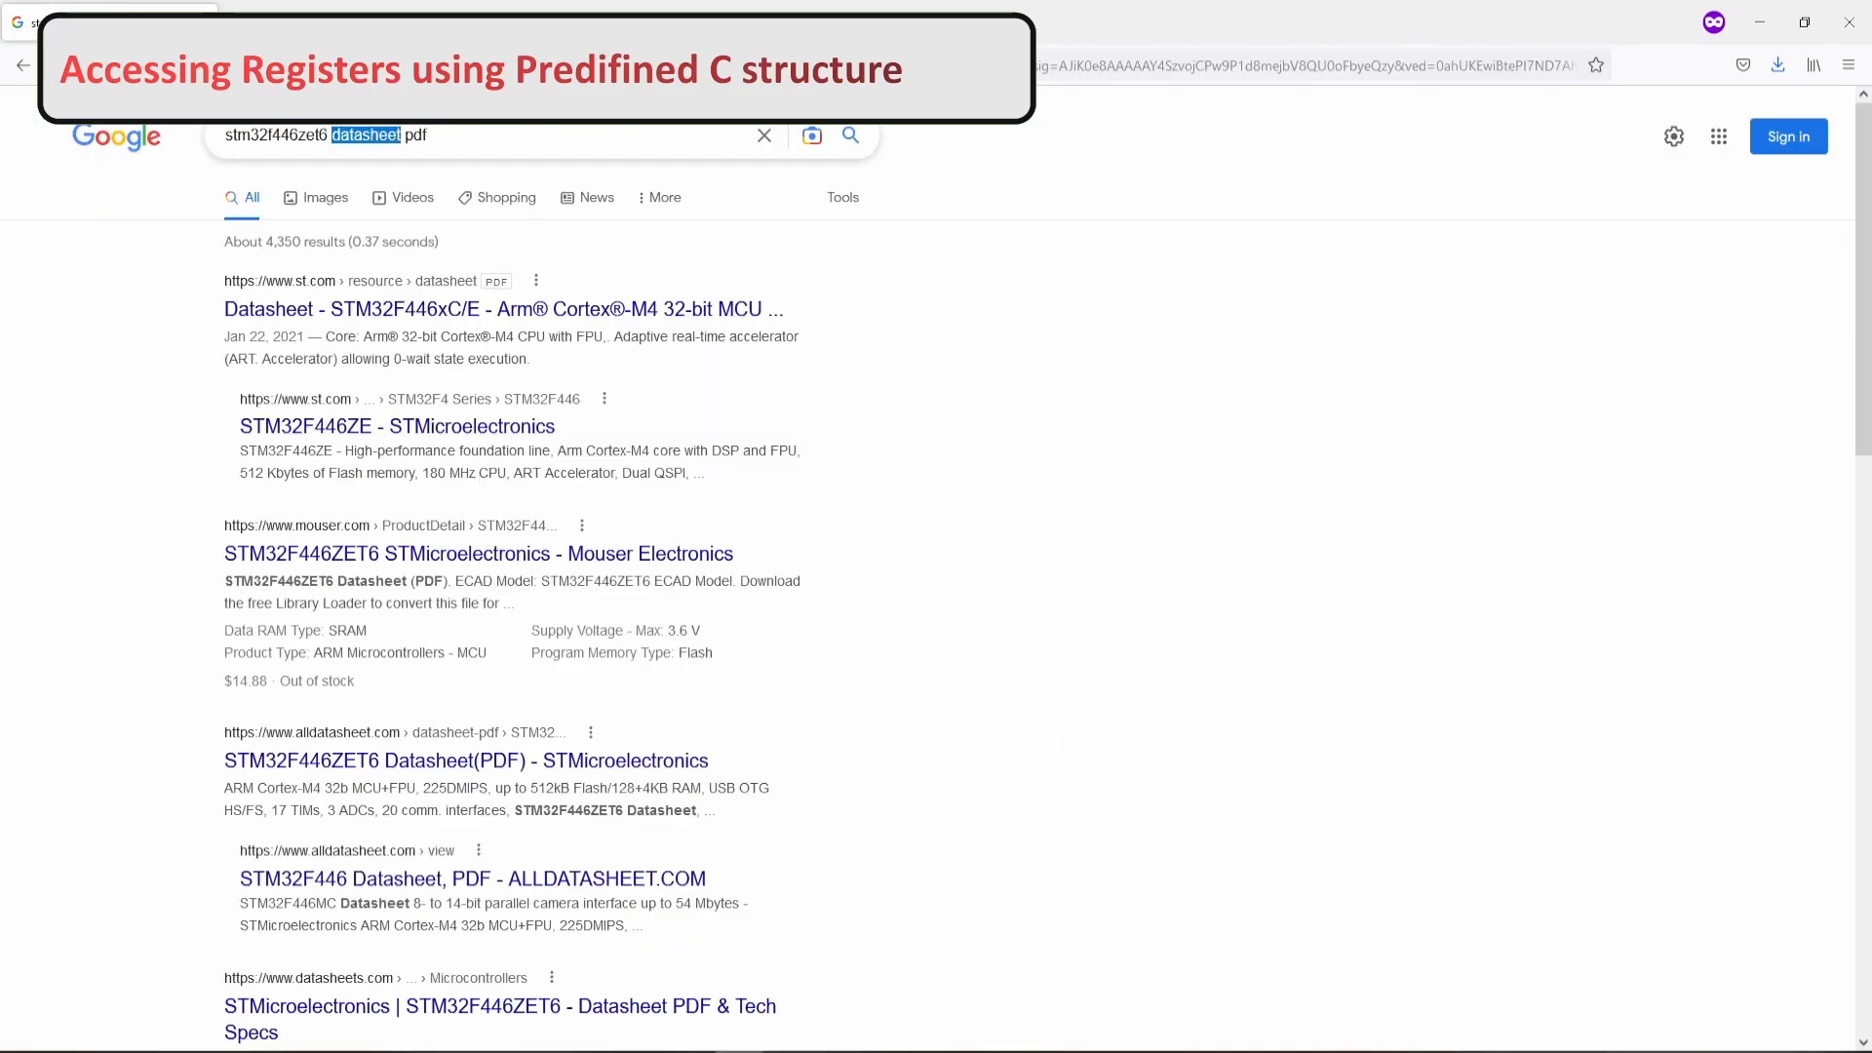
left_click(498, 135)
type("reference manual")
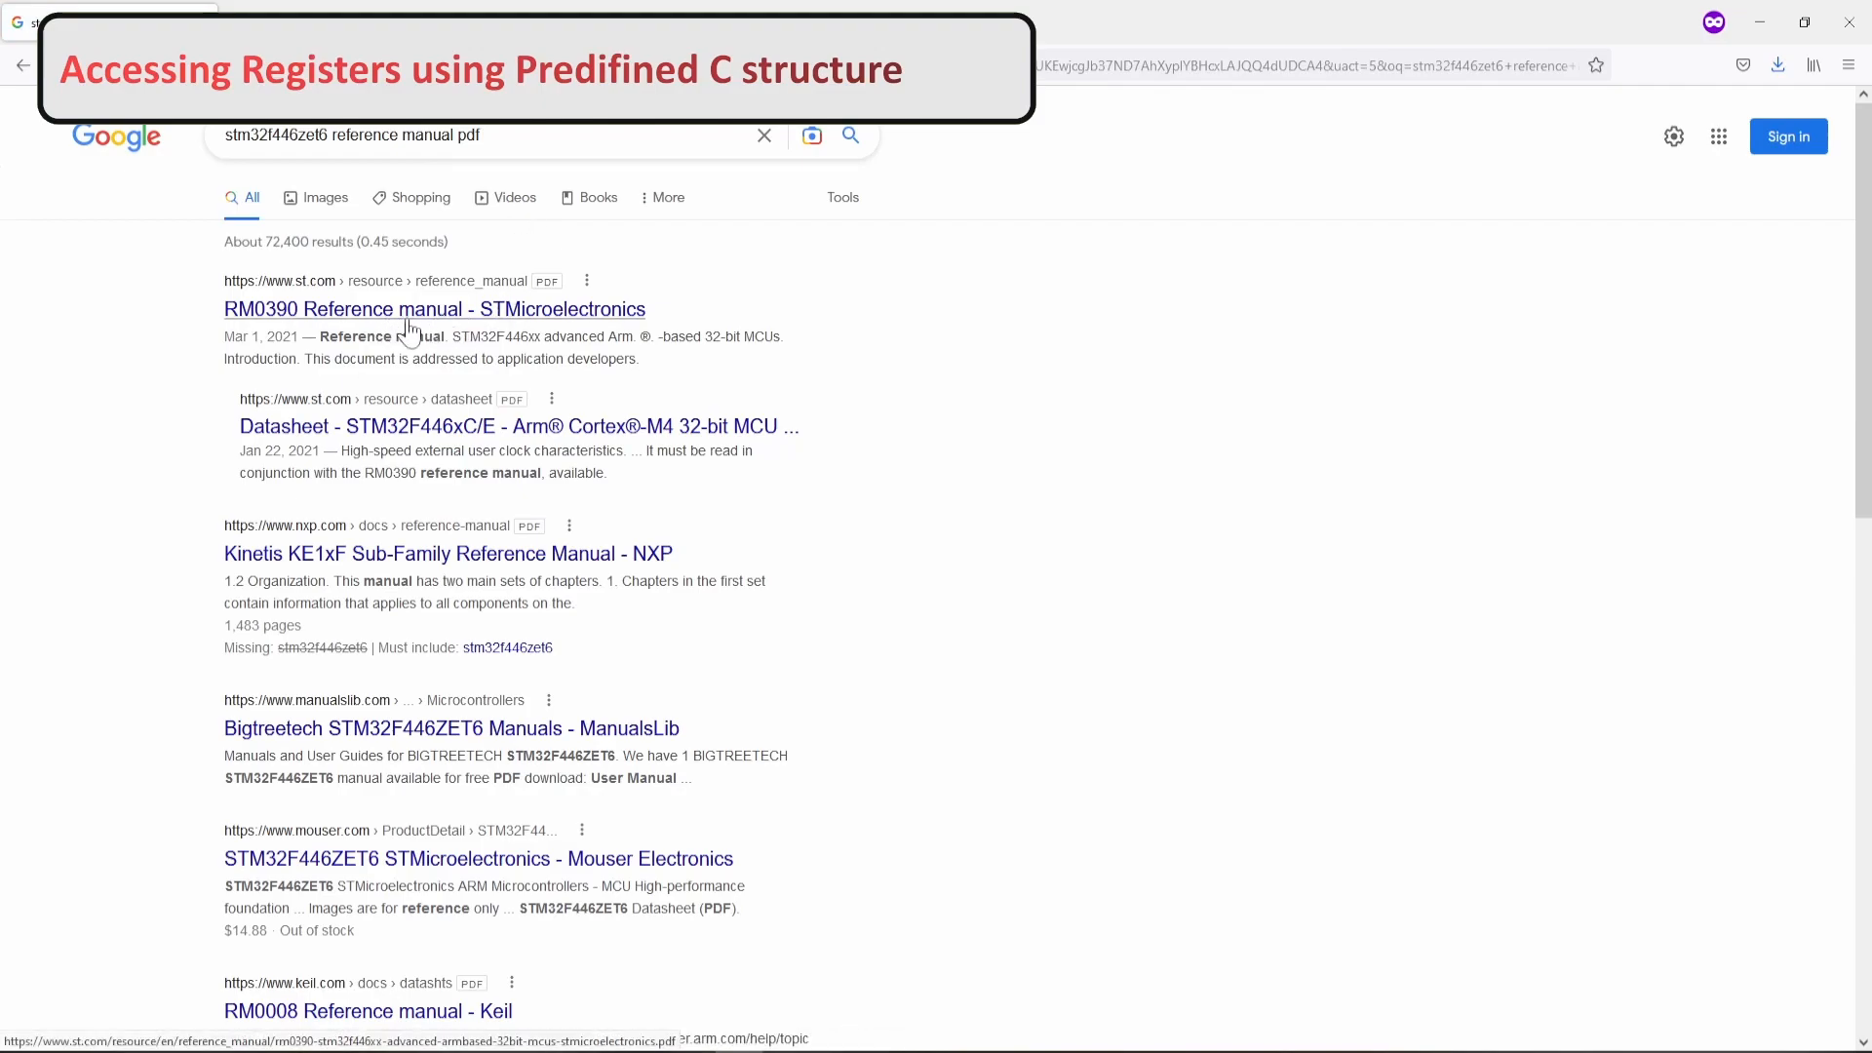
left_click(414, 308)
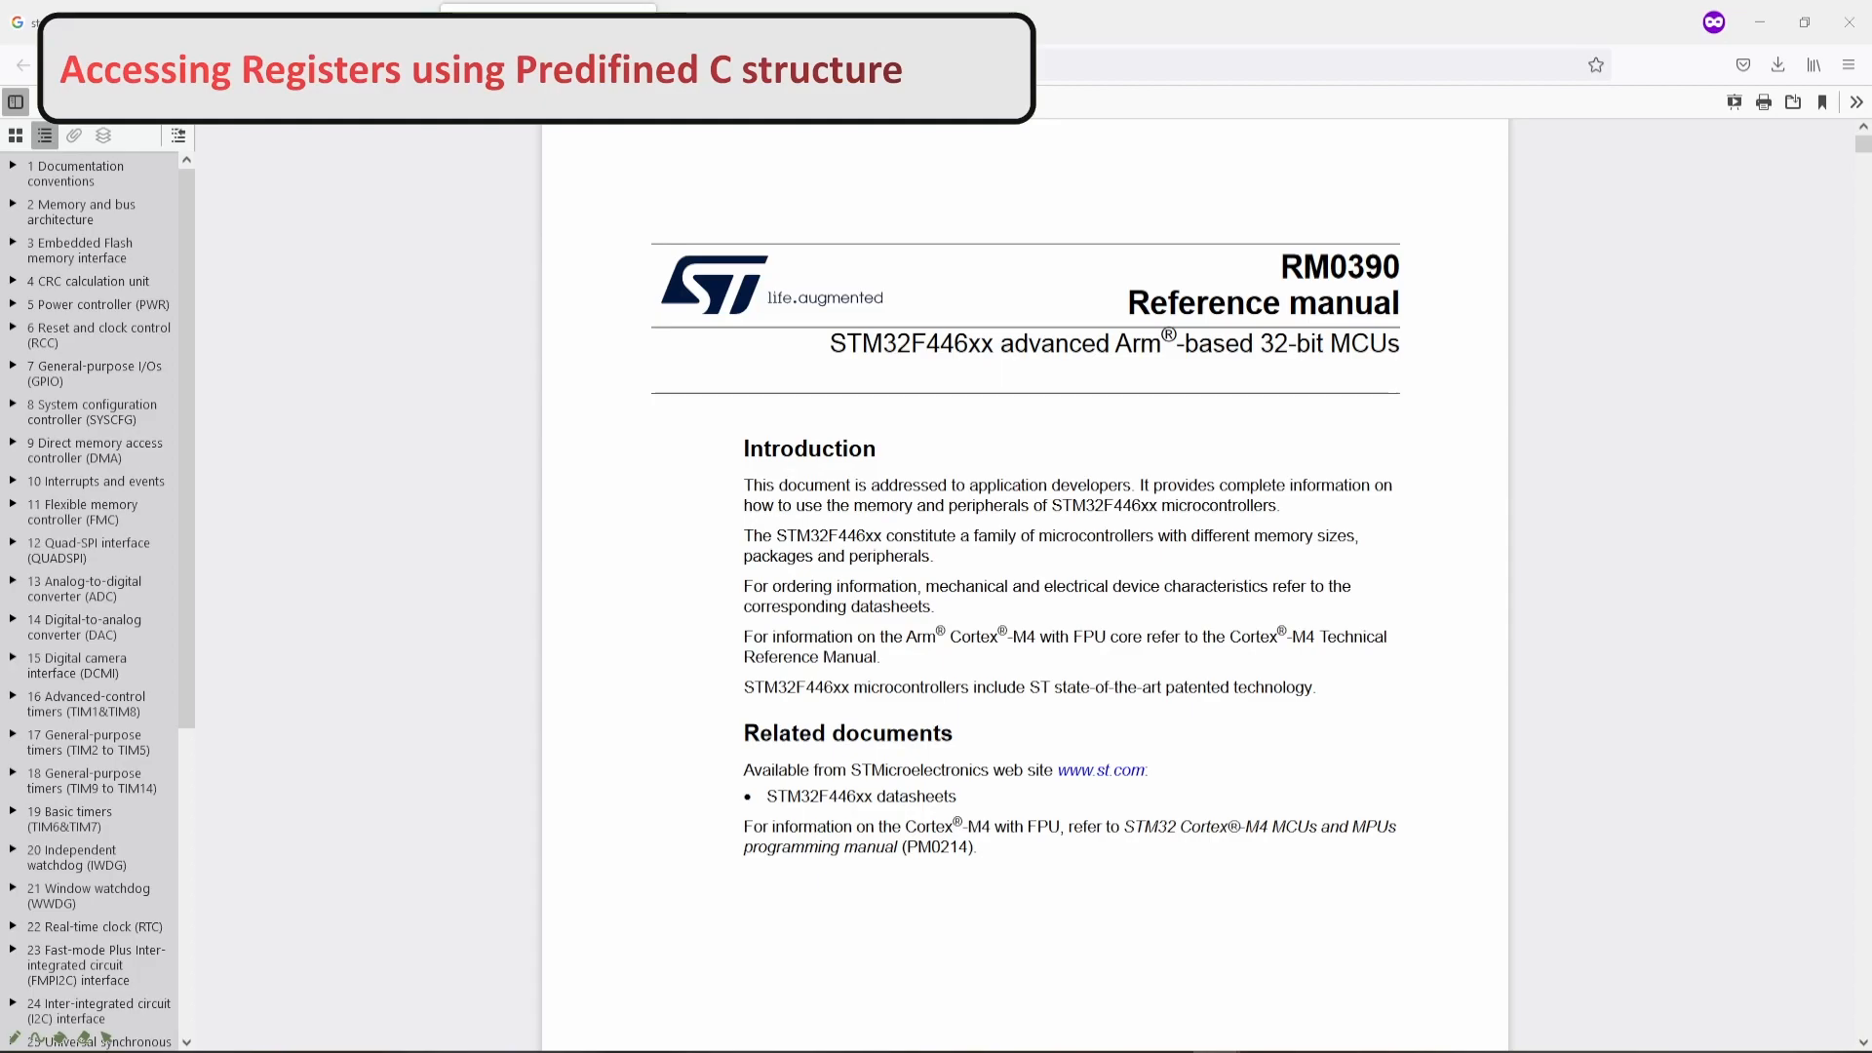
mouse_move(242, 632)
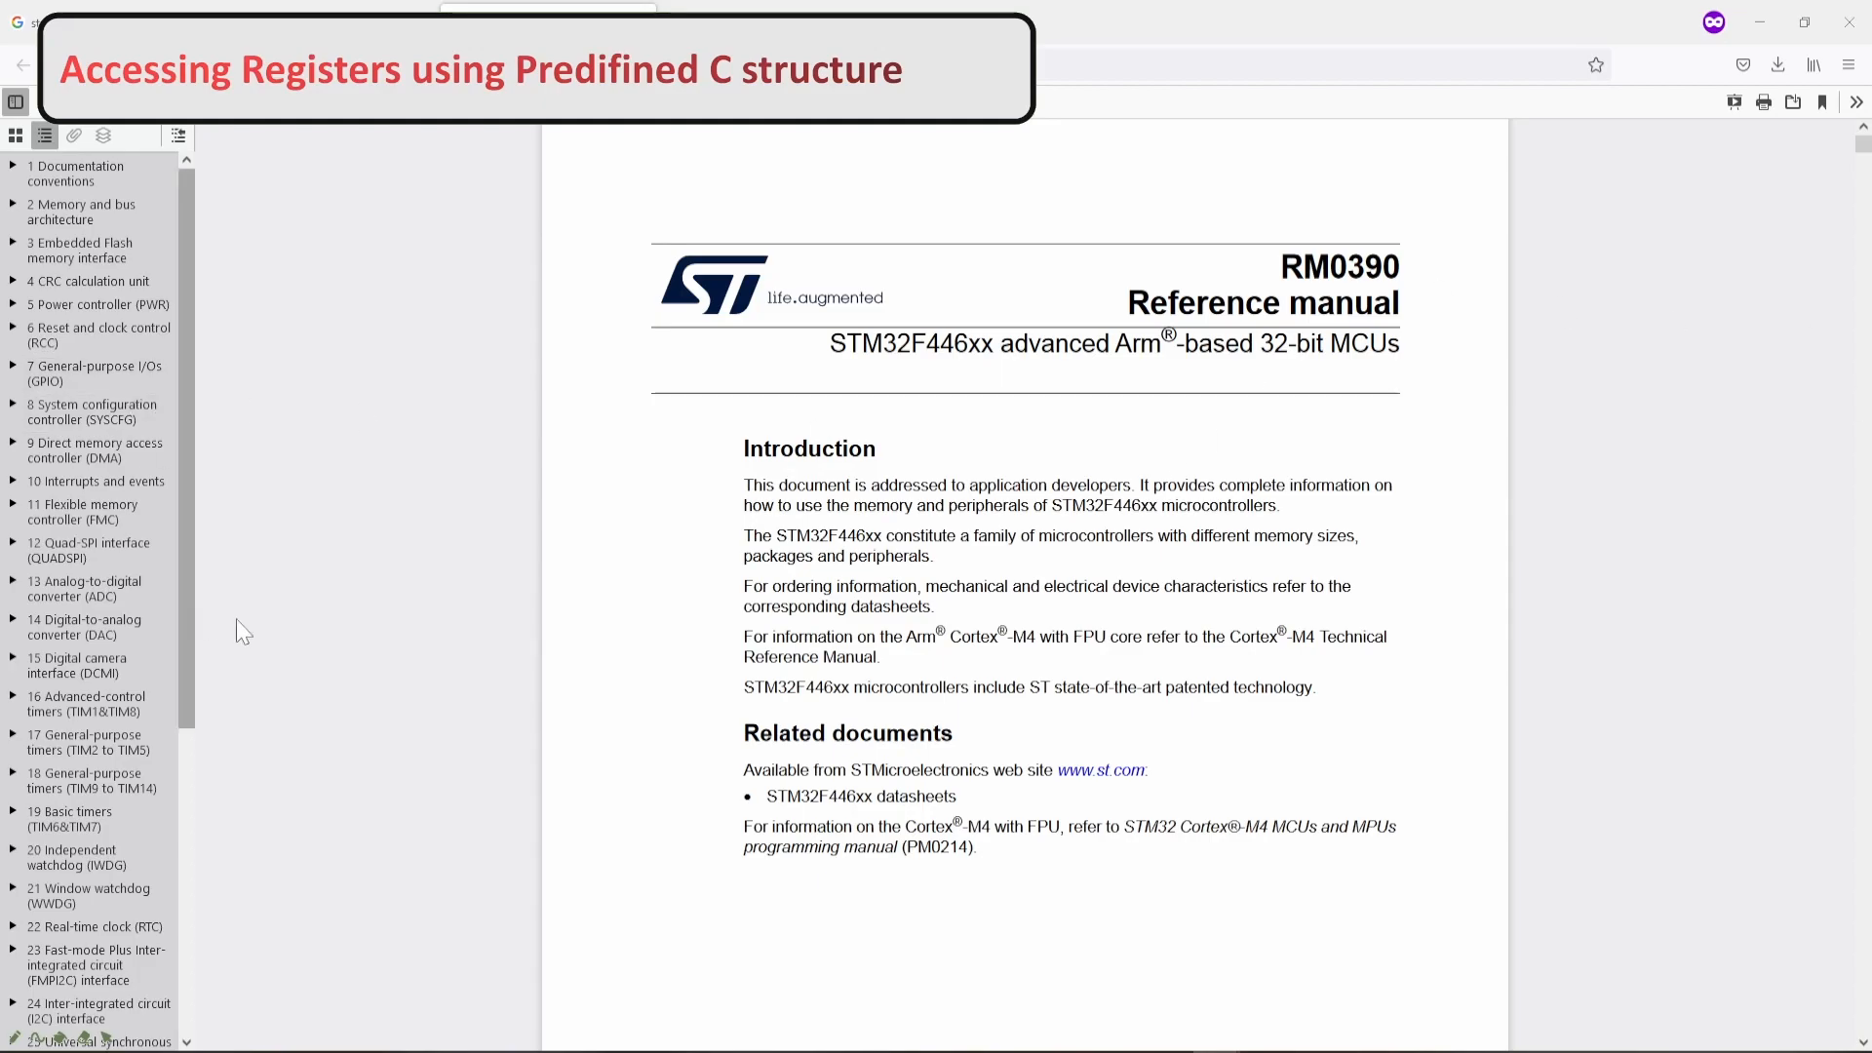
mouse_move(180, 472)
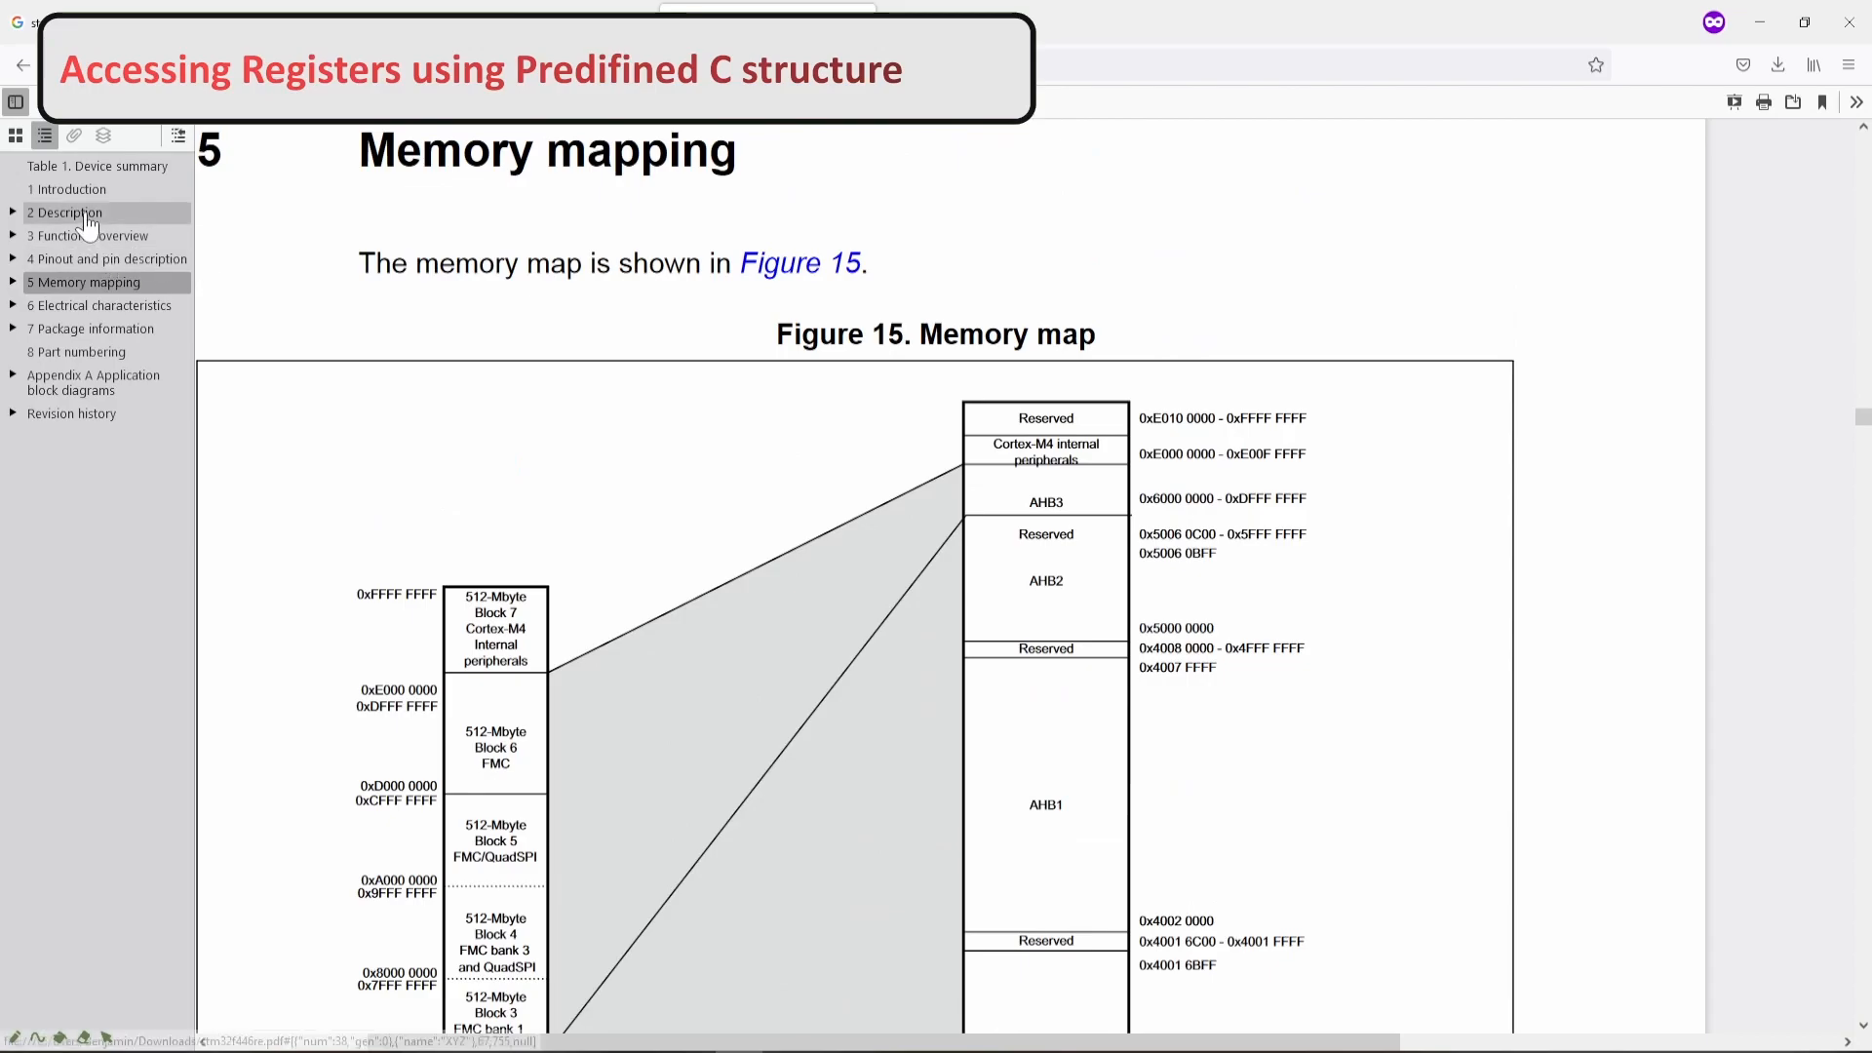
- Jump to the datasheet's Description chapter and scroll to the block diagram with AHB1 GPIO ports
left_click(66, 212)
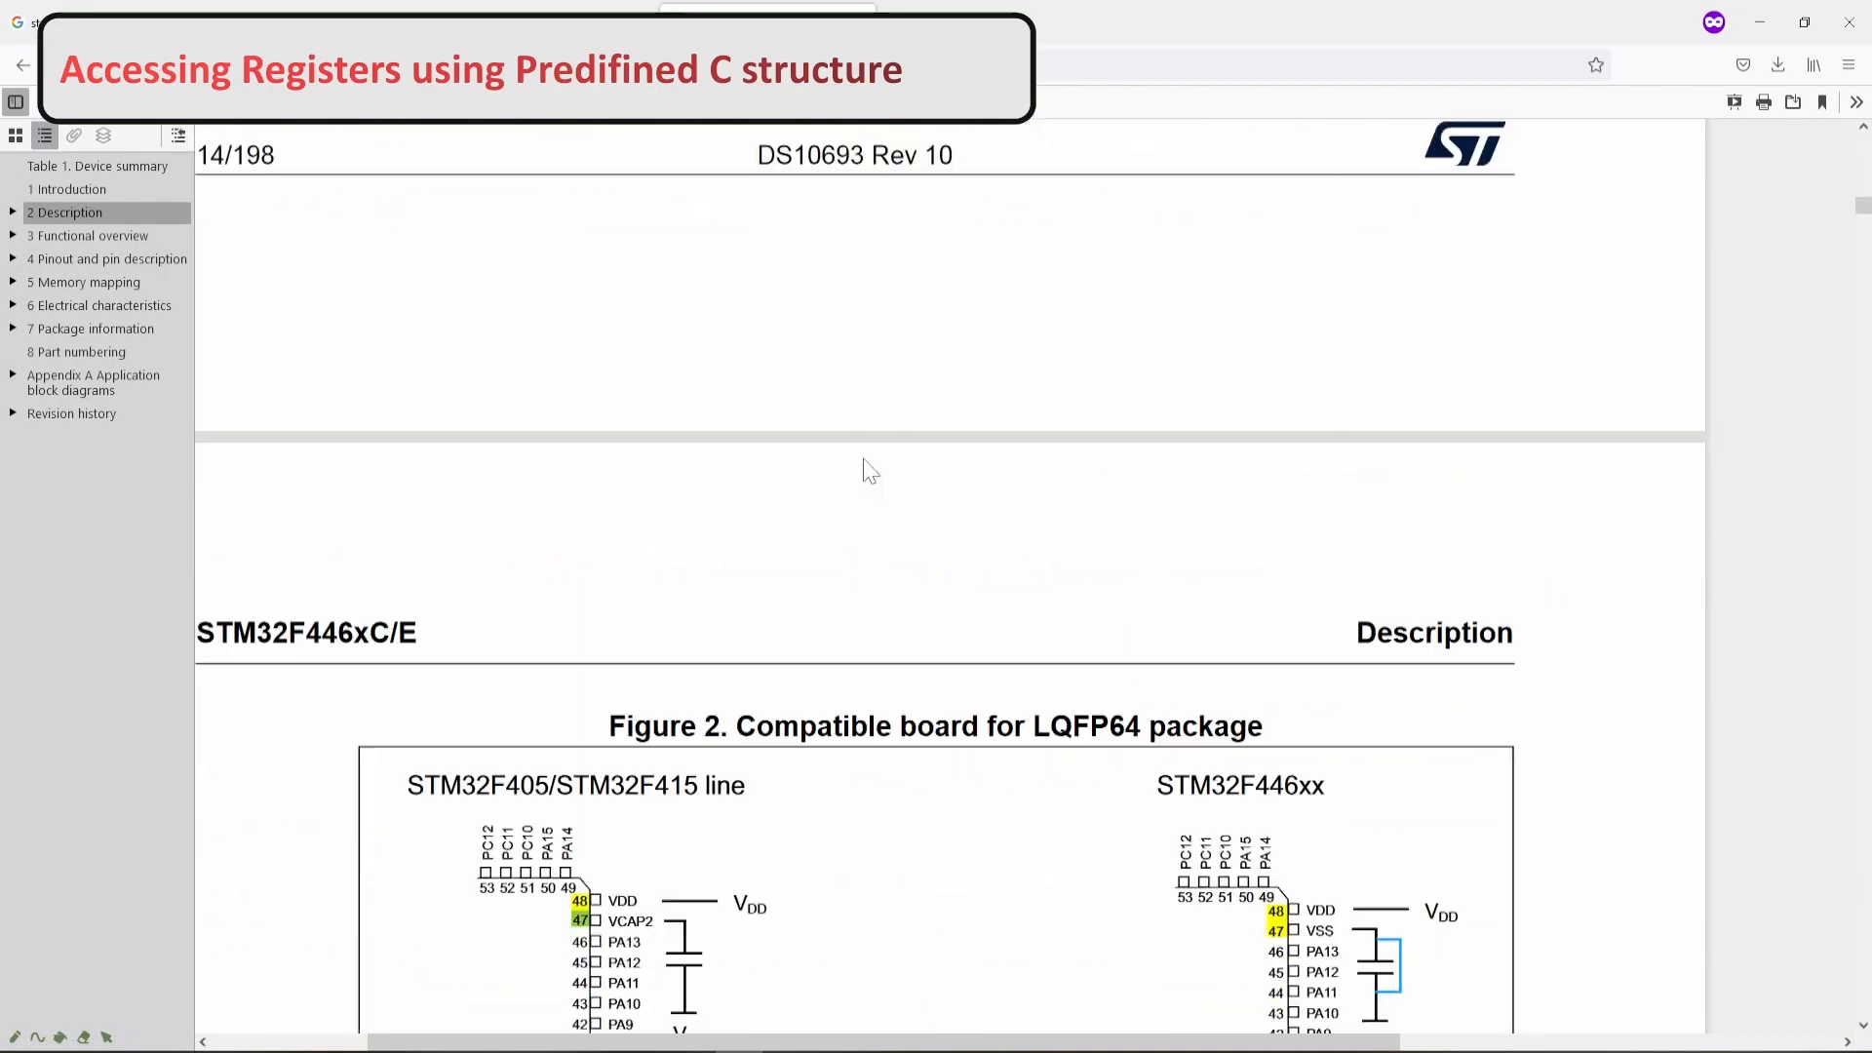
scroll("down", 3)
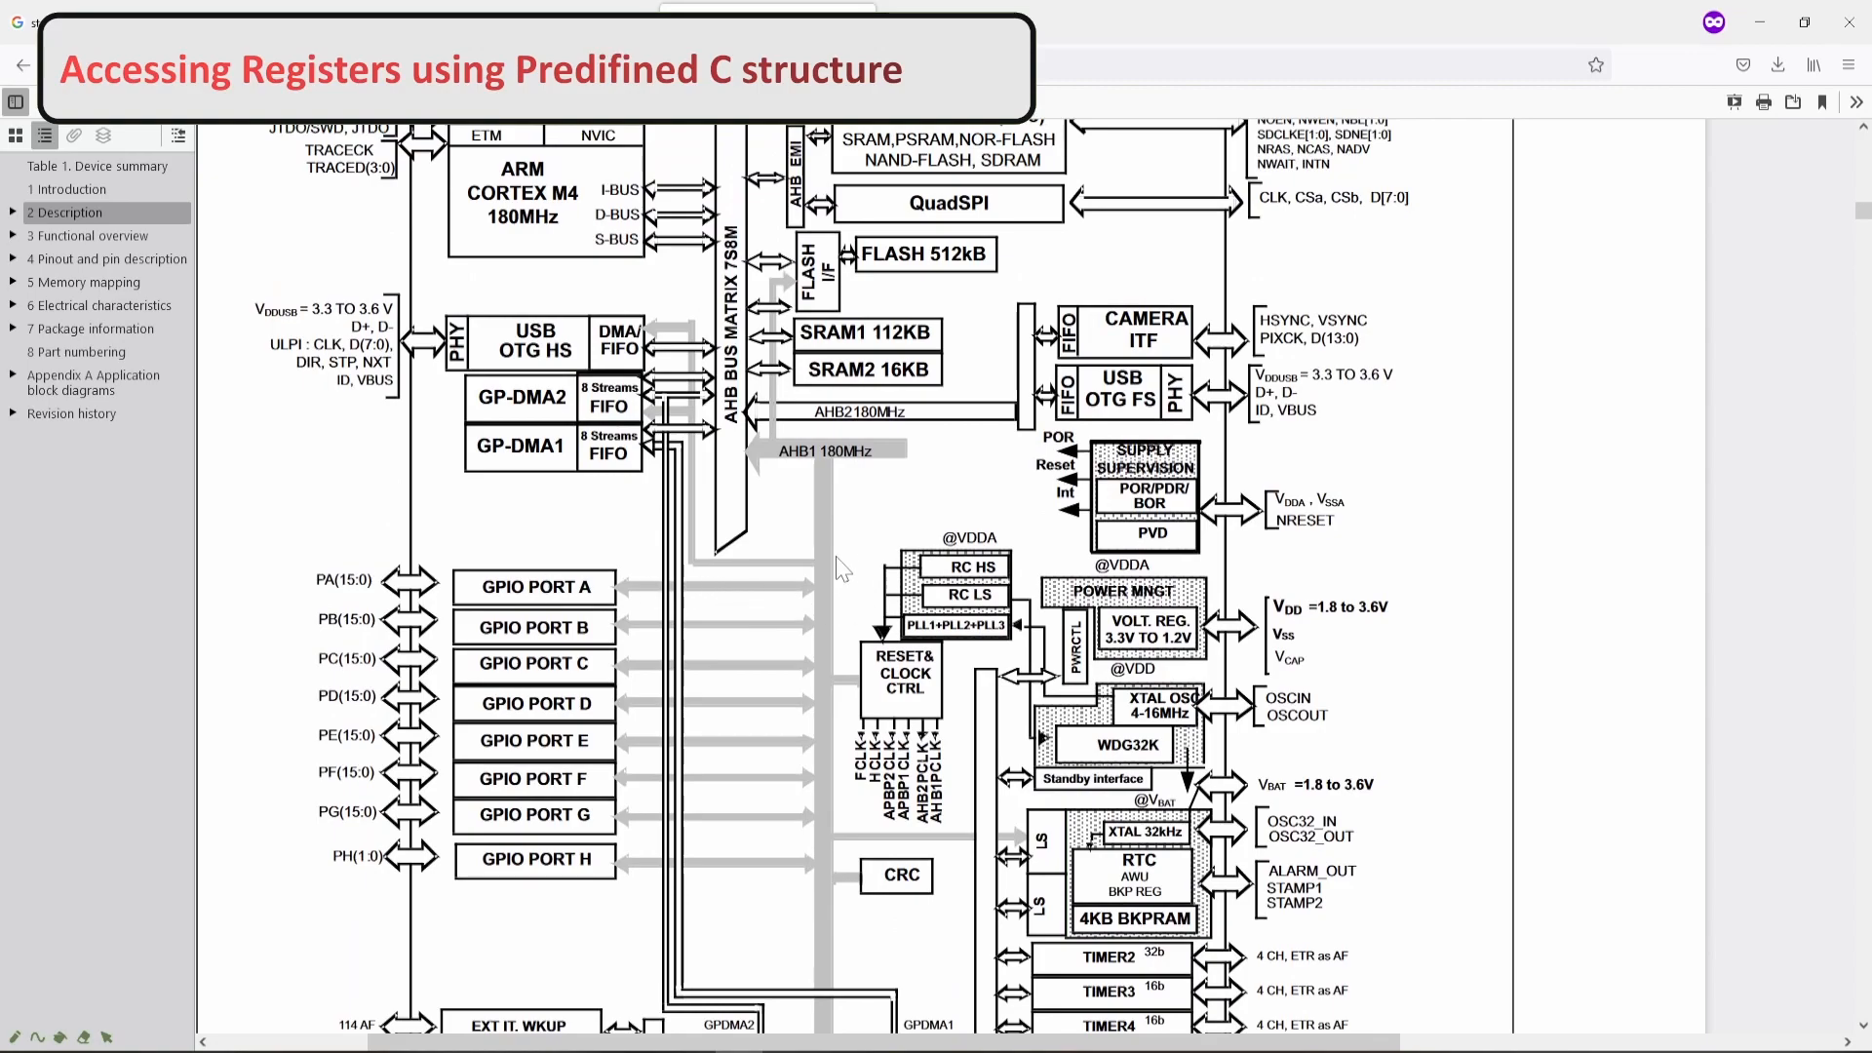
mouse_move(801, 601)
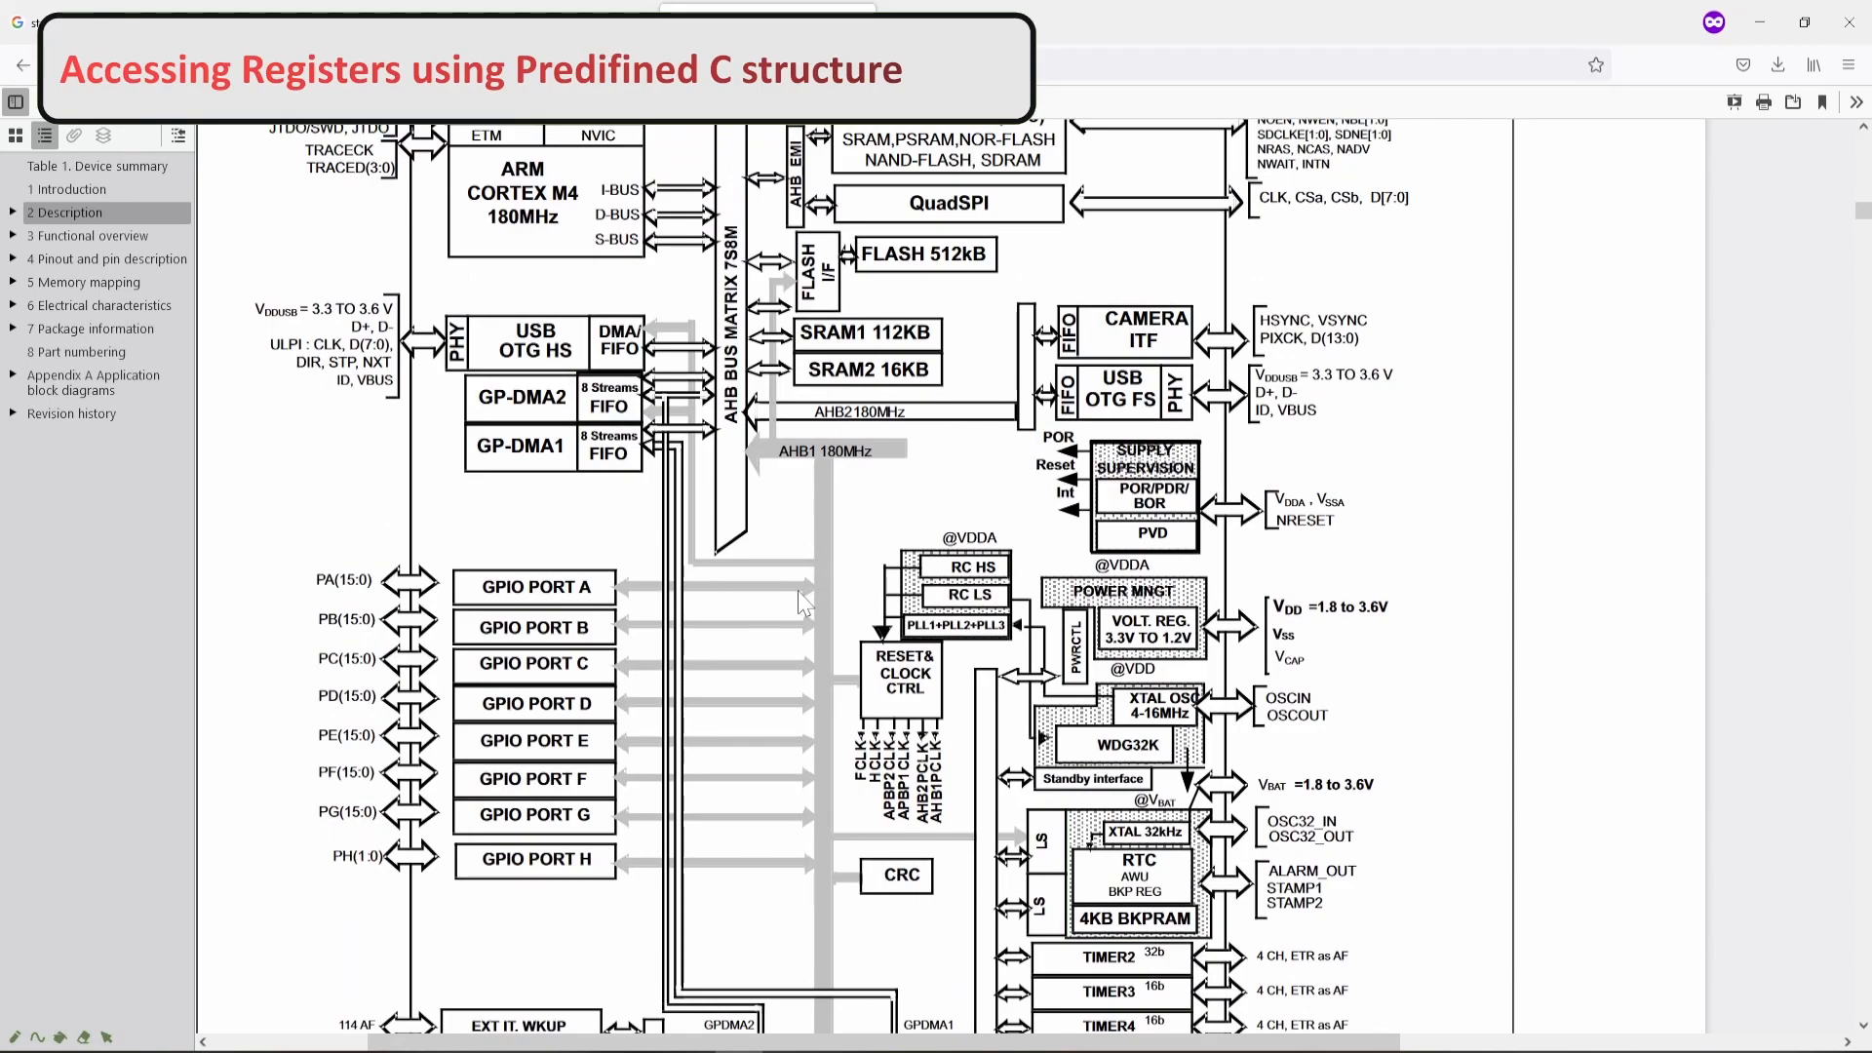
mouse_move(842, 480)
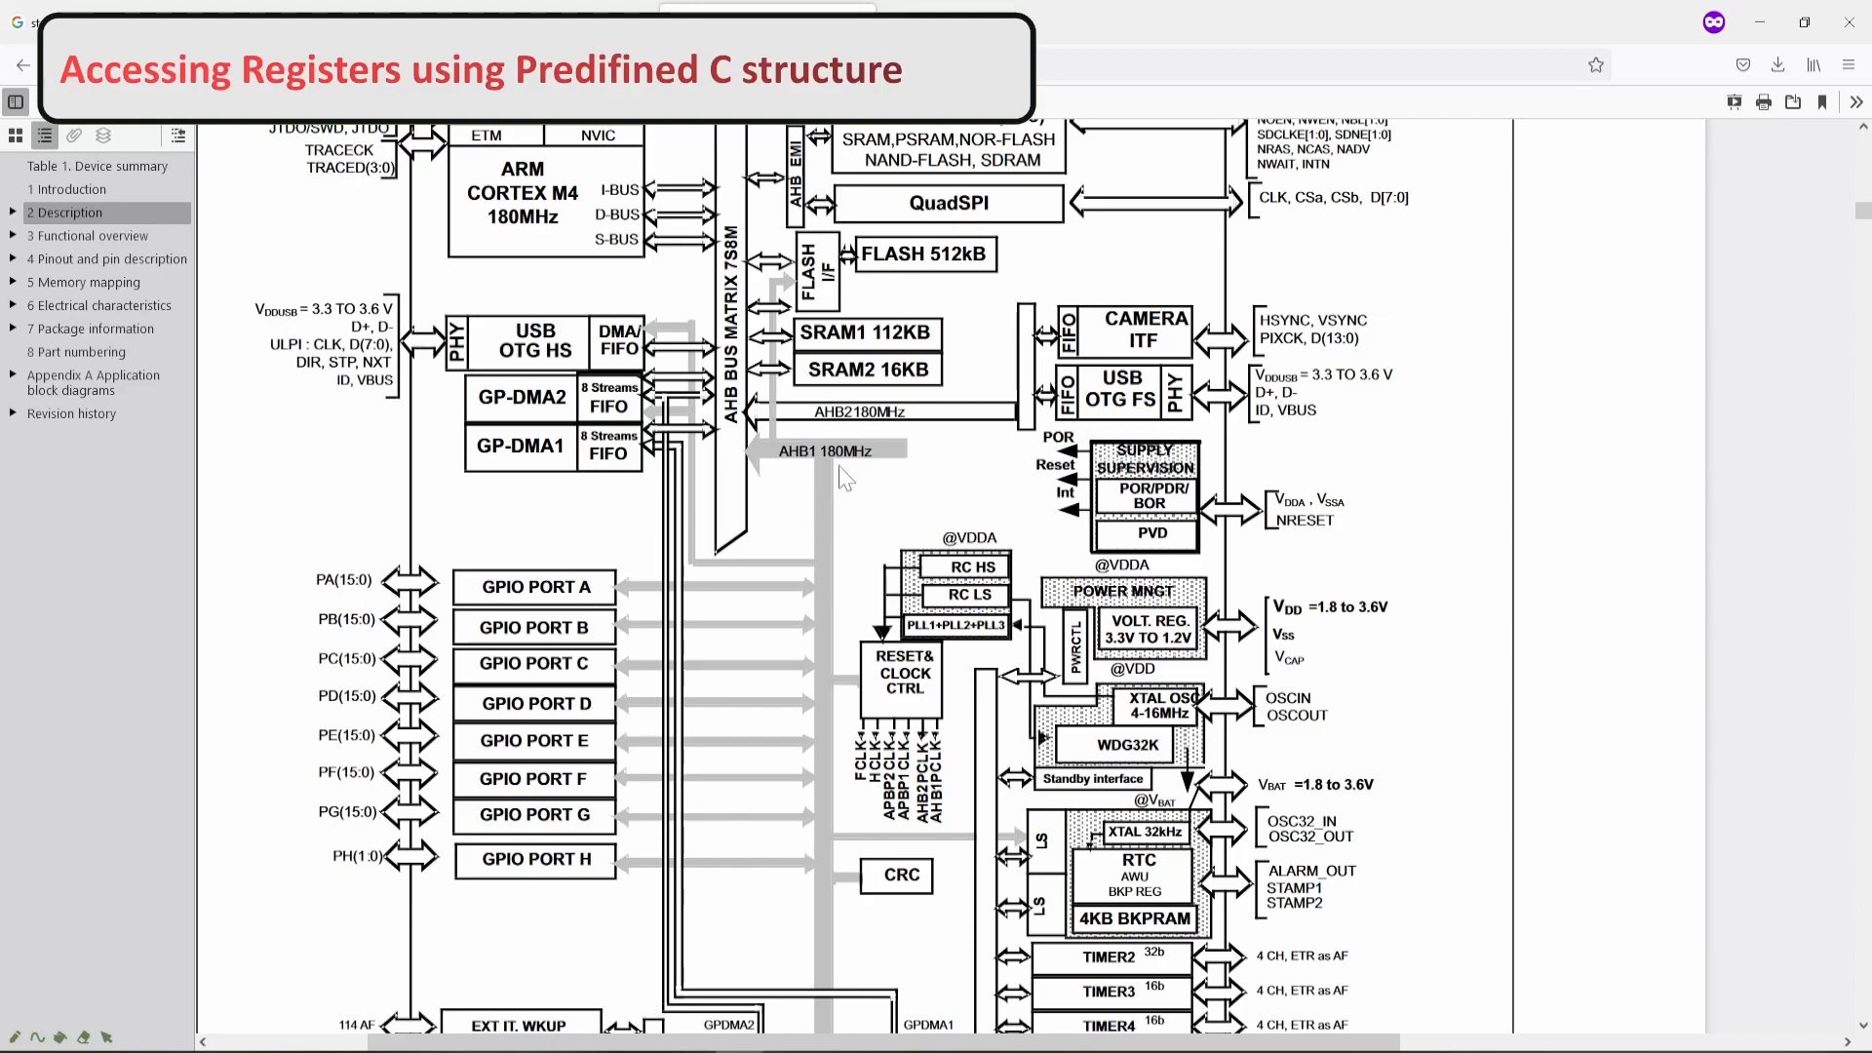
mouse_move(804, 600)
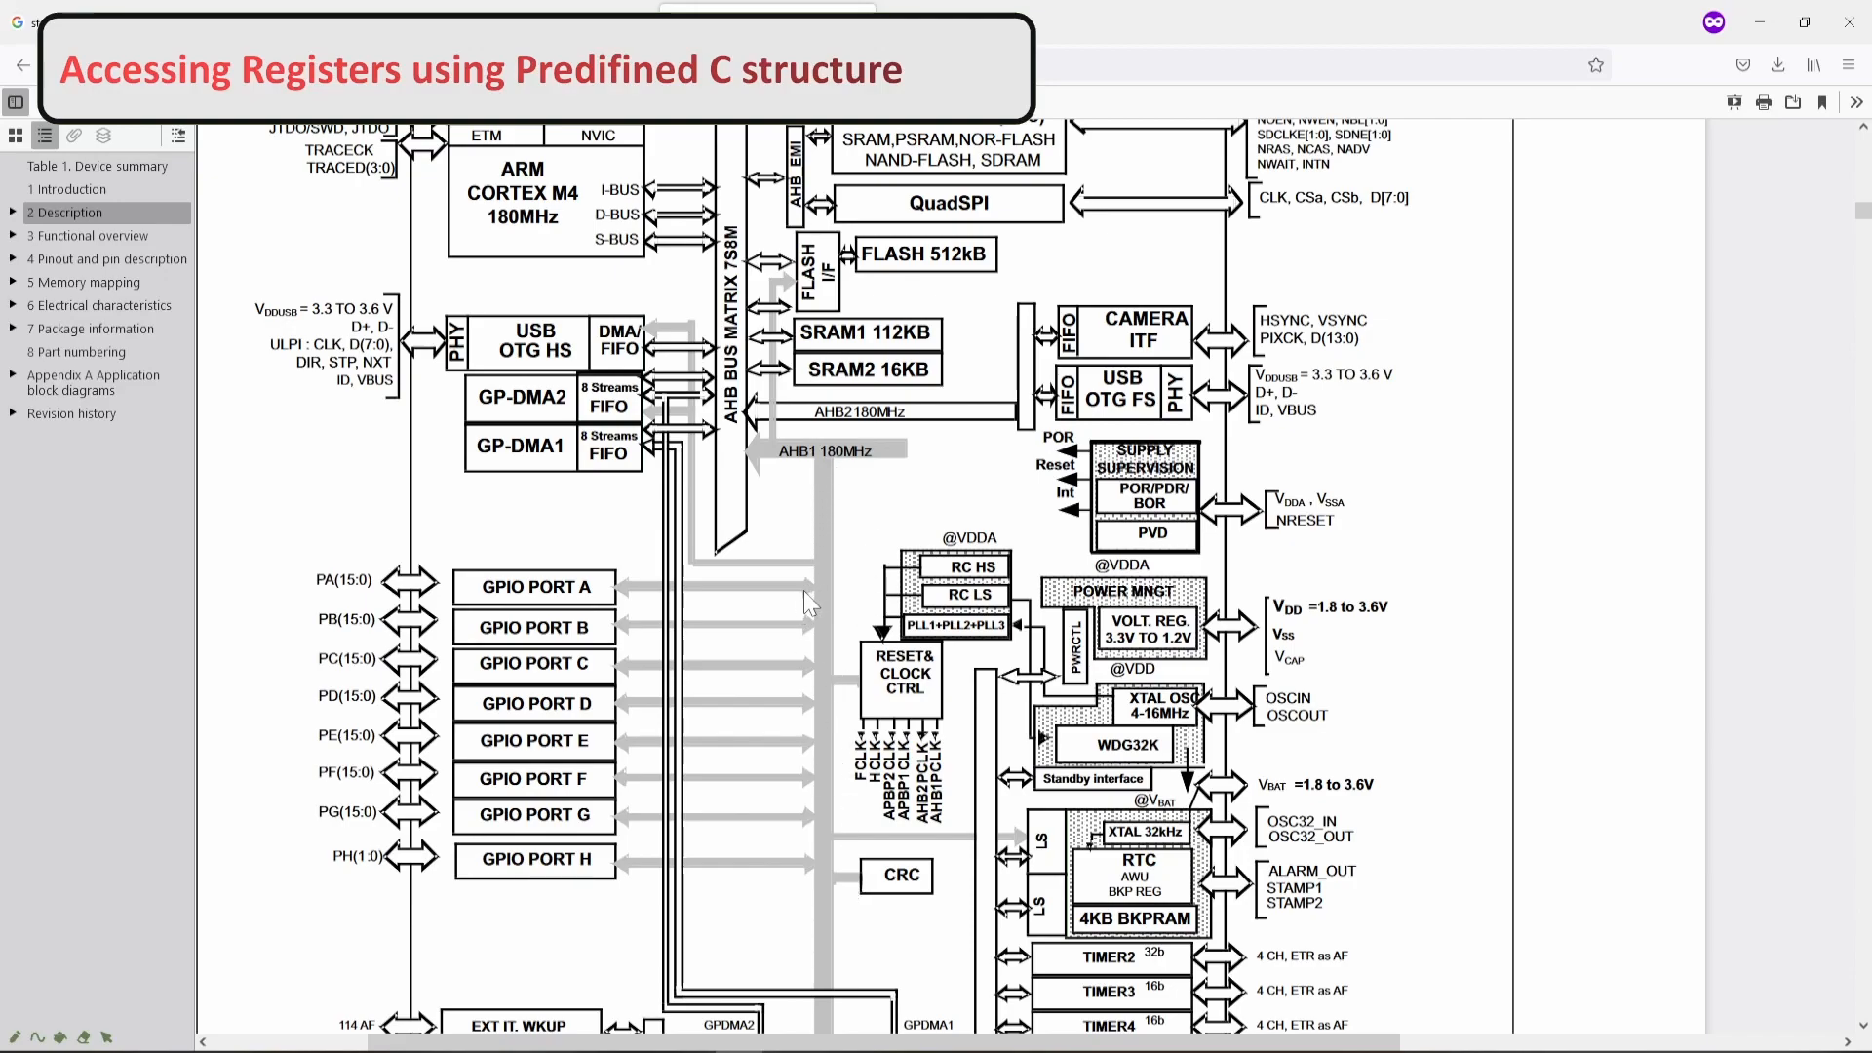
mouse_move(571, 562)
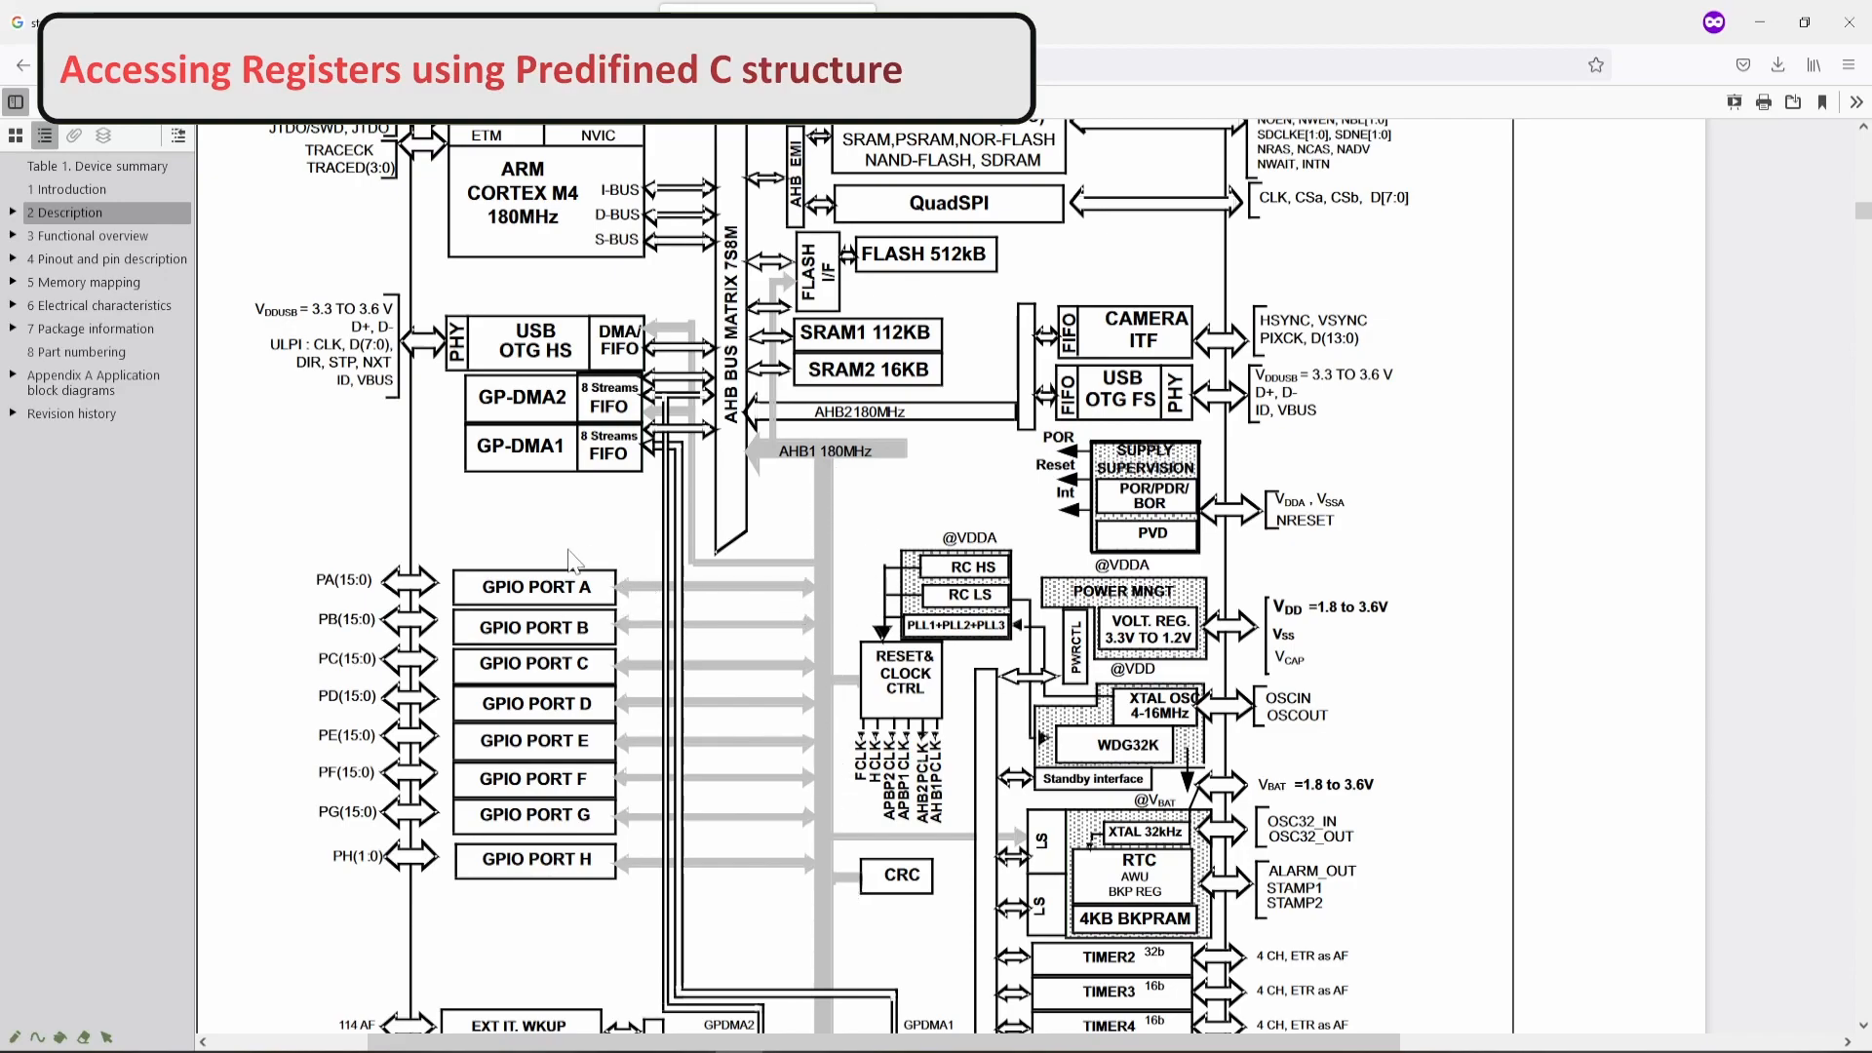
mouse_move(617, 605)
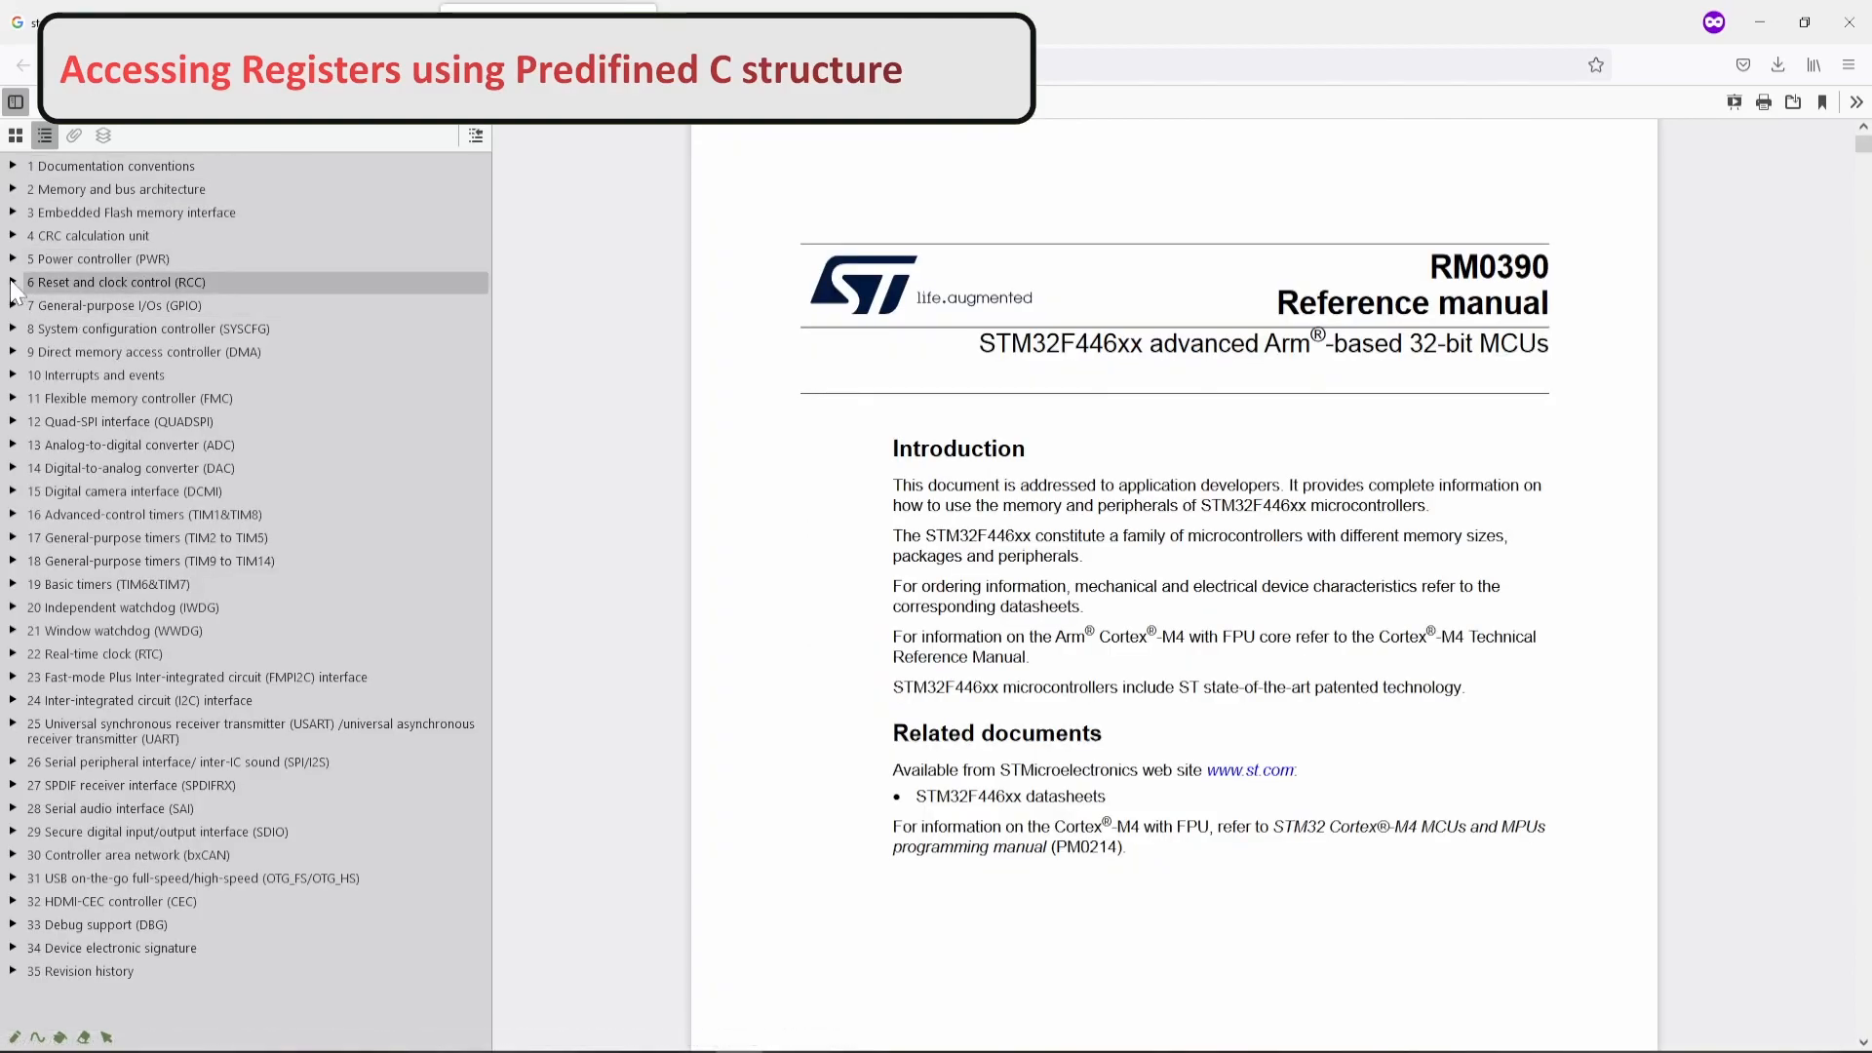
- Navigate RM0390's outline to 6.3.10 RCC_AHB1ENR and read its GPIO clock-enable bit descriptions
left_click(14, 283)
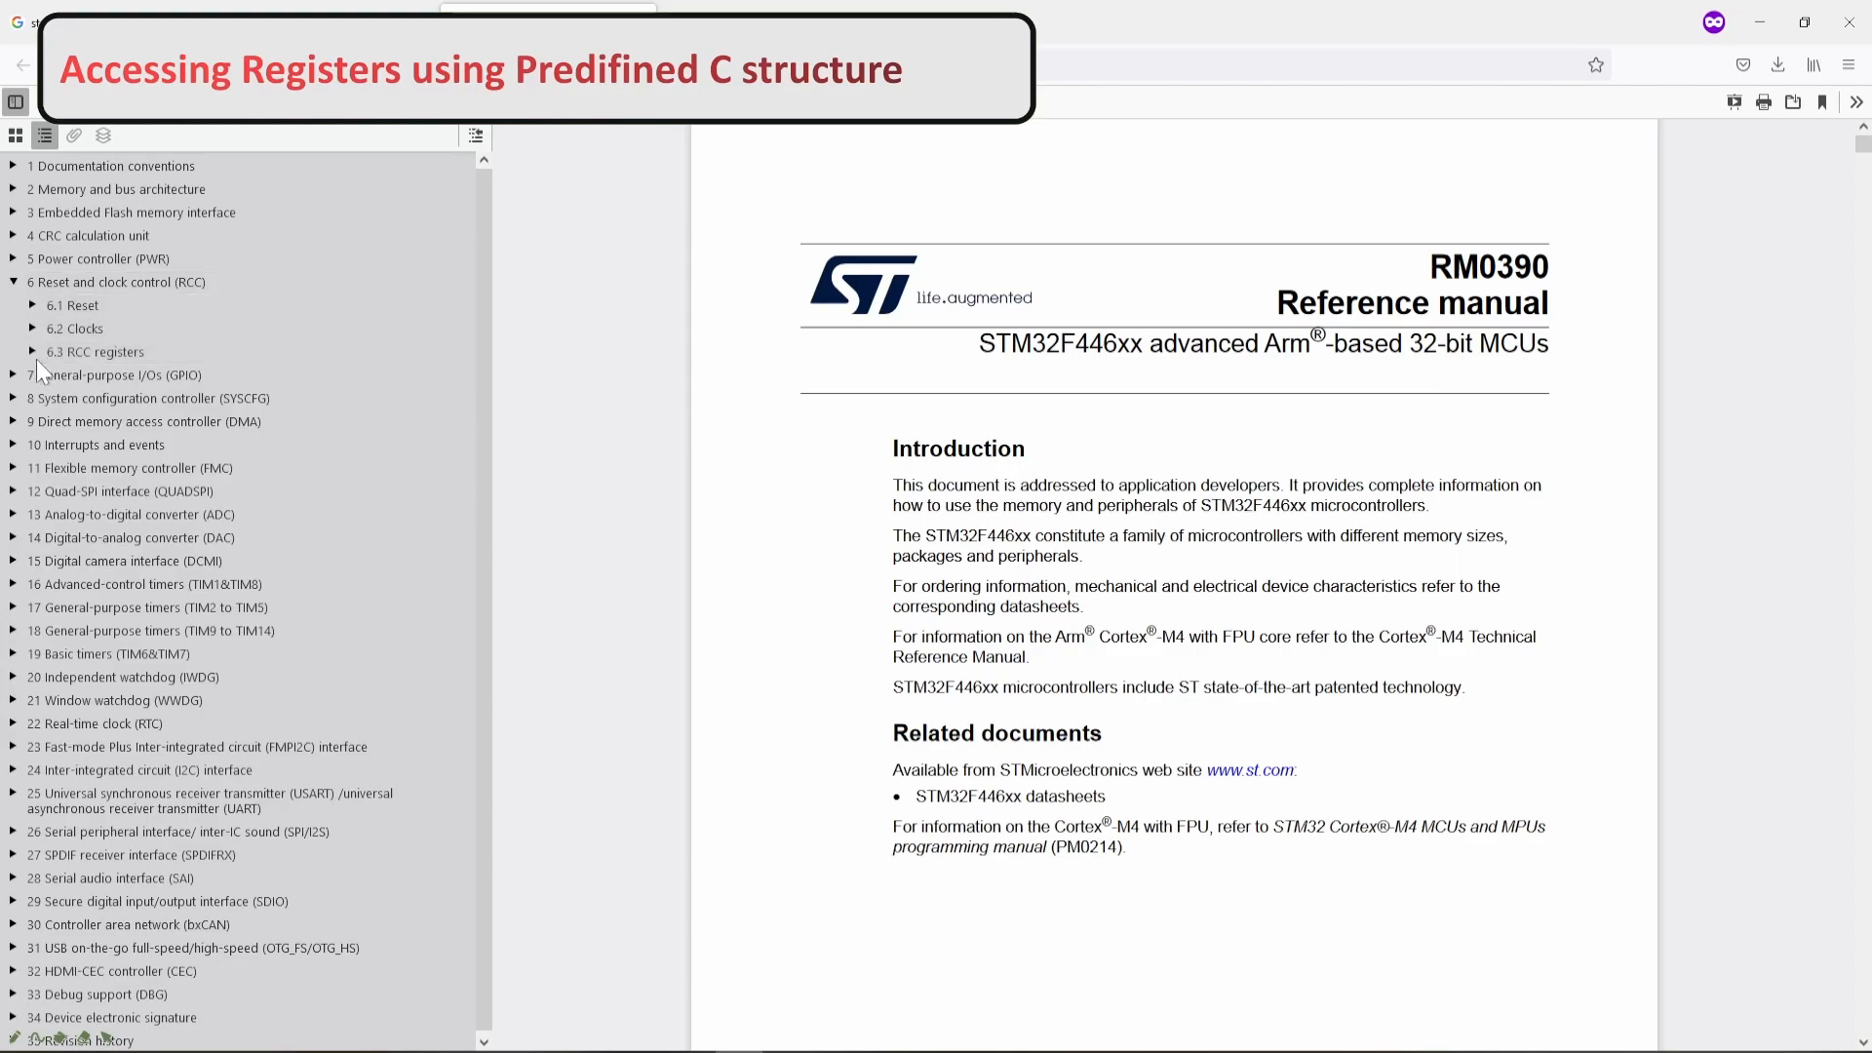
left_click(27, 351)
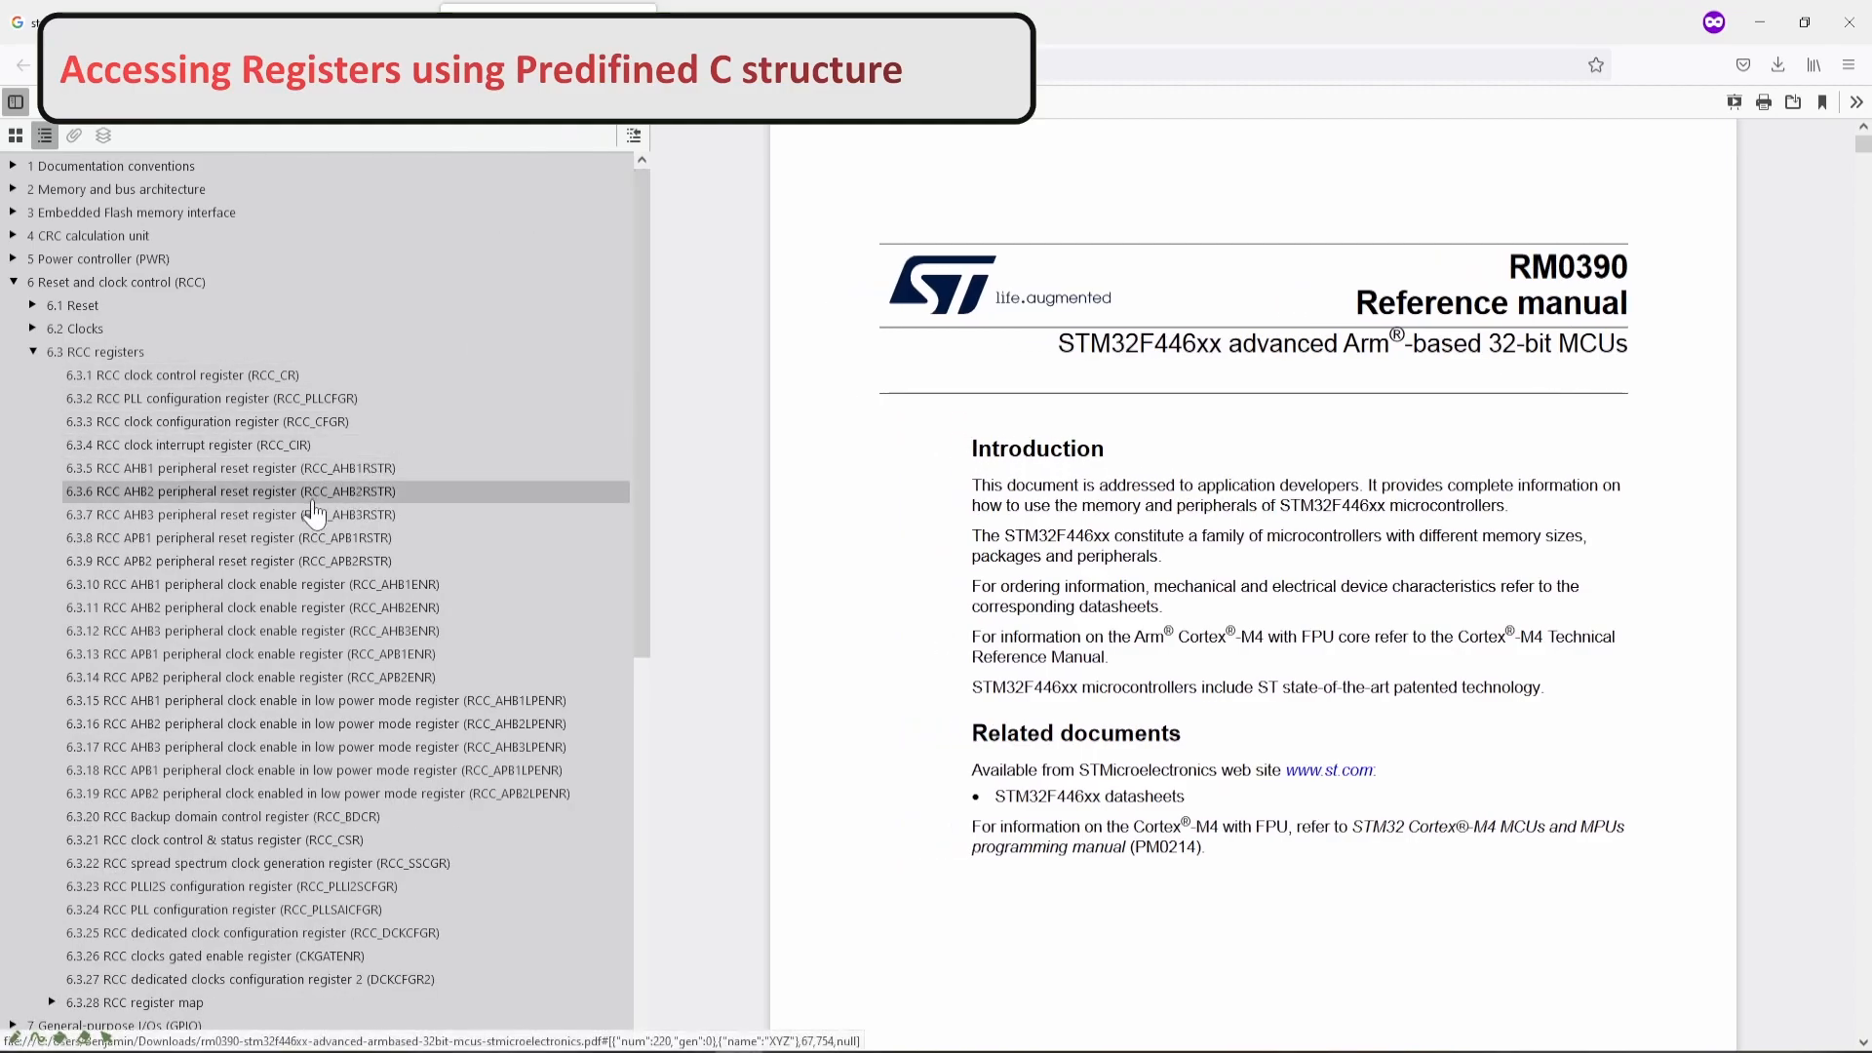
mouse_move(376, 591)
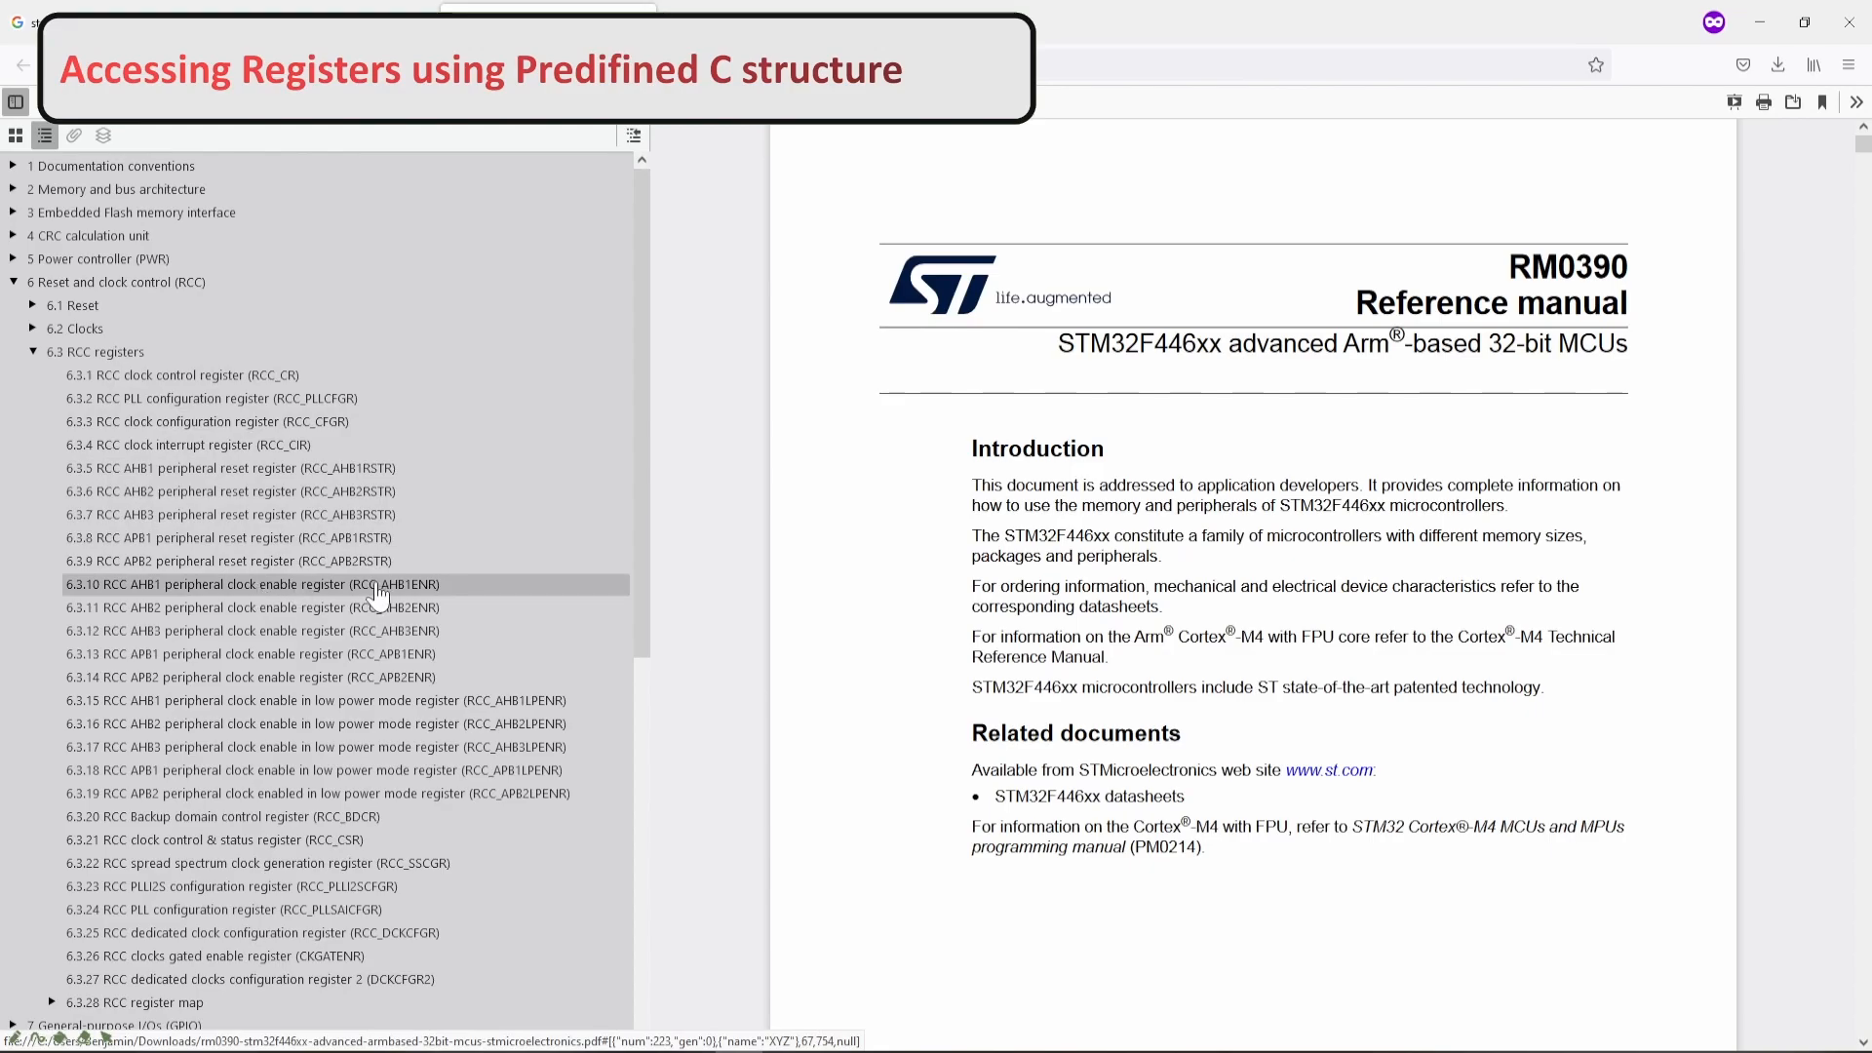
left_click(250, 585)
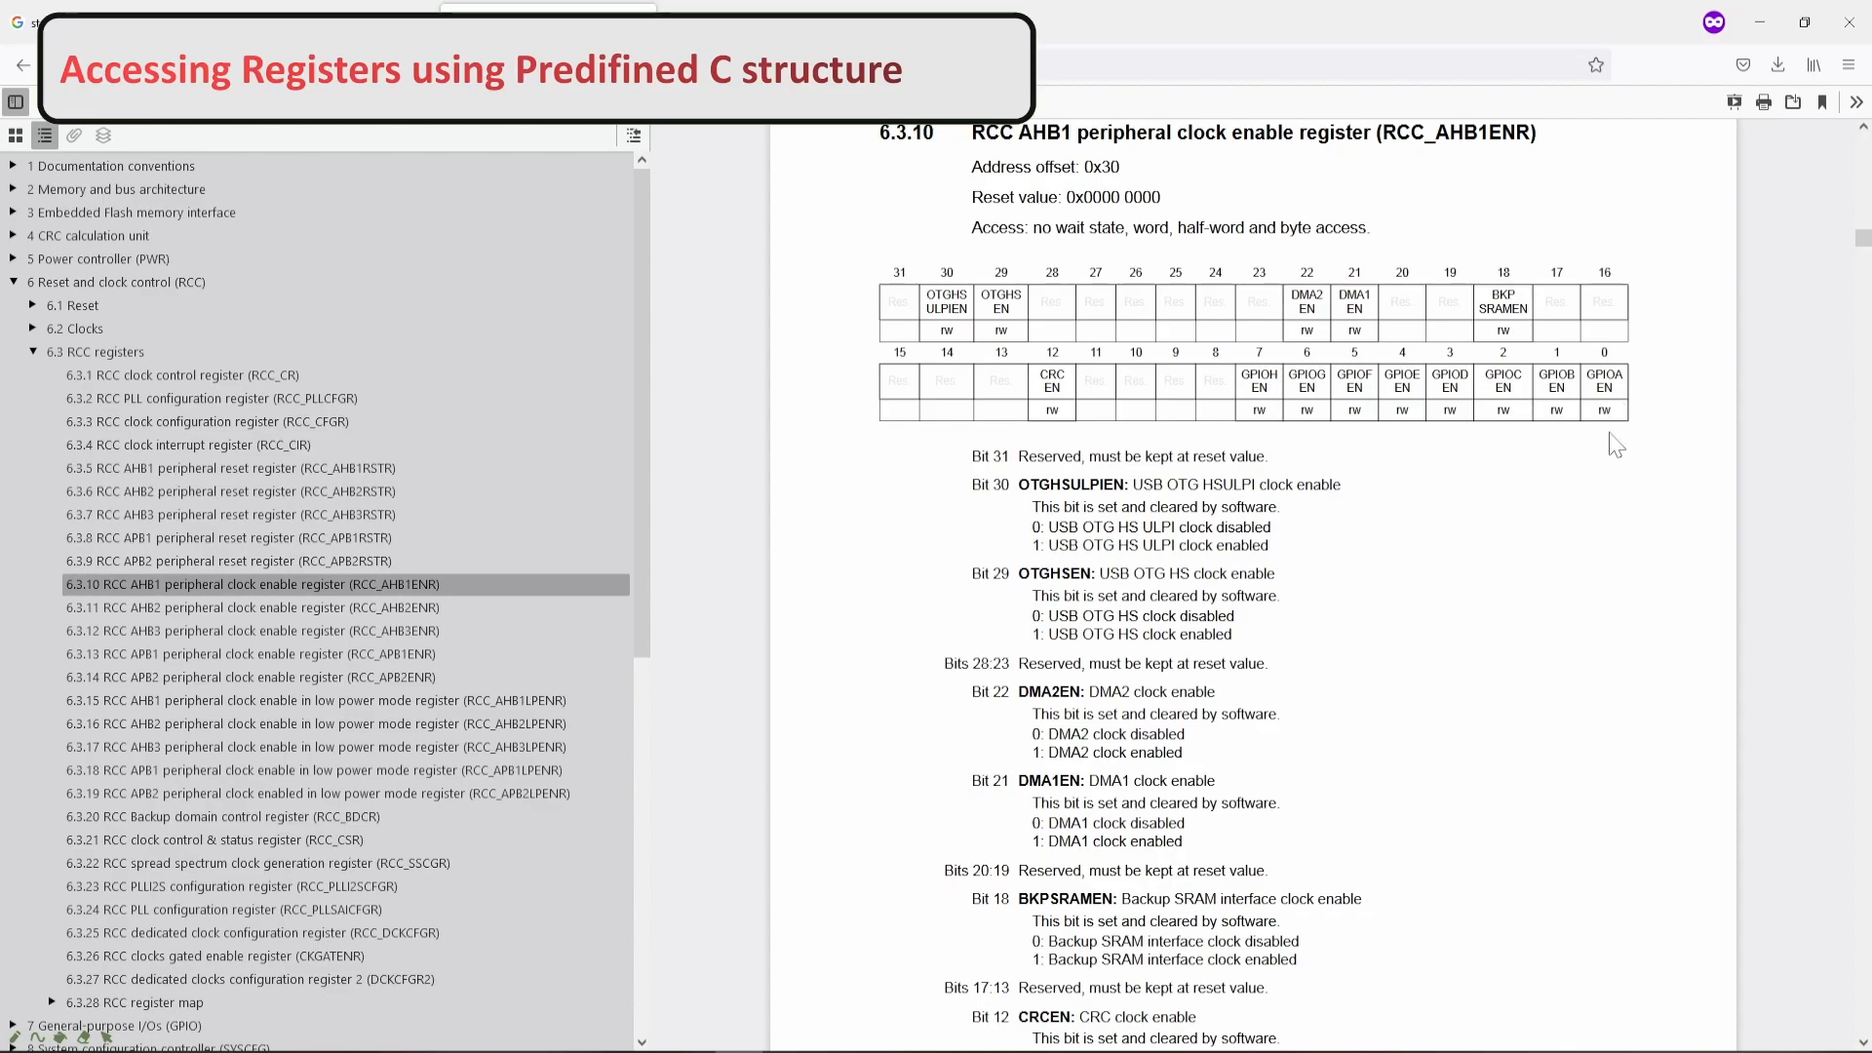
scroll("down", 3)
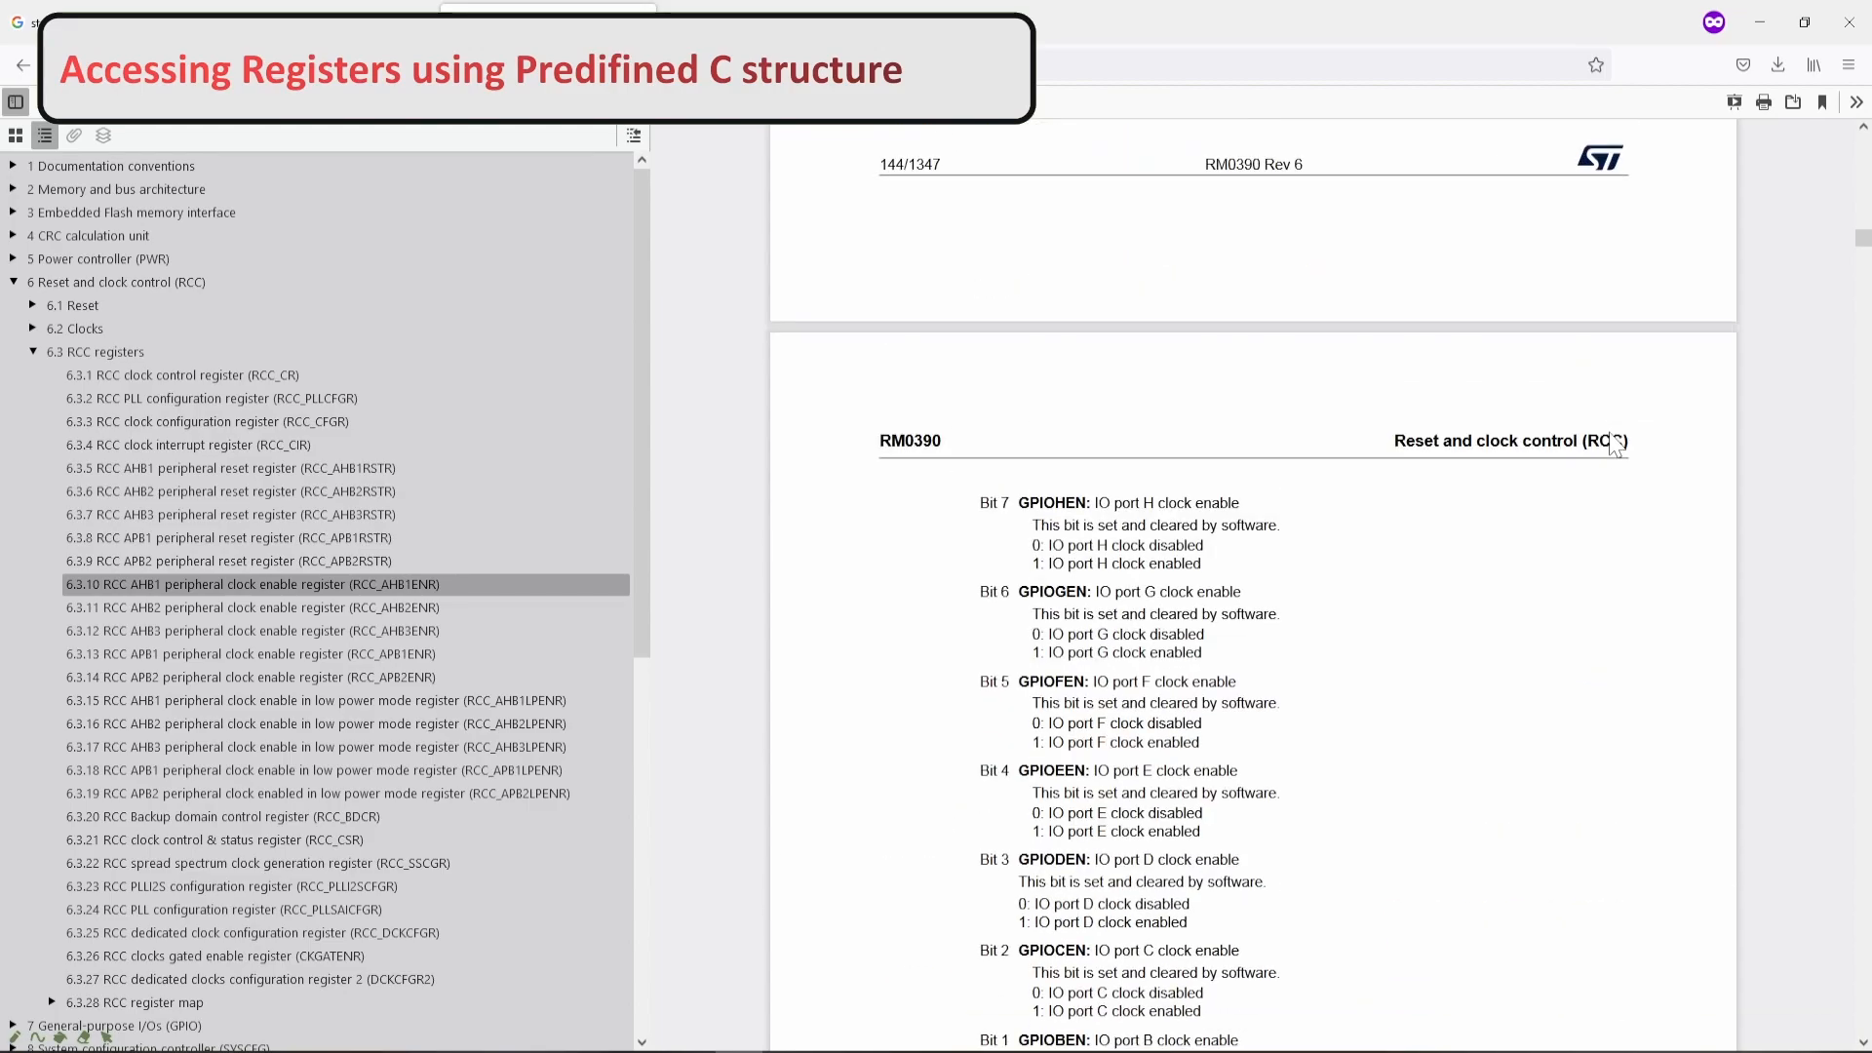
scroll("down", 3)
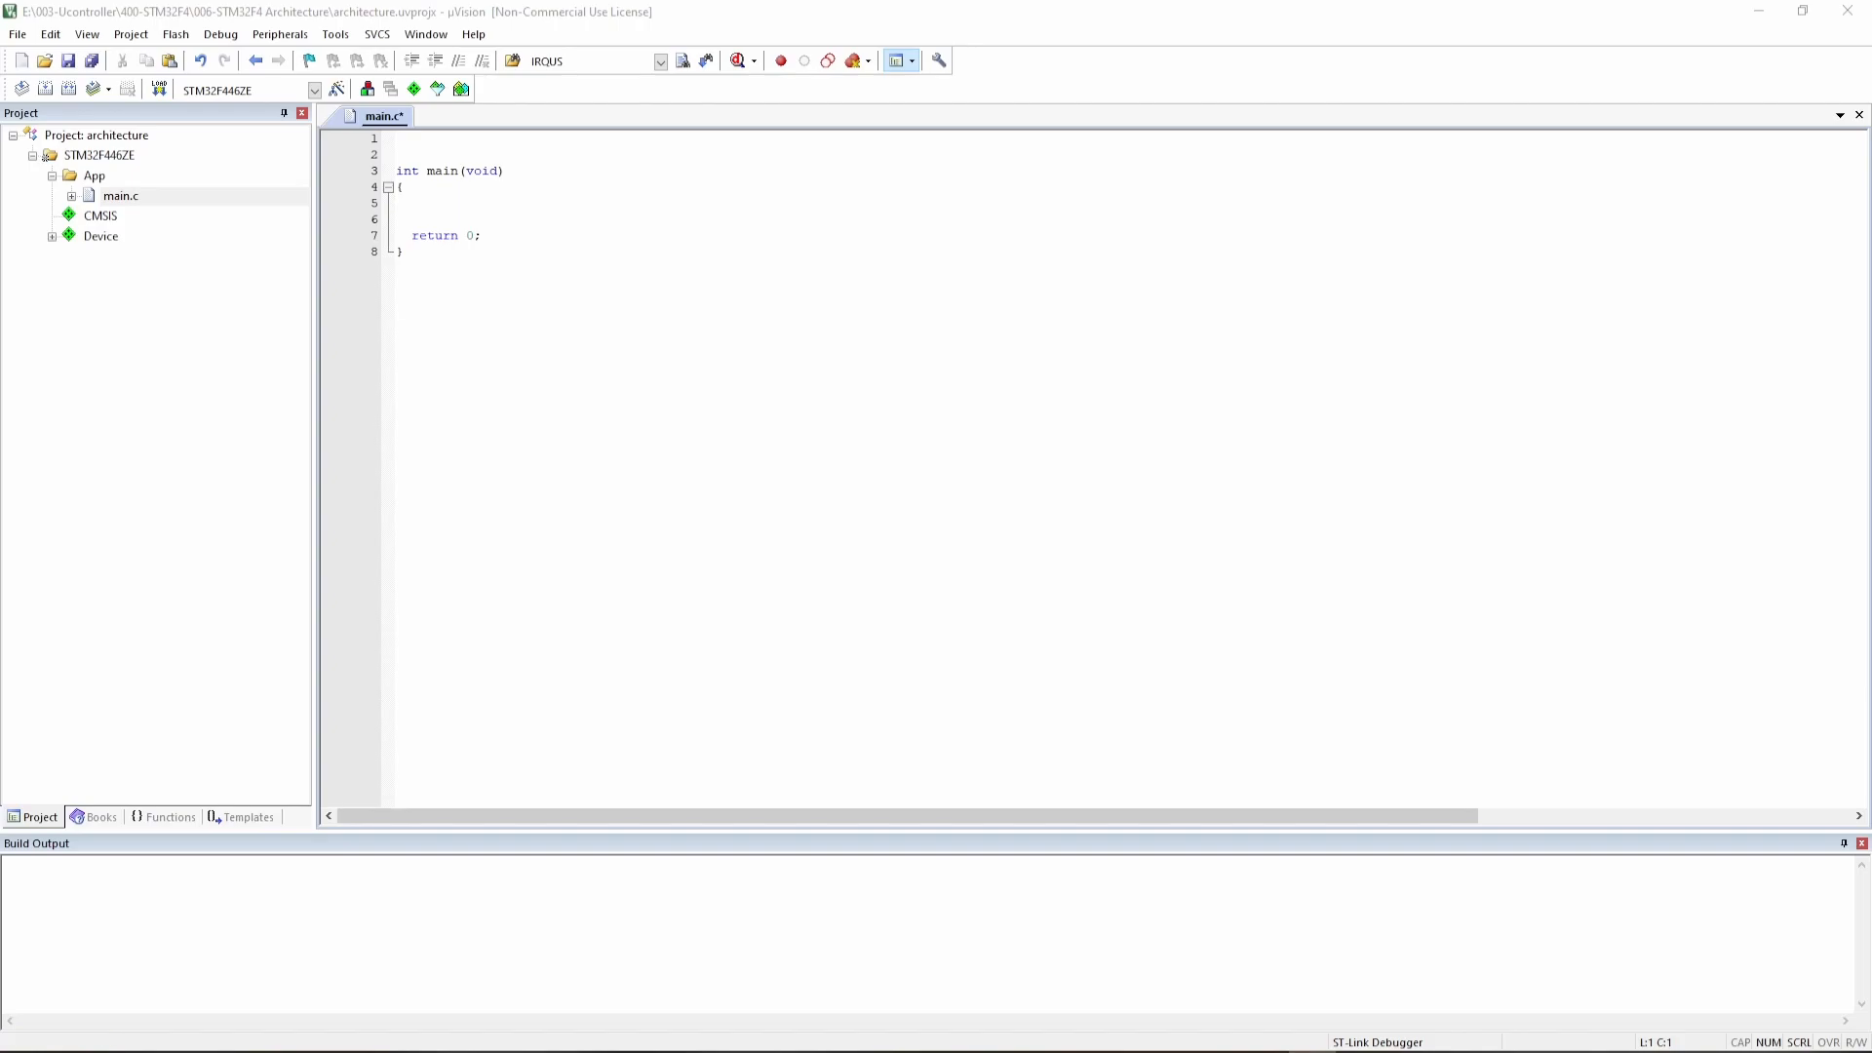
- Expand the Device group and system_stm32f4xx.c to list its included headers
left_click(59, 236)
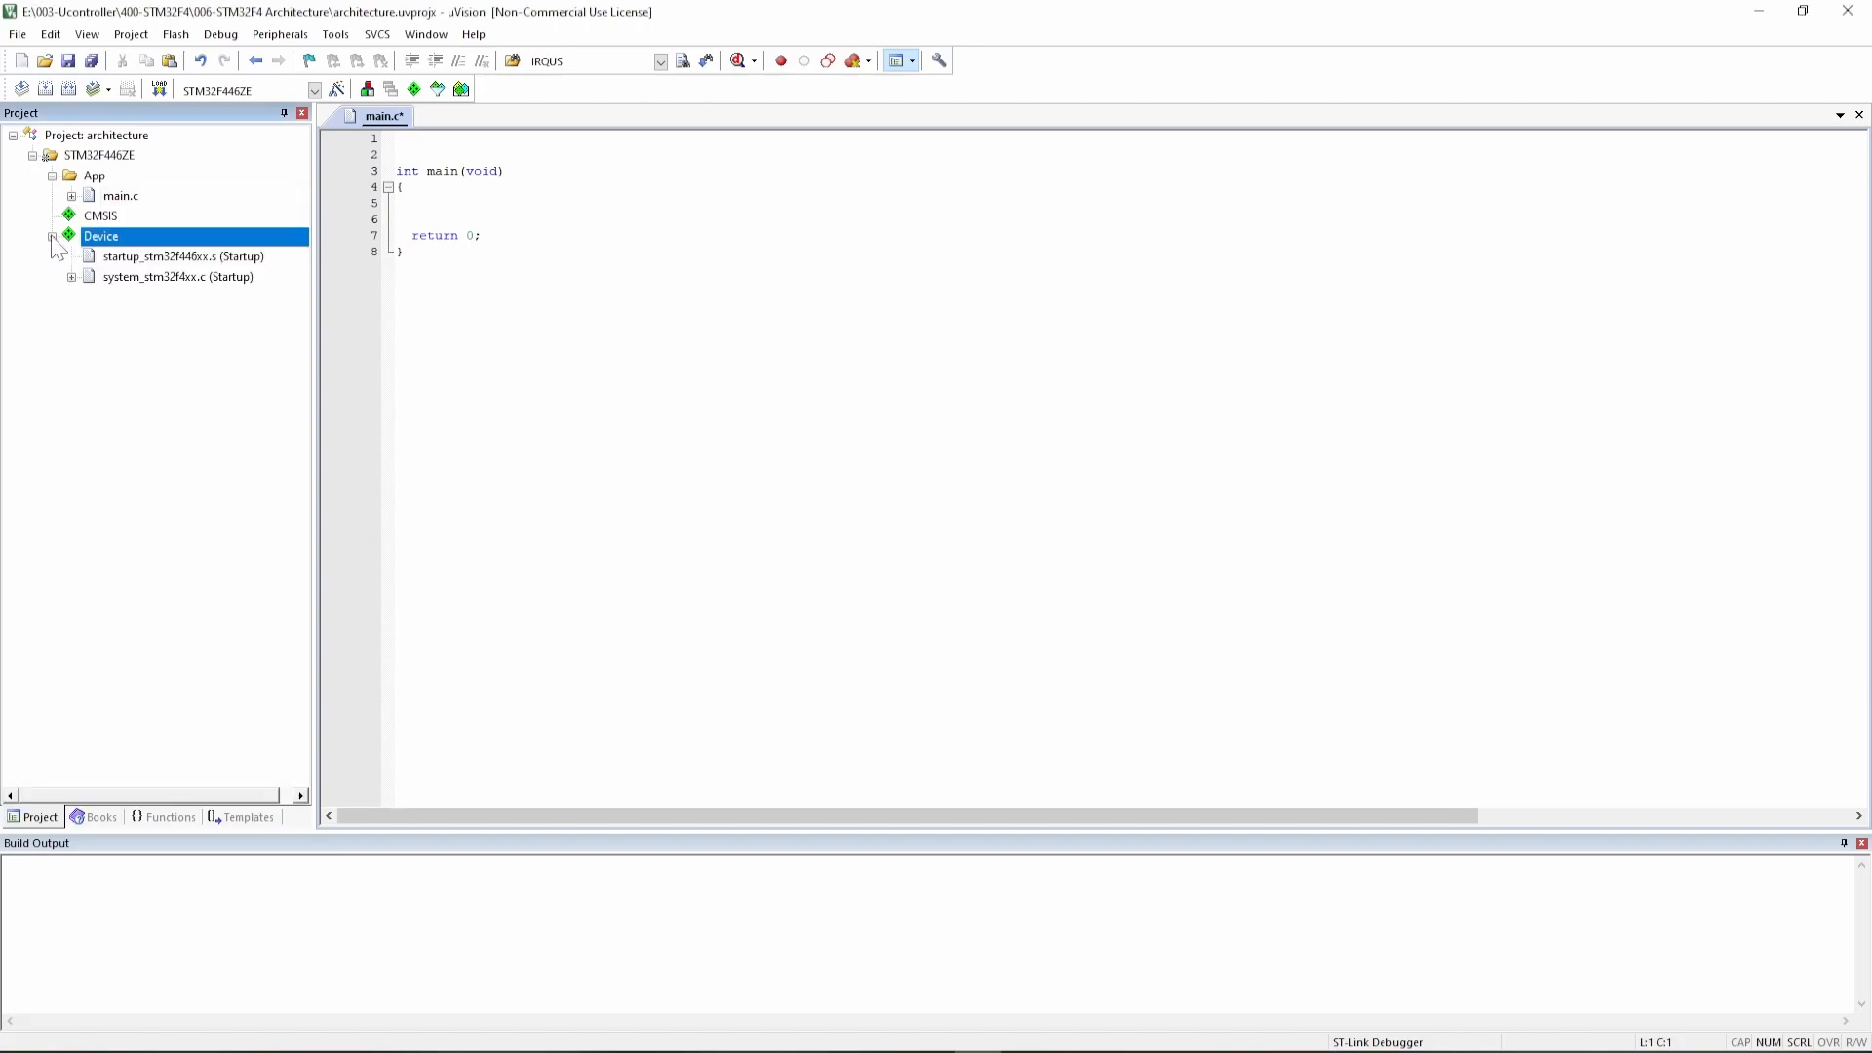
mouse_move(129, 281)
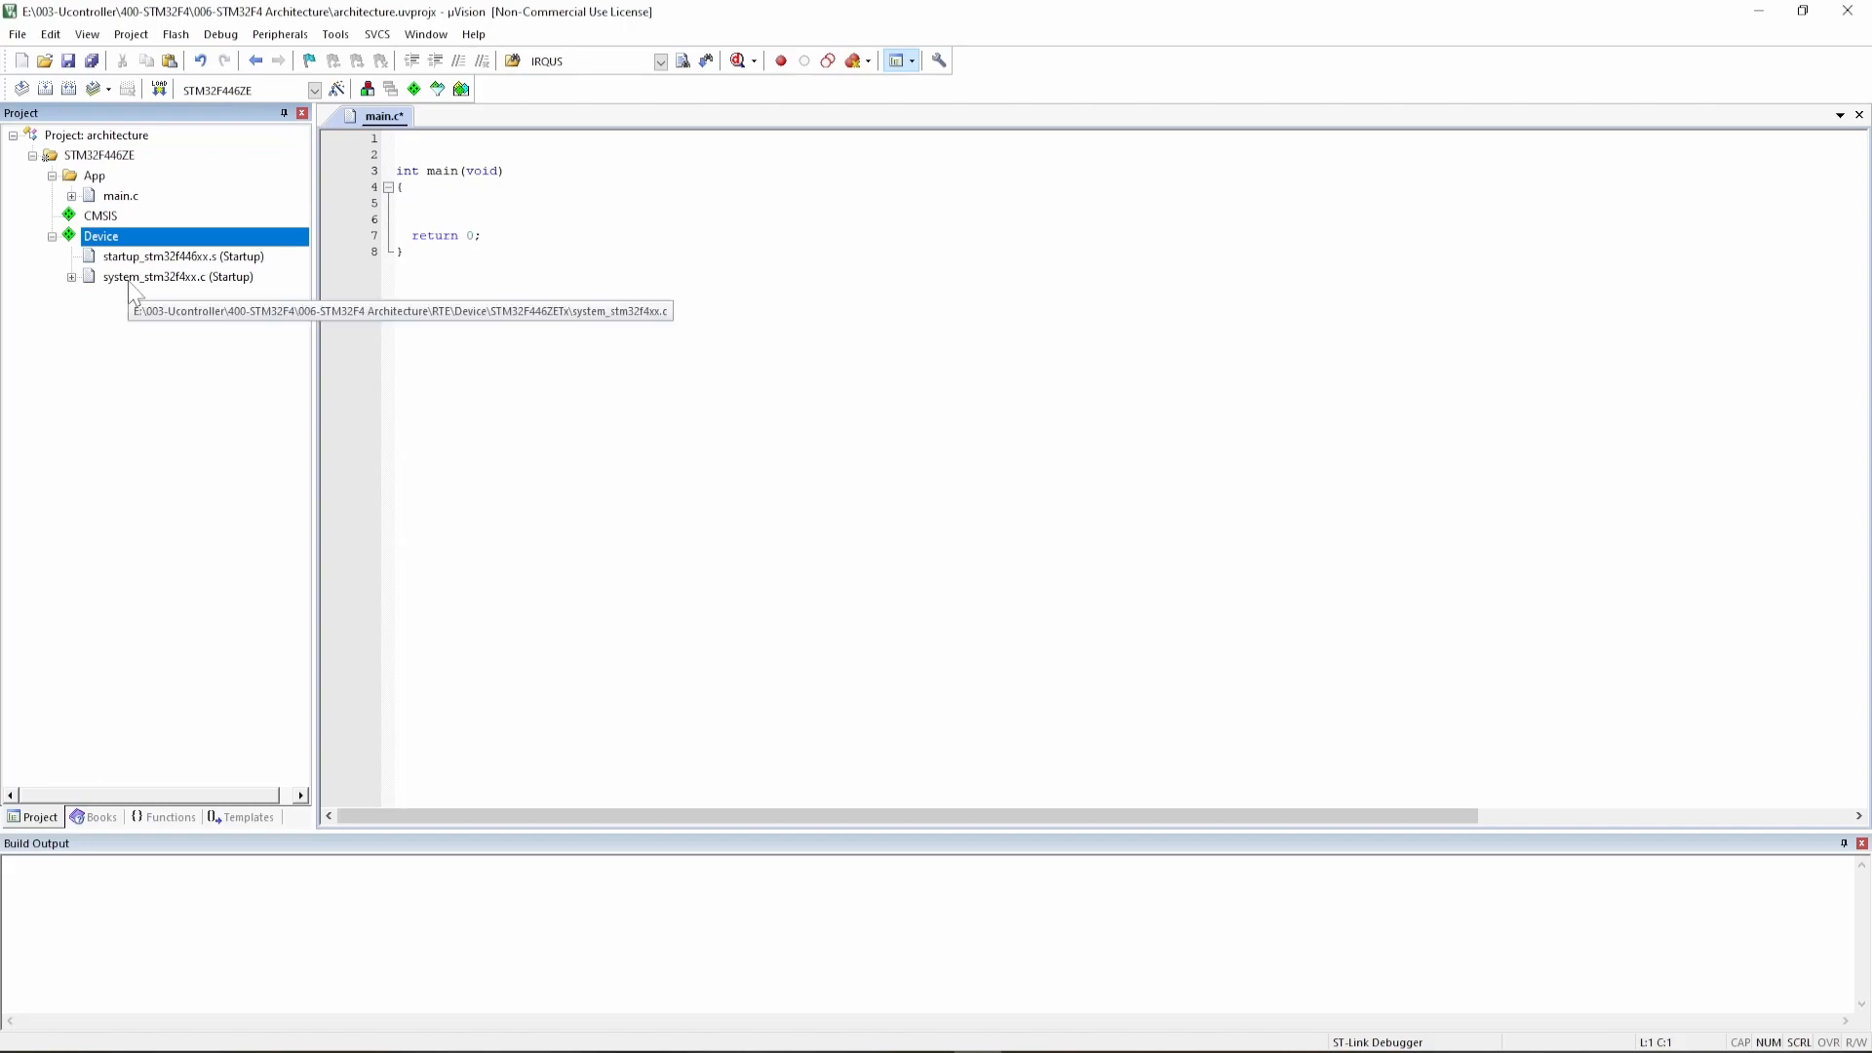
left_click(68, 277)
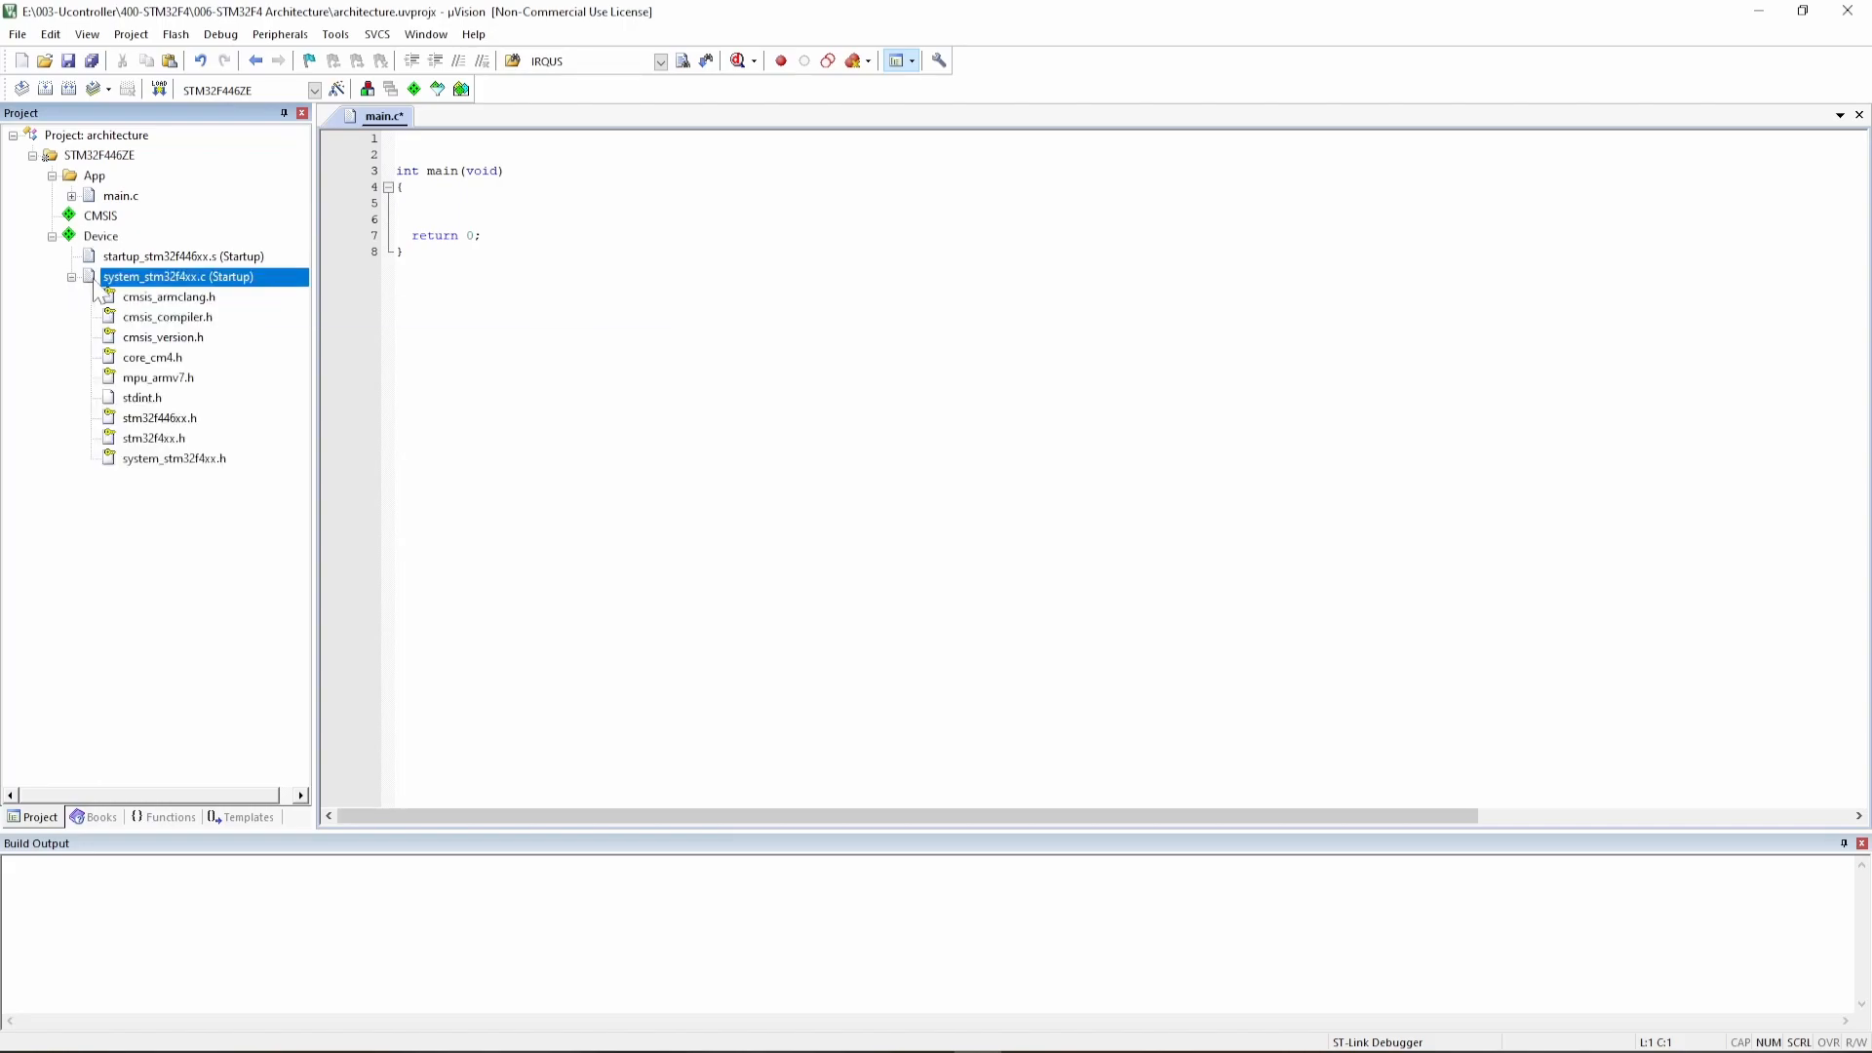
mouse_move(141, 453)
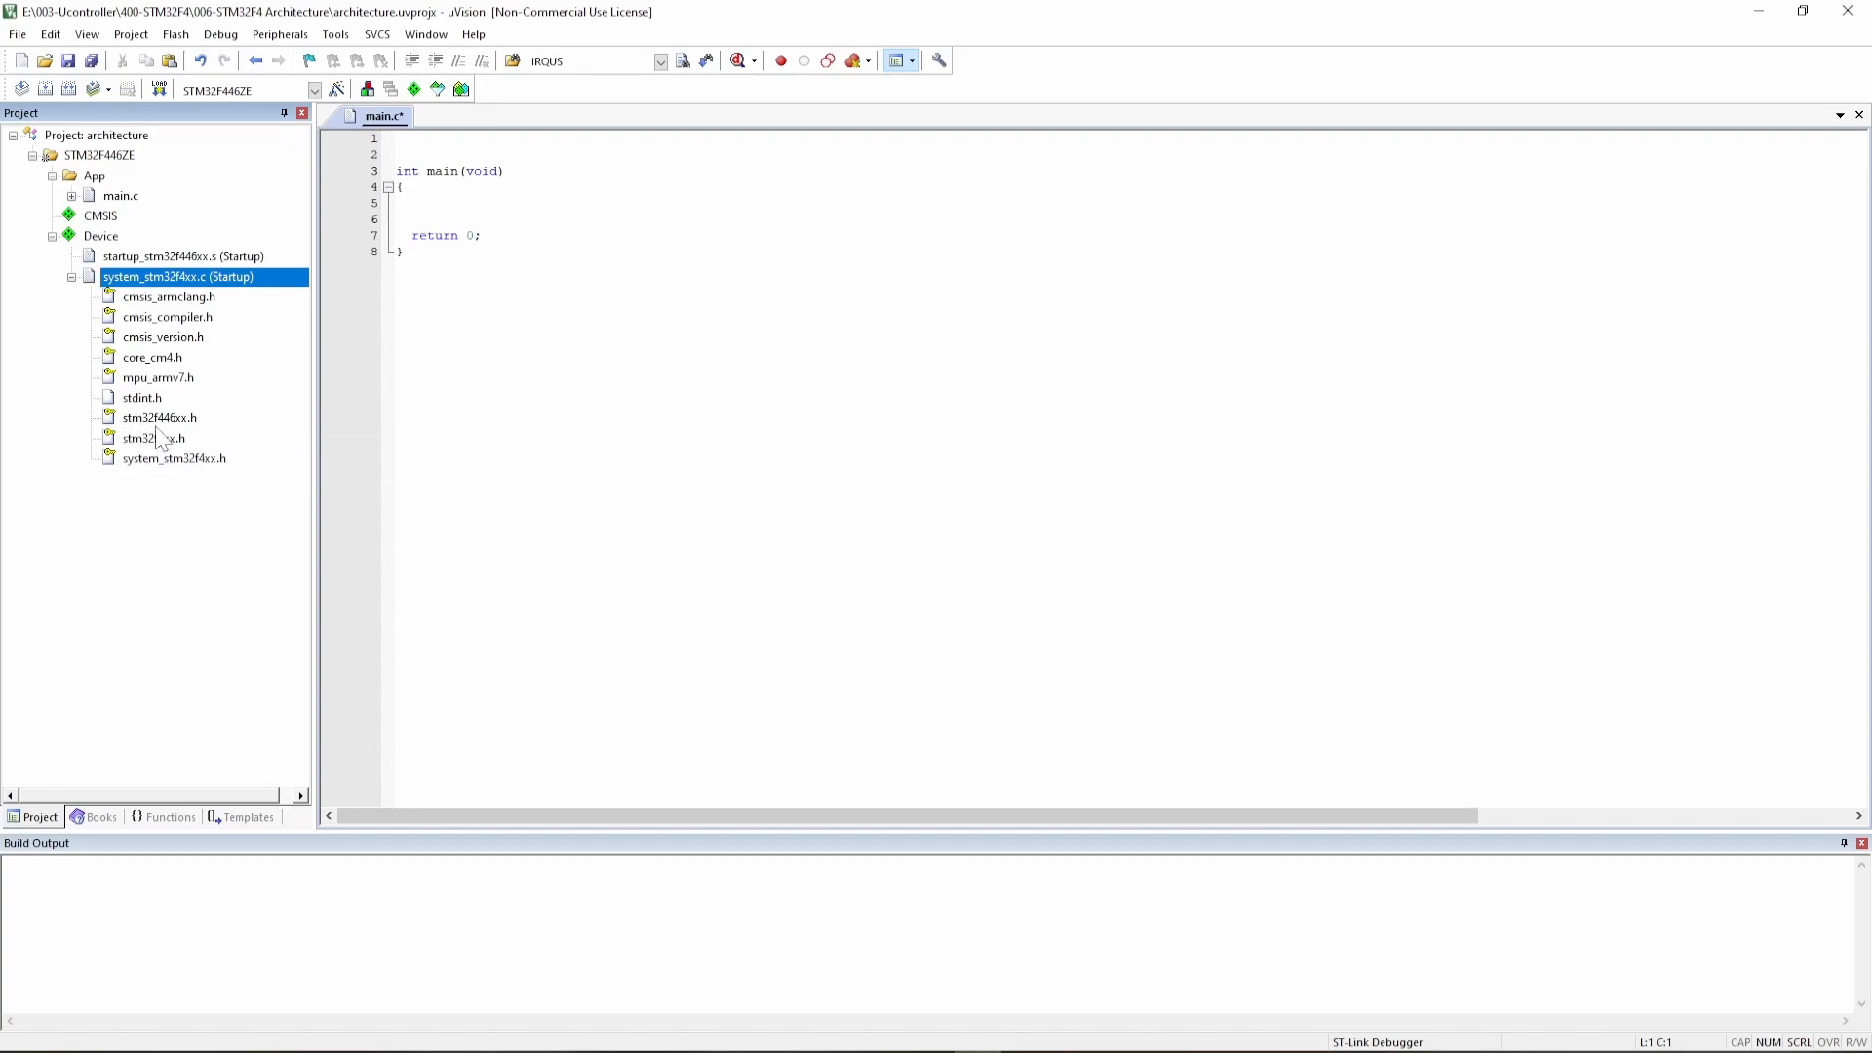
mouse_move(154, 442)
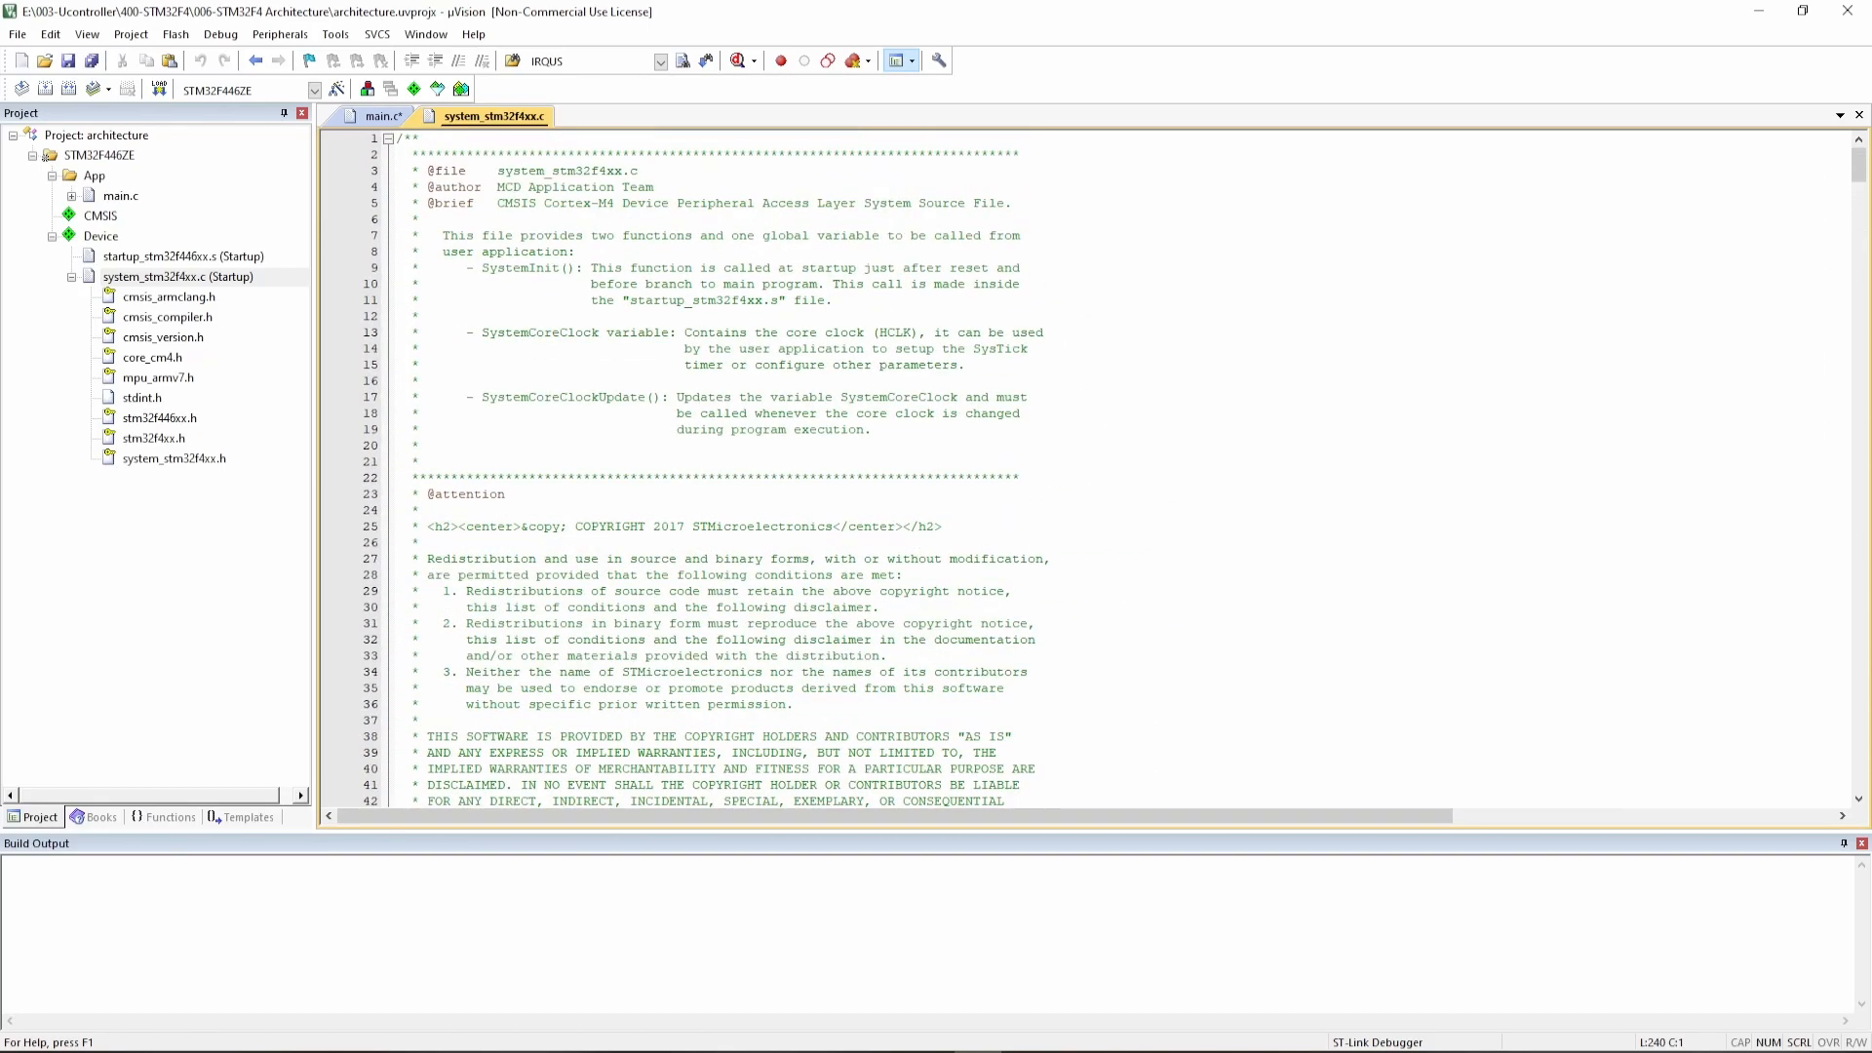
- Add a commented-out //#include "stm32f4xx.h" line at the top of main.c
scroll("down", 3)
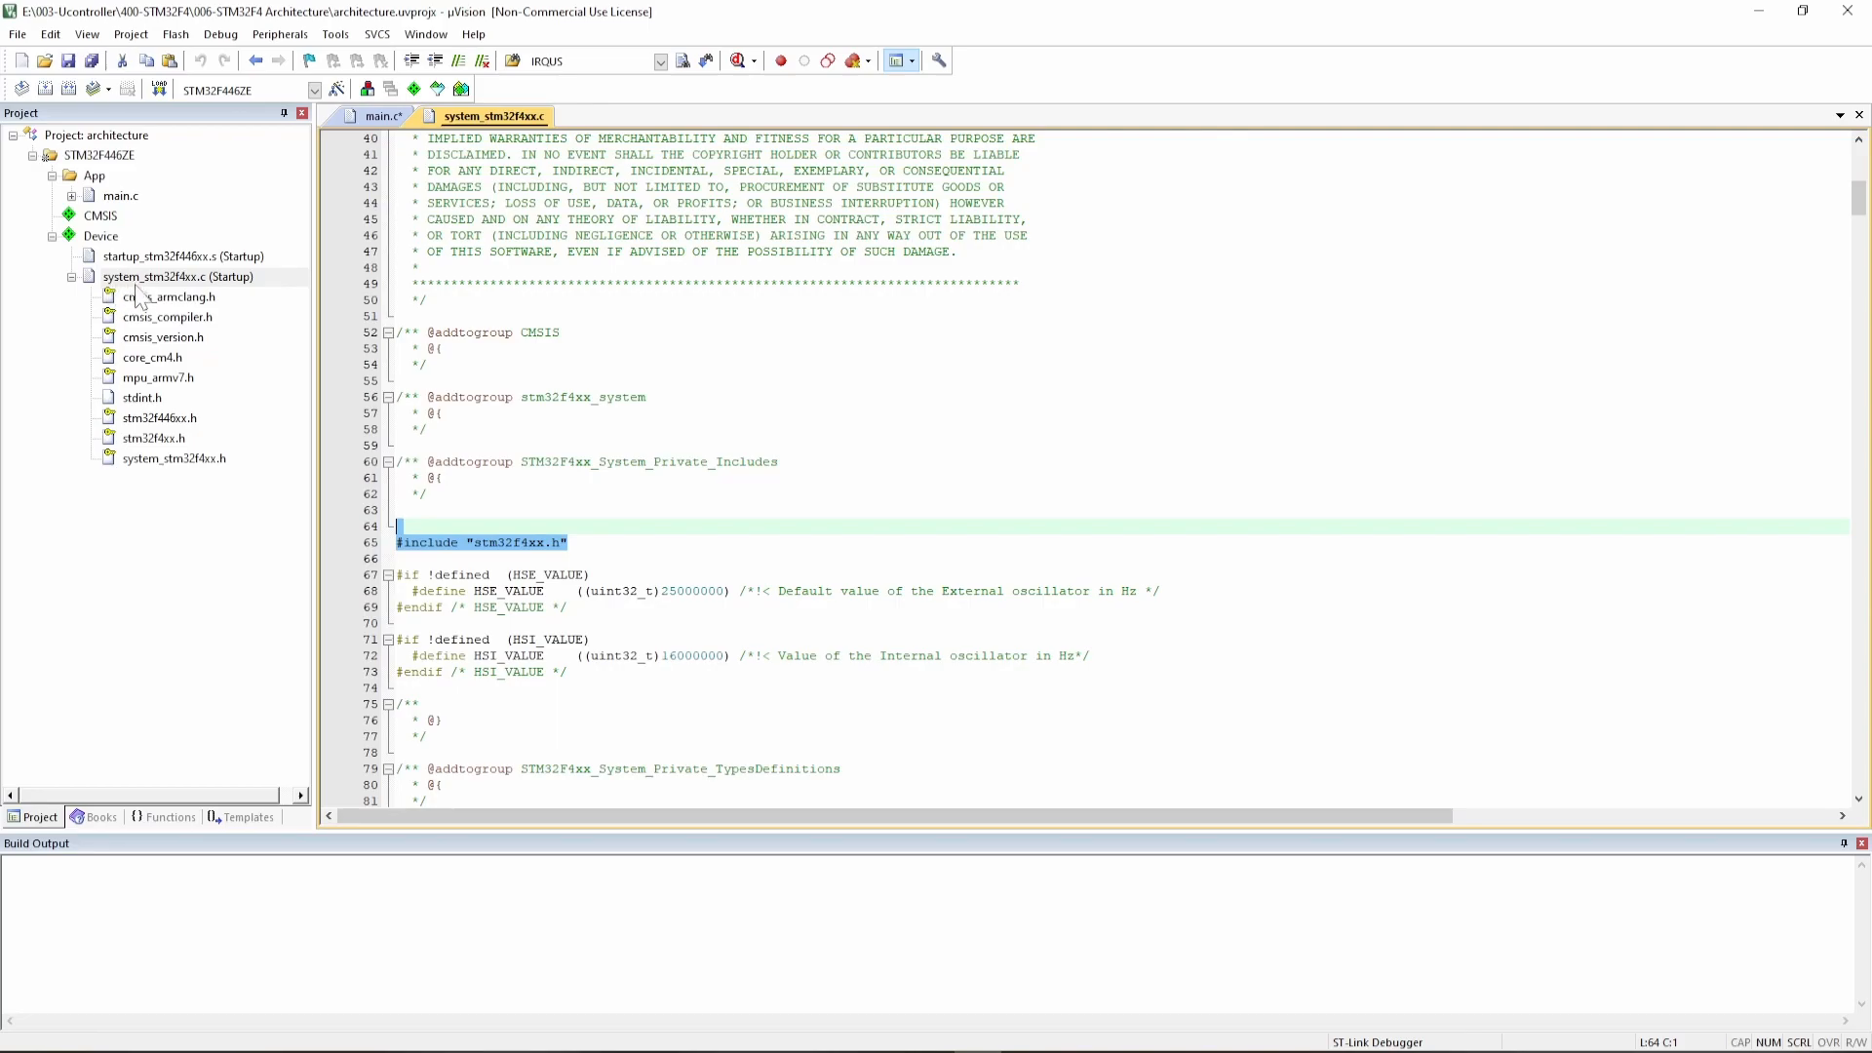
left_click(378, 115)
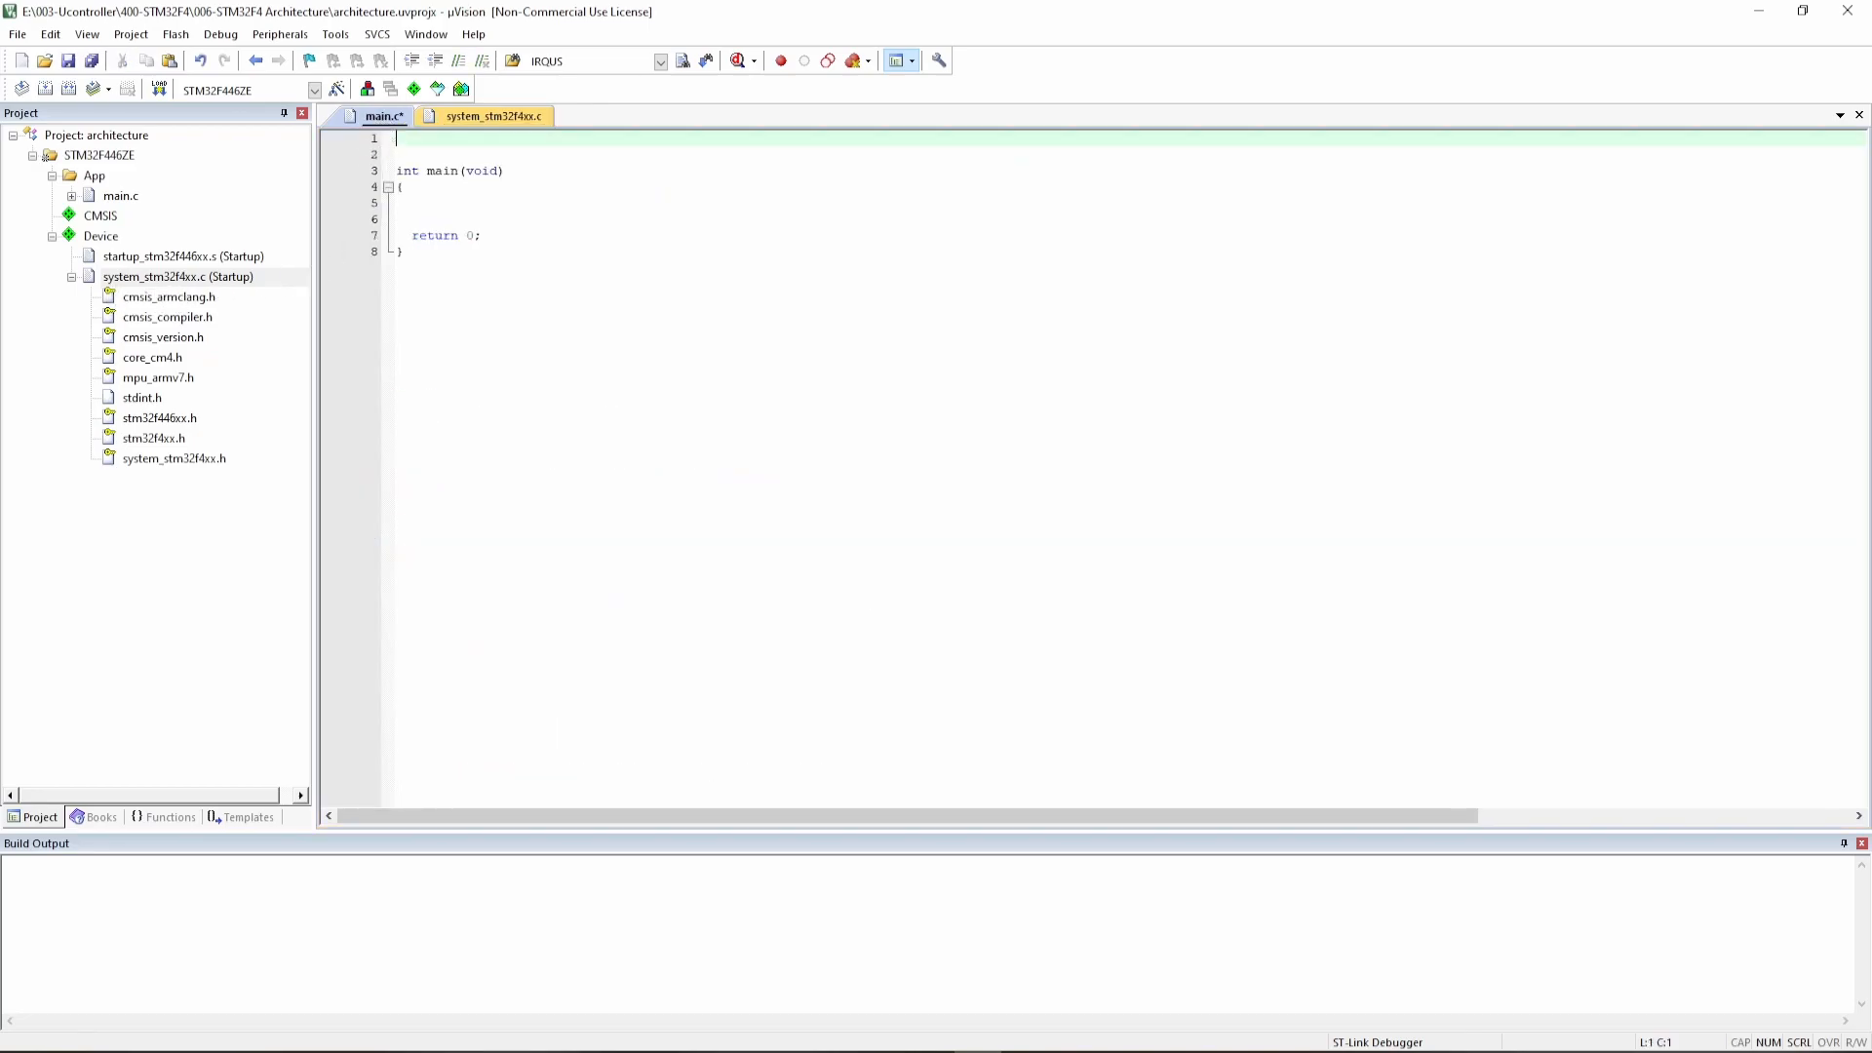
type("//")
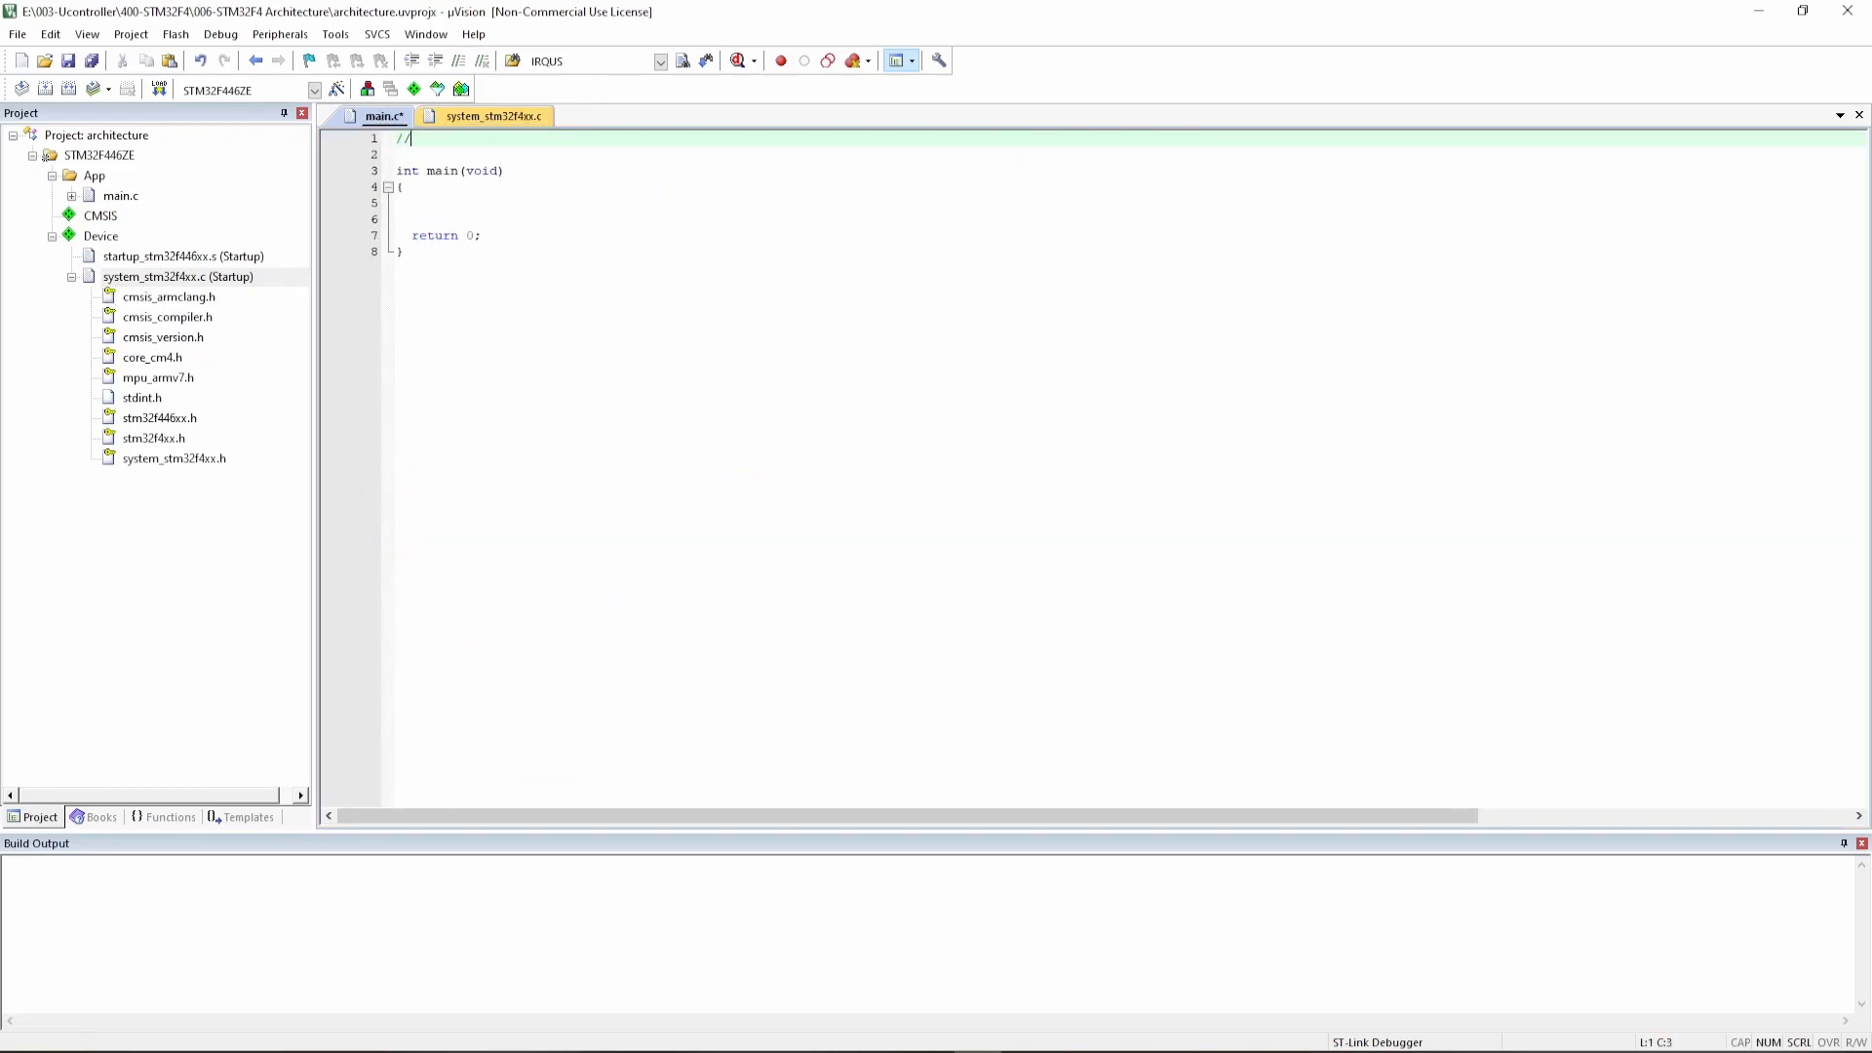
type("#include \"stm32f4xx.h\"")
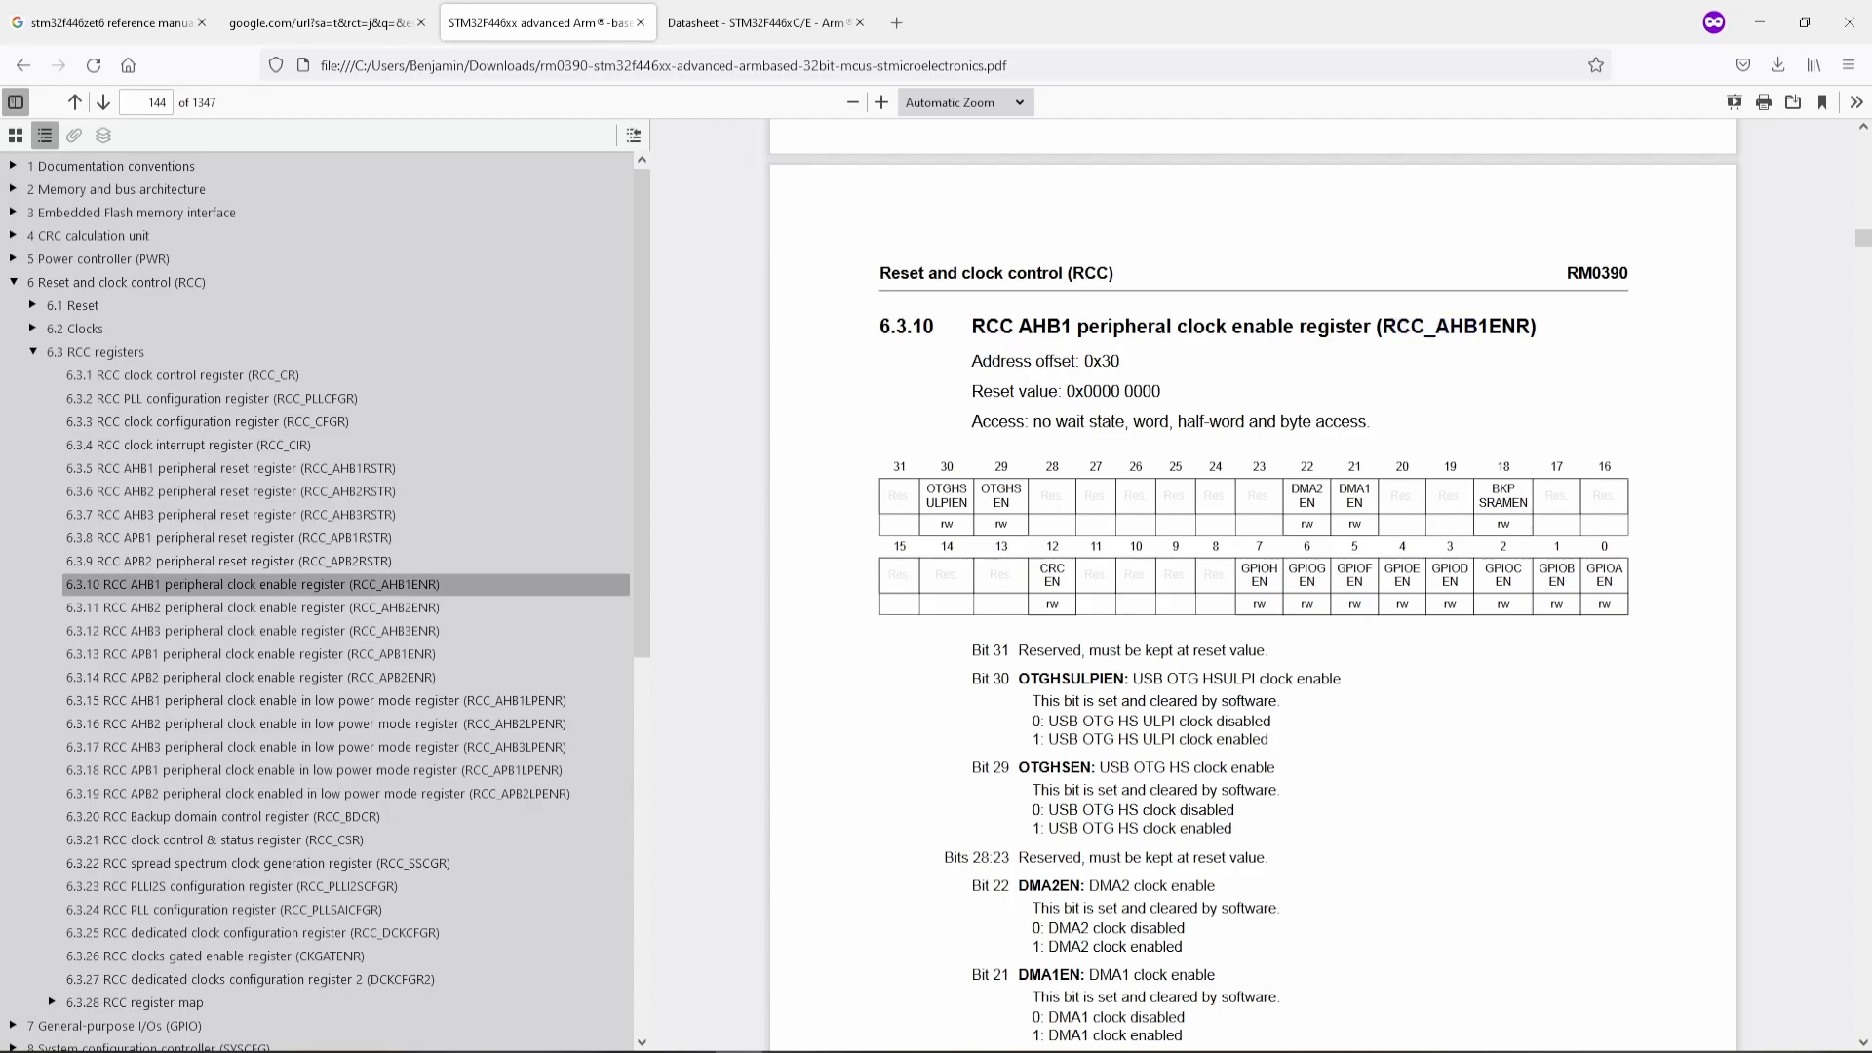
mouse_move(1437, 363)
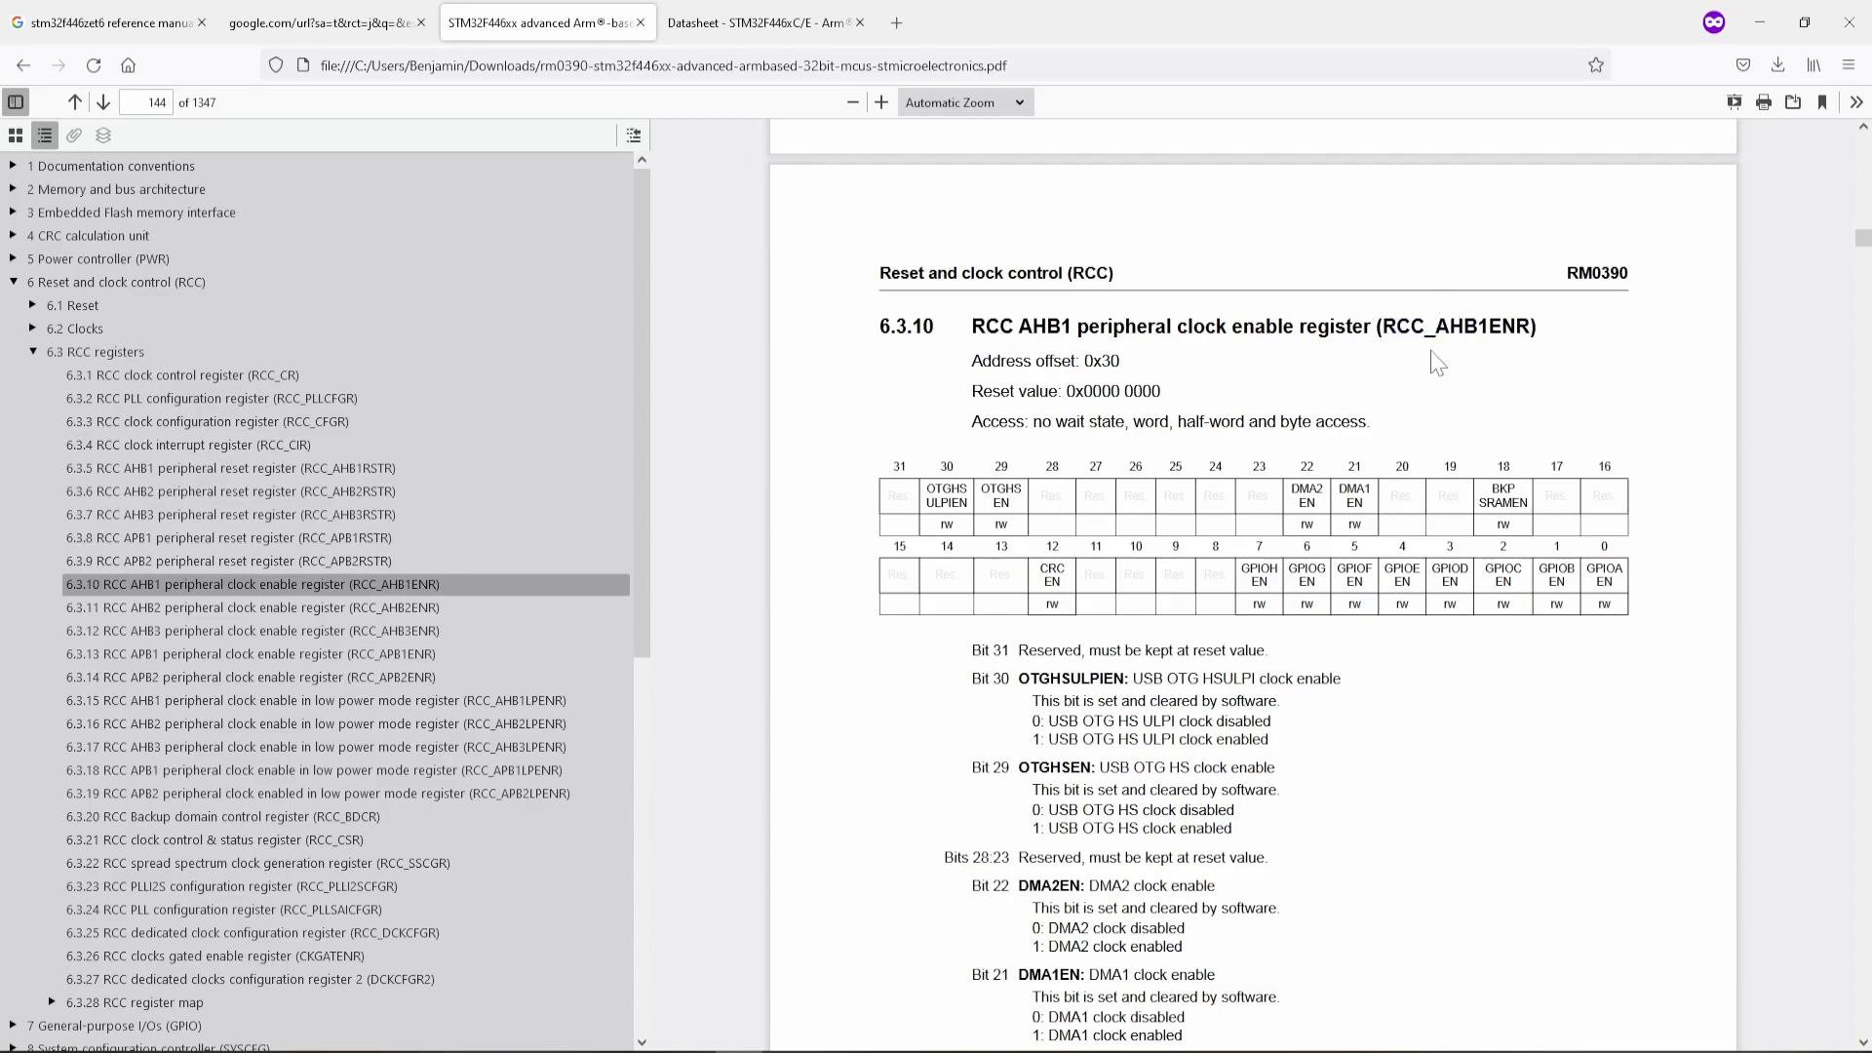
mouse_move(1384, 277)
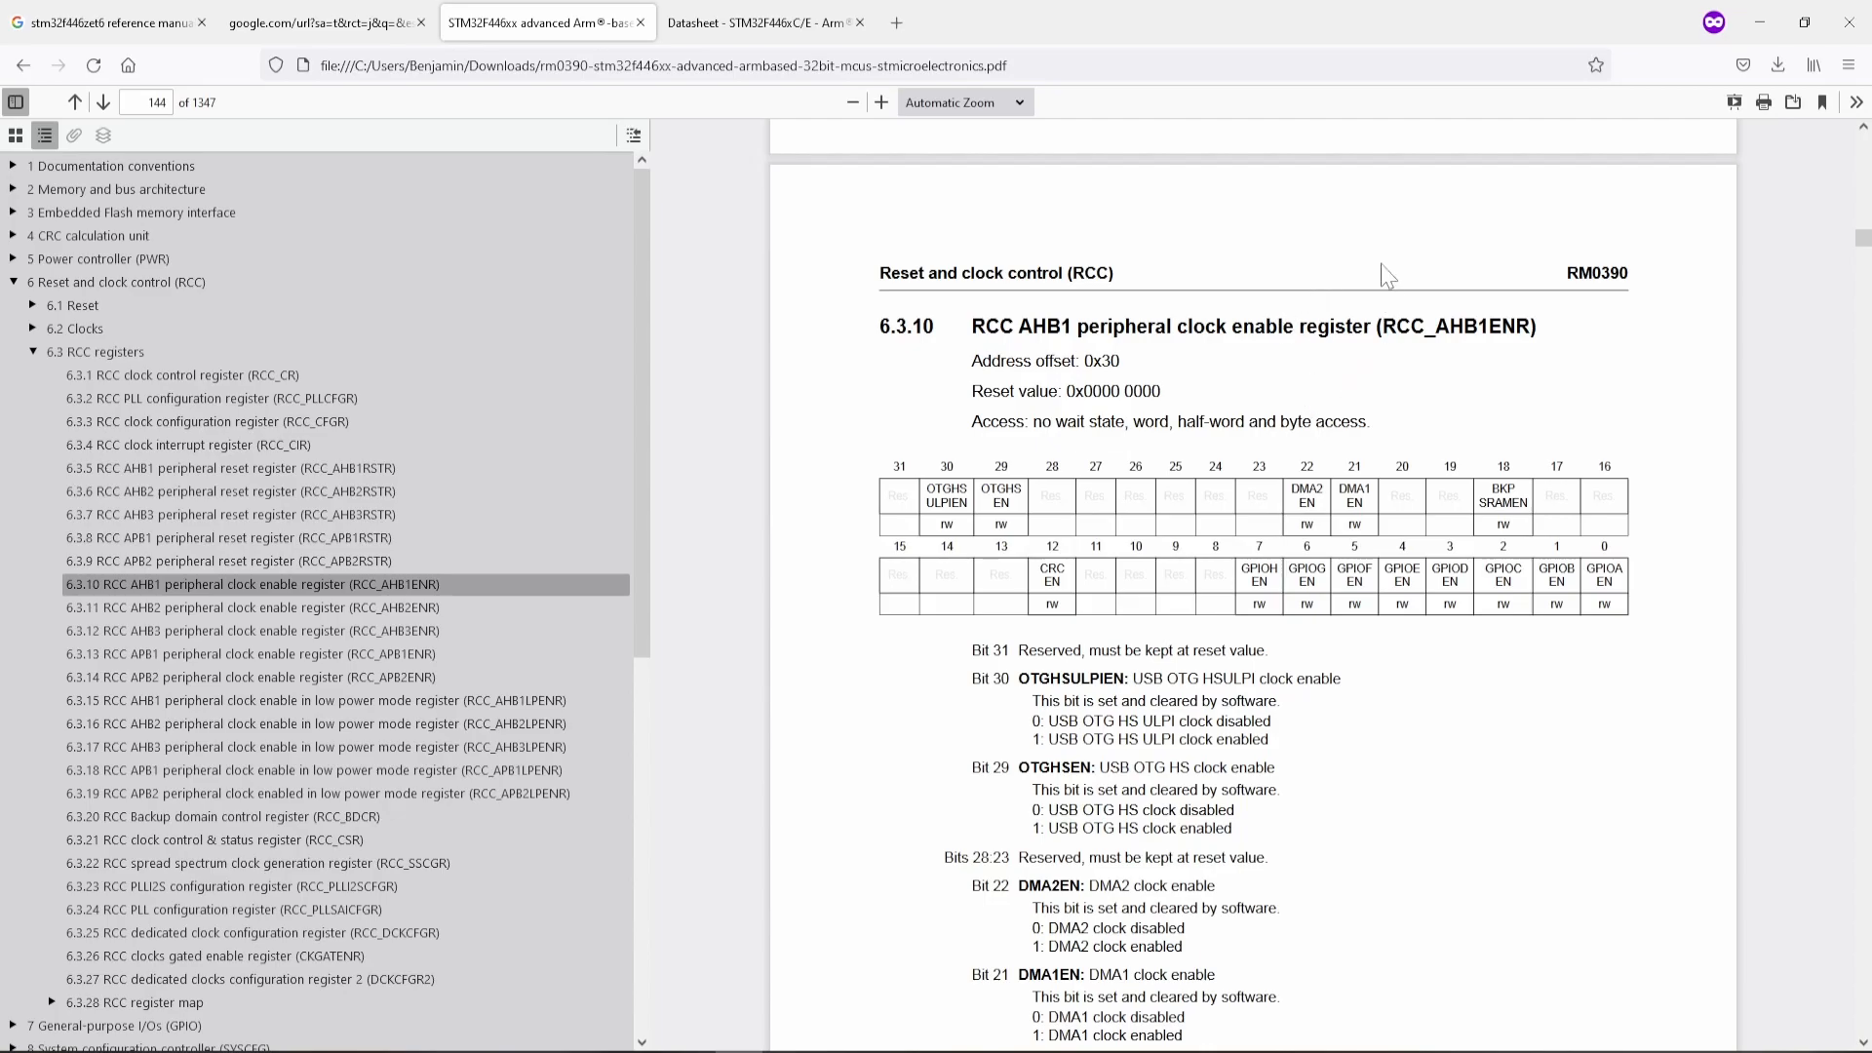
mouse_move(1623, 644)
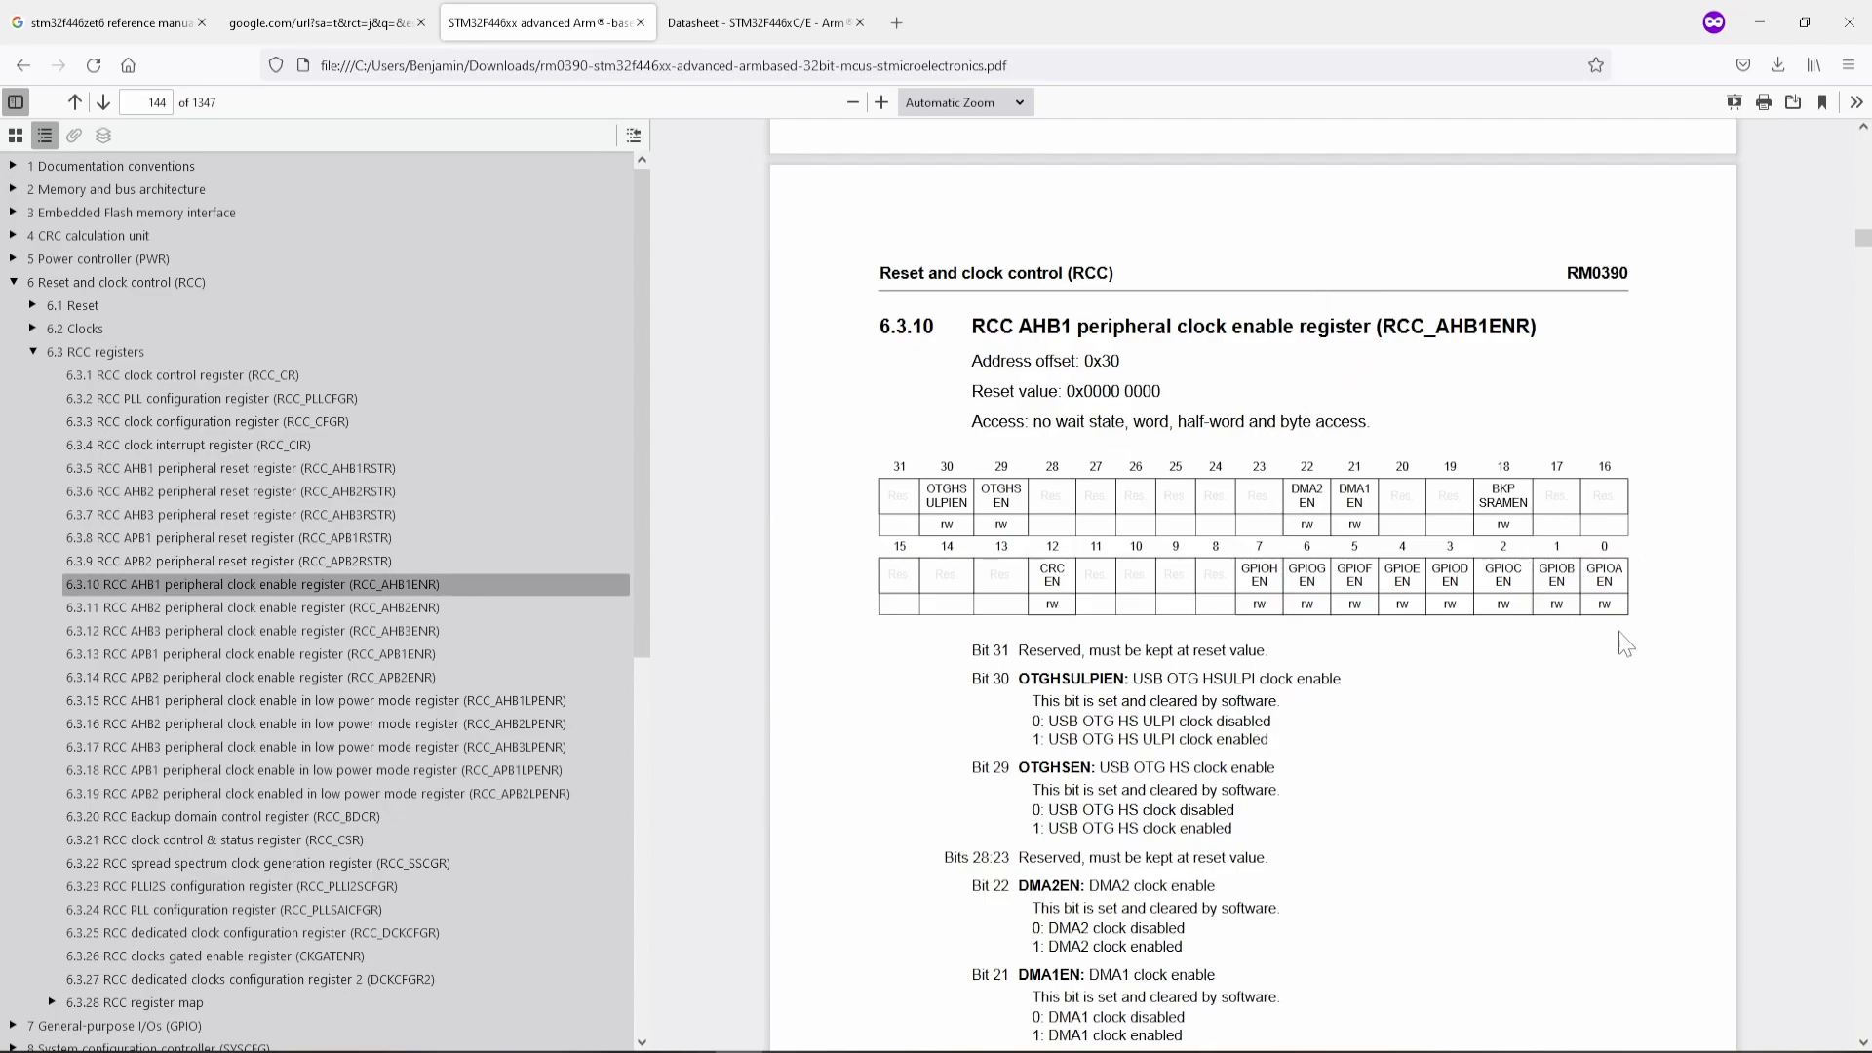
mouse_move(1761, 27)
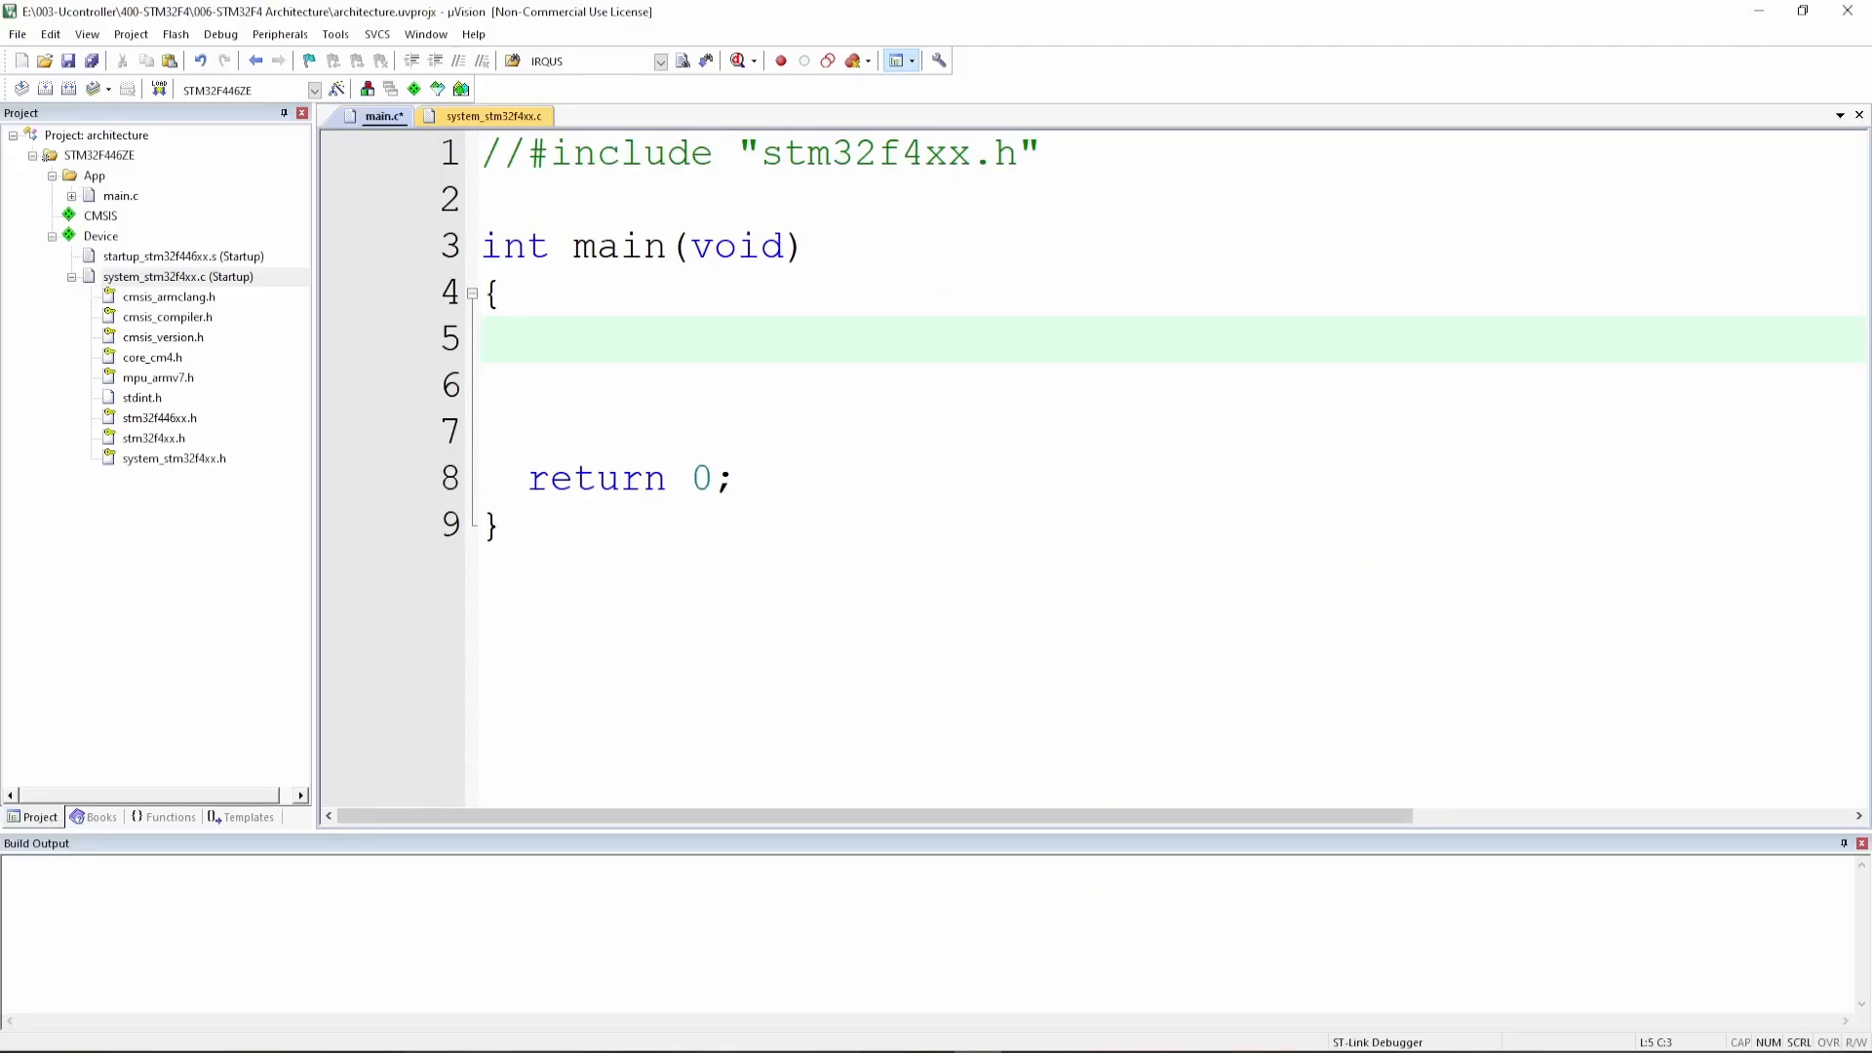
- Write the RCC->AHB1ENR |= 1; statement on line 5 inside main()
type("RCC")
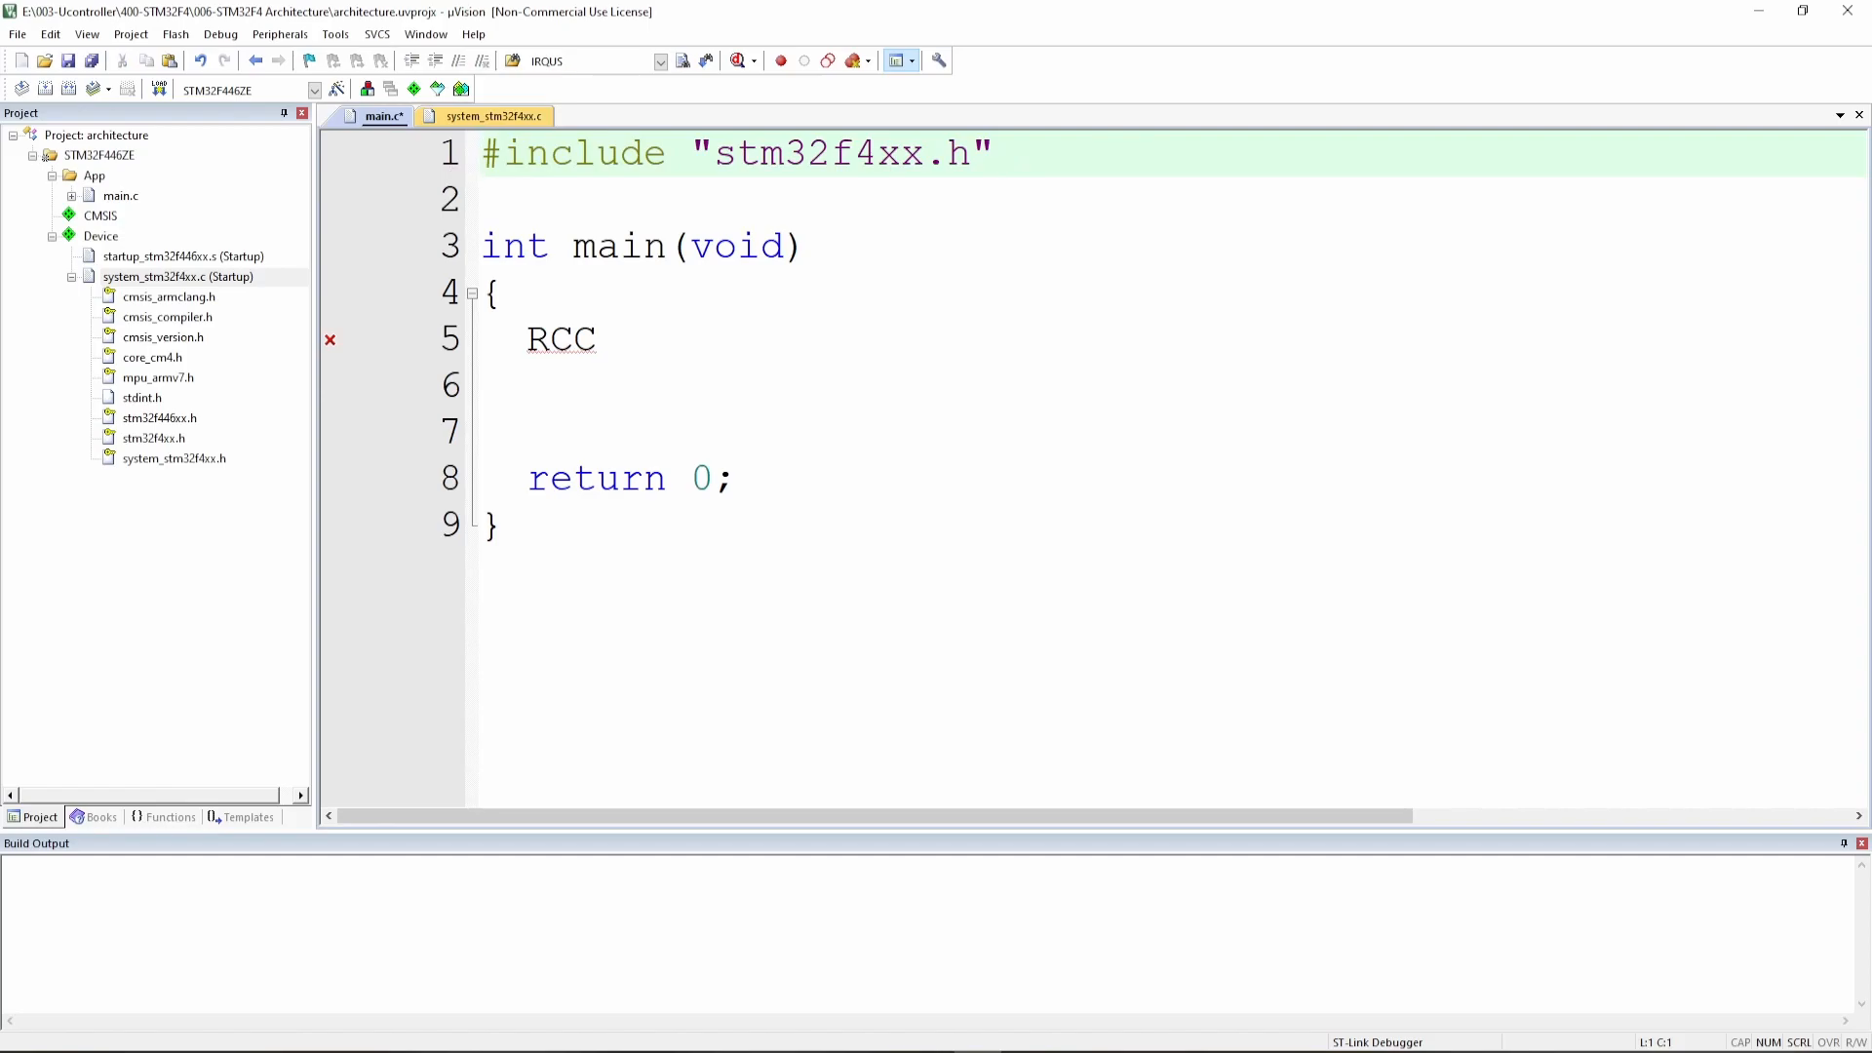
left_click(597, 339)
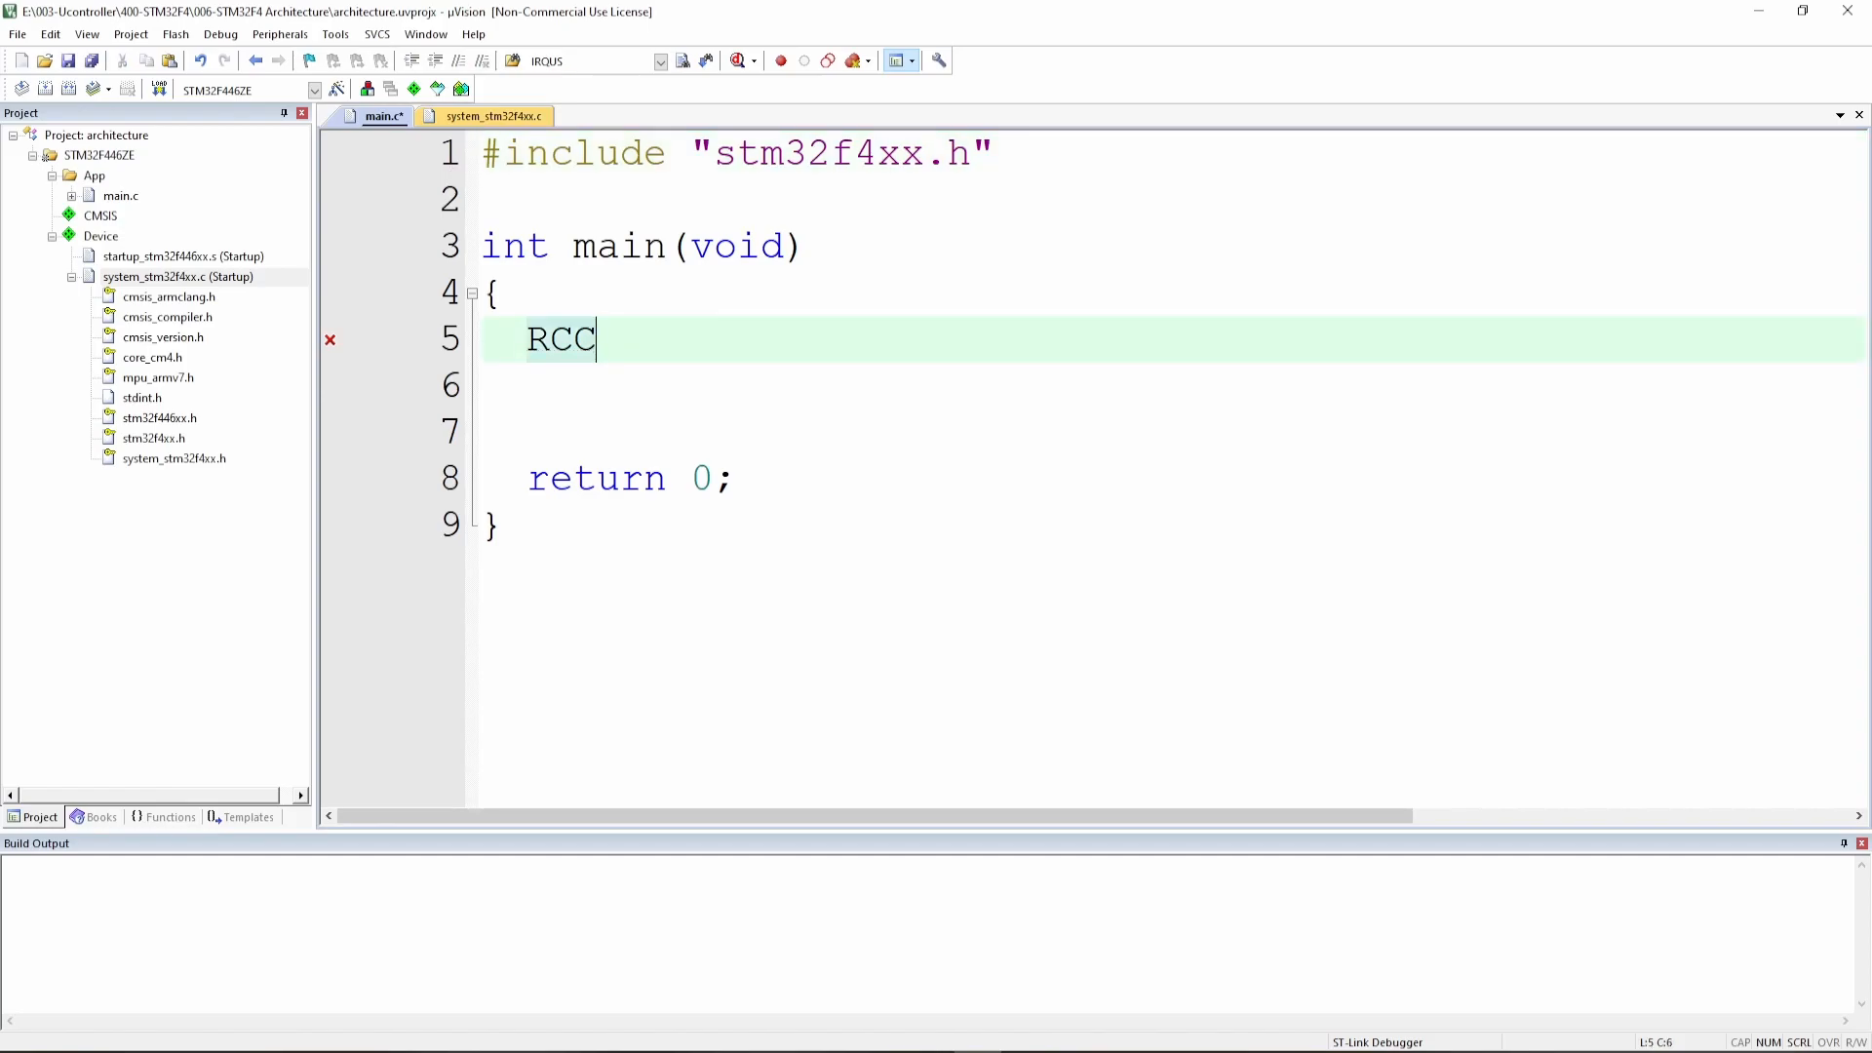
type("->AHB1ENR |")
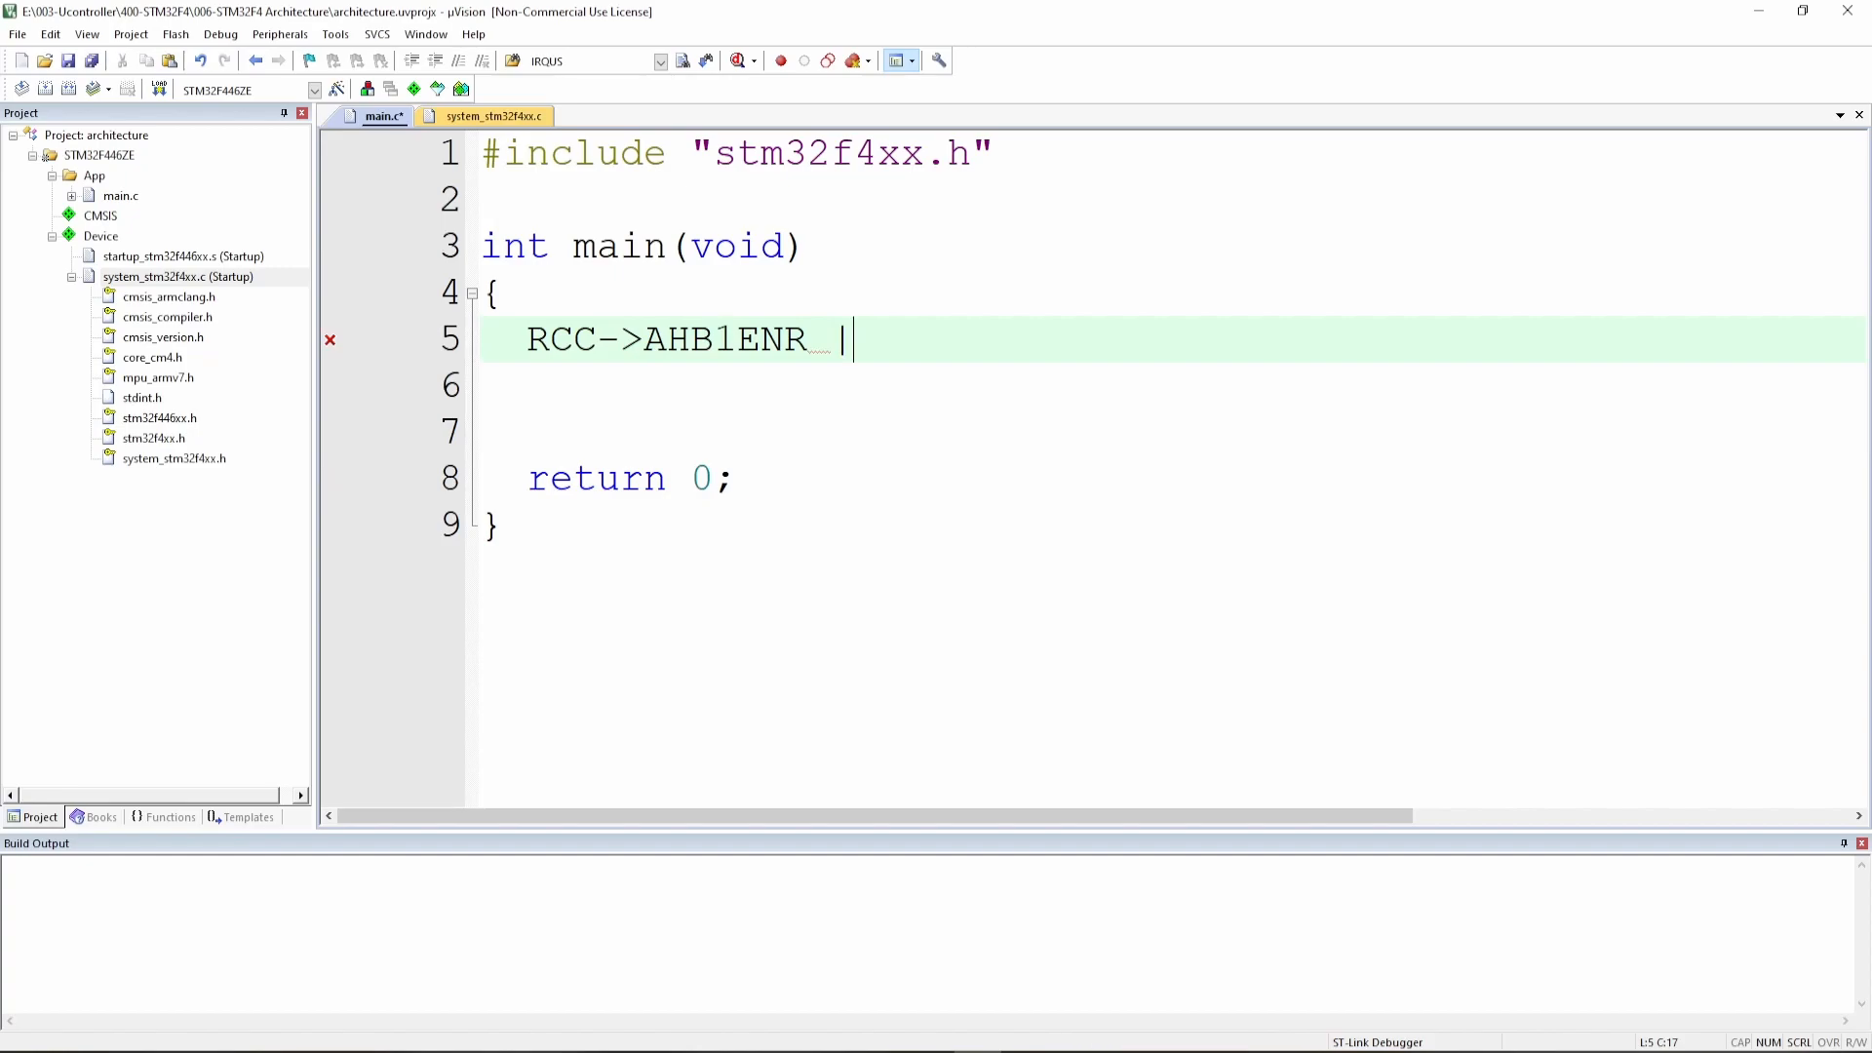
type("=")
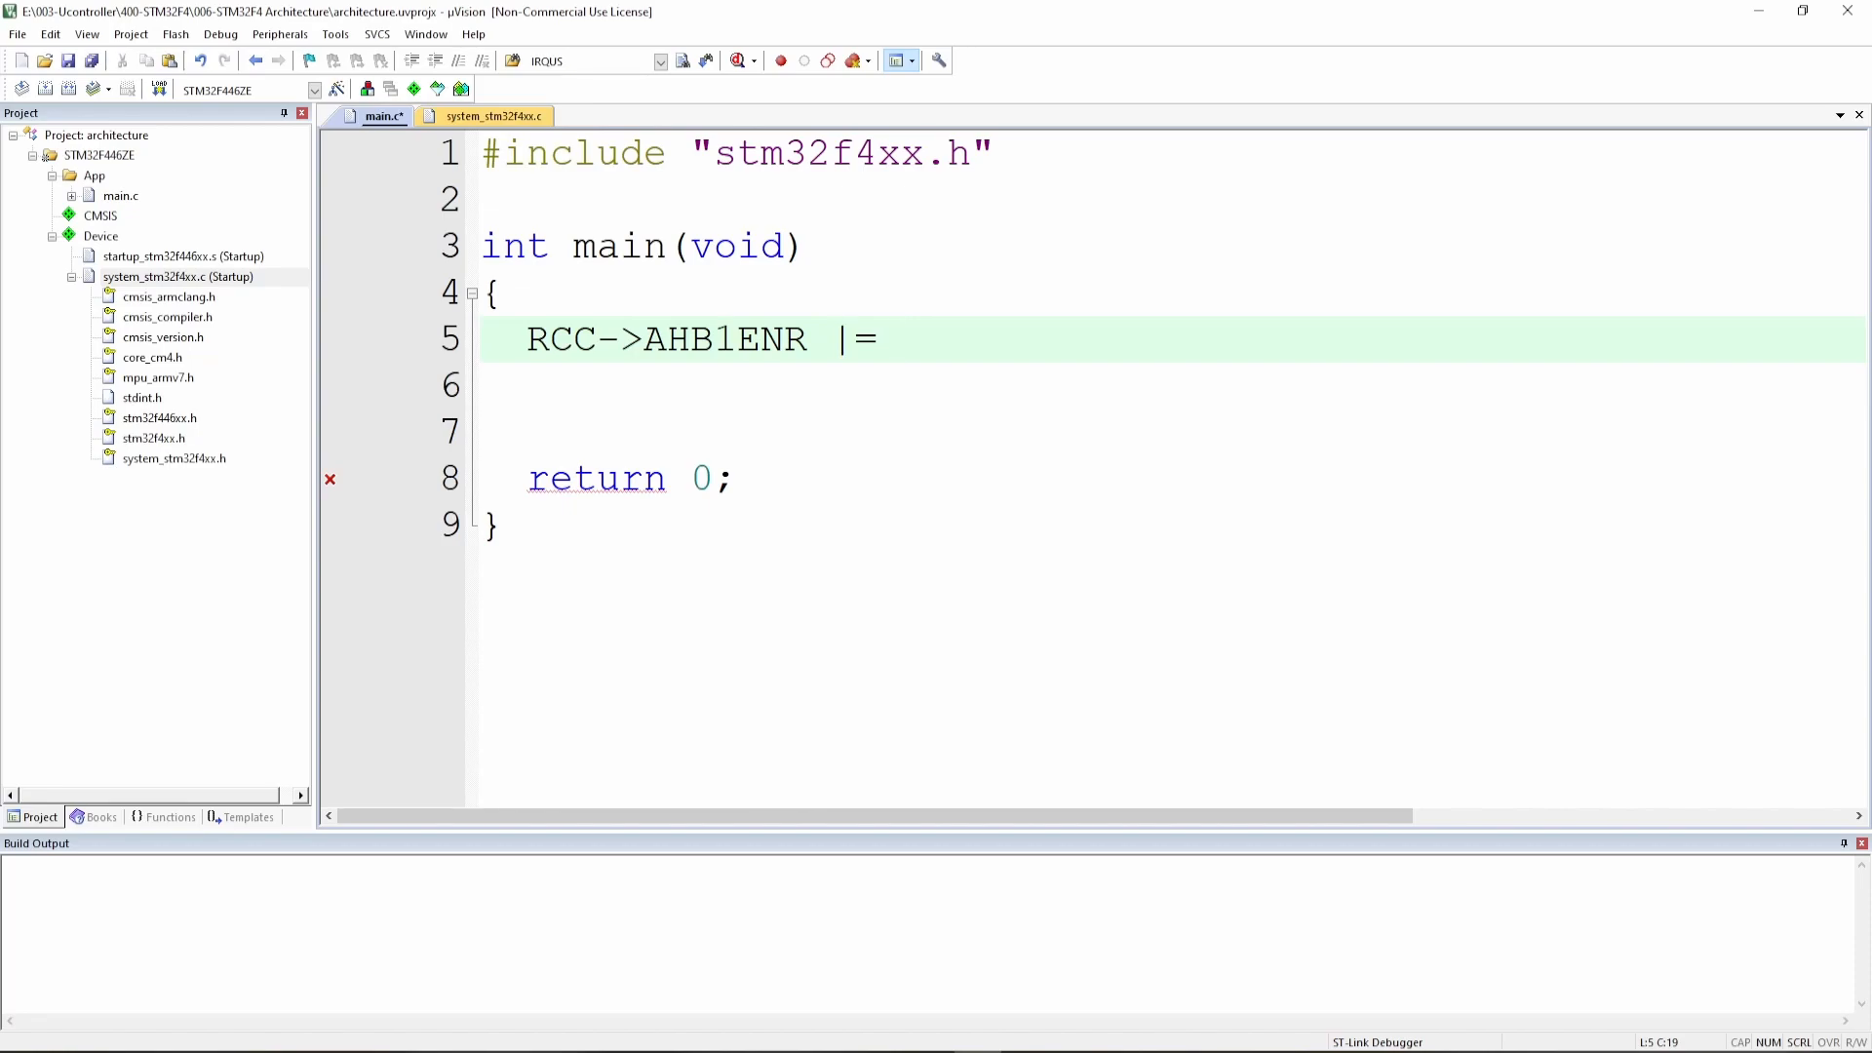
type("1;")
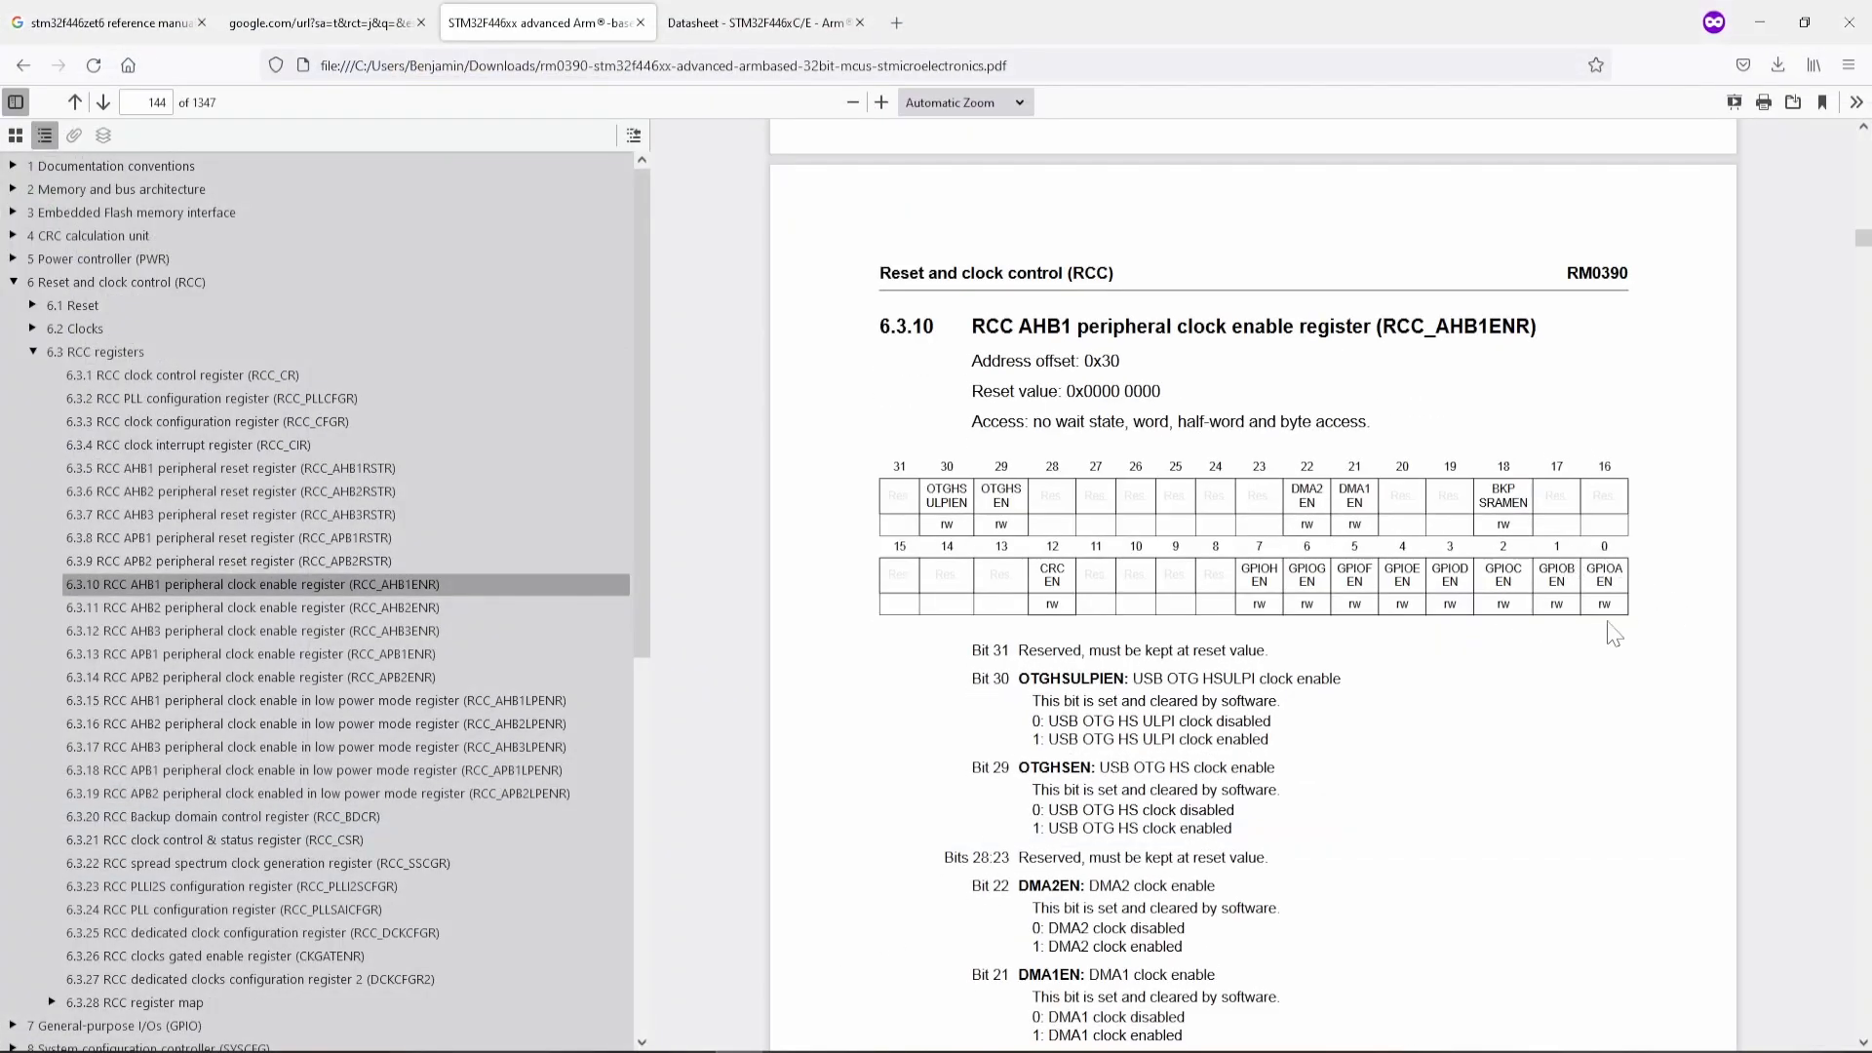
mouse_move(1657, 365)
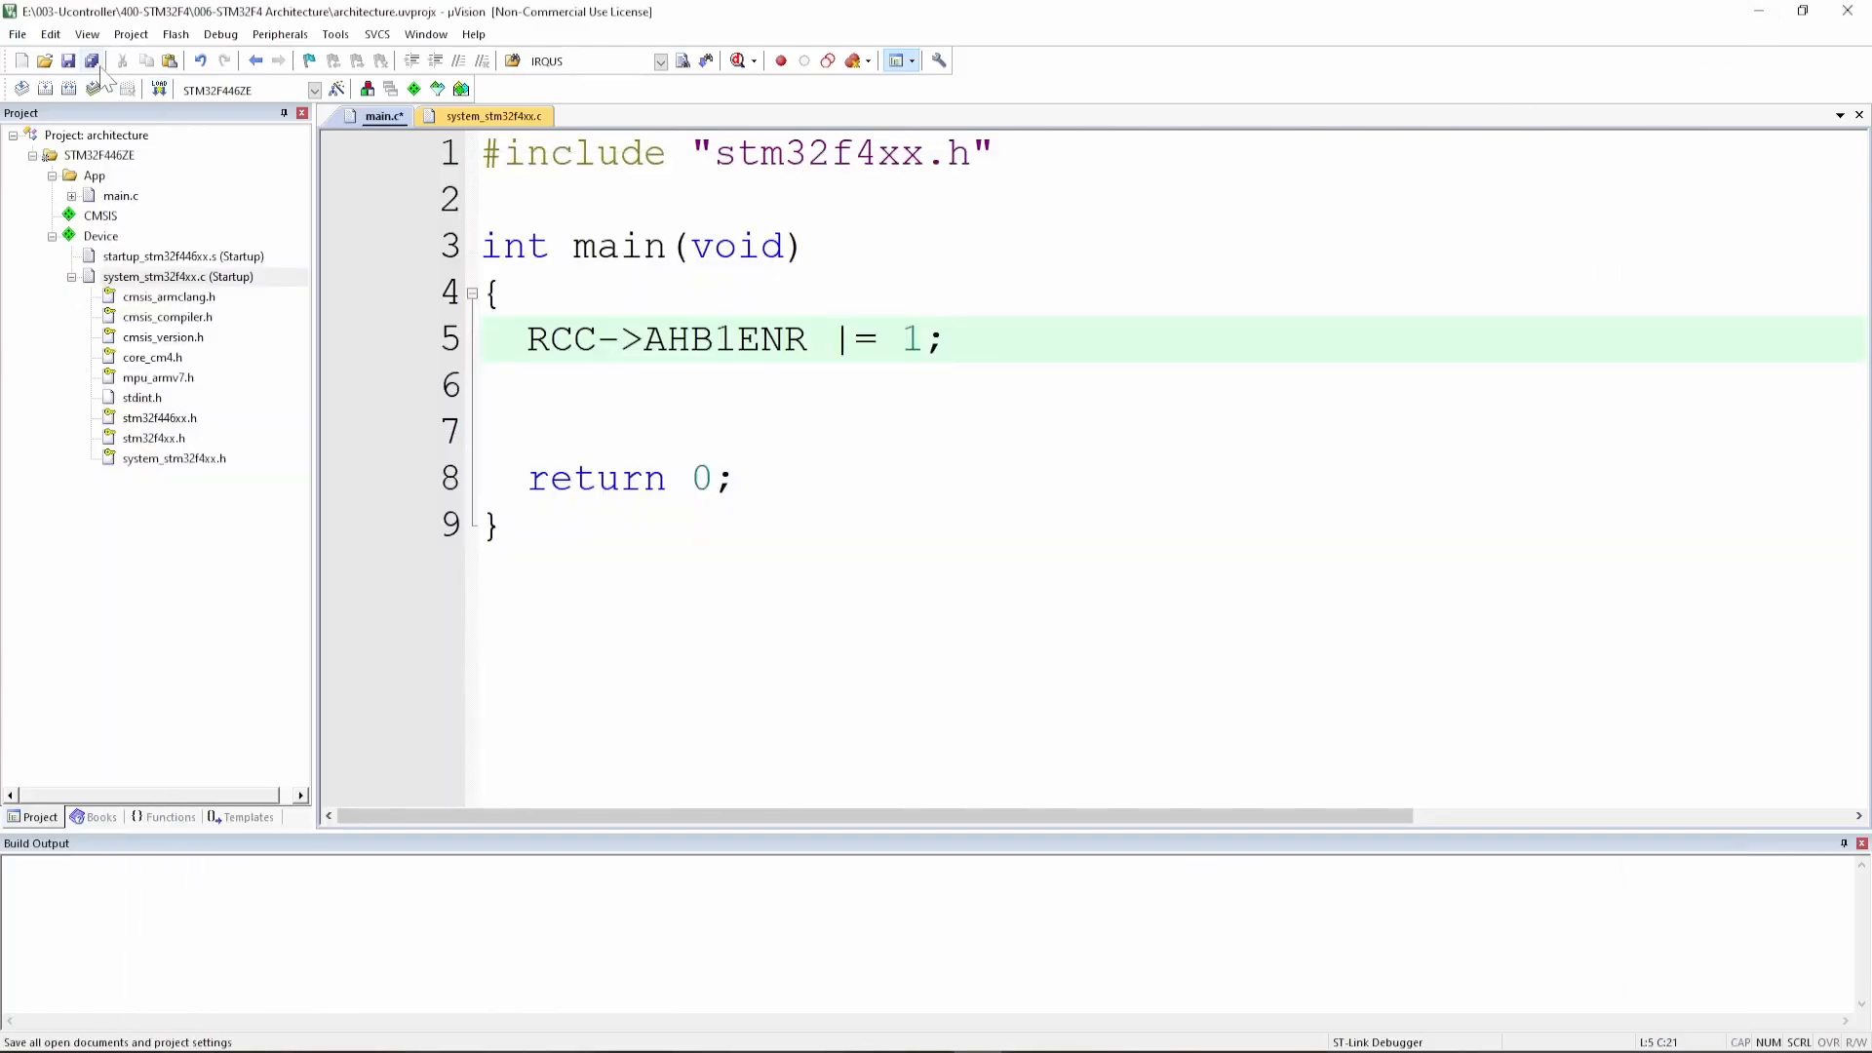
- Rebuild the project, flash it to the board with Download, and start a debug session
left_click(67, 84)
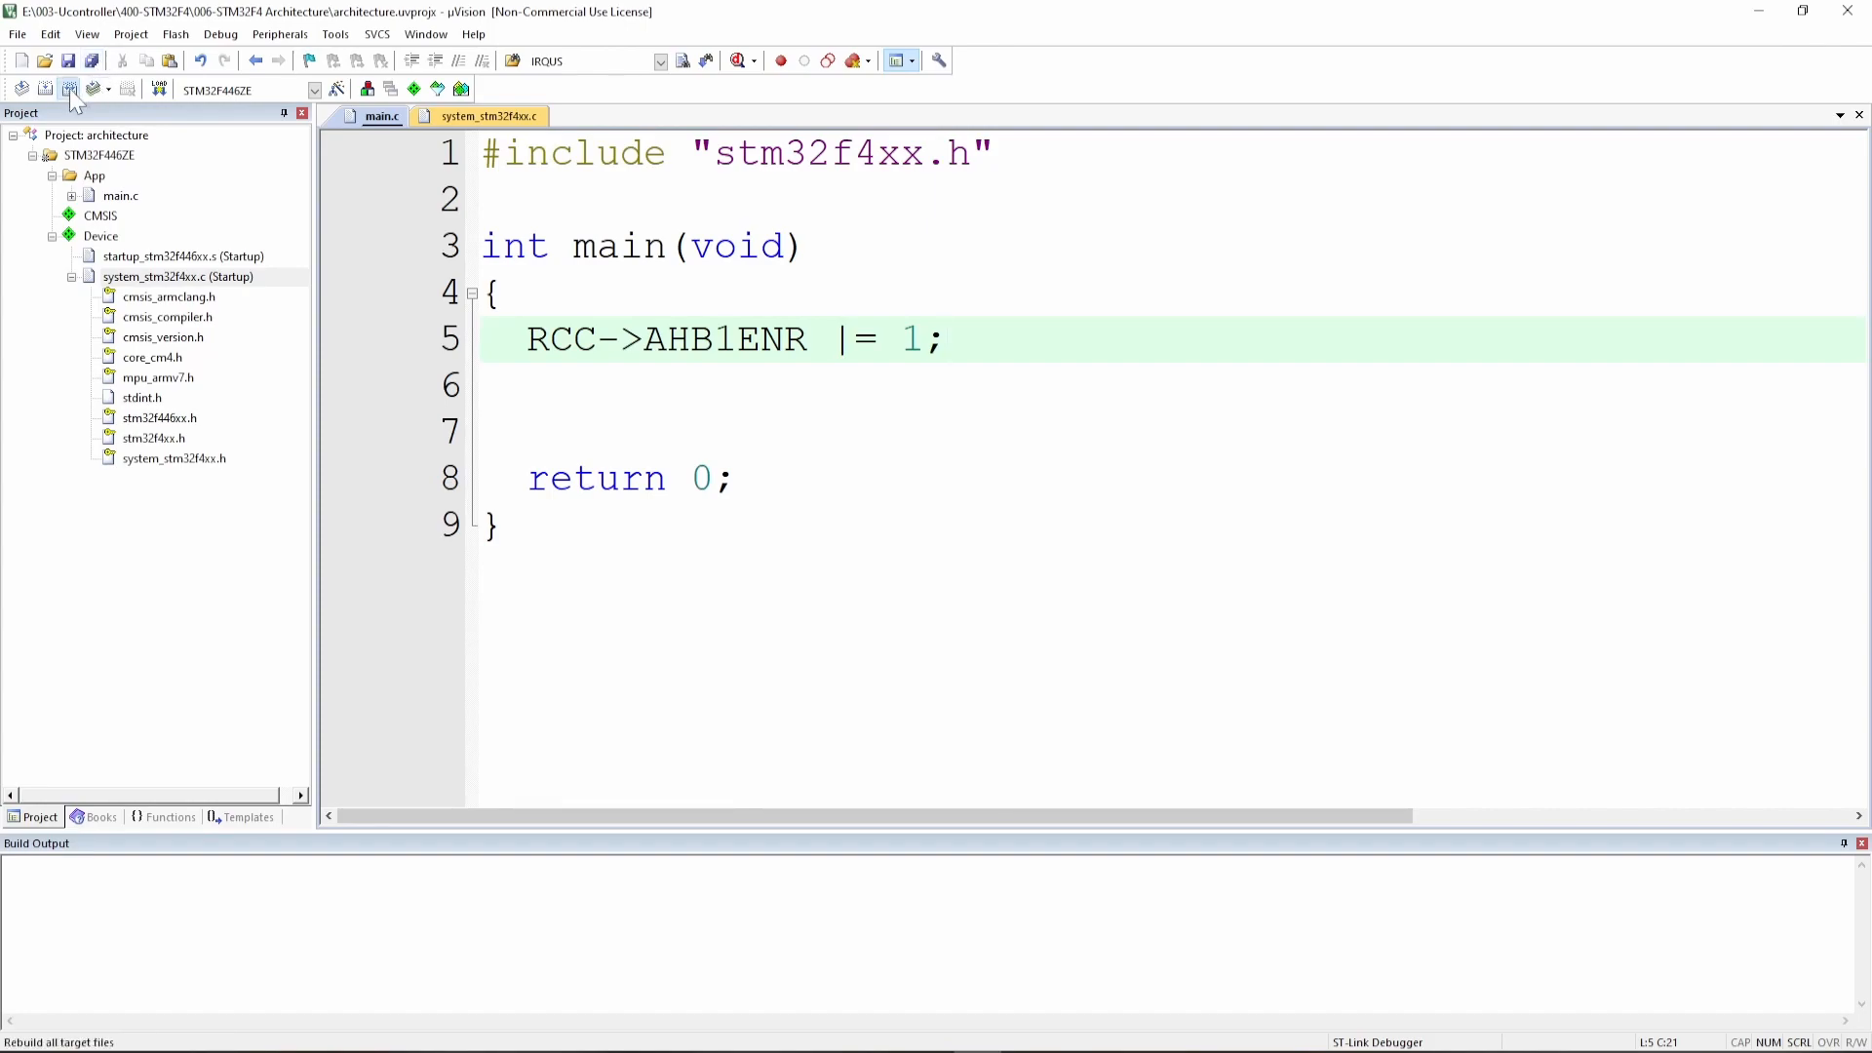
left_click(72, 86)
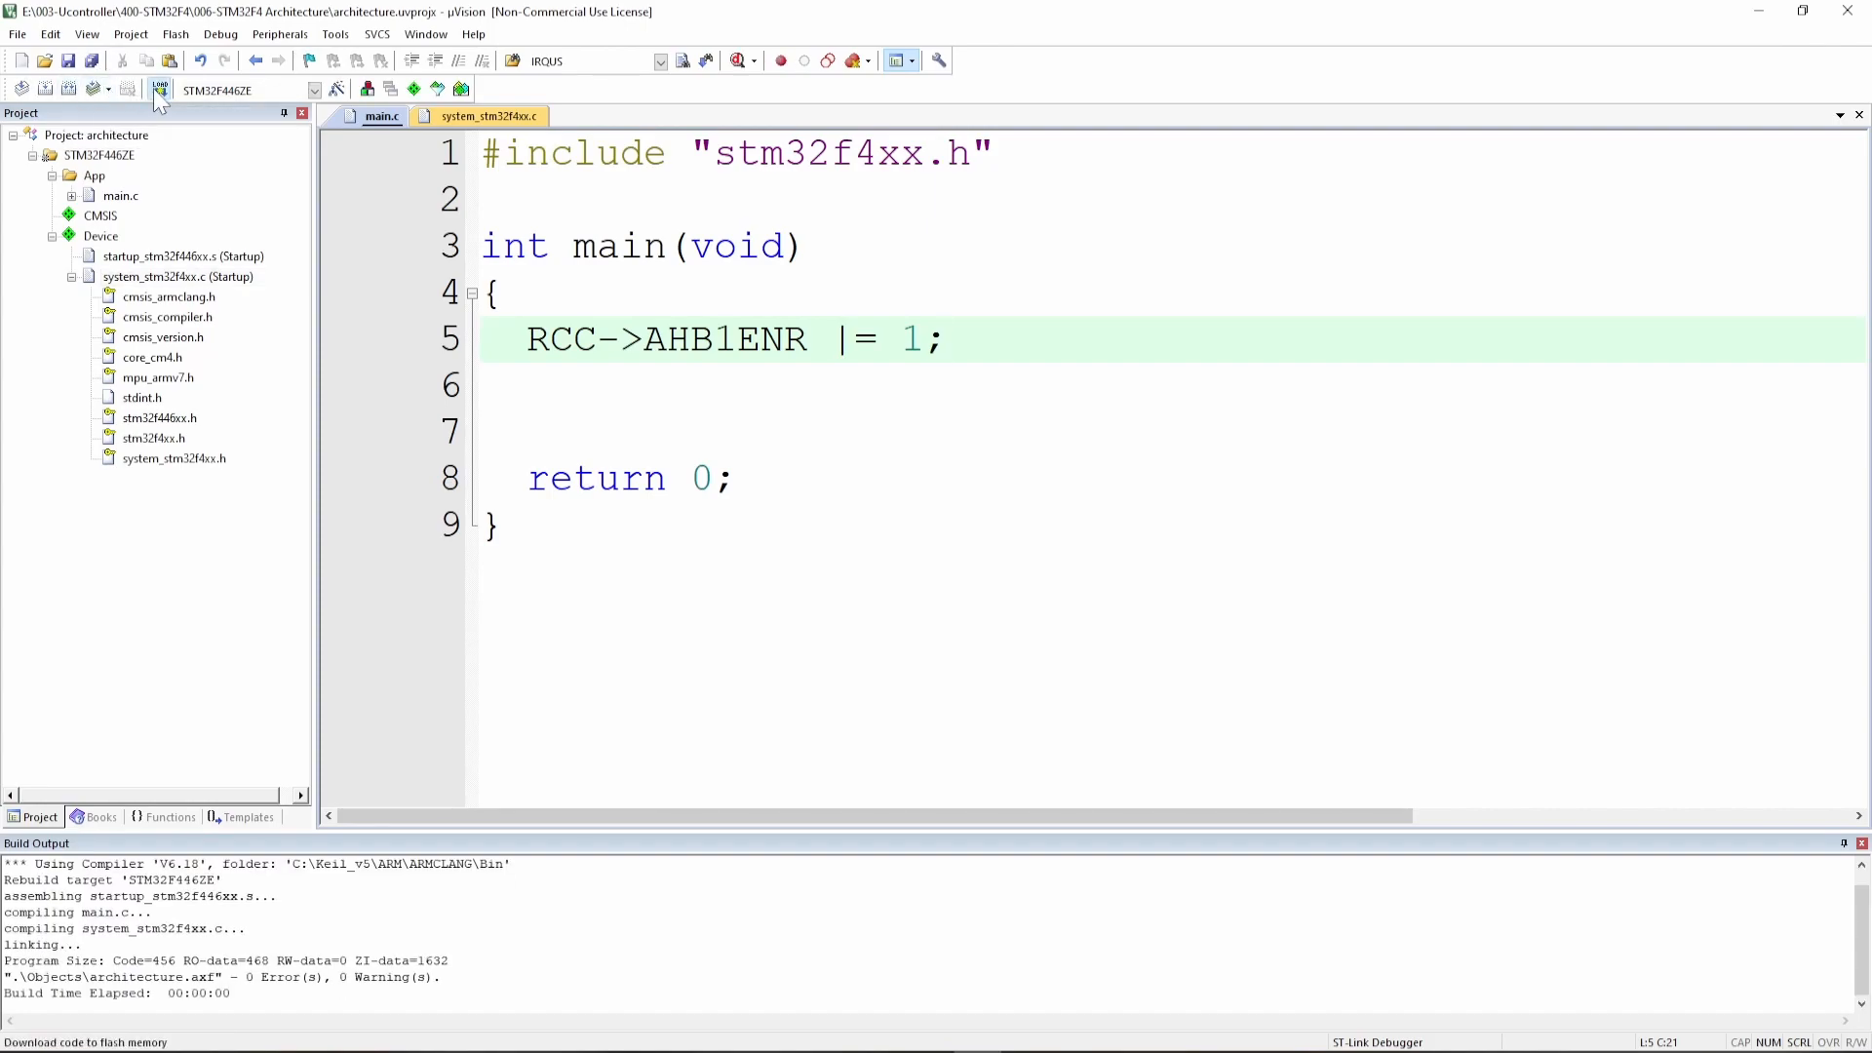
left_click(156, 88)
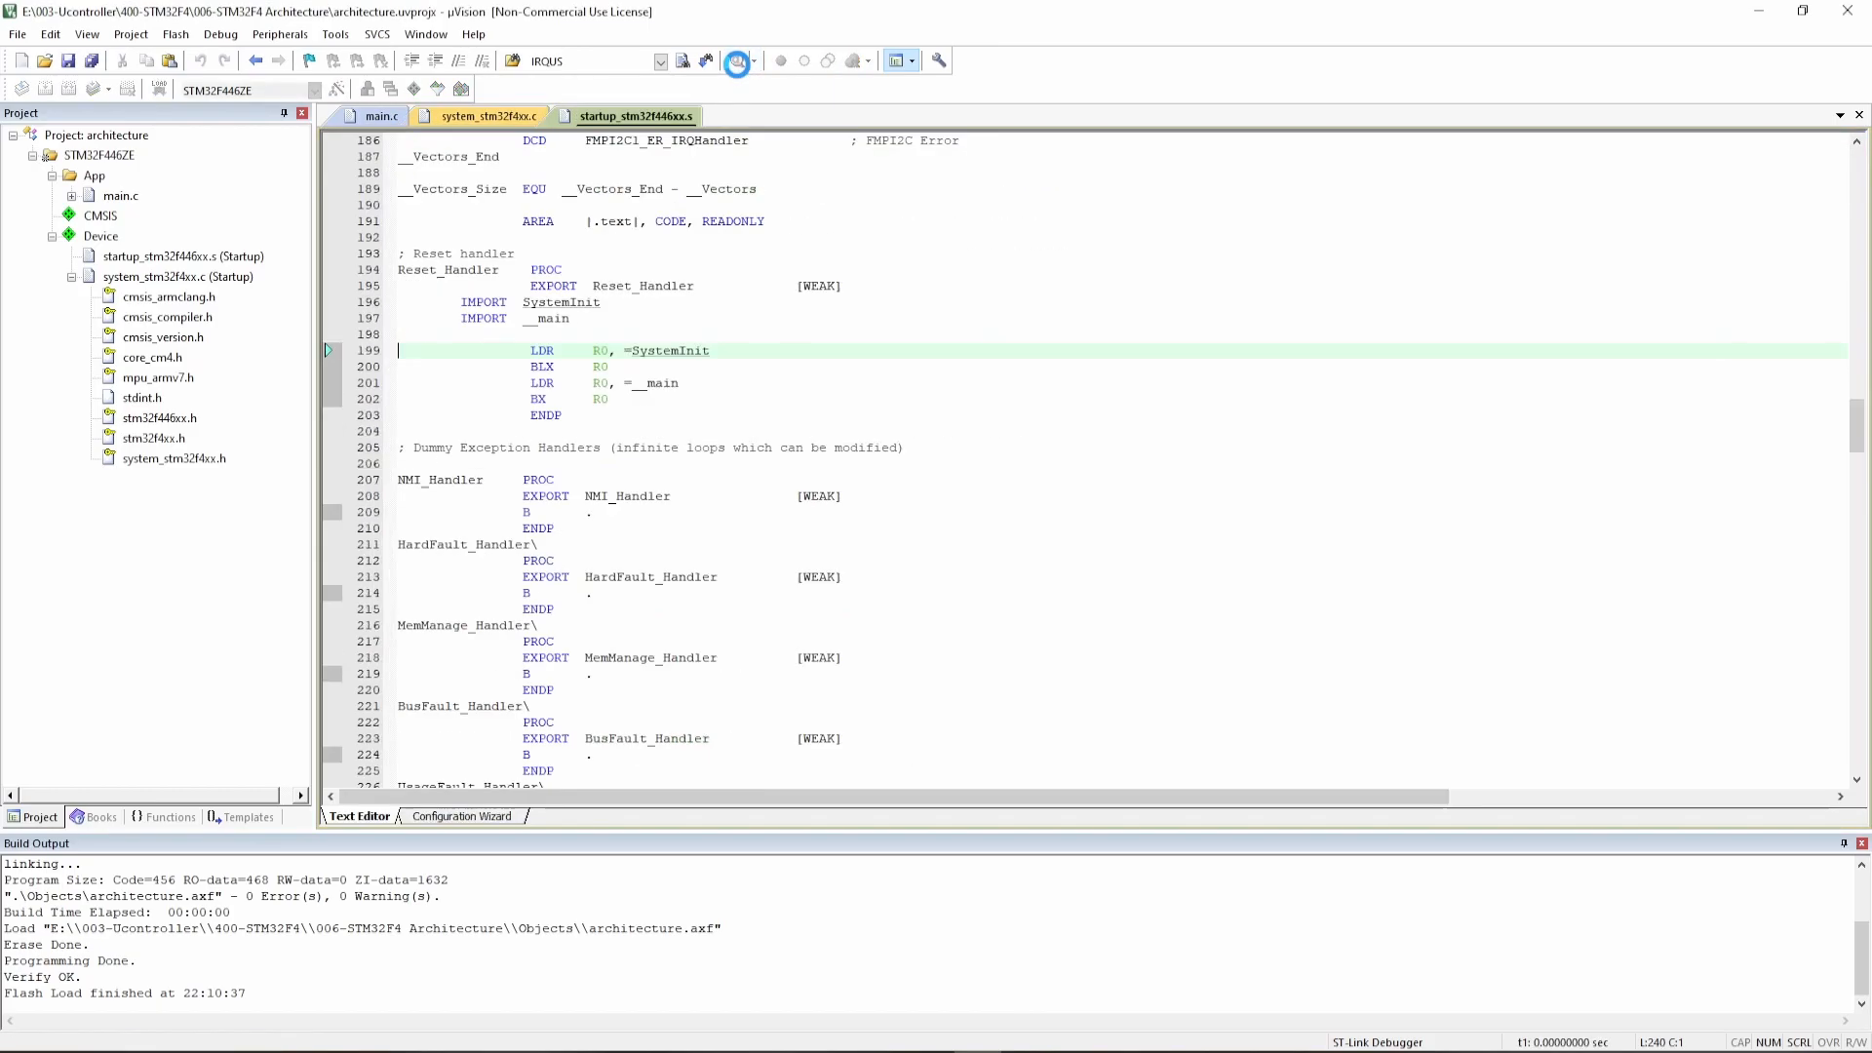
left_click(733, 60)
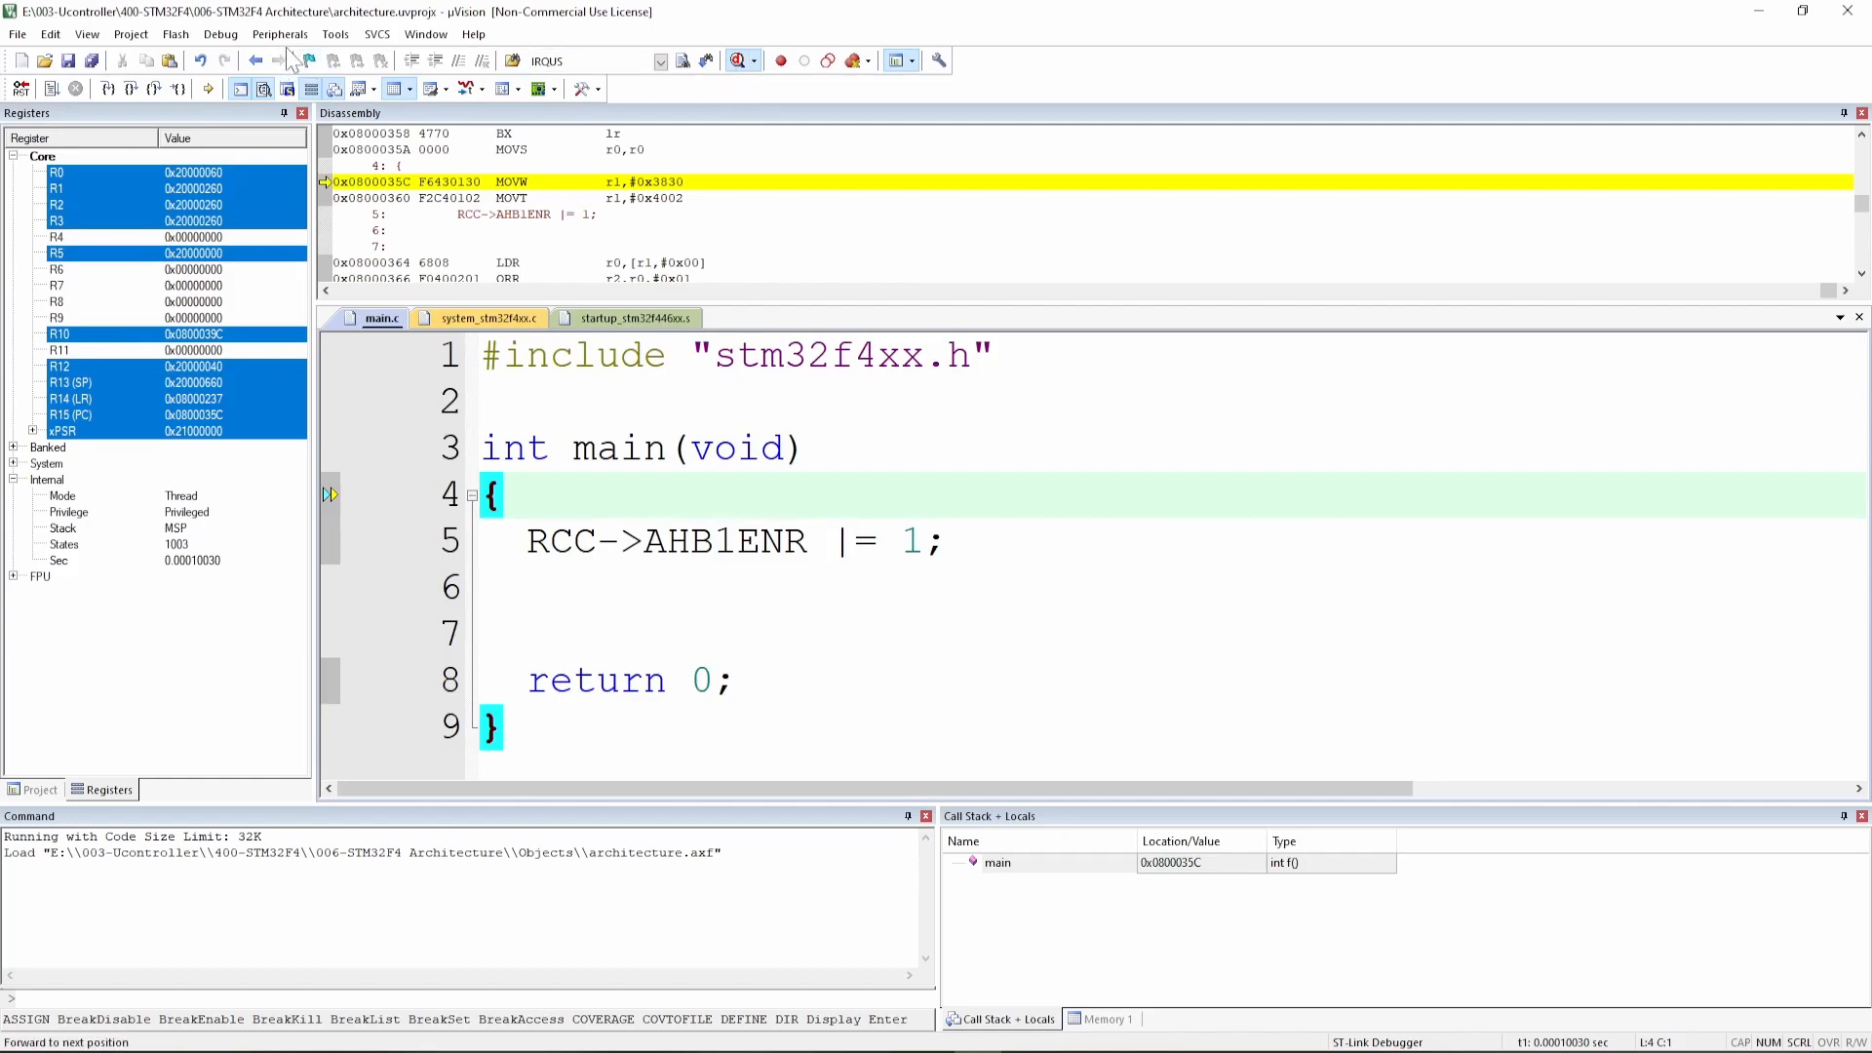
- Show the RCC system viewer with AHB1ENR expanded into its GPIO clock-enable bits
left_click(277, 36)
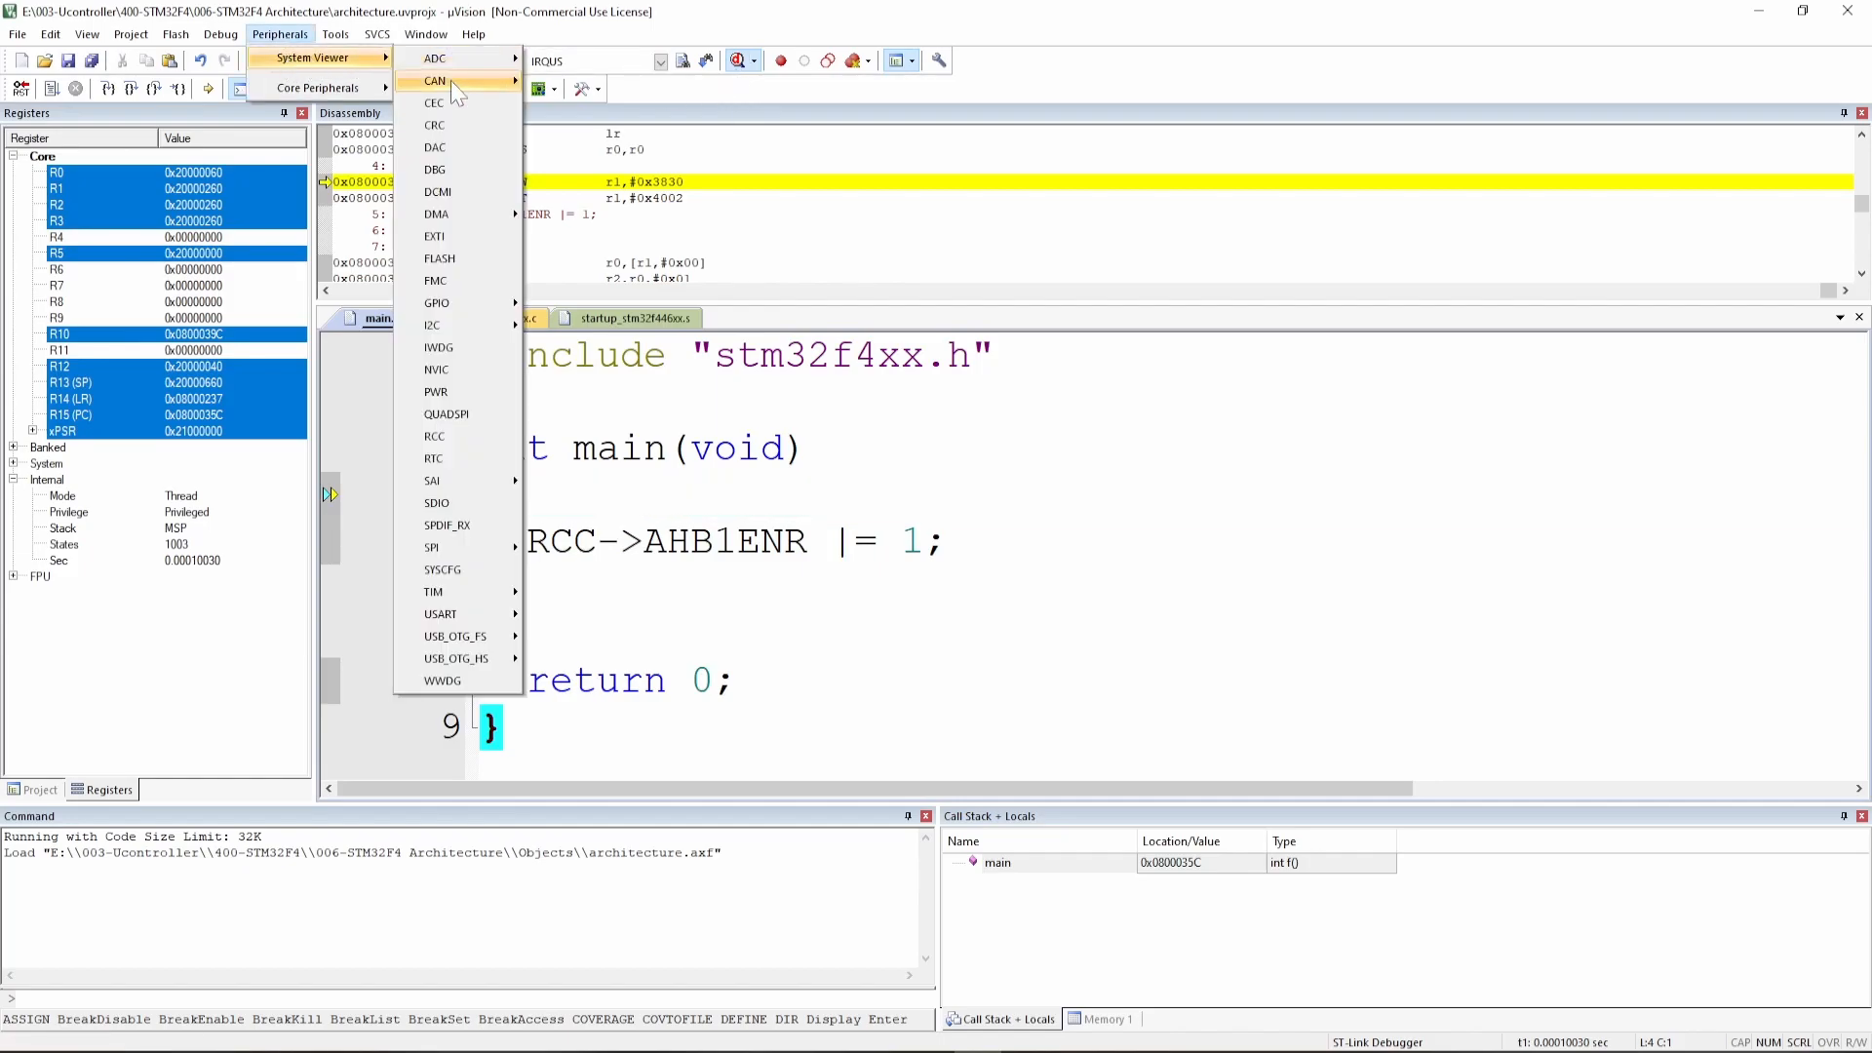
mouse_move(453, 414)
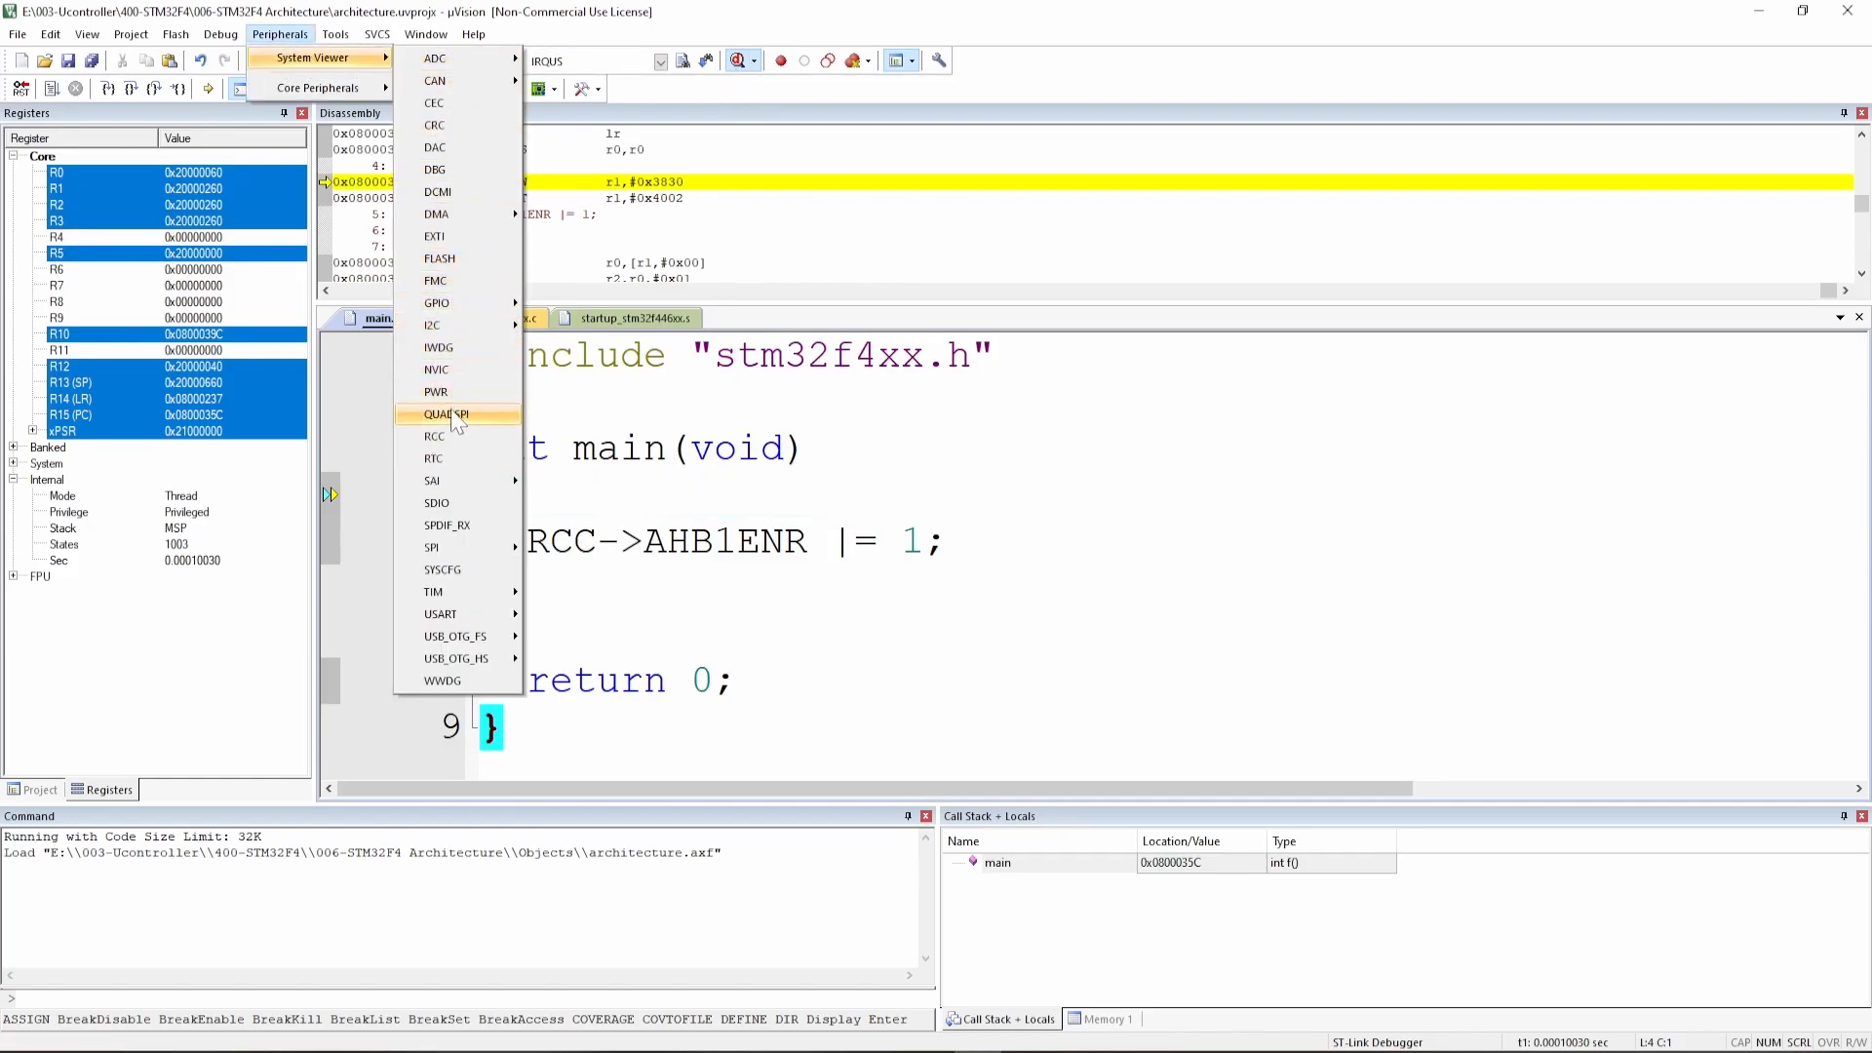
left_click(434, 414)
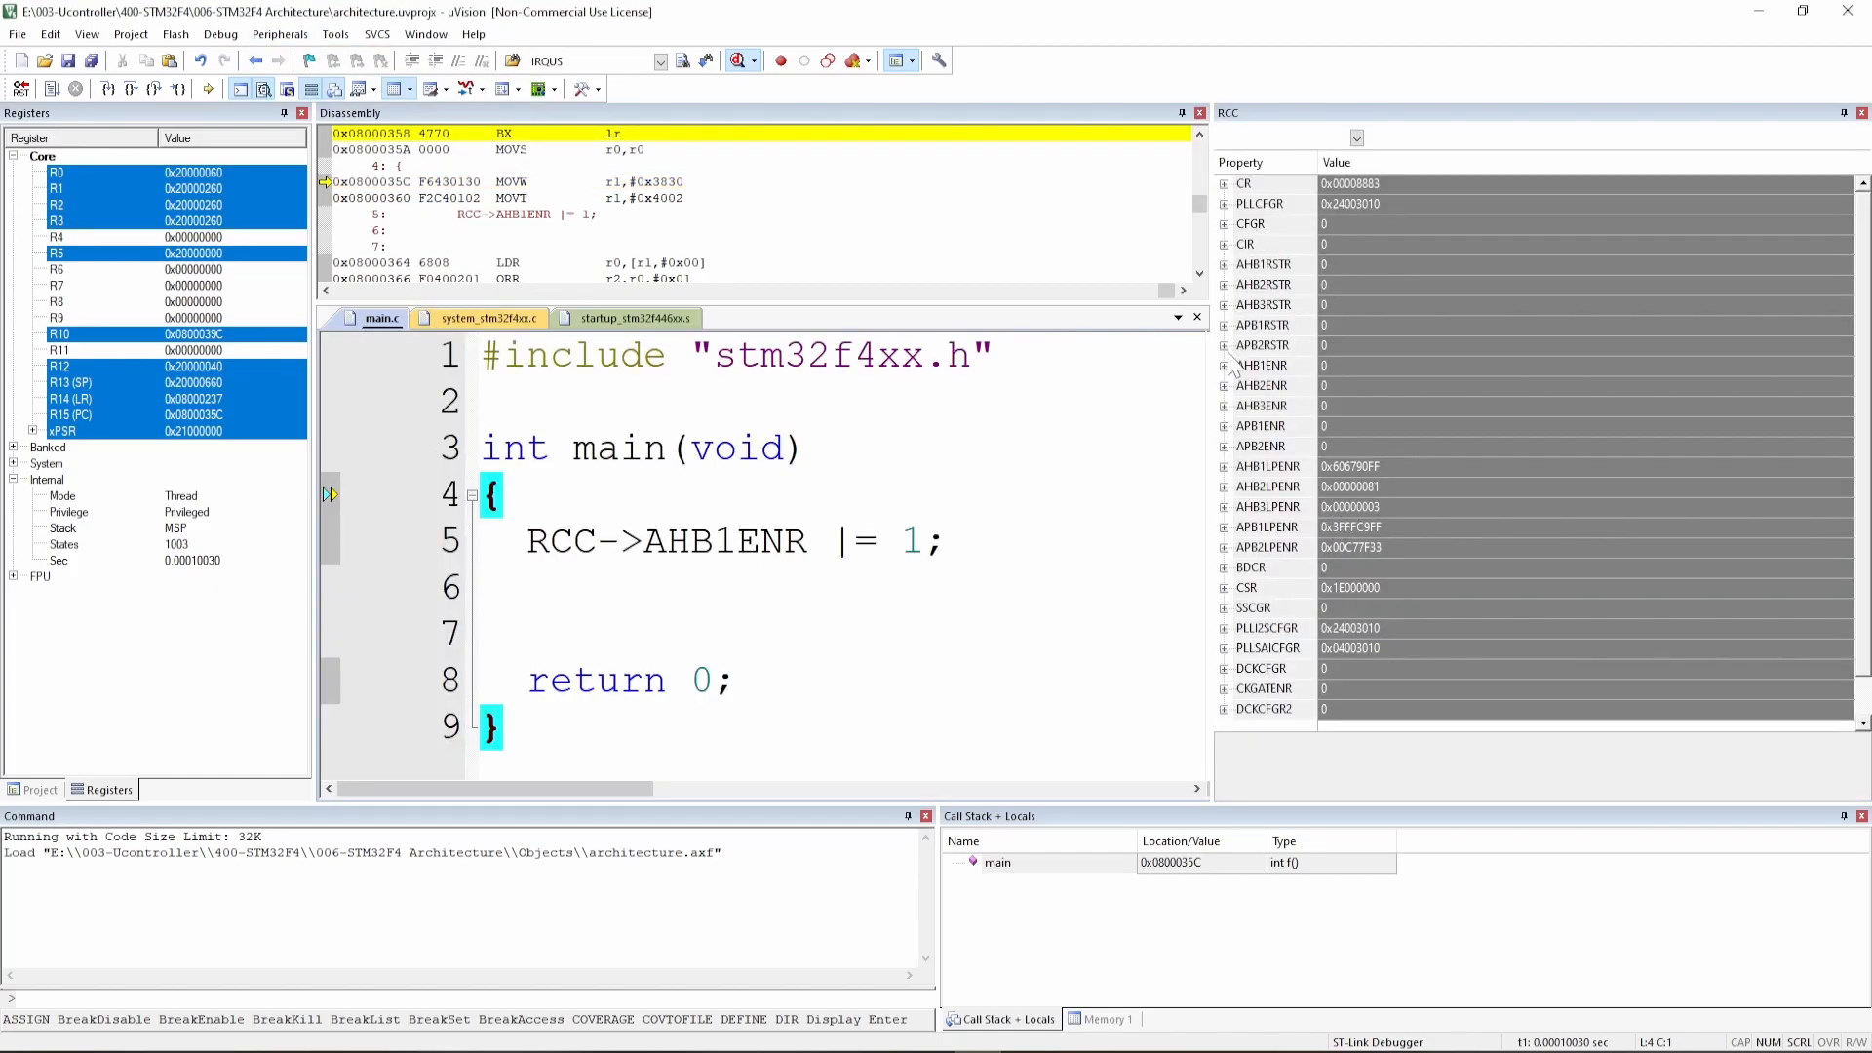
left_click(1224, 367)
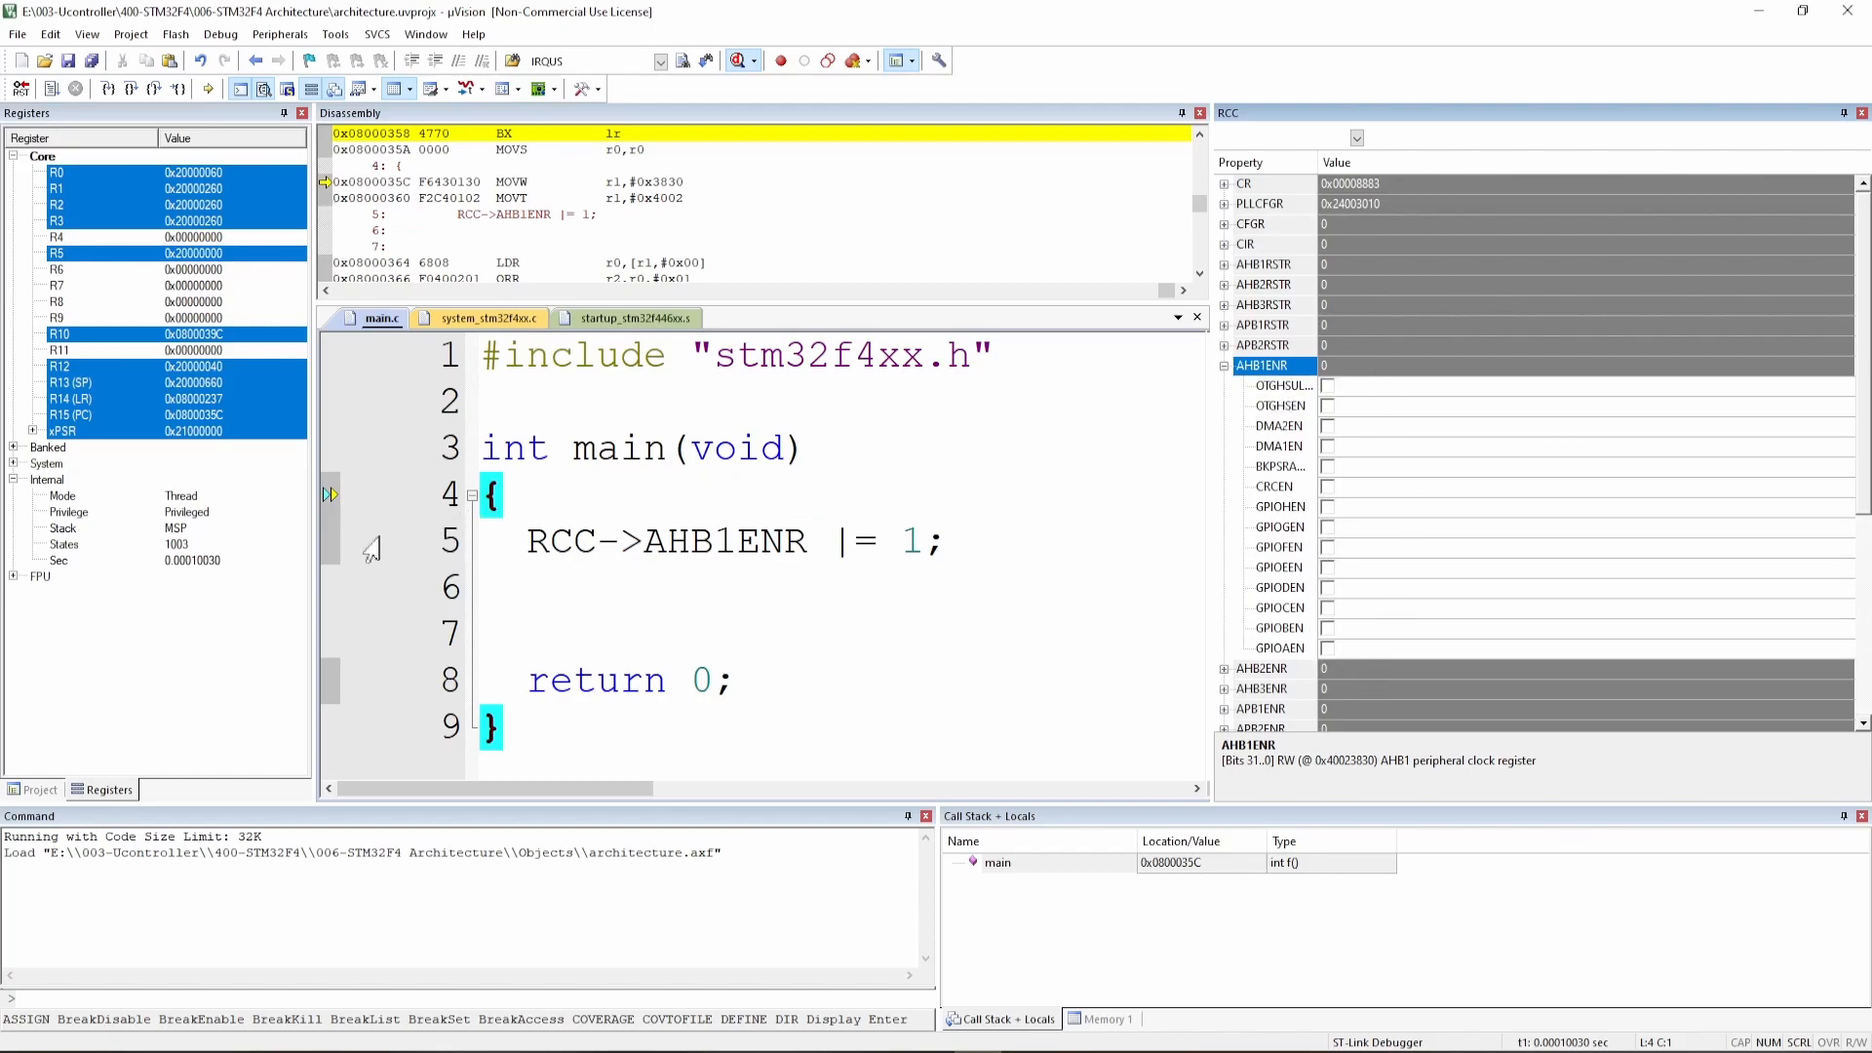
- Break on the RCC enable line and run so AHB1ENR reads 0x00000001 with GPIOAEN set
left_click(330, 542)
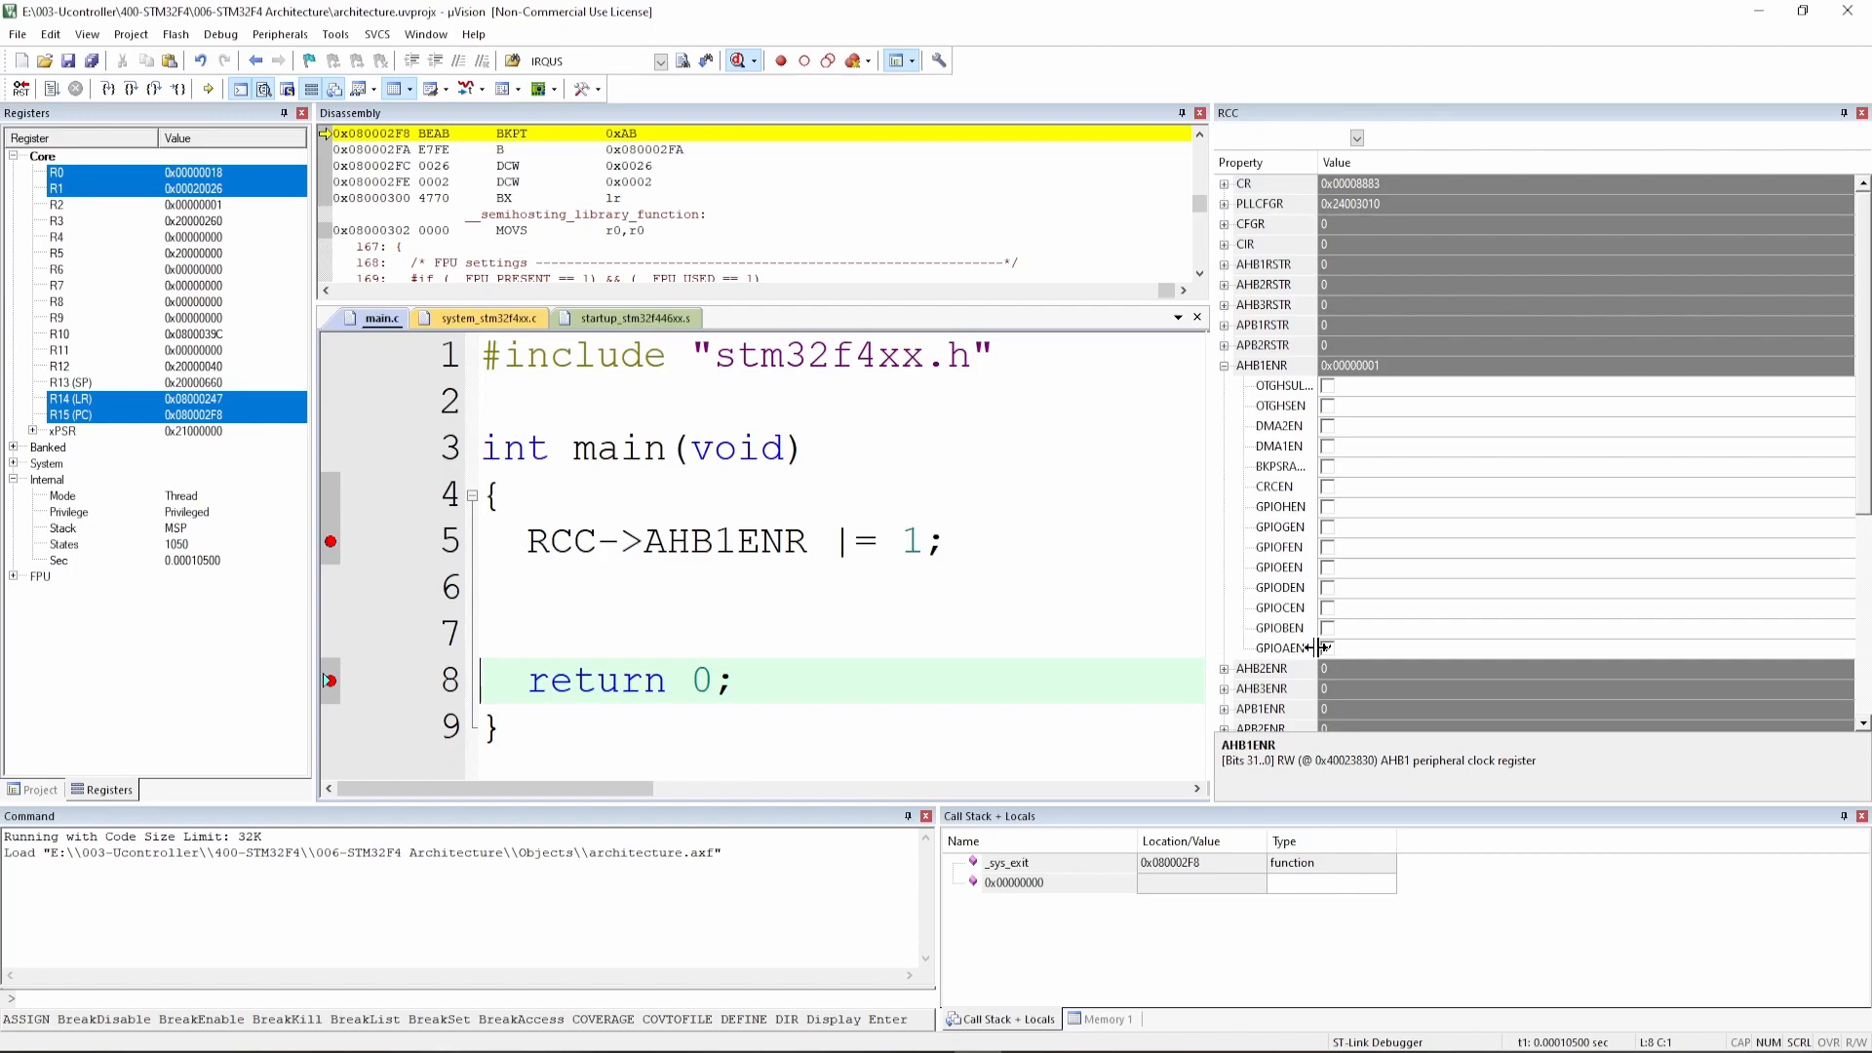
left_click(1326, 648)
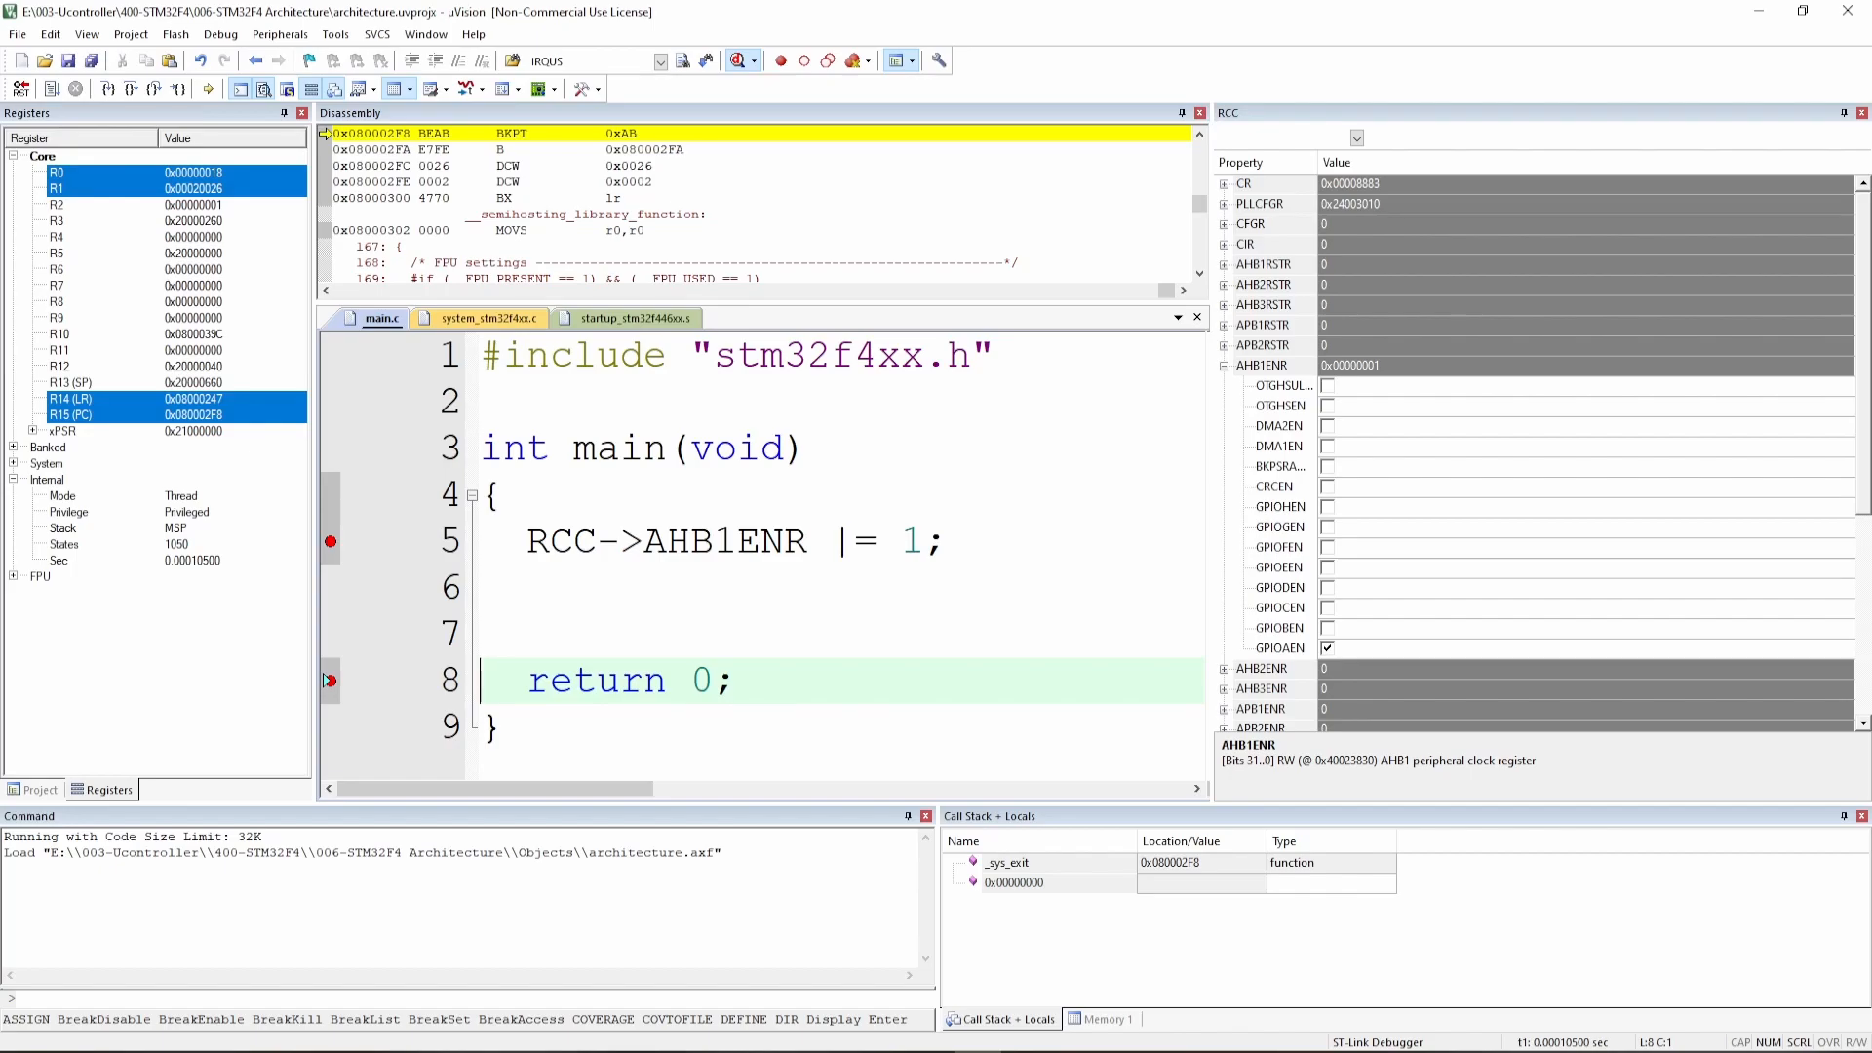
mouse_move(1367, 632)
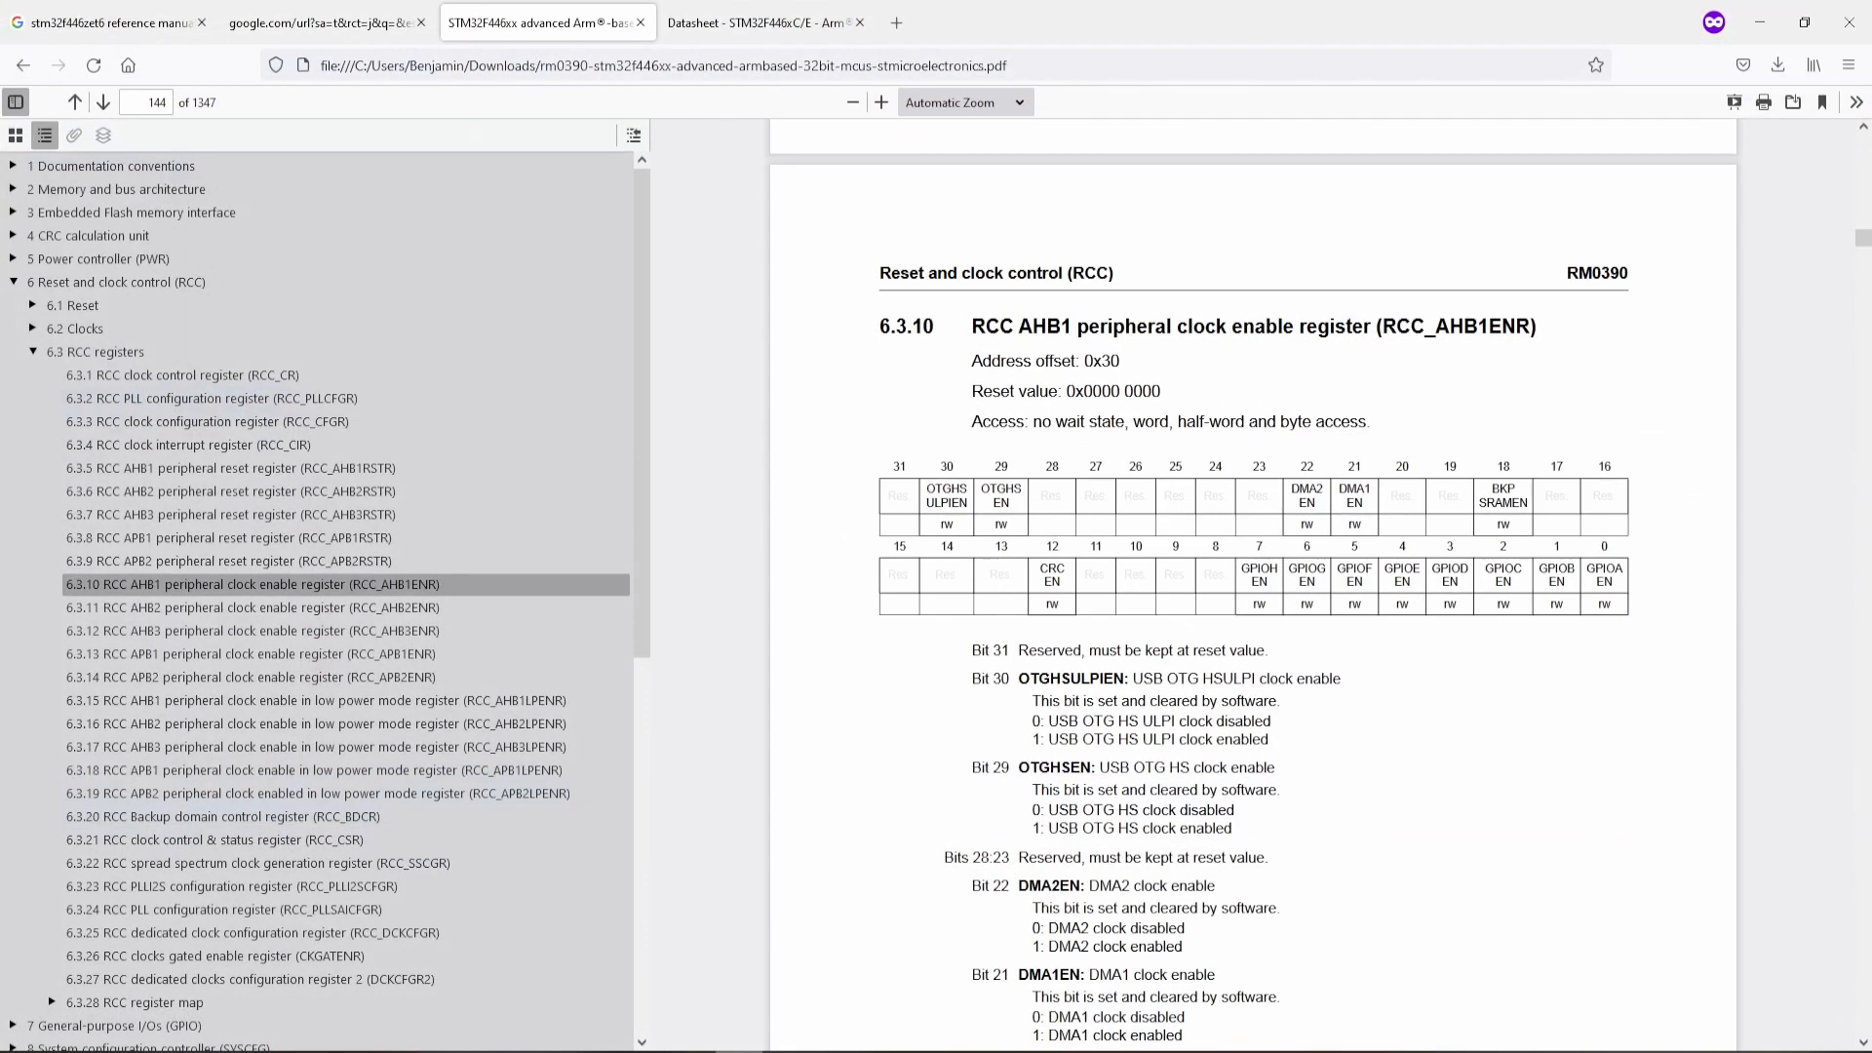
mouse_move(417, 622)
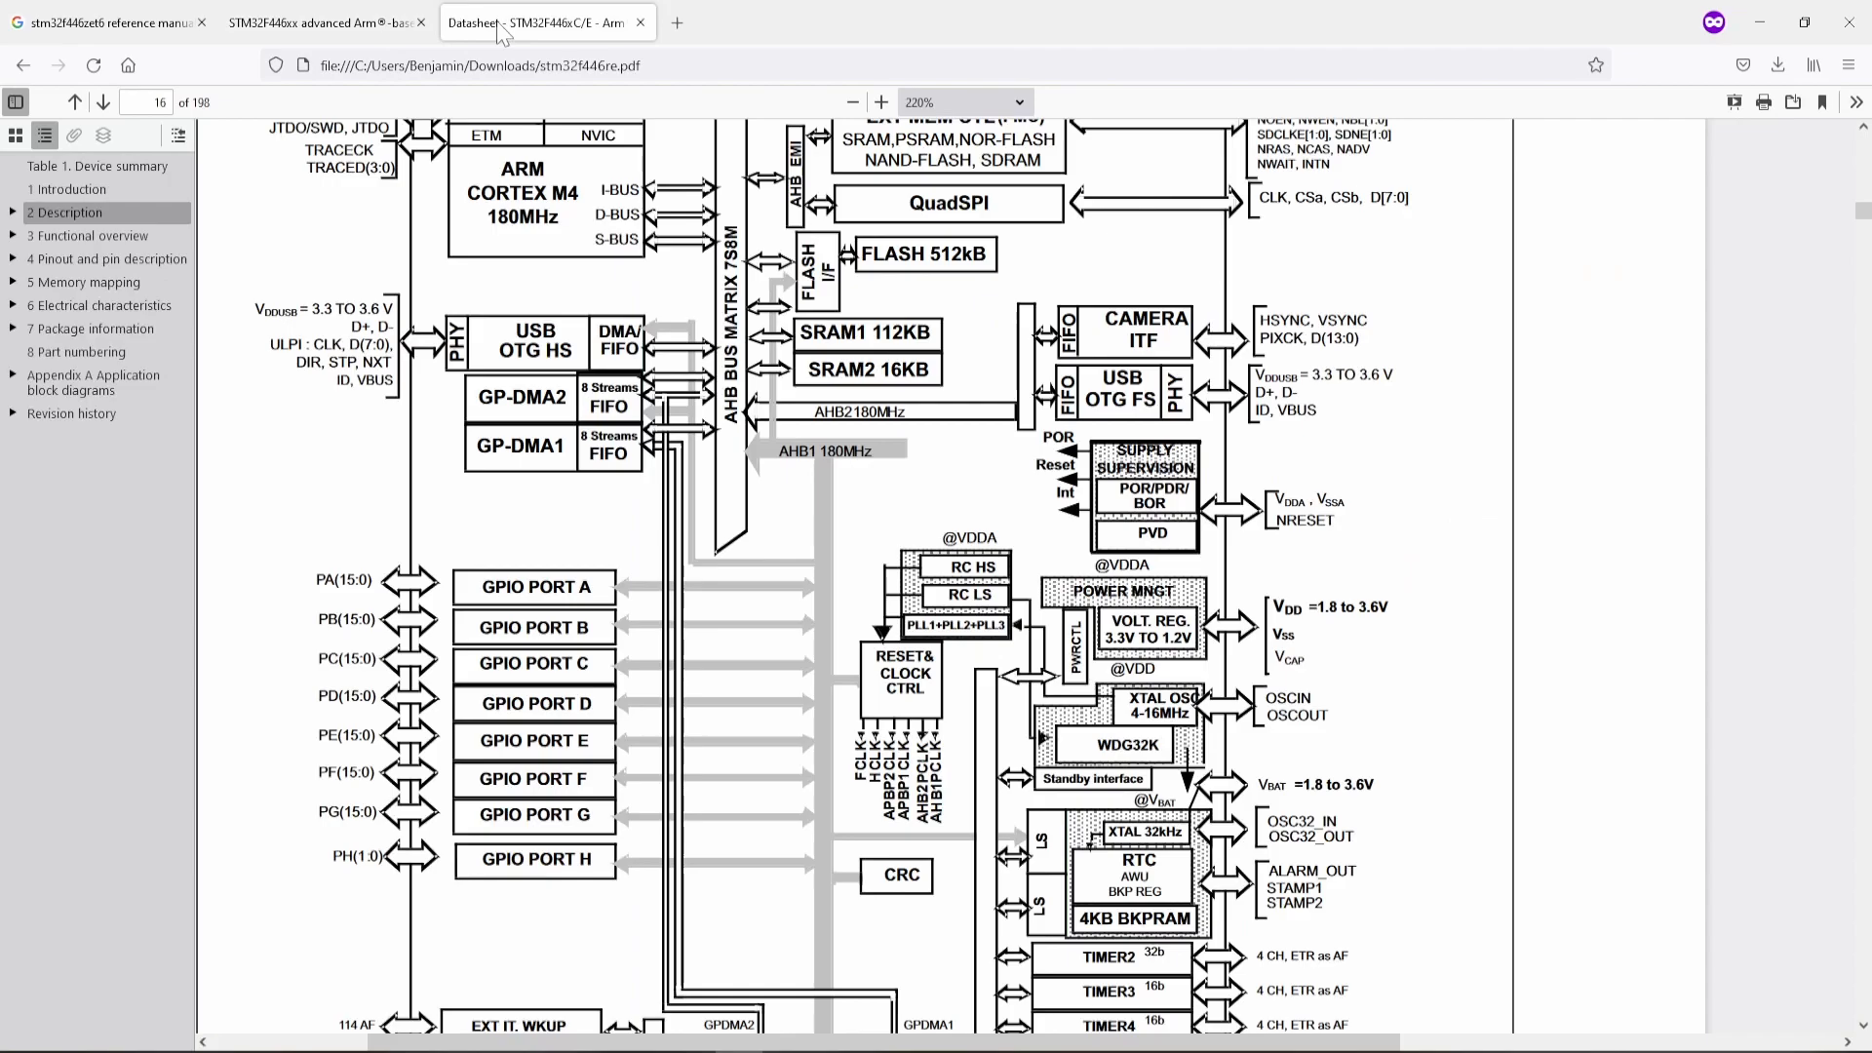
- Review the RM0390 APB2ENR/APB1ENR register sections and the datasheet block diagram, then return to the debugger
scroll("down", 3)
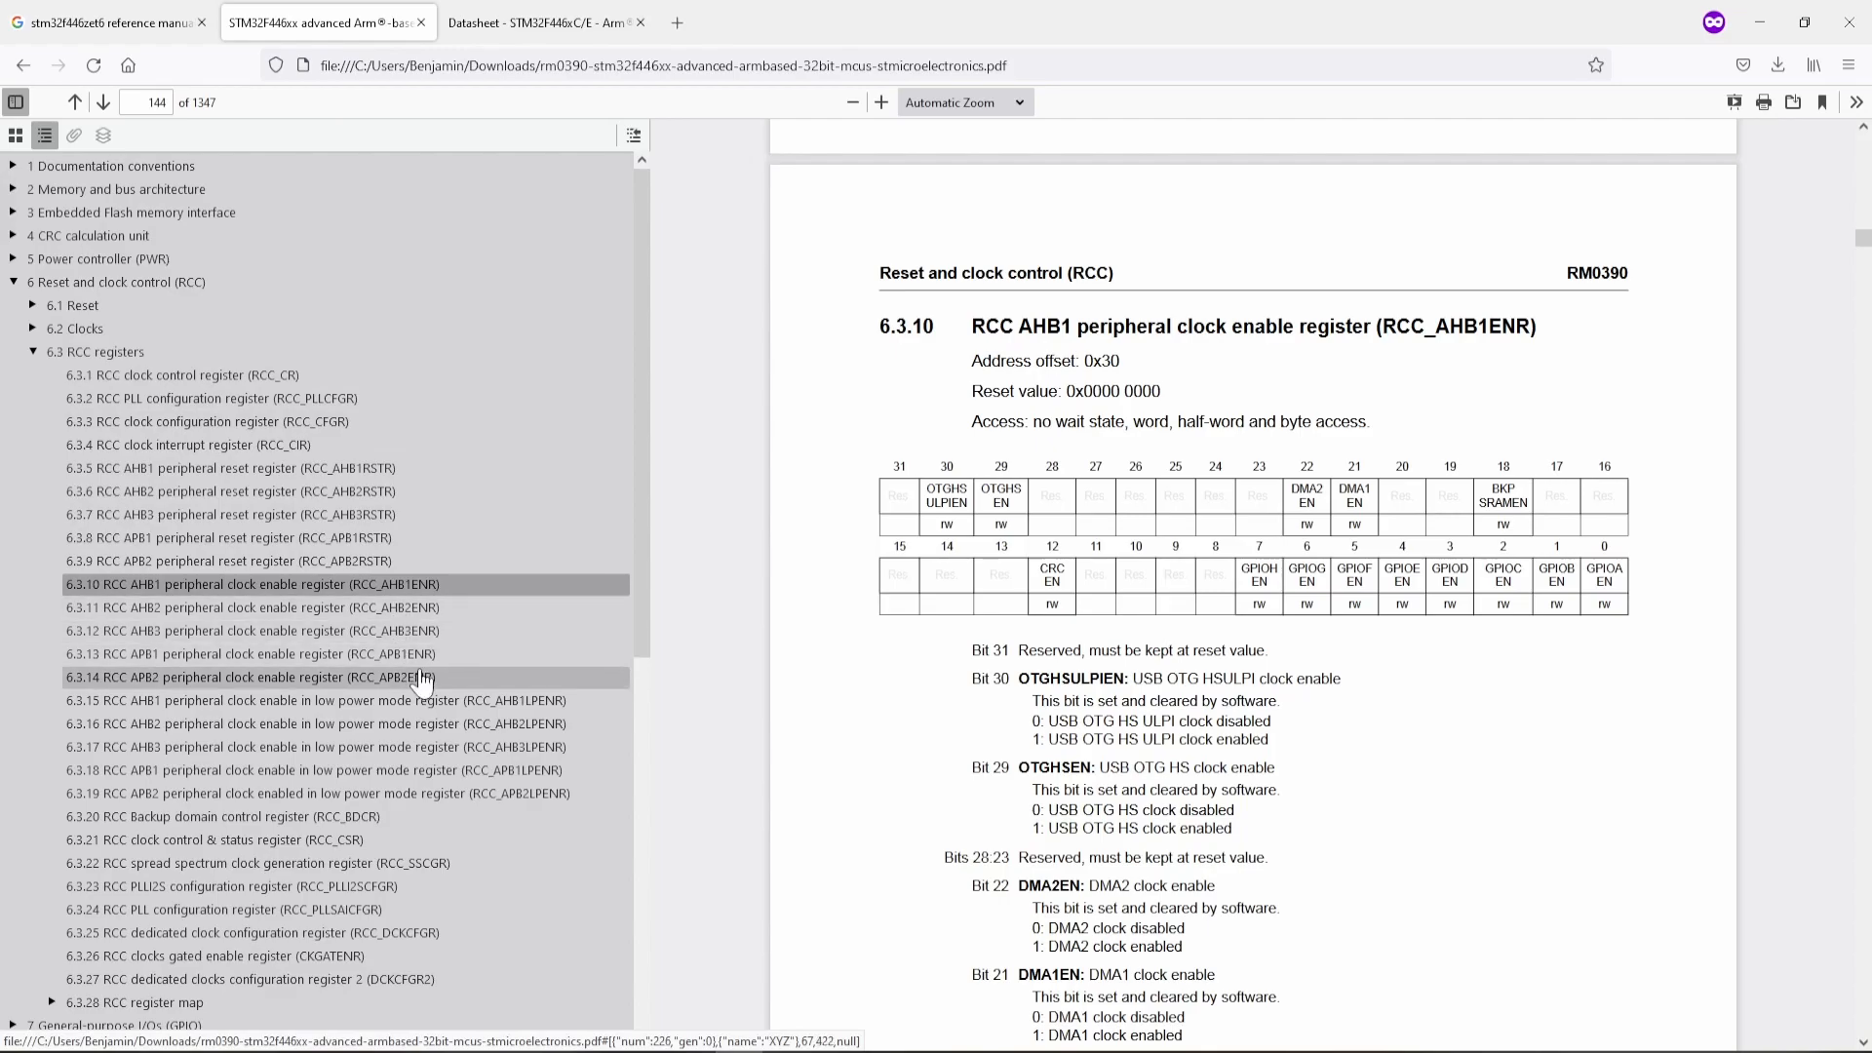
left_click(243, 677)
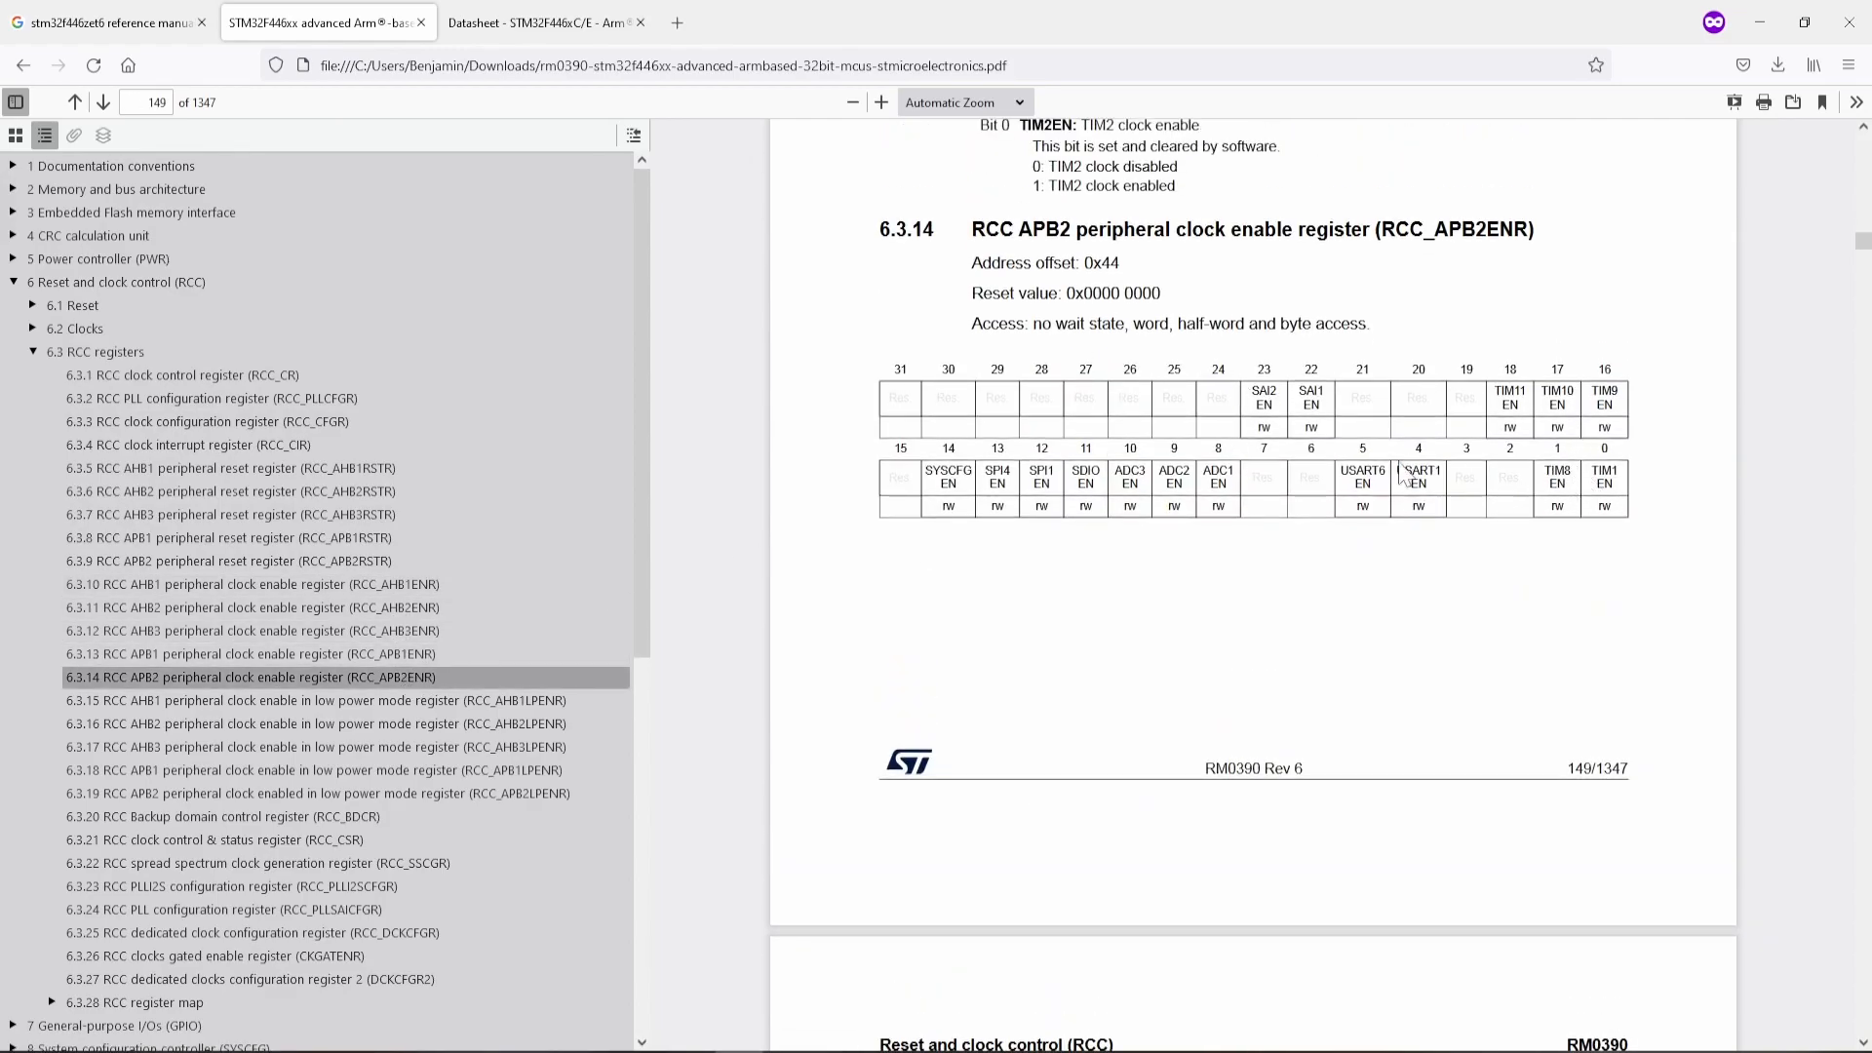
mouse_move(1404, 481)
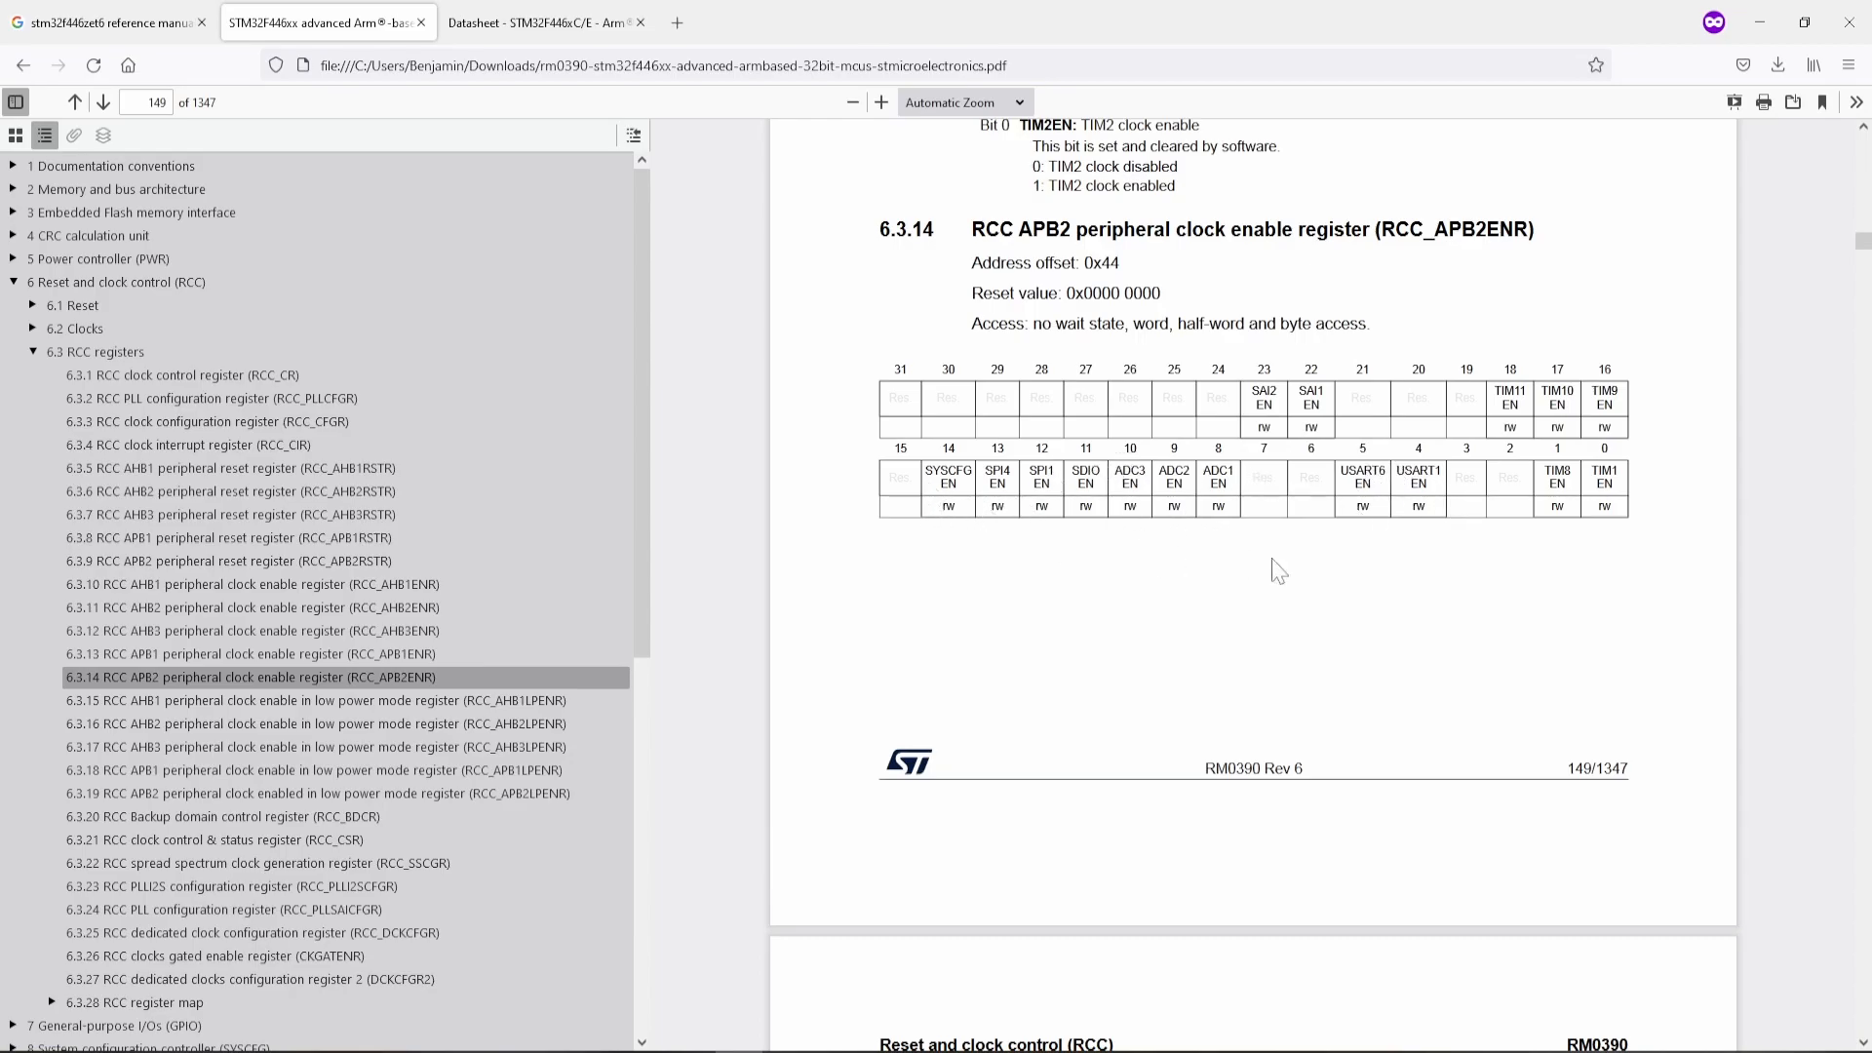
mouse_move(1342, 418)
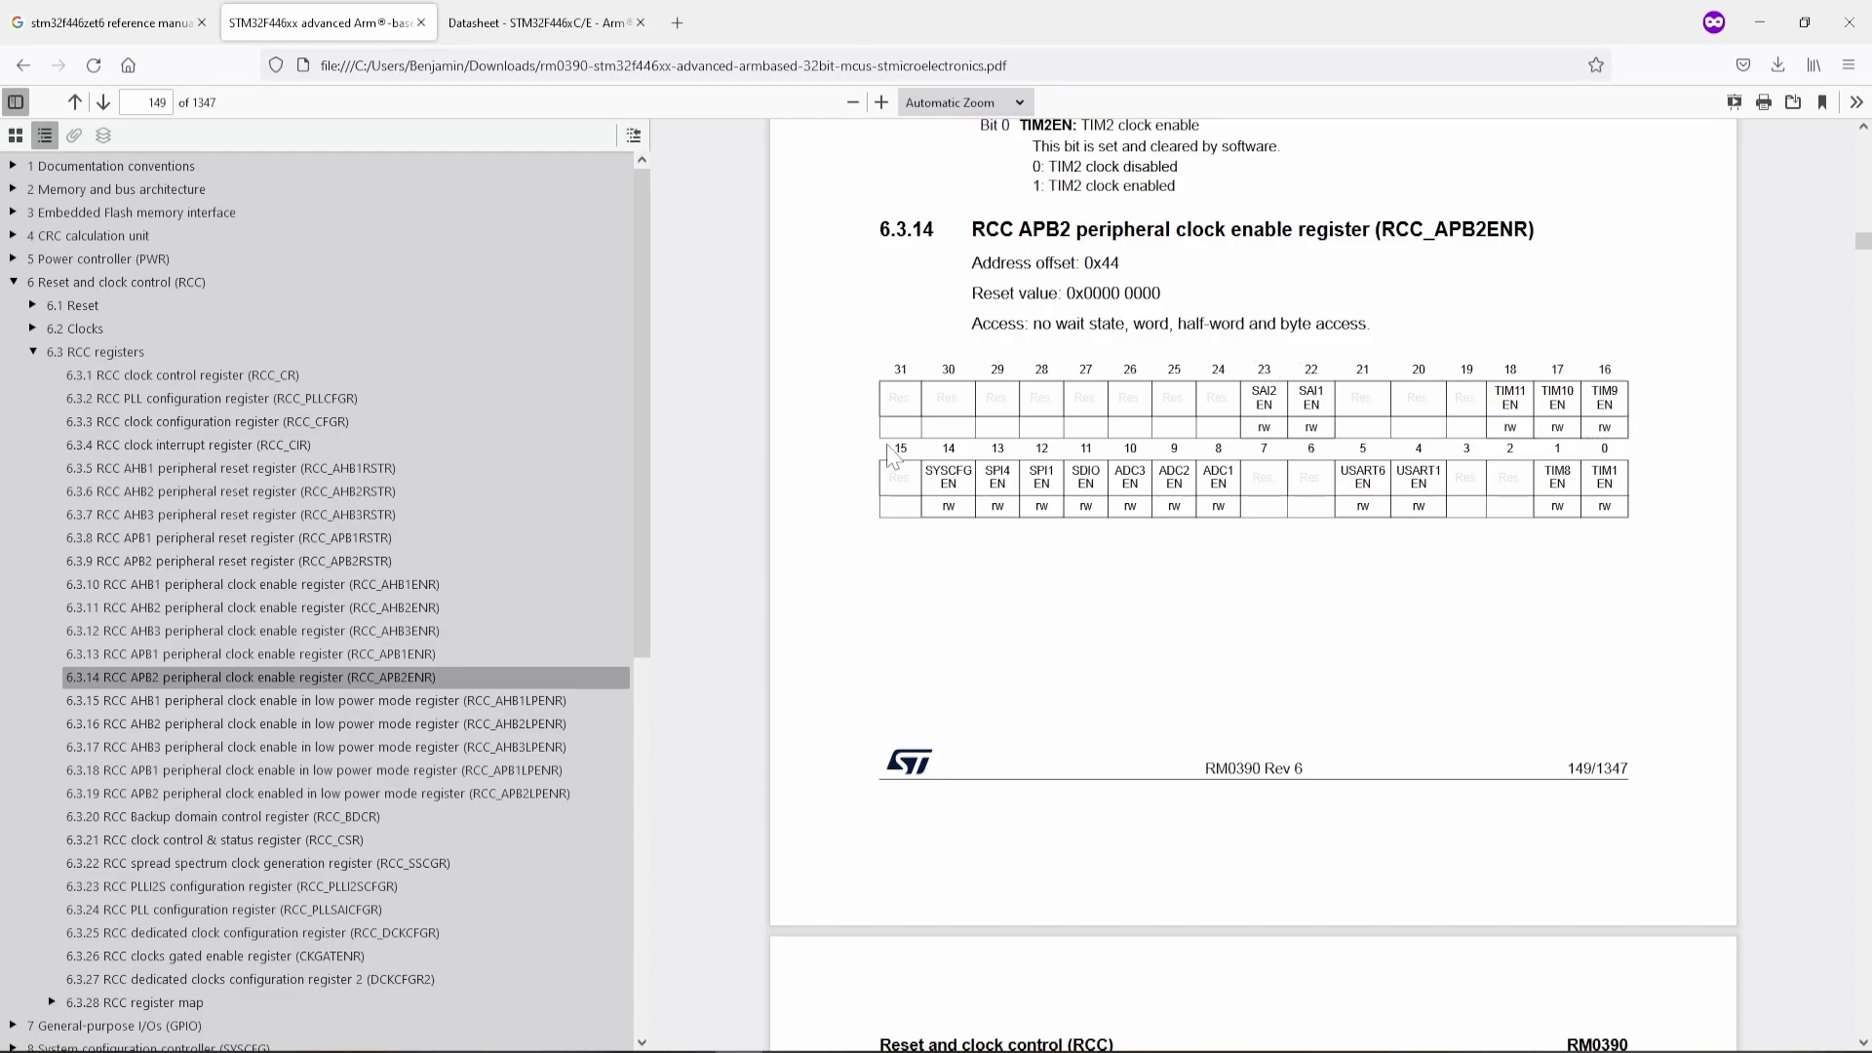
left_click(544, 21)
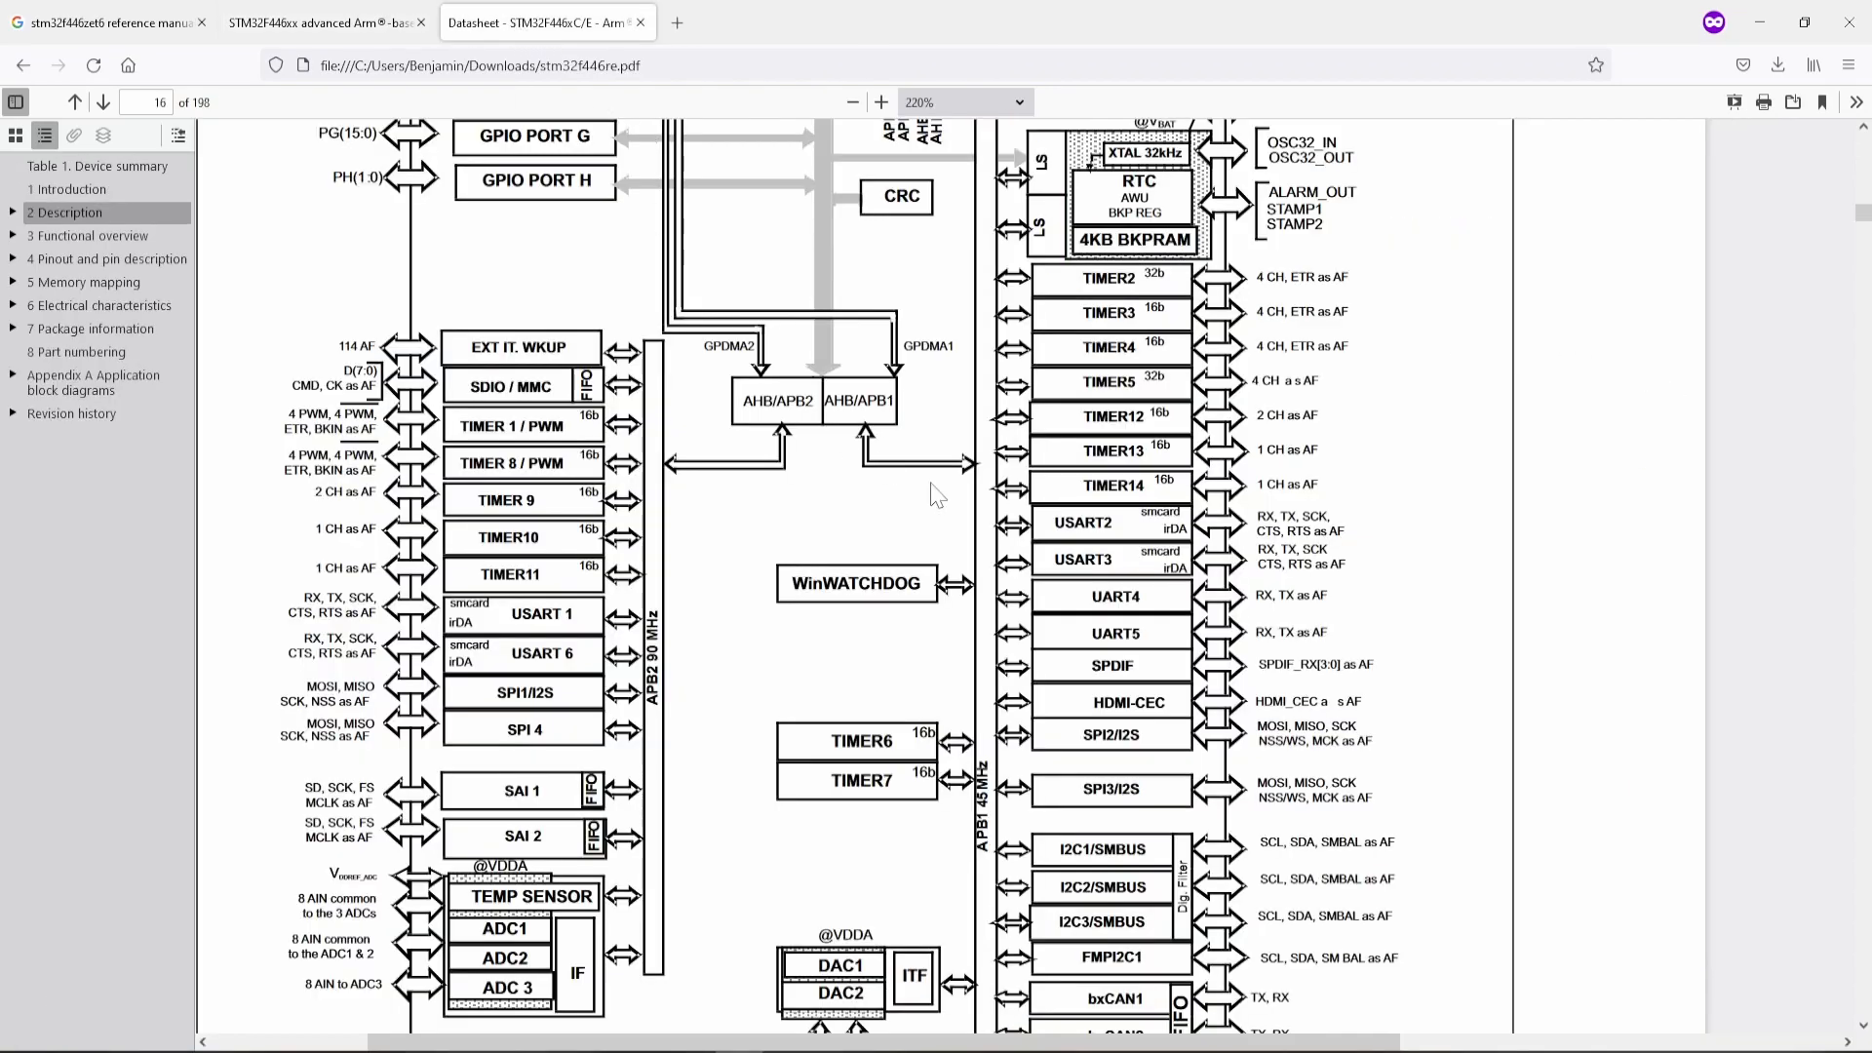
mouse_move(930, 737)
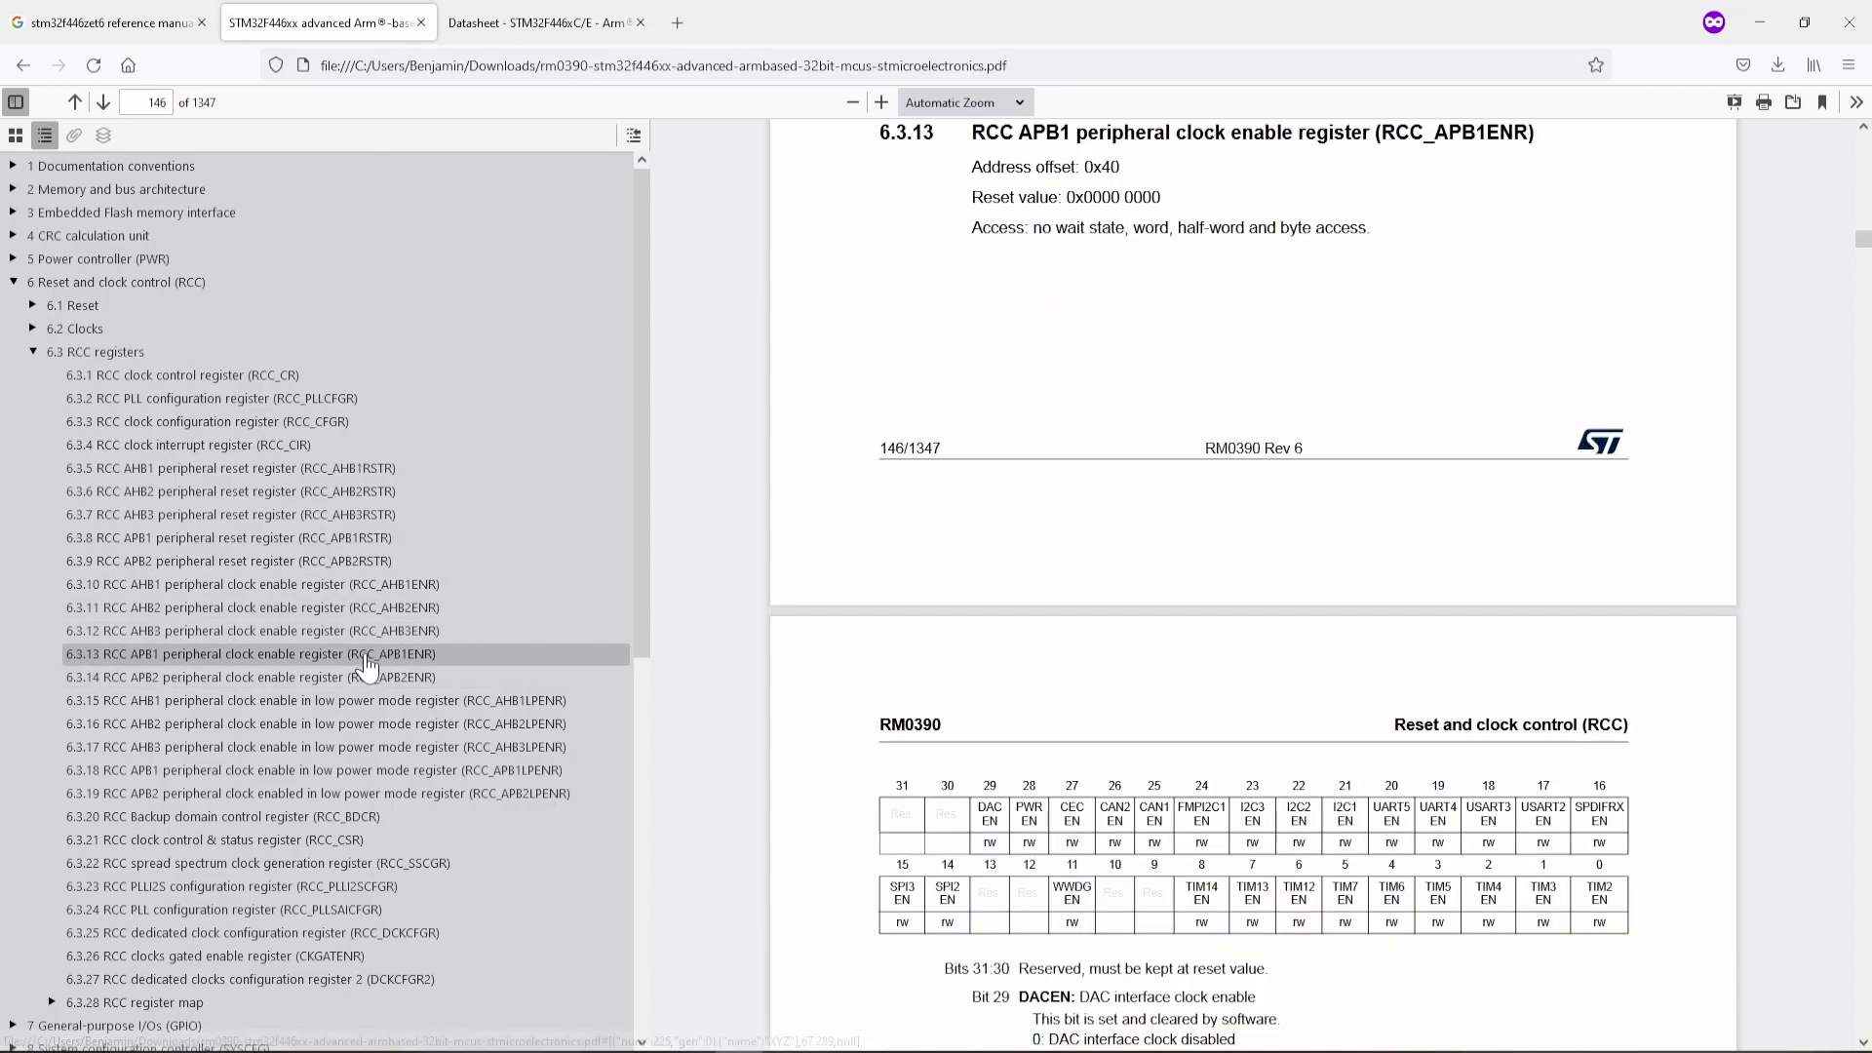
scroll("down", 3)
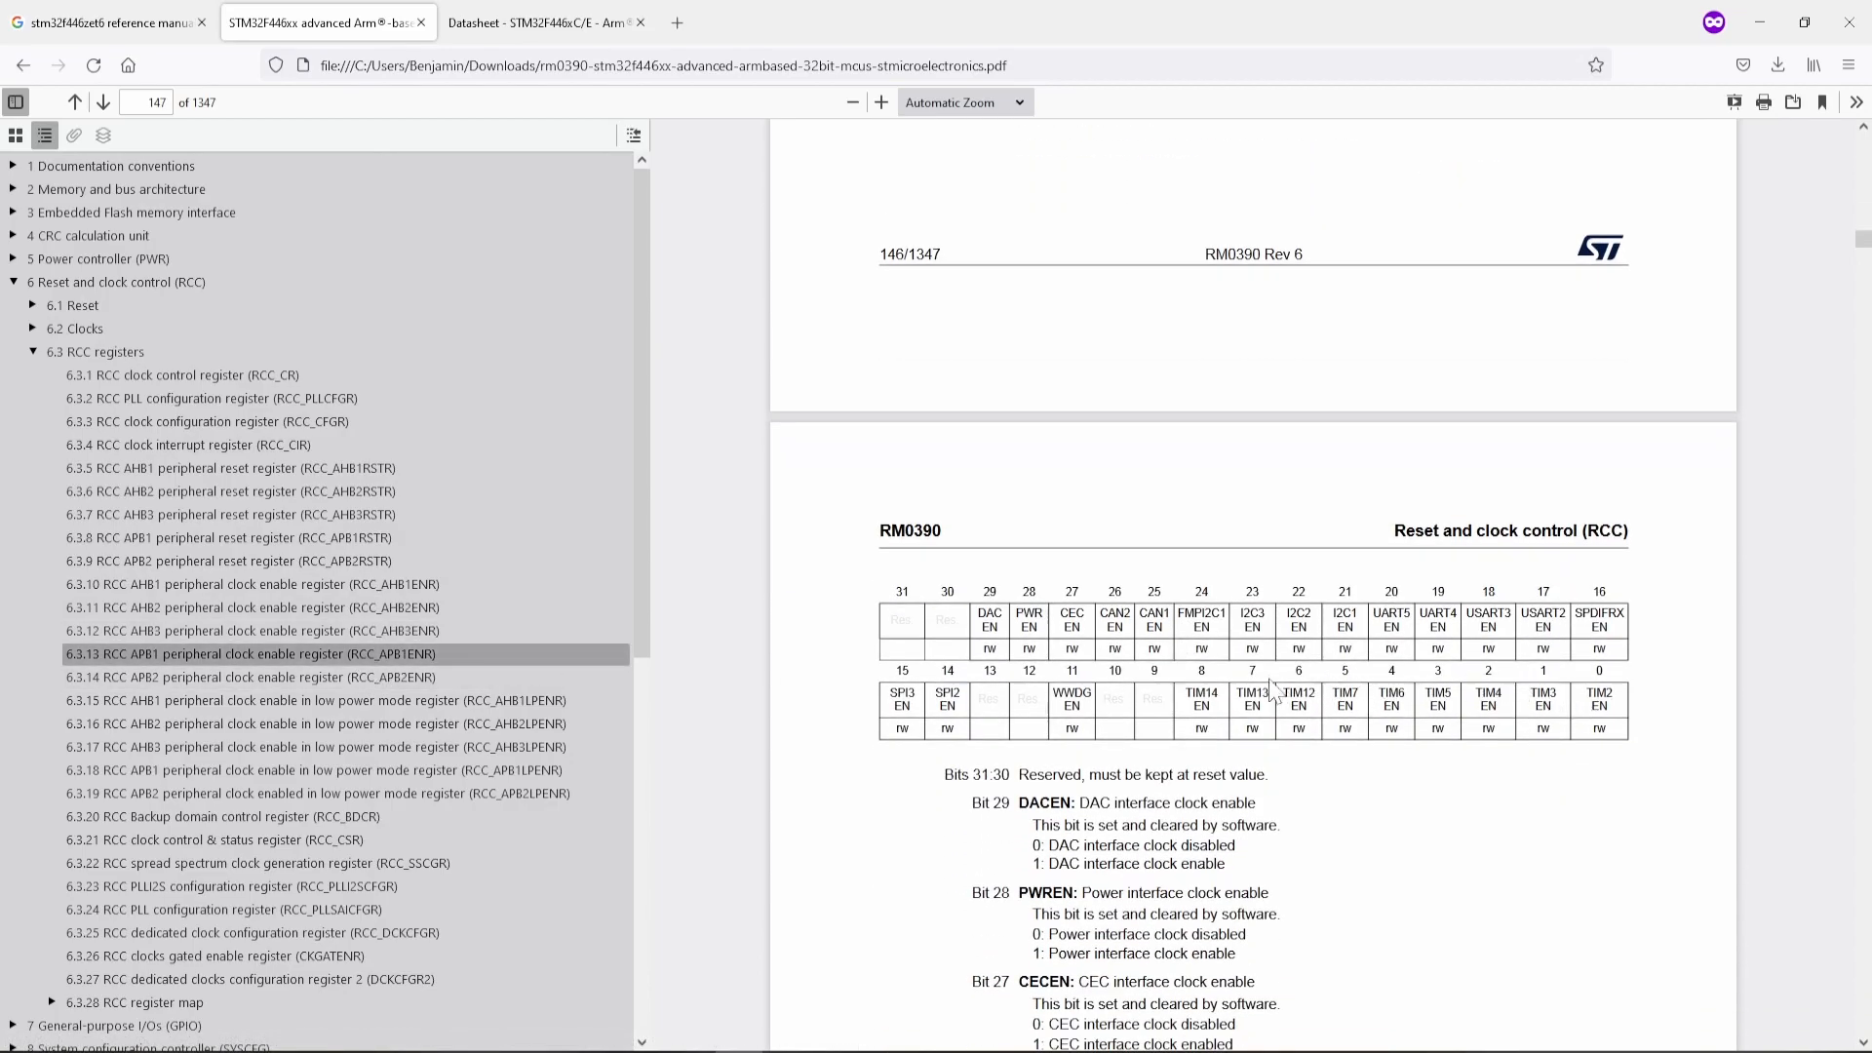
mouse_move(1228, 743)
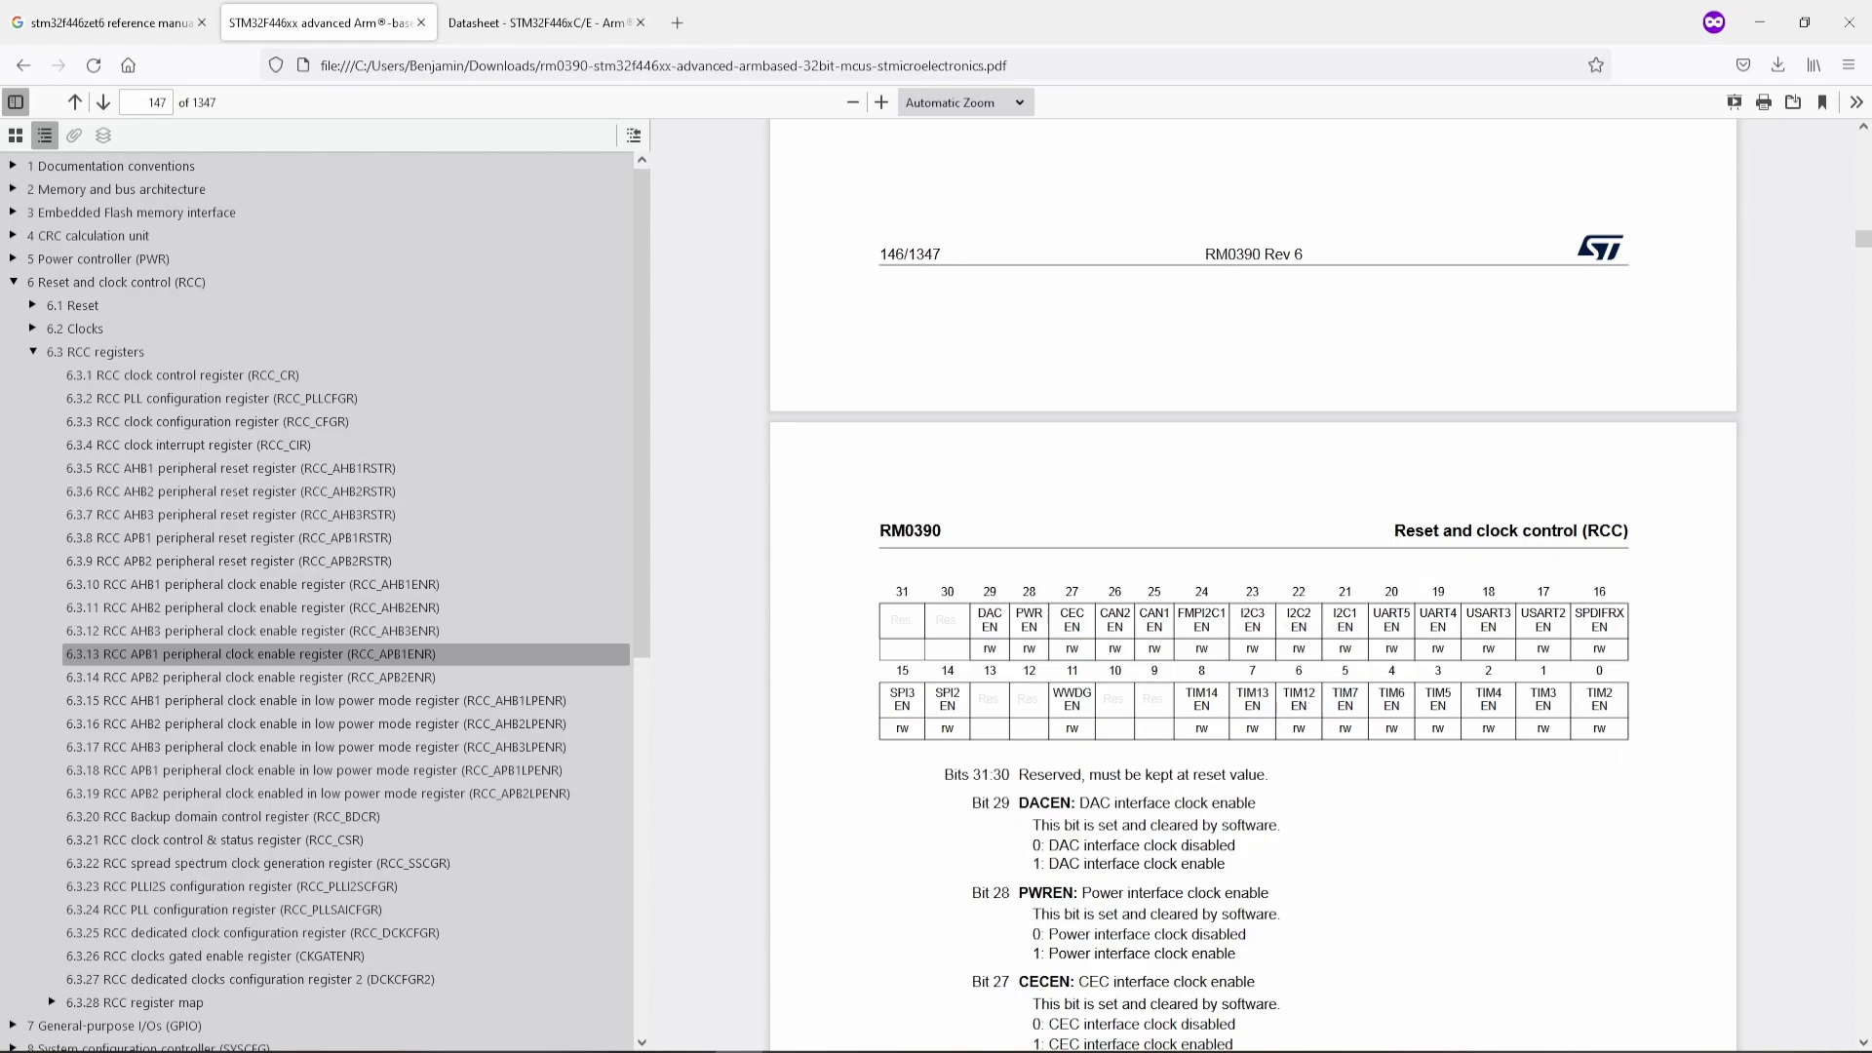
left_click(540, 21)
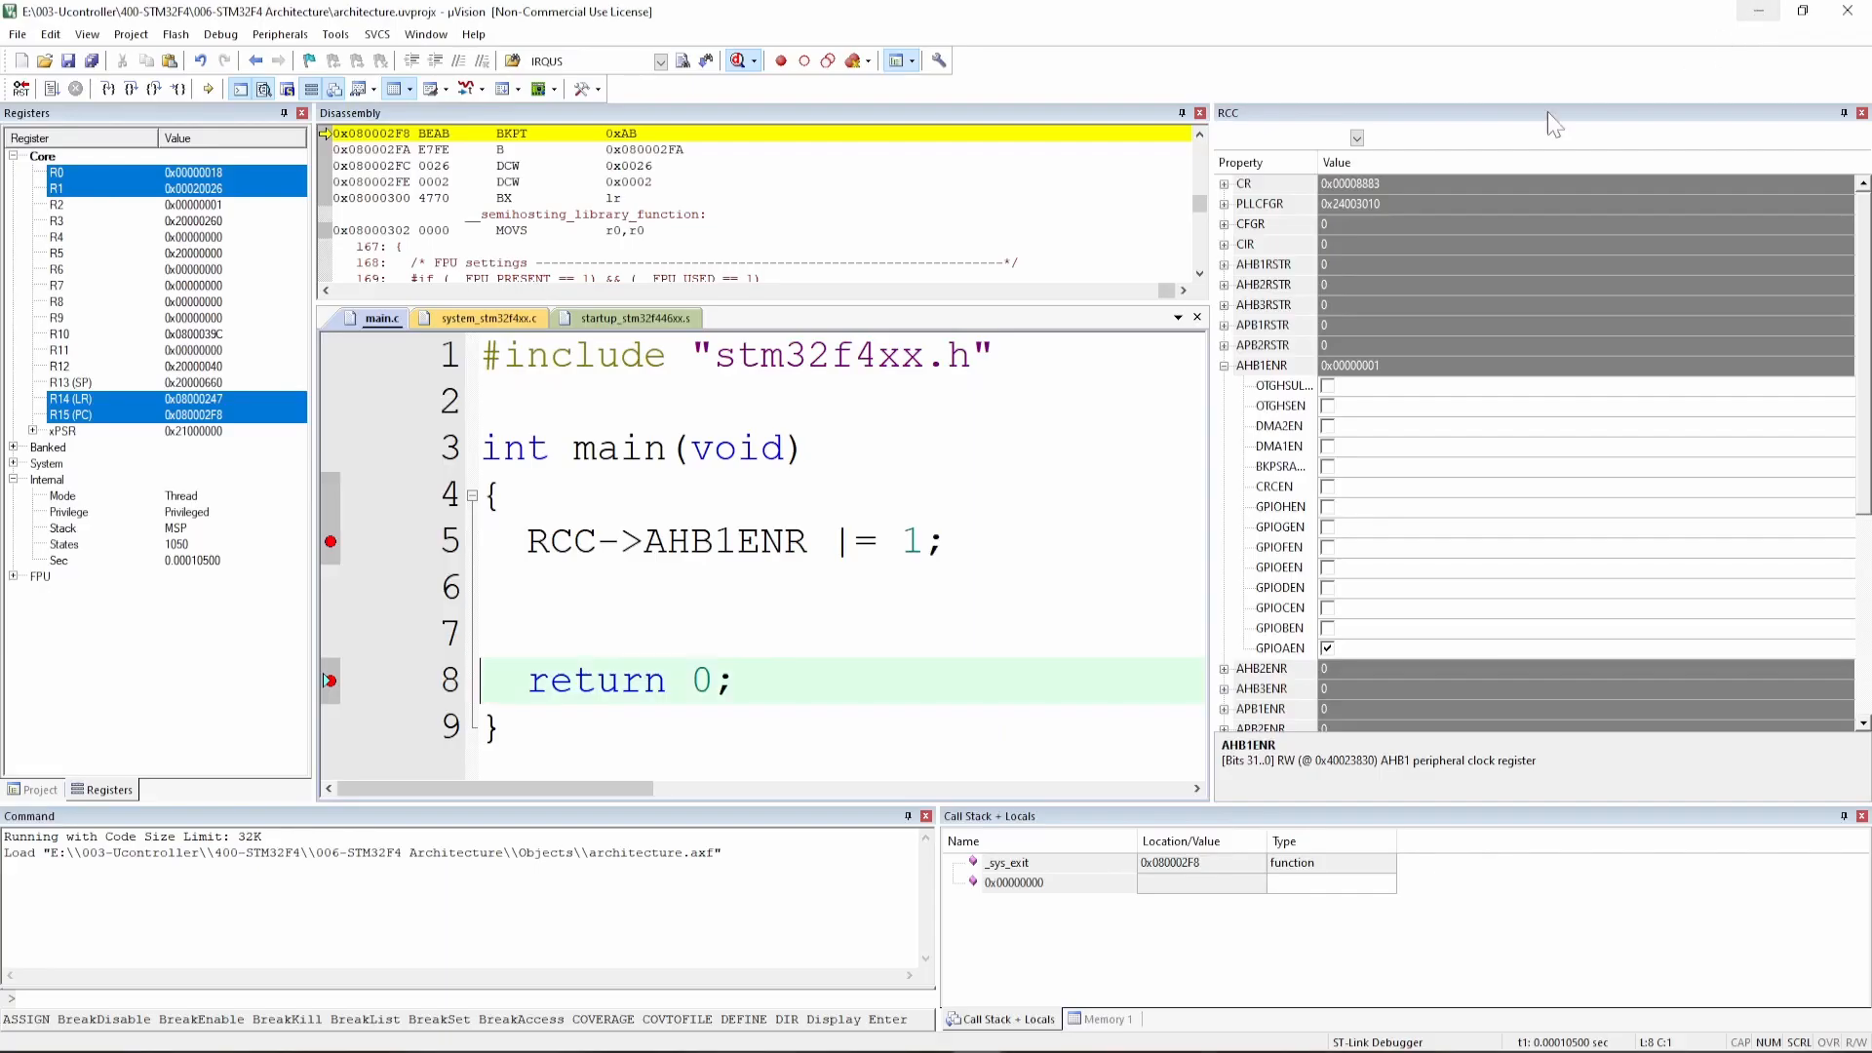
mouse_move(1552, 123)
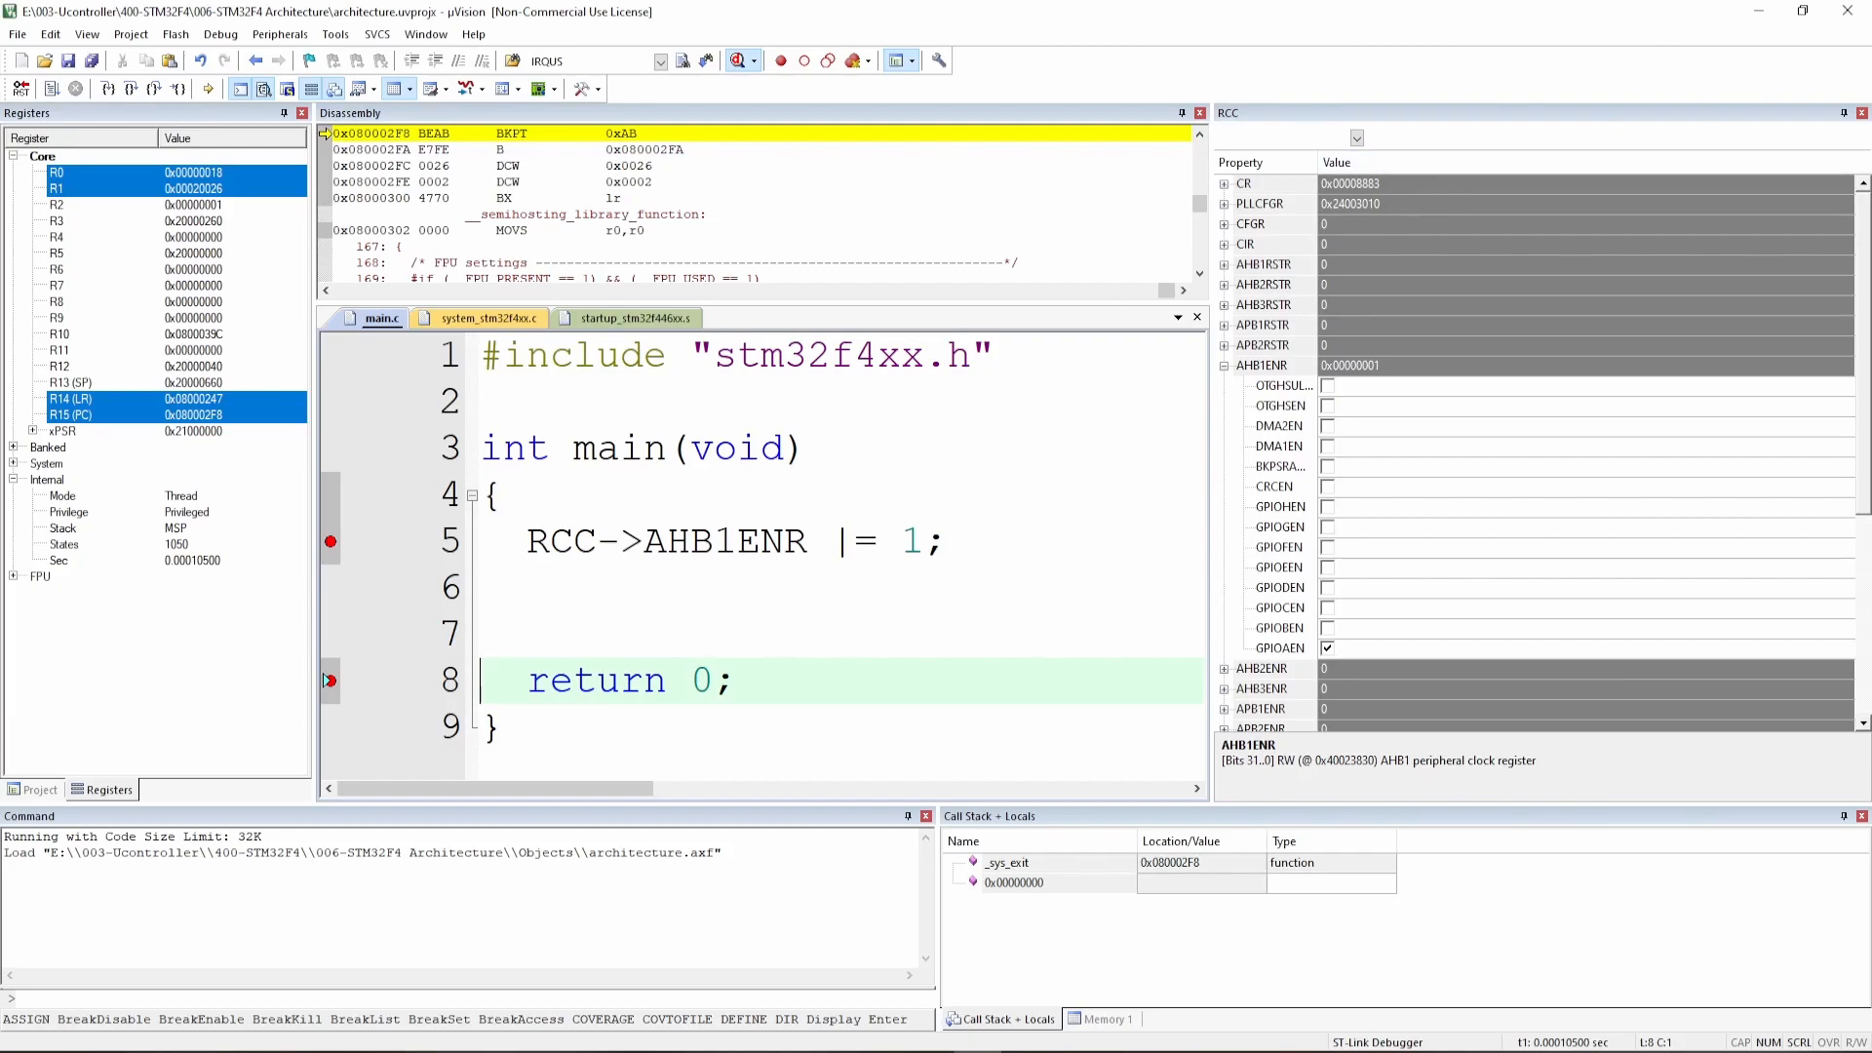
mouse_move(819, 133)
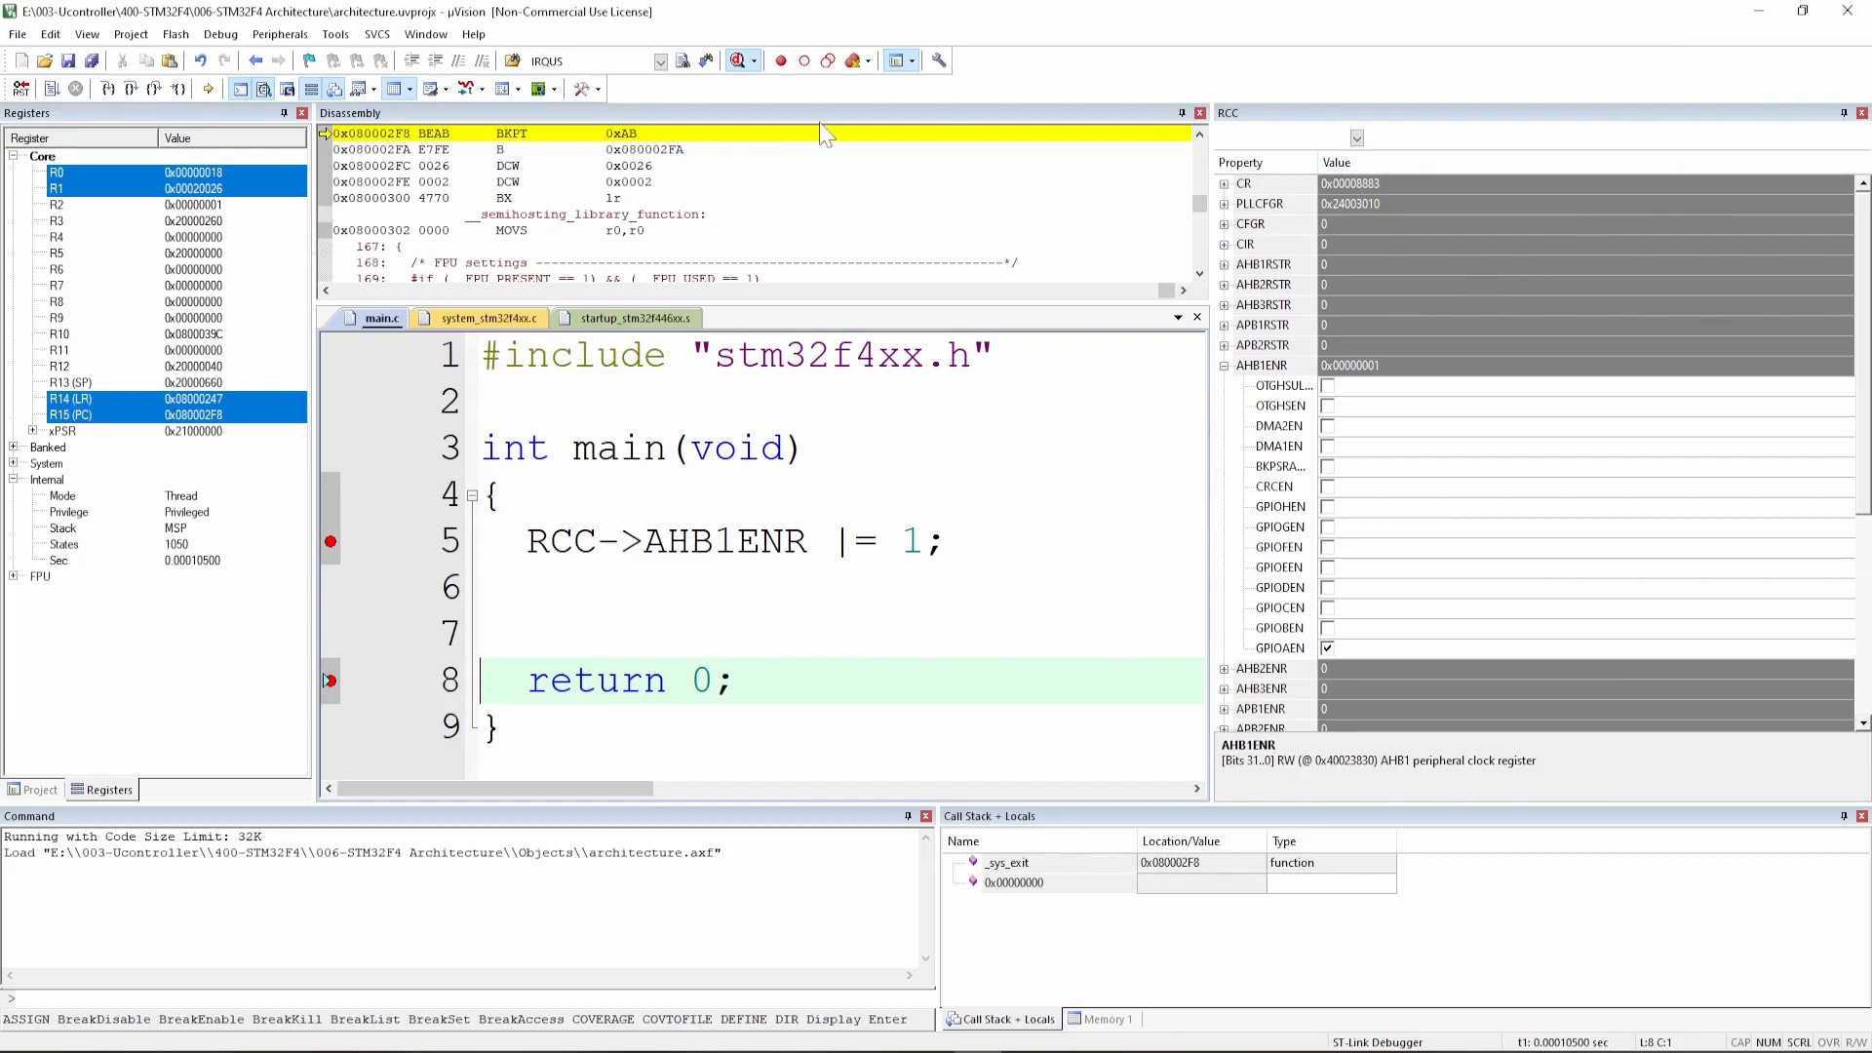
- End the debug session and return to the project editor
left_click(737, 59)
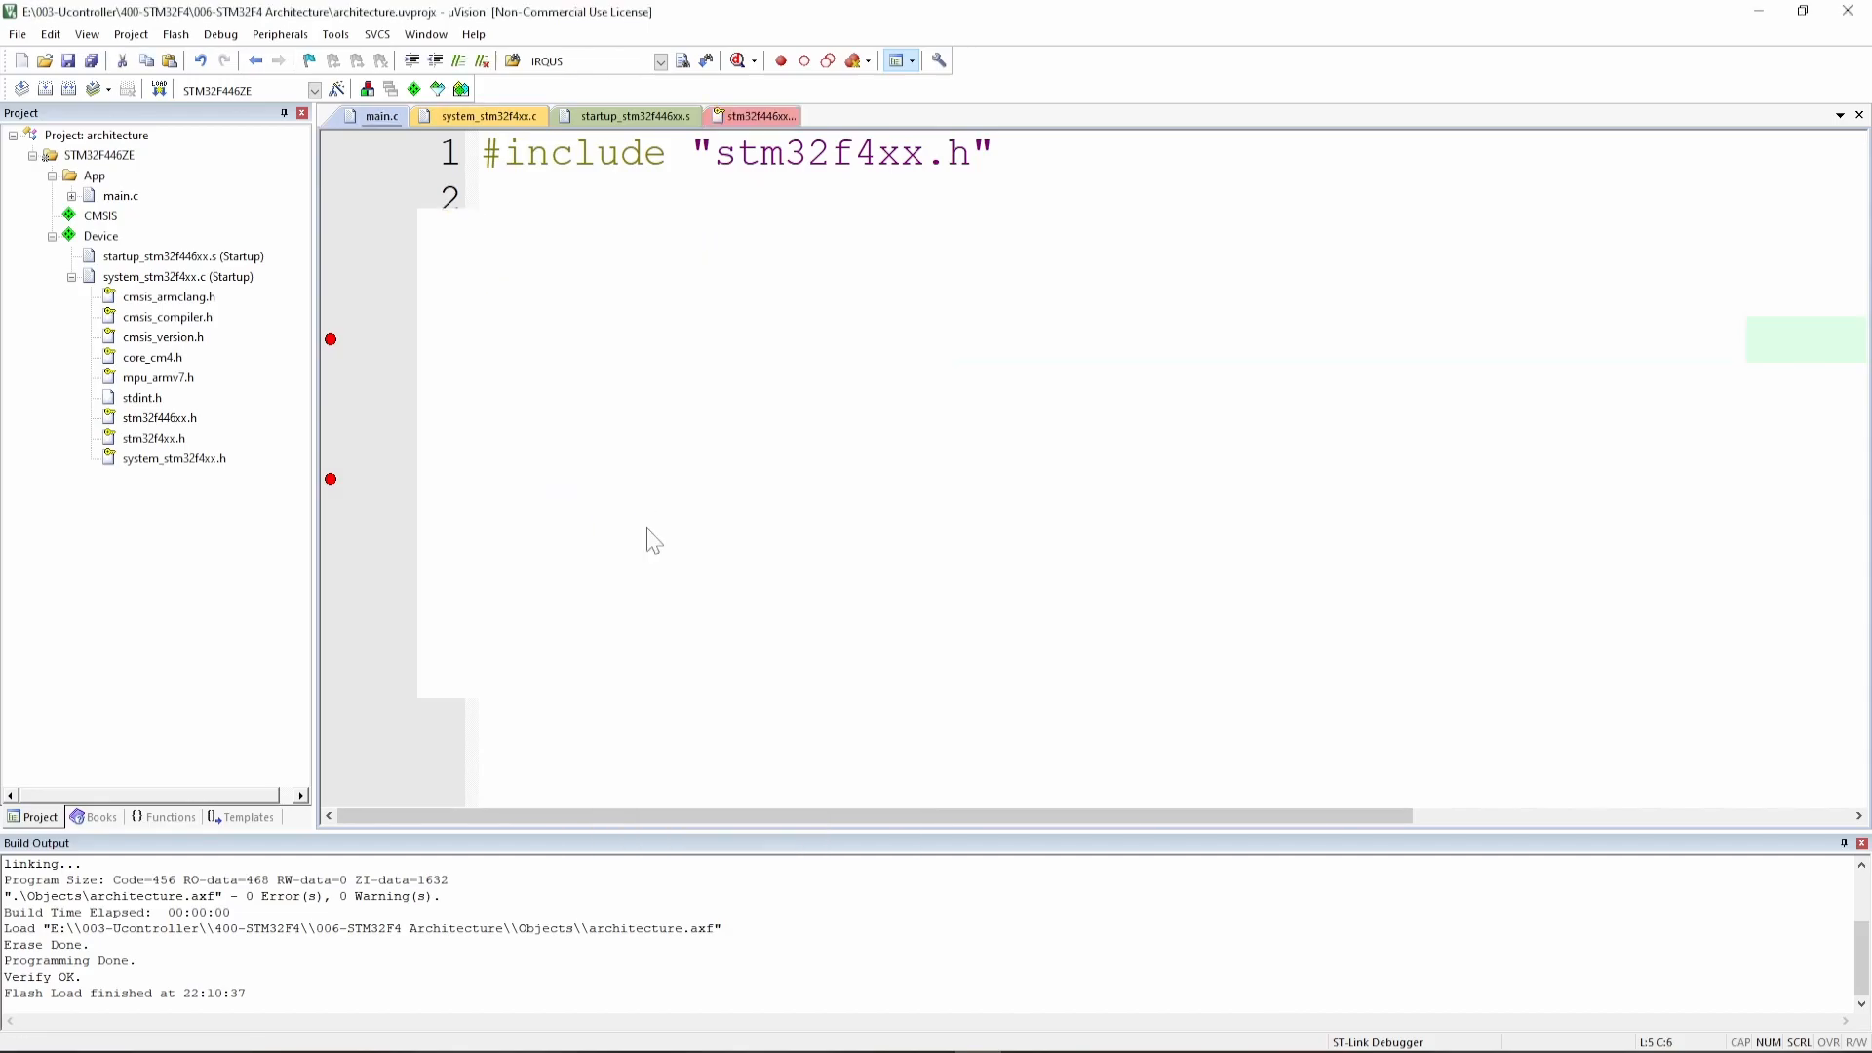
- View the stm32f446xx.h header scrolled to its IRQn_Type interrupt number definitions
left_click(757, 115)
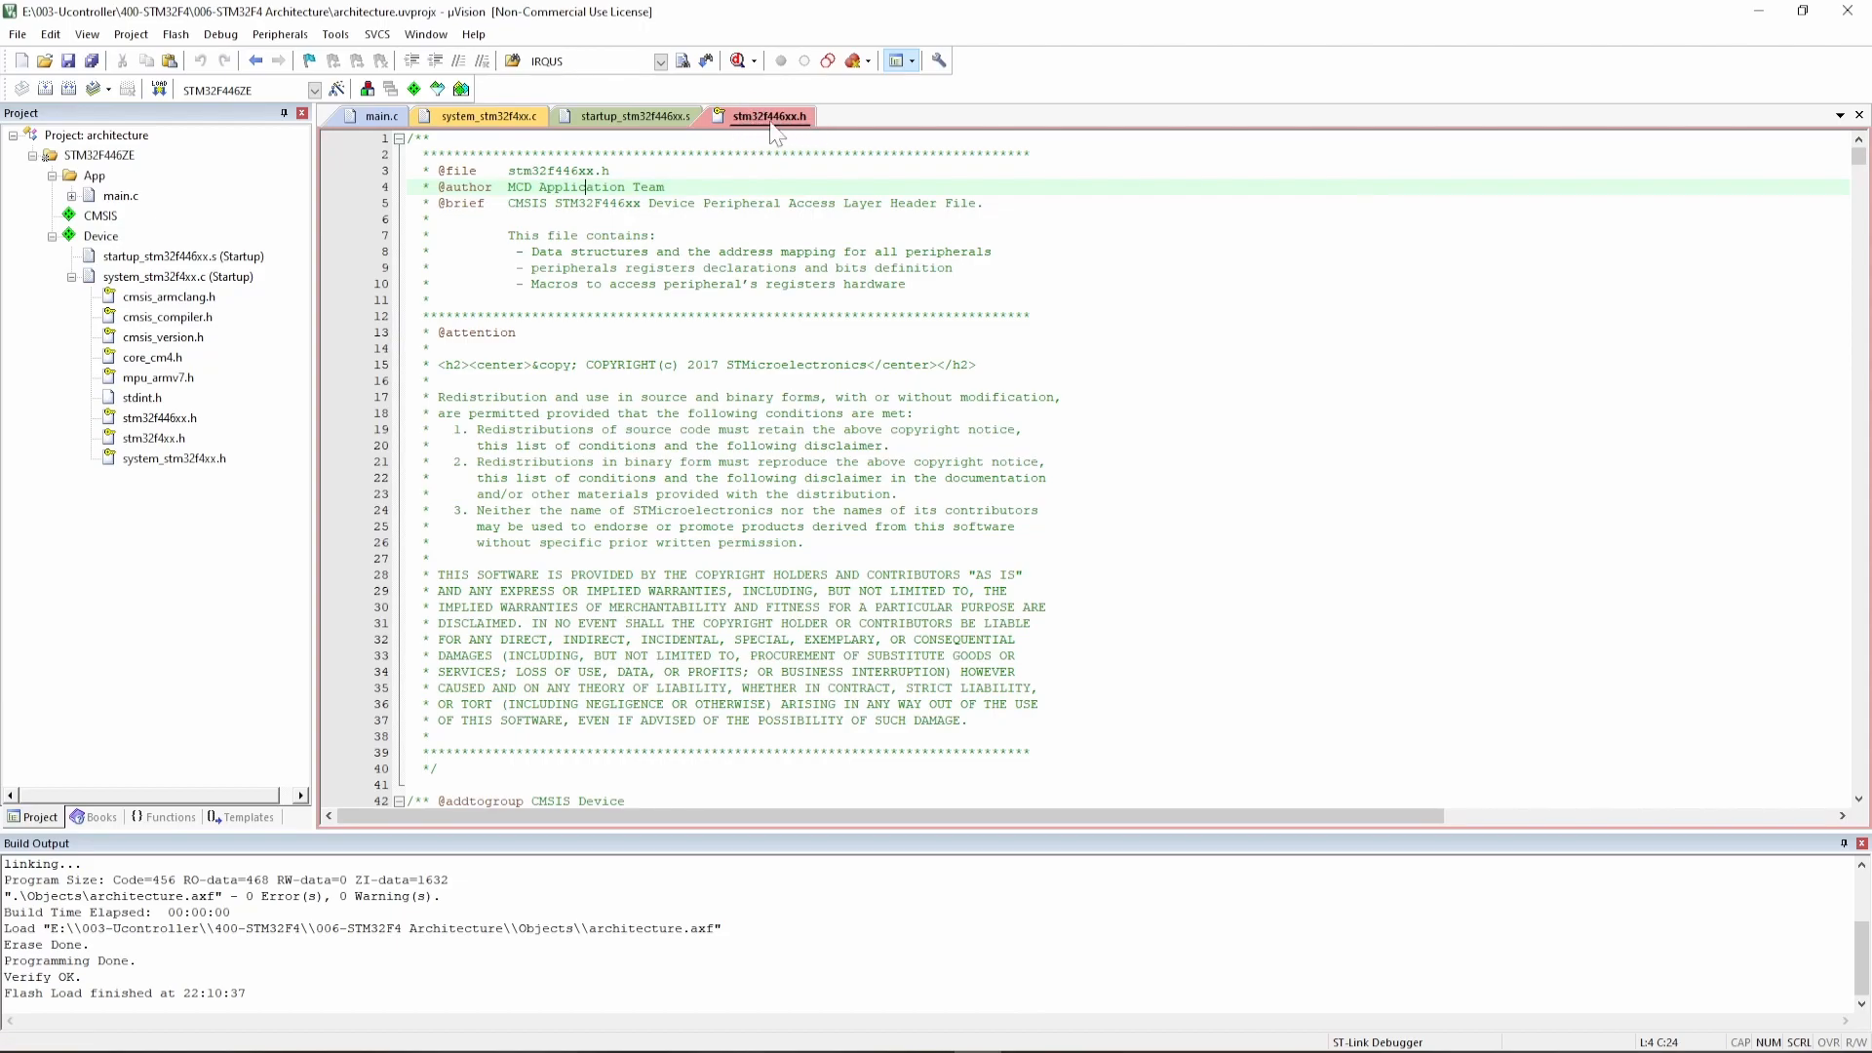
scroll("down", 3)
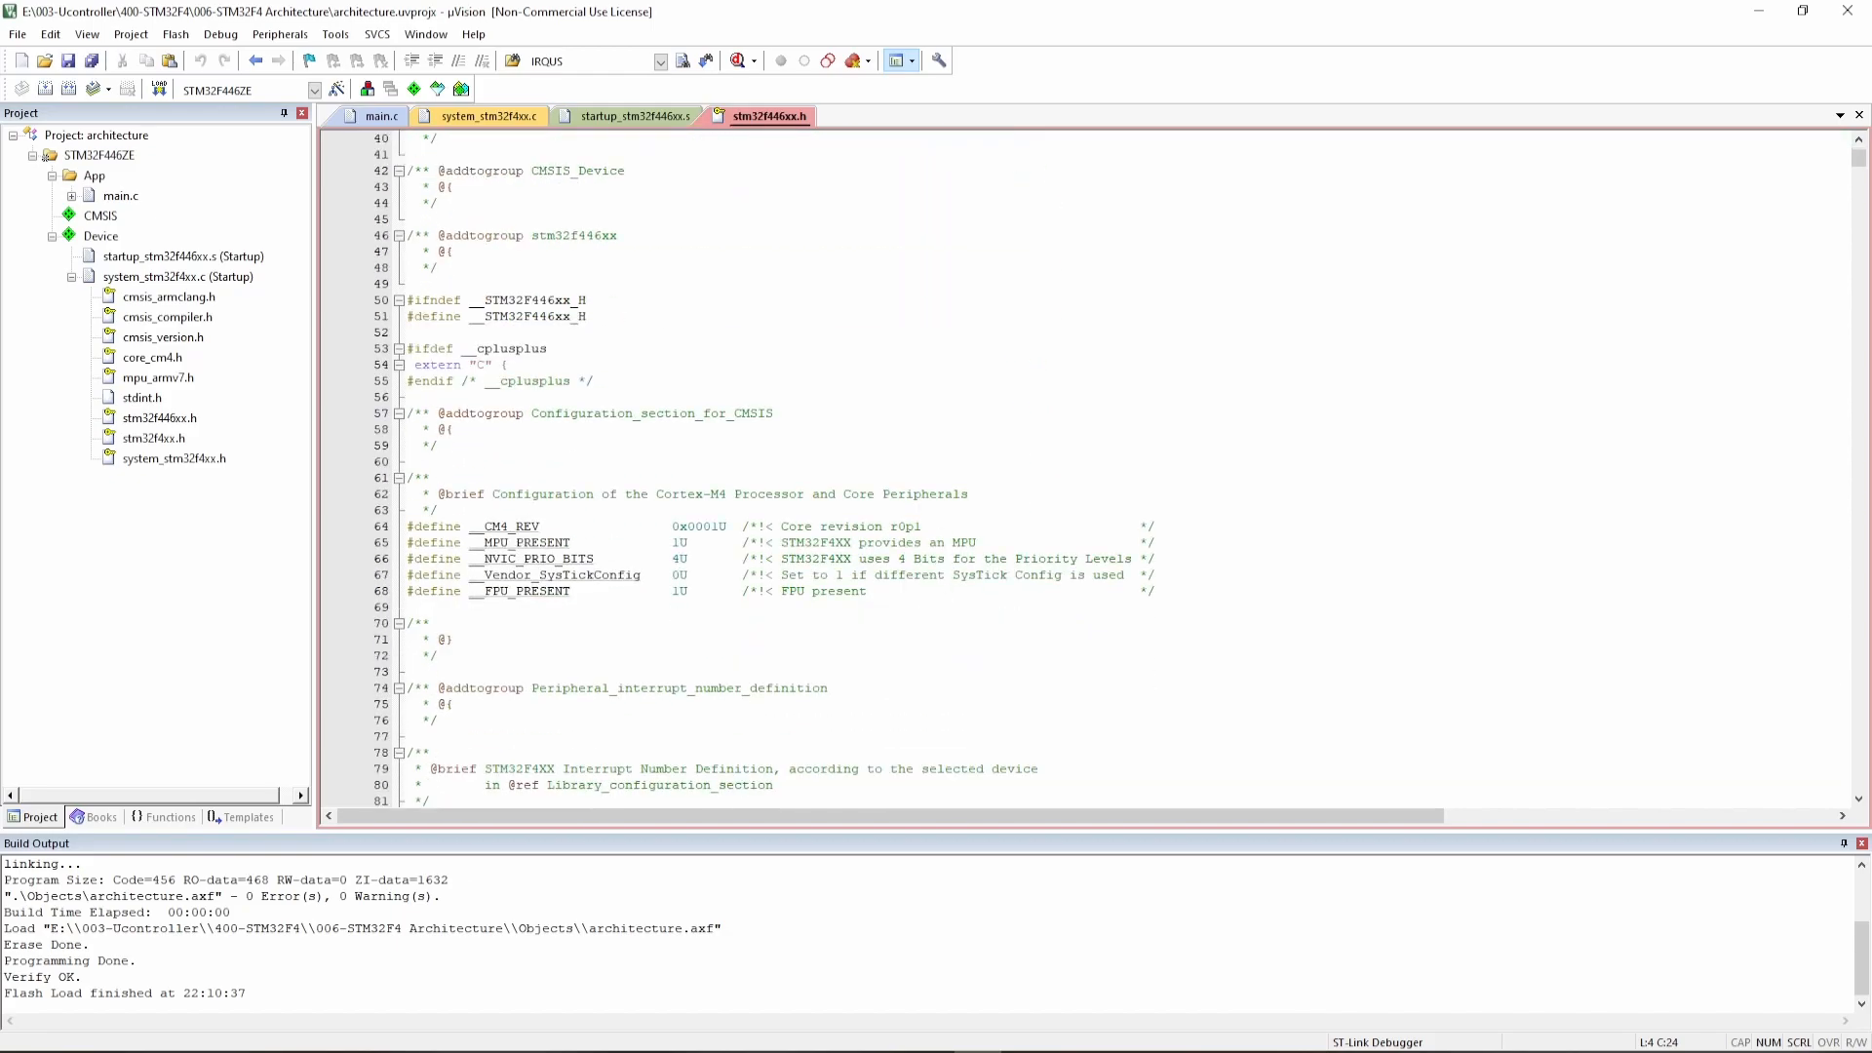
scroll("down", 3)
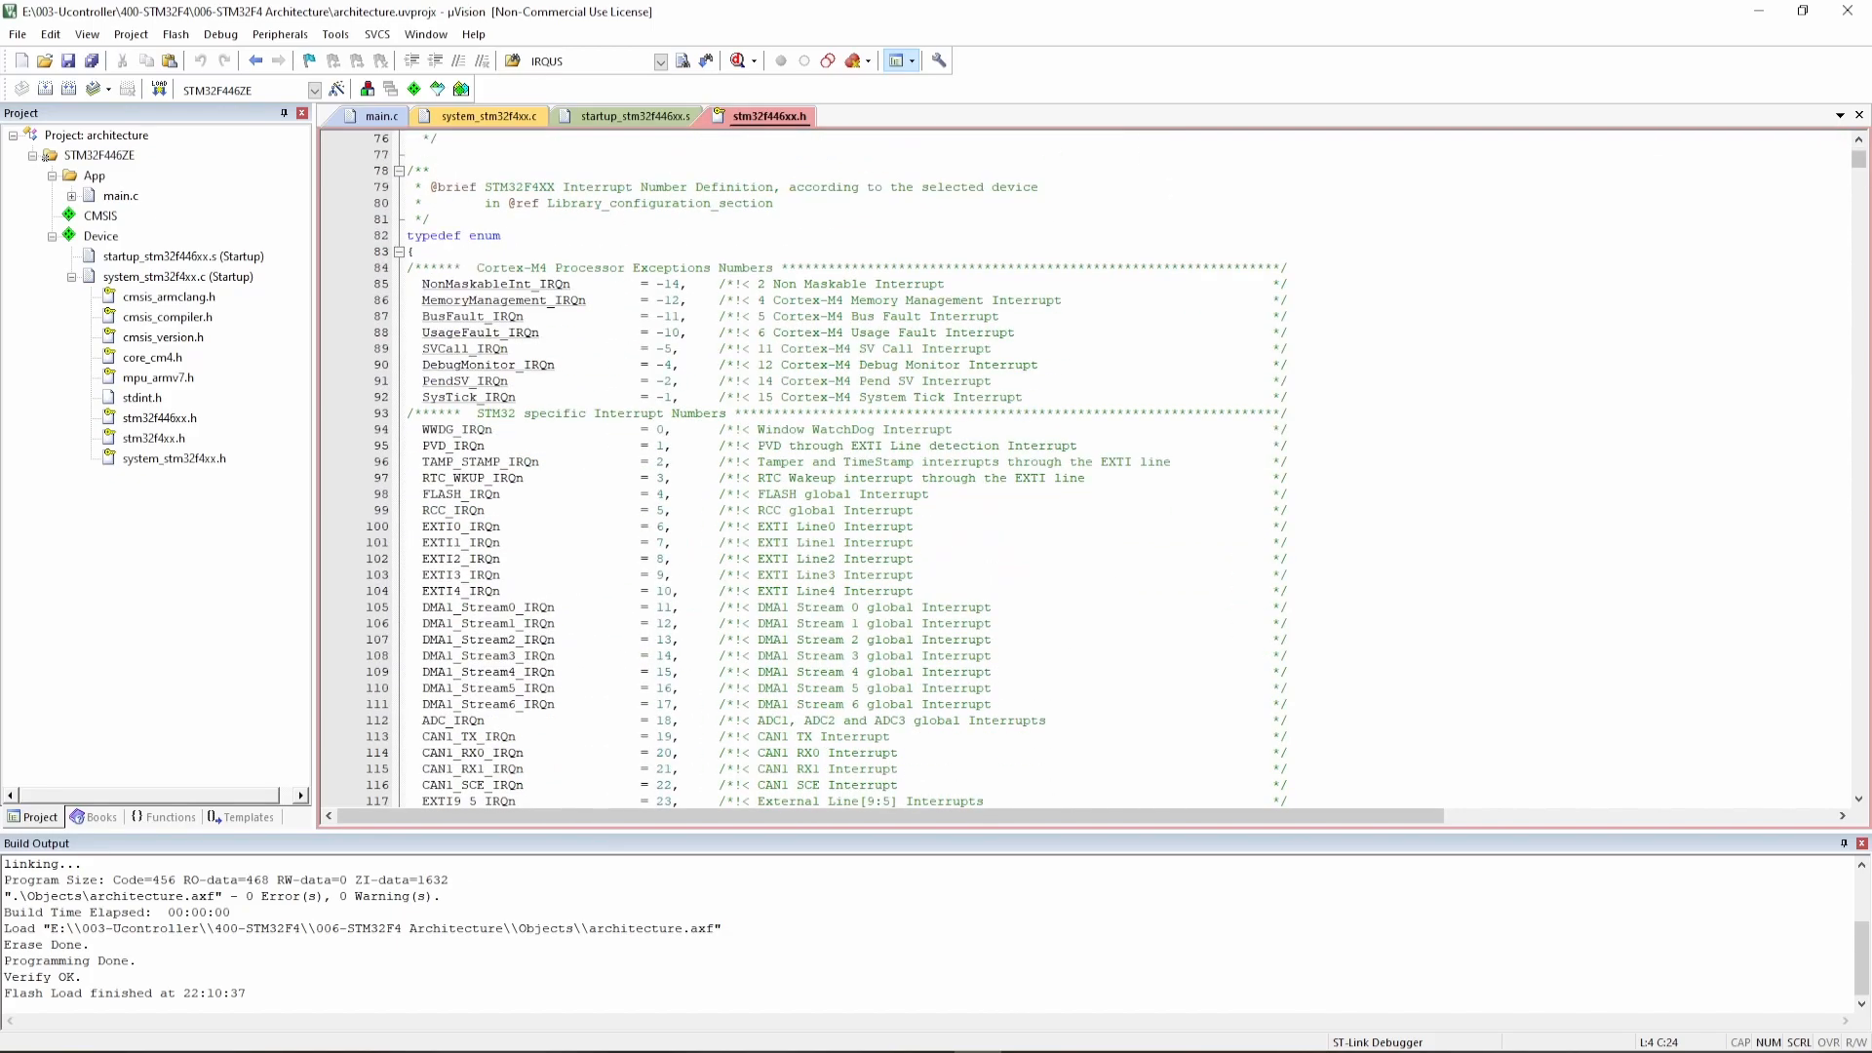